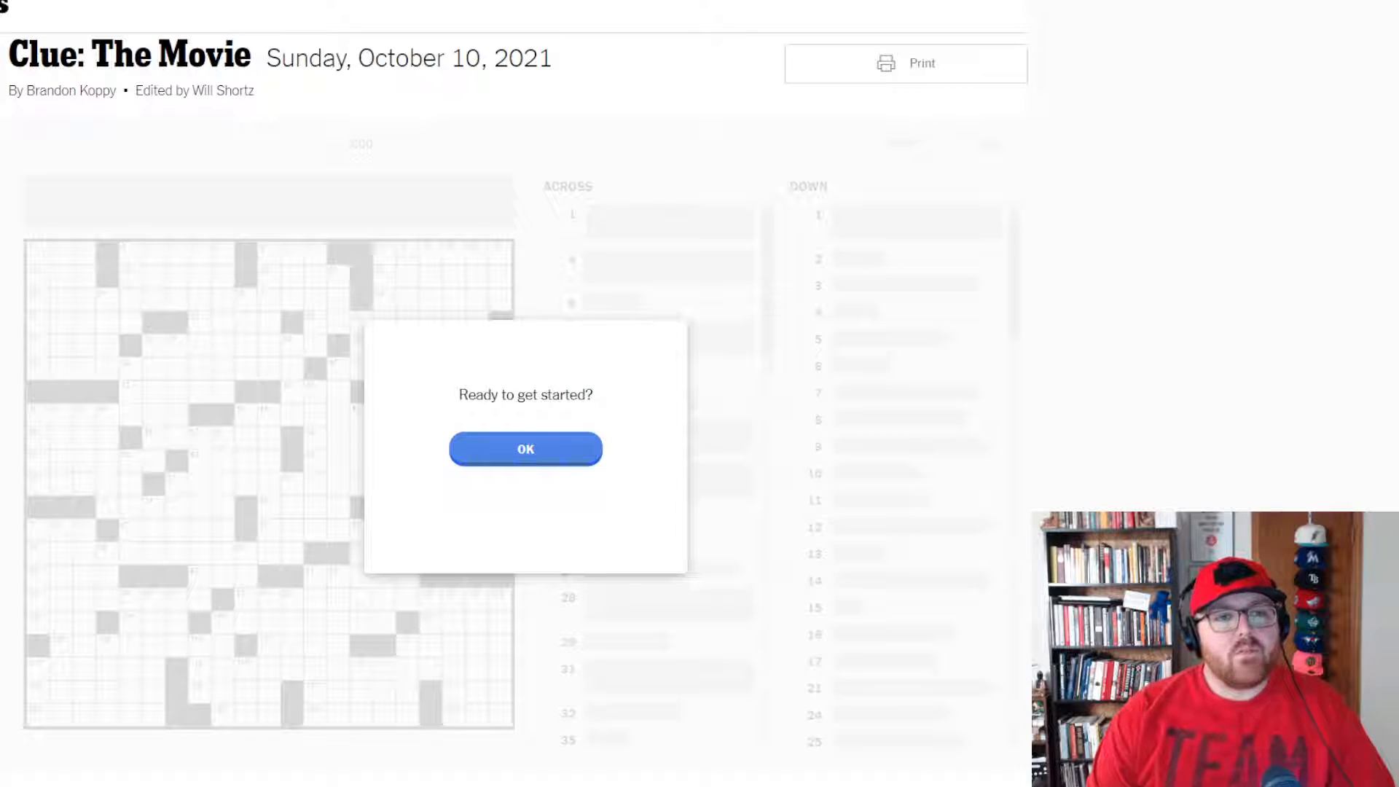
# Step: Start the puzzle timer and enter ASA at 18-Across
pyautogui.doubleClick(409, 58)
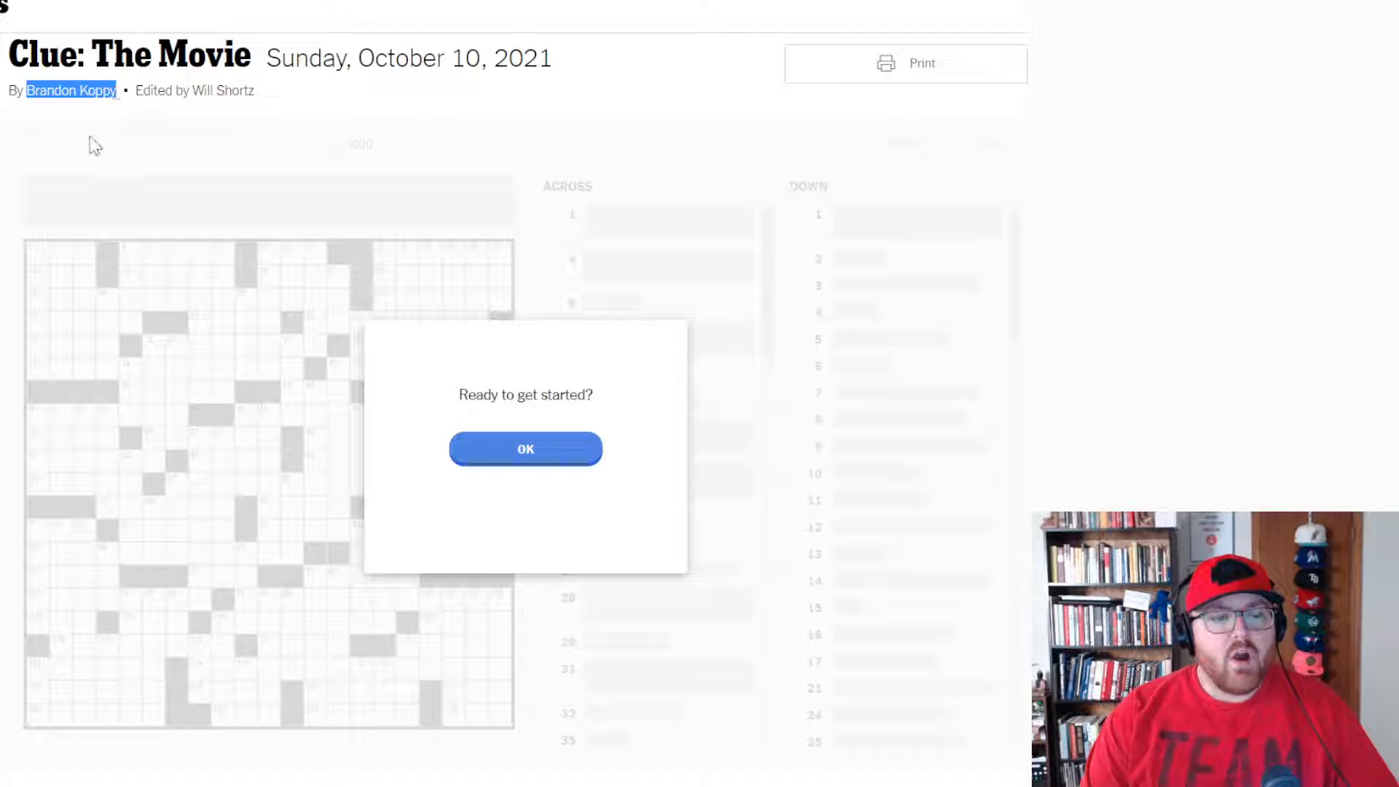
pyautogui.moveTo(618, 346)
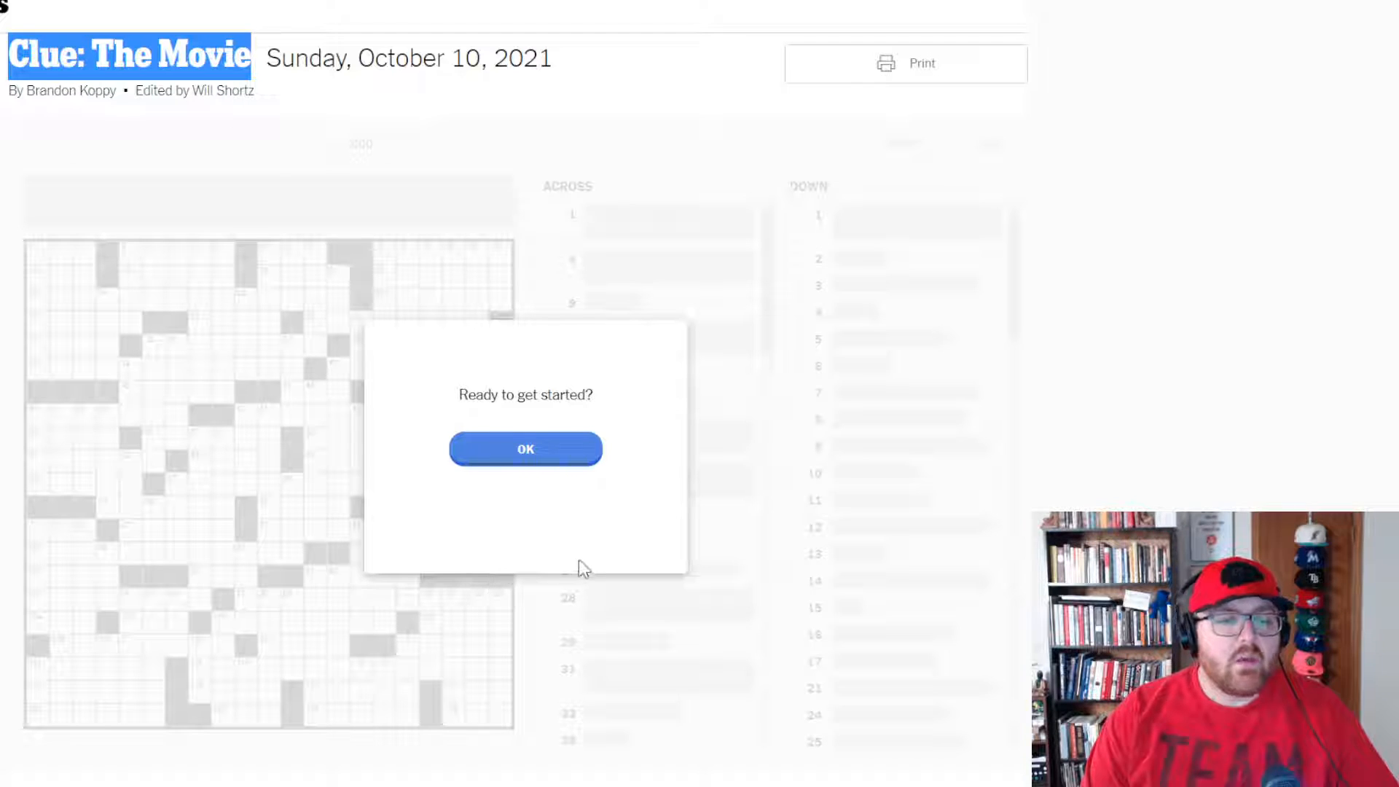
pyautogui.moveTo(553, 546)
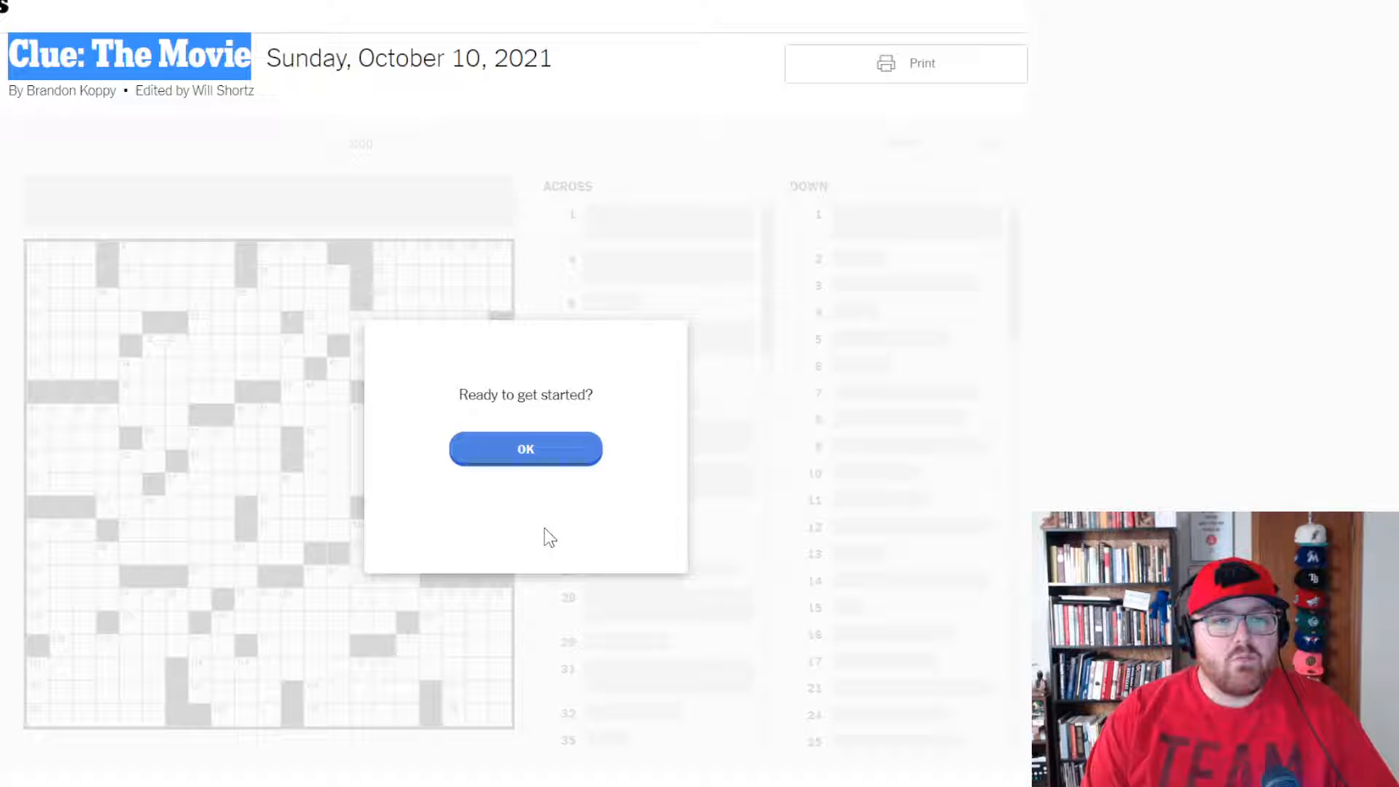
pyautogui.moveTo(549, 497)
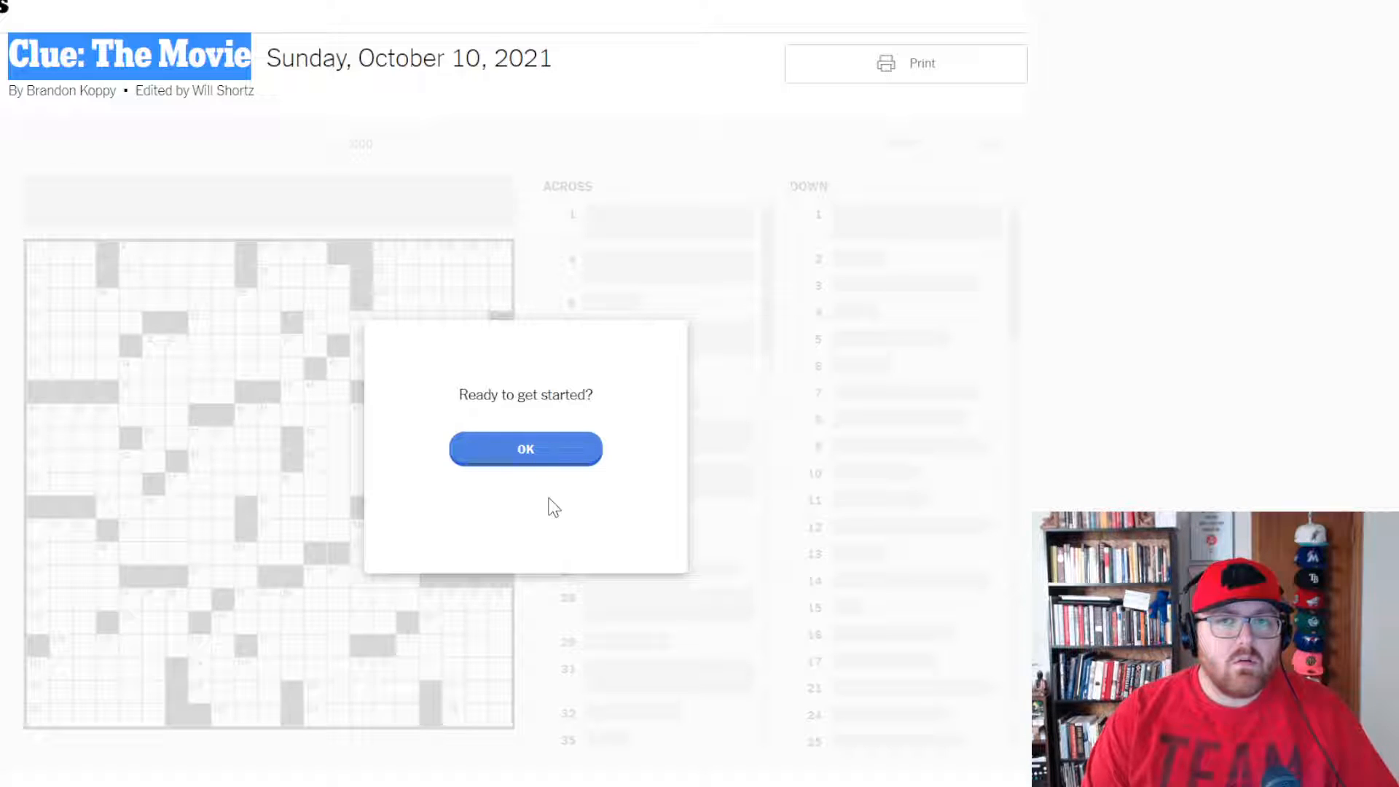
pyautogui.moveTo(462, 721)
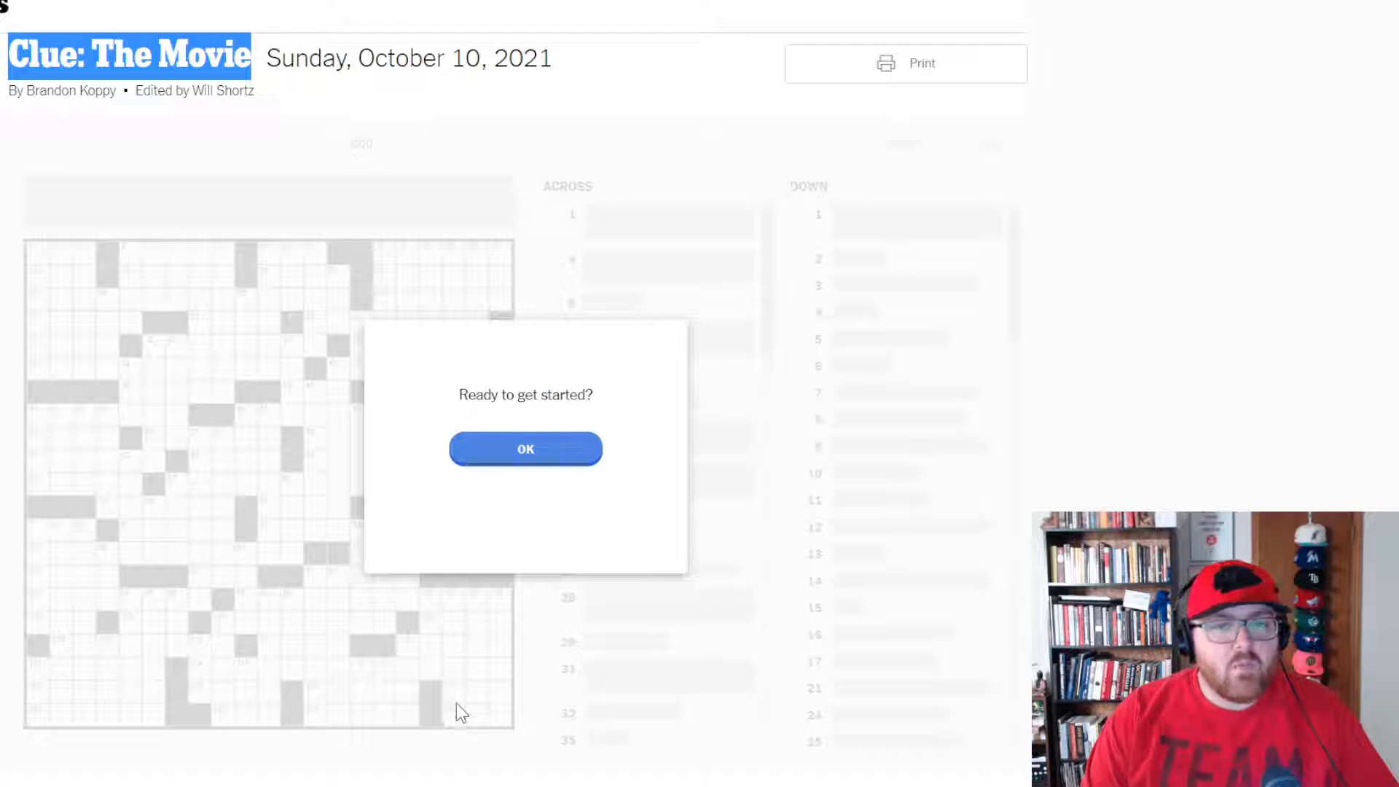
pyautogui.moveTo(49, 262)
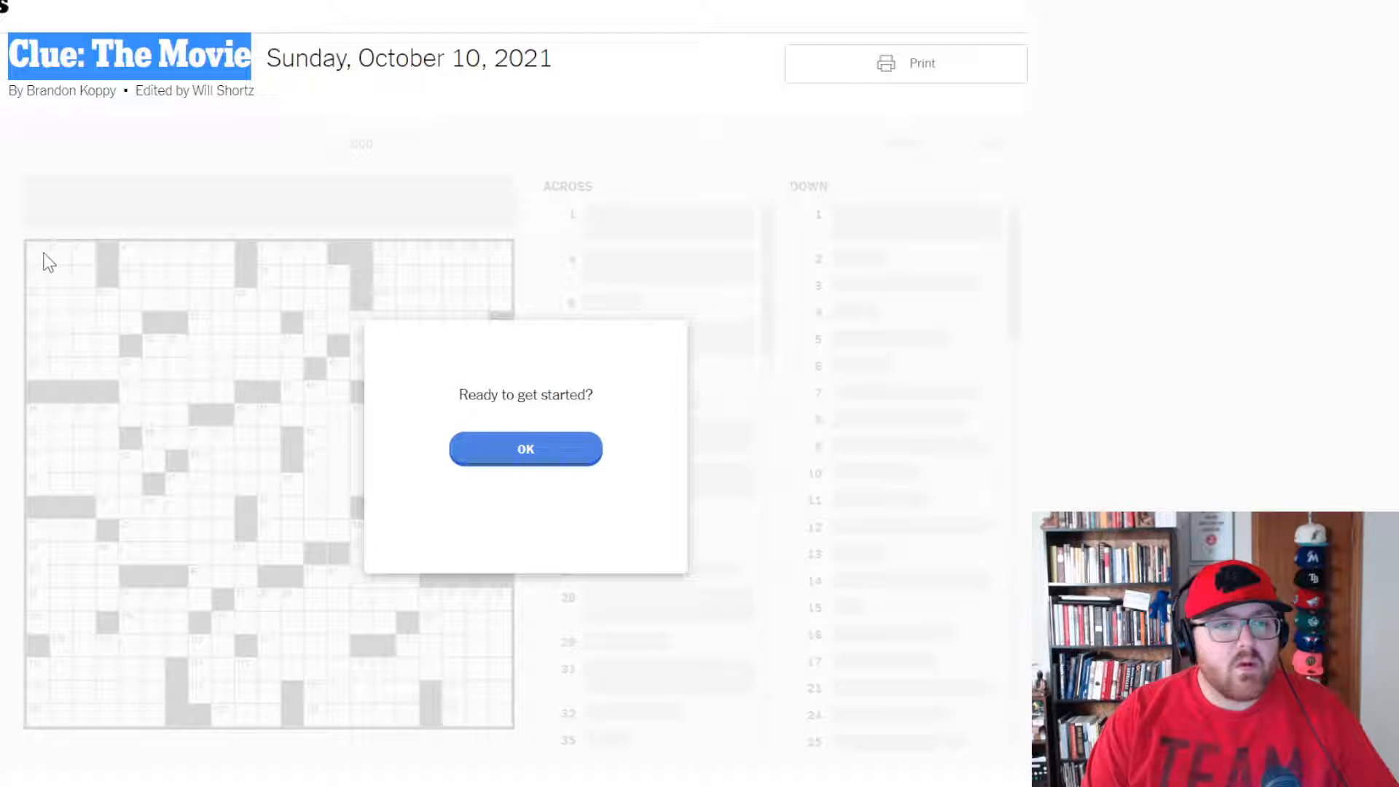
pyautogui.moveTo(282, 262)
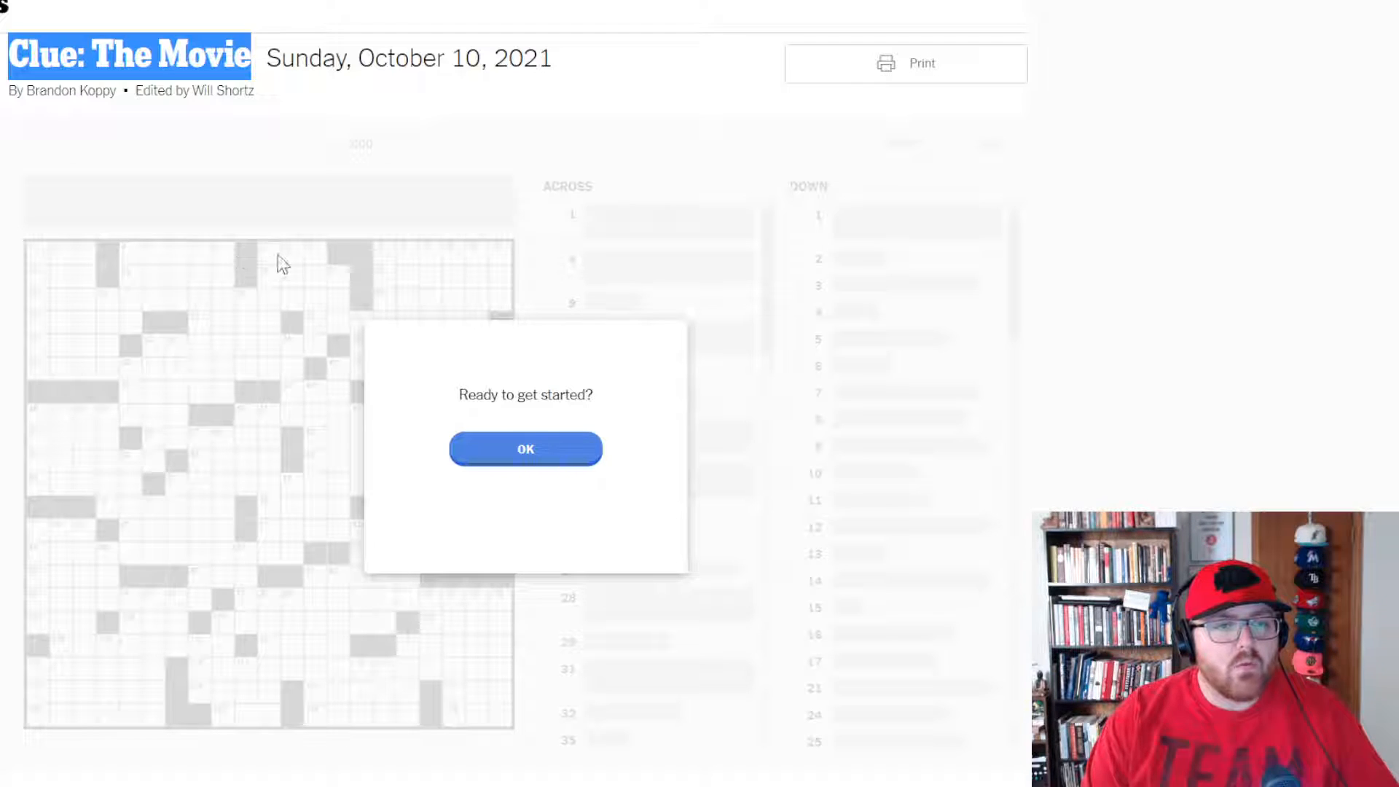
pyautogui.moveTo(406, 373)
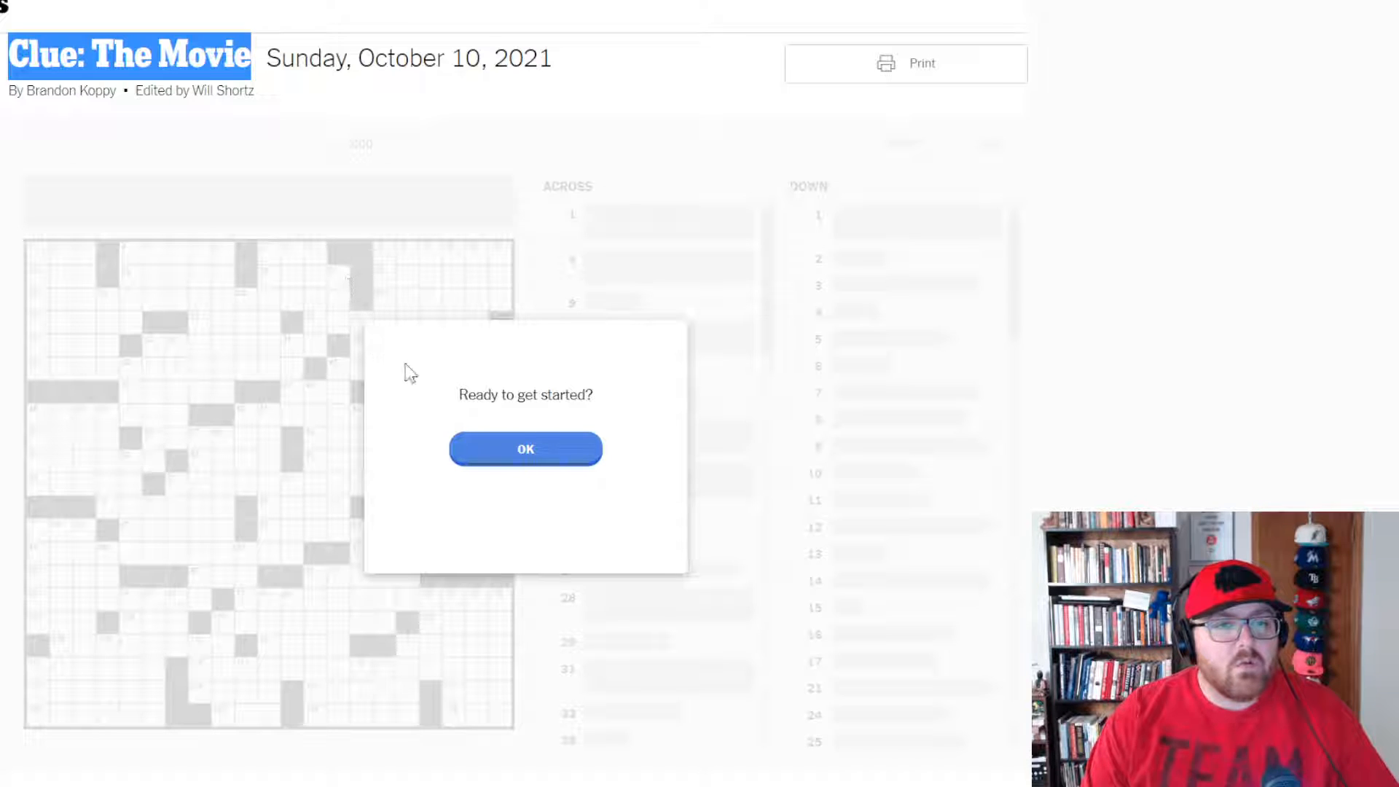
pyautogui.moveTo(524, 449)
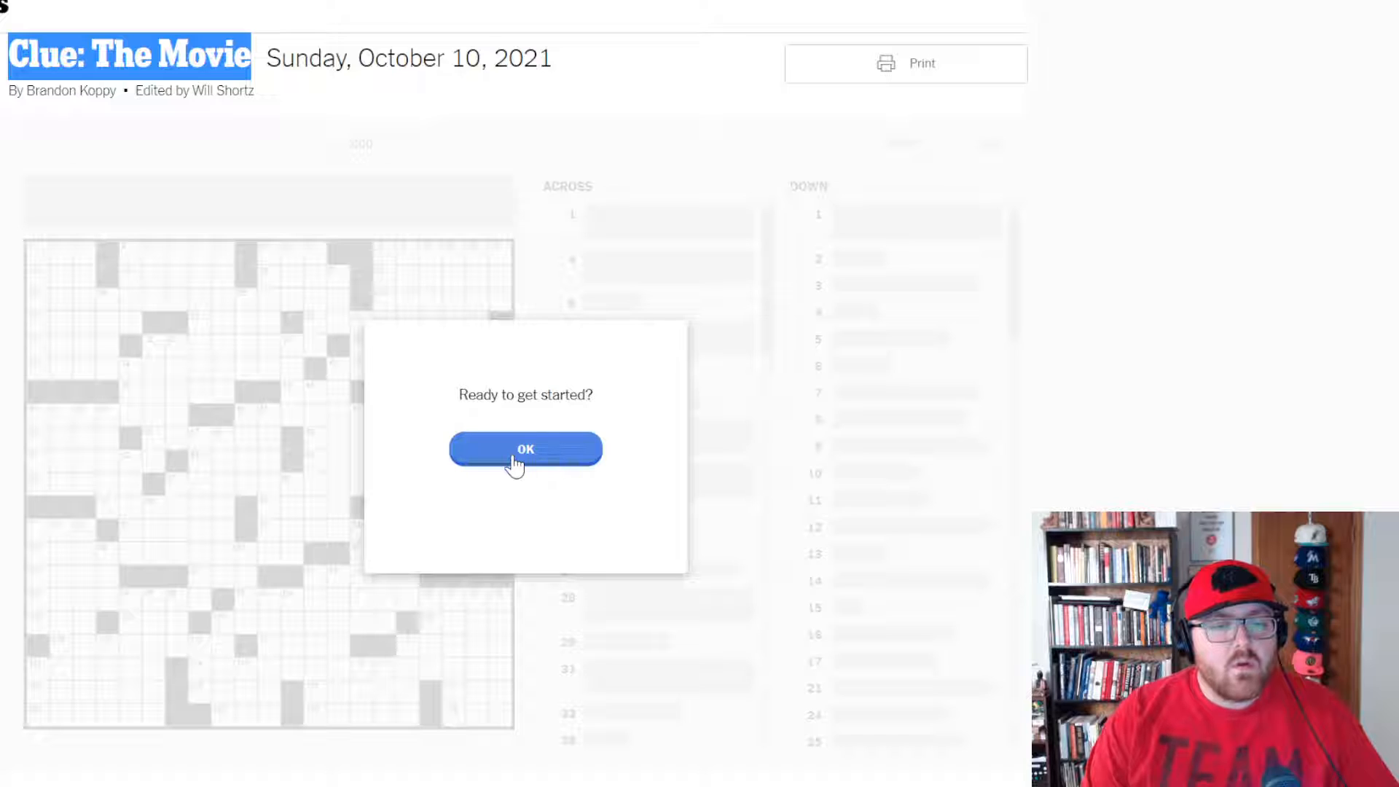
pyautogui.moveTo(468, 596)
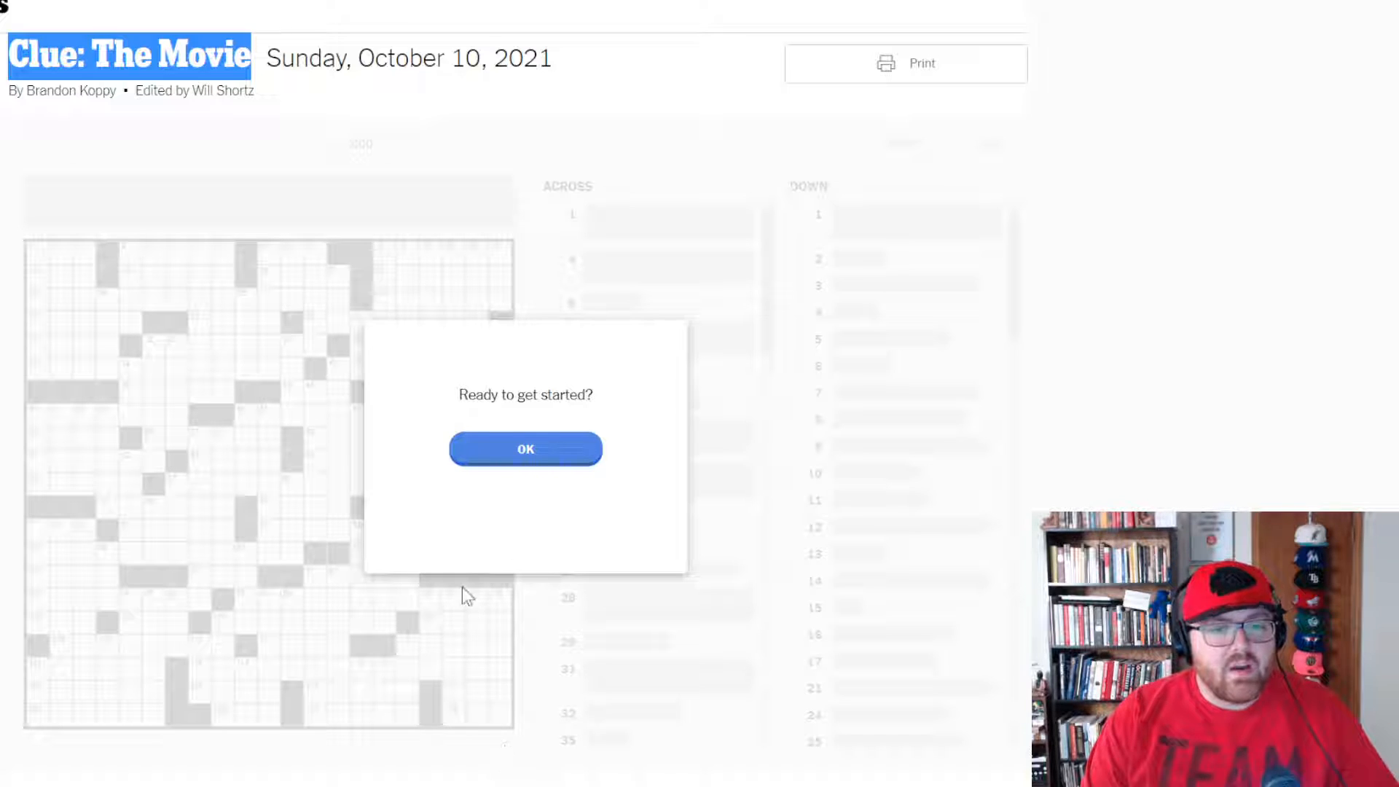
pyautogui.moveTo(319, 647)
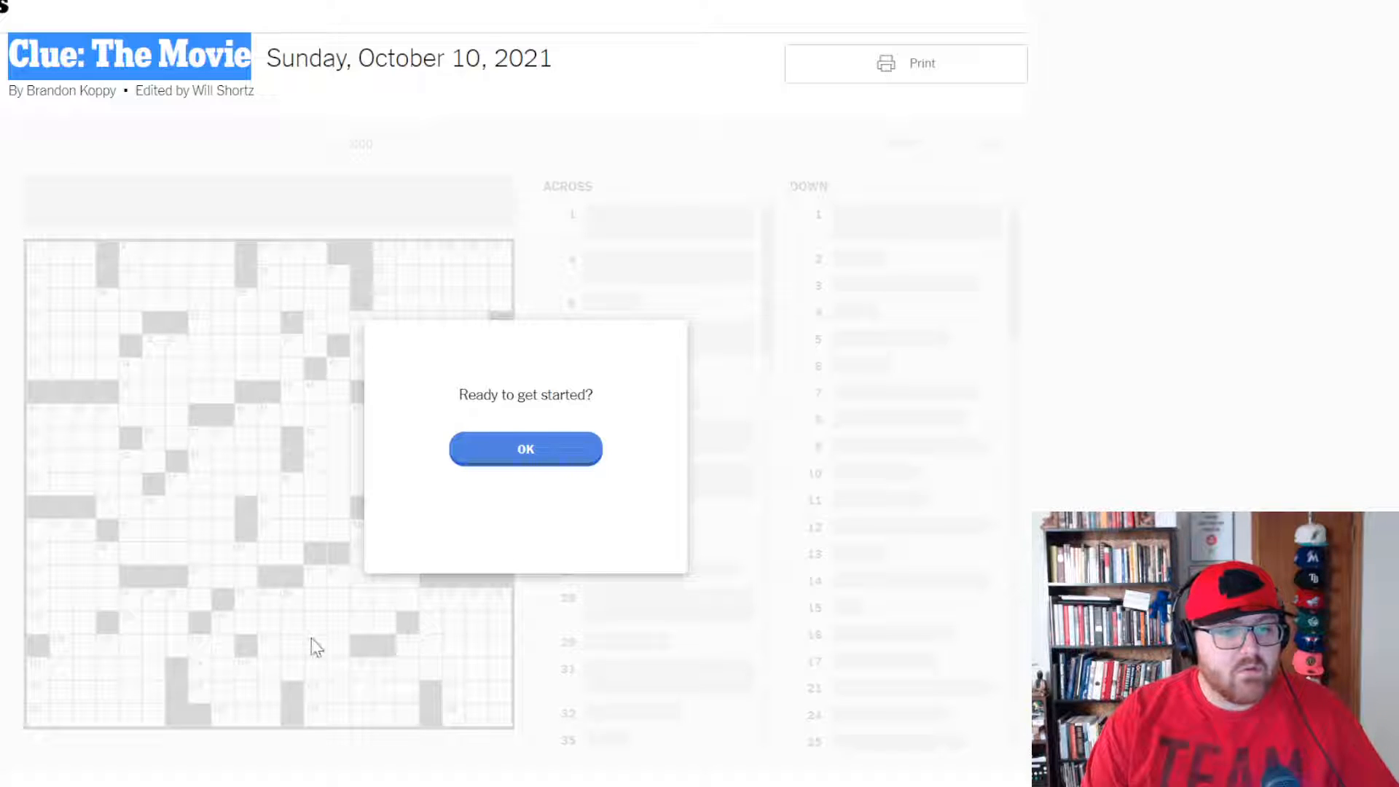
pyautogui.moveTo(51, 541)
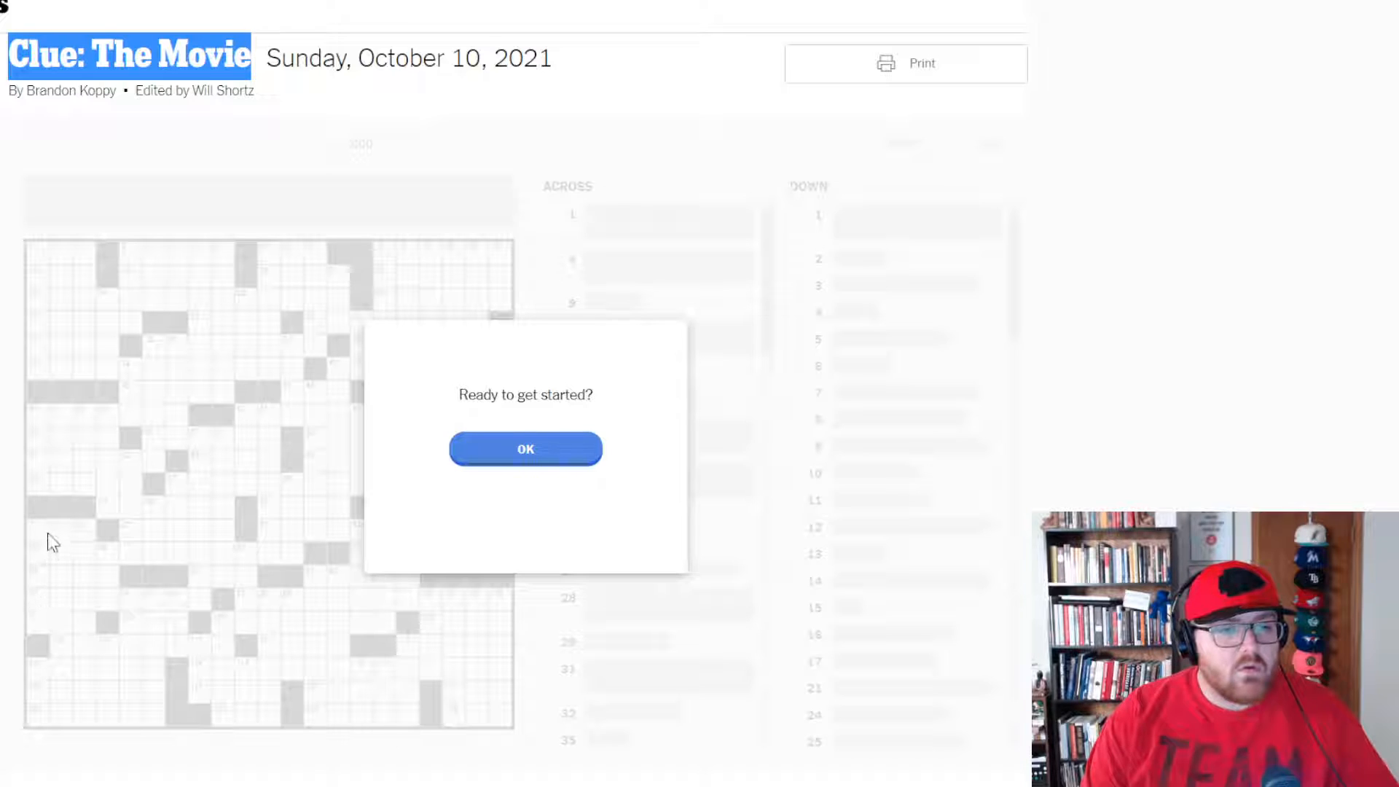
pyautogui.moveTo(47, 426)
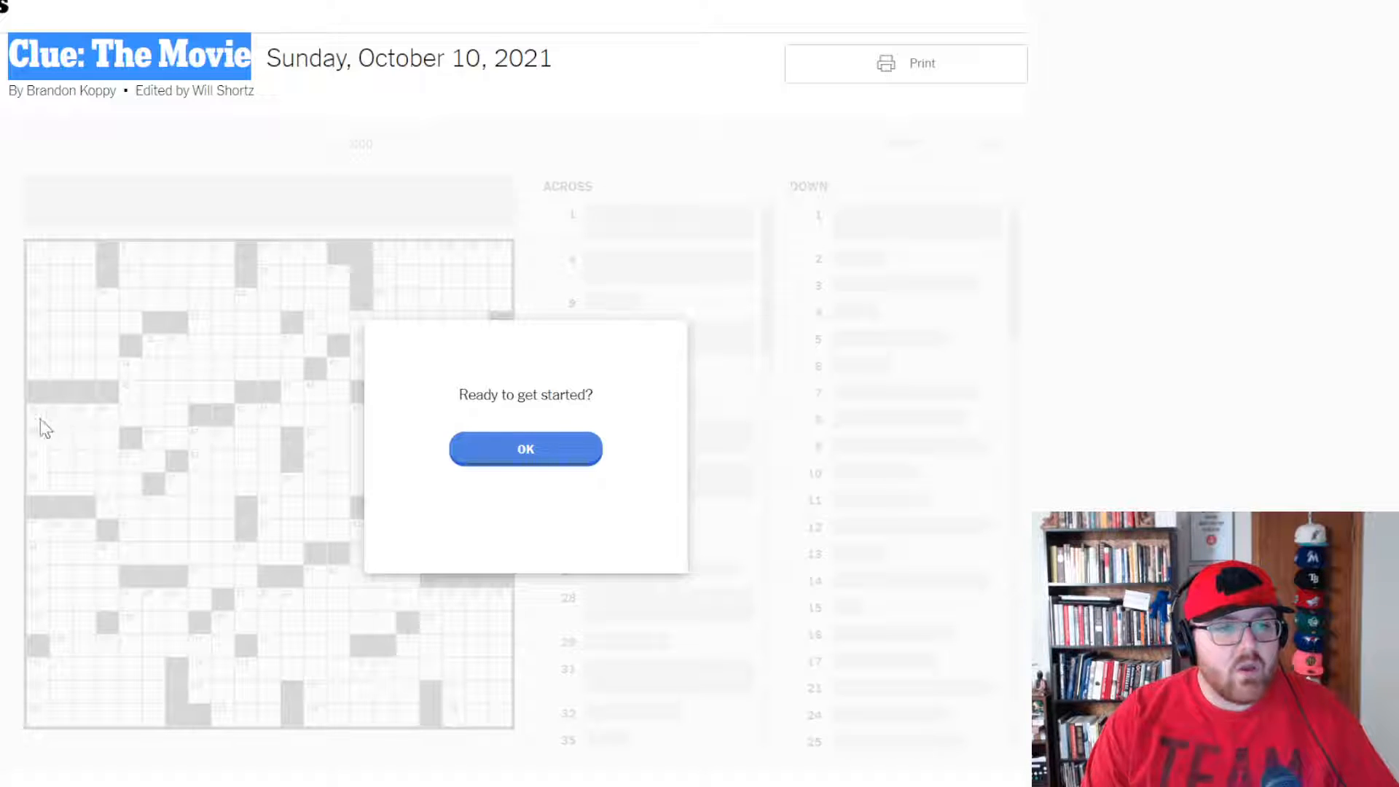
pyautogui.moveTo(504, 492)
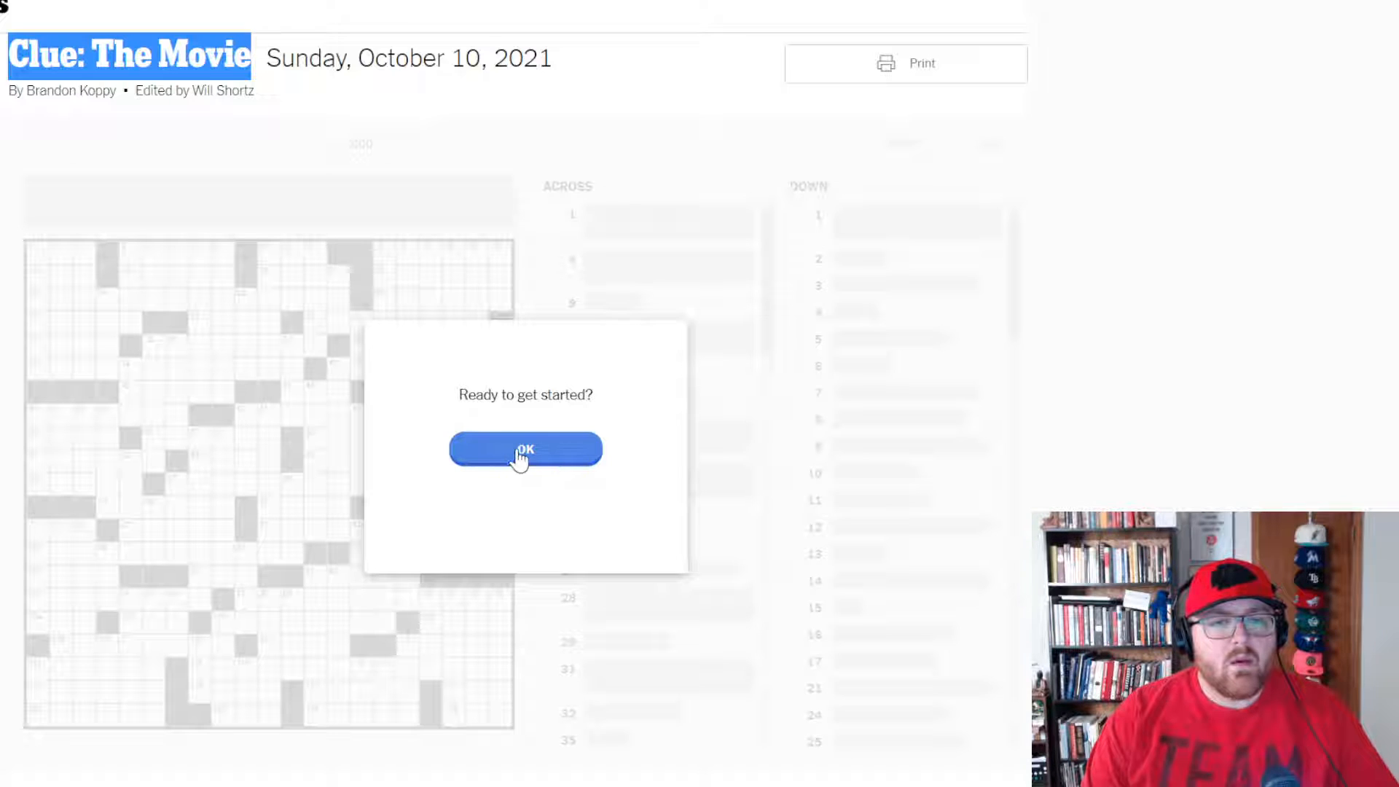
pyautogui.click(524, 448)
pyautogui.write('UHS')
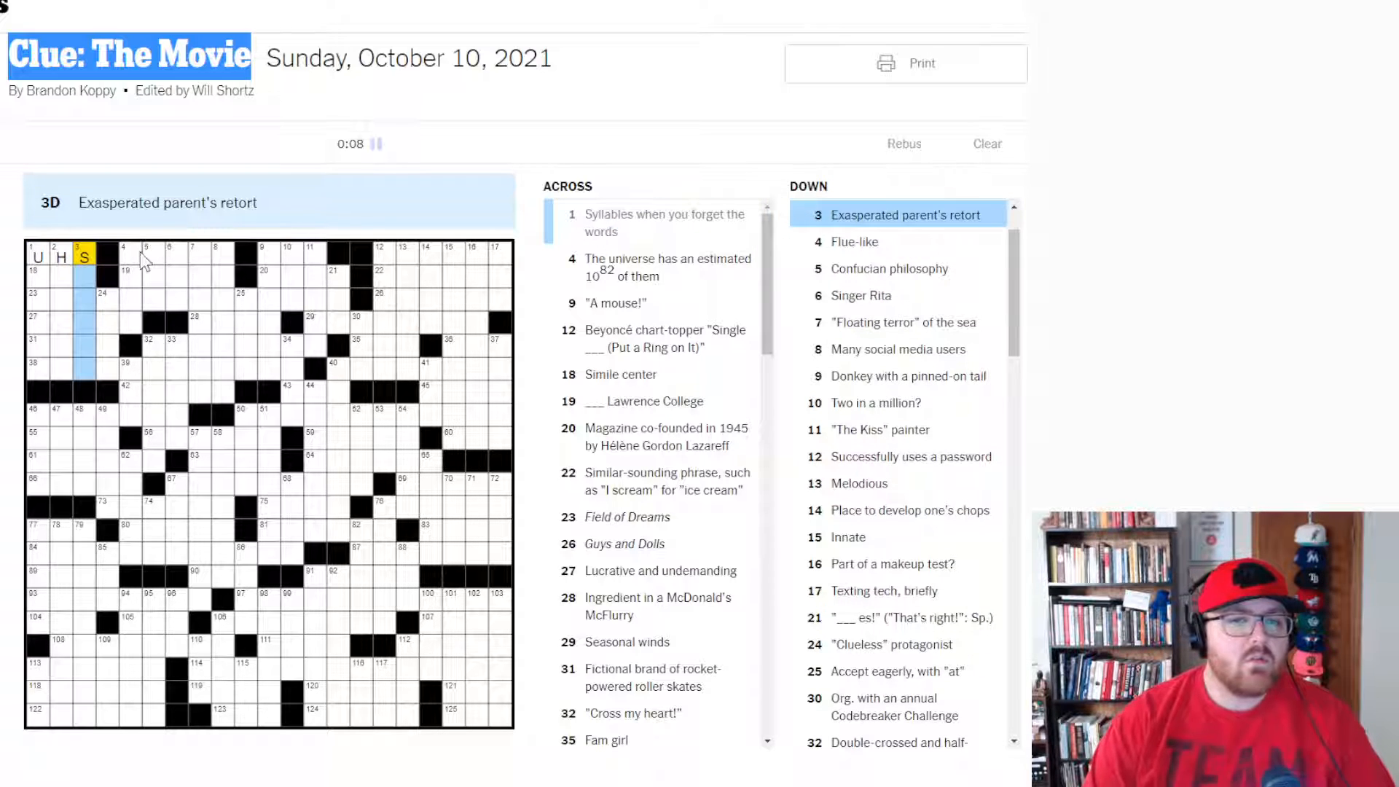
pyautogui.click(36, 257)
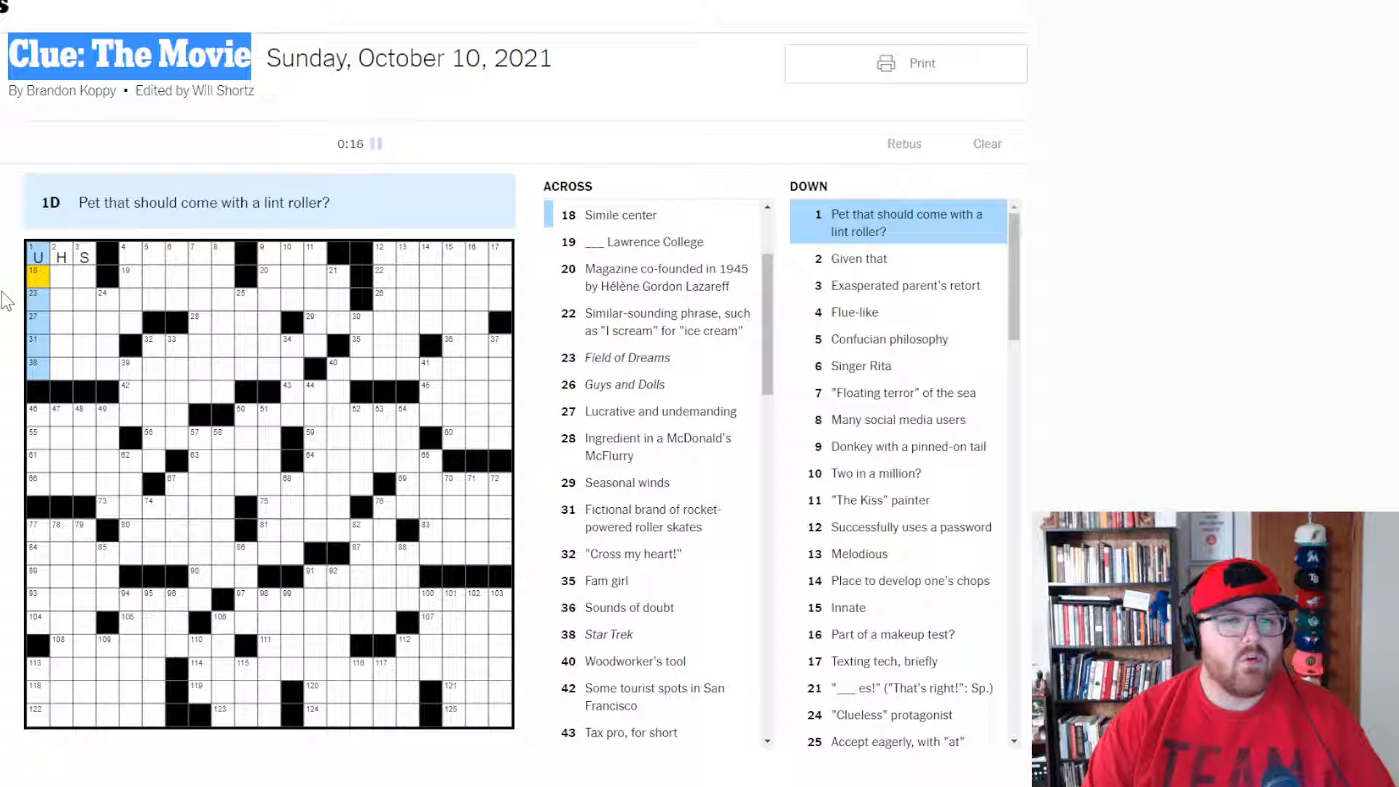
pyautogui.click(36, 272)
pyautogui.write('ASA')
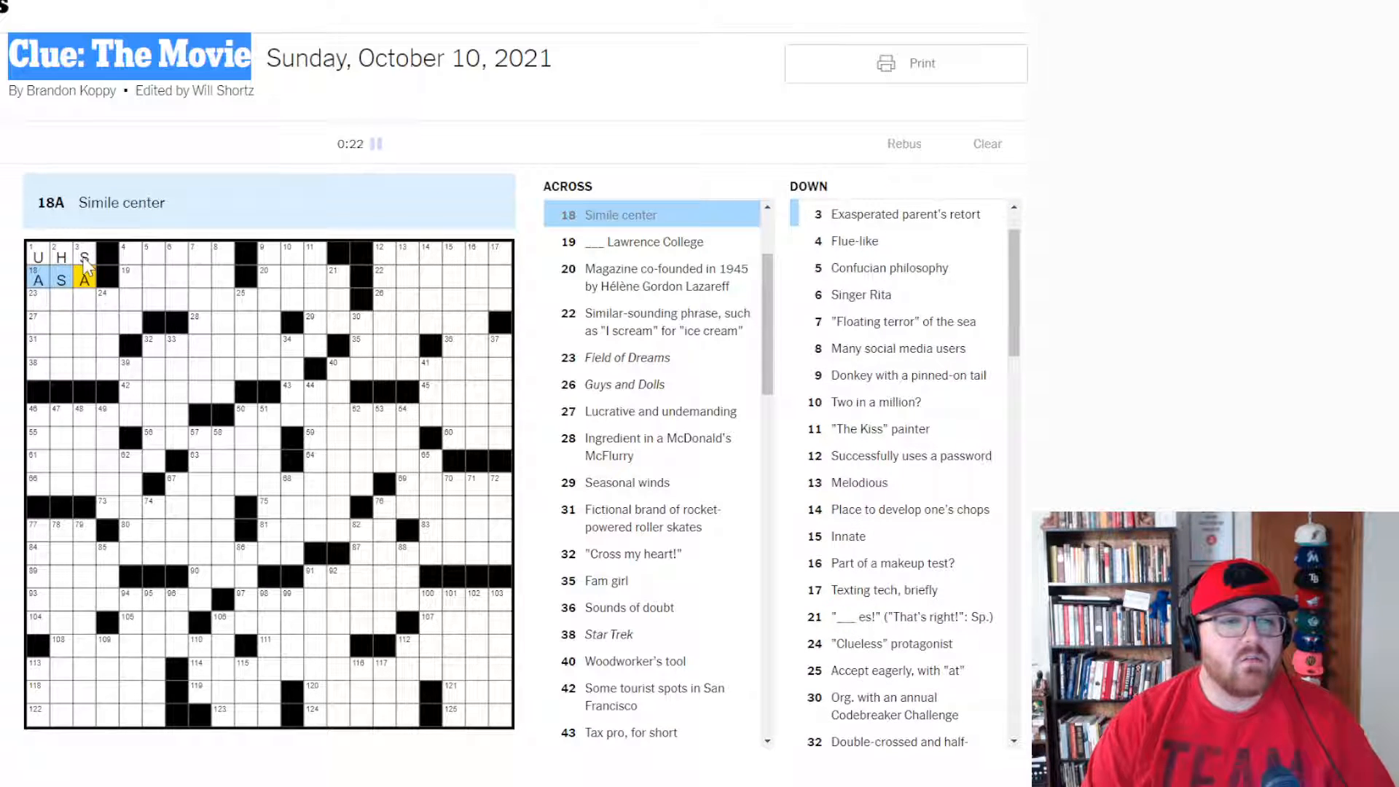
# Step: Correct 1-Across from UHS to UMS
pyautogui.click(63, 258)
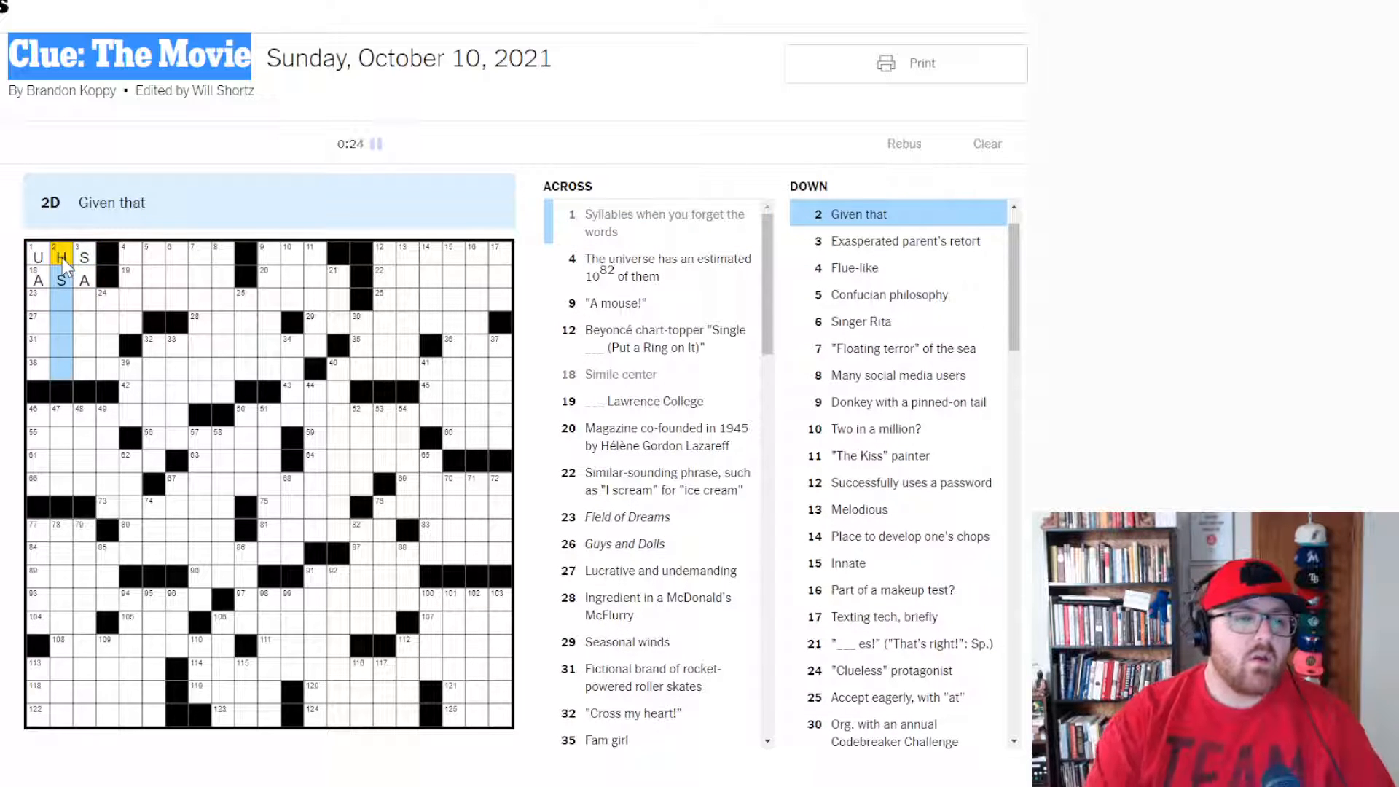
pyautogui.click(35, 256)
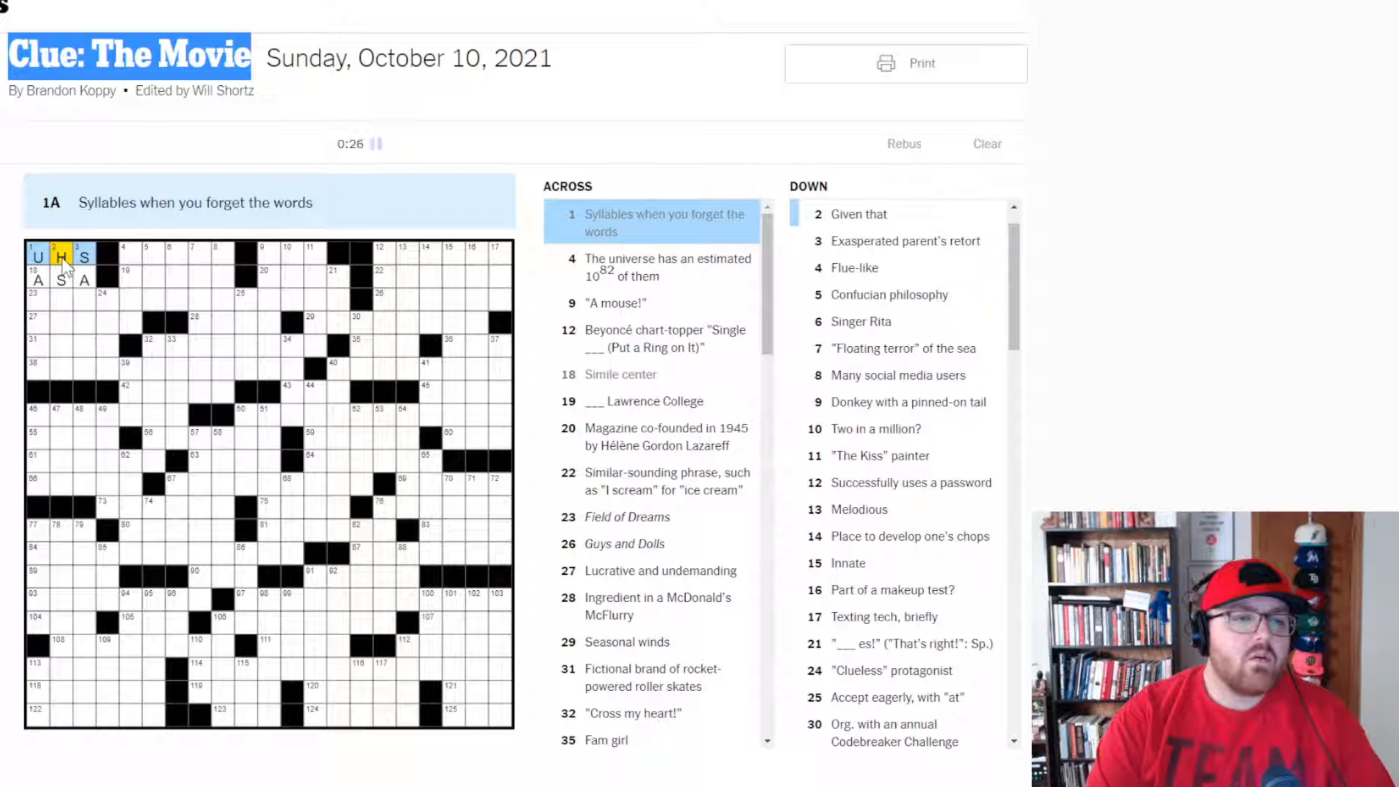
pyautogui.click(83, 258)
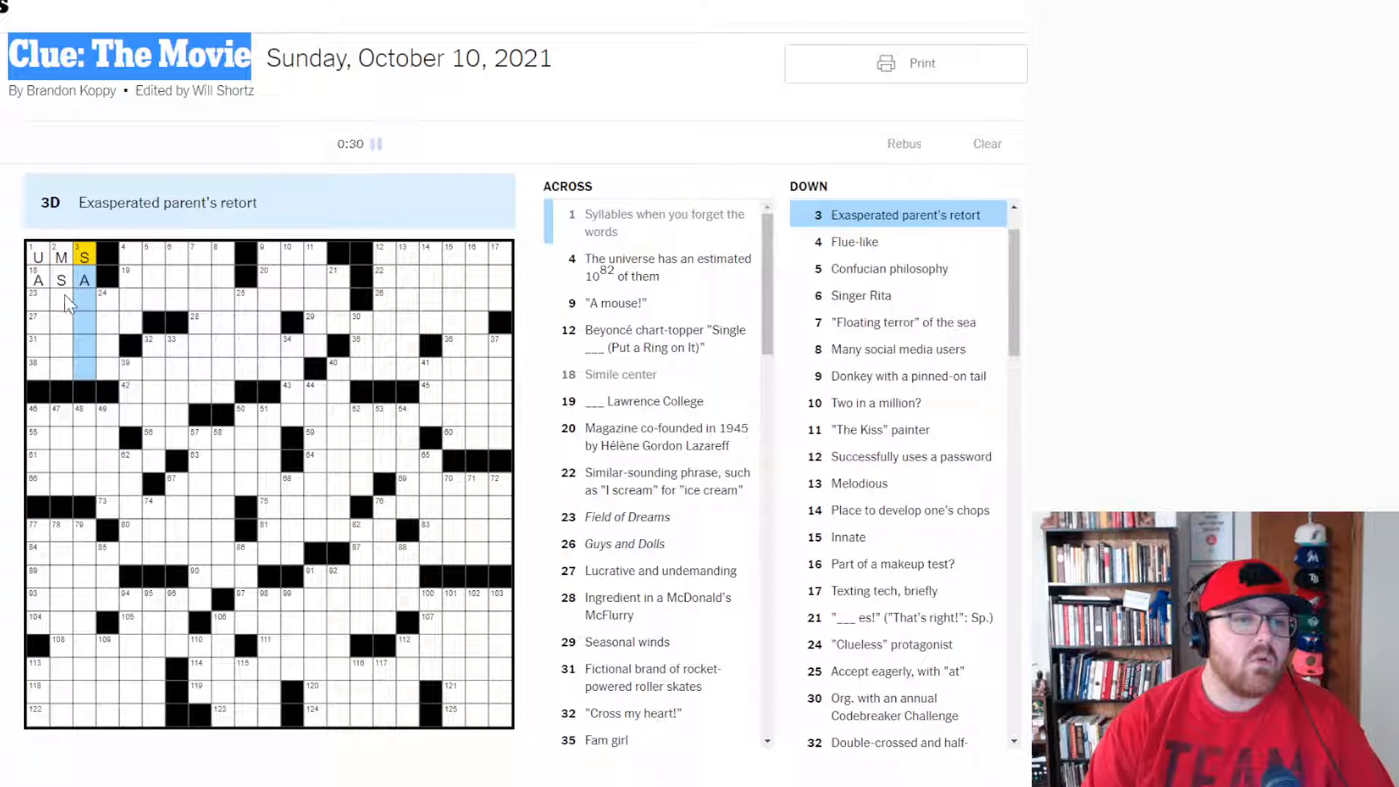
pyautogui.click(61, 280)
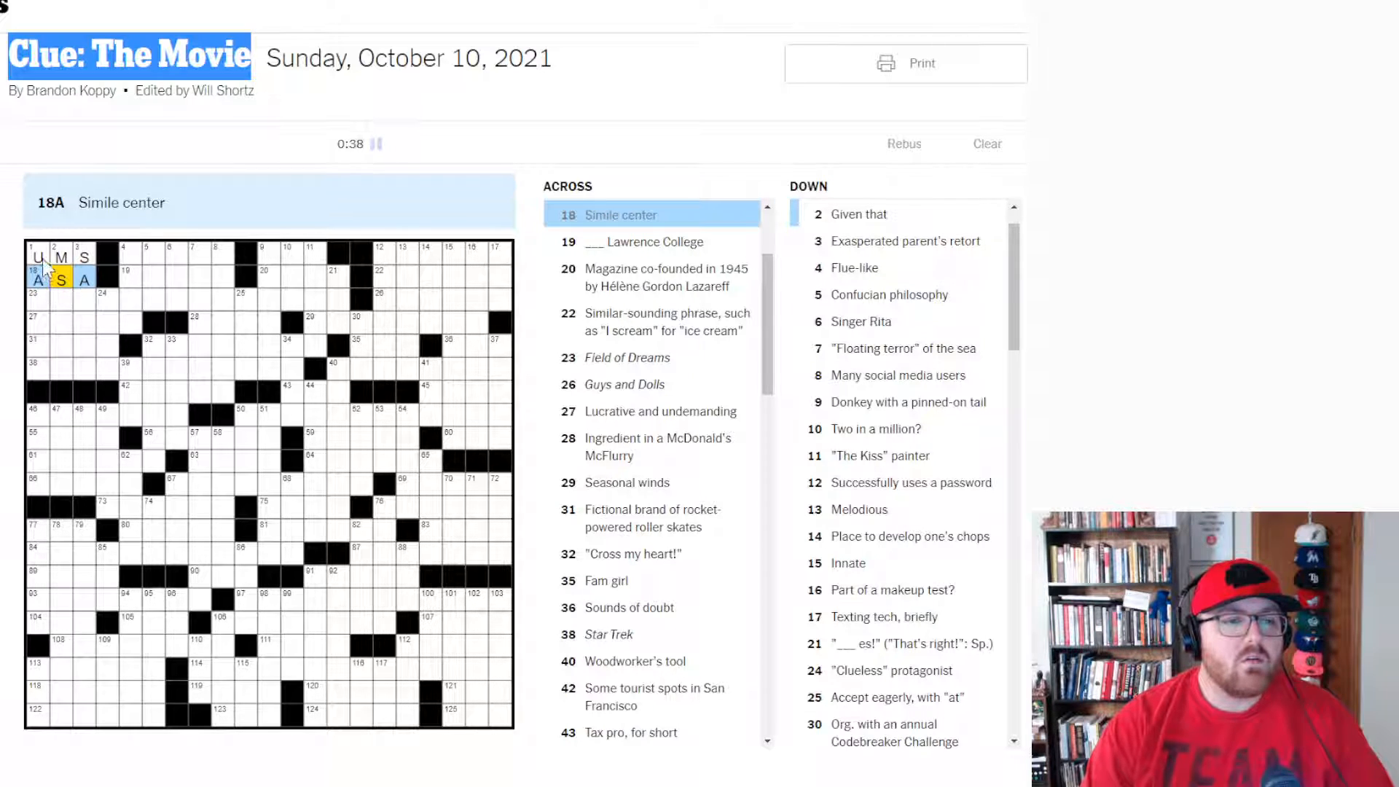
pyautogui.click(38, 258)
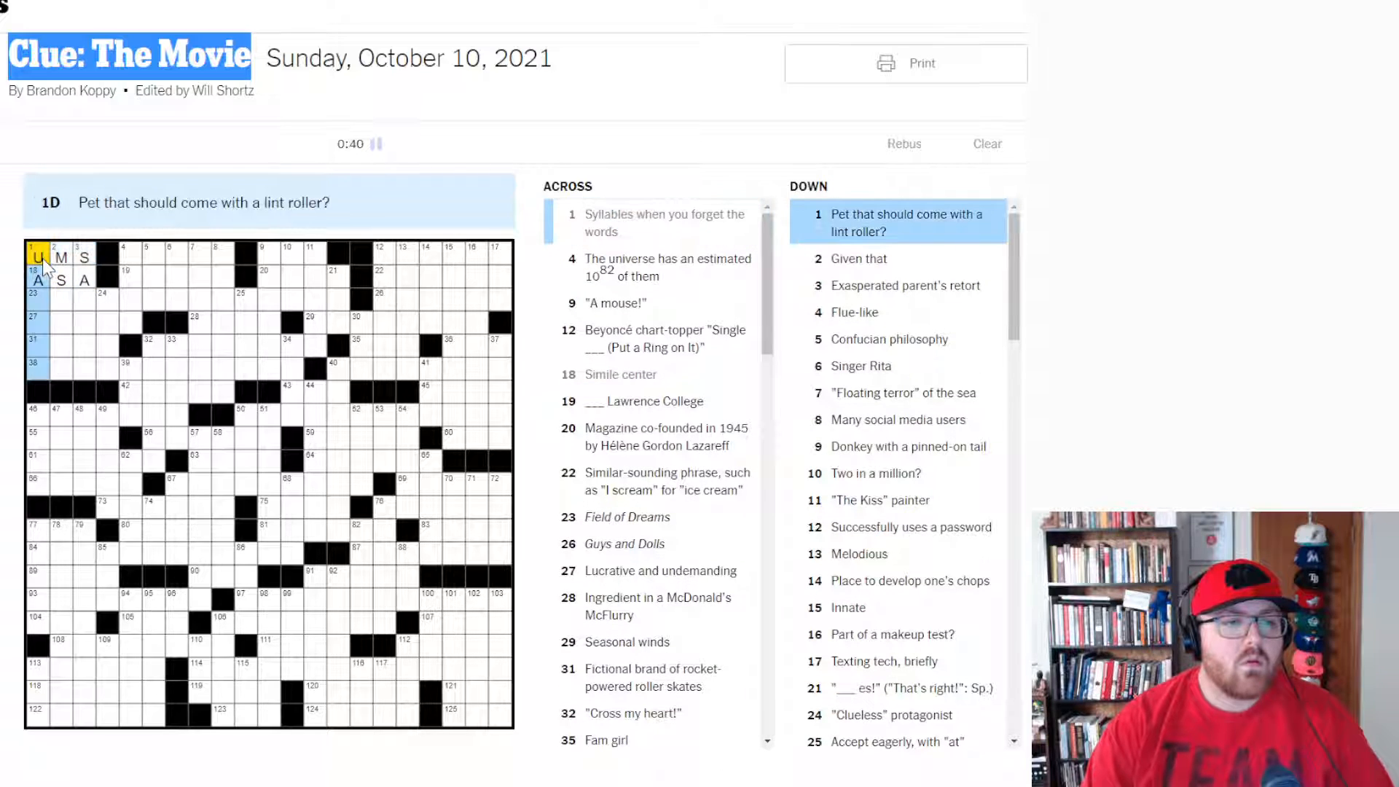
# Step: Try IFYOUBUKEVIN at 23-Across, then leave it blank
pyautogui.click(37, 295)
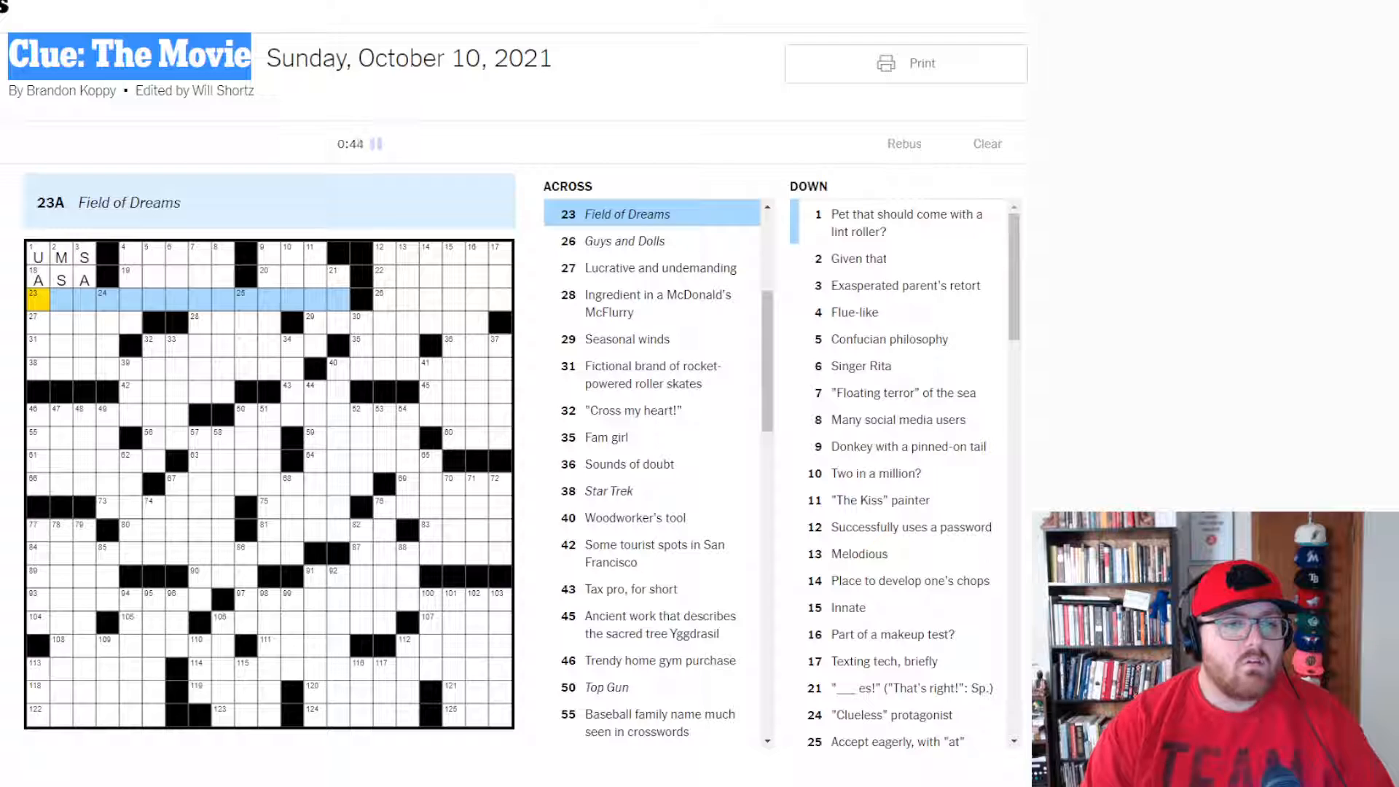
pyautogui.write('IFYOUB')
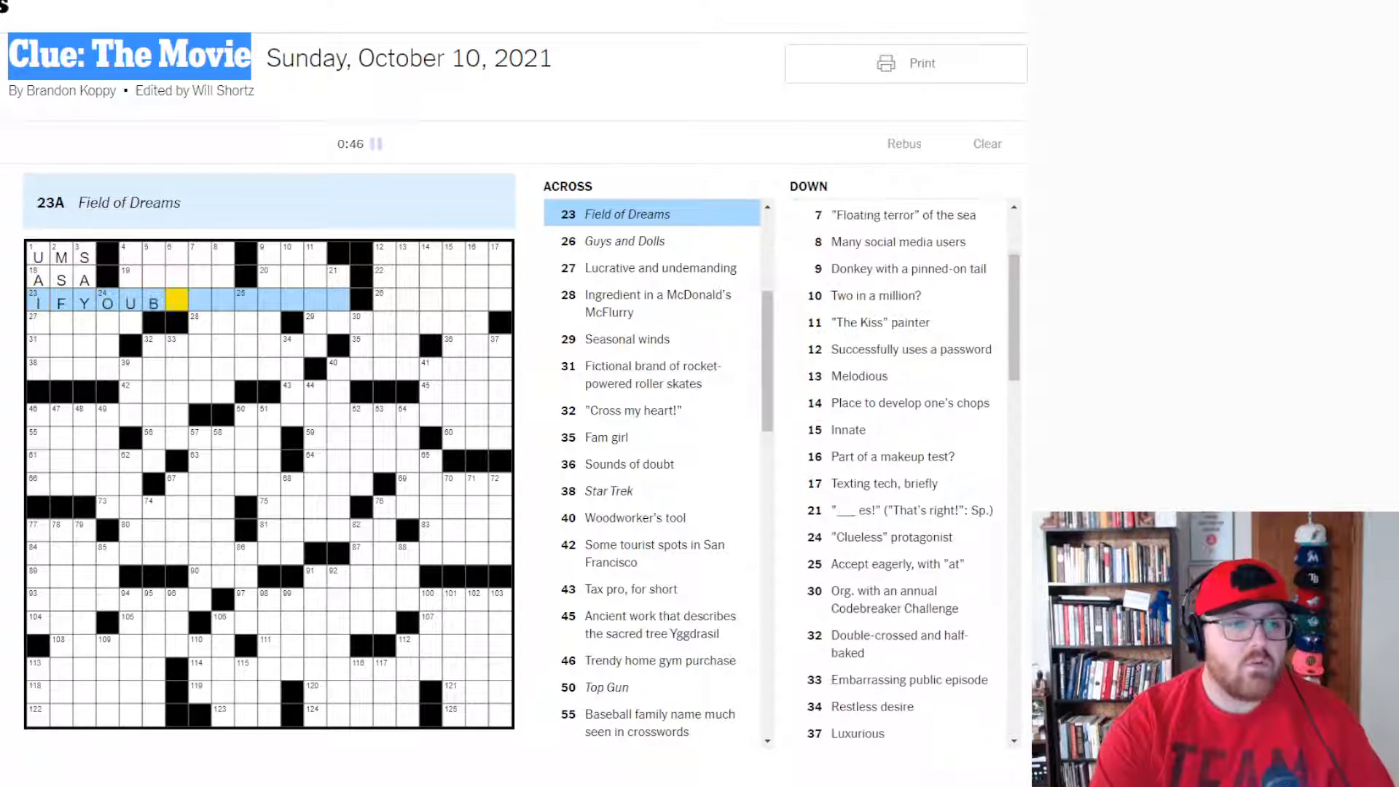
pyautogui.write('U')
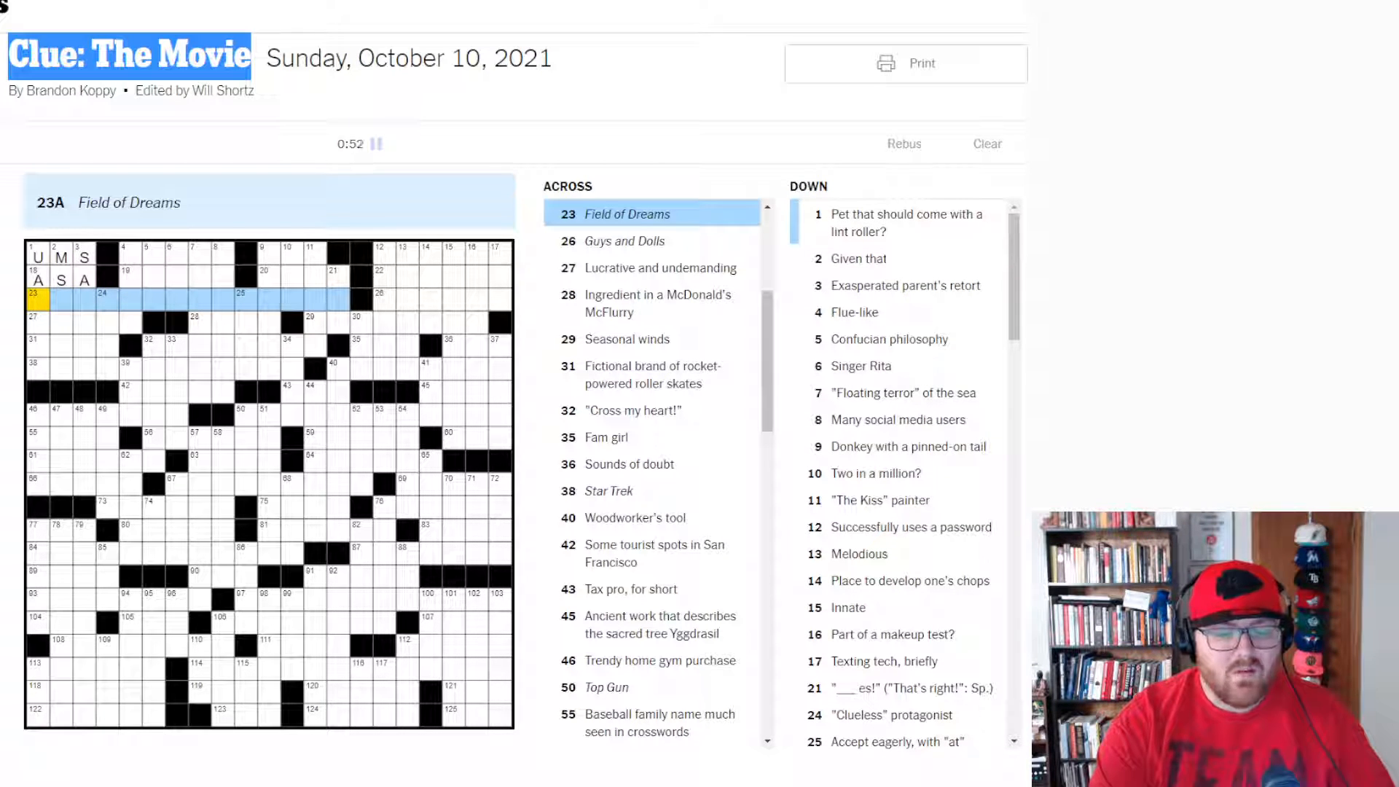
pyautogui.write('KEVIN')
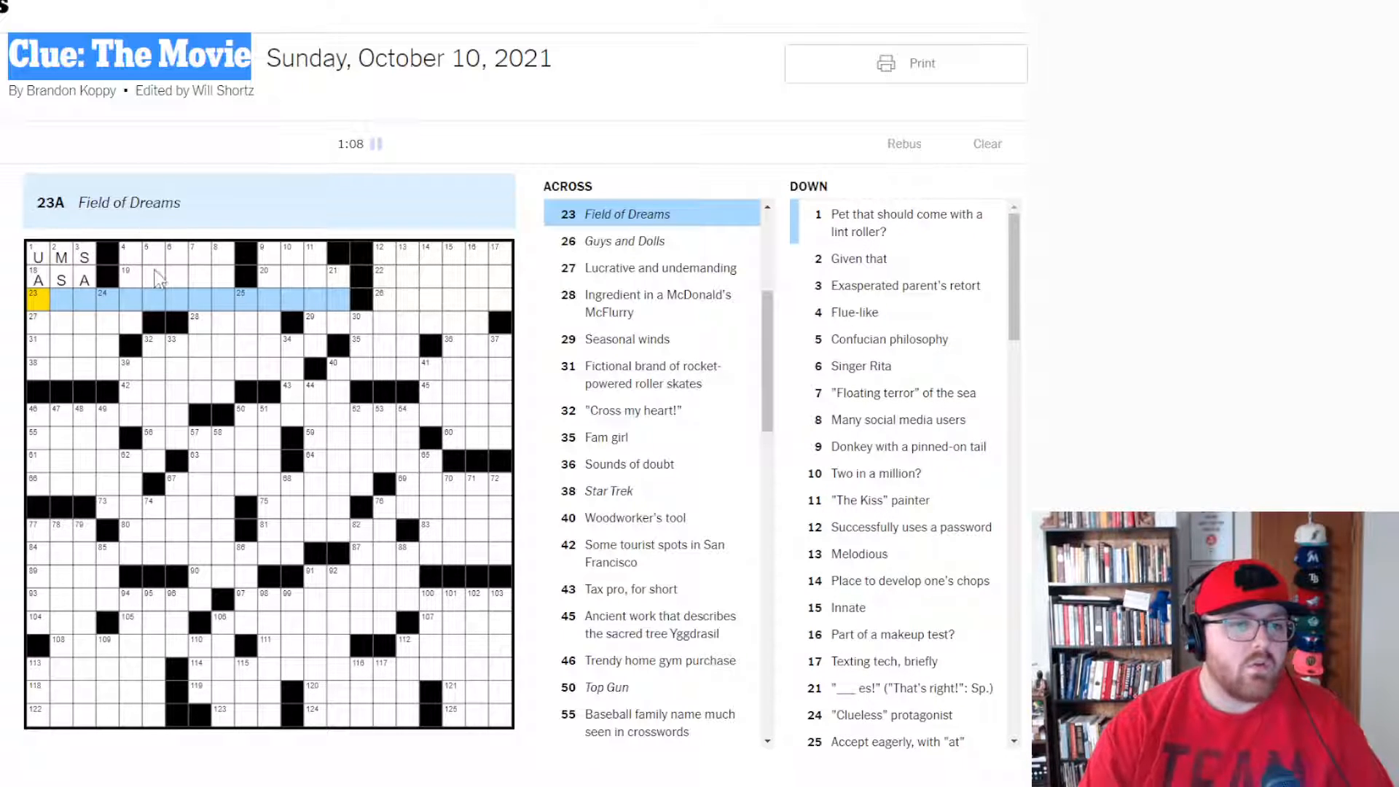
pyautogui.click(123, 279)
pyautogui.write('SARAH')
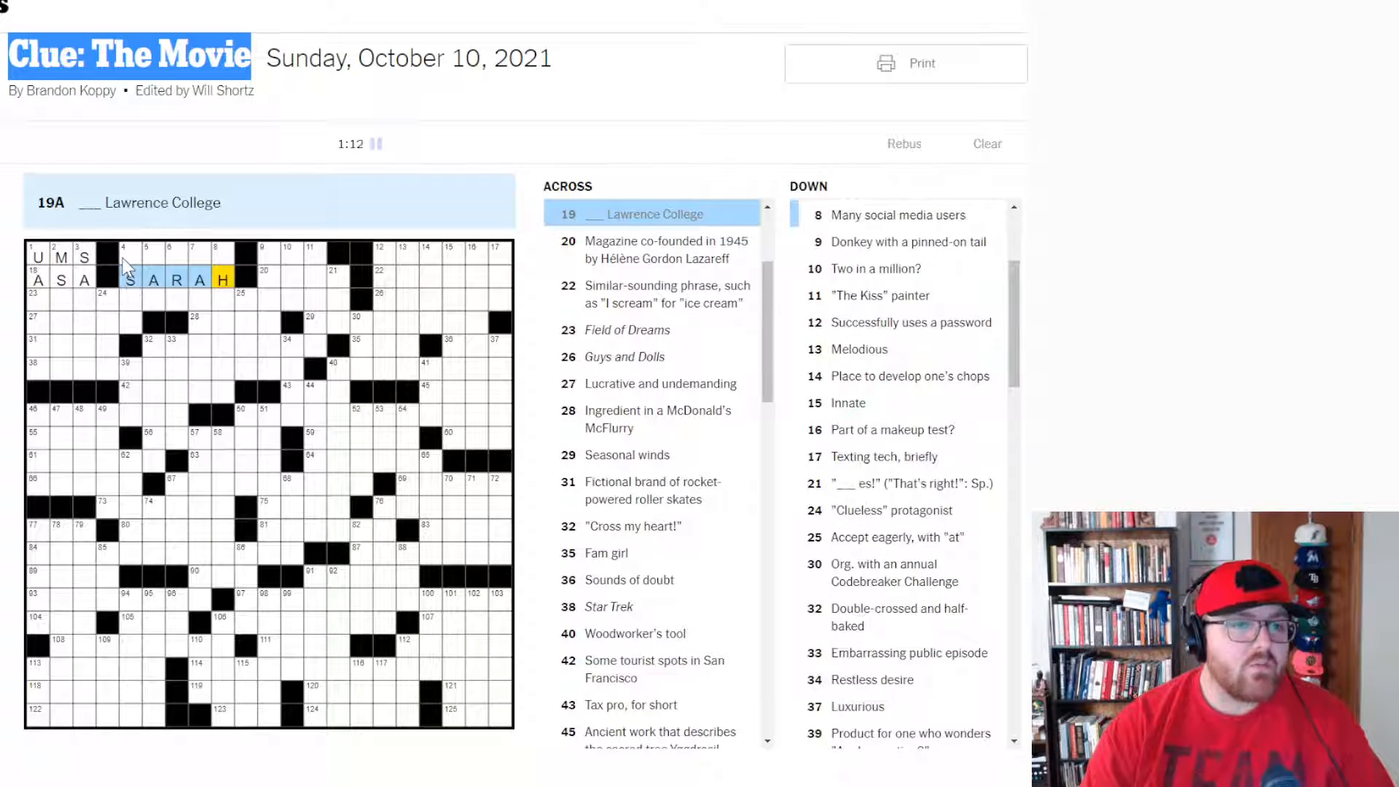
pyautogui.click(124, 258)
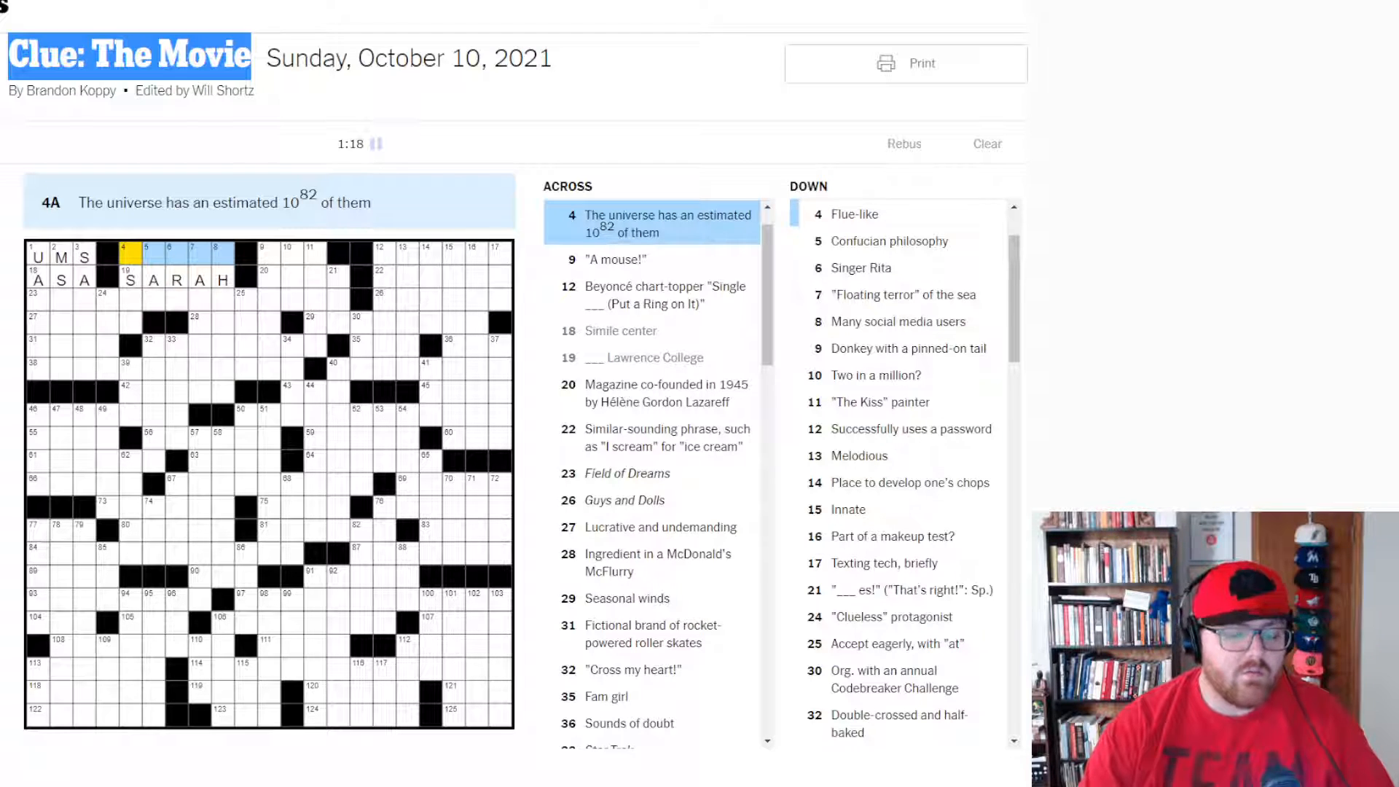
pyautogui.write('MOLES')
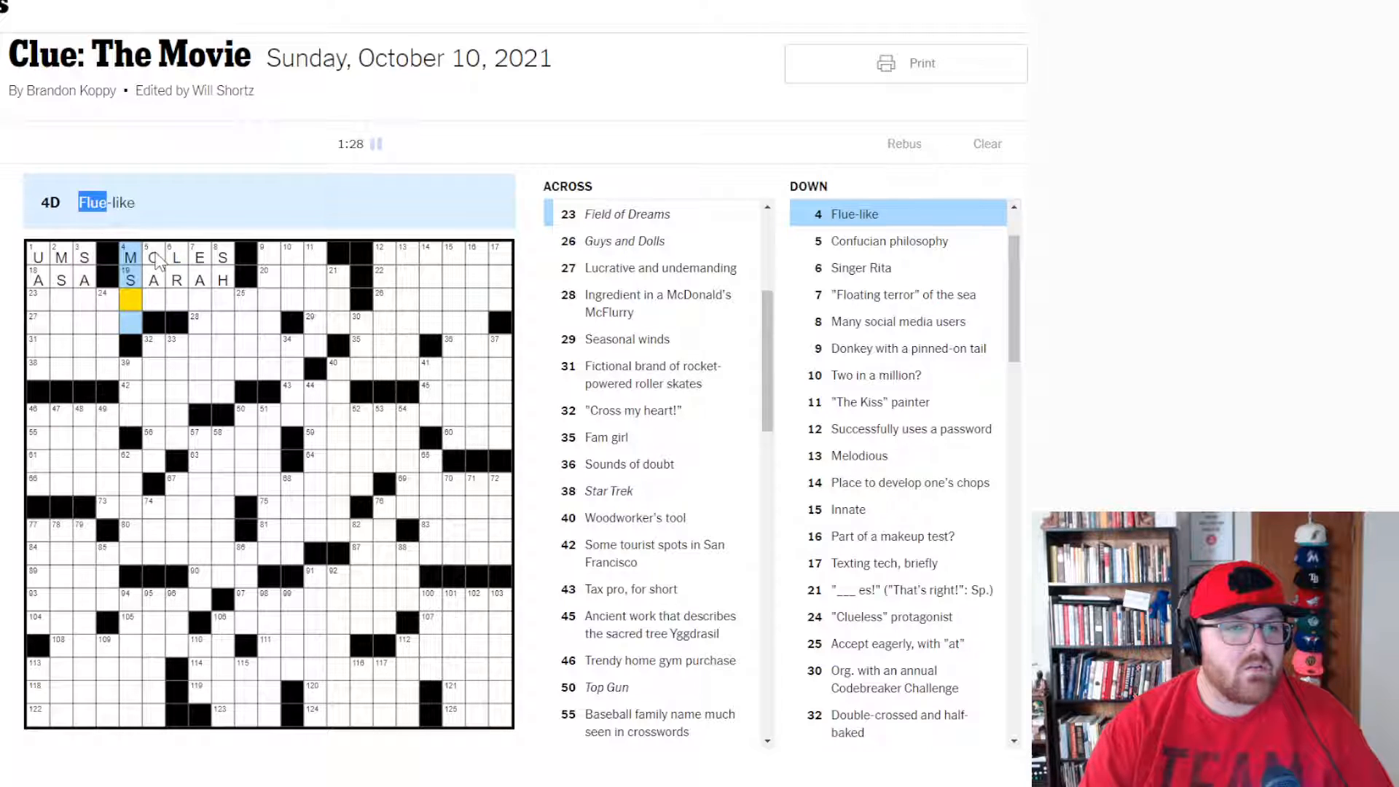
pyautogui.click(221, 258)
pyautogui.write('TA')
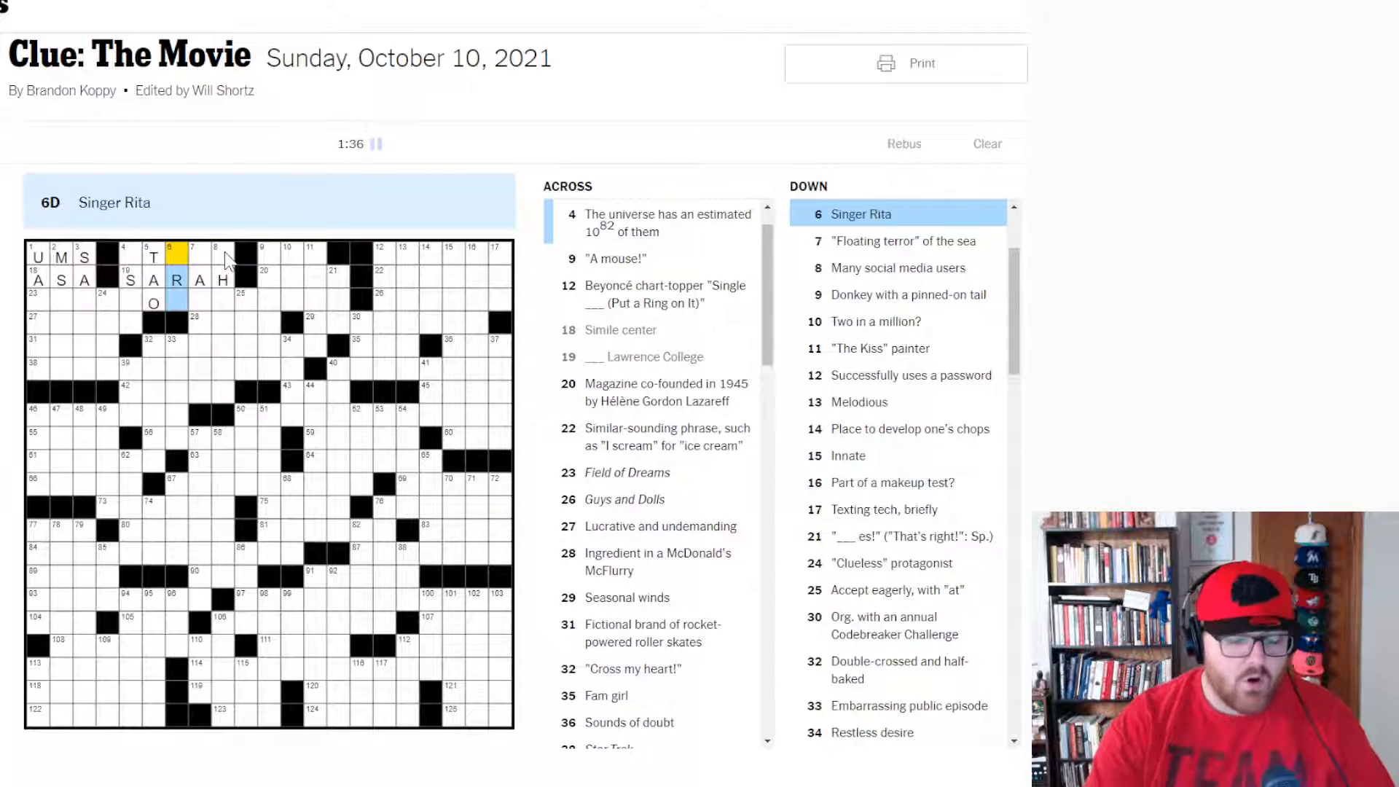
pyautogui.write('OA')
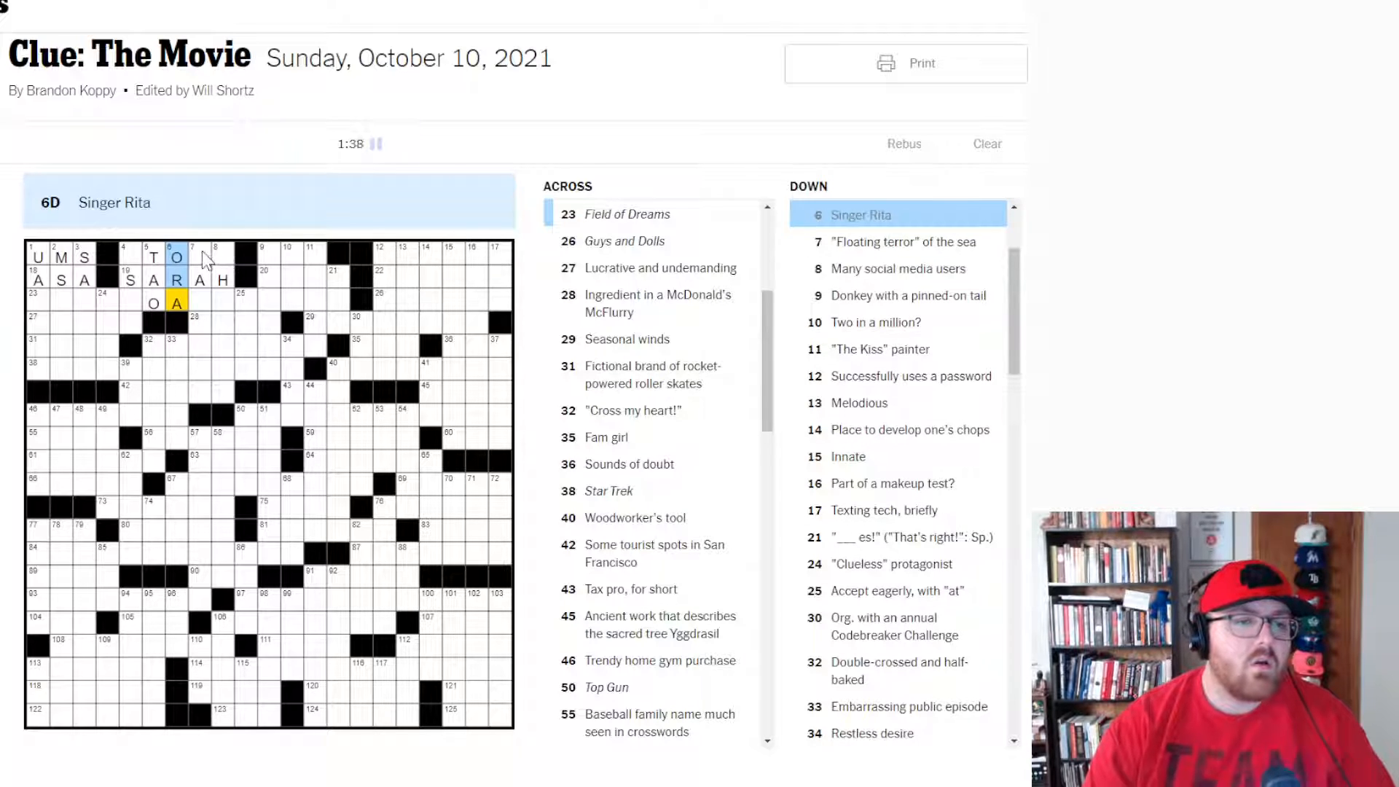
pyautogui.click(195, 259)
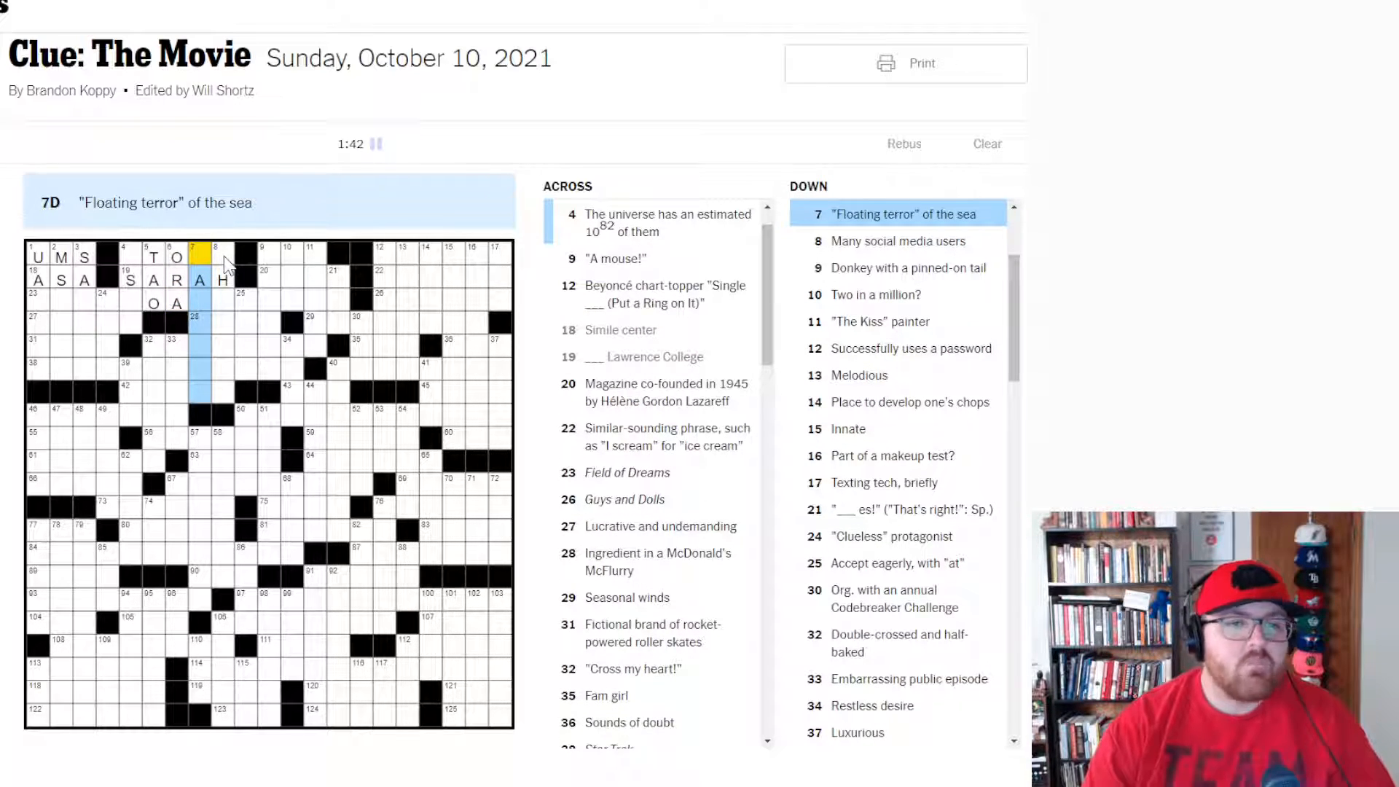
pyautogui.click(218, 257)
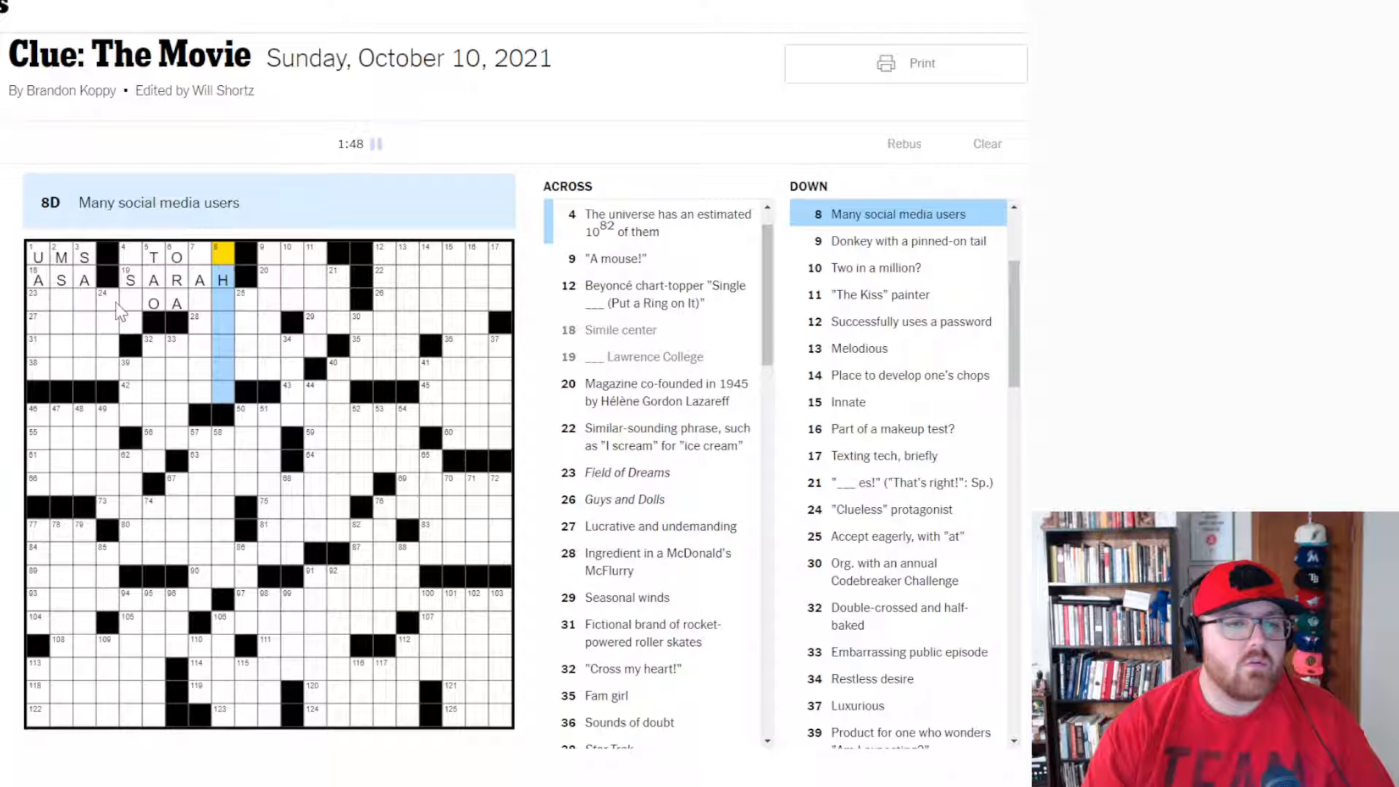
pyautogui.click(126, 303)
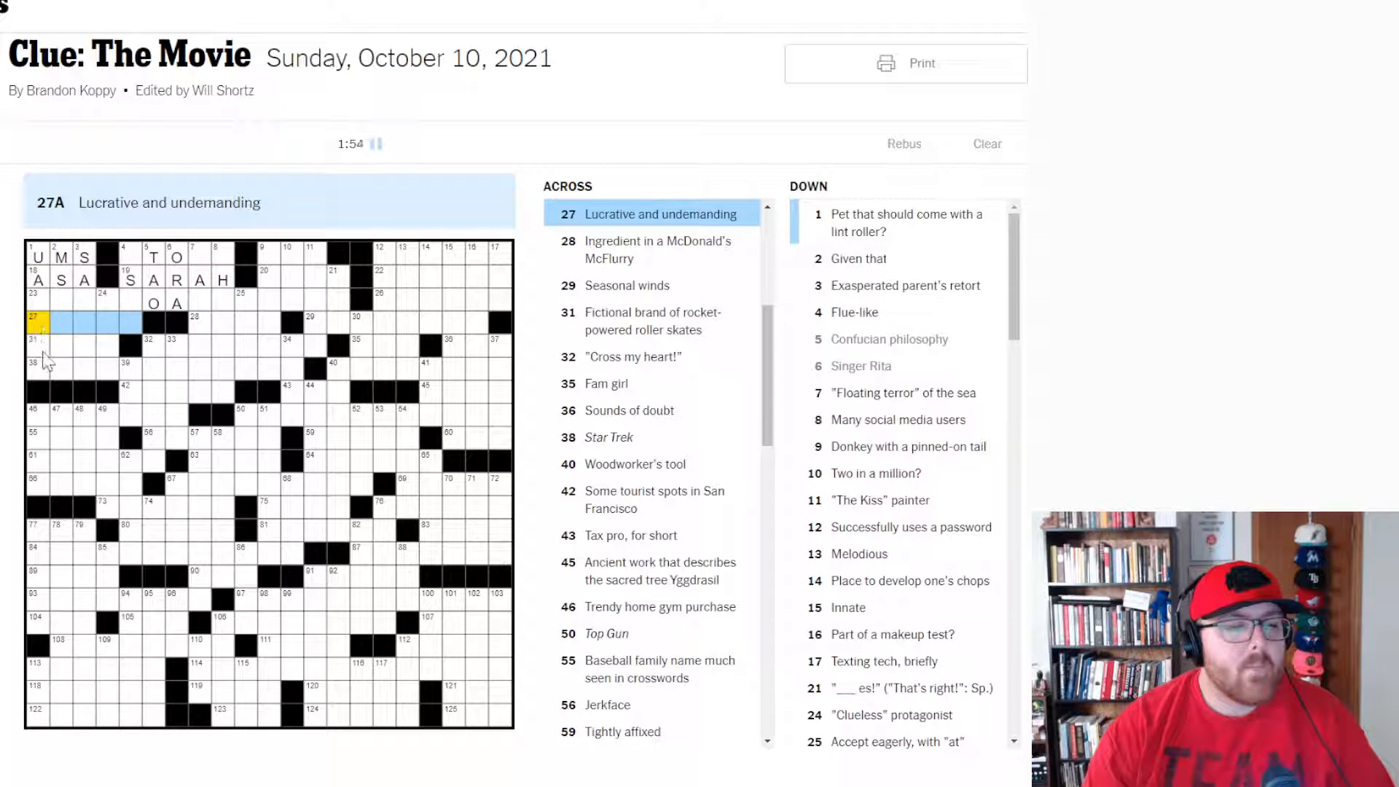
# Step: Enter ACME at 31-Across and trim 1-Across to just S, checking the 1–3 Down clues
pyautogui.click(36, 346)
pyautogui.write('ACME')
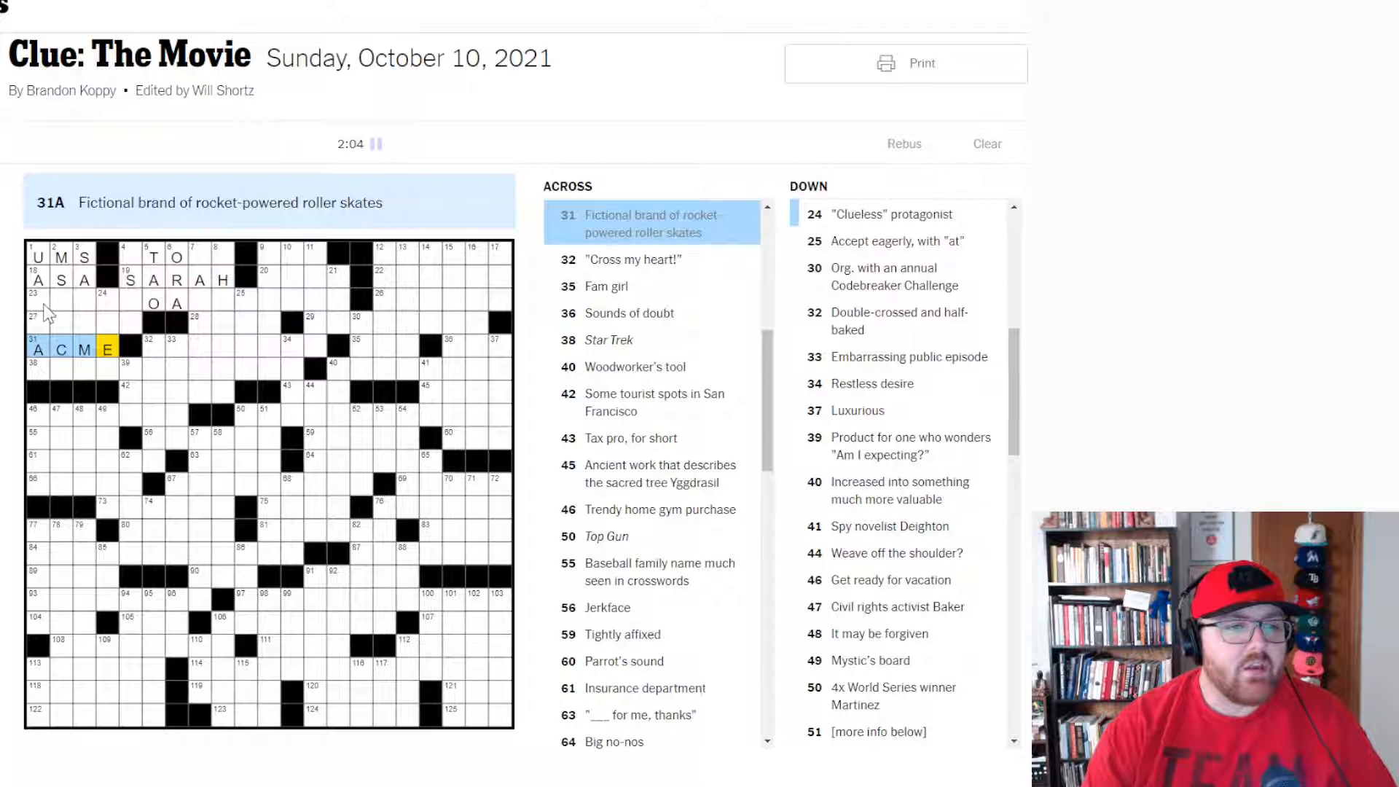
pyautogui.click(57, 257)
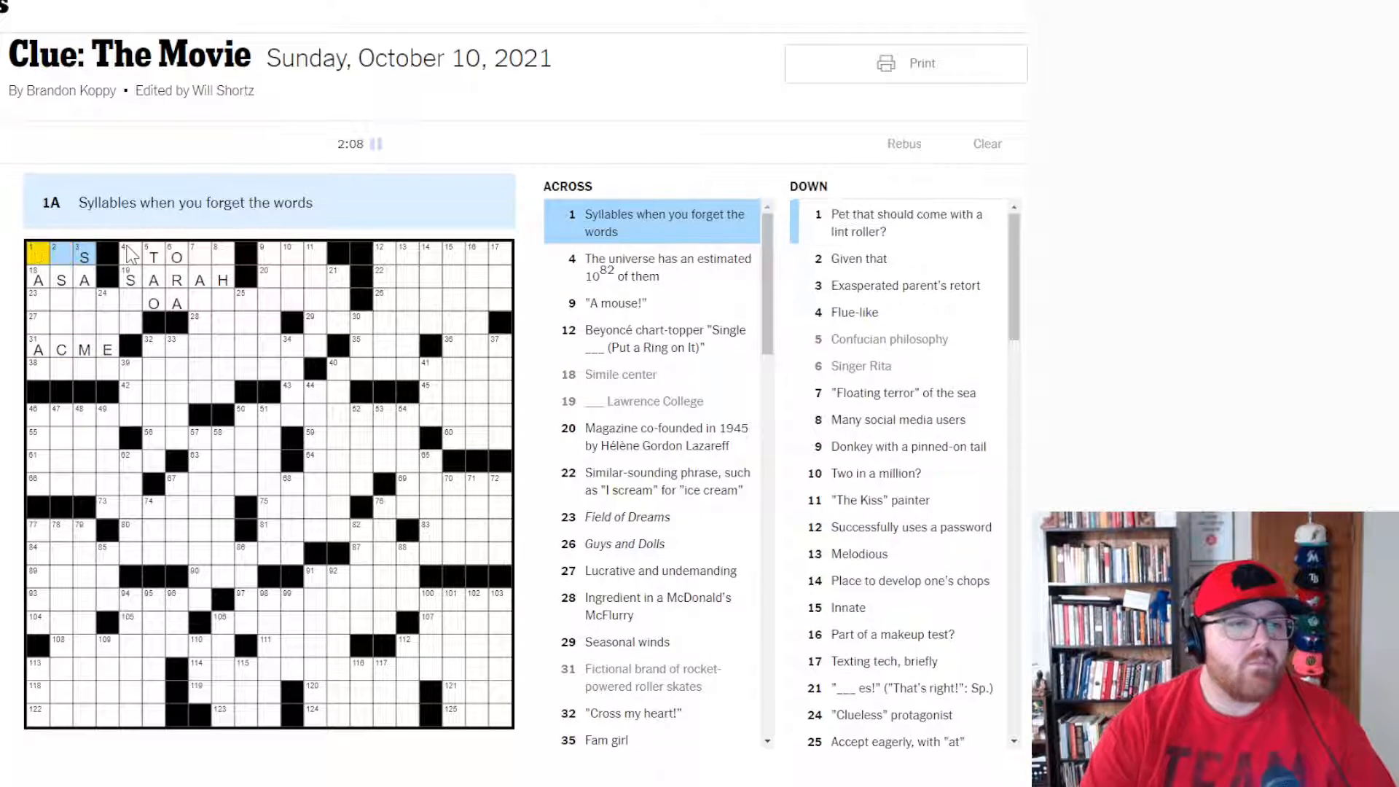
pyautogui.click(85, 303)
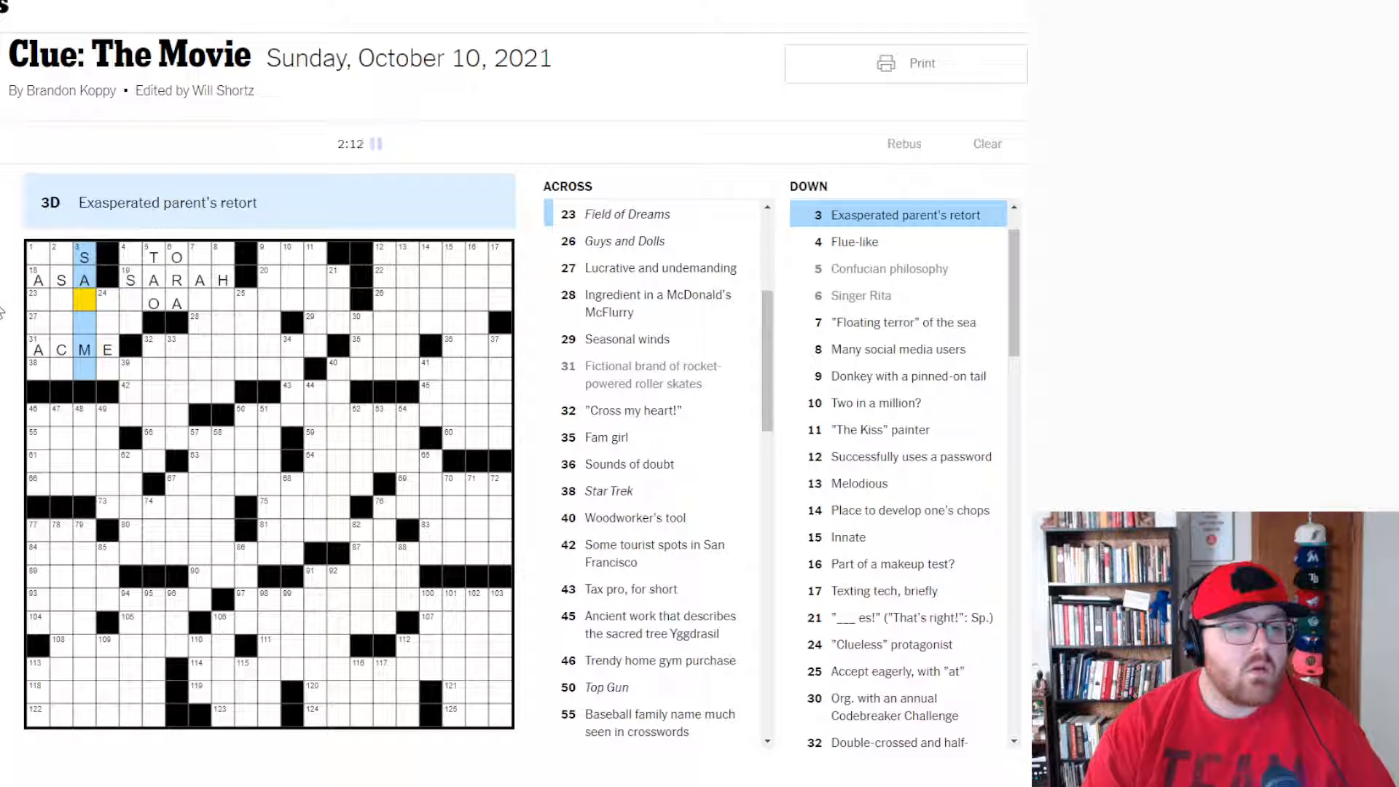
pyautogui.click(60, 303)
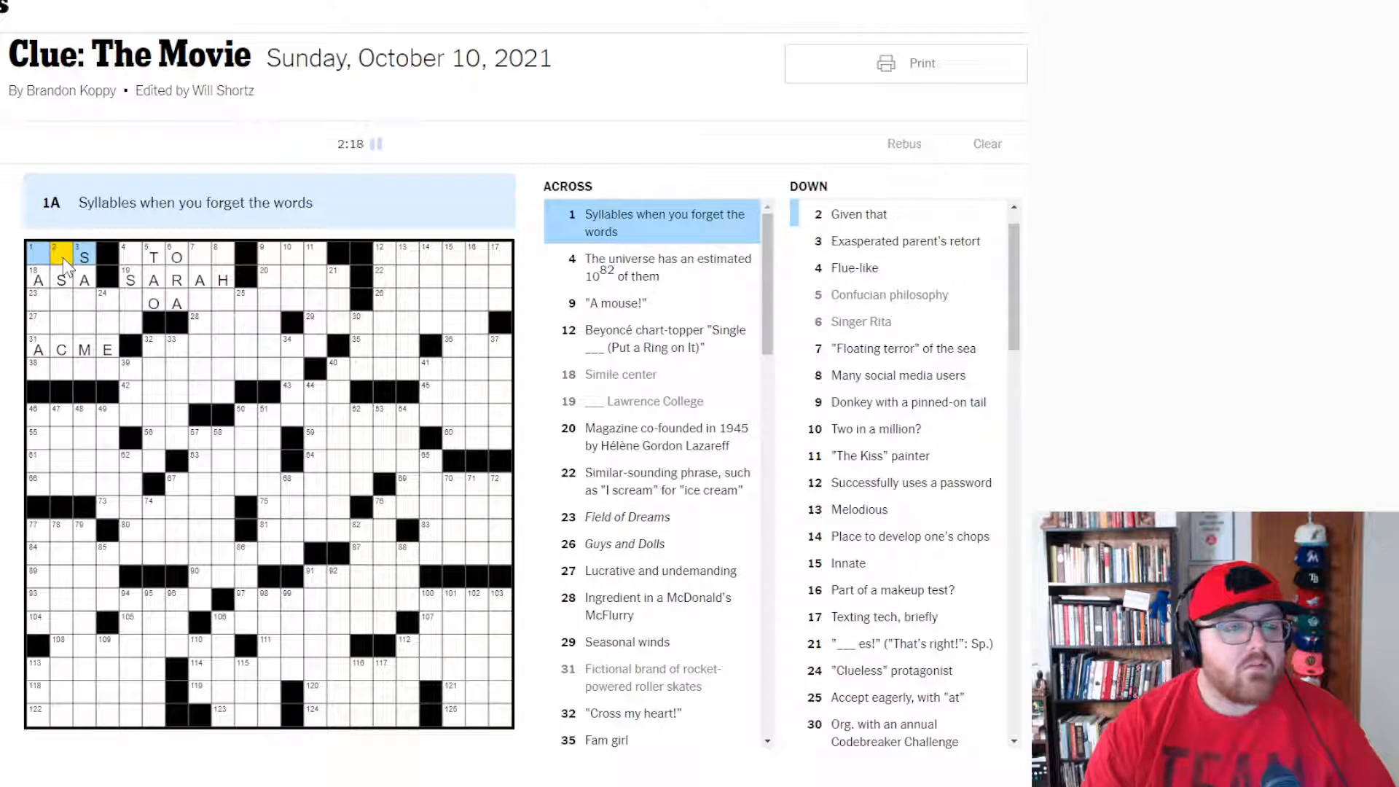
pyautogui.click(59, 258)
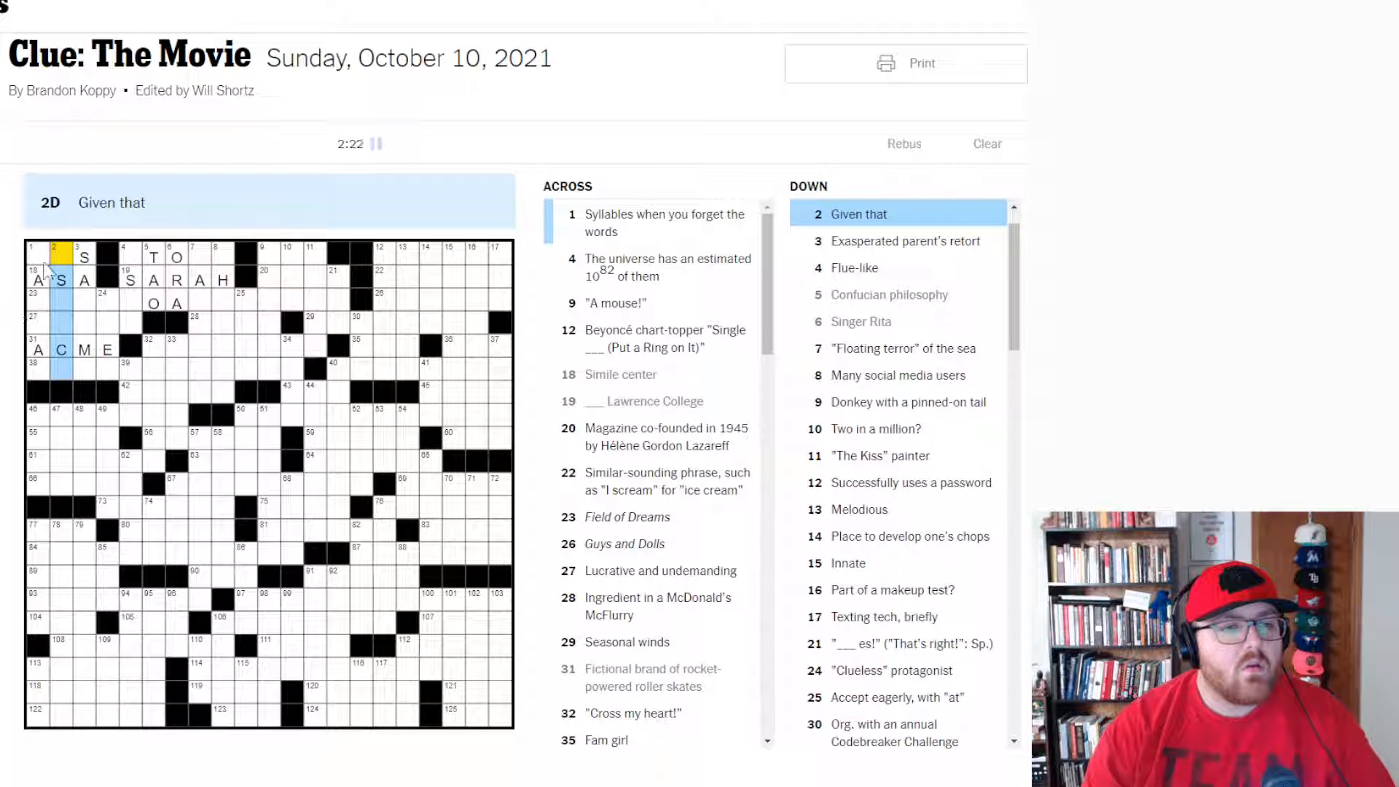
pyautogui.click(38, 258)
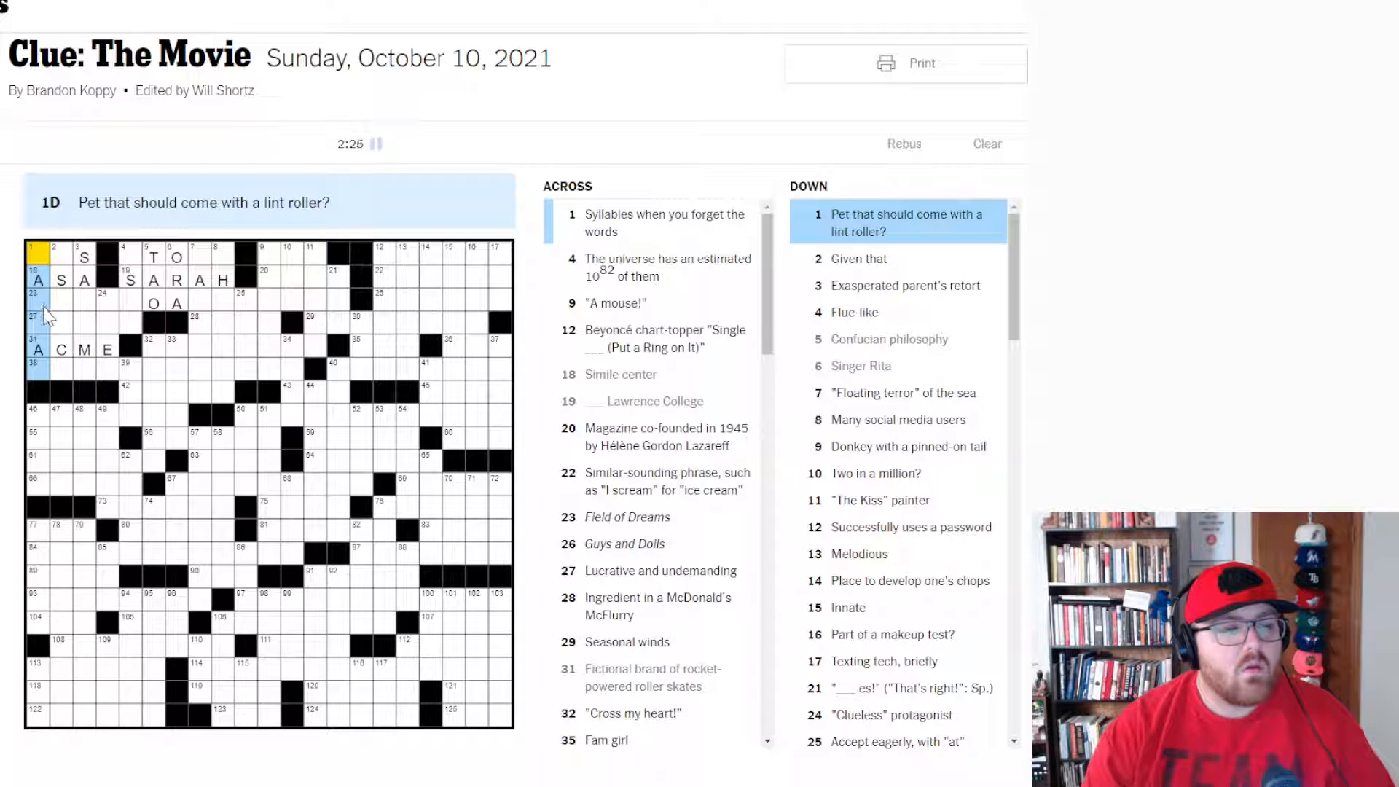
pyautogui.click(36, 317)
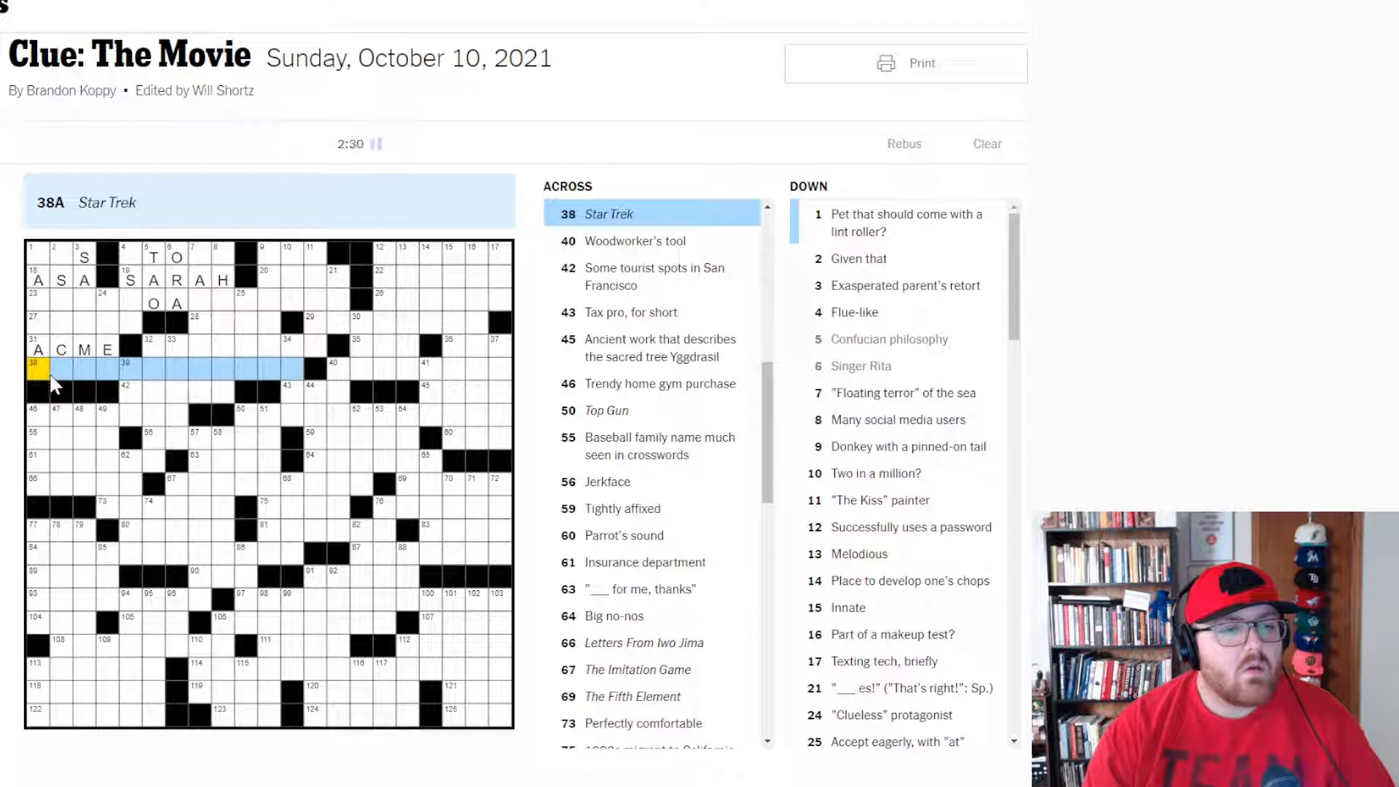
# Step: Fill OREO at 28-Across and EEYORE at 9-Down
pyautogui.click(111, 317)
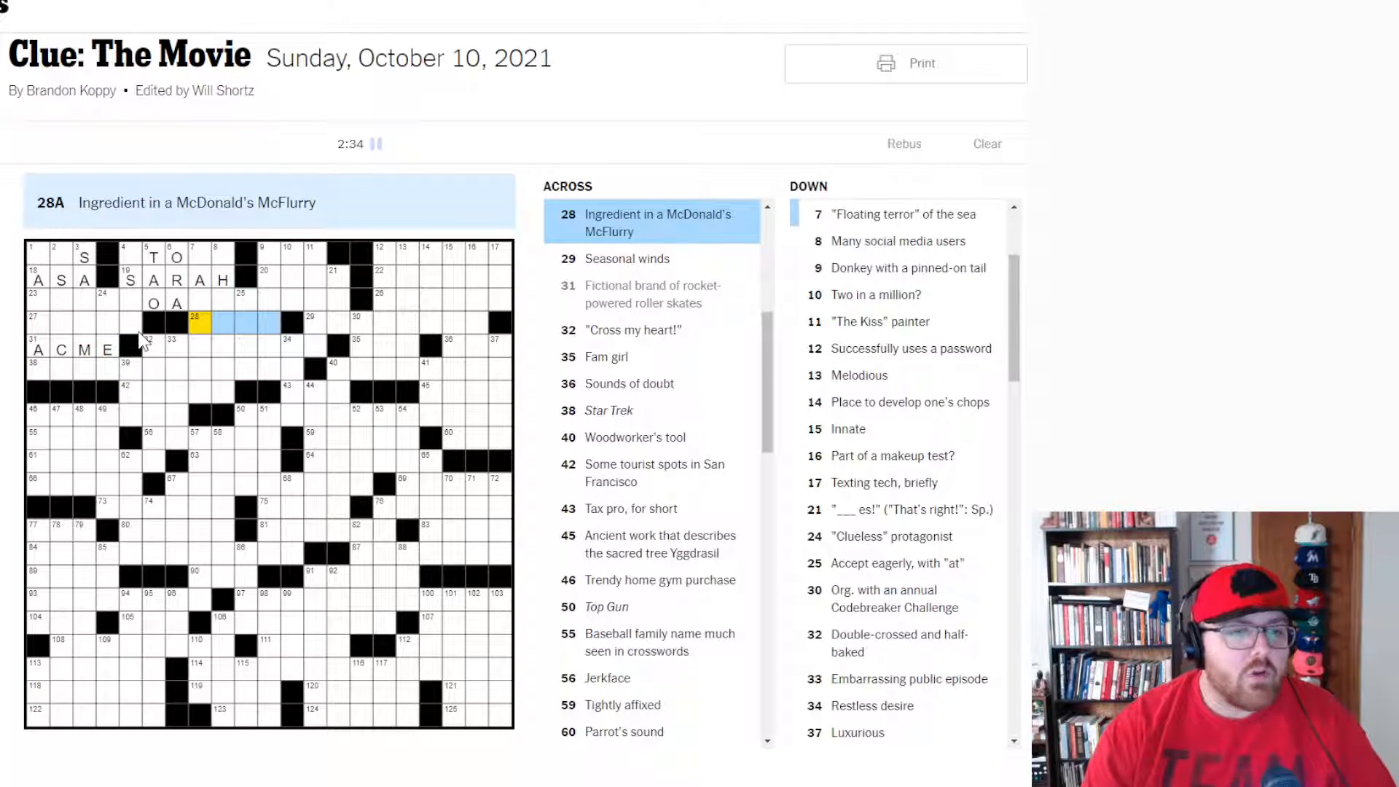
pyautogui.write('OREO')
pyautogui.click(269, 312)
pyautogui.write('EEYORE')
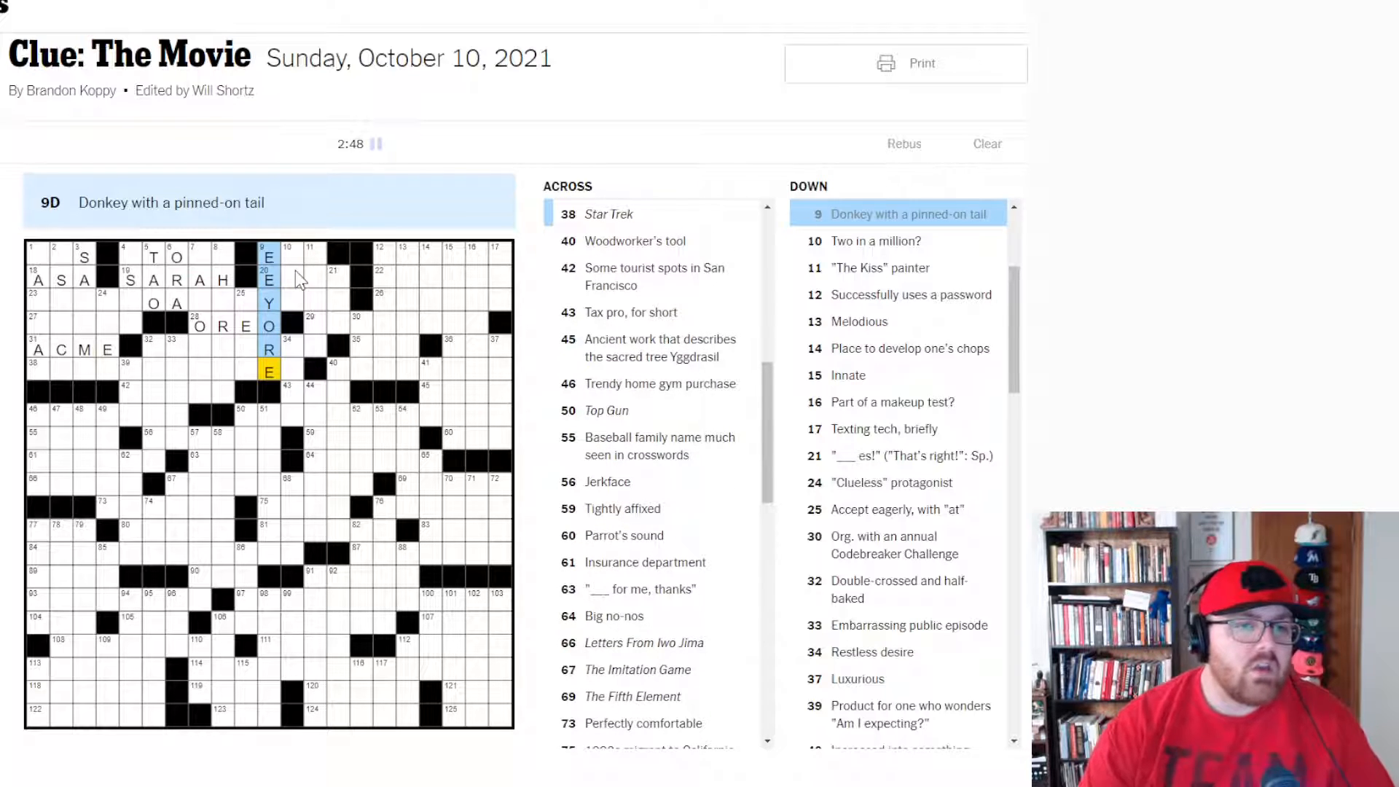
pyautogui.click(287, 258)
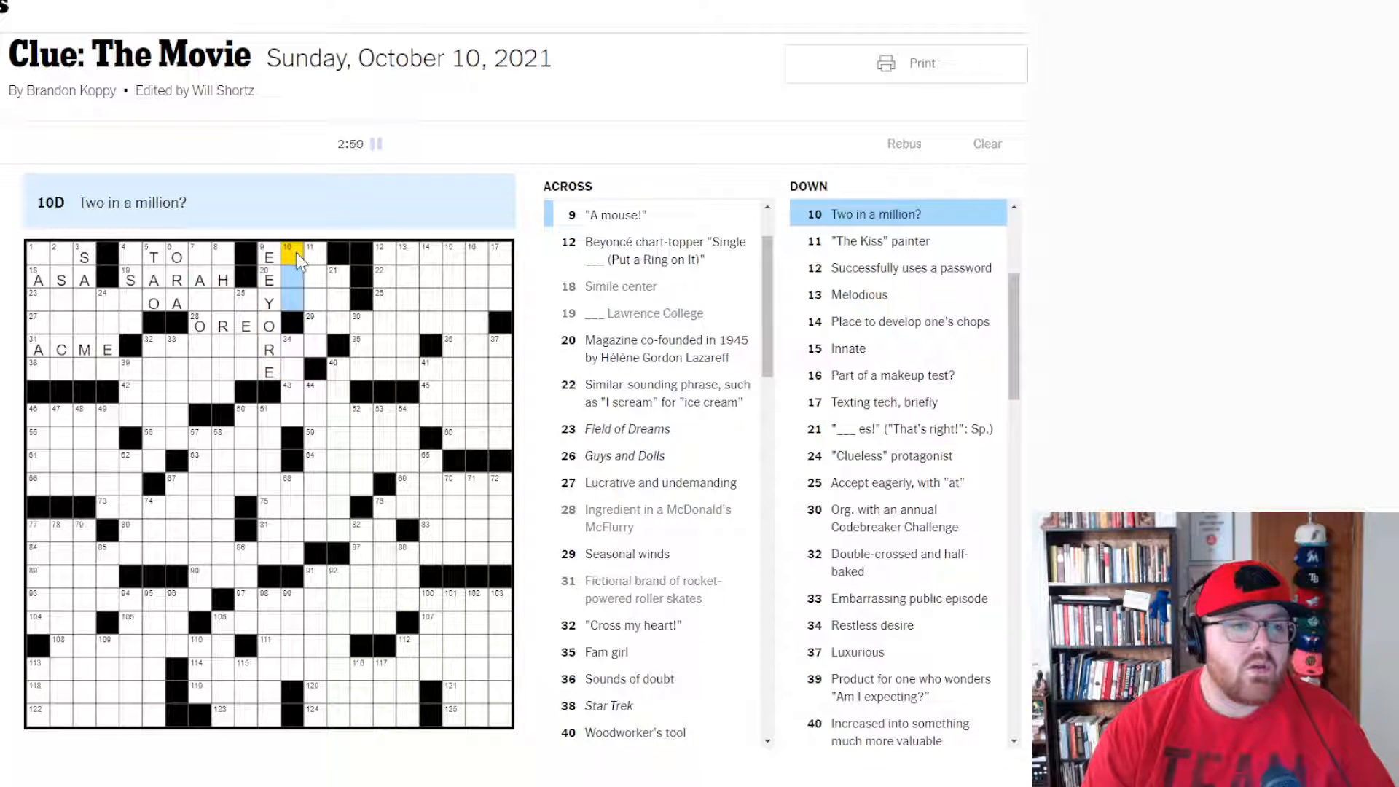
pyautogui.click(269, 258)
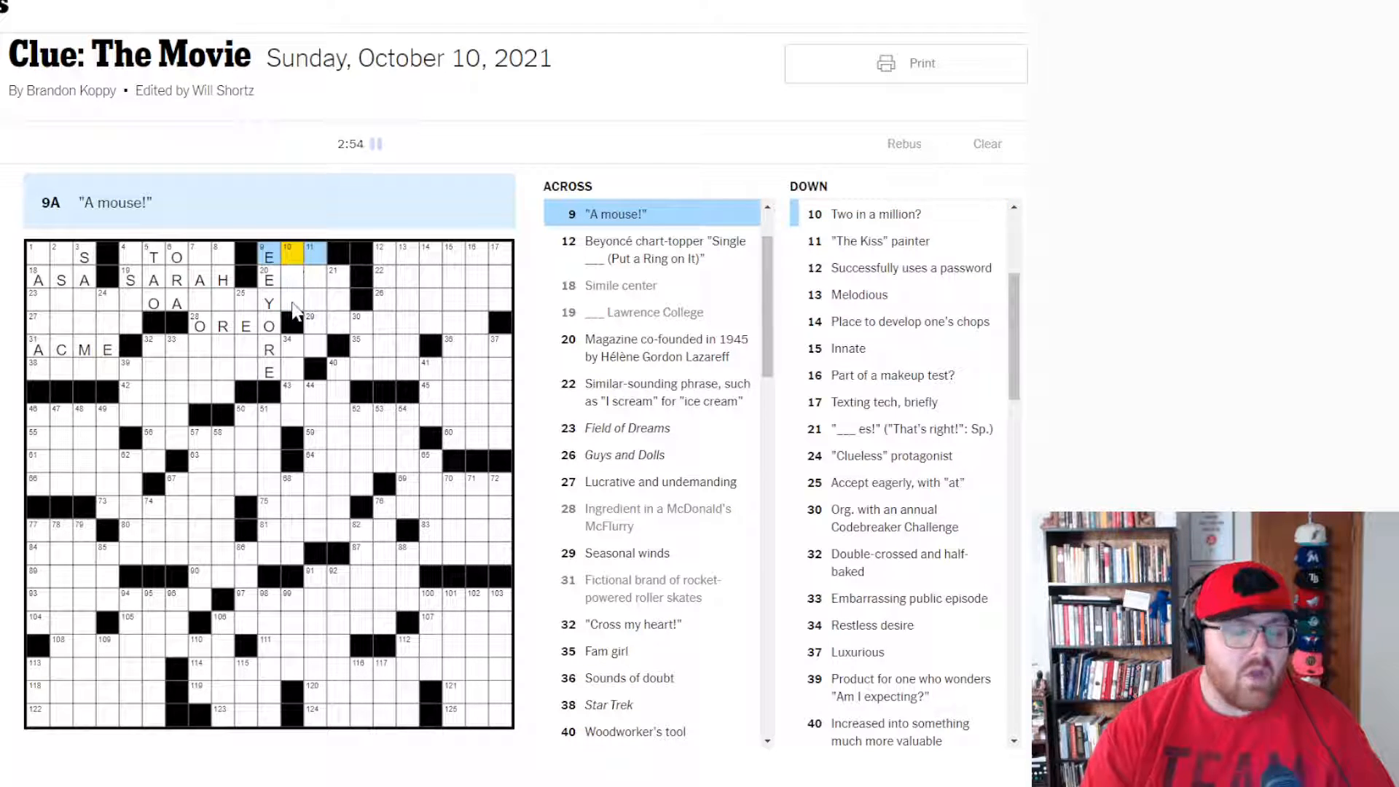
# Step: Fill EEK at 9-Across and ELLE at 20-Across, completing ELS at 10-Down
pyautogui.click(313, 257)
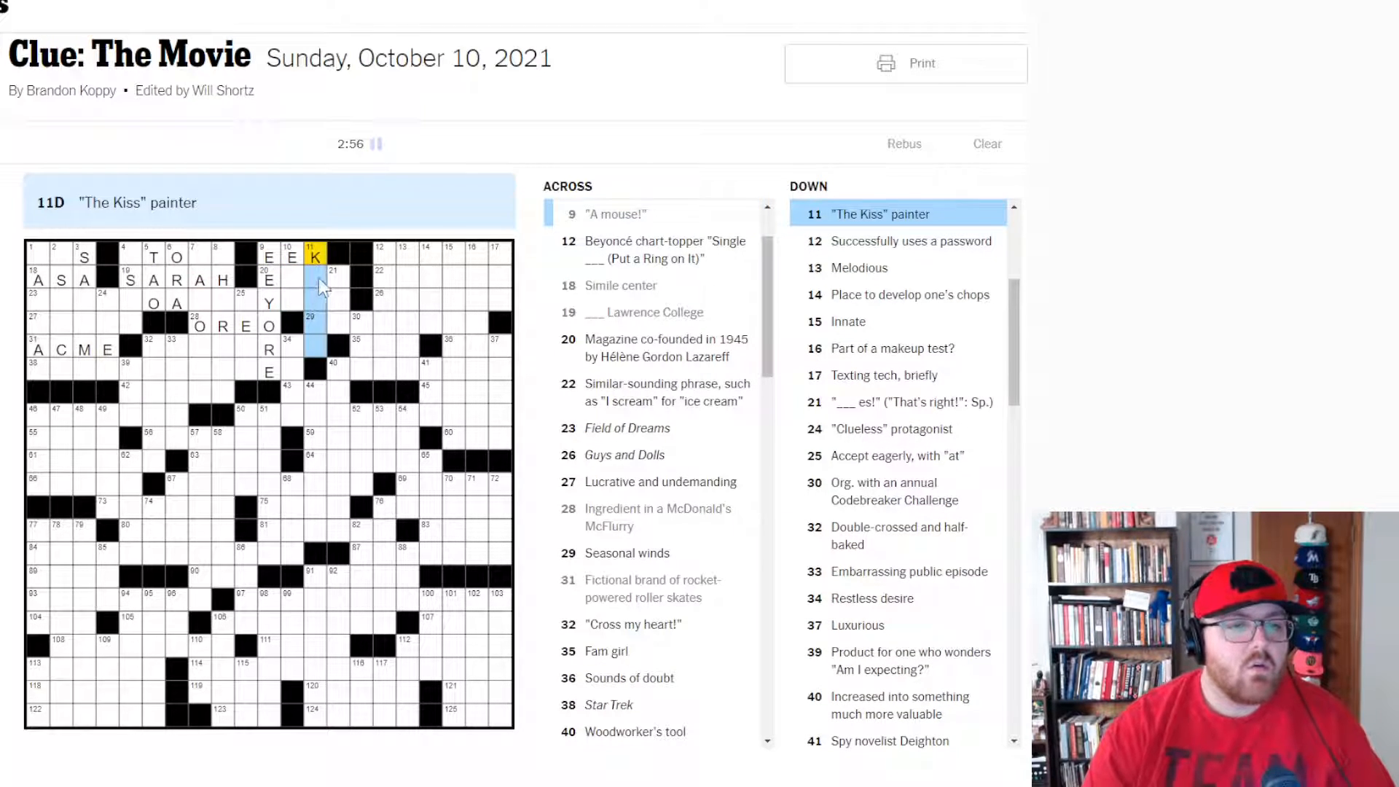
pyautogui.click(287, 303)
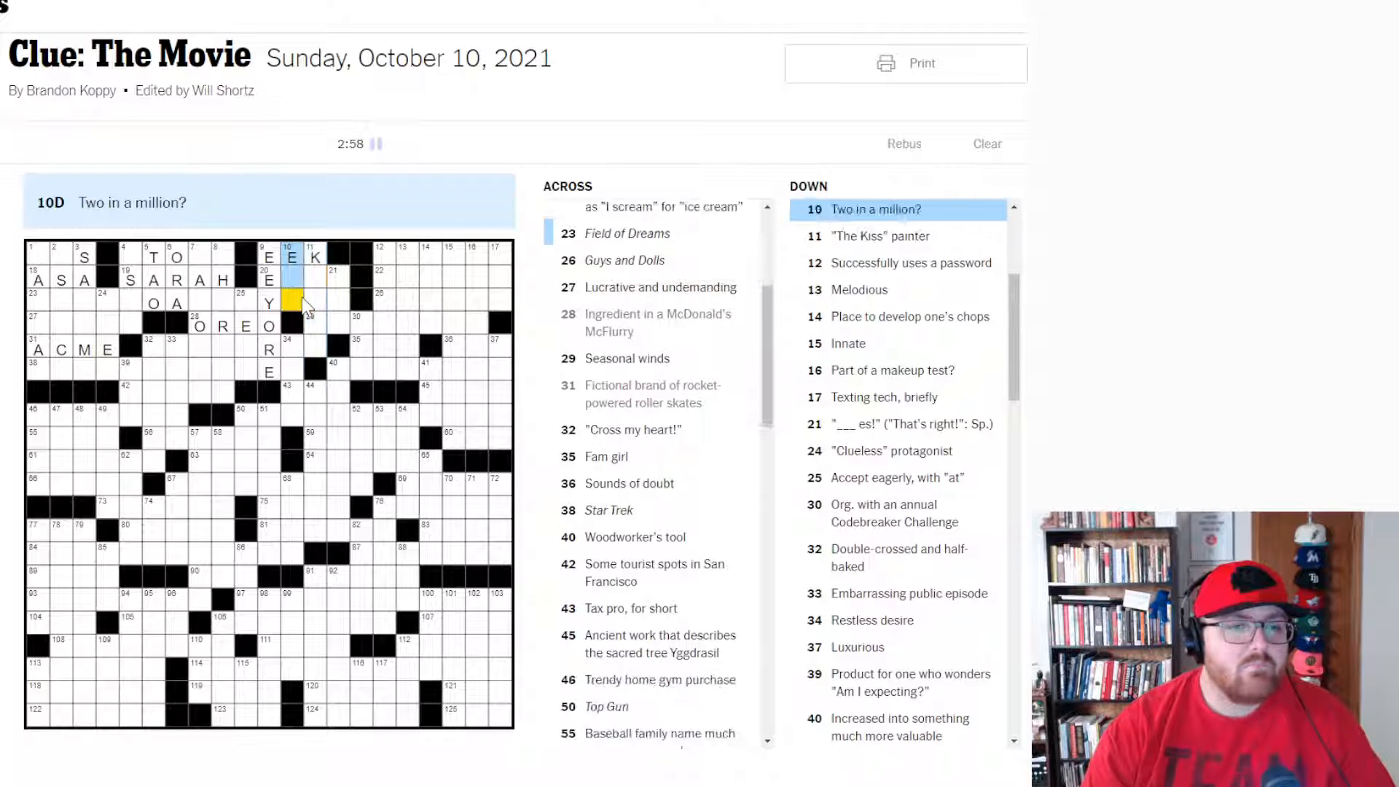
pyautogui.click(333, 272)
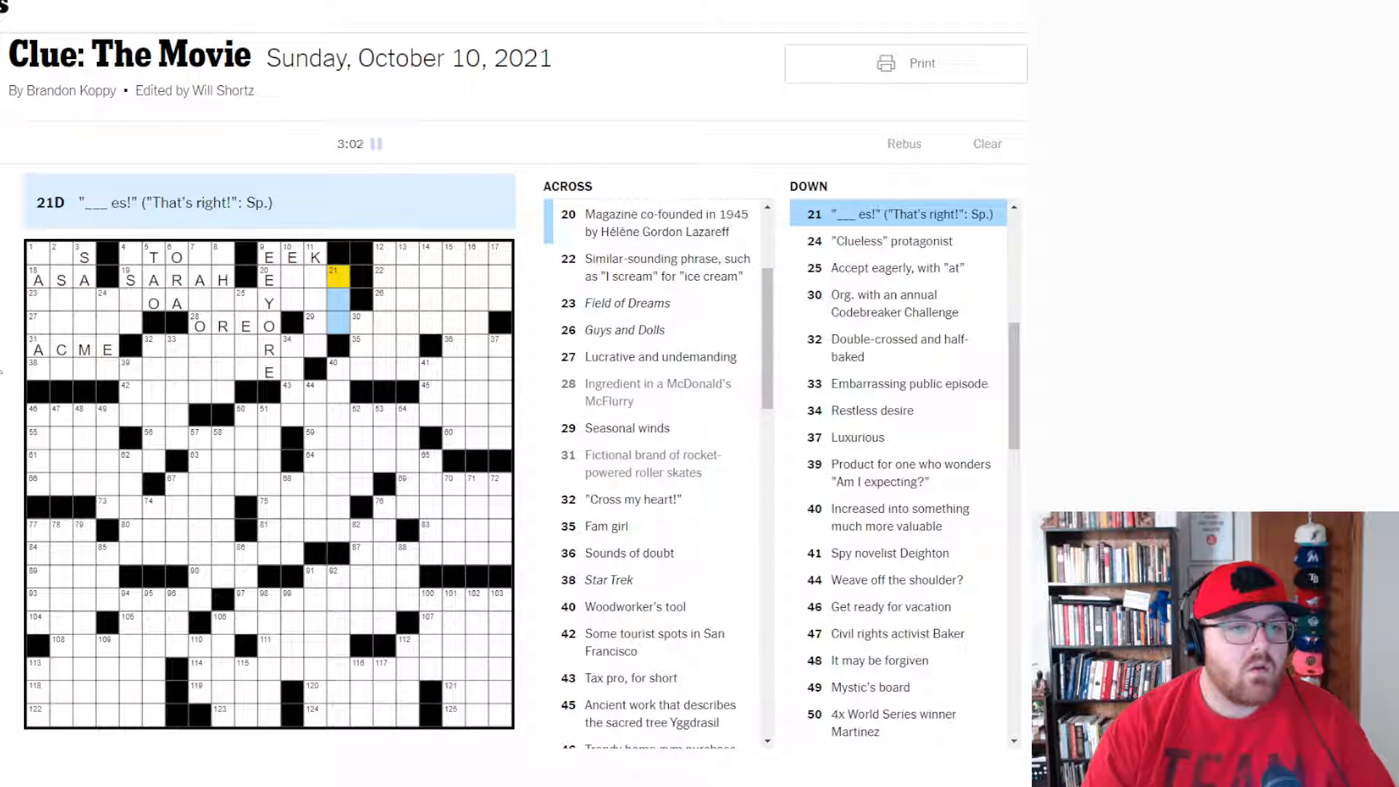
pyautogui.click(271, 279)
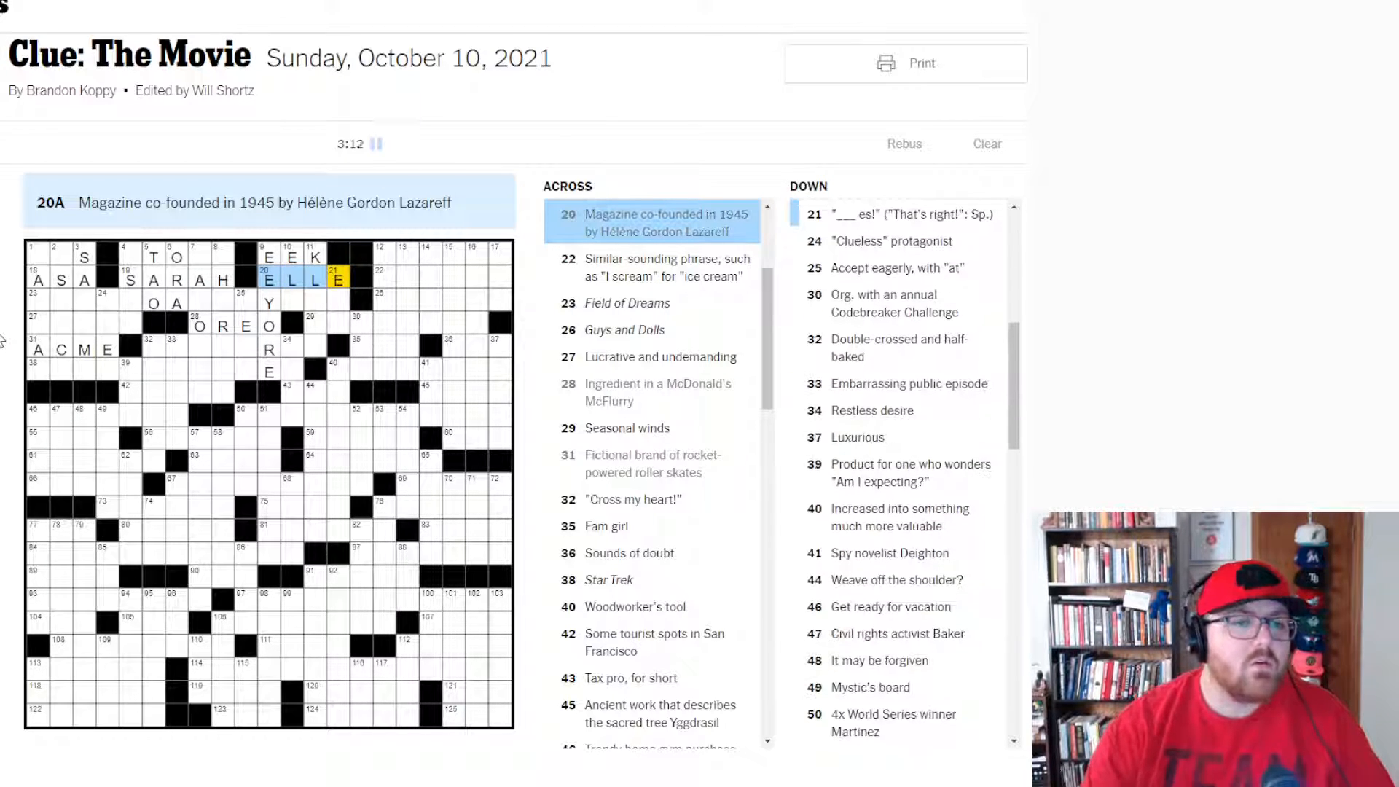
pyautogui.click(287, 303)
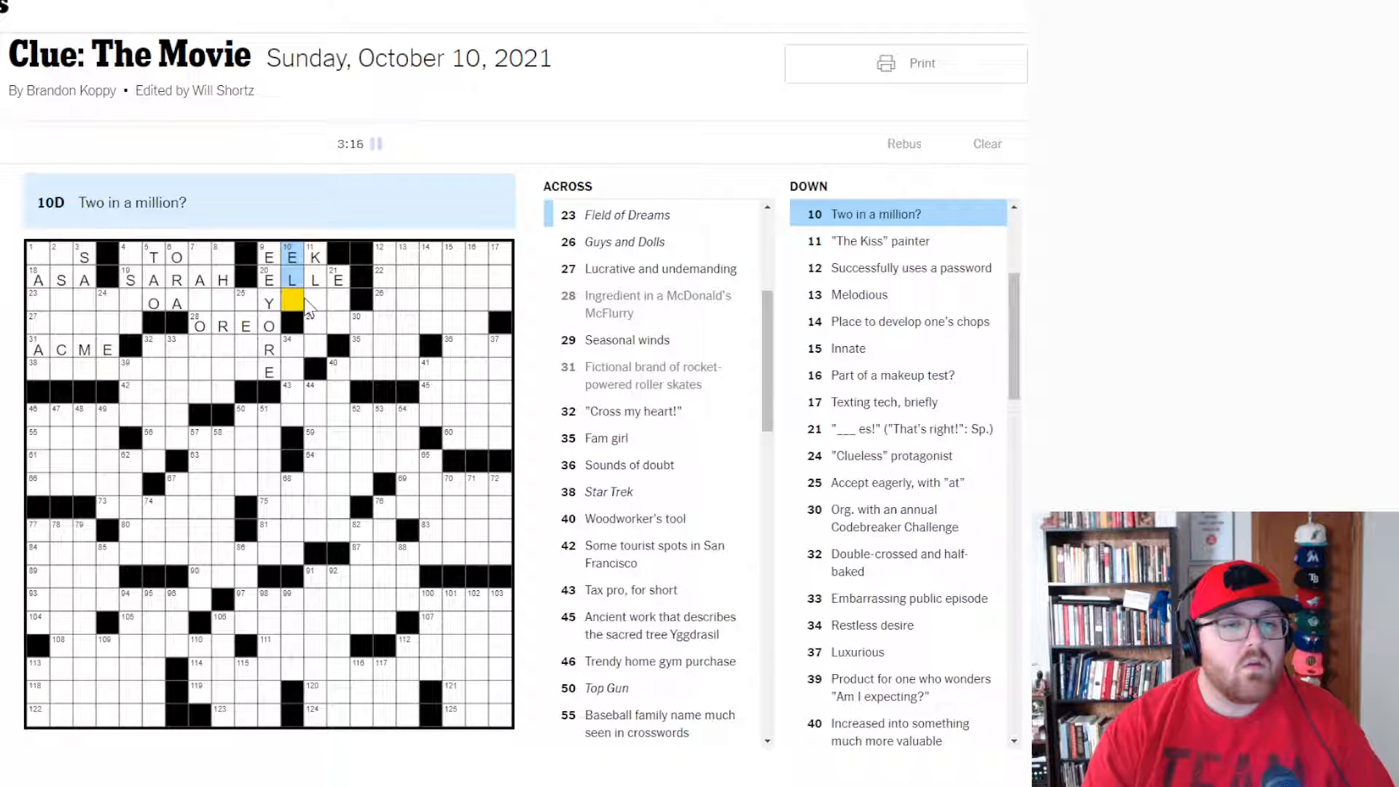
pyautogui.write('S')
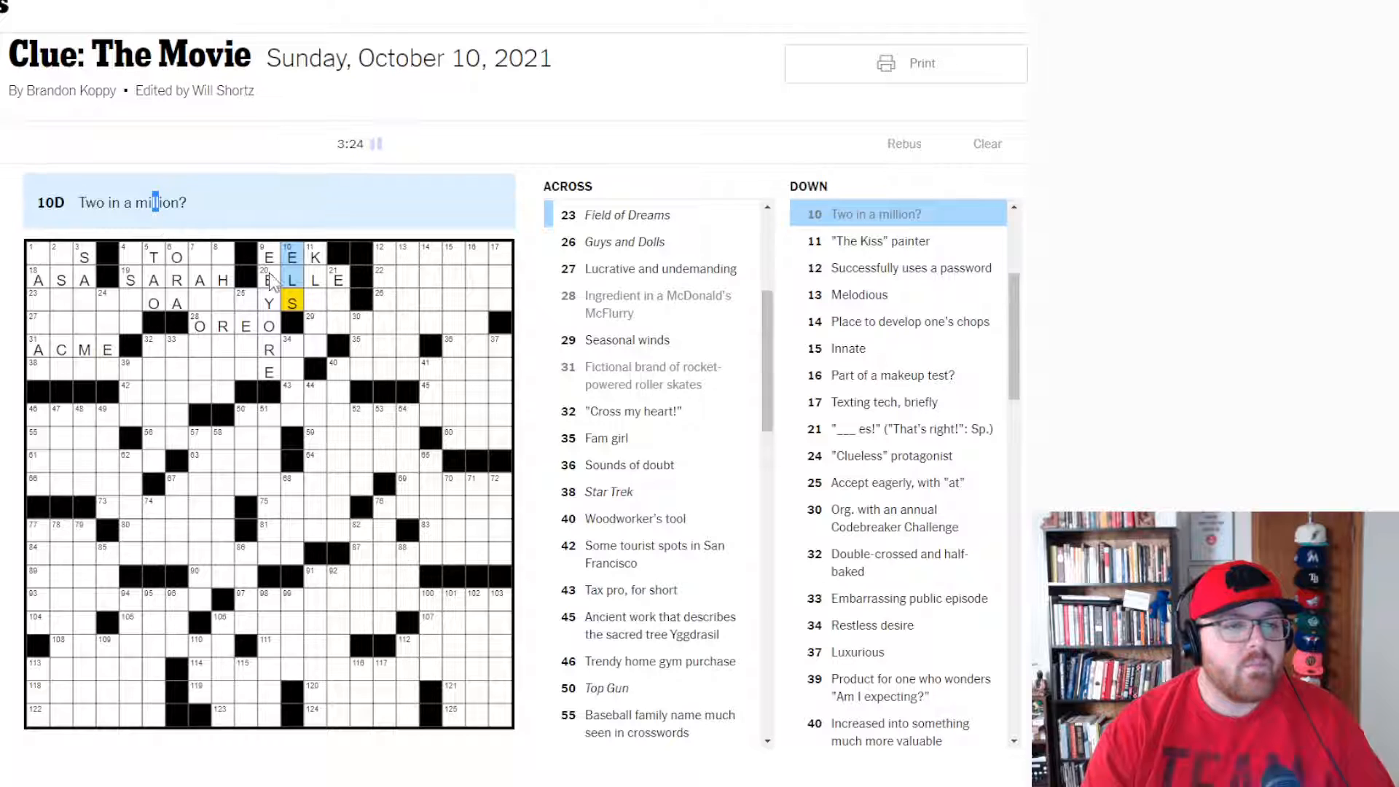
# Step: Try ELNINOS at 29-Across
pyautogui.click(311, 279)
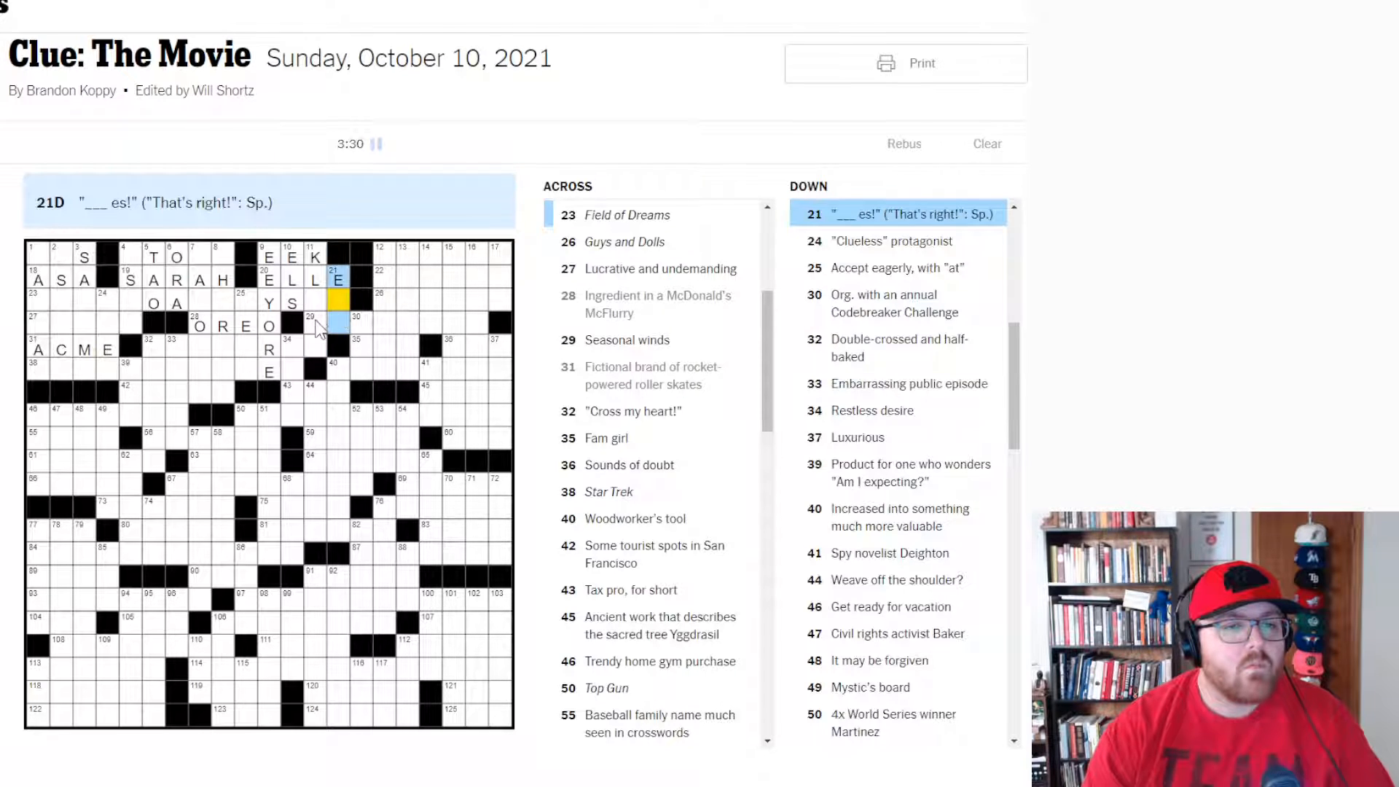
pyautogui.click(311, 322)
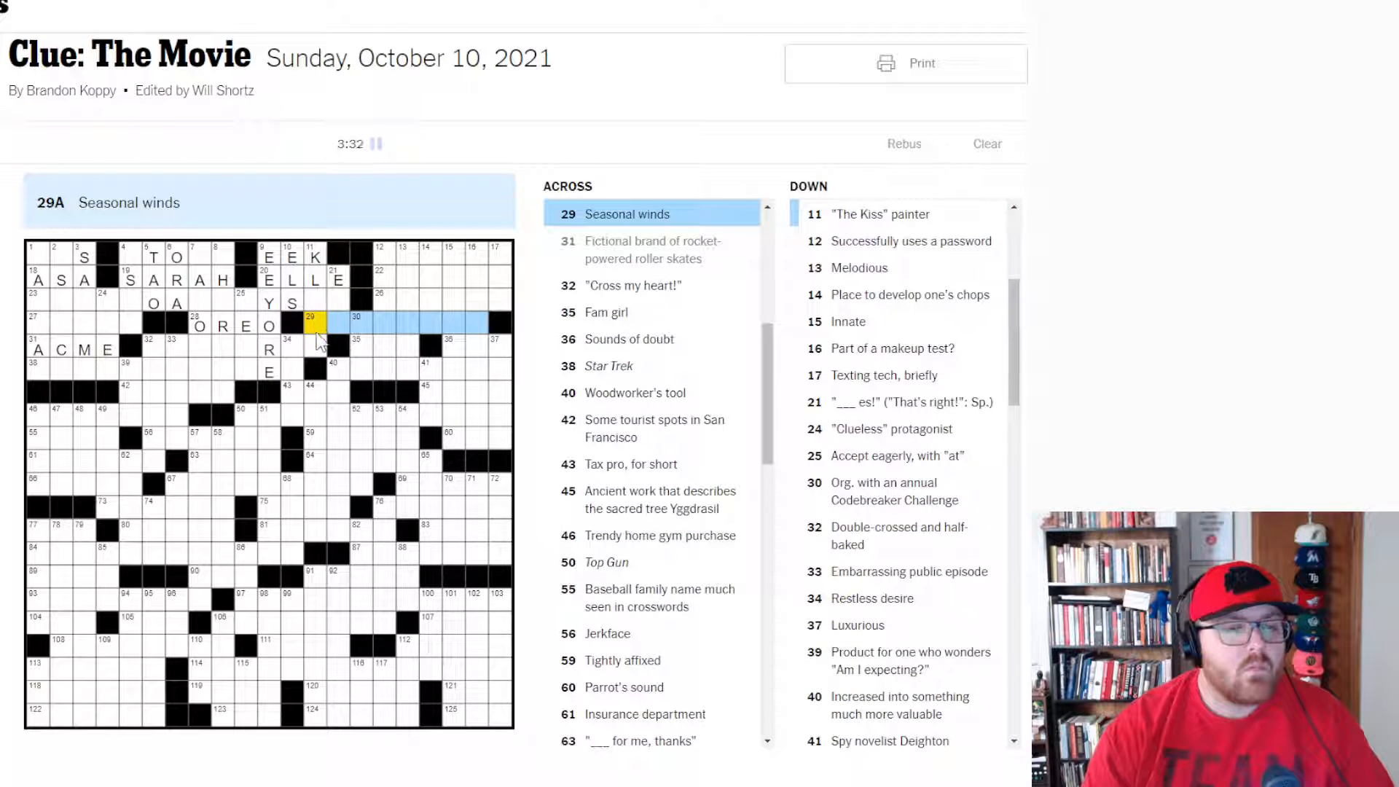
pyautogui.write('ELNINOS')
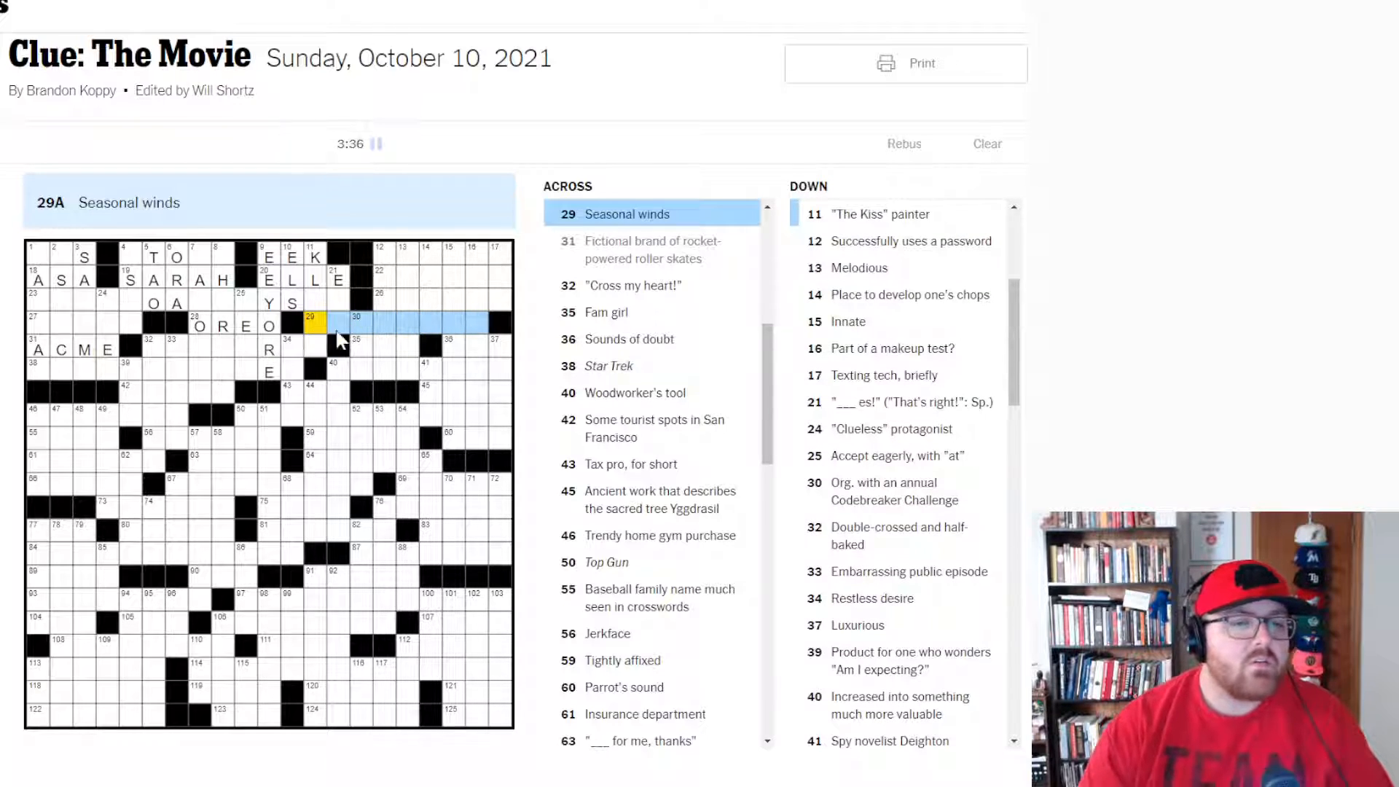
# Step: Enter LADIES at 12-Across and LOGSIN at 12-Down, and begin 15-Down with INHE
pyautogui.click(381, 253)
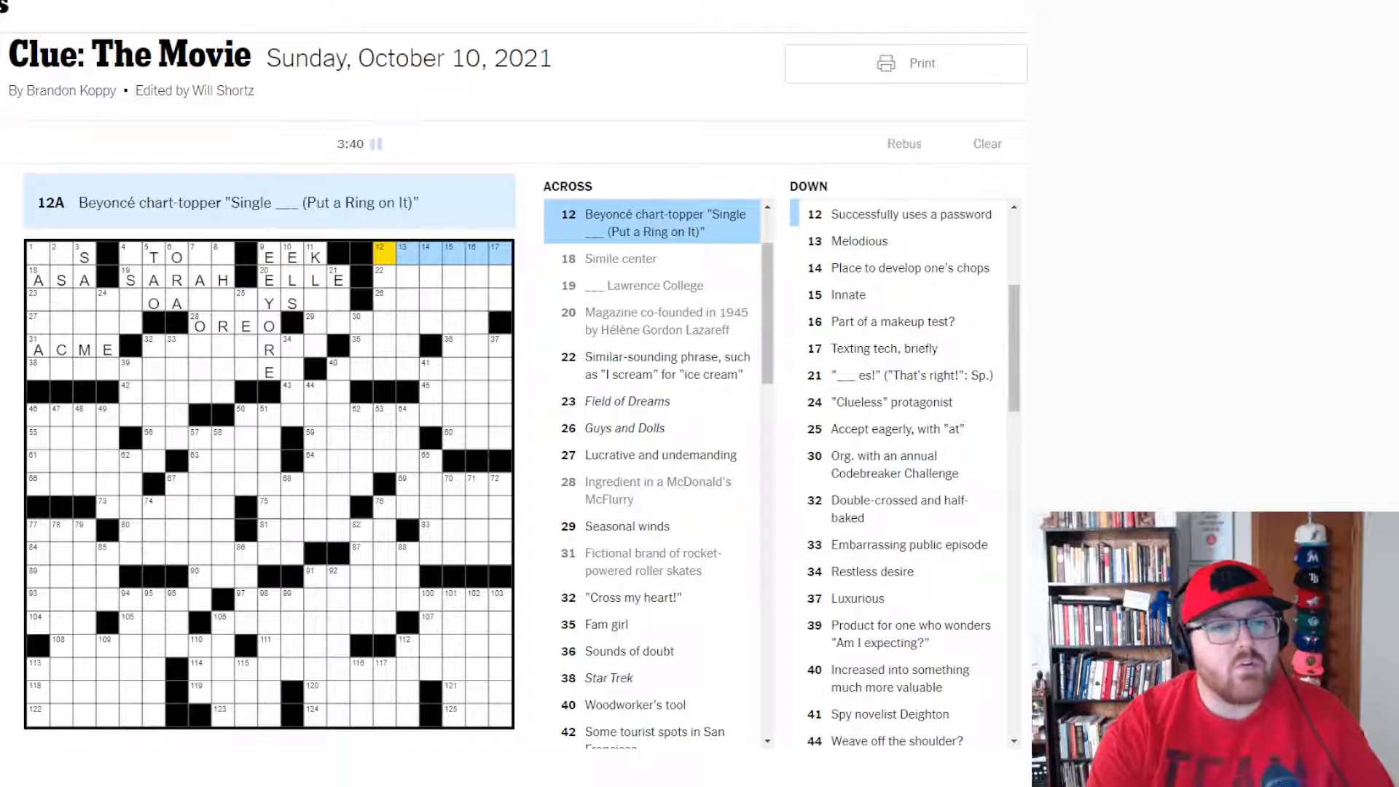
pyautogui.write('LADIES')
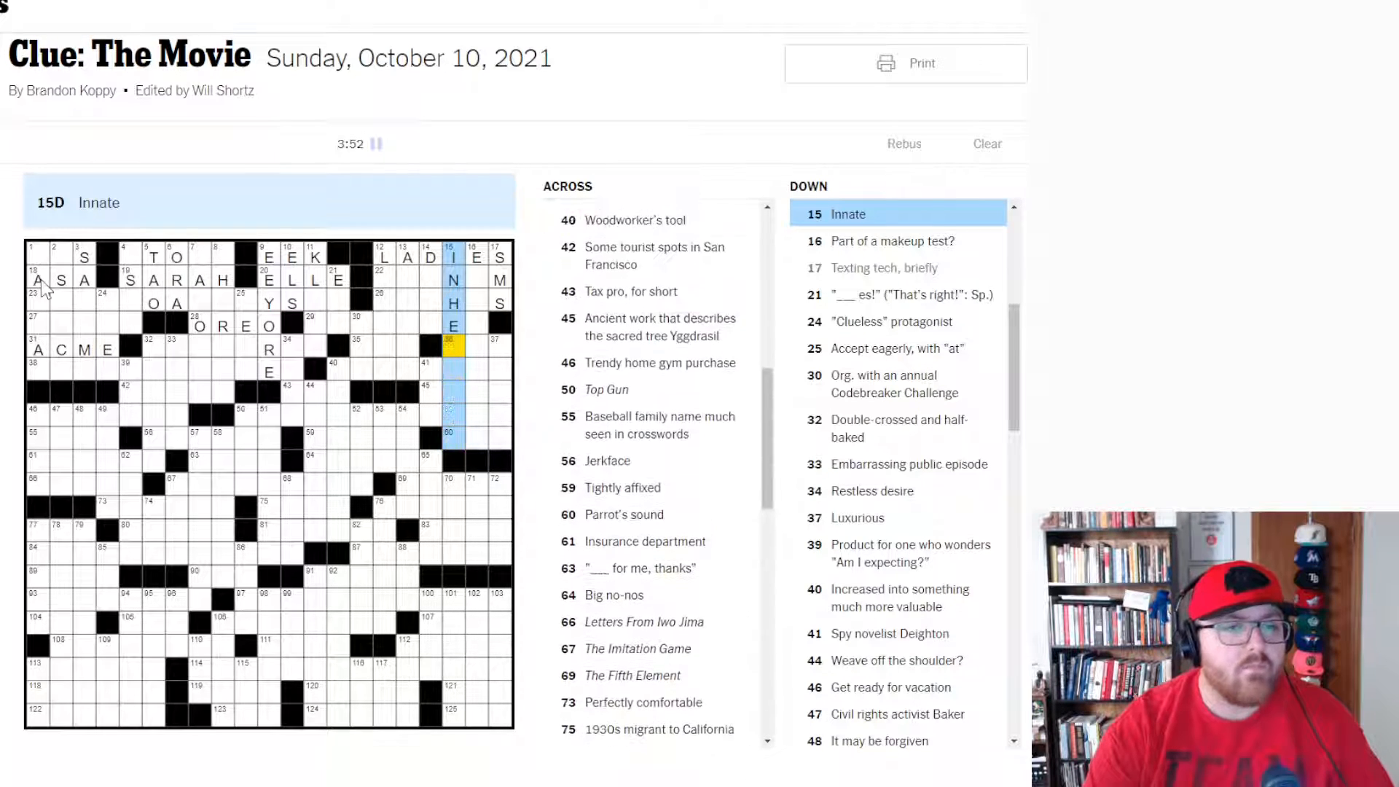
pyautogui.click(426, 257)
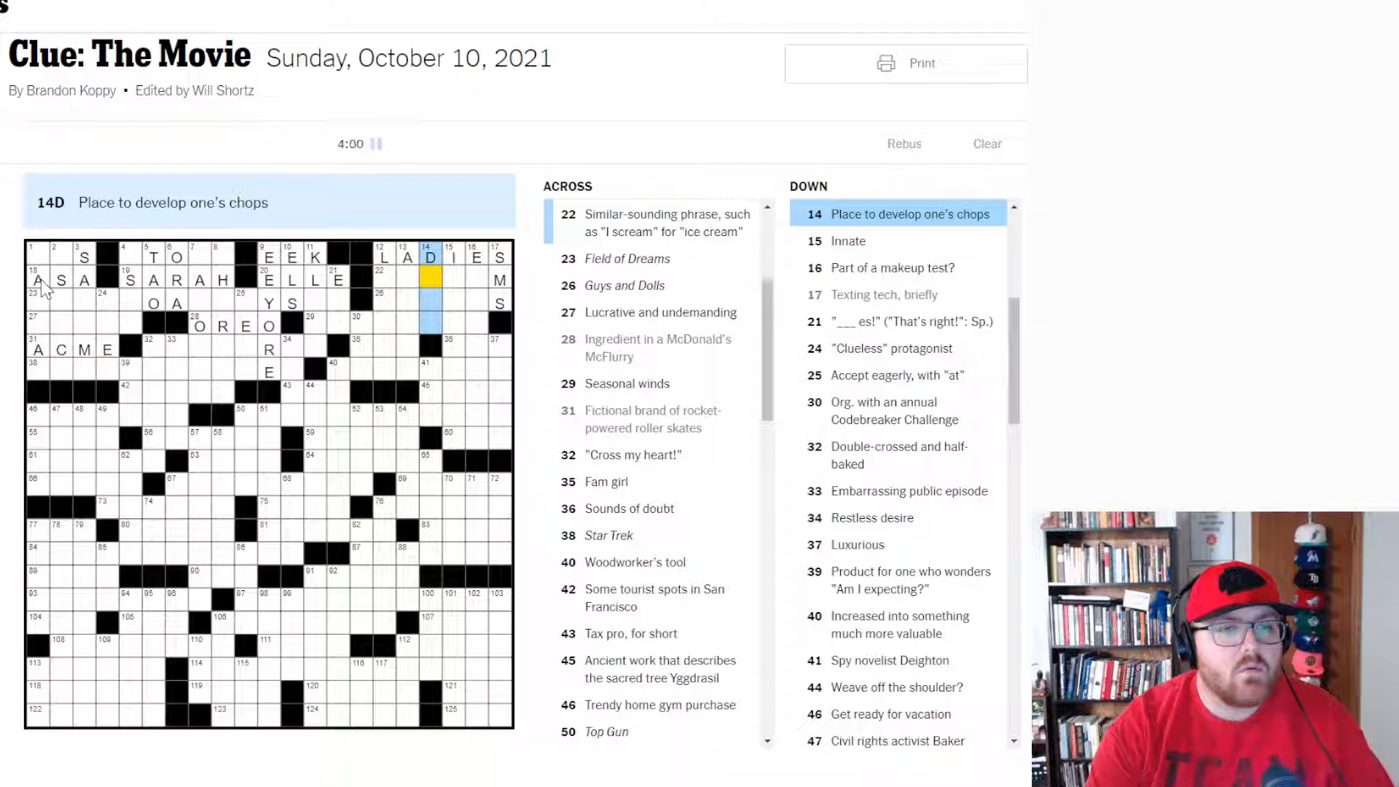
pyautogui.click(406, 279)
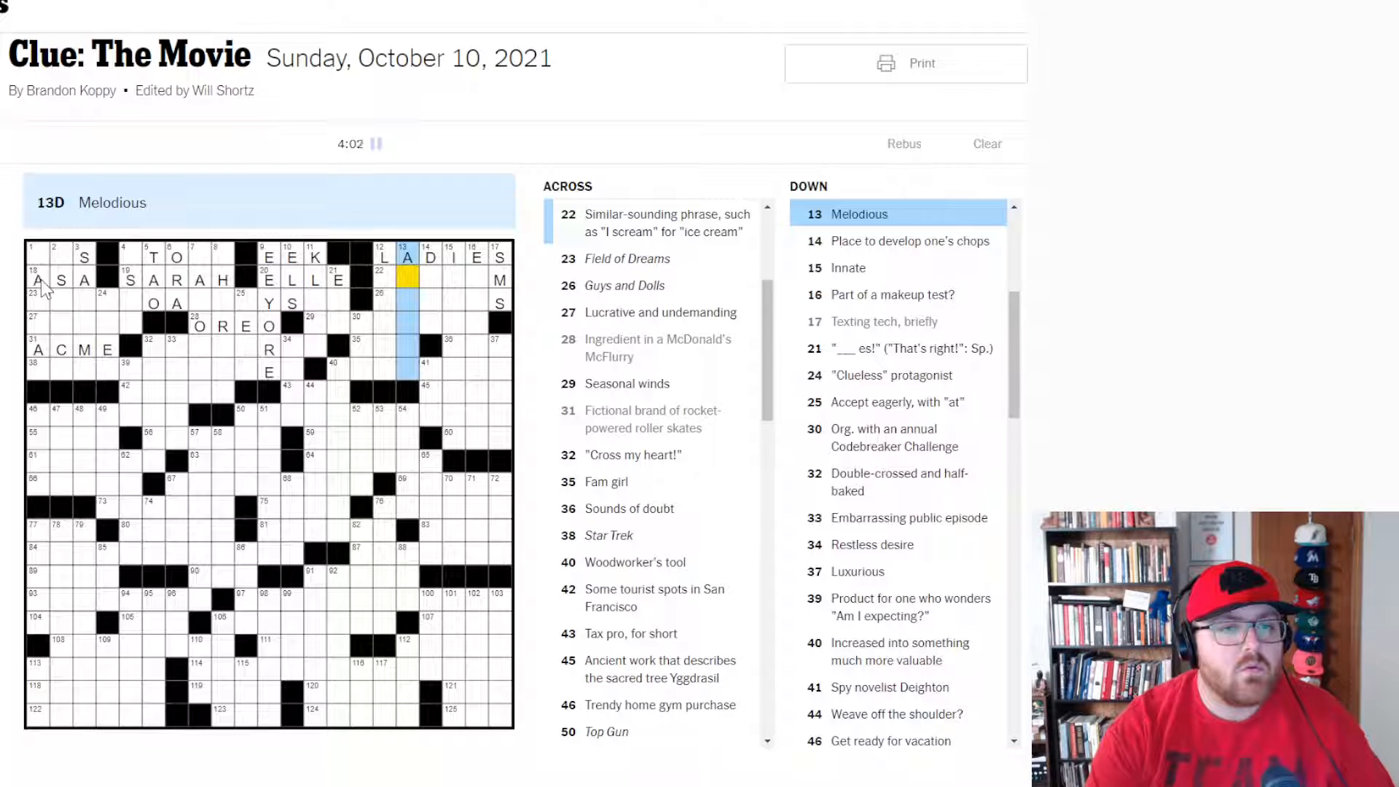
pyautogui.click(379, 257)
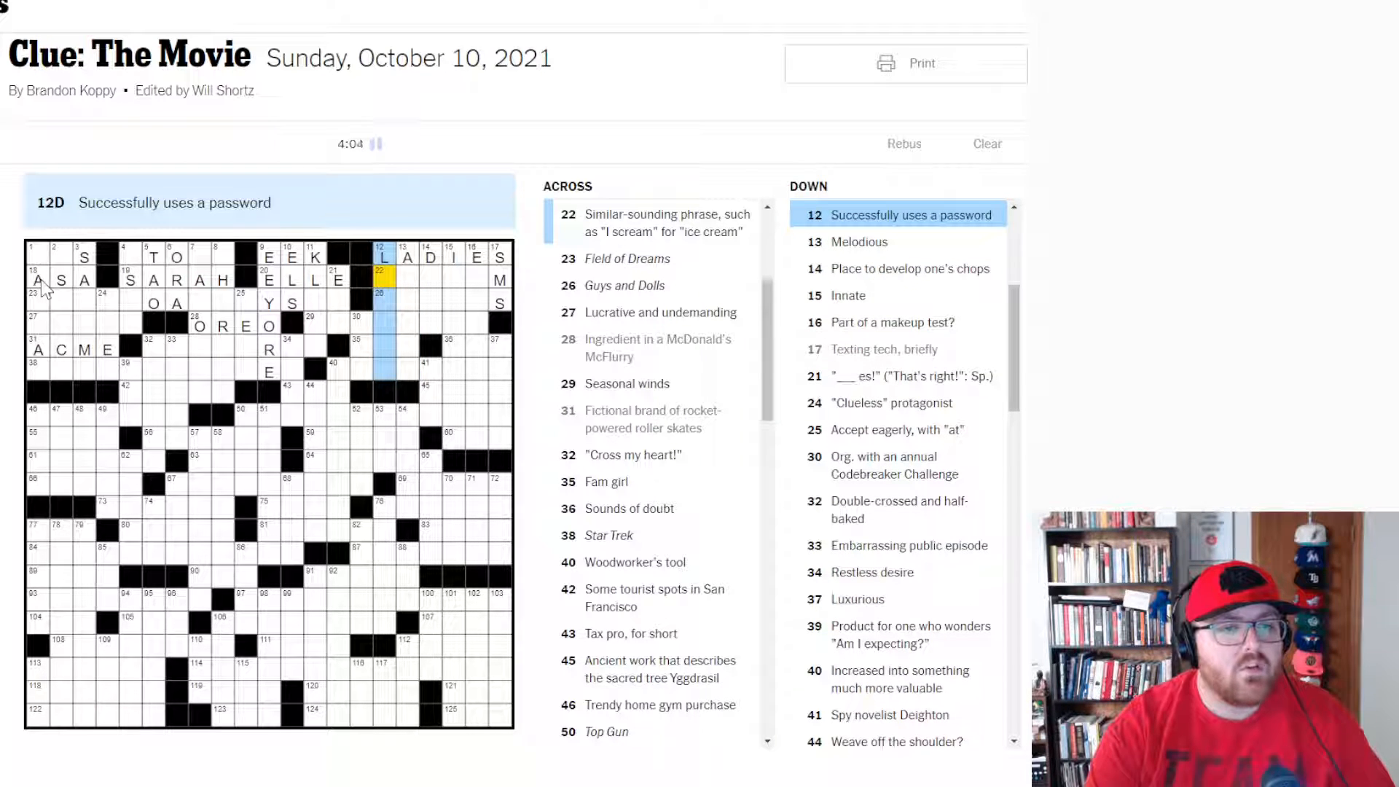
pyautogui.write('OGSIN')
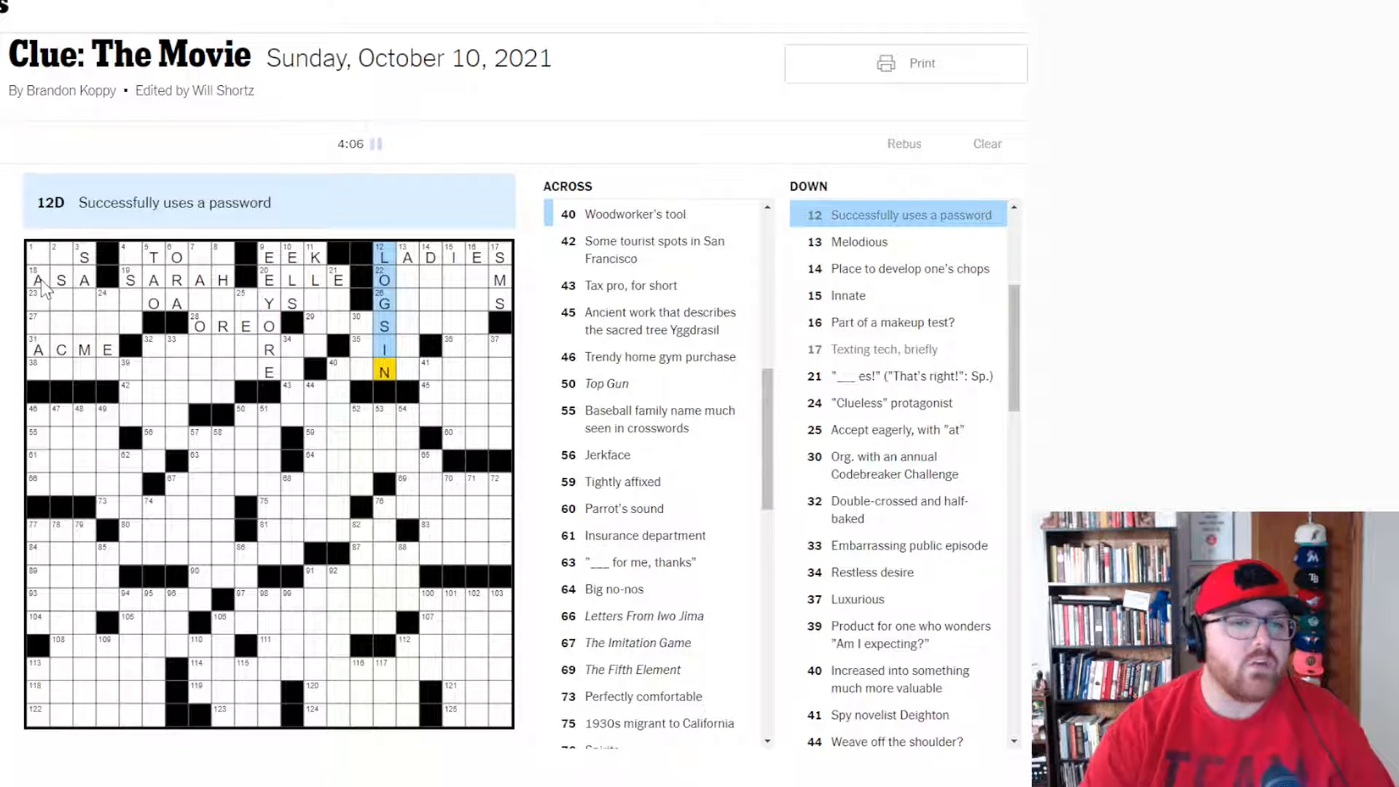
pyautogui.click(383, 279)
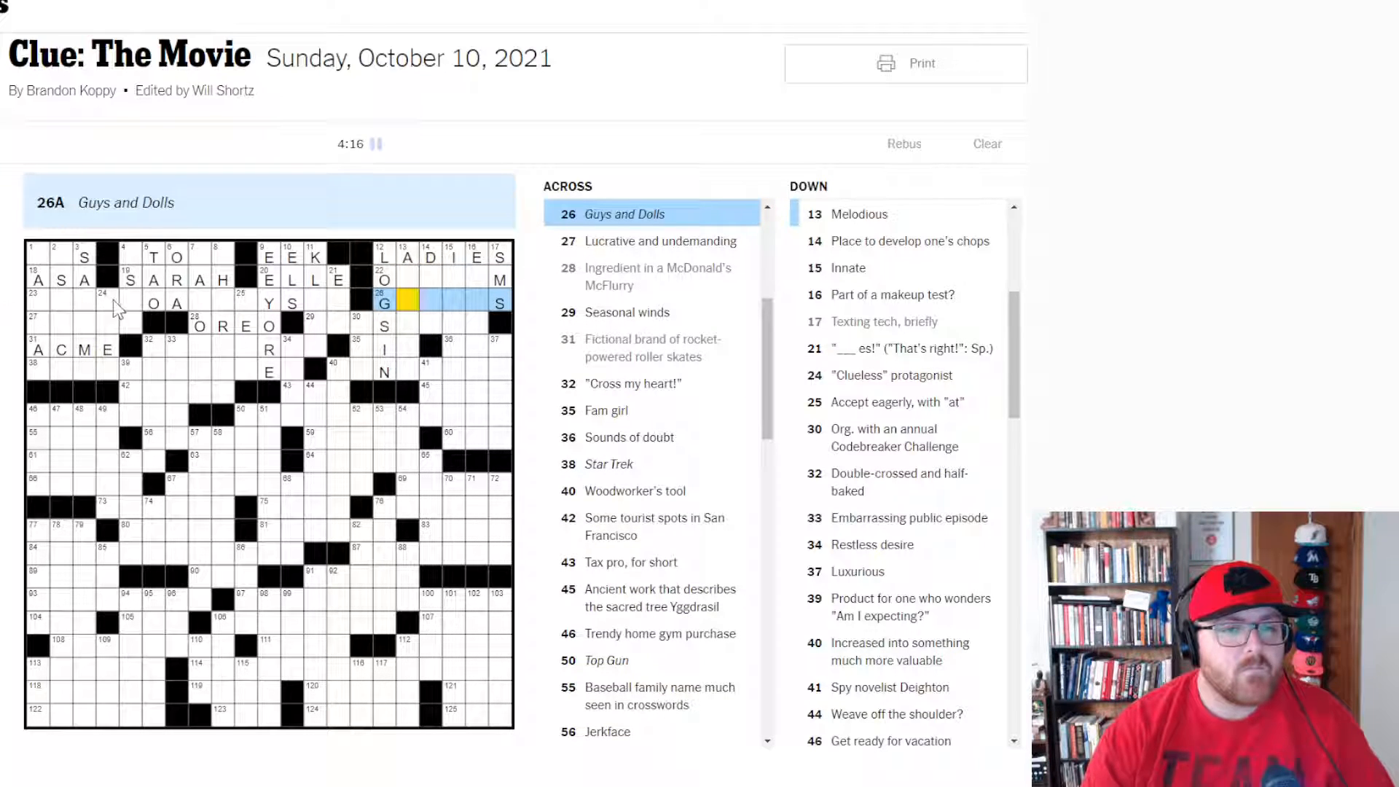
# Step: Add S to complete SIS at 35-Across
pyautogui.click(406, 325)
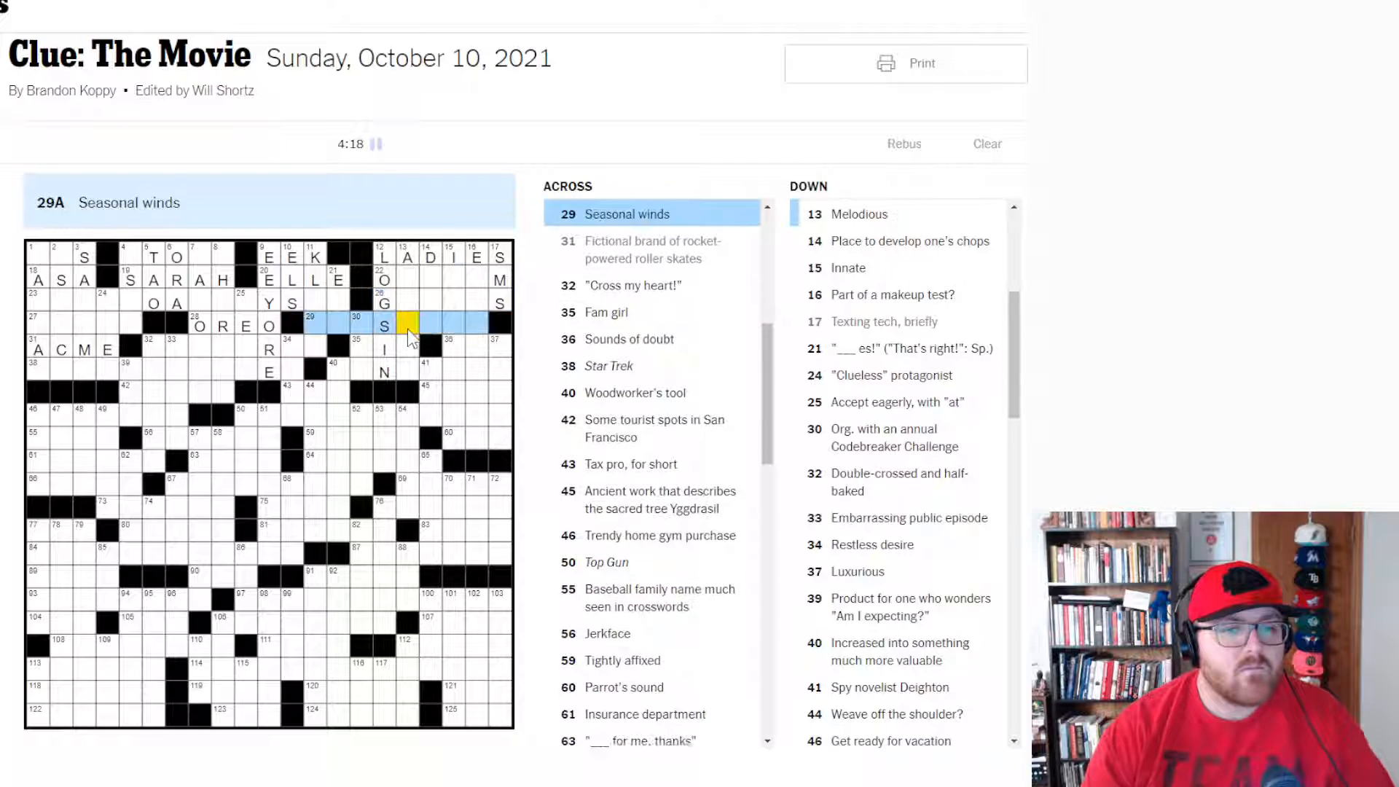
pyautogui.click(355, 348)
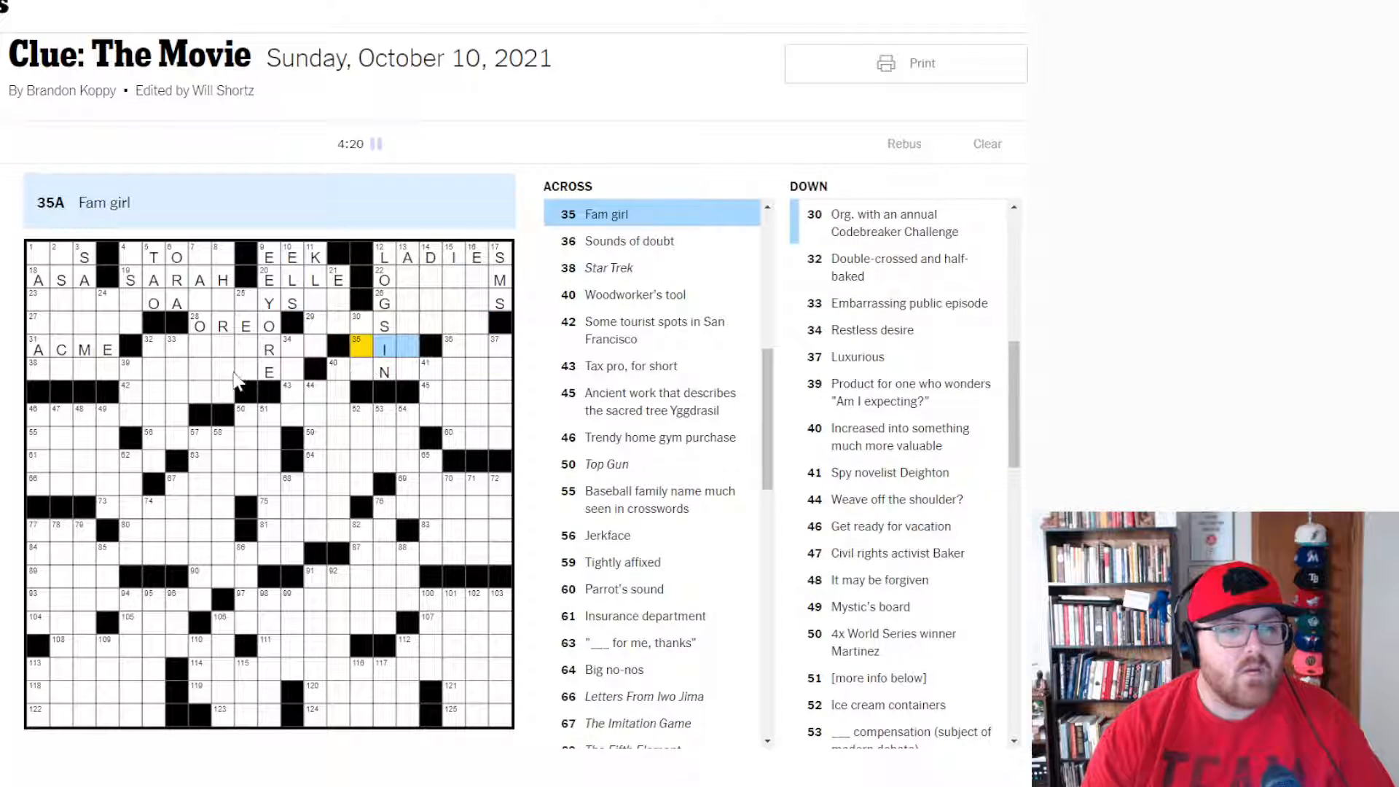
pyautogui.write('SIS')
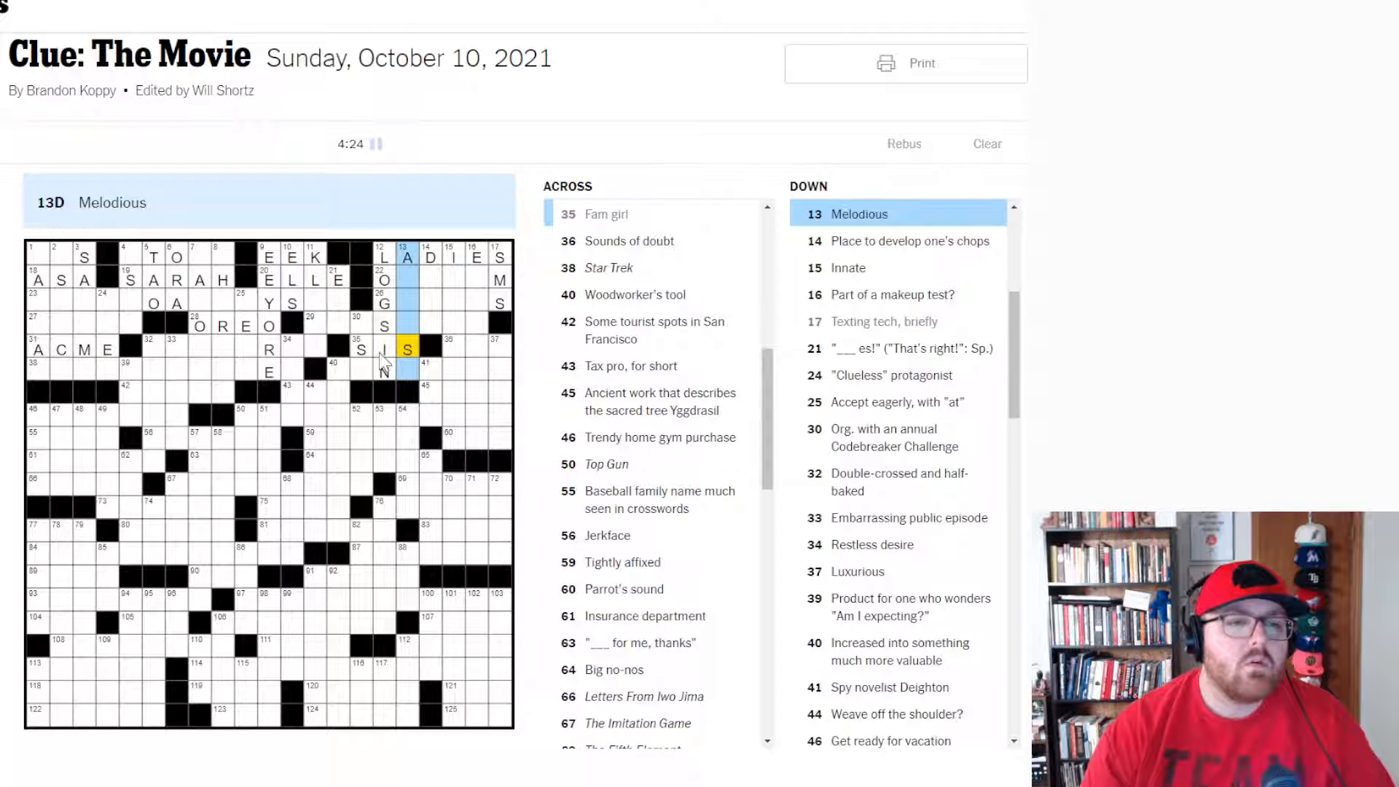
# Step: Fill MONSOONS at 29-Across, I SWEAR IT at 32-Across and NSA at 30-Down
pyautogui.click(360, 323)
pyautogui.write('NSA')
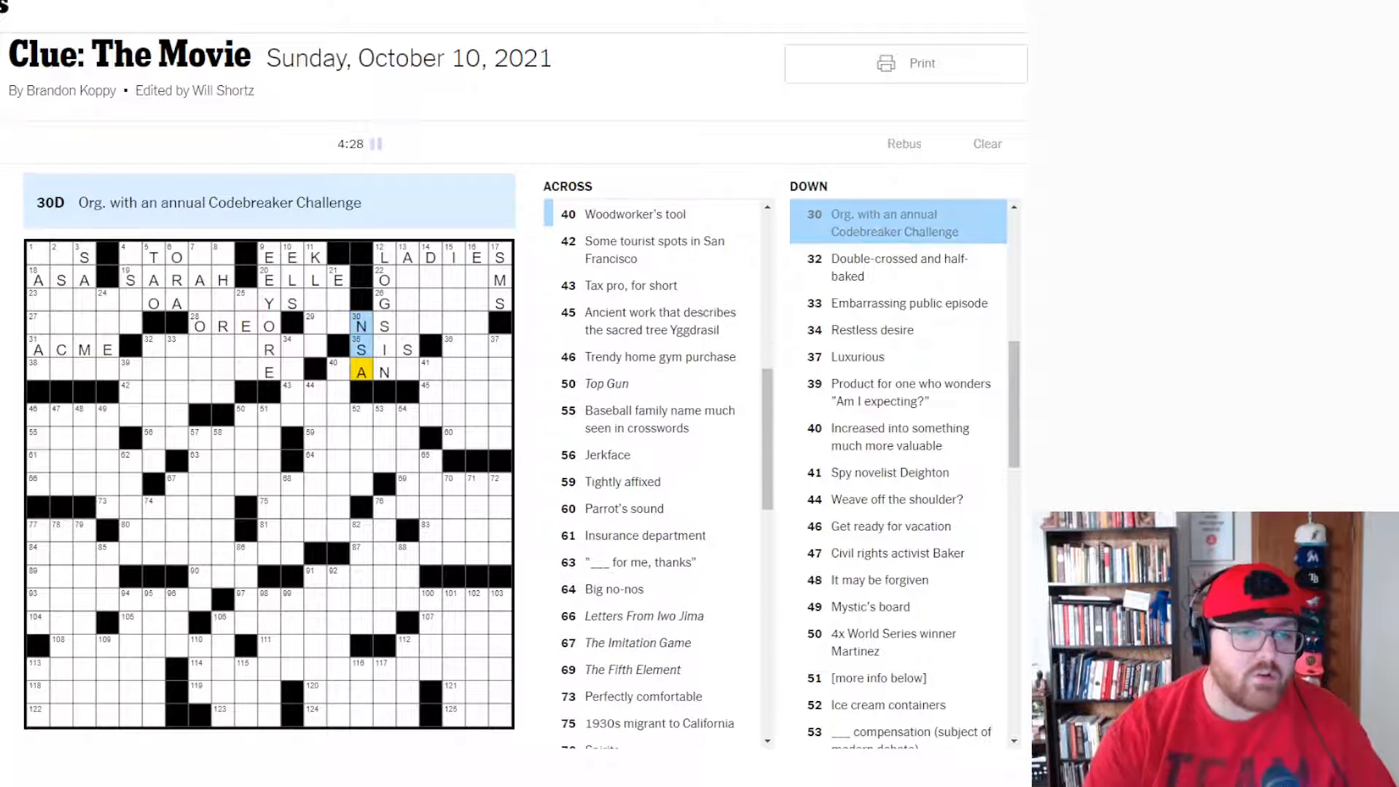
pyautogui.click(312, 323)
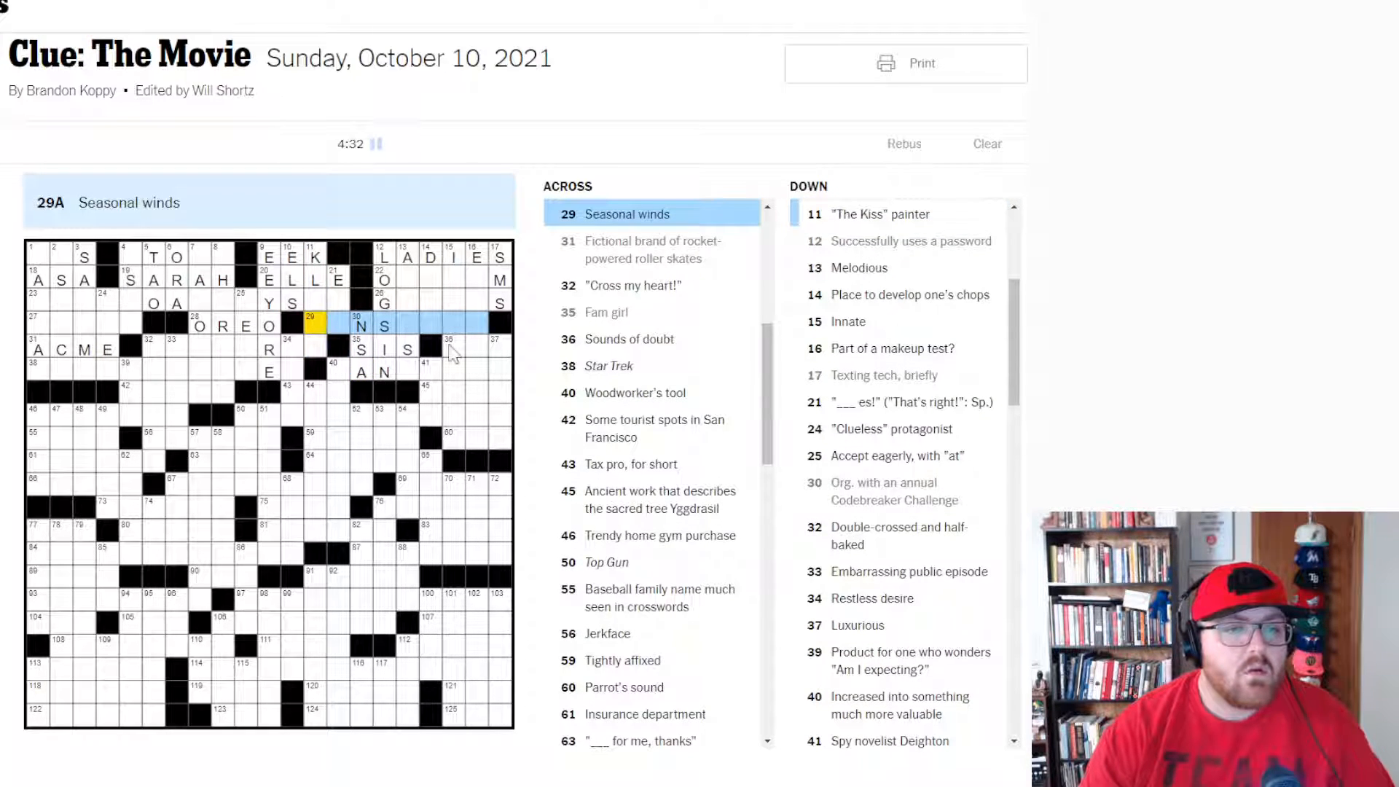
pyautogui.click(450, 348)
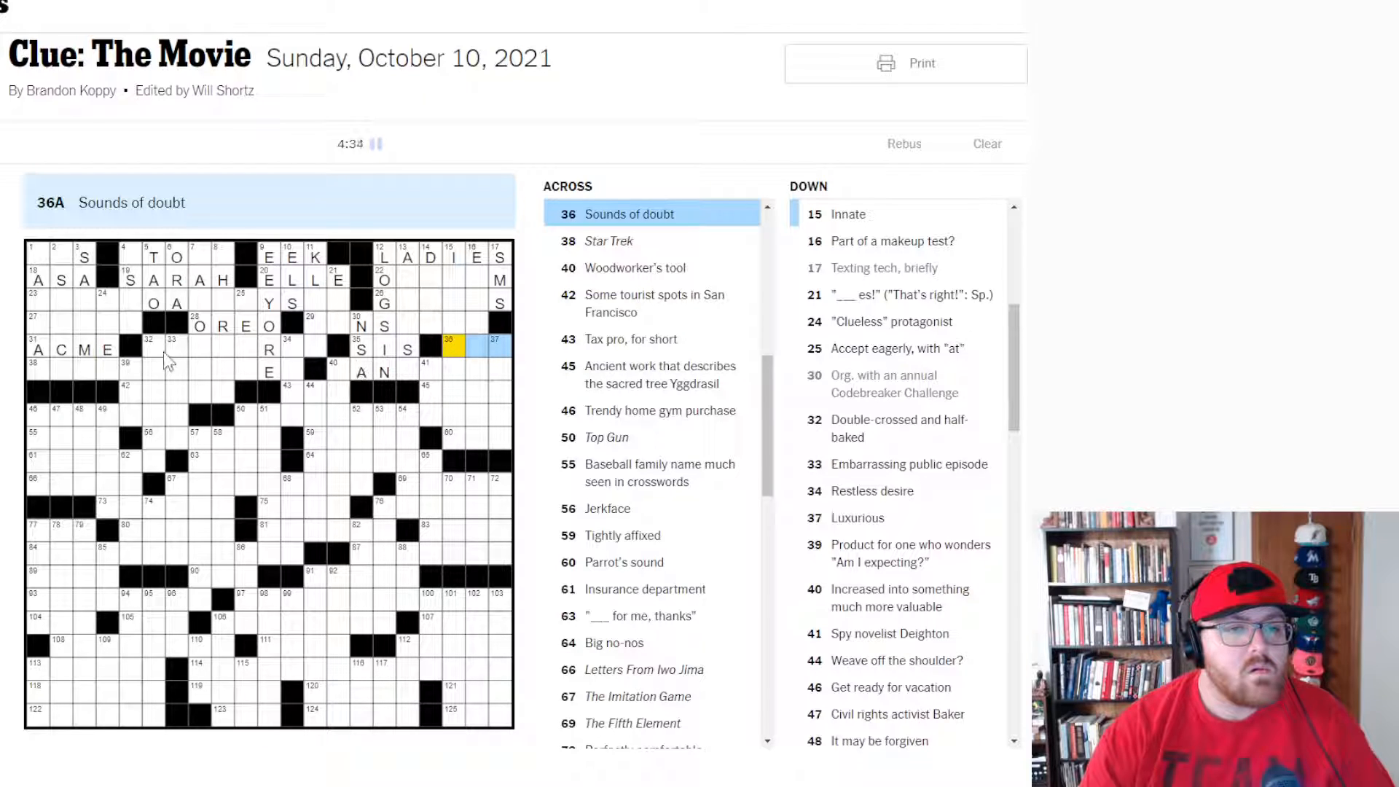
pyautogui.click(148, 348)
pyautogui.write('ISWEARIT')
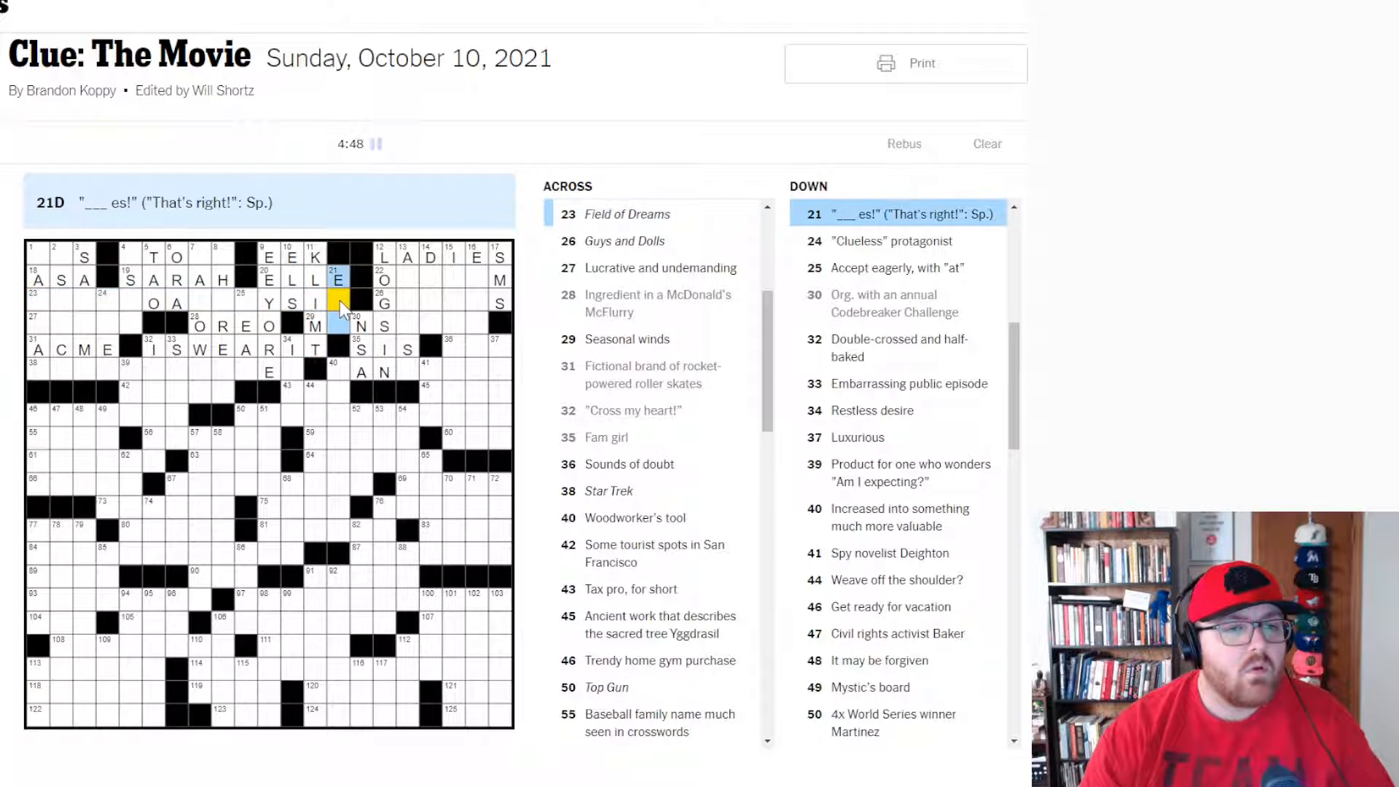
pyautogui.click(314, 325)
pyautogui.write('ONSOONS')
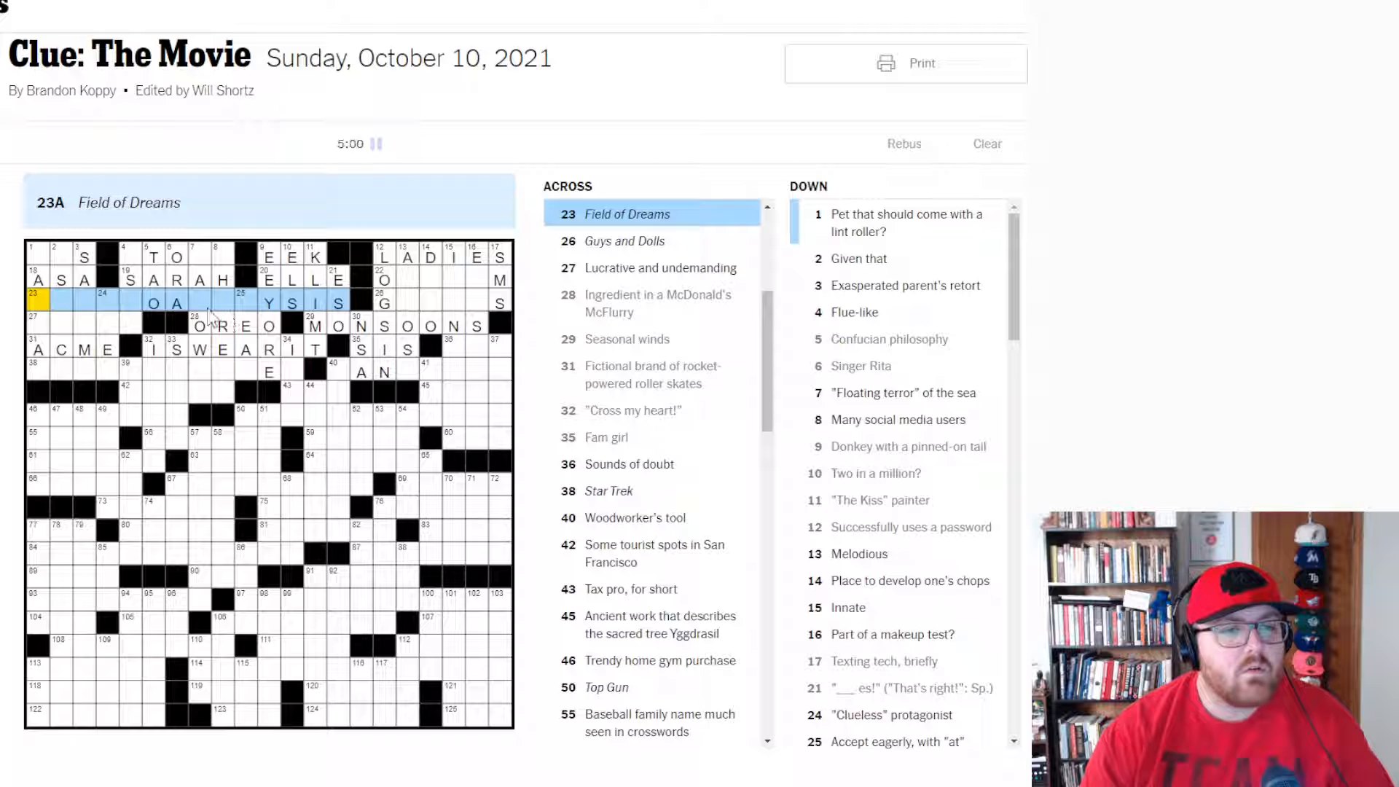
pyautogui.click(338, 302)
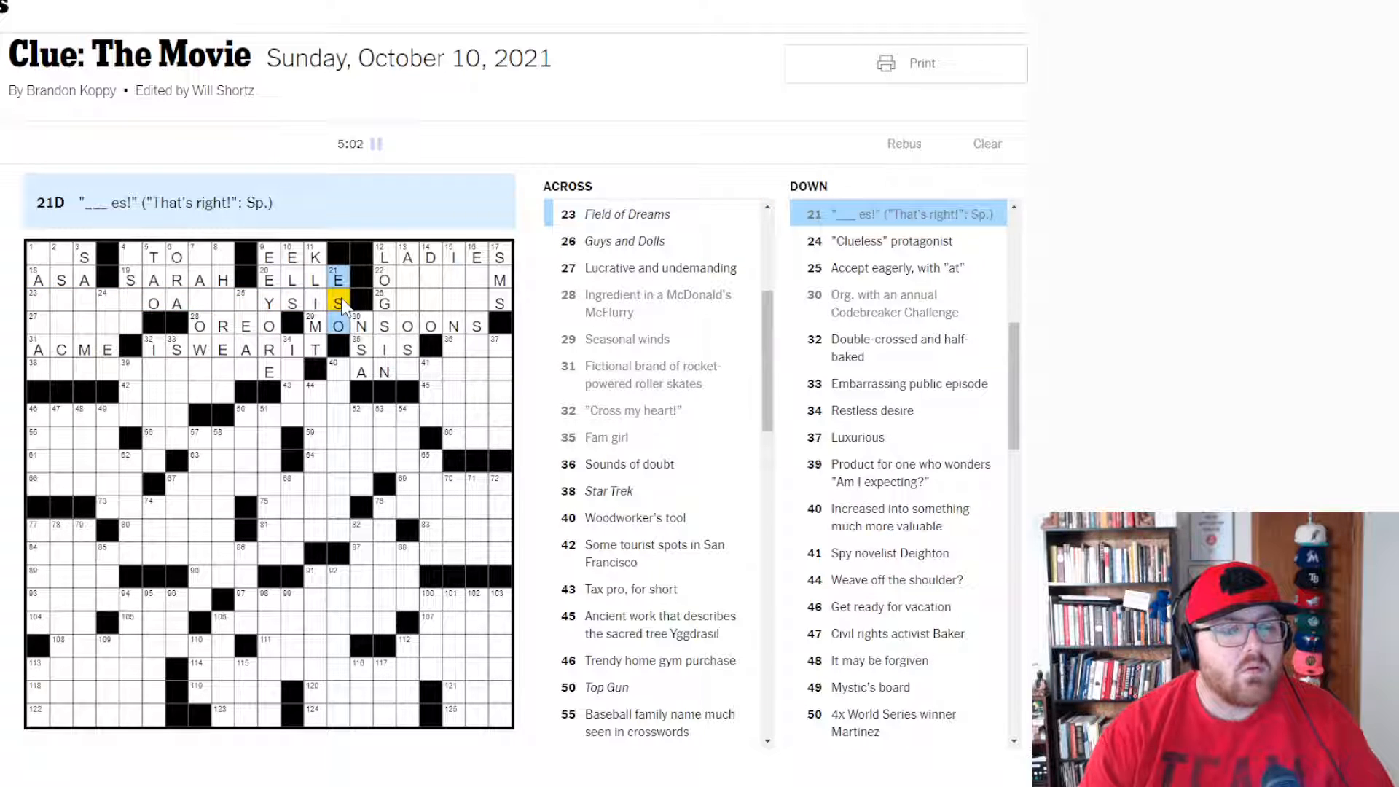
pyautogui.click(209, 302)
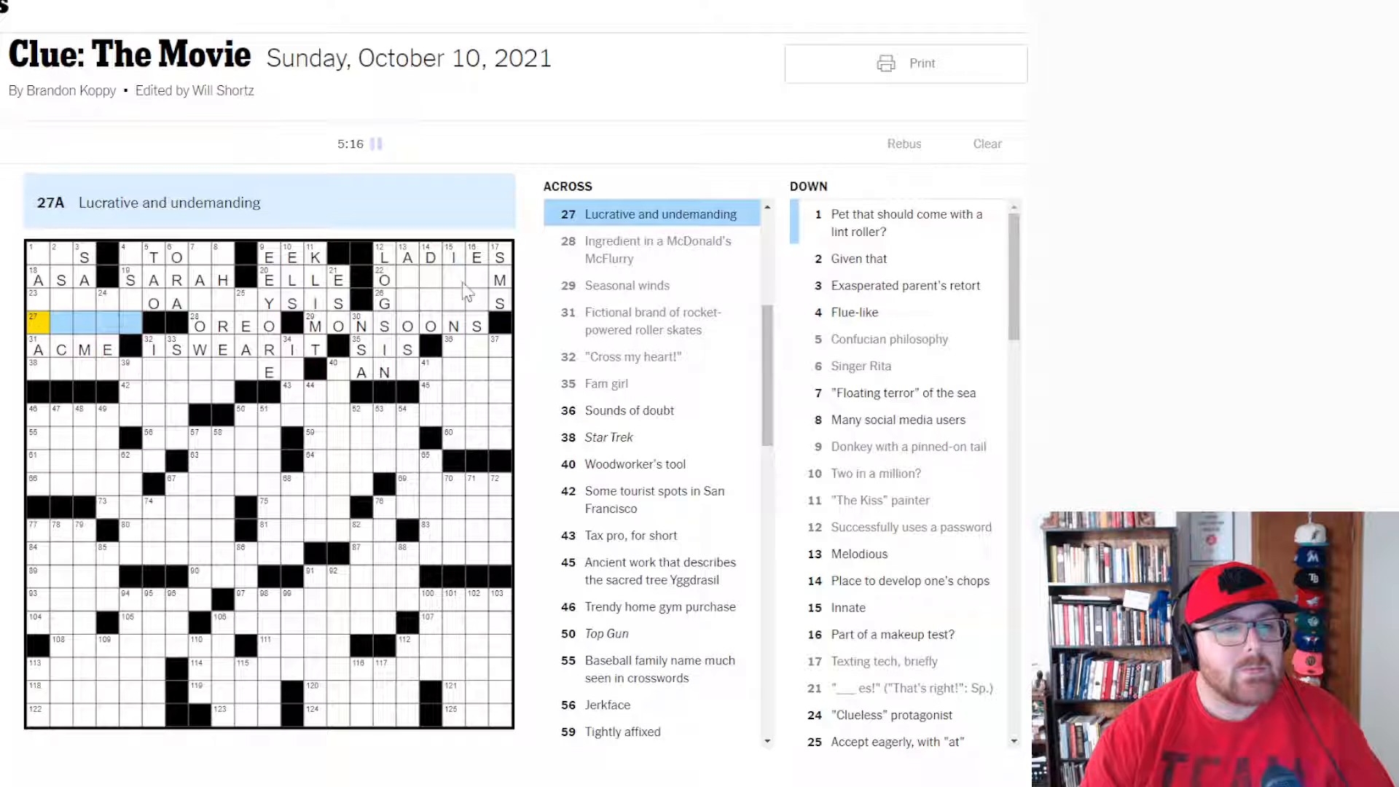
pyautogui.click(401, 272)
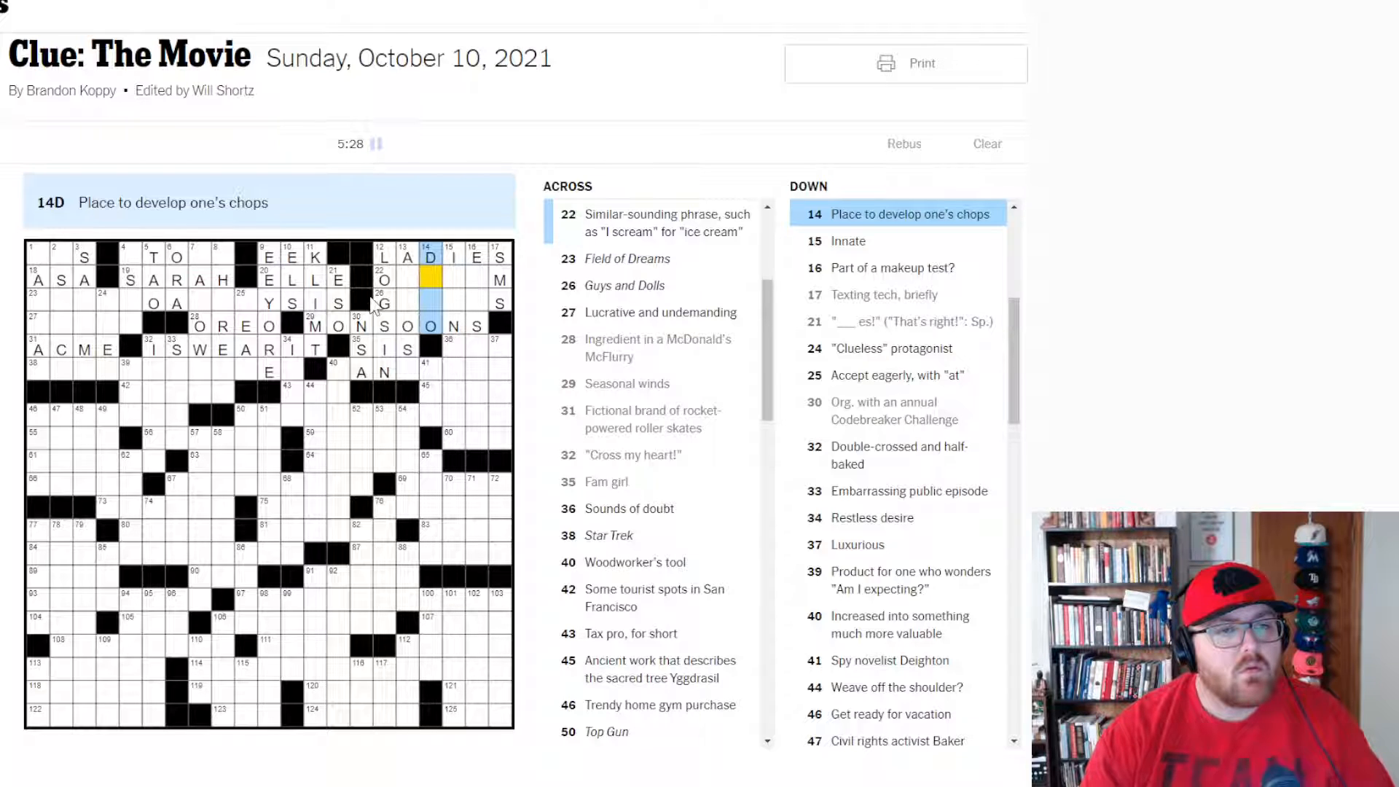
pyautogui.click(475, 258)
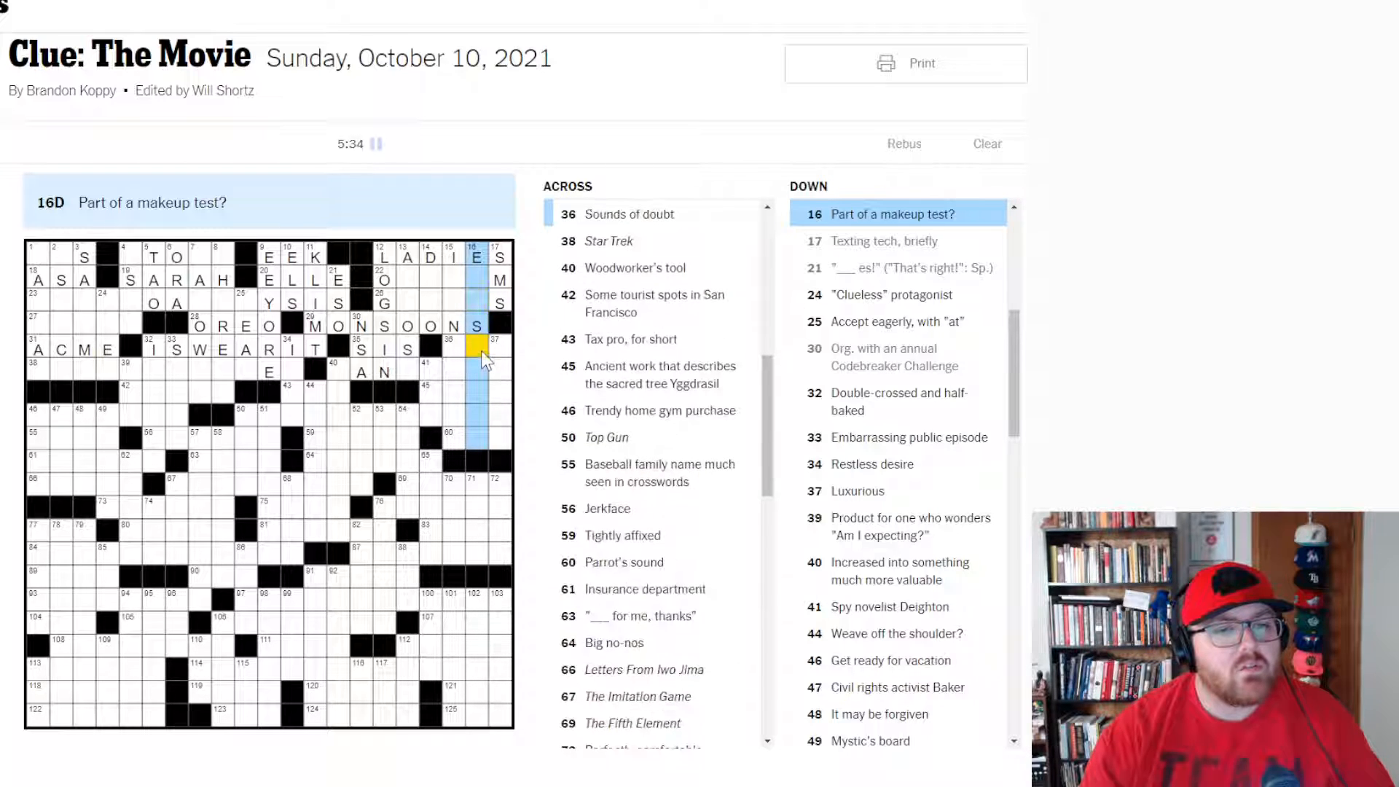
pyautogui.click(446, 348)
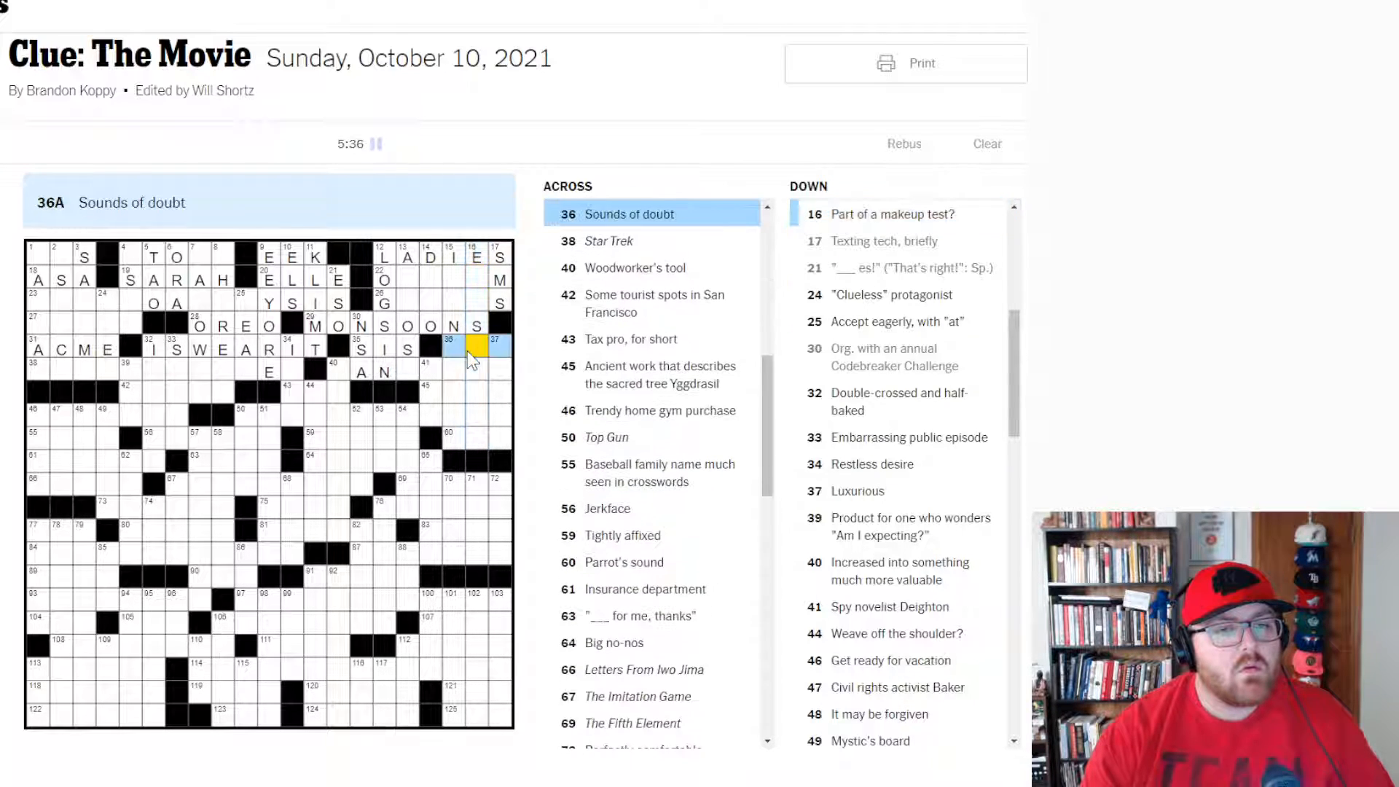
pyautogui.click(361, 372)
pyautogui.write('H')
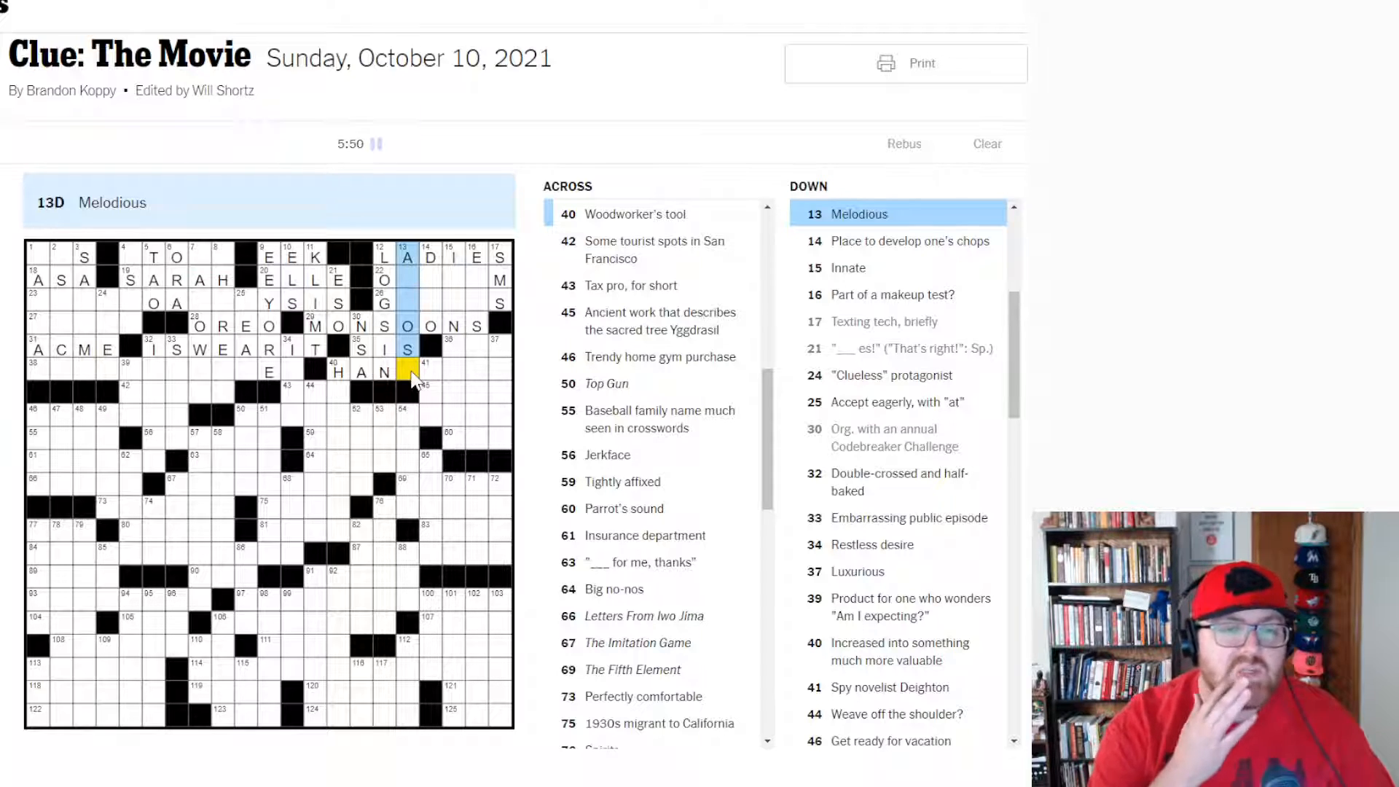
pyautogui.click(333, 373)
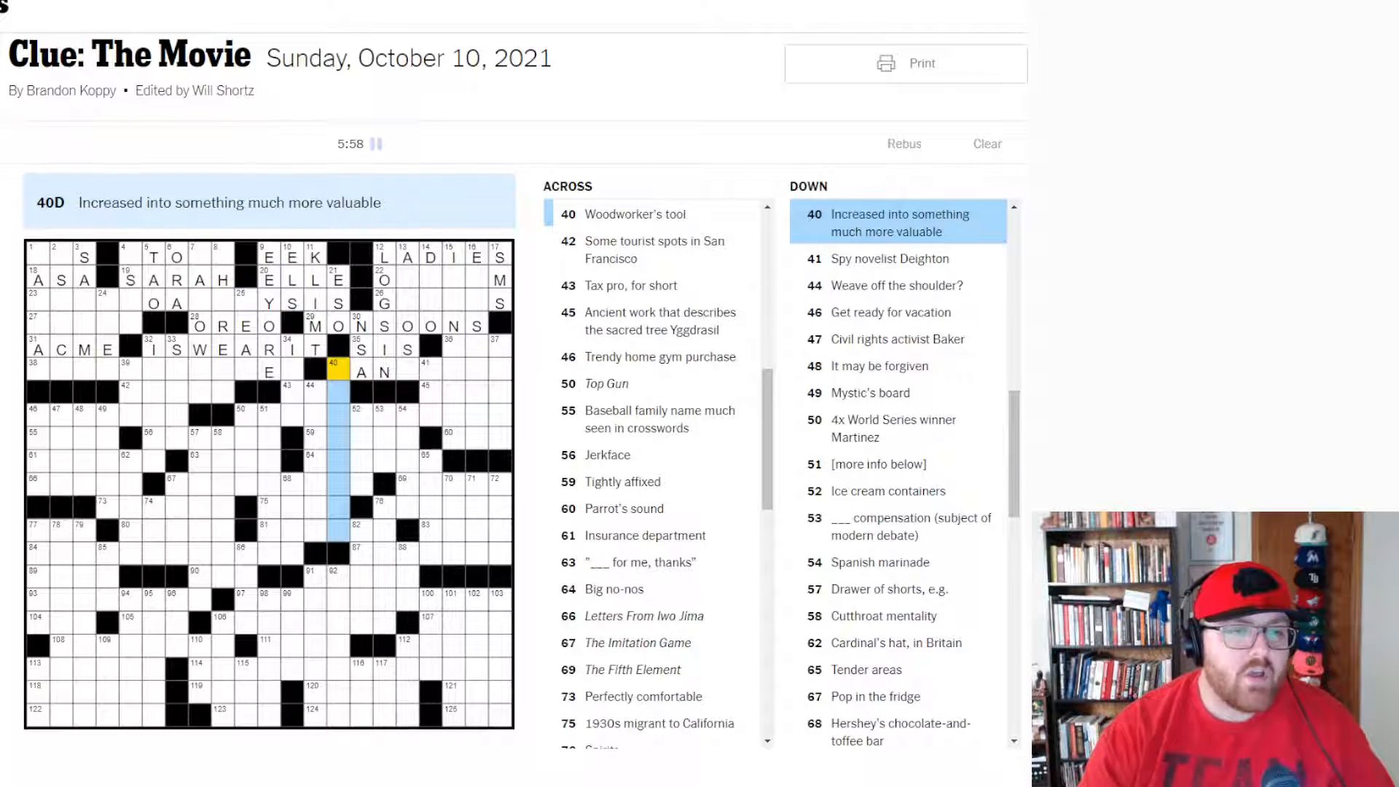
pyautogui.click(127, 257)
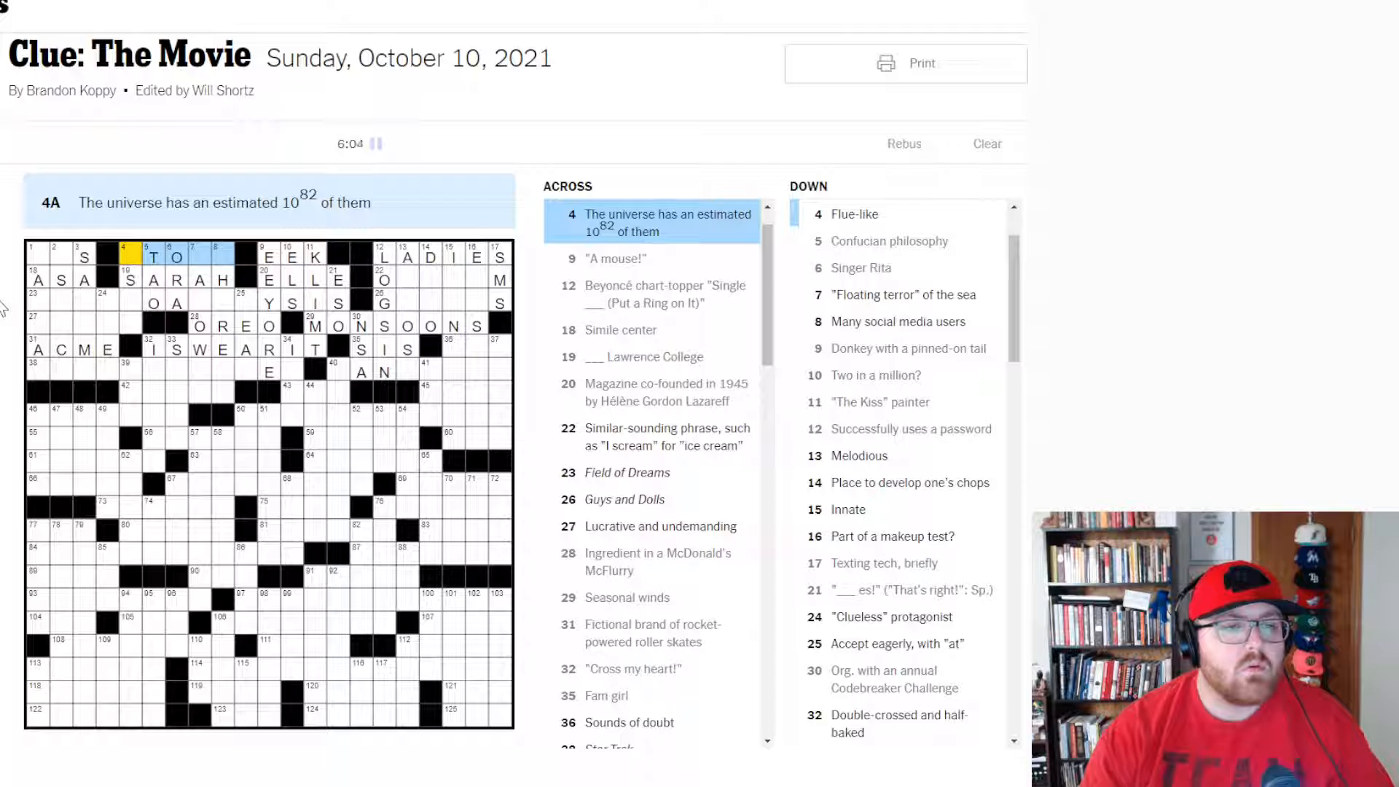
# Step: Complete TOMS at 4-Across and SHARERS at 8-Down
pyautogui.click(201, 257)
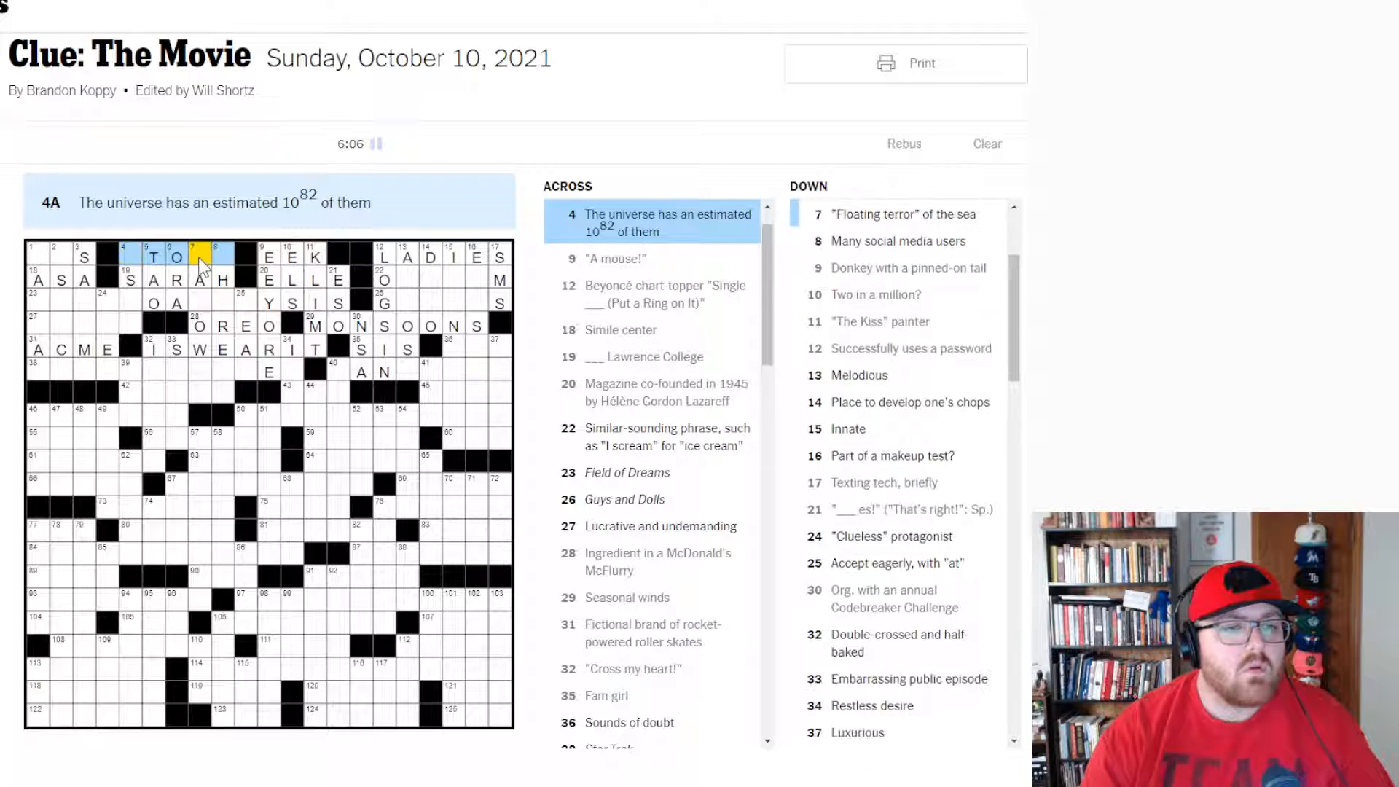
pyautogui.click(199, 259)
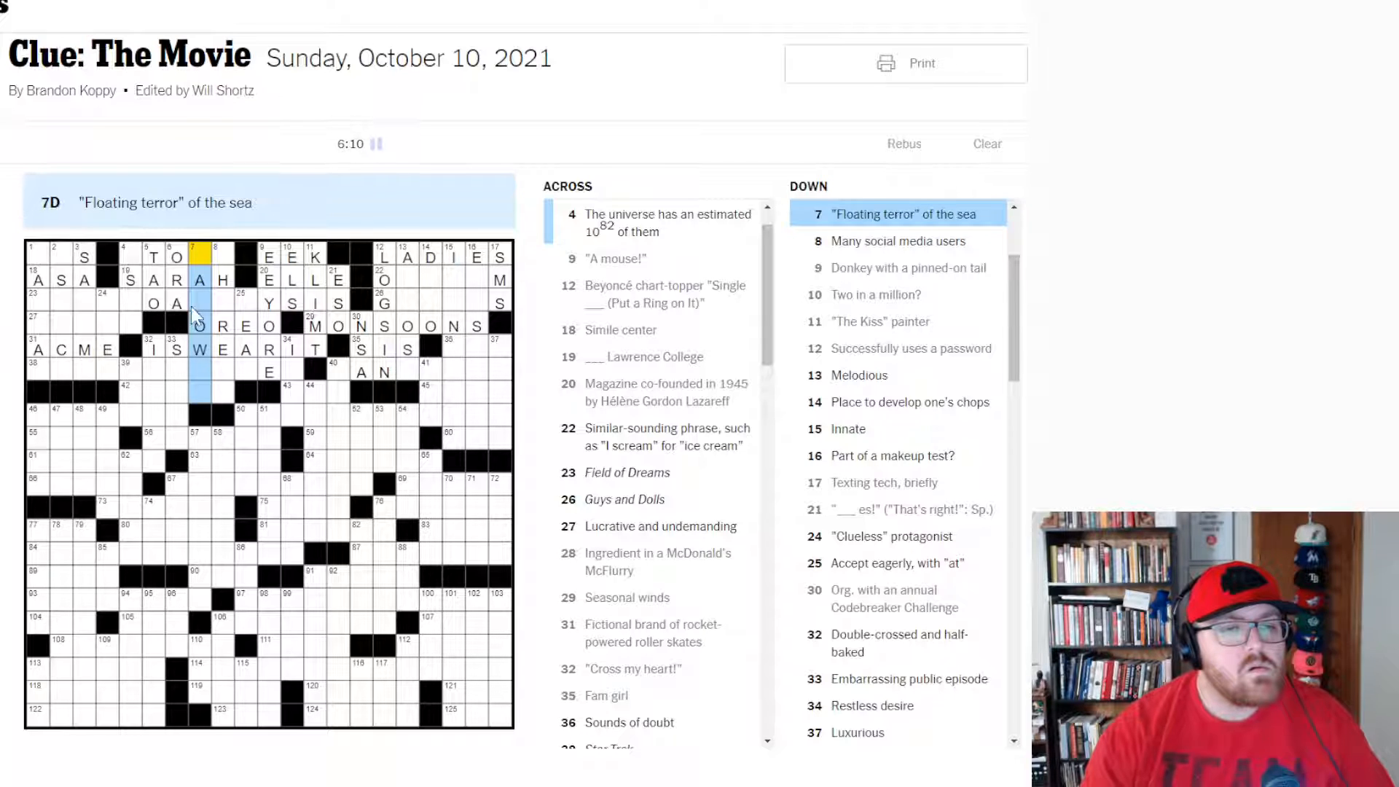
pyautogui.click(223, 257)
pyautogui.write('SHARERS')
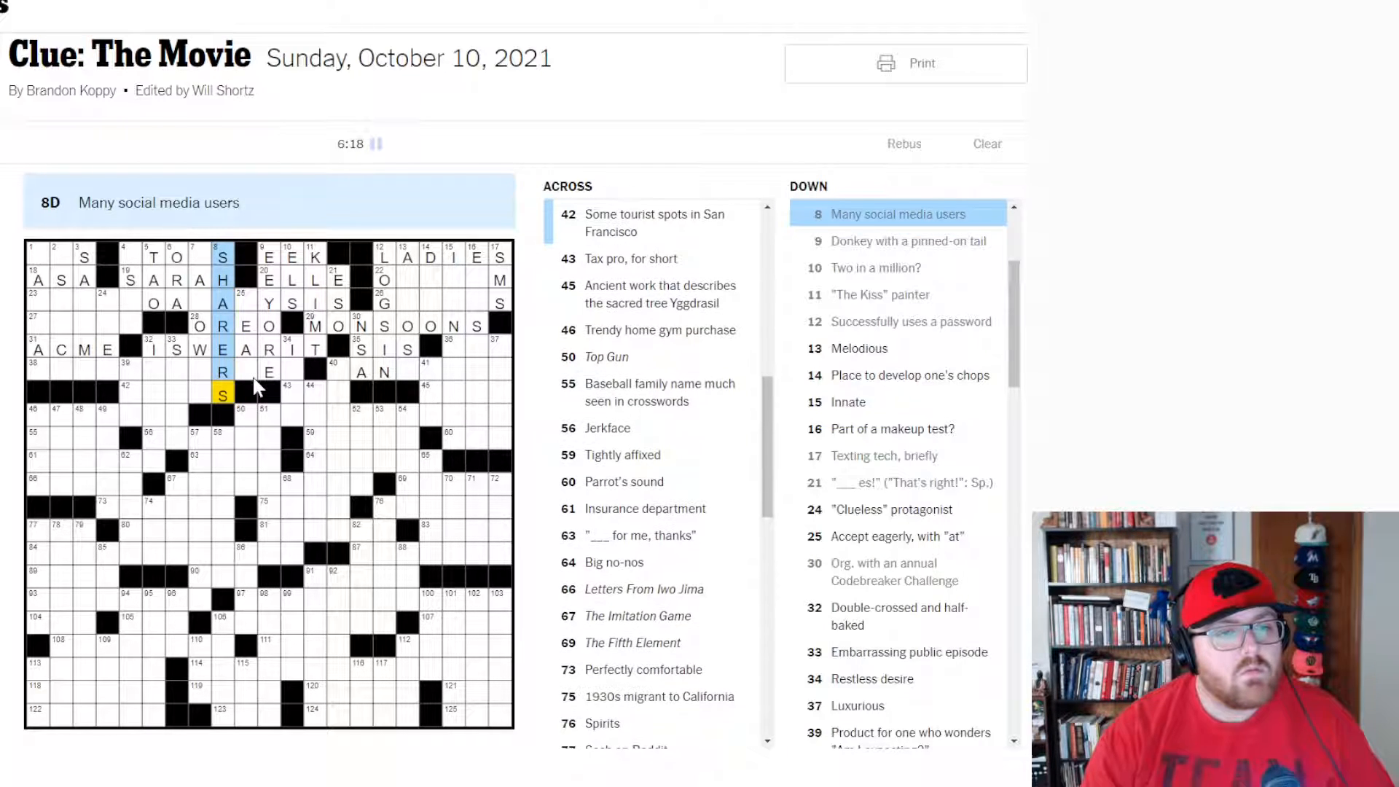
pyautogui.click(159, 394)
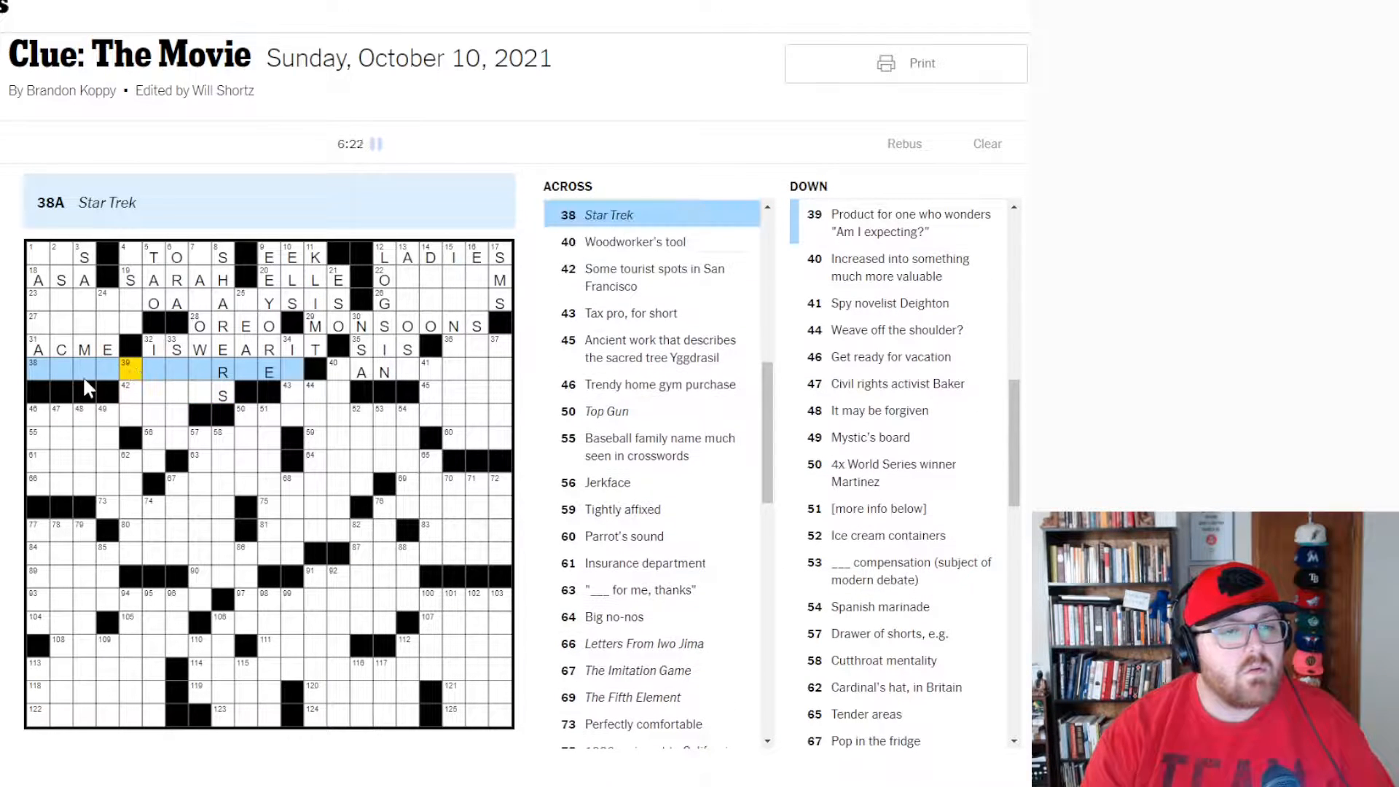
pyautogui.click(219, 303)
pyautogui.write('NAL')
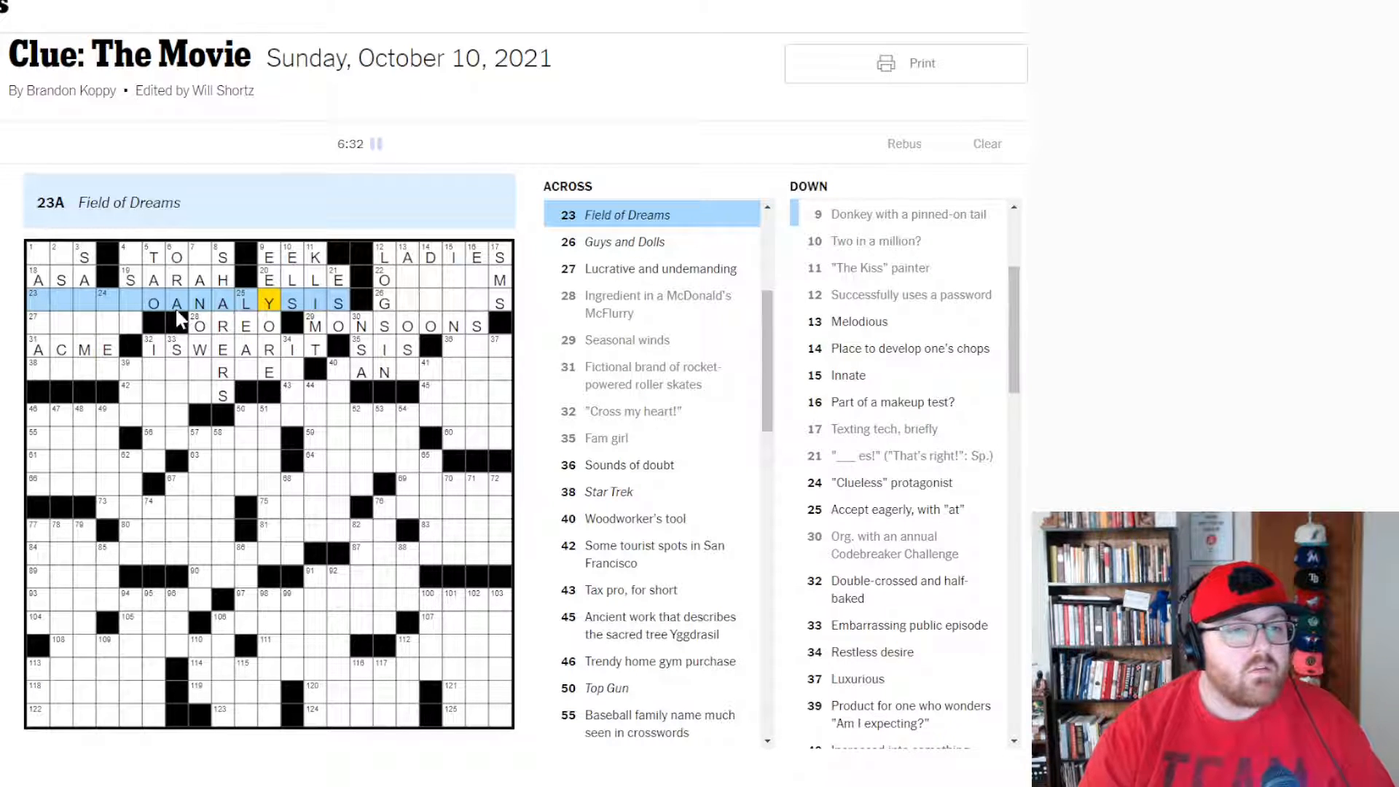
# Step: Add P at 25-Down so 38-Across shows ARPE
pyautogui.click(239, 303)
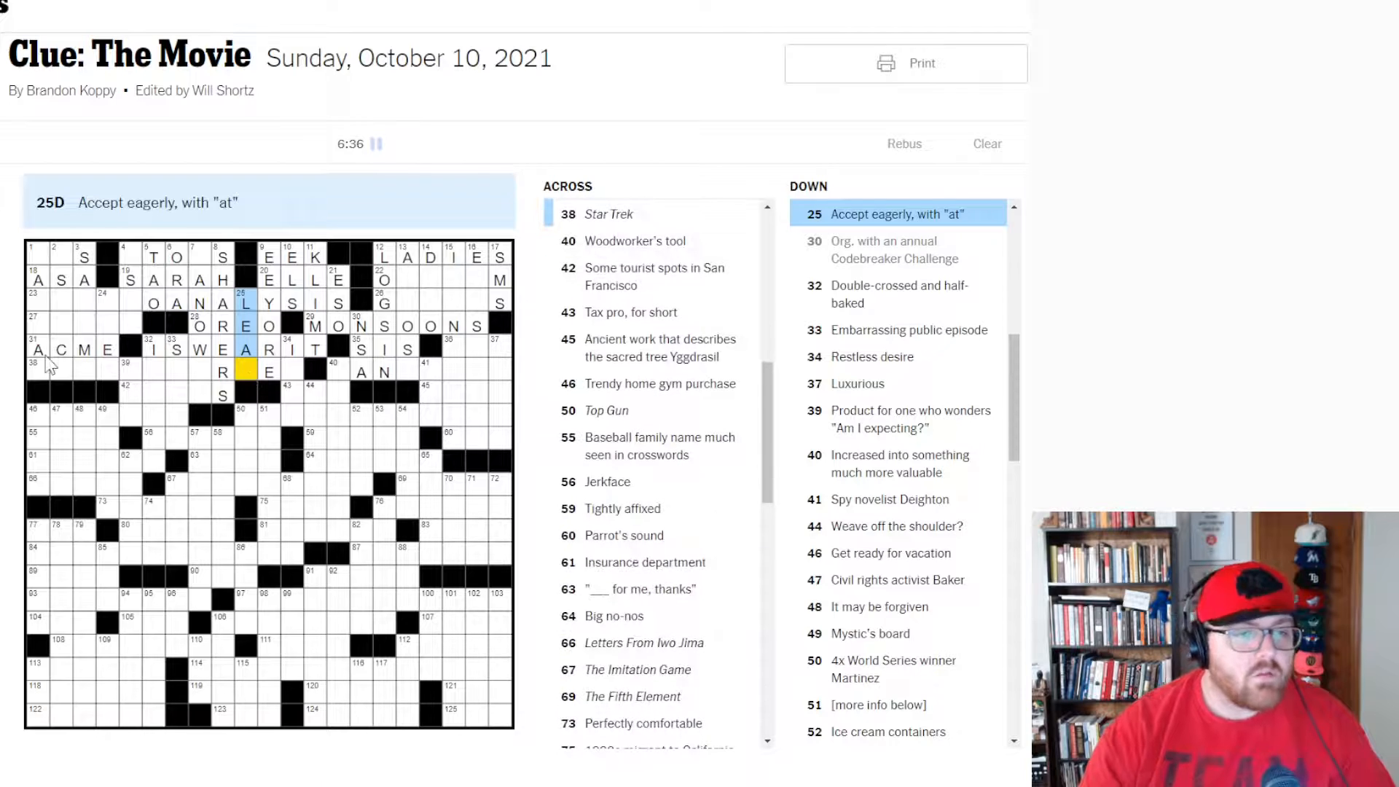
pyautogui.write('P')
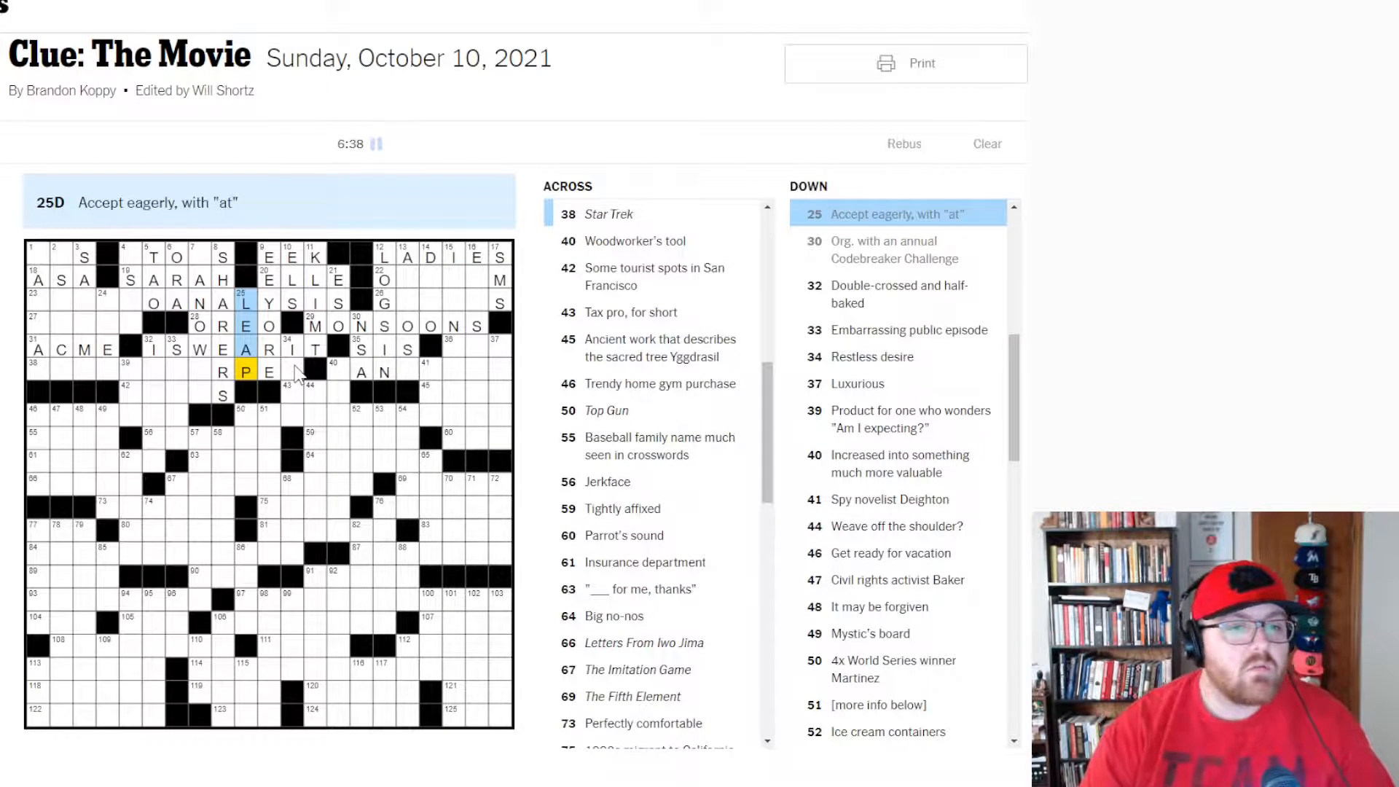
pyautogui.click(295, 350)
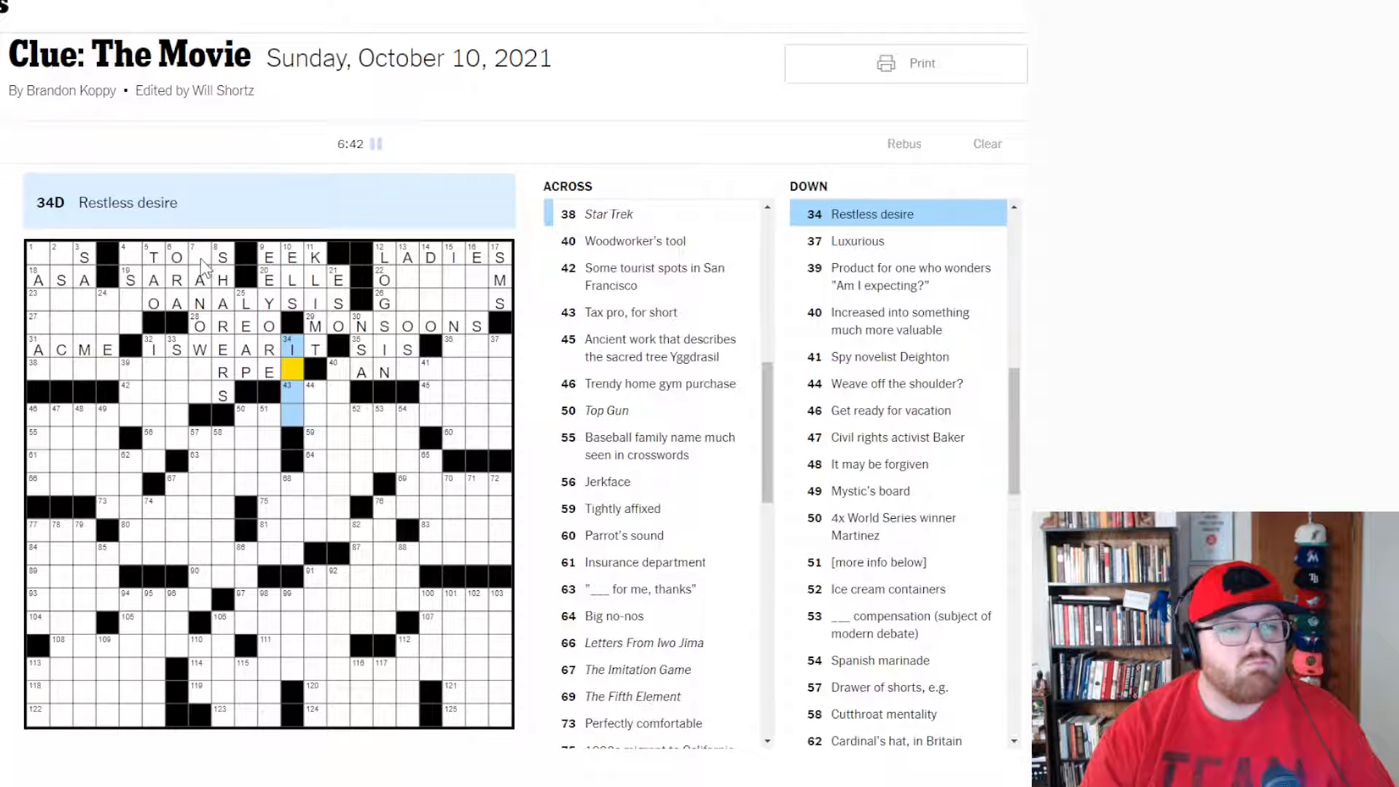
pyautogui.click(199, 258)
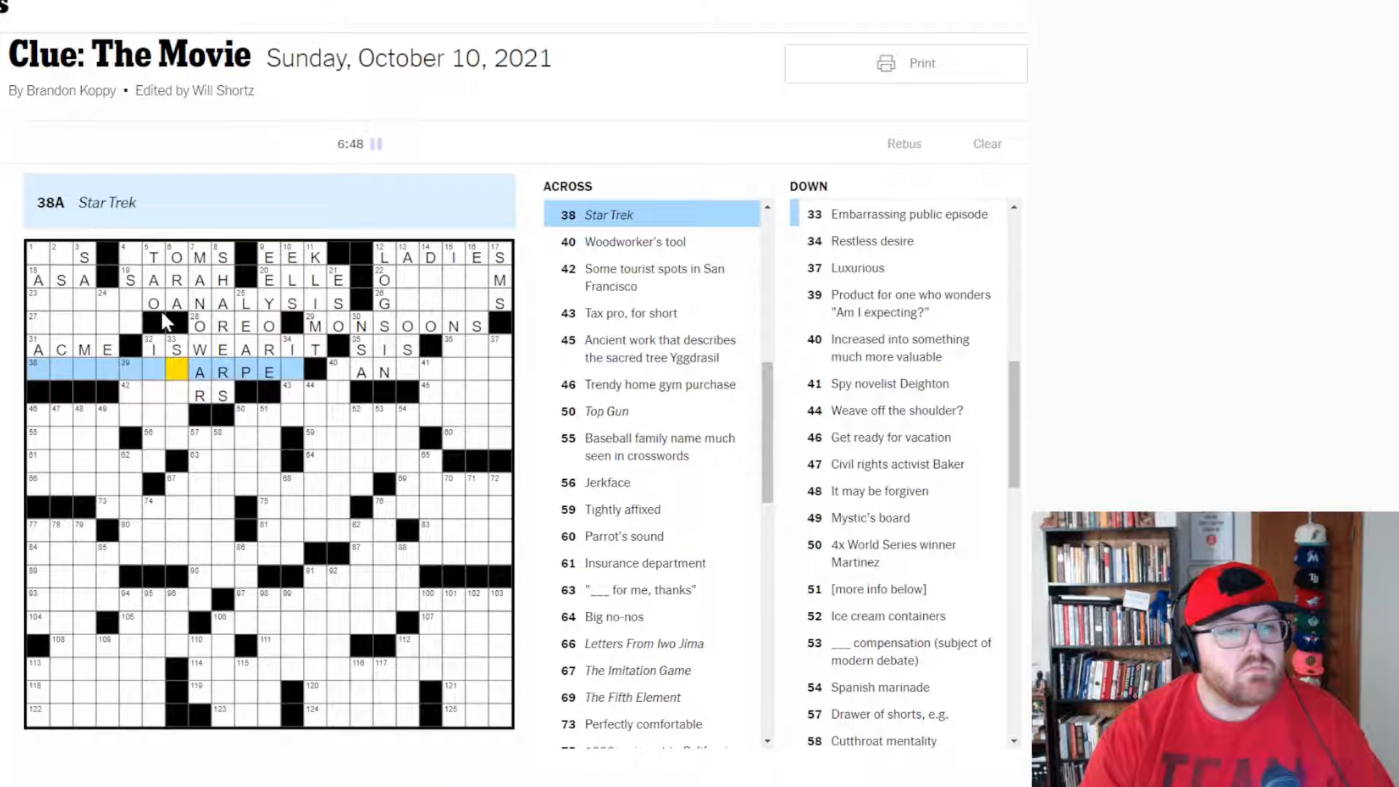
pyautogui.click(125, 301)
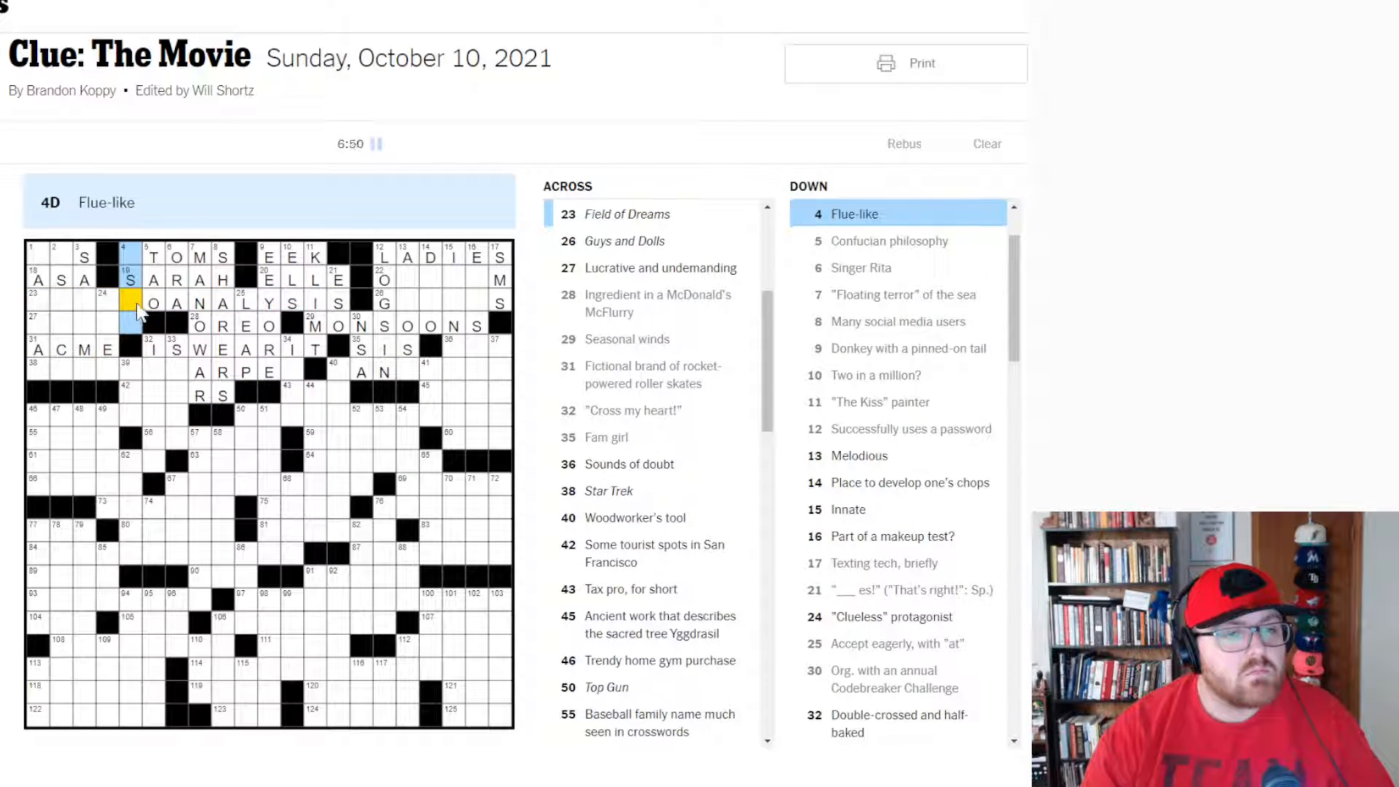
# Step: Add CU at 27-Across and complete LAPCAT at 1-Down
pyautogui.click(123, 257)
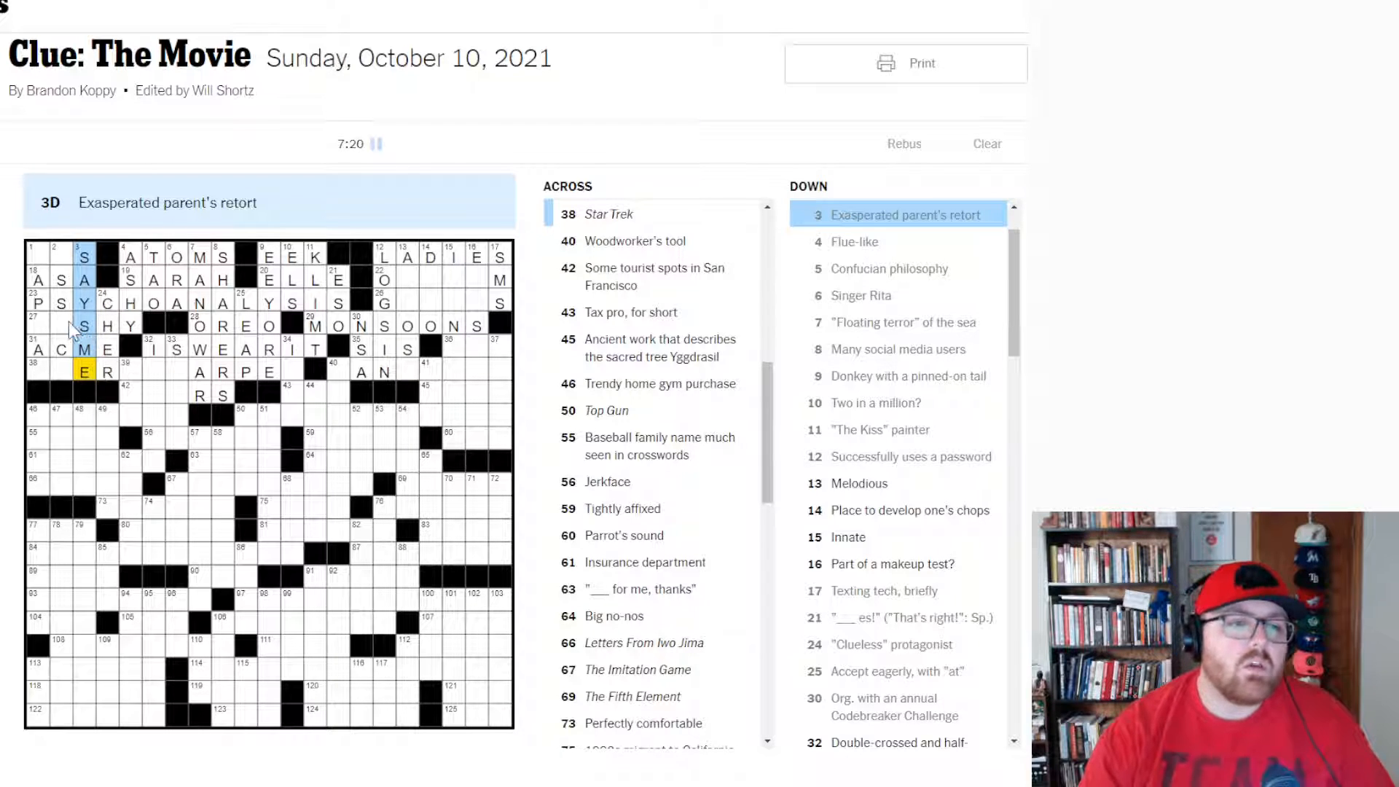
pyautogui.click(39, 323)
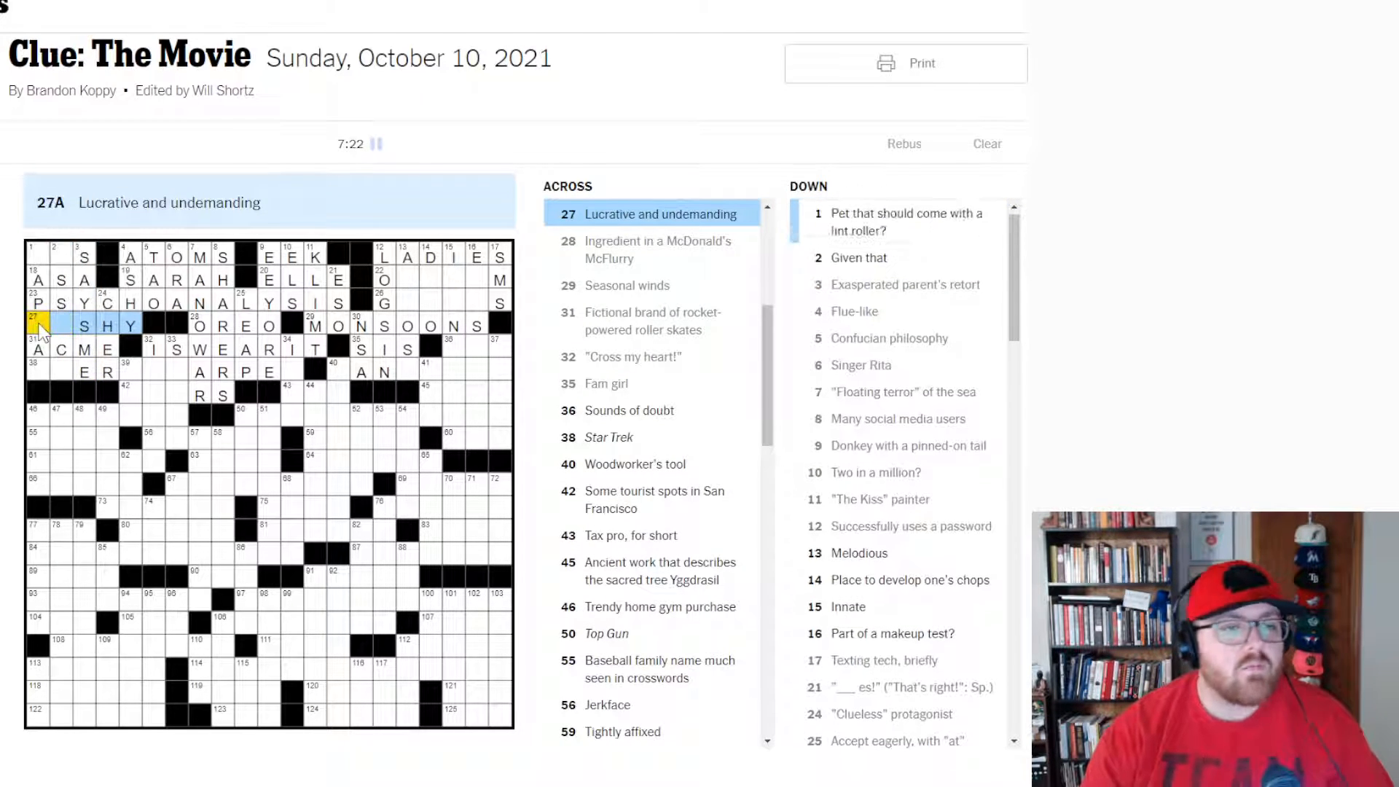
pyautogui.write('CU')
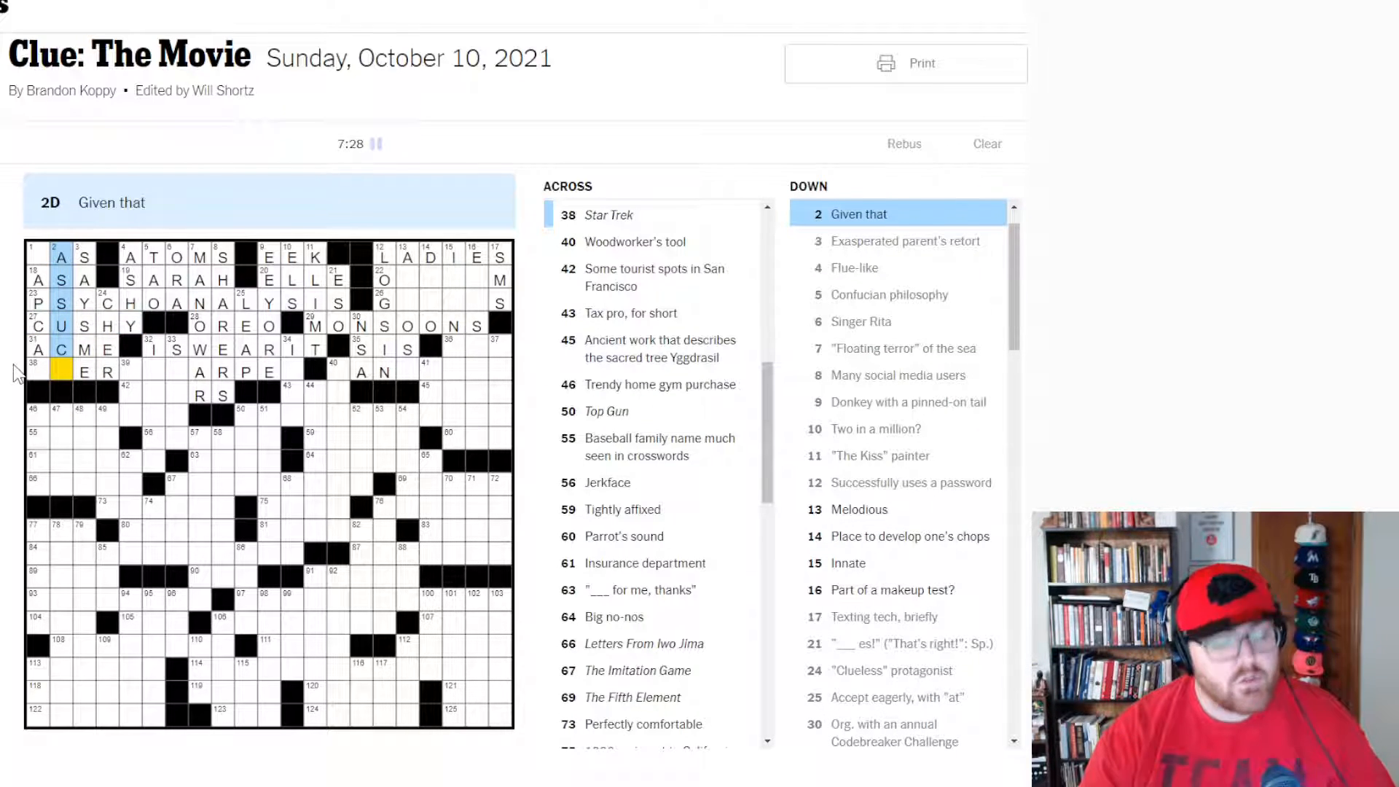
pyautogui.click(38, 370)
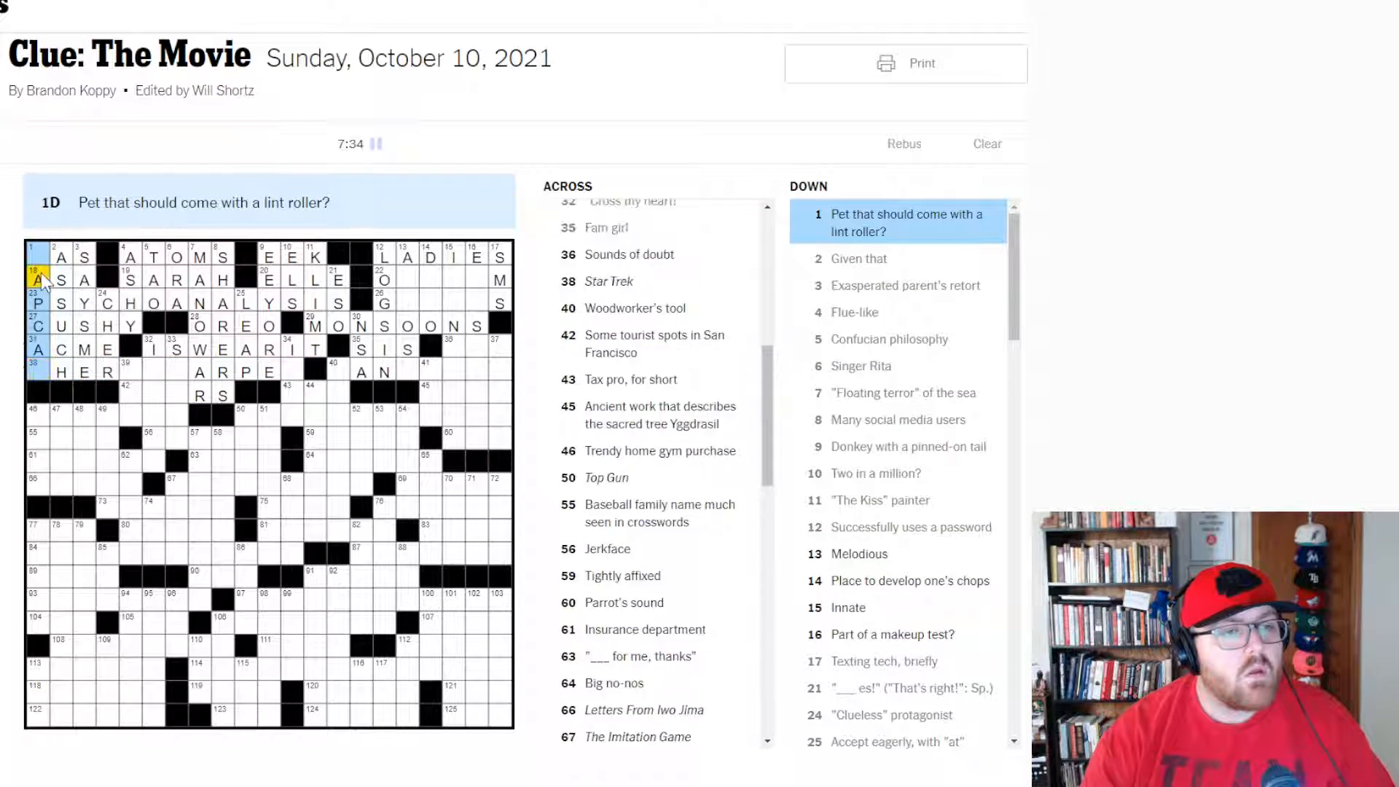
pyautogui.scroll(3)
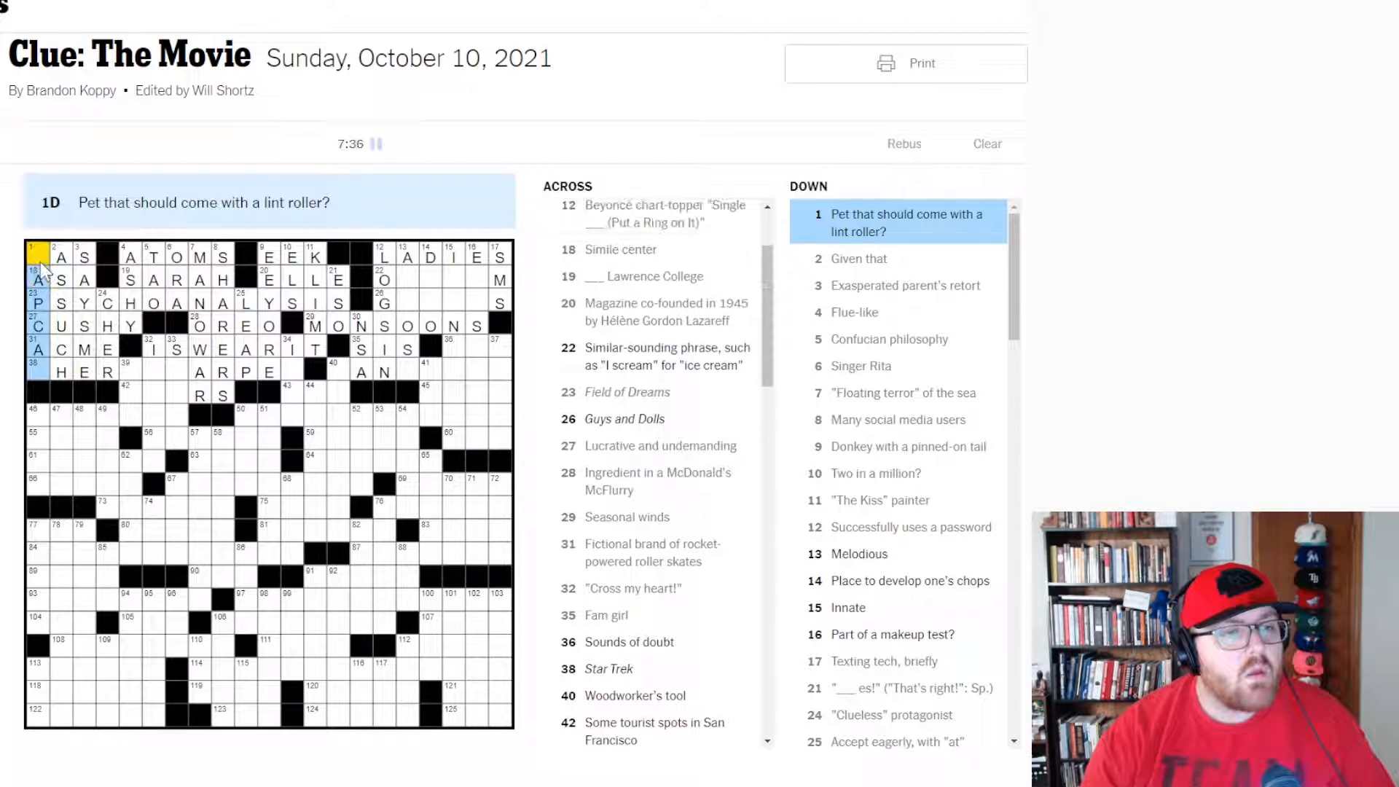
pyautogui.scroll(3)
pyautogui.write('T')
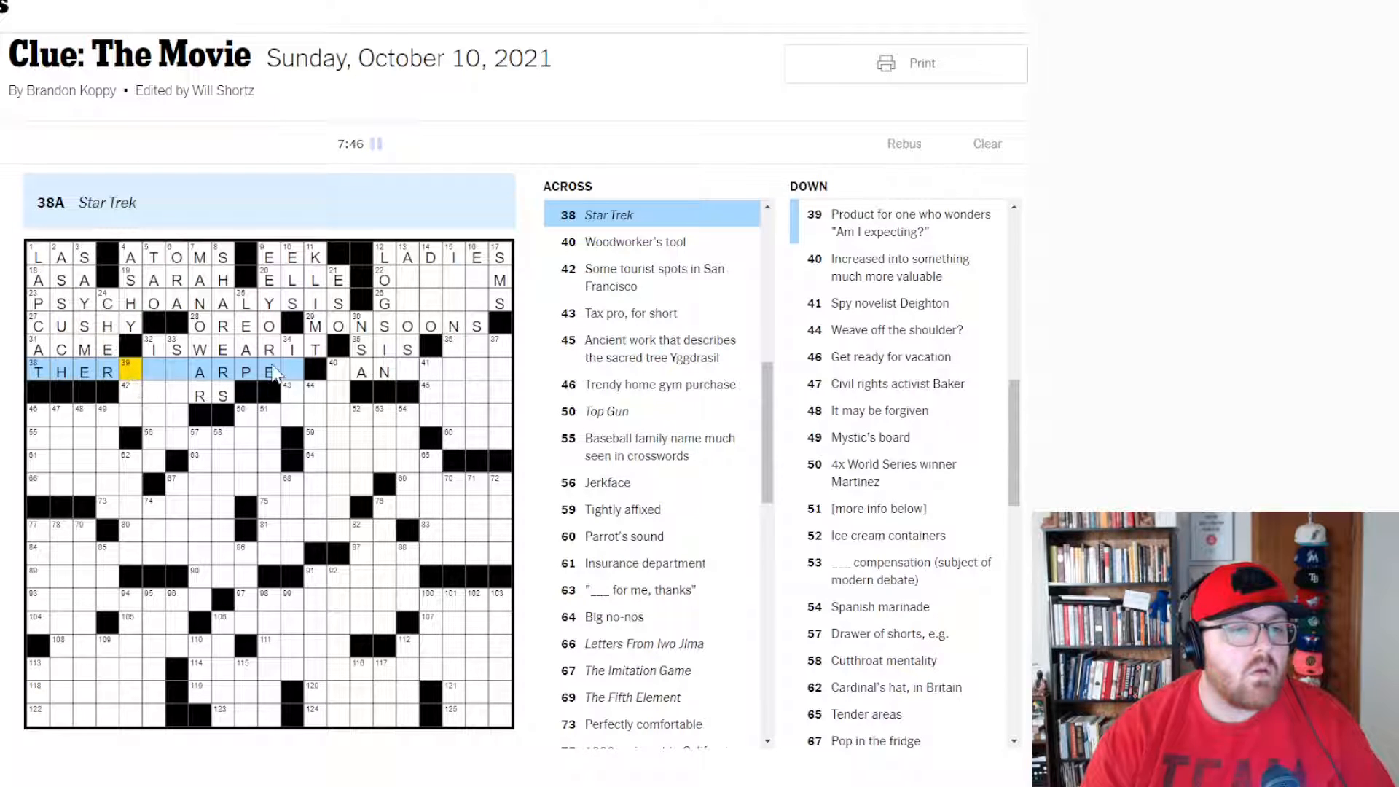
# Step: Change 1-Across to LAS and begin SCEN at 33-Down
pyautogui.click(36, 257)
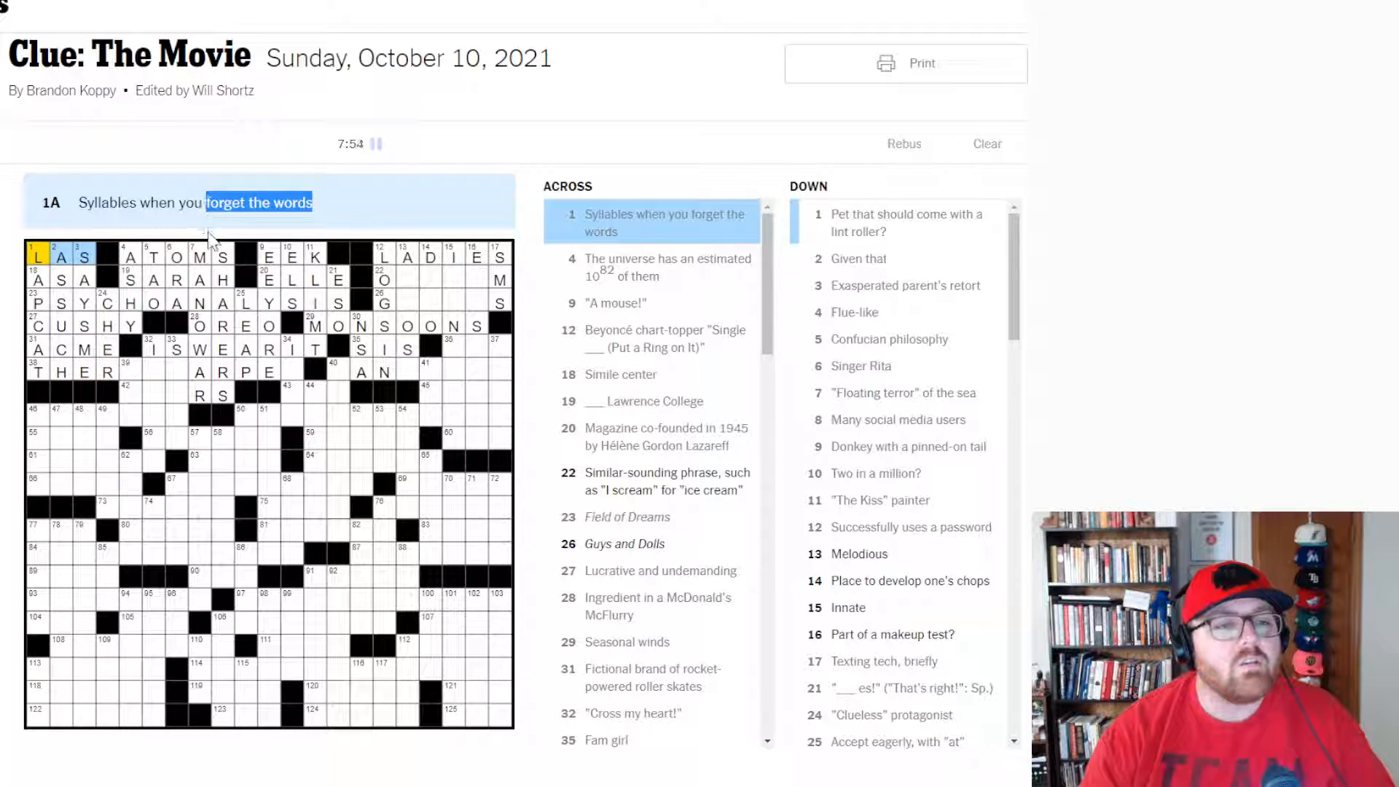
pyautogui.click(384, 280)
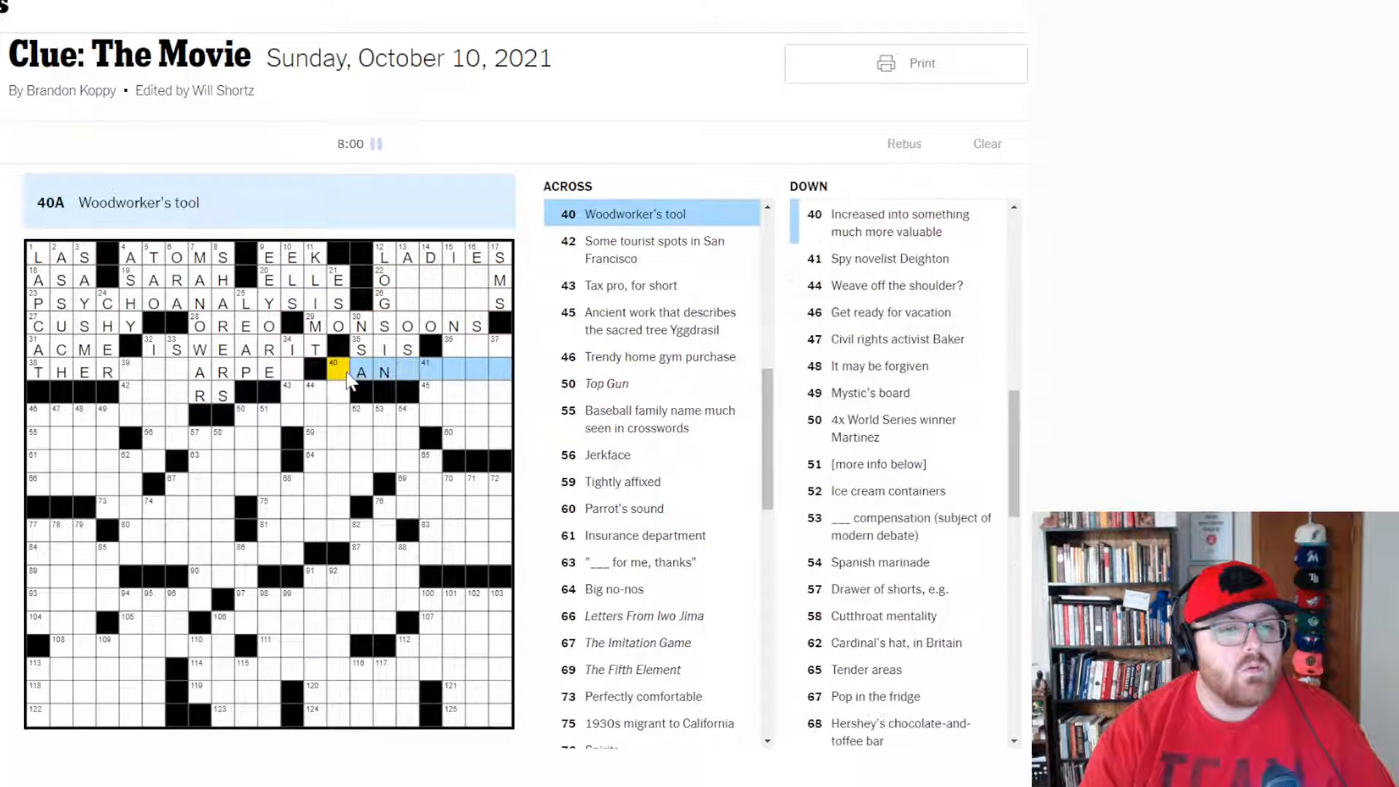
pyautogui.click(406, 280)
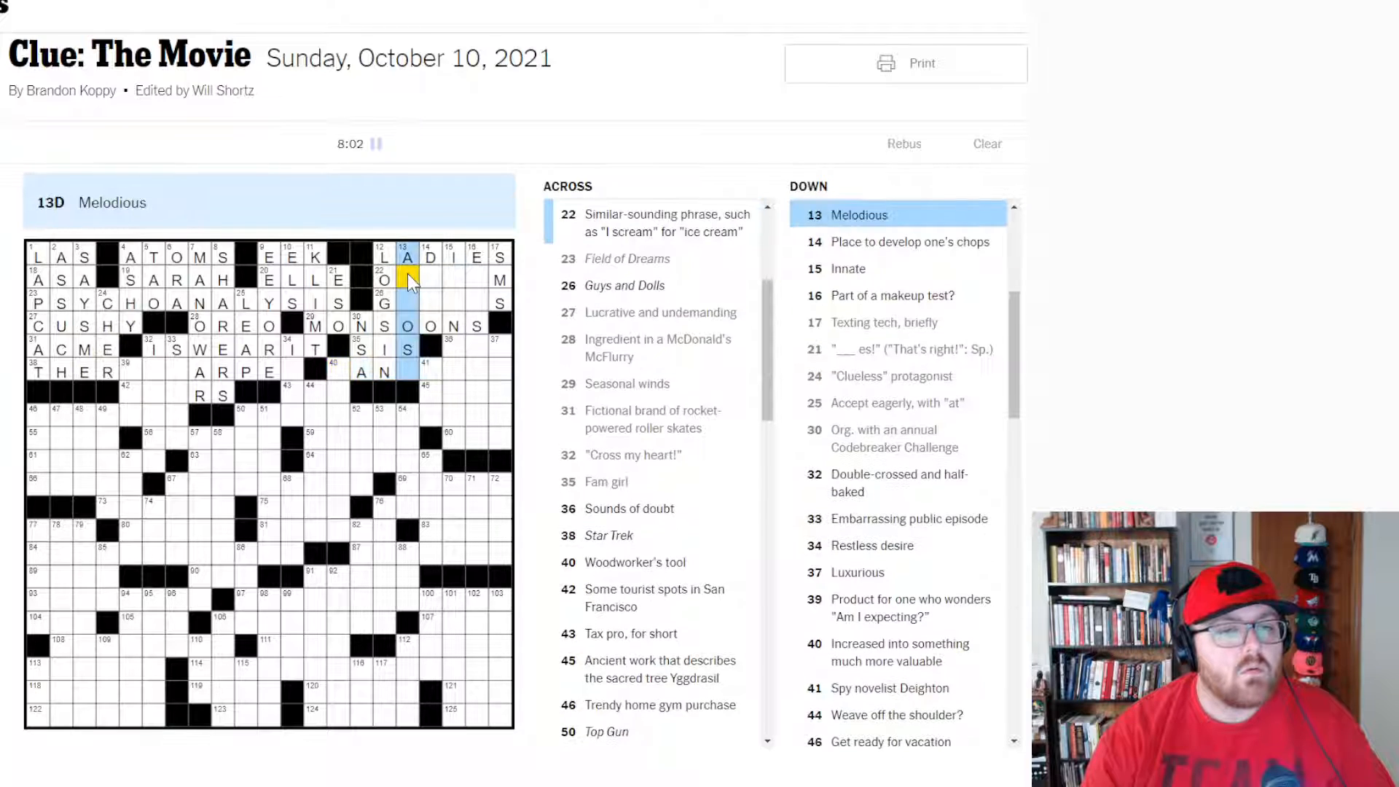
pyautogui.click(384, 280)
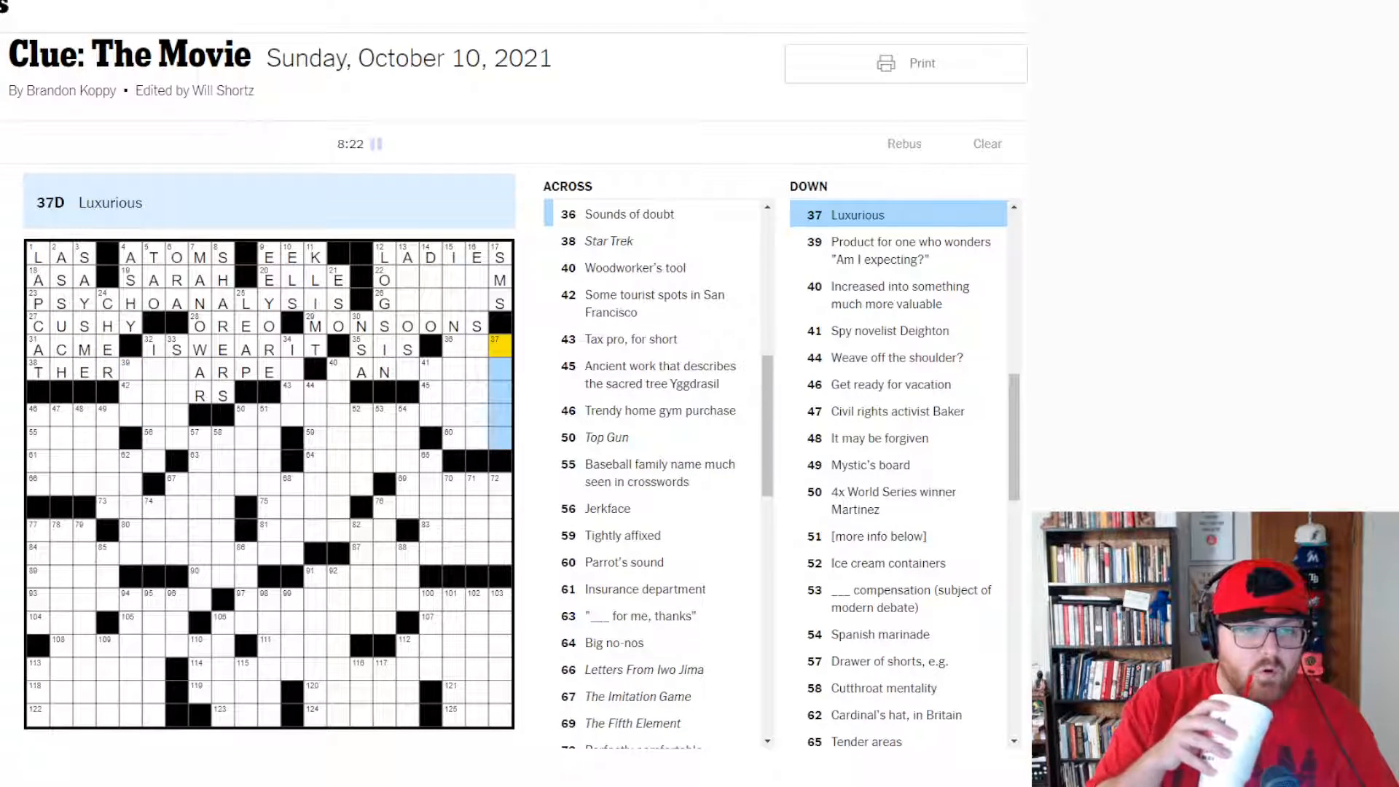
pyautogui.click(176, 348)
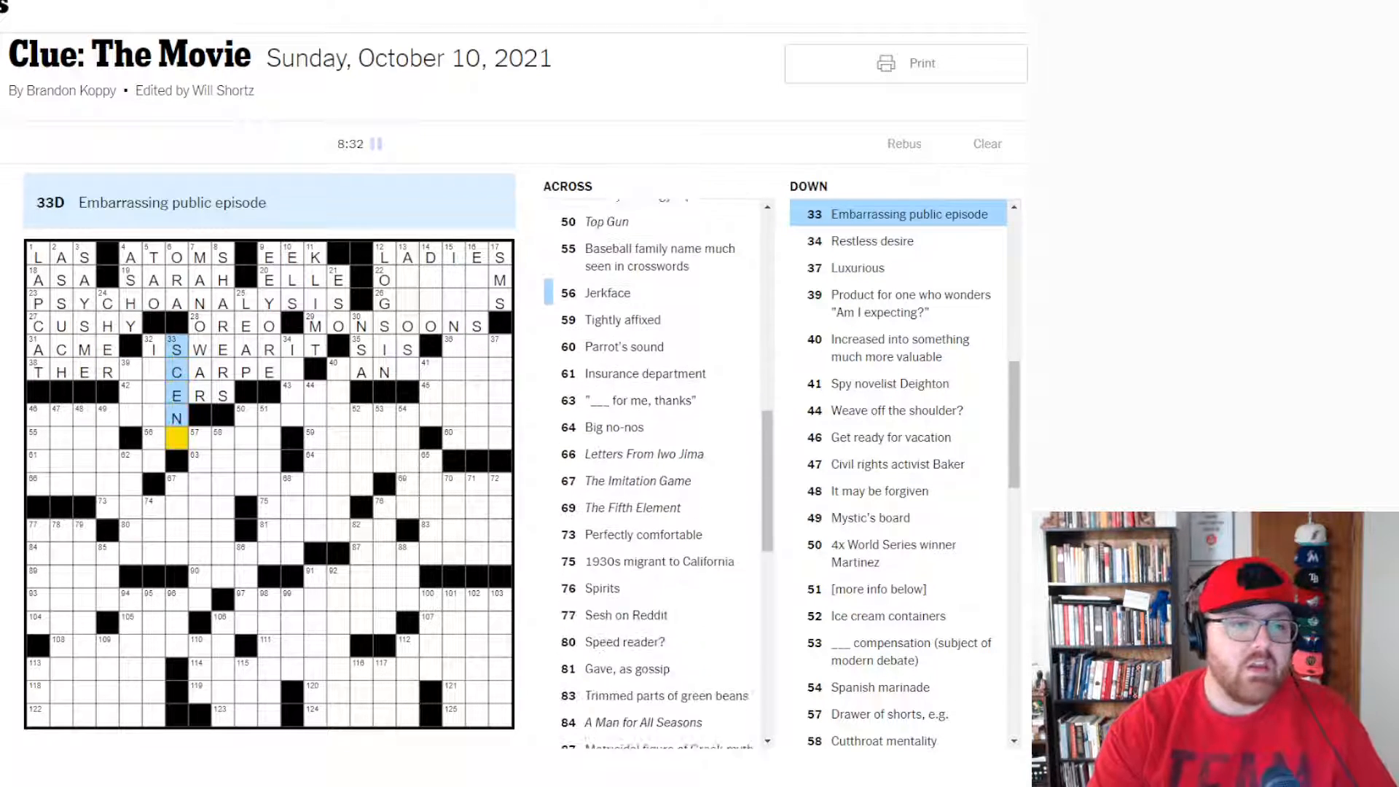
# Step: Finish SCENE at 33-Down, add D for THE RED CARPET, and fill PELOTON at 46-Across
pyautogui.write('E')
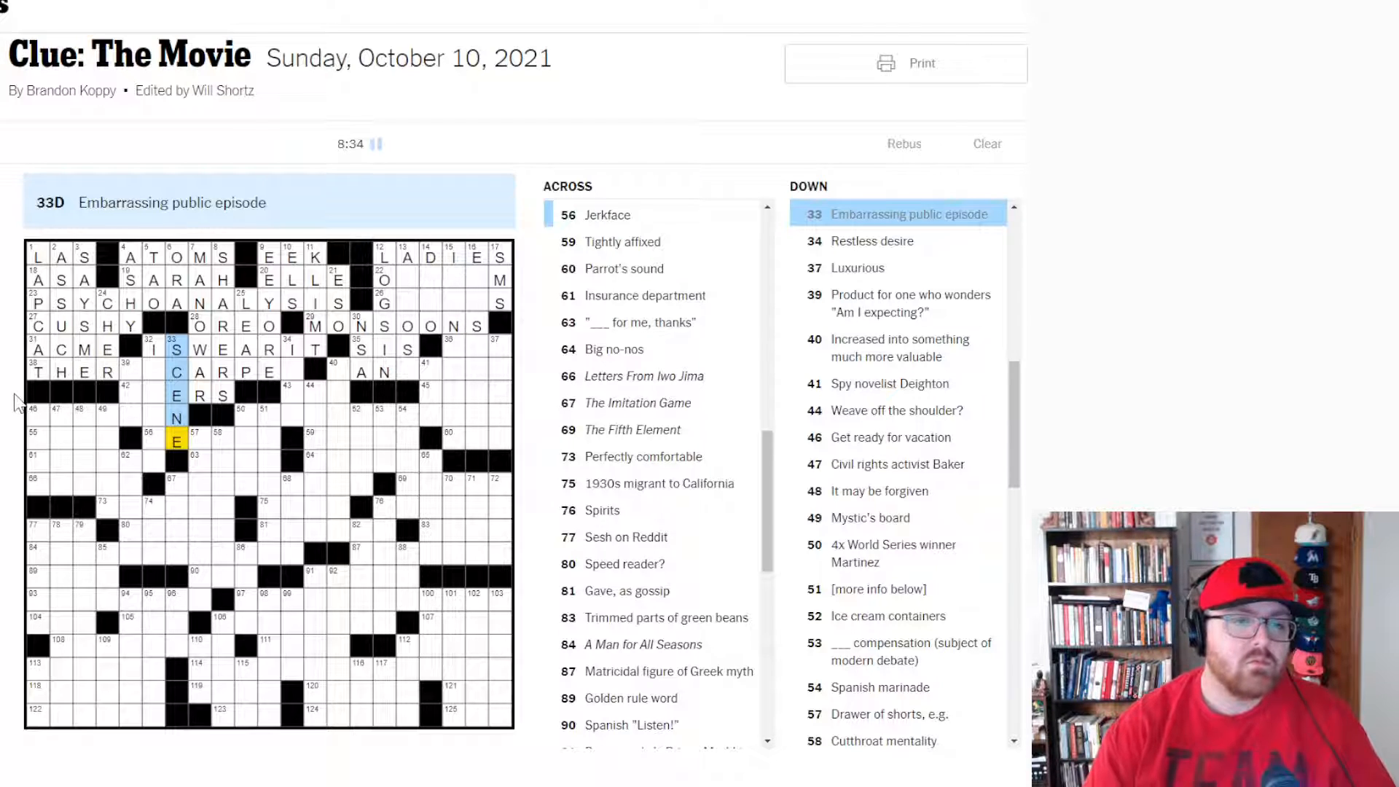
pyautogui.click(125, 395)
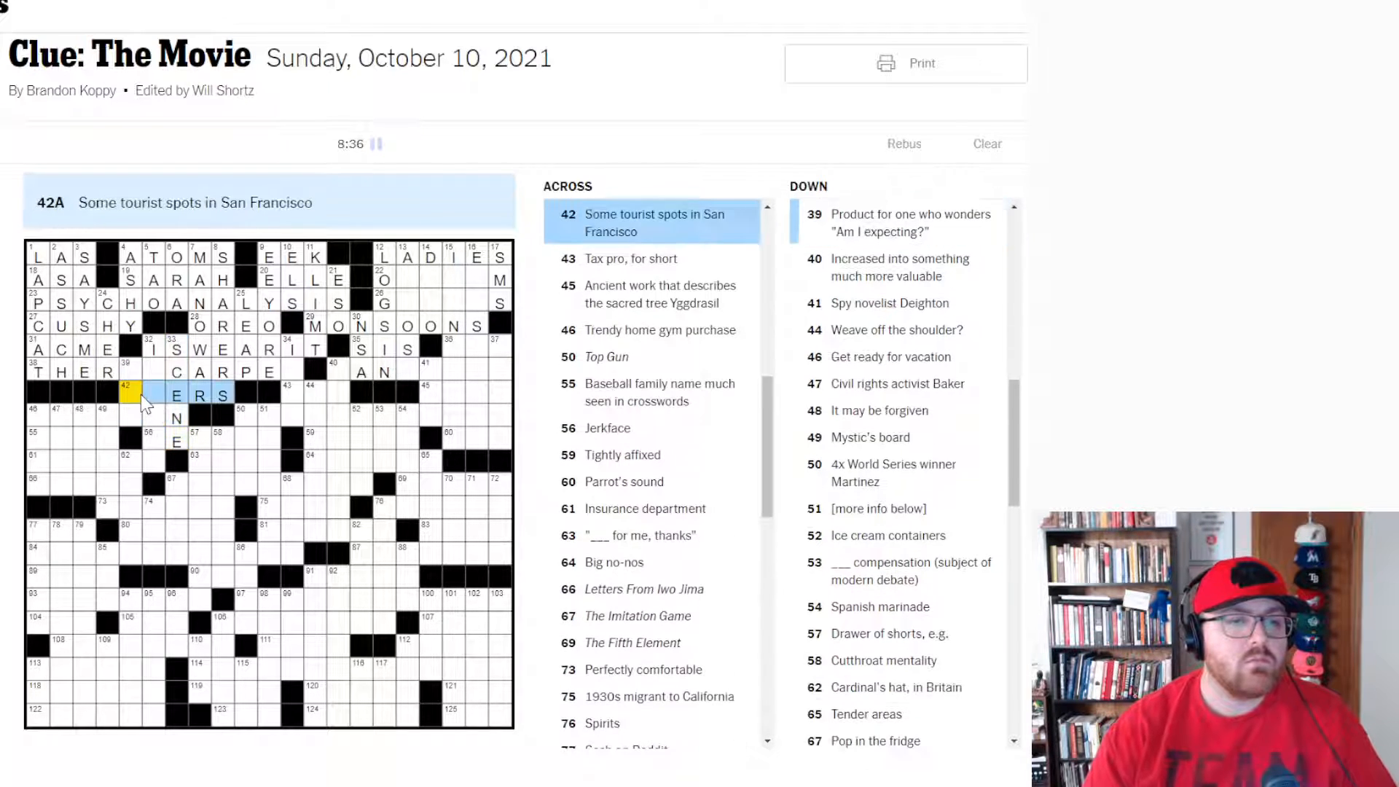
pyautogui.click(144, 395)
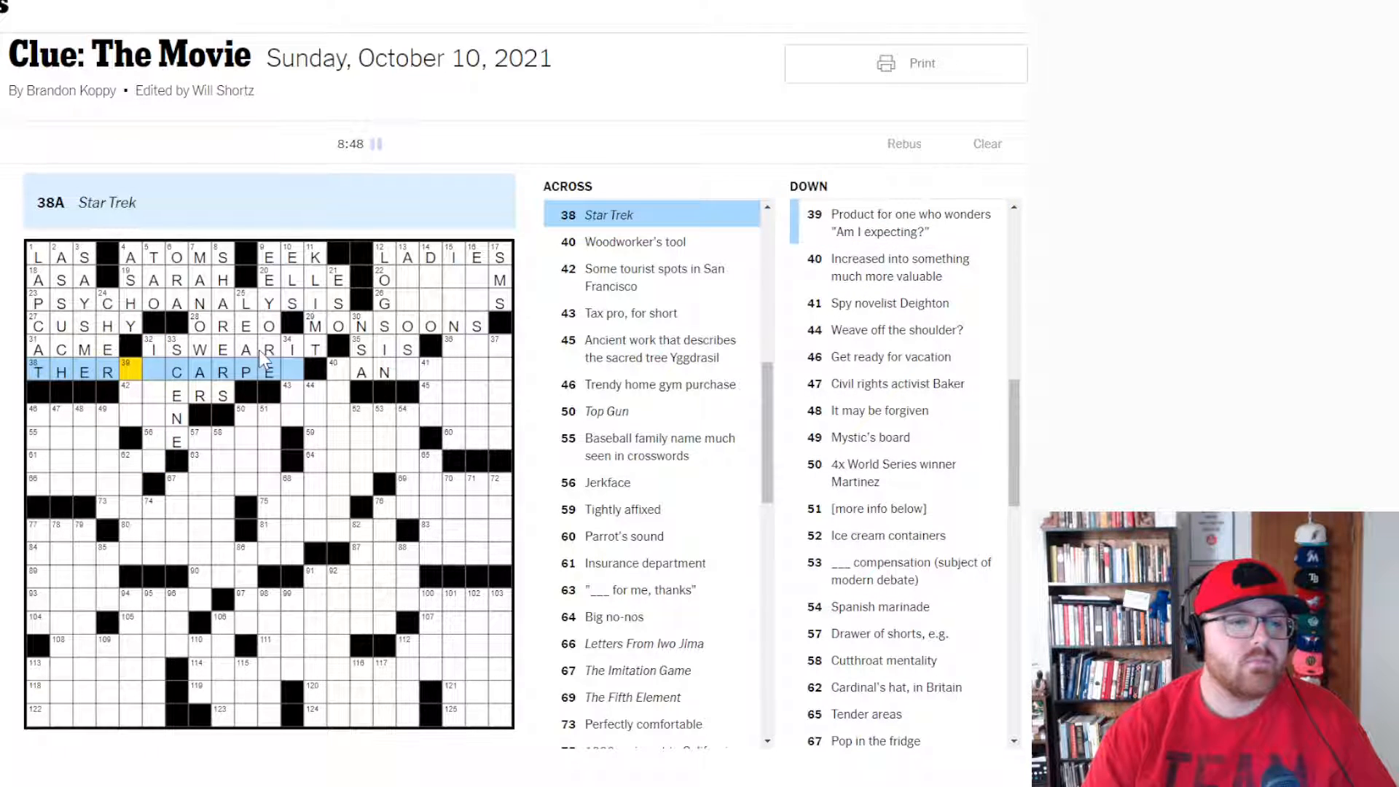
pyautogui.write('D')
pyautogui.click(107, 418)
pyautogui.write('PELOTO')
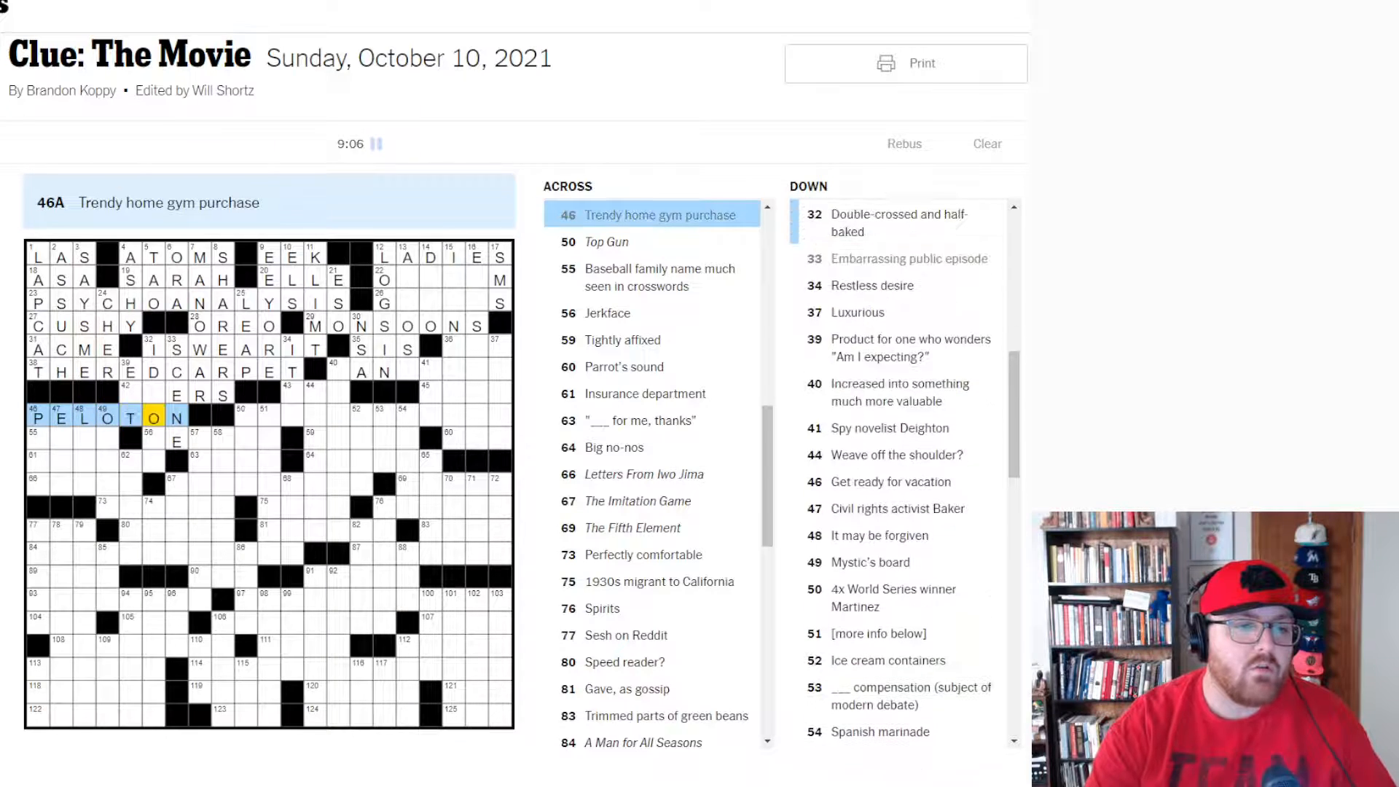
pyautogui.click(147, 443)
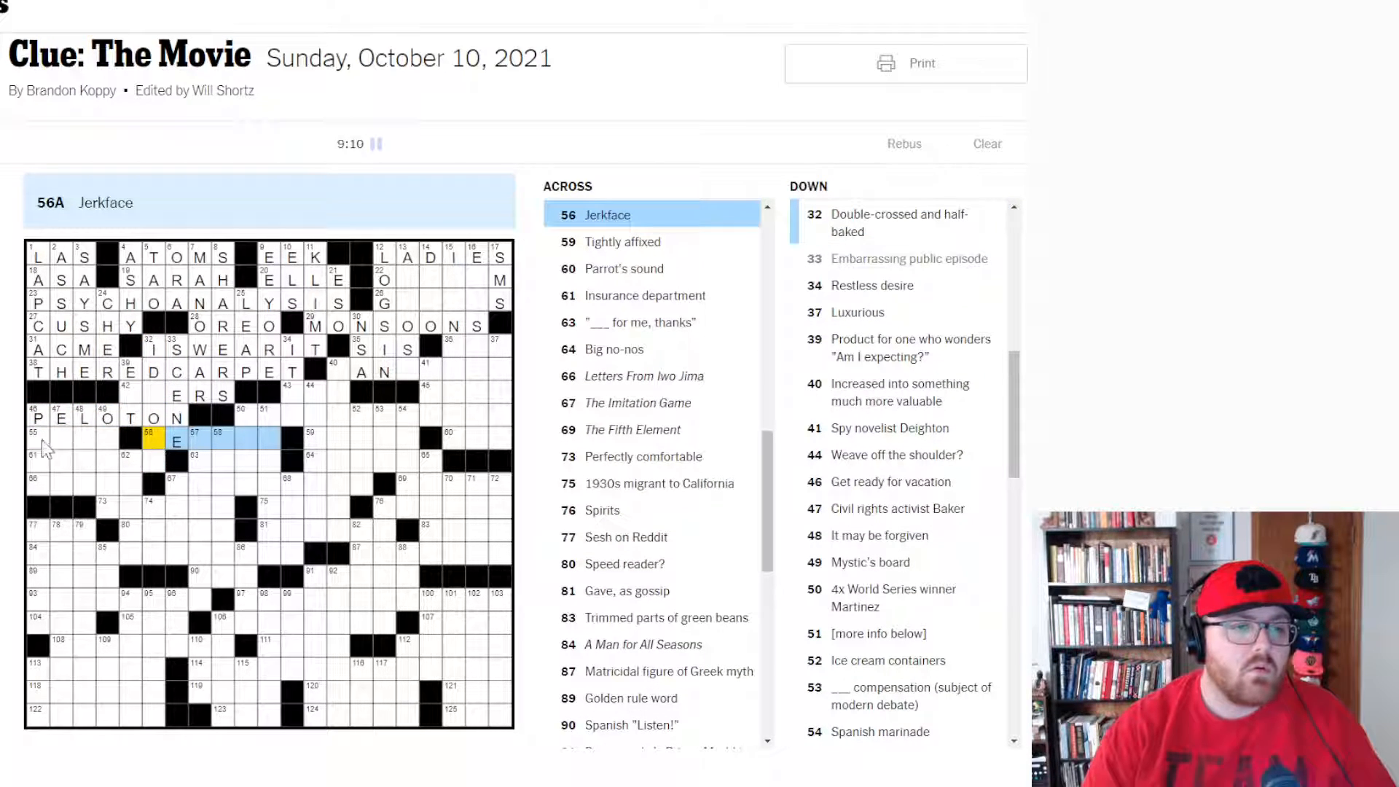
pyautogui.click(37, 431)
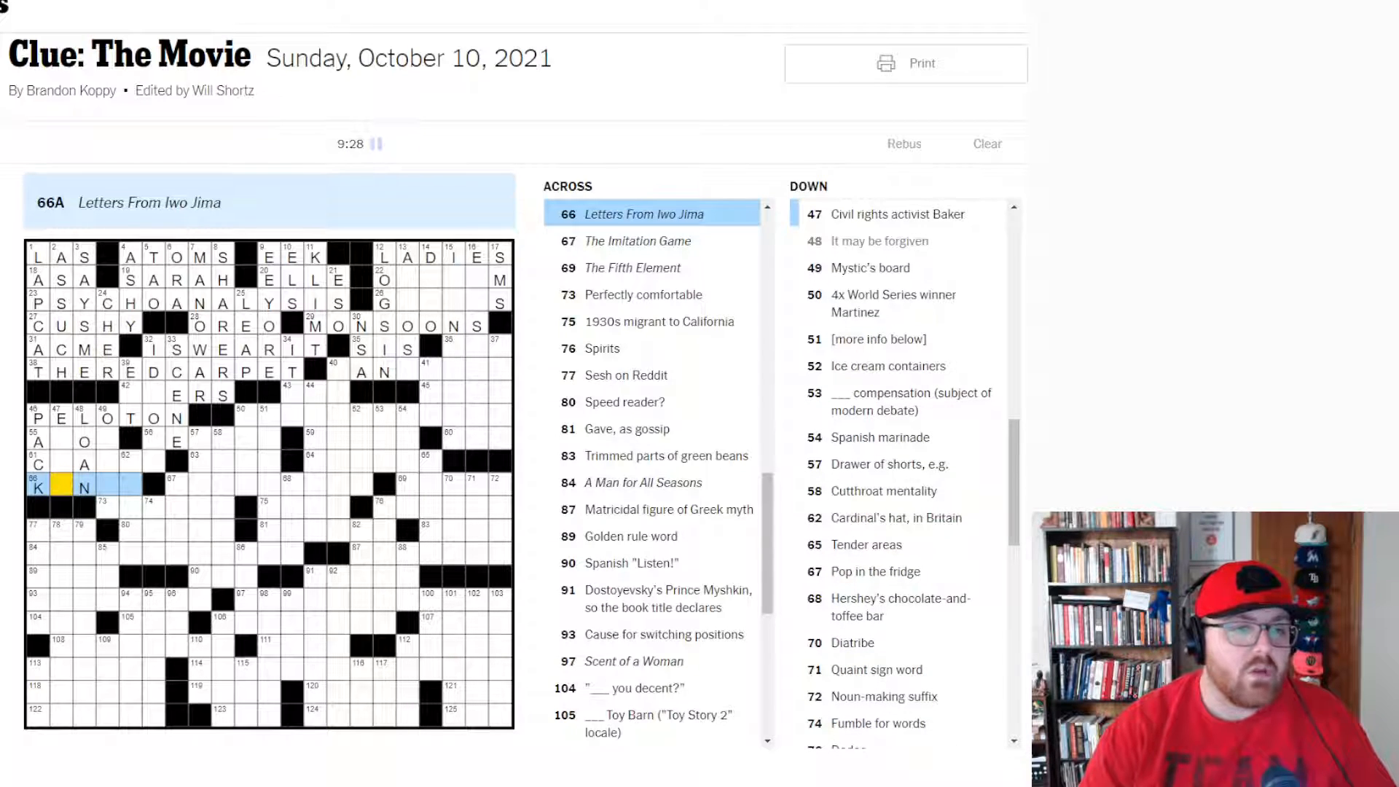
# Step: Enter KANJI at 66-Across, CLAIMS at 61-Across and finish MEANIE
pyautogui.write('ANJI')
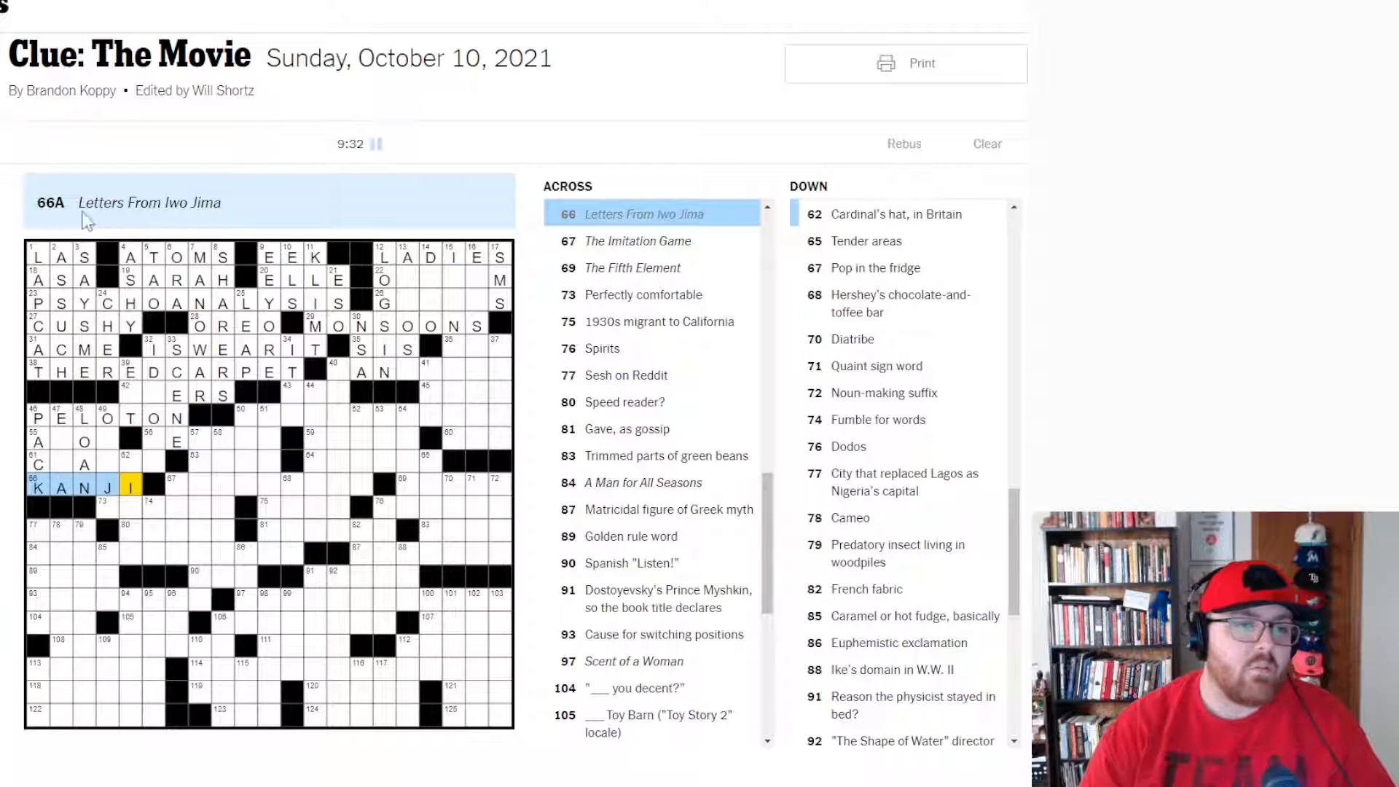
pyautogui.click(37, 464)
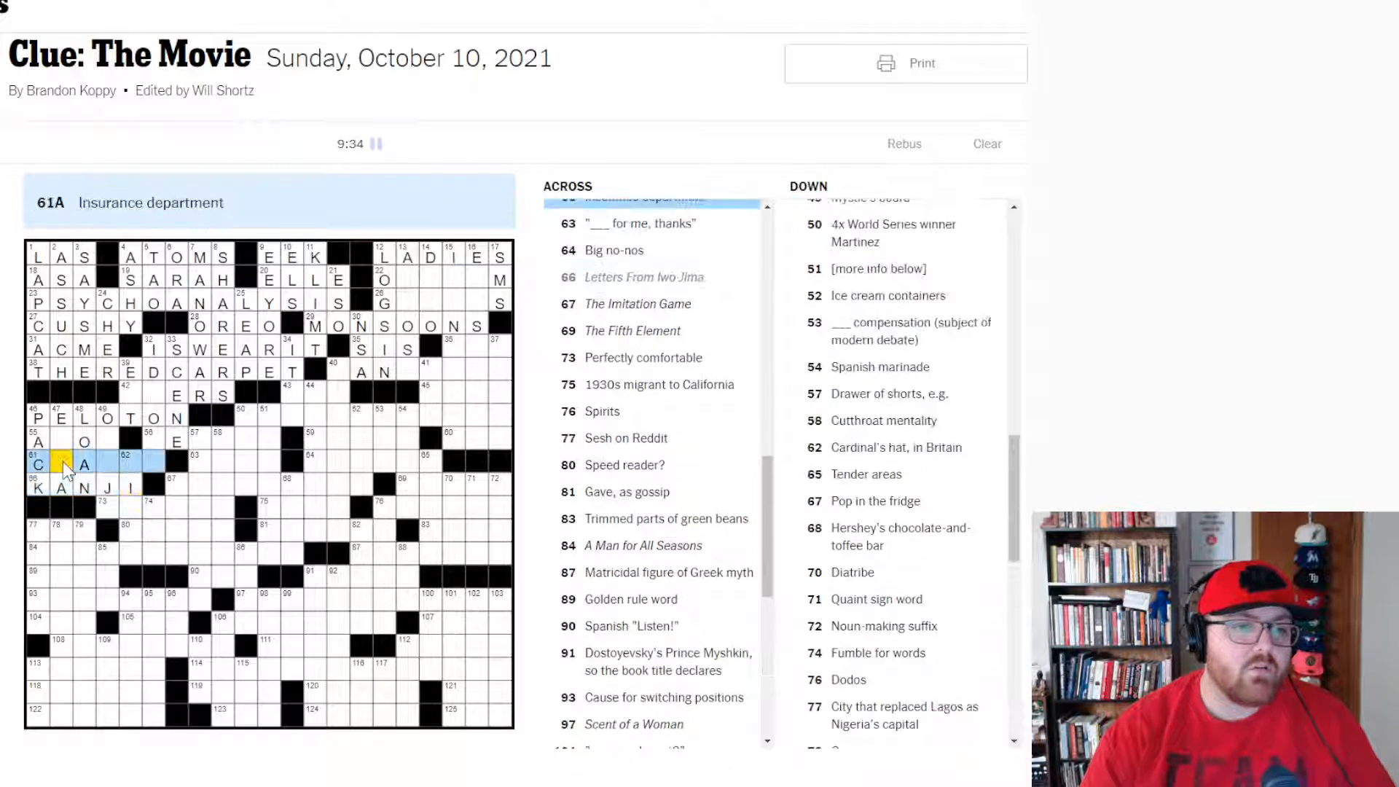
pyautogui.write('LAIMS')
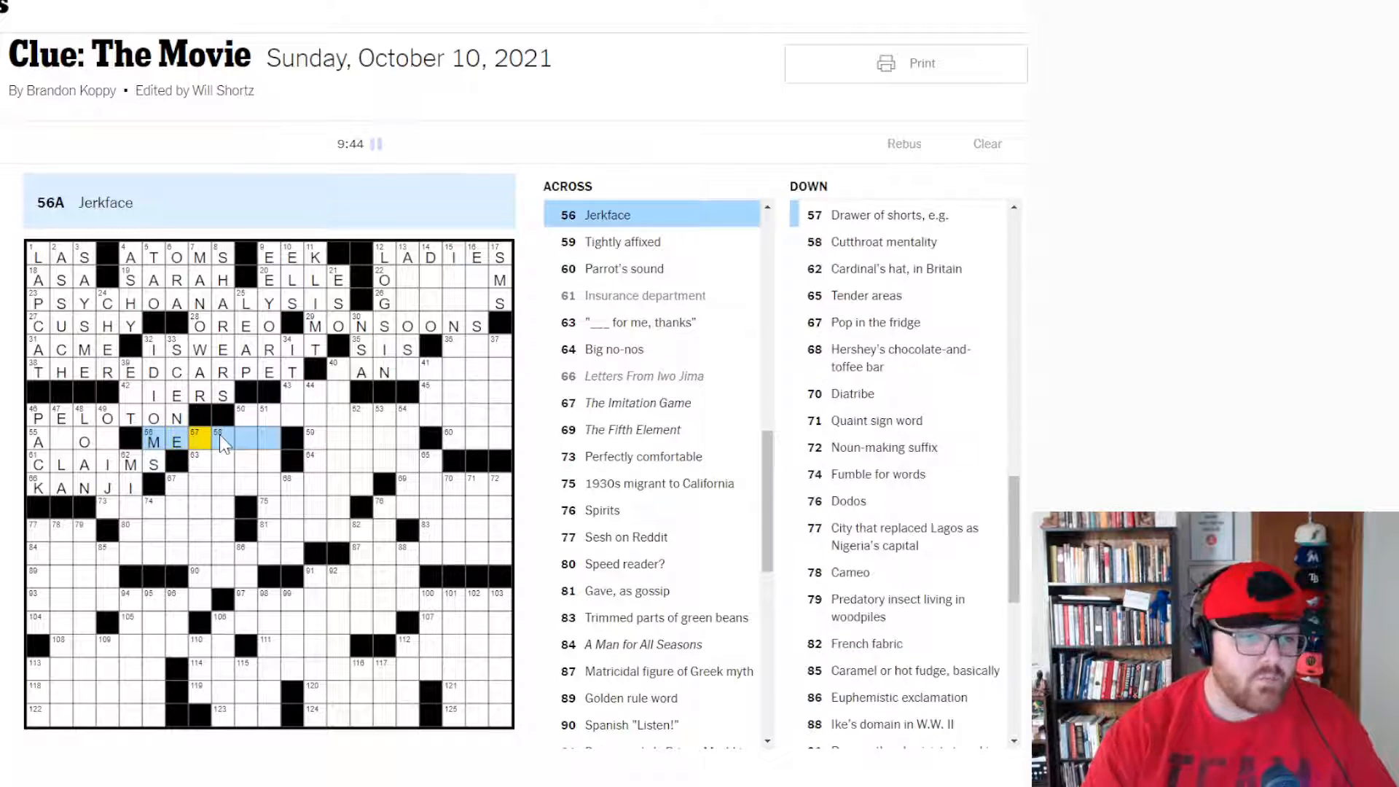
pyautogui.write('ANIE')
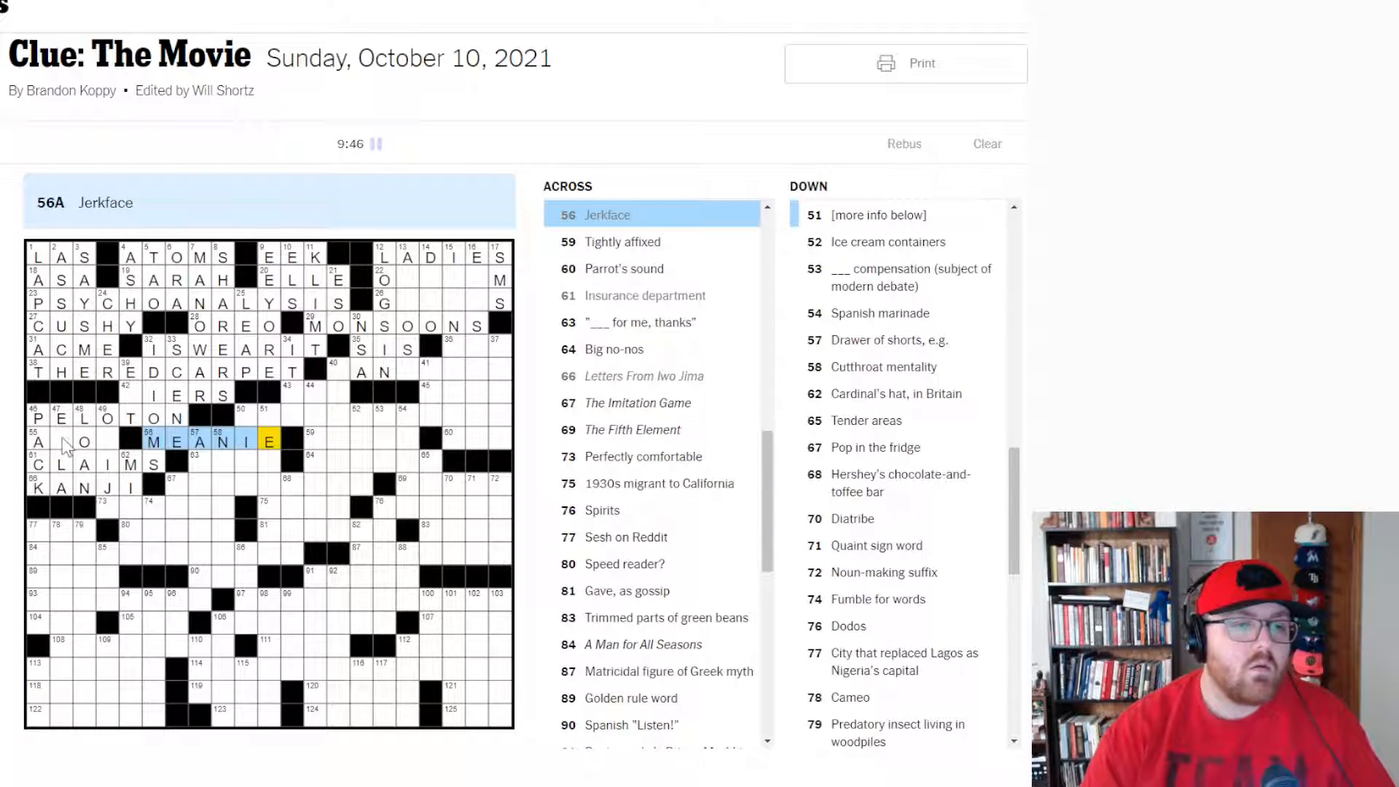
# Step: Complete MITRE at 62-Down and fill AT EASE at 73-Across
pyautogui.click(40, 441)
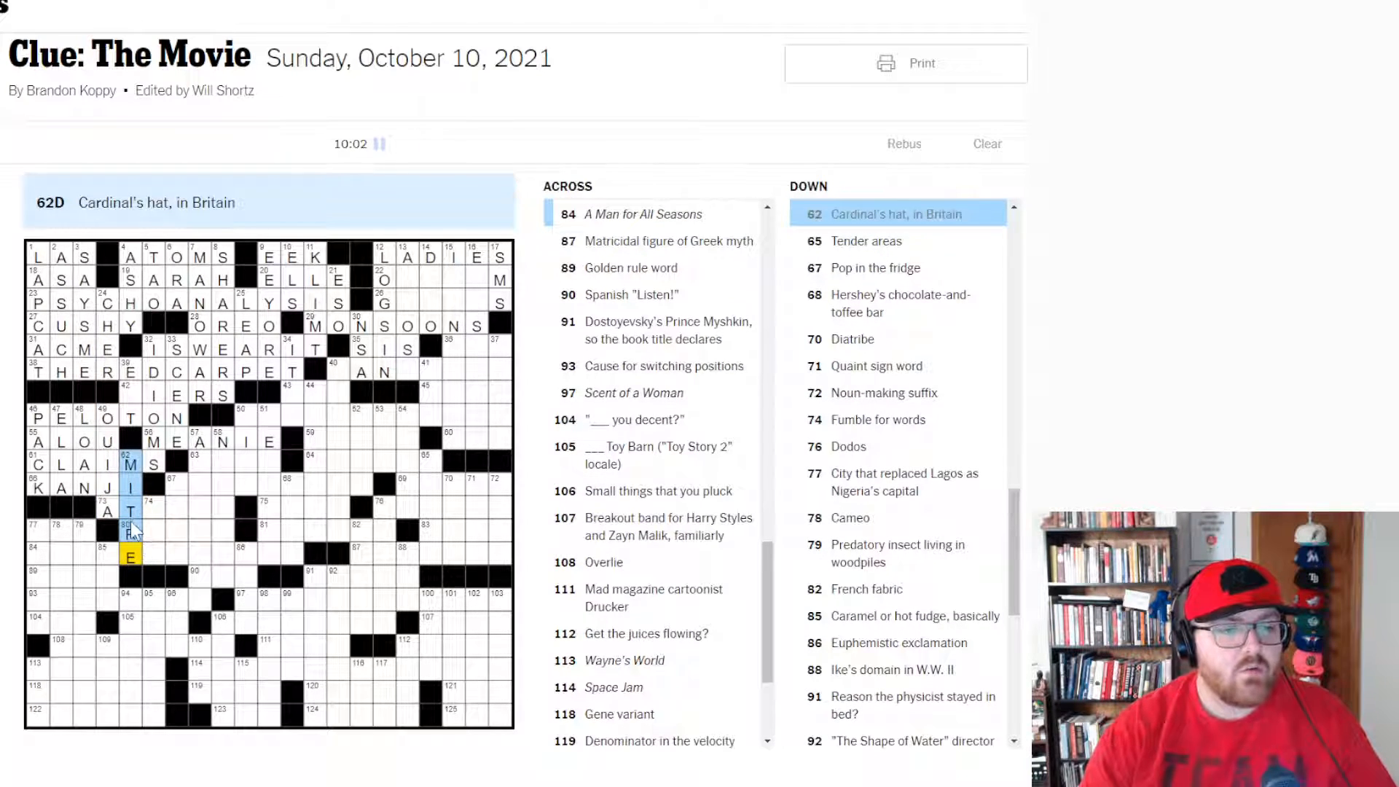
pyautogui.write('R')
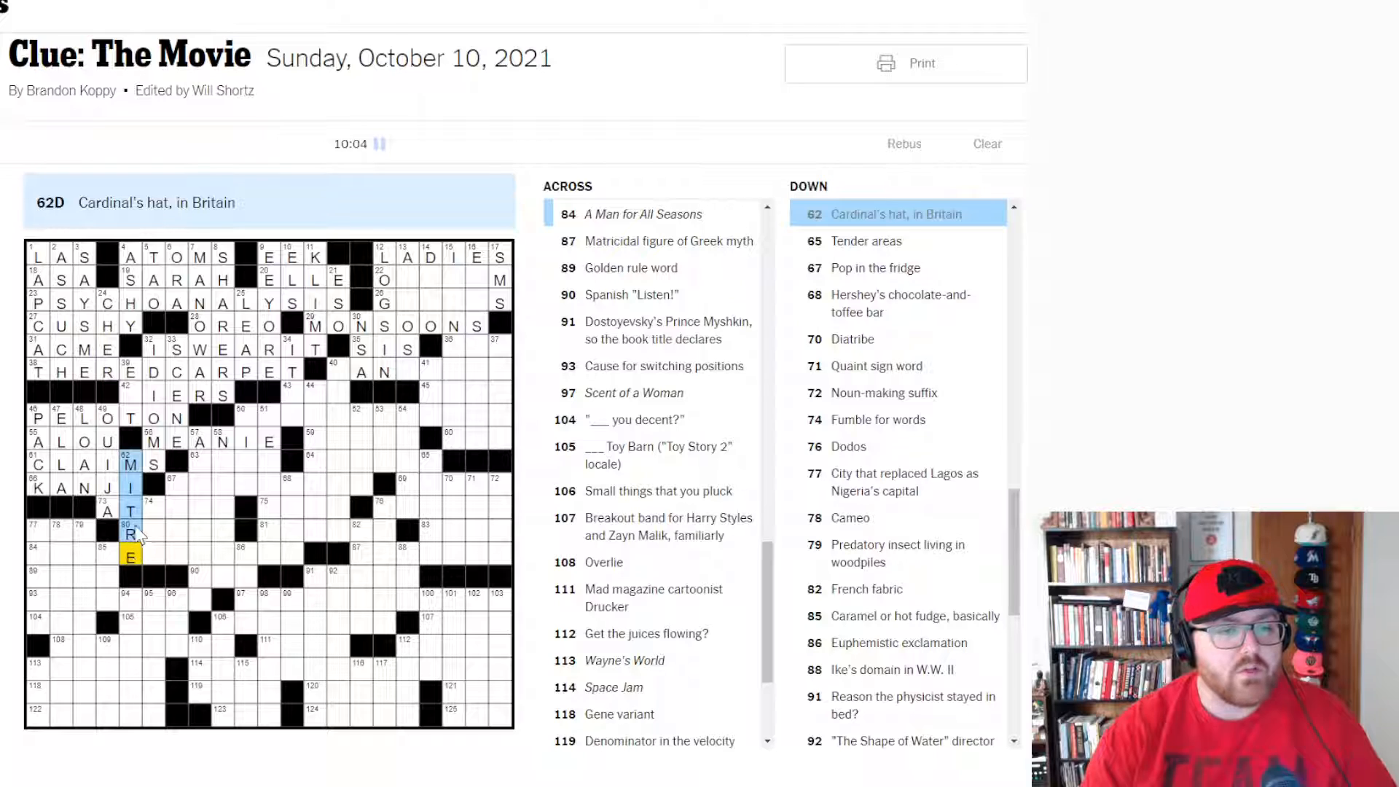
pyautogui.click(156, 511)
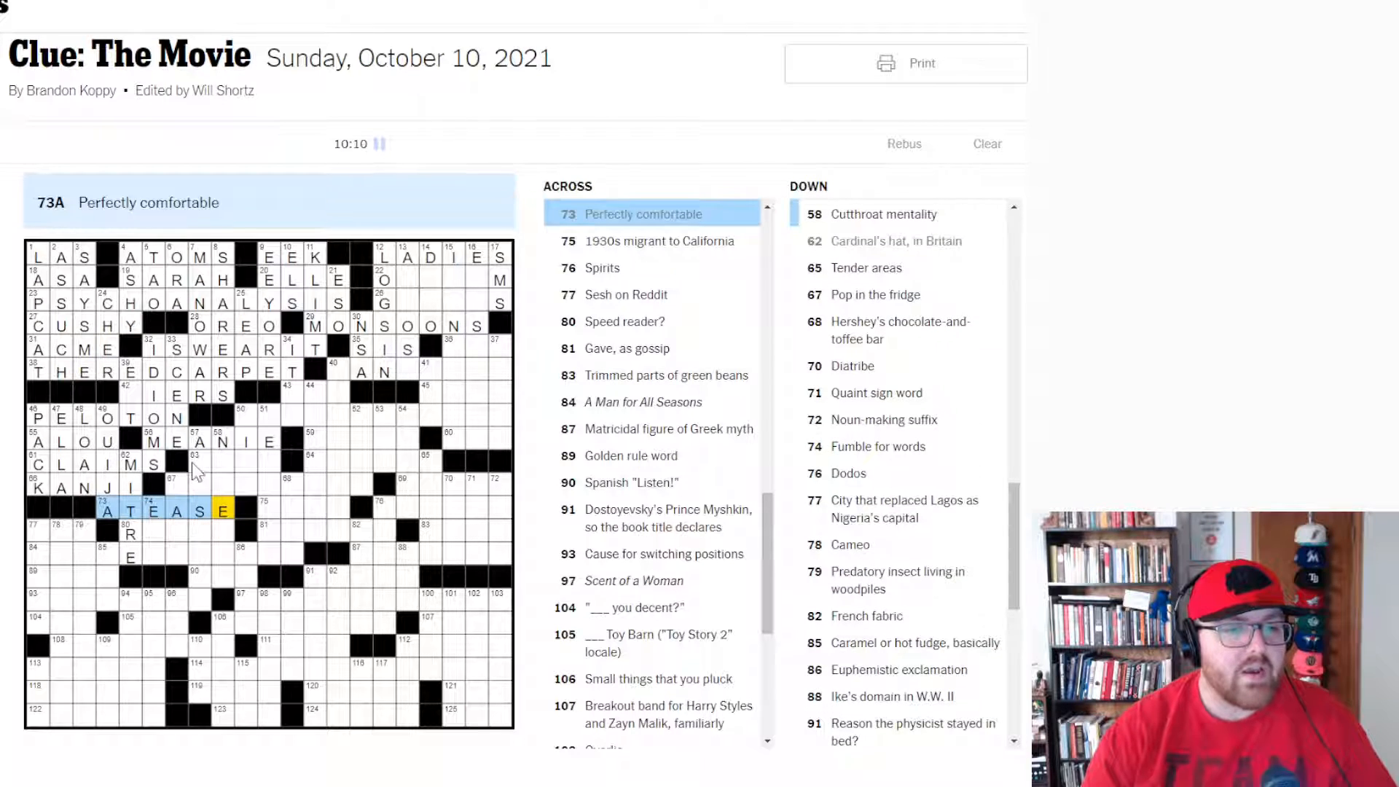
pyautogui.click(196, 454)
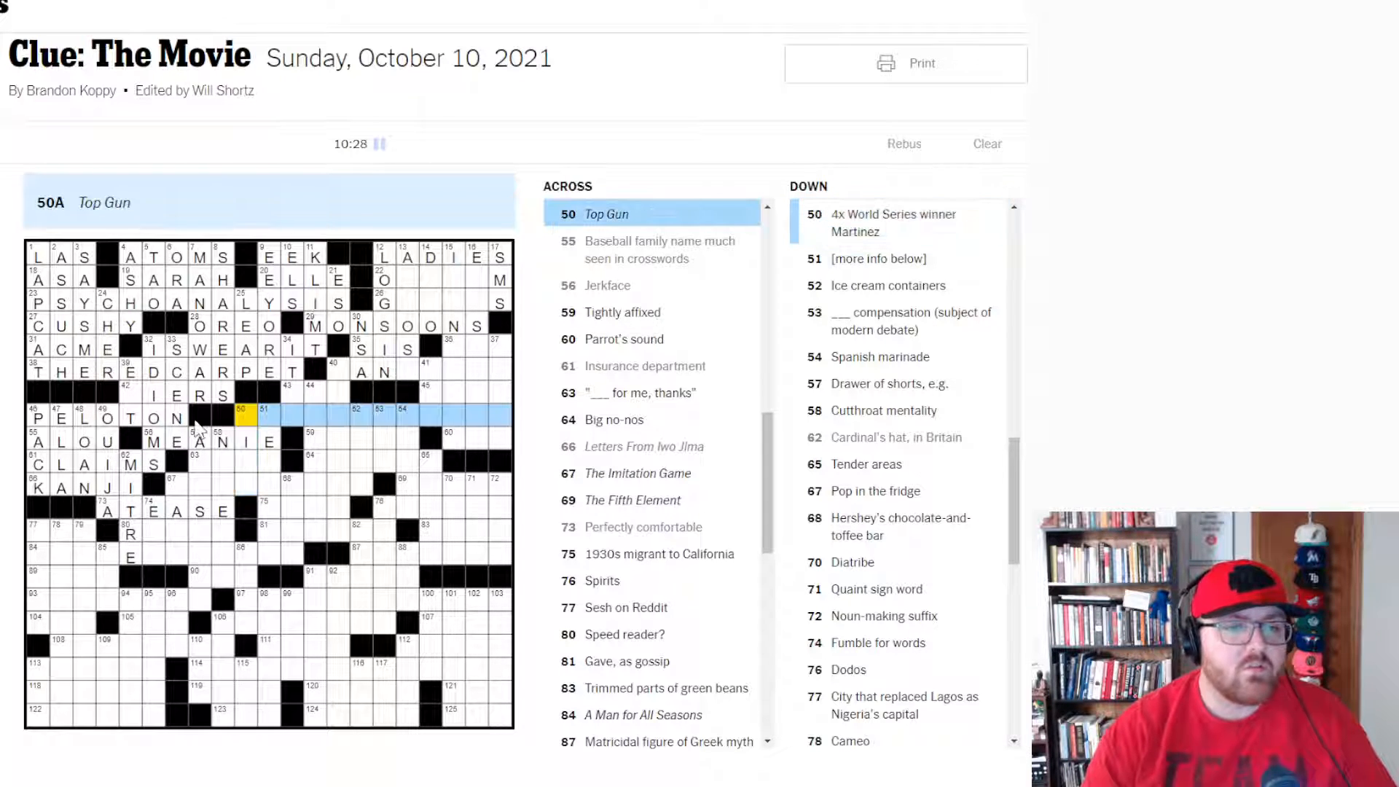
pyautogui.click(290, 372)
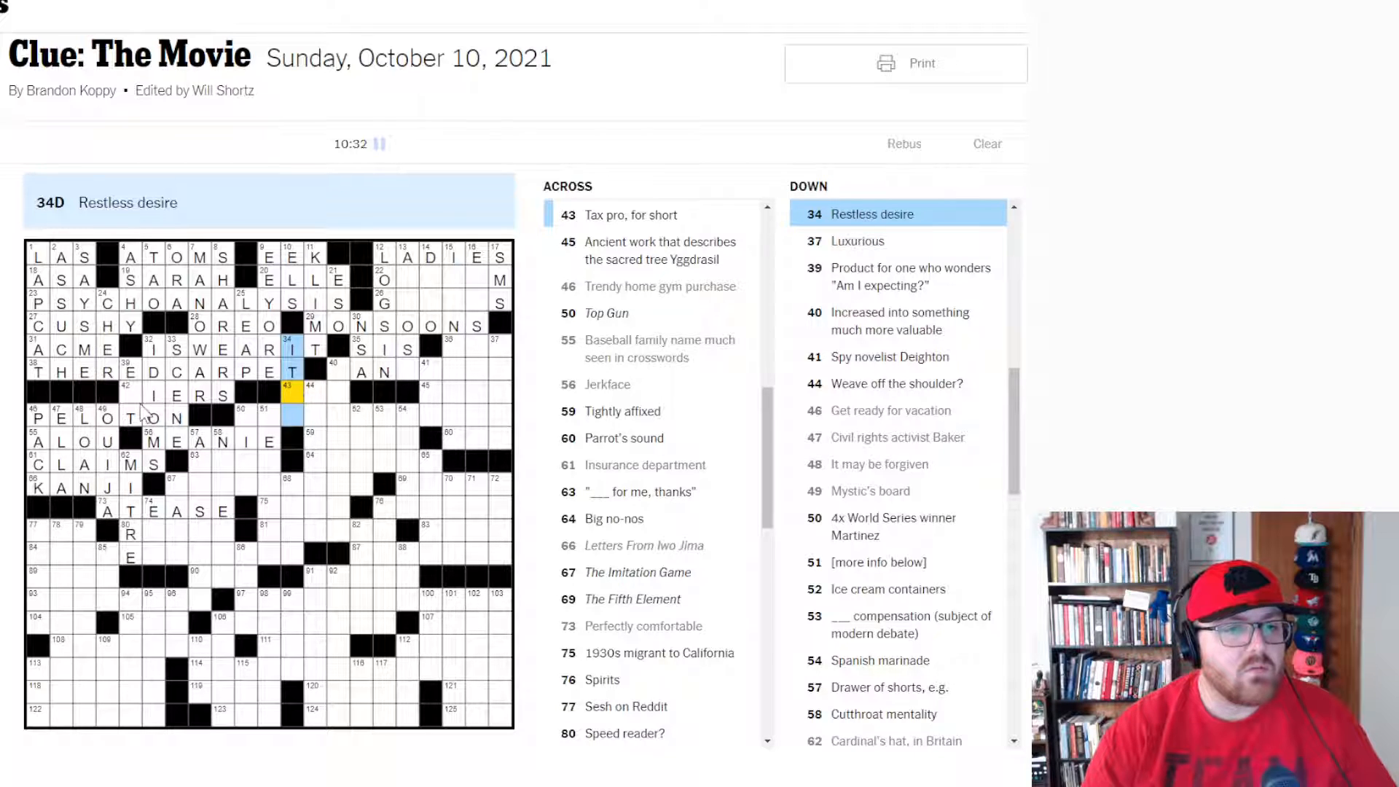
pyautogui.click(129, 395)
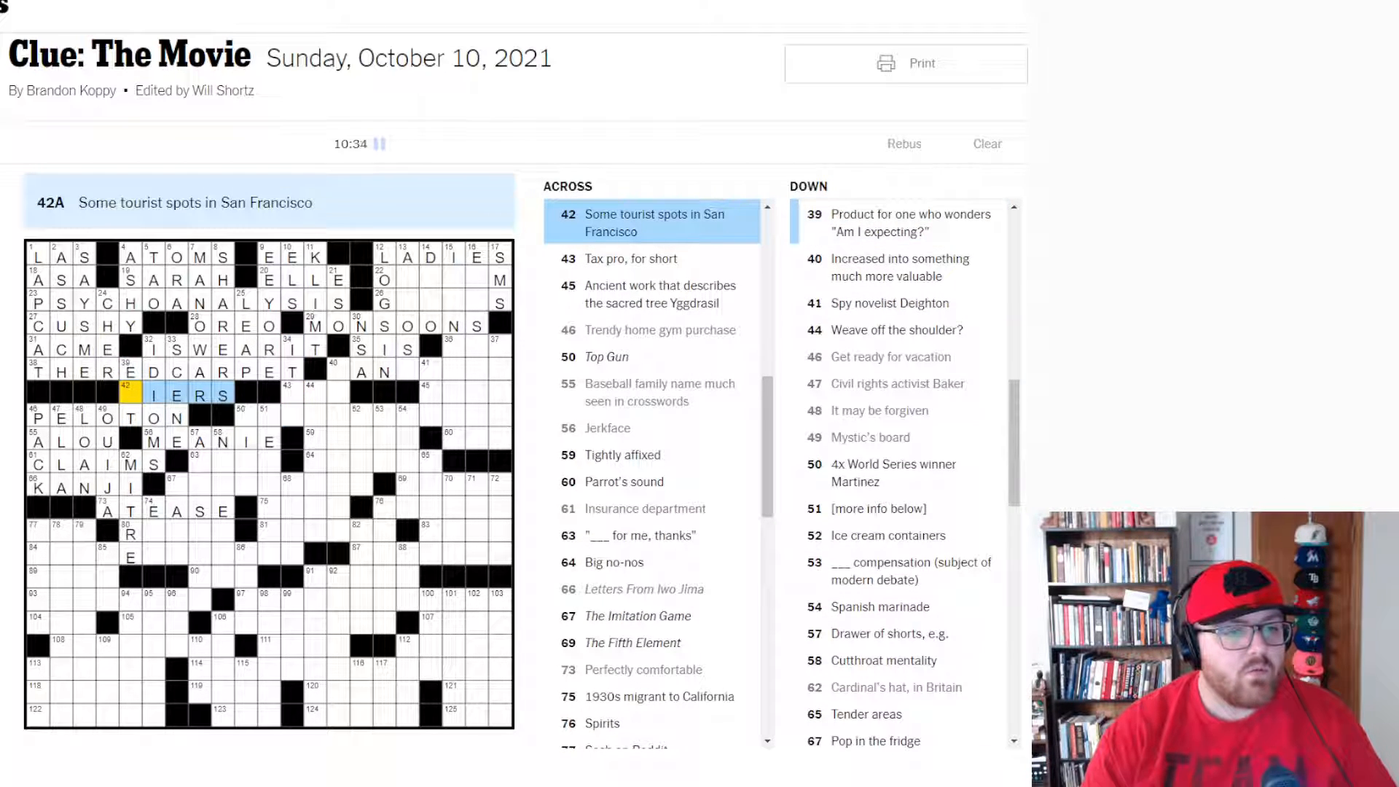
pyautogui.write('P')
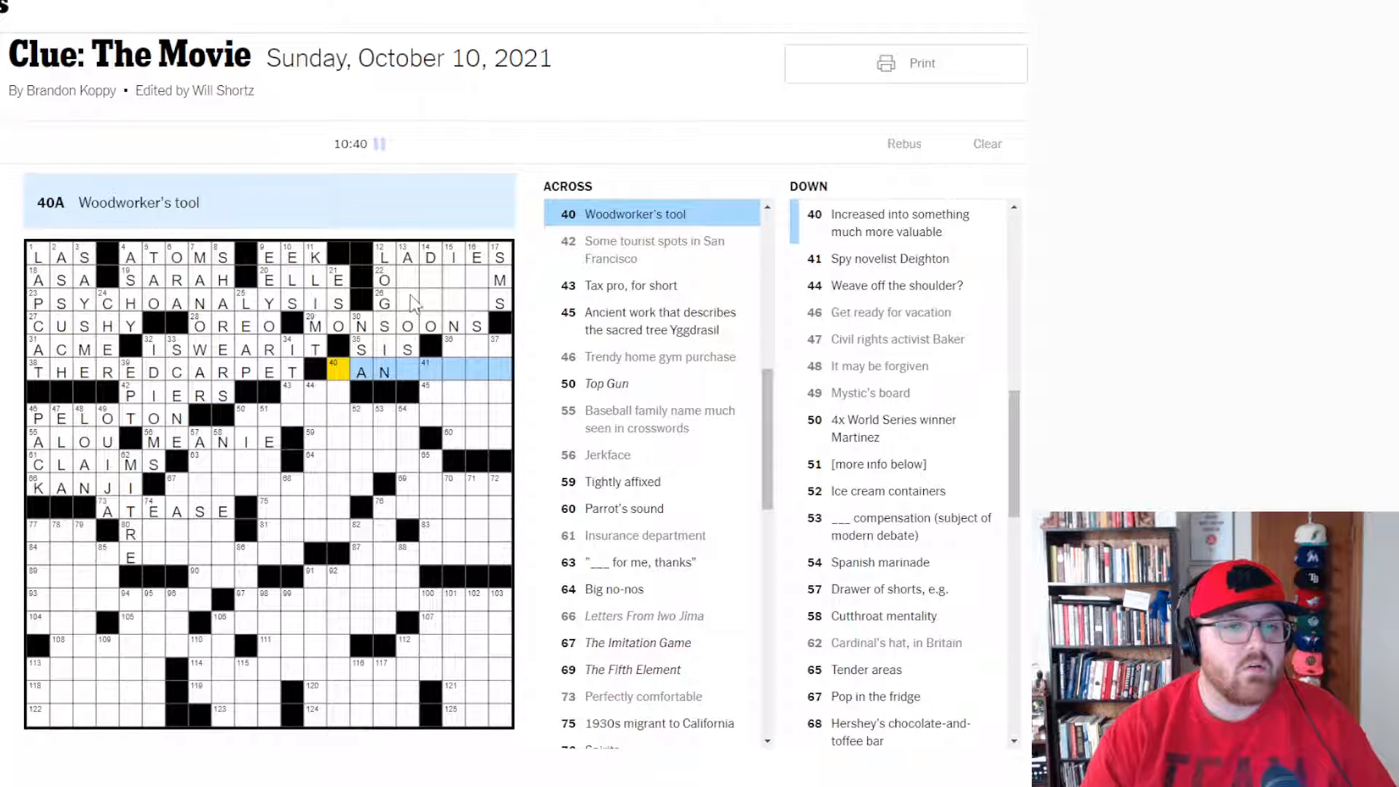
pyautogui.click(448, 280)
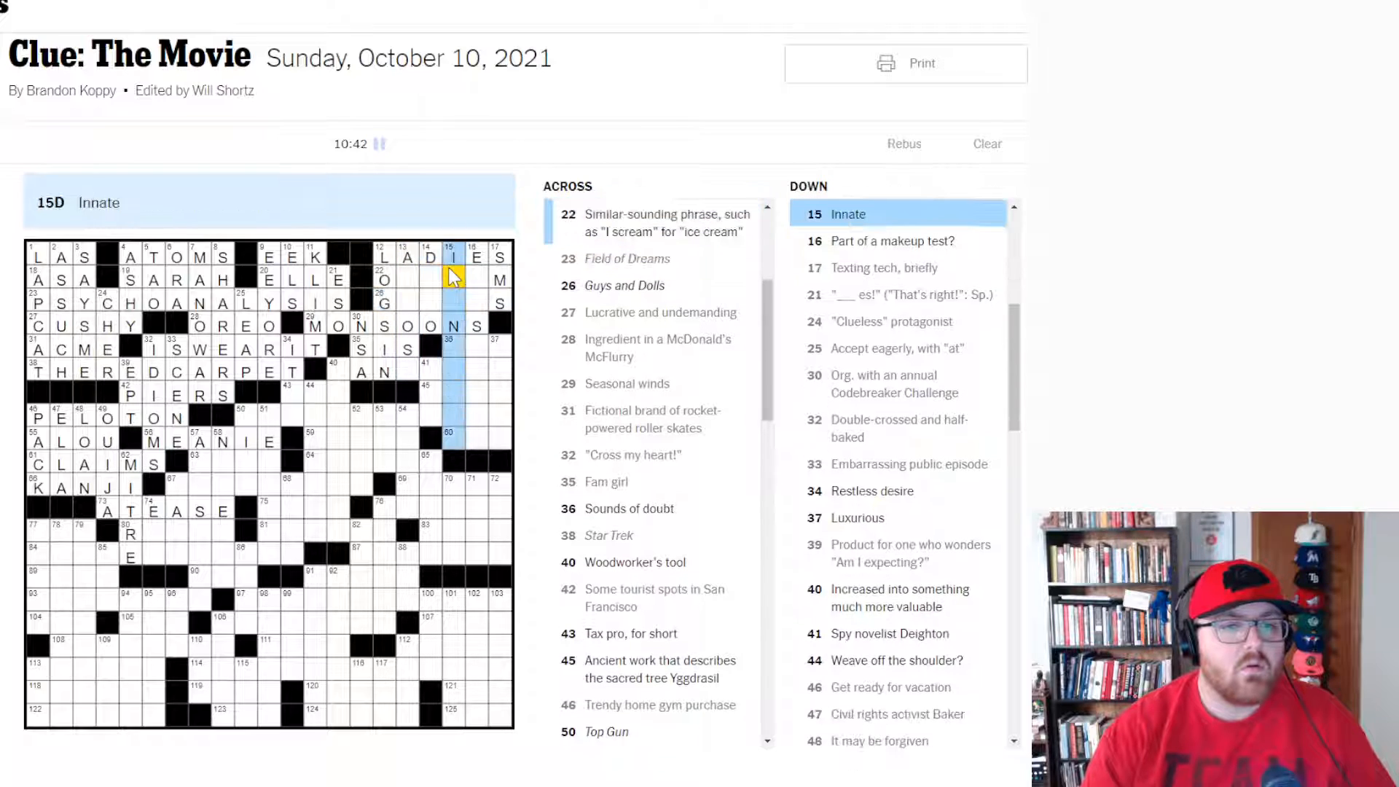
pyautogui.click(446, 349)
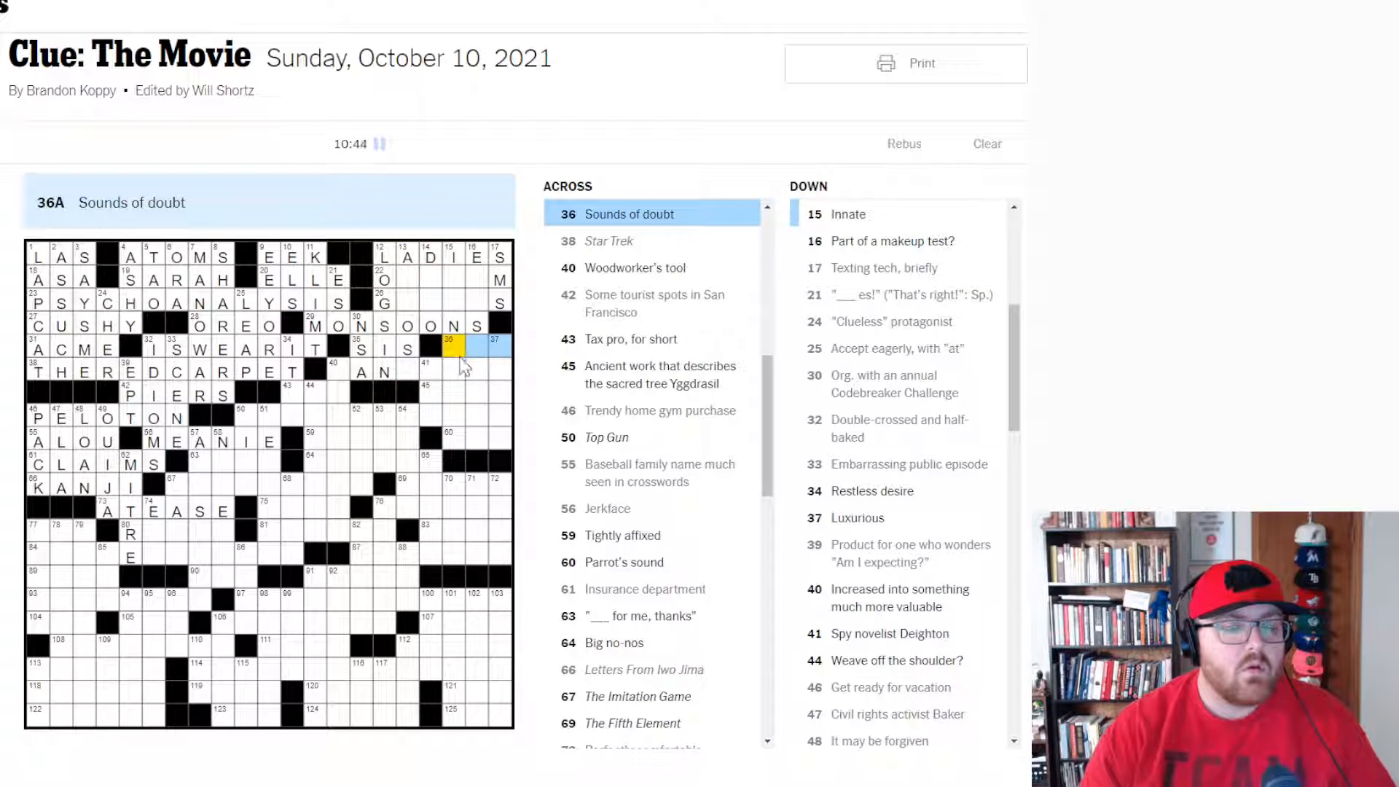
pyautogui.click(425, 387)
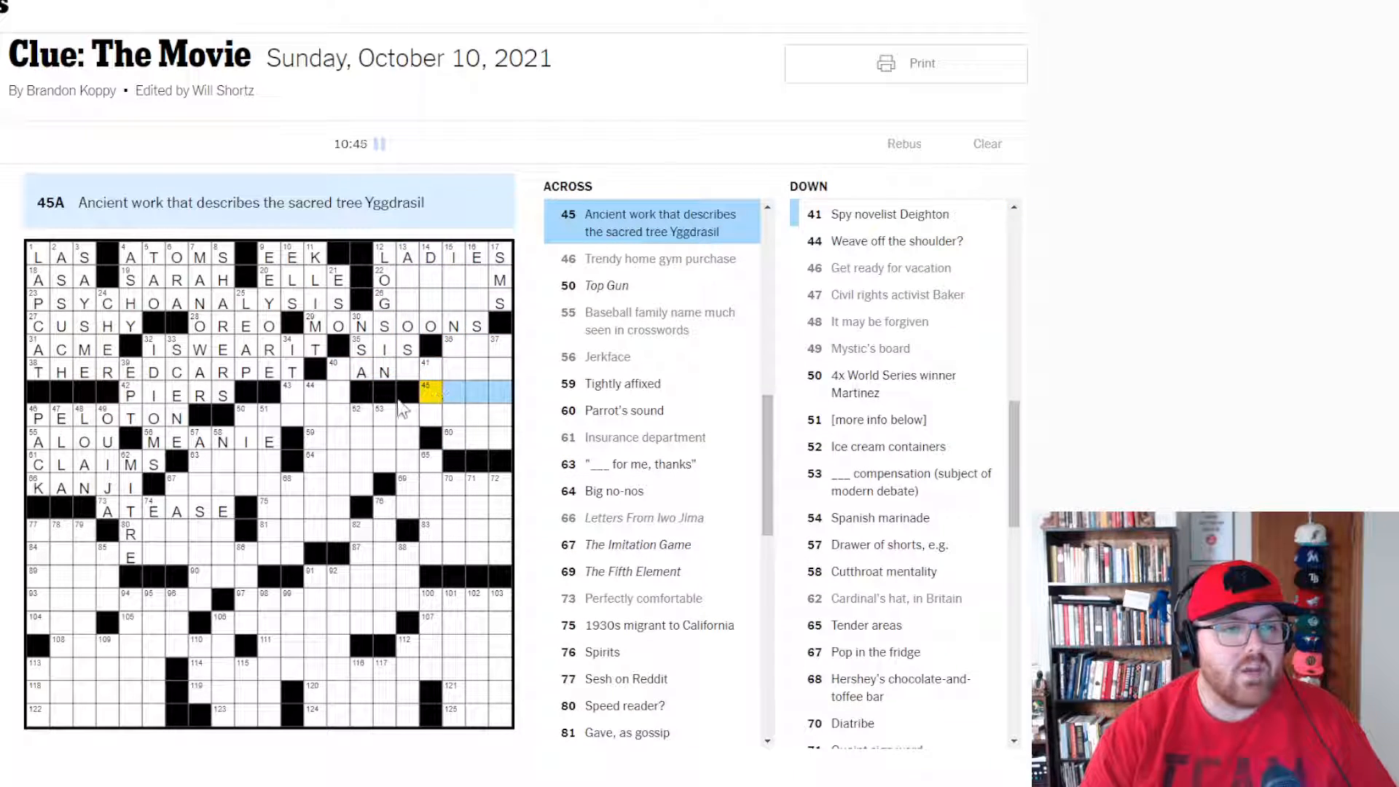
pyautogui.write('E')
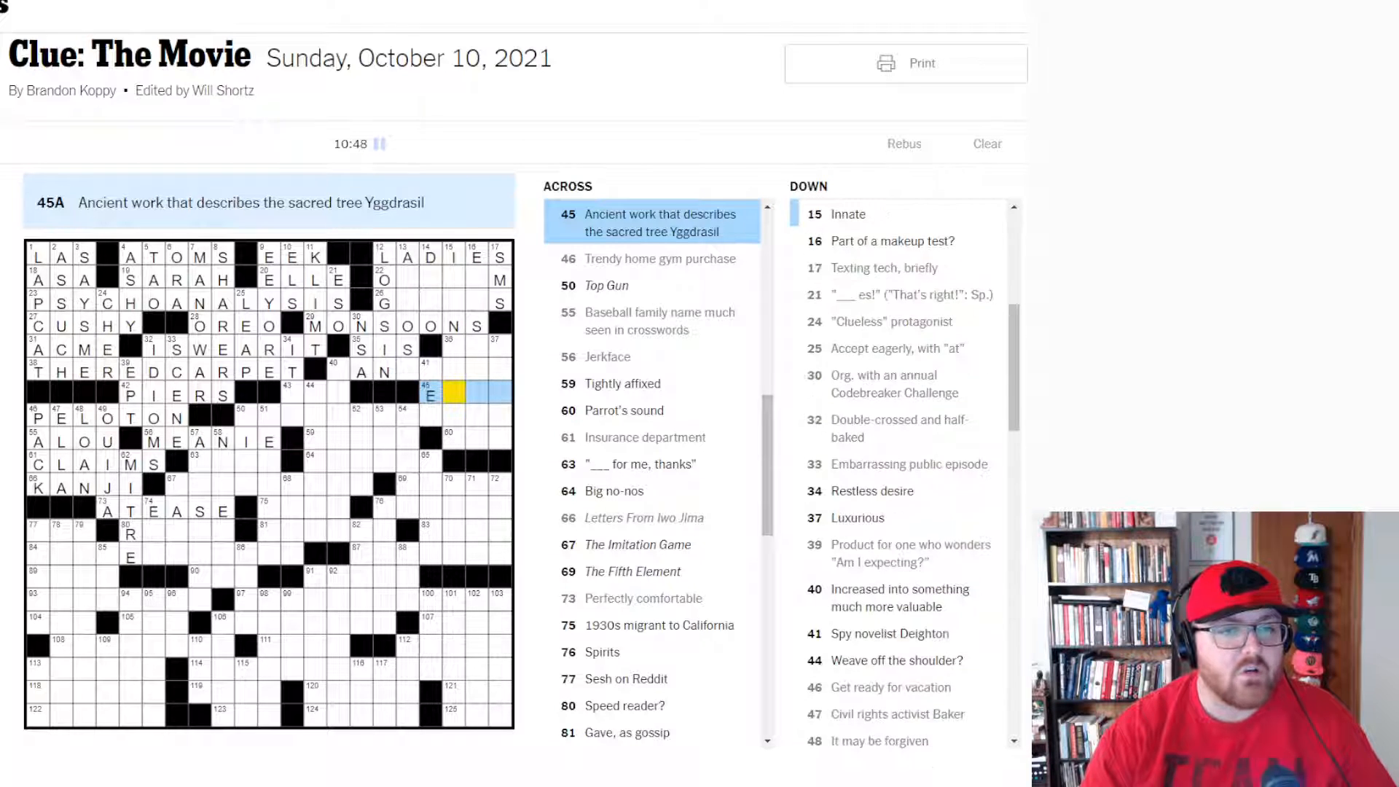
pyautogui.write('DDA')
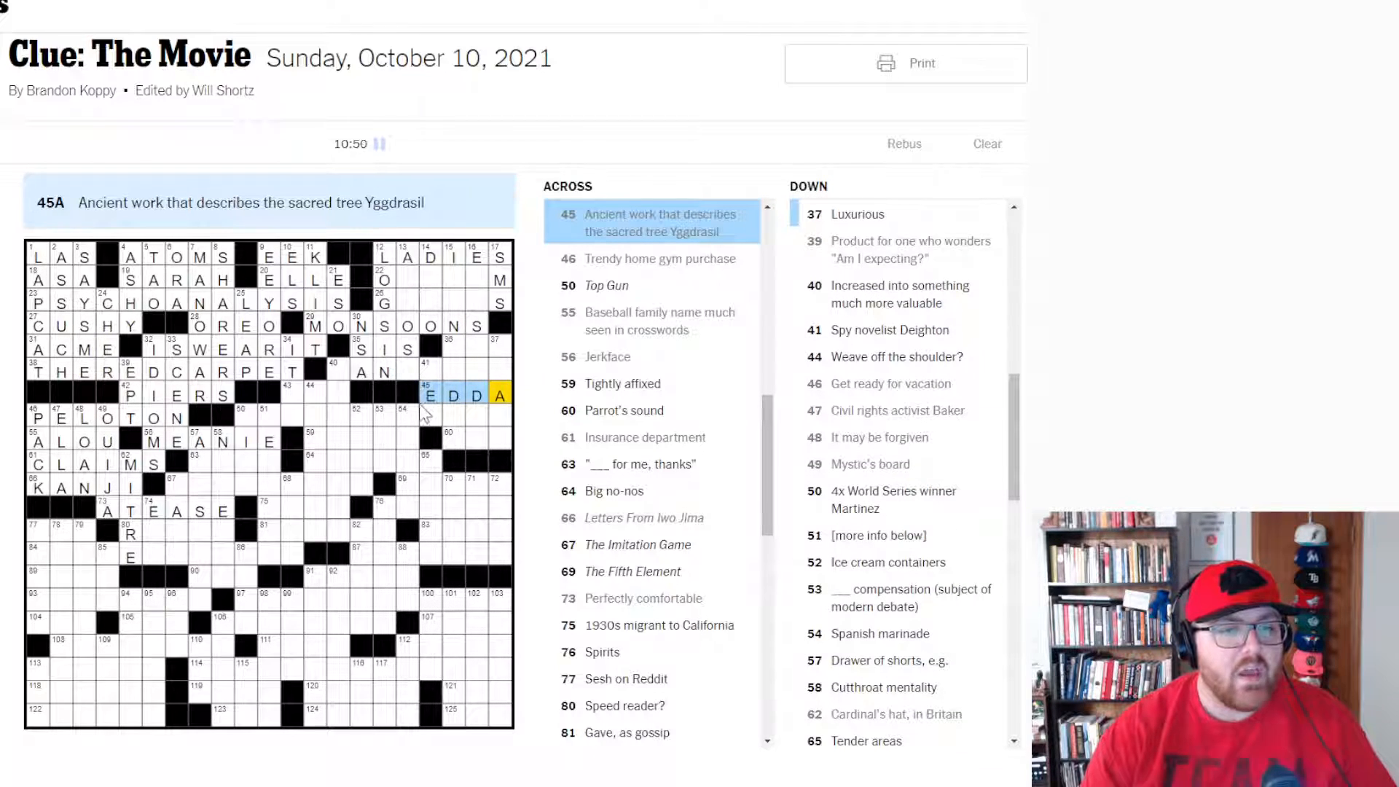
pyautogui.moveTo(495, 348)
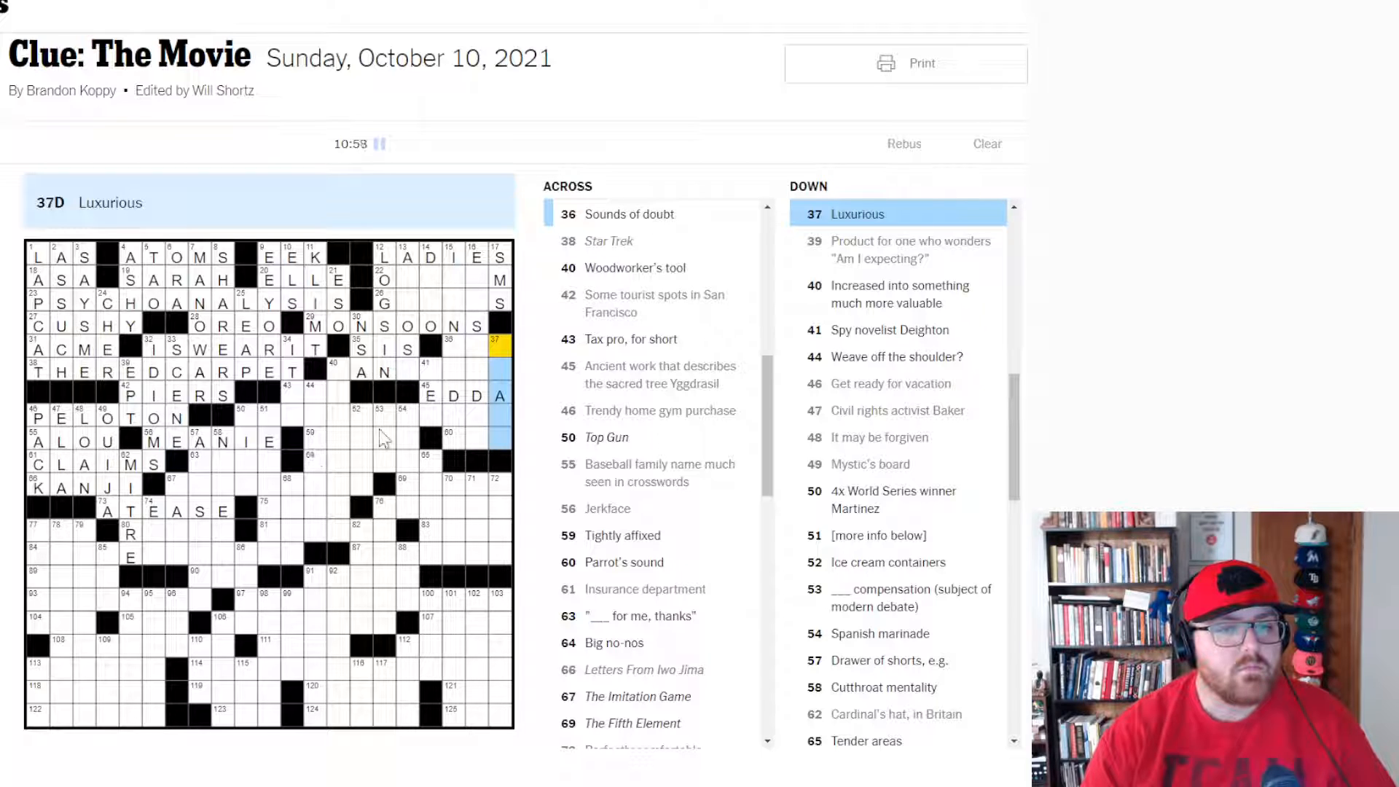
pyautogui.click(437, 436)
pyautogui.write('CAW')
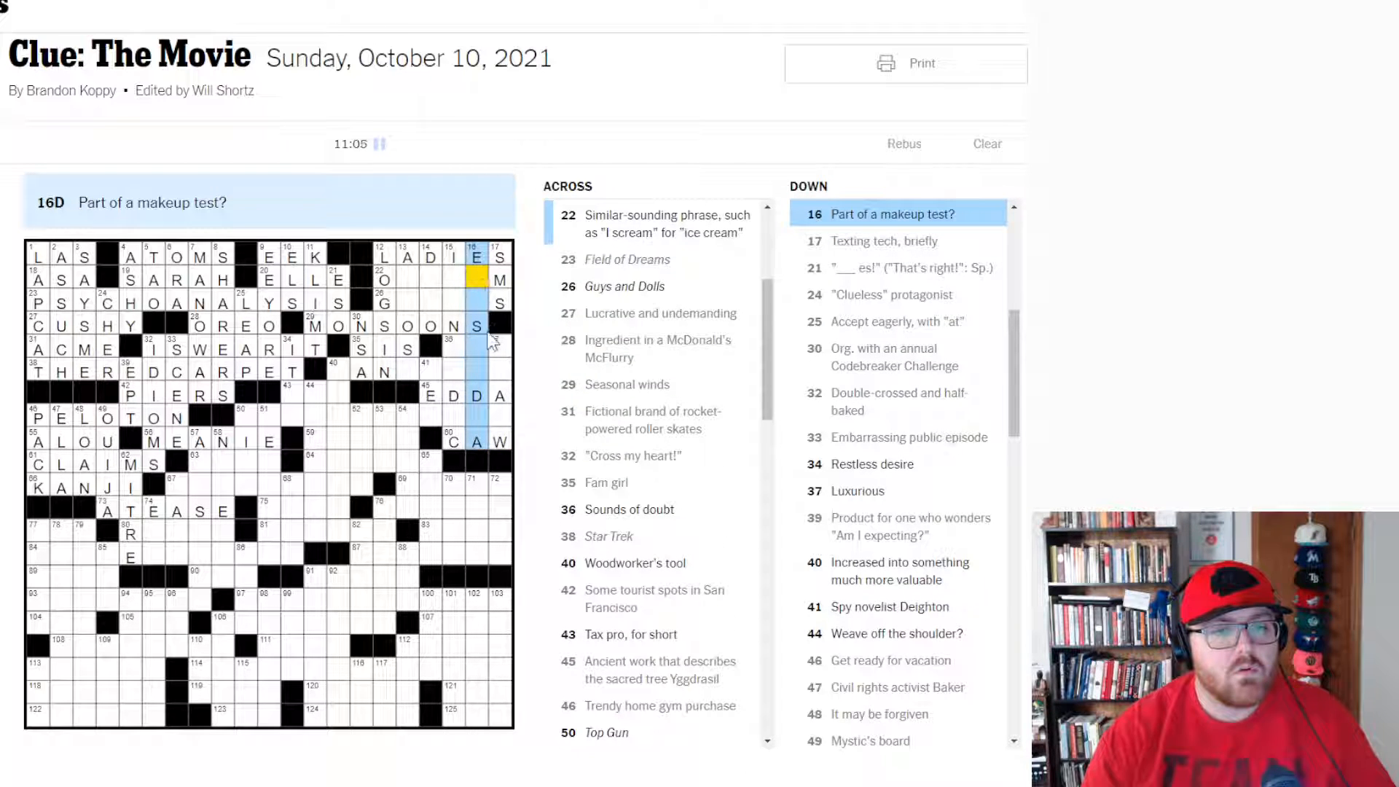
pyautogui.click(428, 373)
pyautogui.write('LEN')
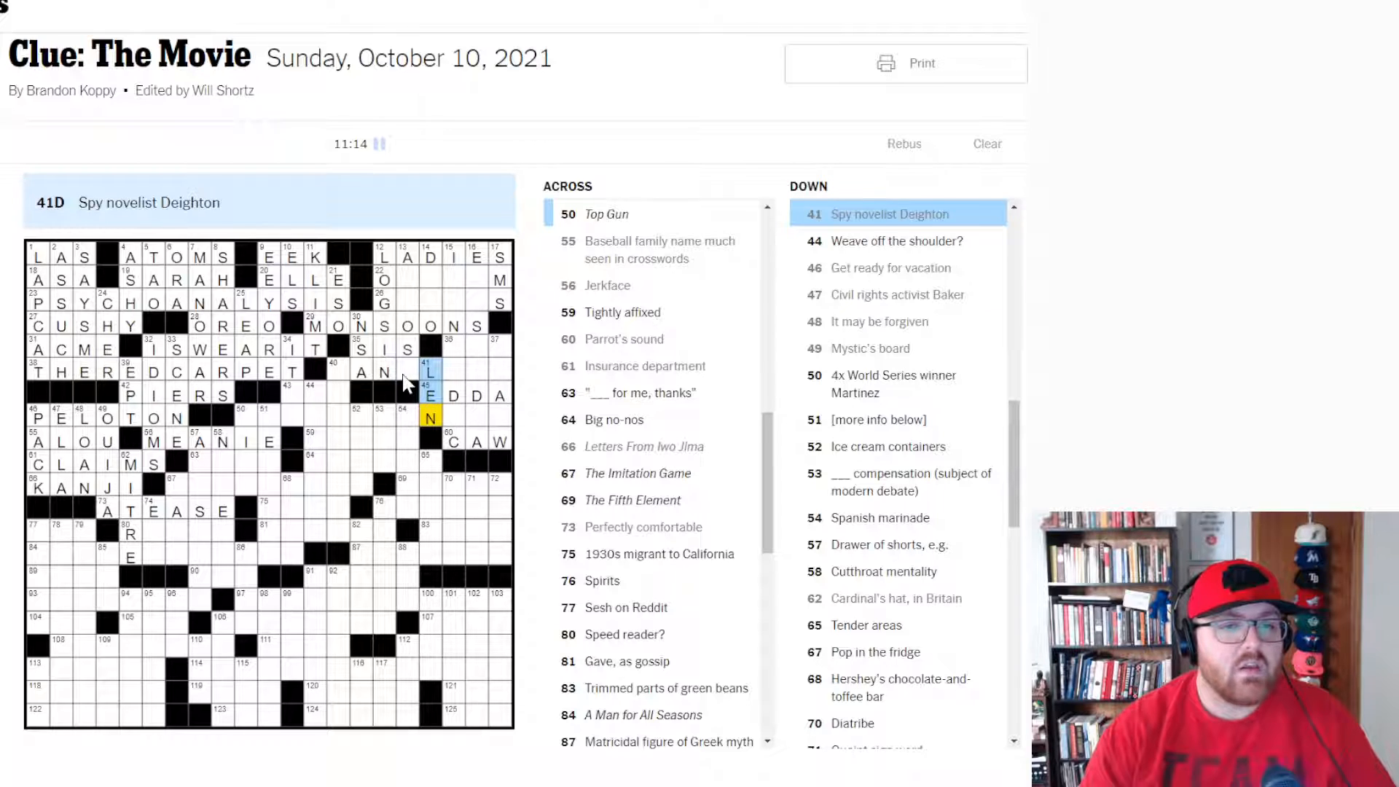
pyautogui.click(285, 395)
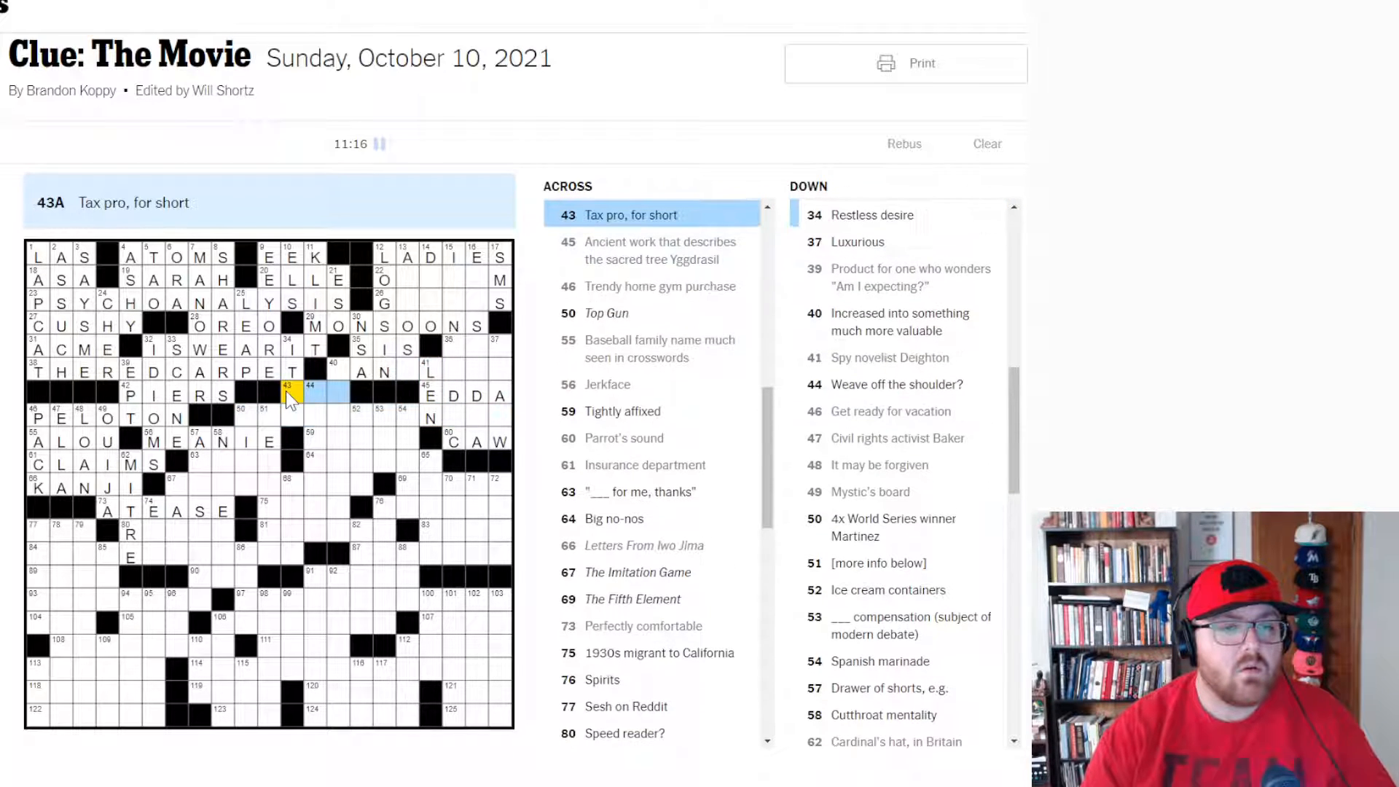
pyautogui.write('CPA')
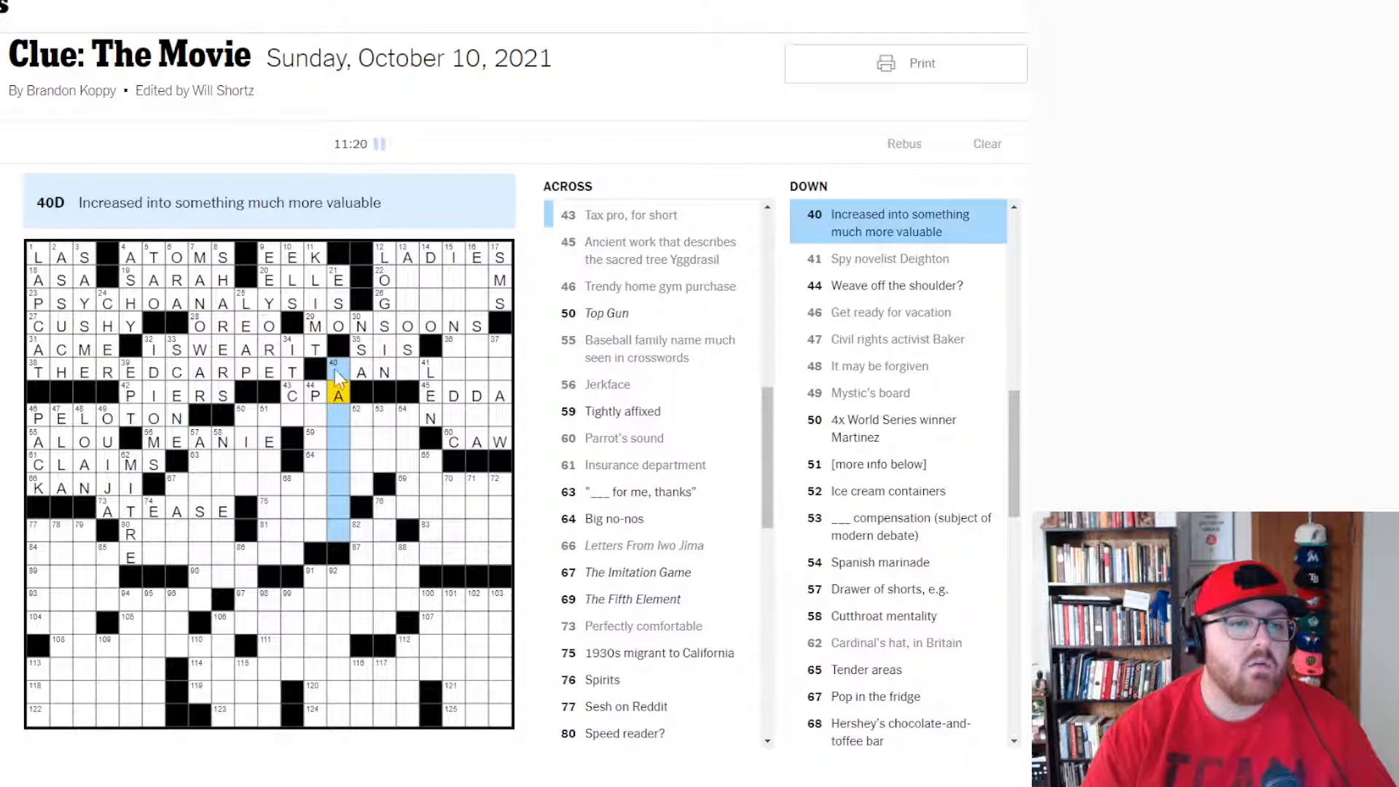
pyautogui.click(319, 418)
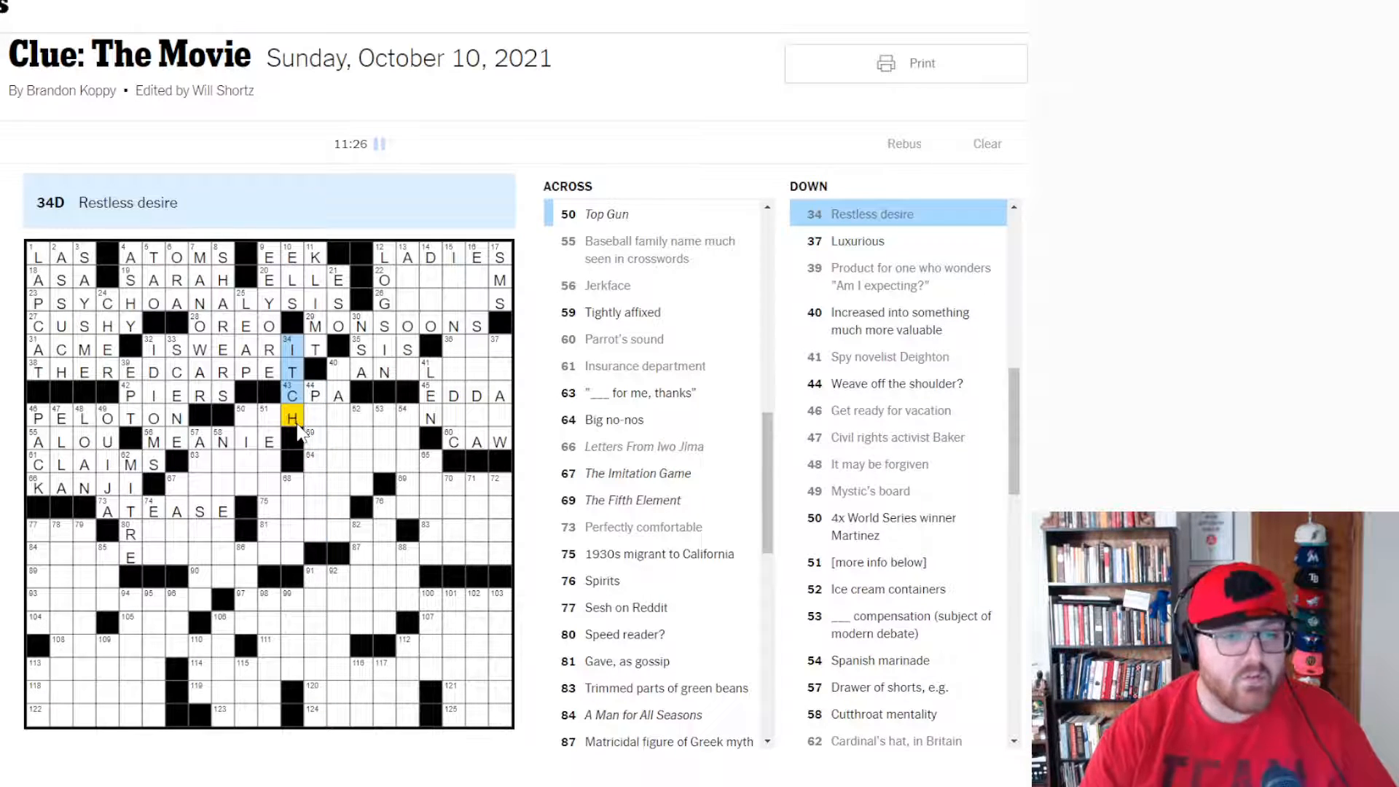
pyautogui.click(262, 417)
pyautogui.write('SEENOTE')
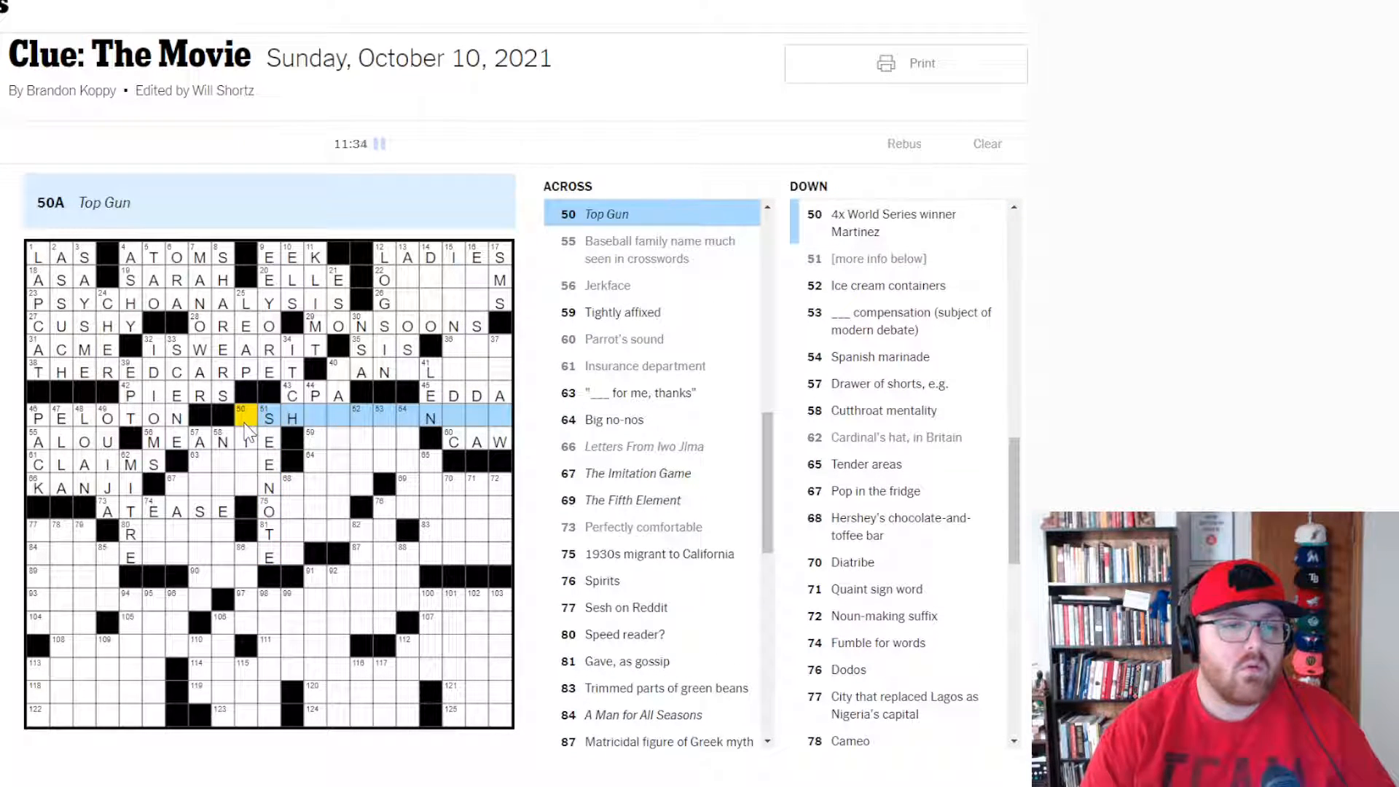
pyautogui.click(244, 418)
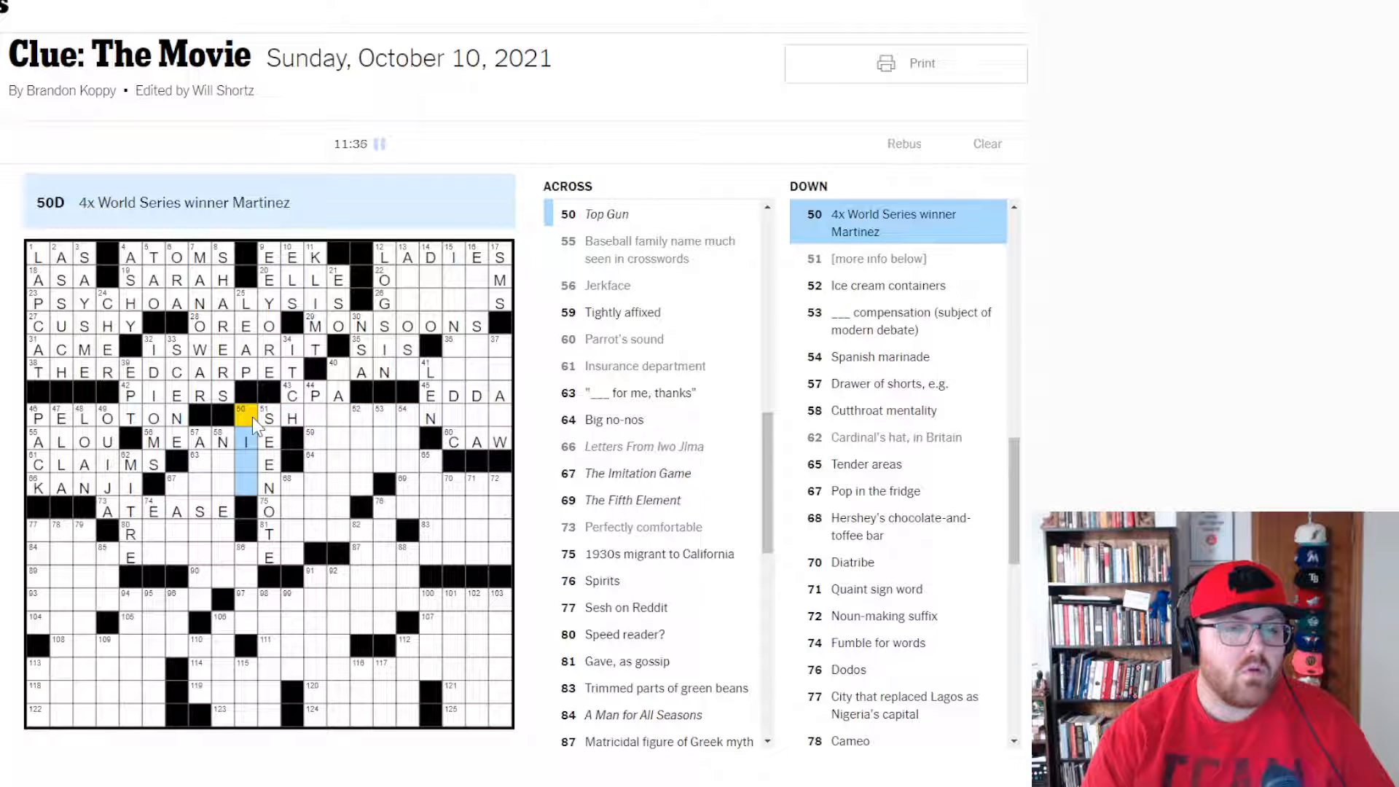
pyautogui.click(272, 419)
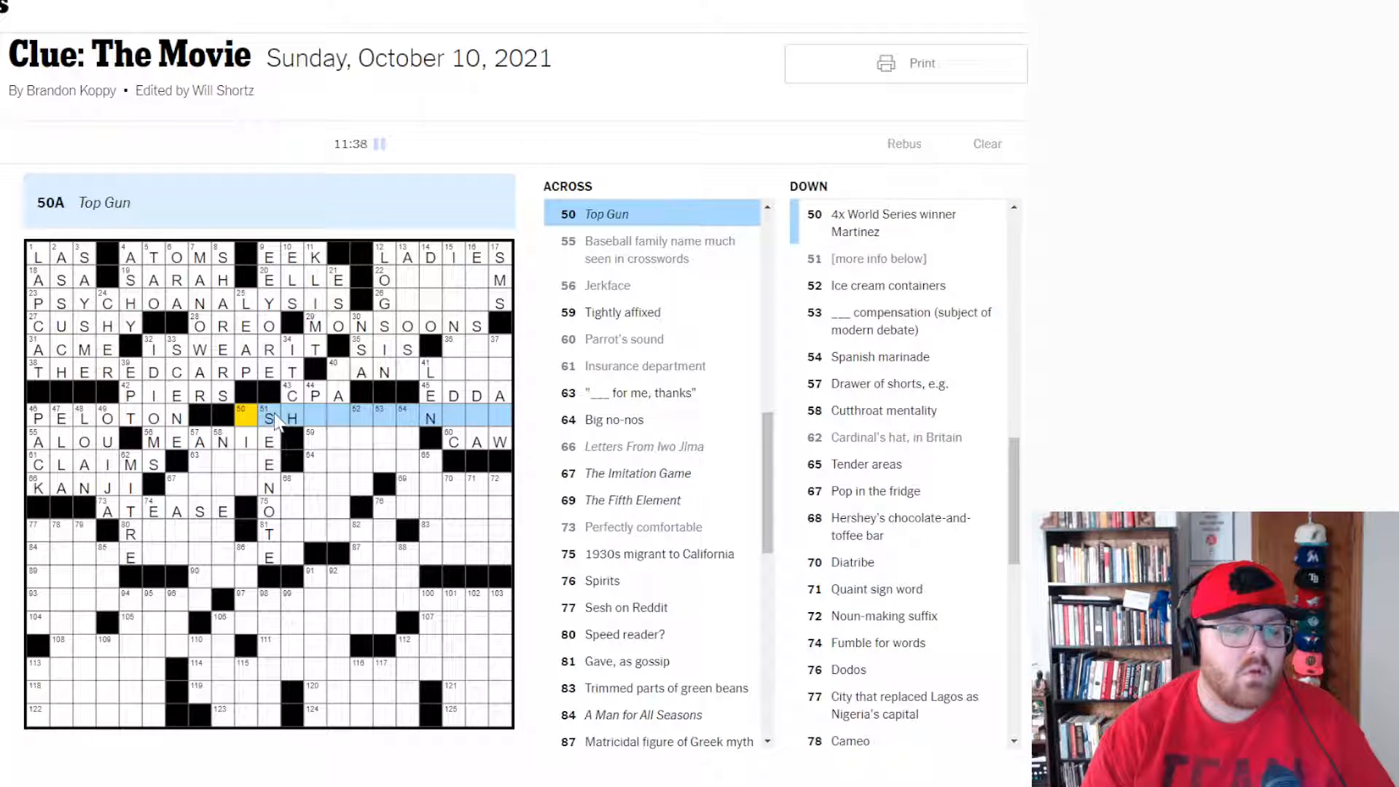
pyautogui.moveTo(265, 538)
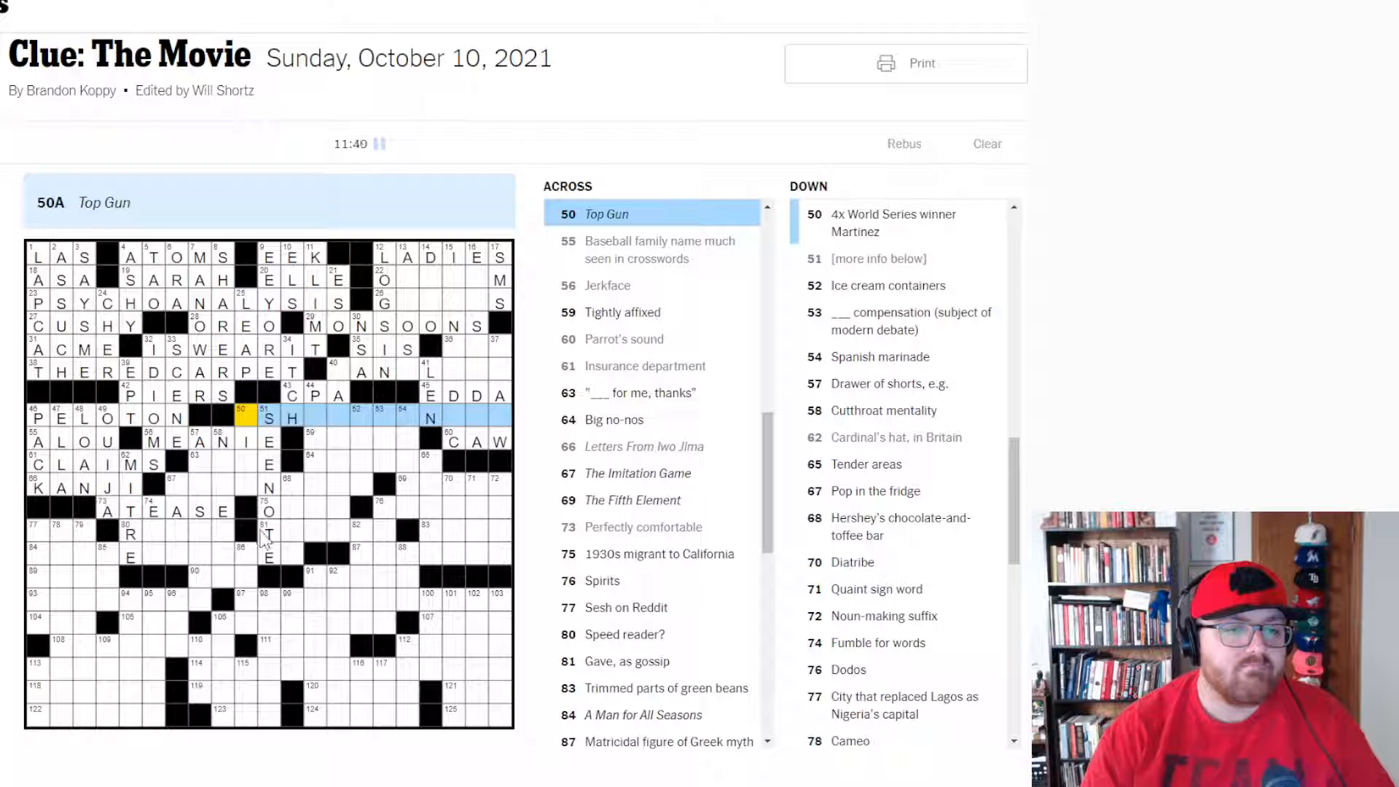
pyautogui.click(267, 512)
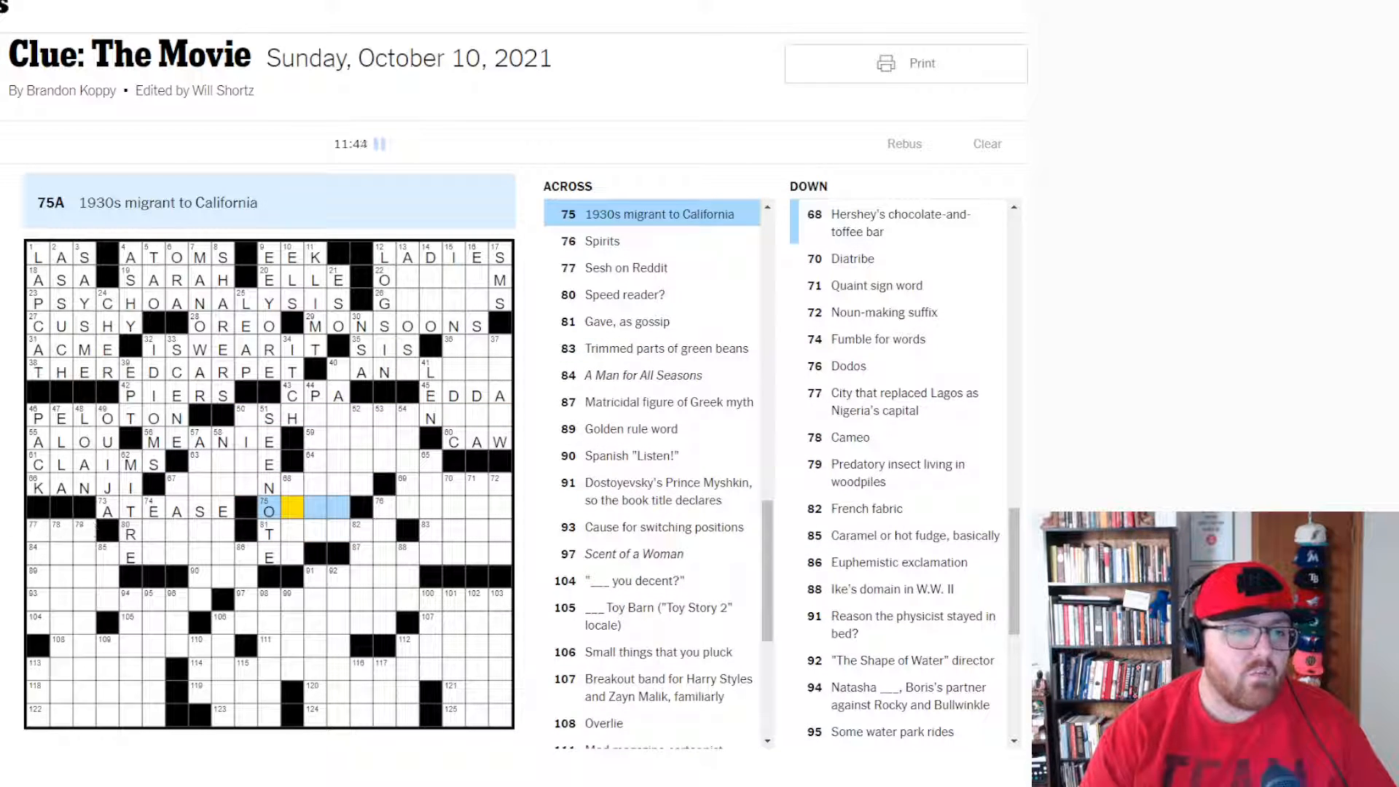
# Step: Enter DISHED at 81-Across and clear the conflicting 51-Down letters
pyautogui.write('KIE')
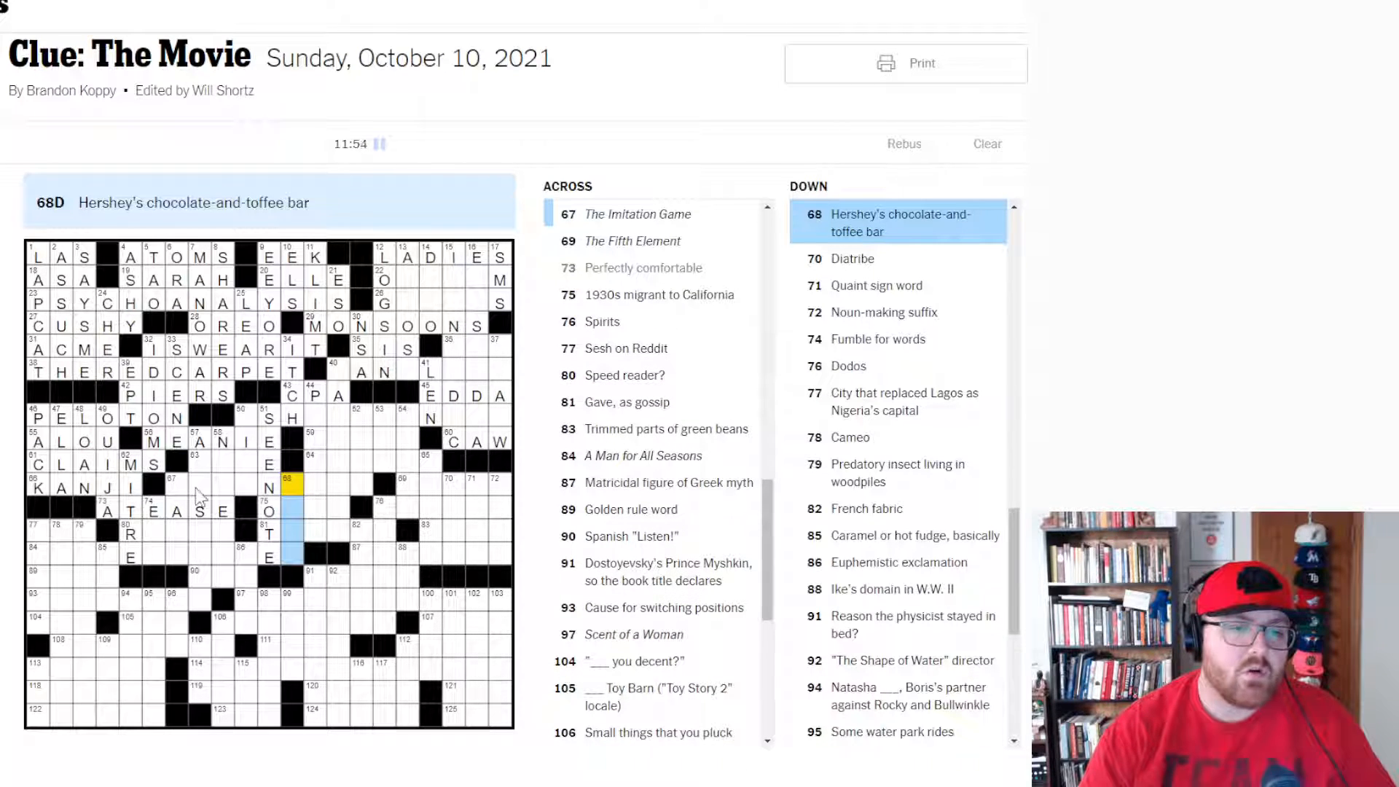
pyautogui.click(267, 533)
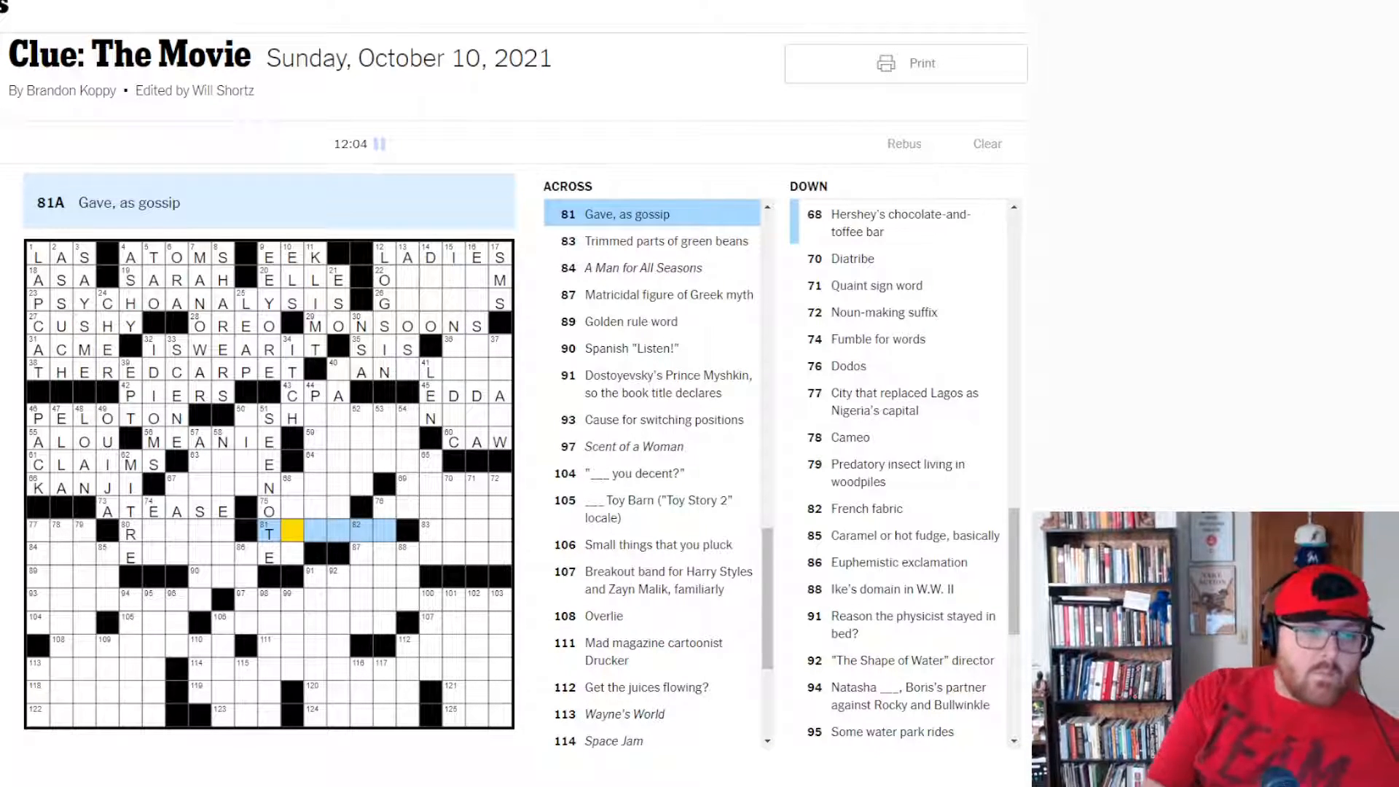
pyautogui.write('DI')
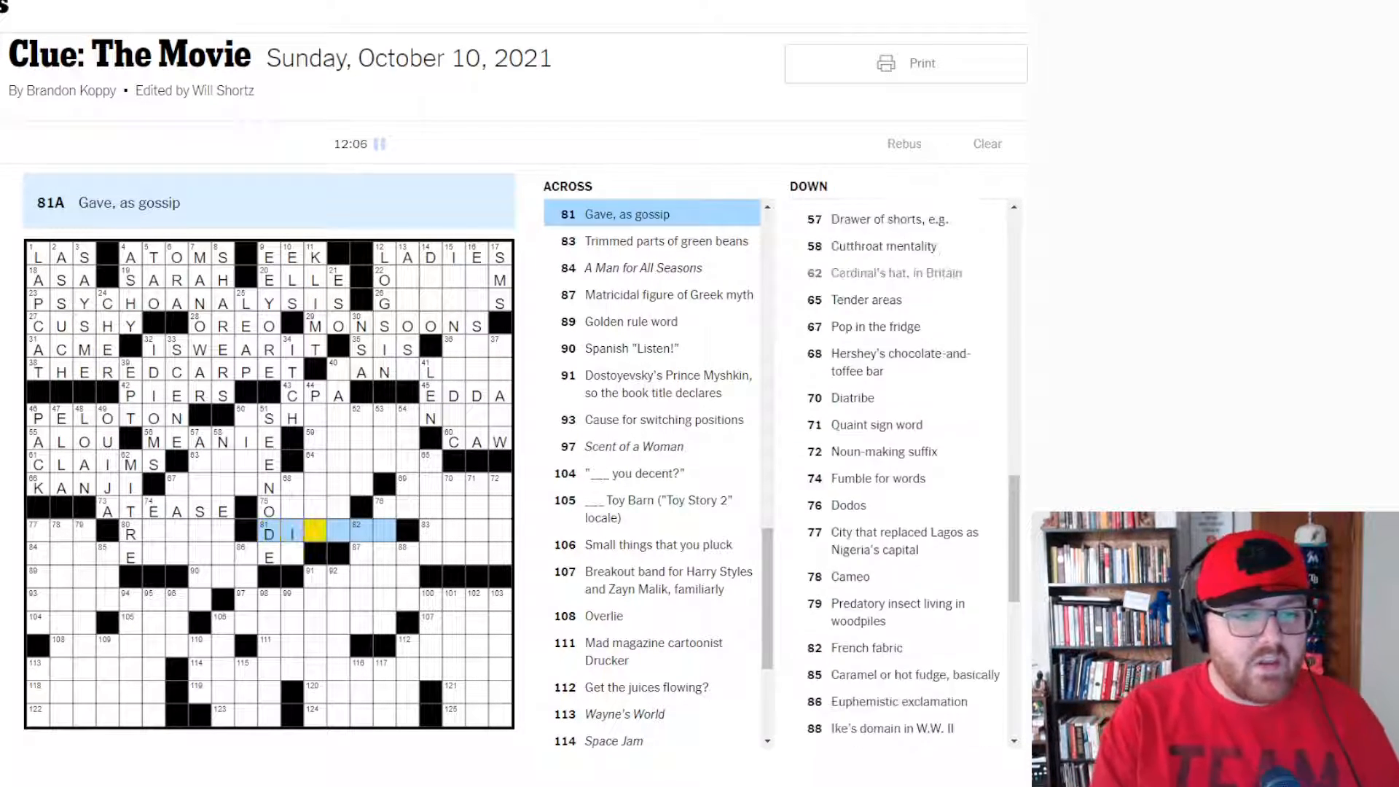
pyautogui.write('SHED')
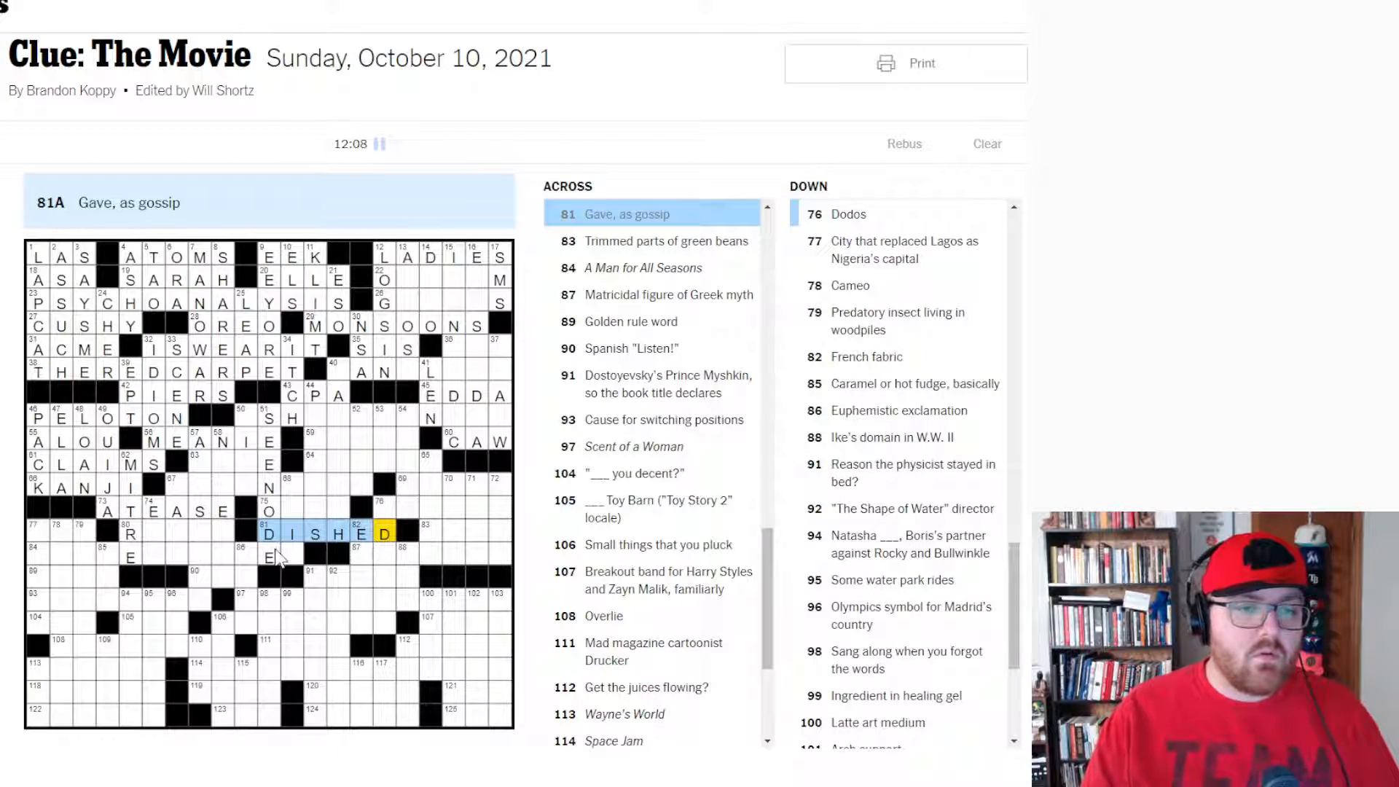
pyautogui.click(268, 534)
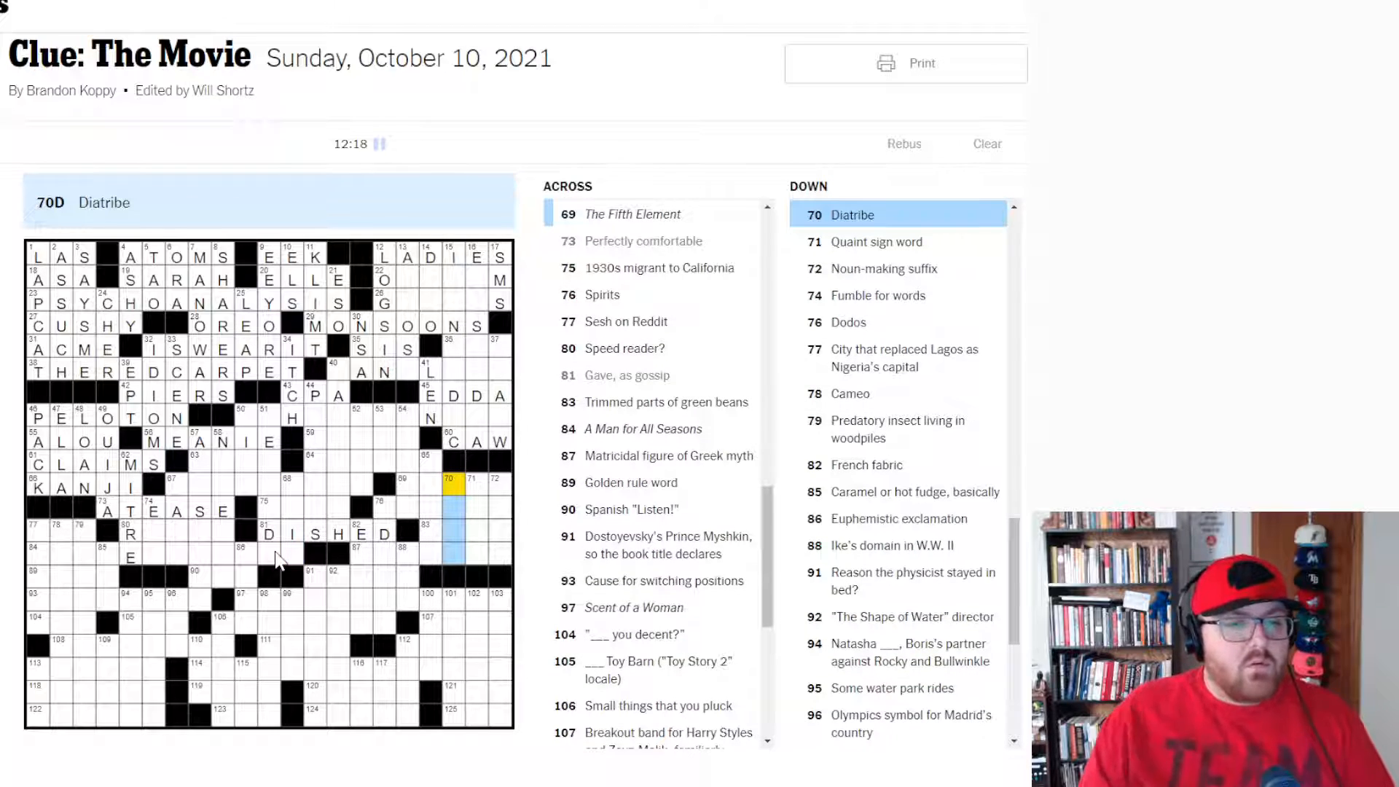
pyautogui.click(449, 480)
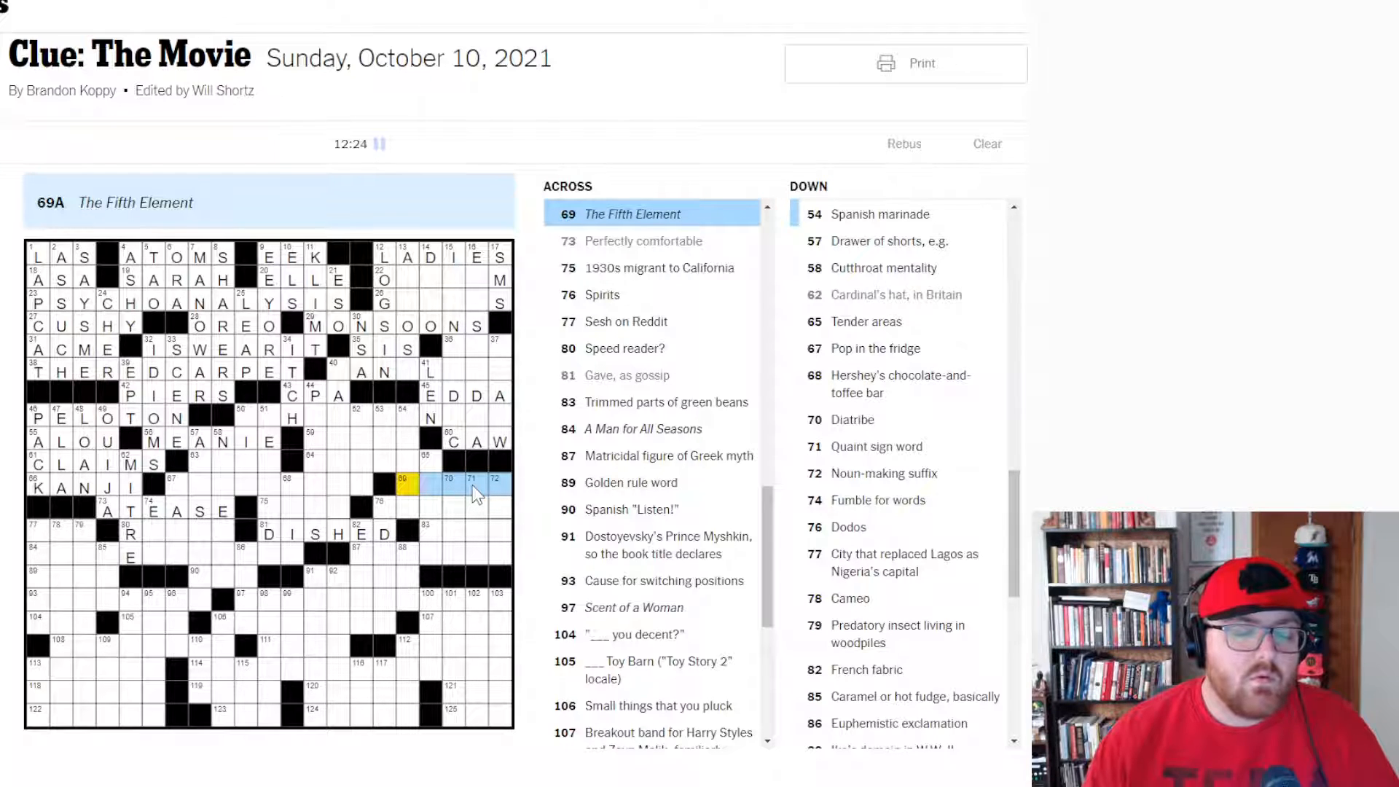
# Step: Check the 71-Down, 82-Down, 87-Across and 88-Down crossings, then fill 70-Down with RANT
pyautogui.click(471, 479)
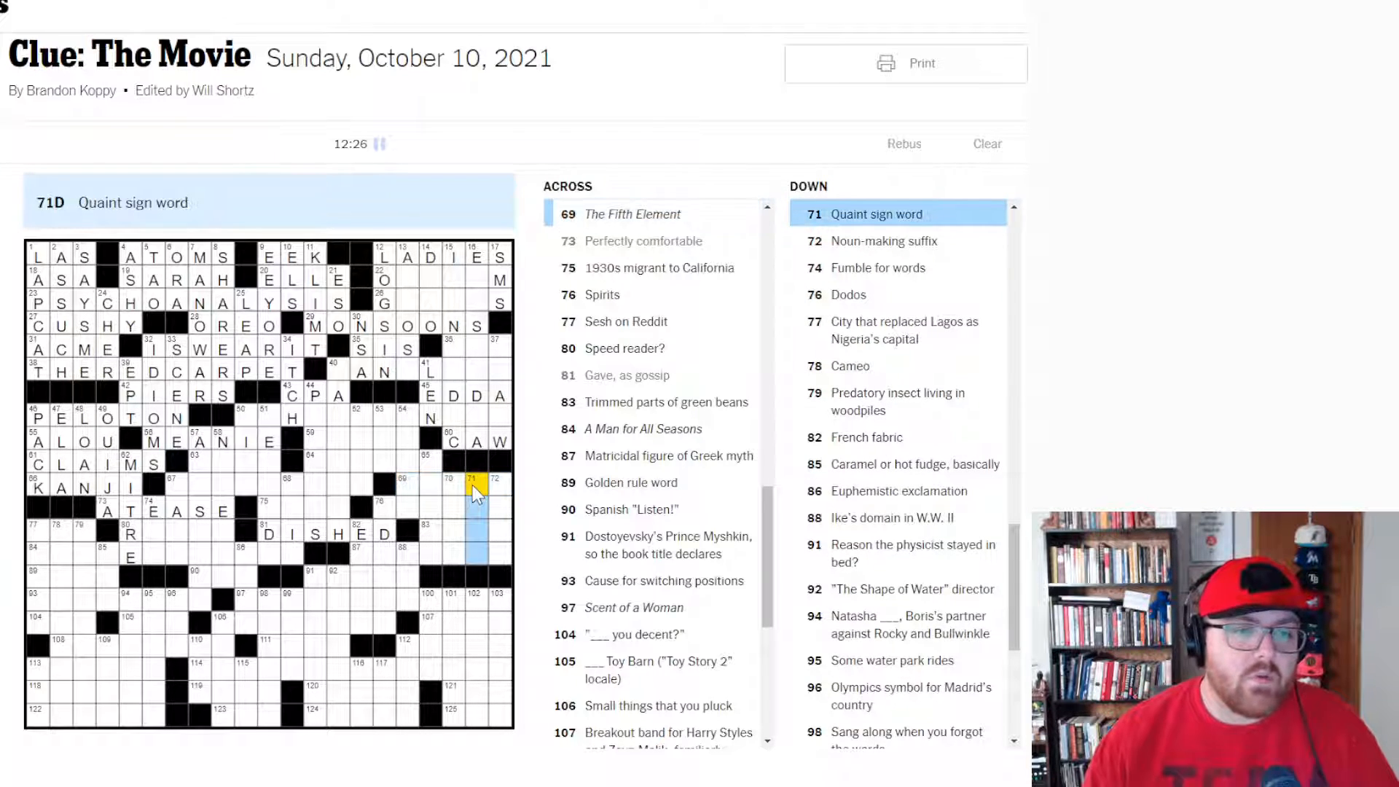
pyautogui.click(397, 482)
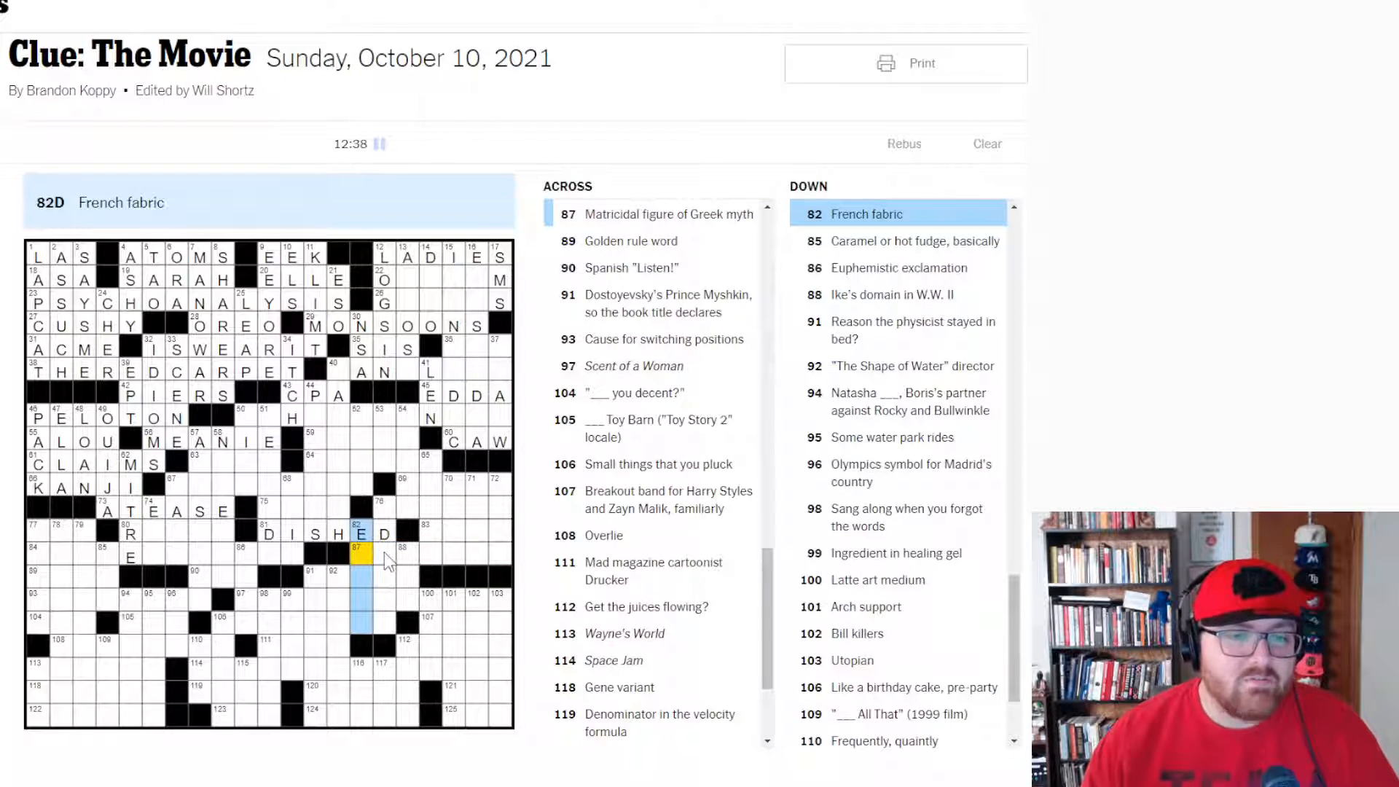
pyautogui.click(400, 549)
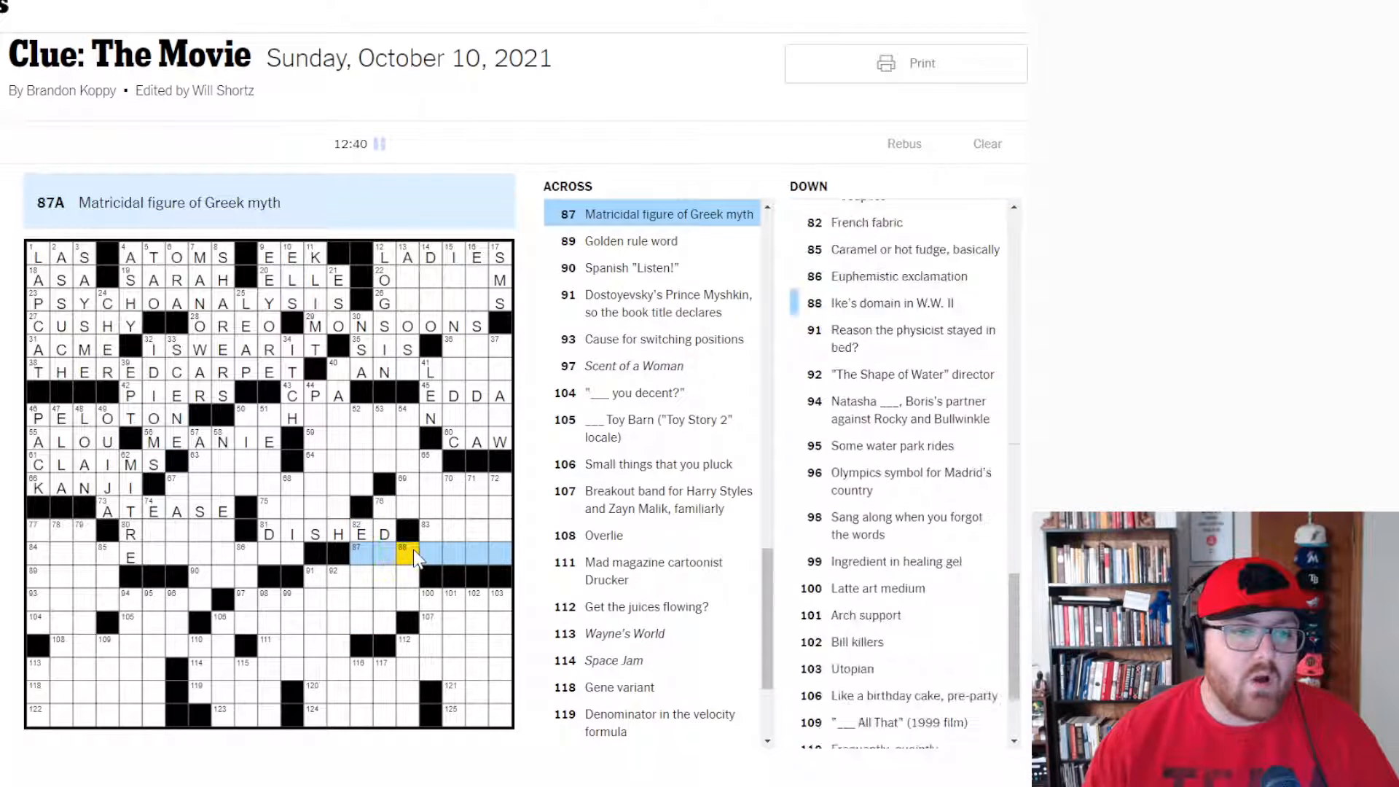
pyautogui.click(405, 549)
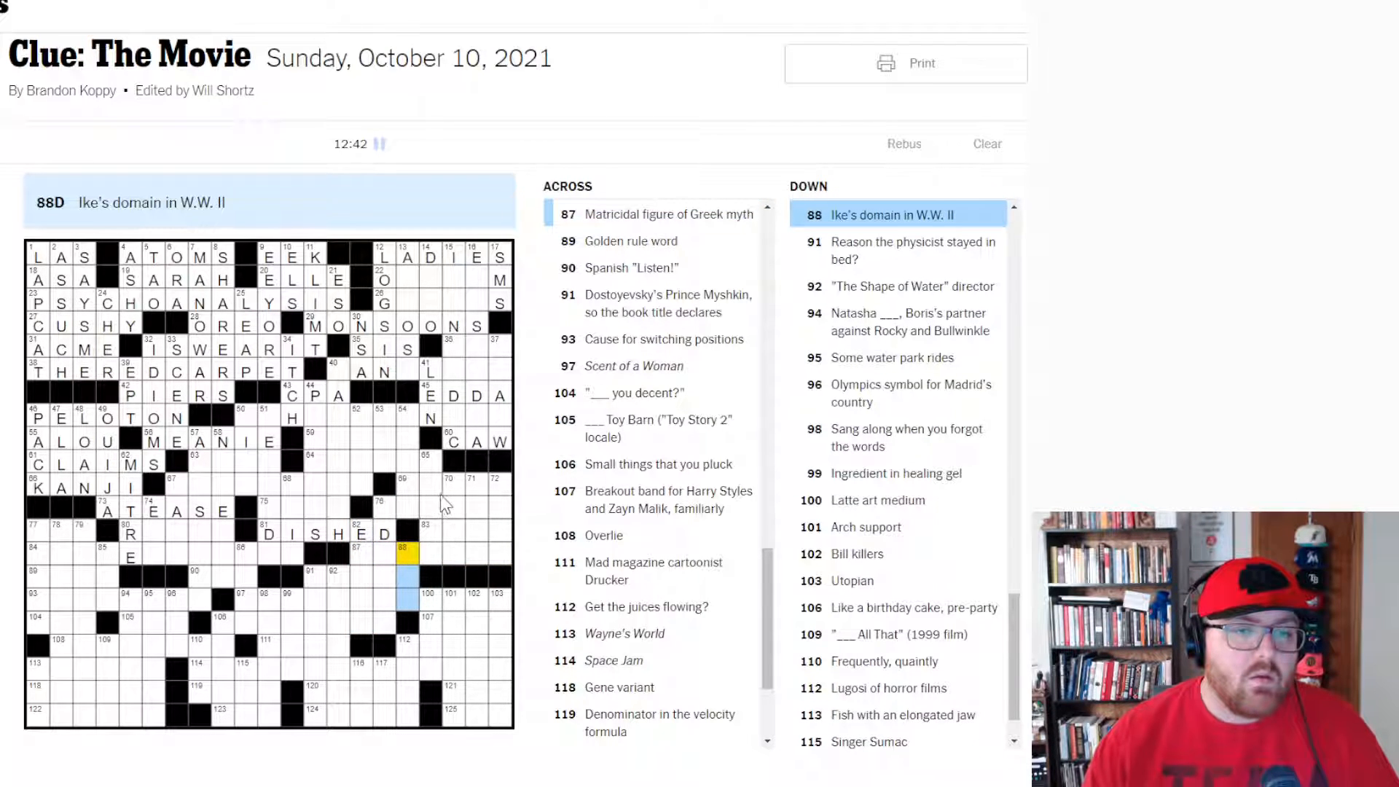
pyautogui.click(446, 479)
pyautogui.write('RA')
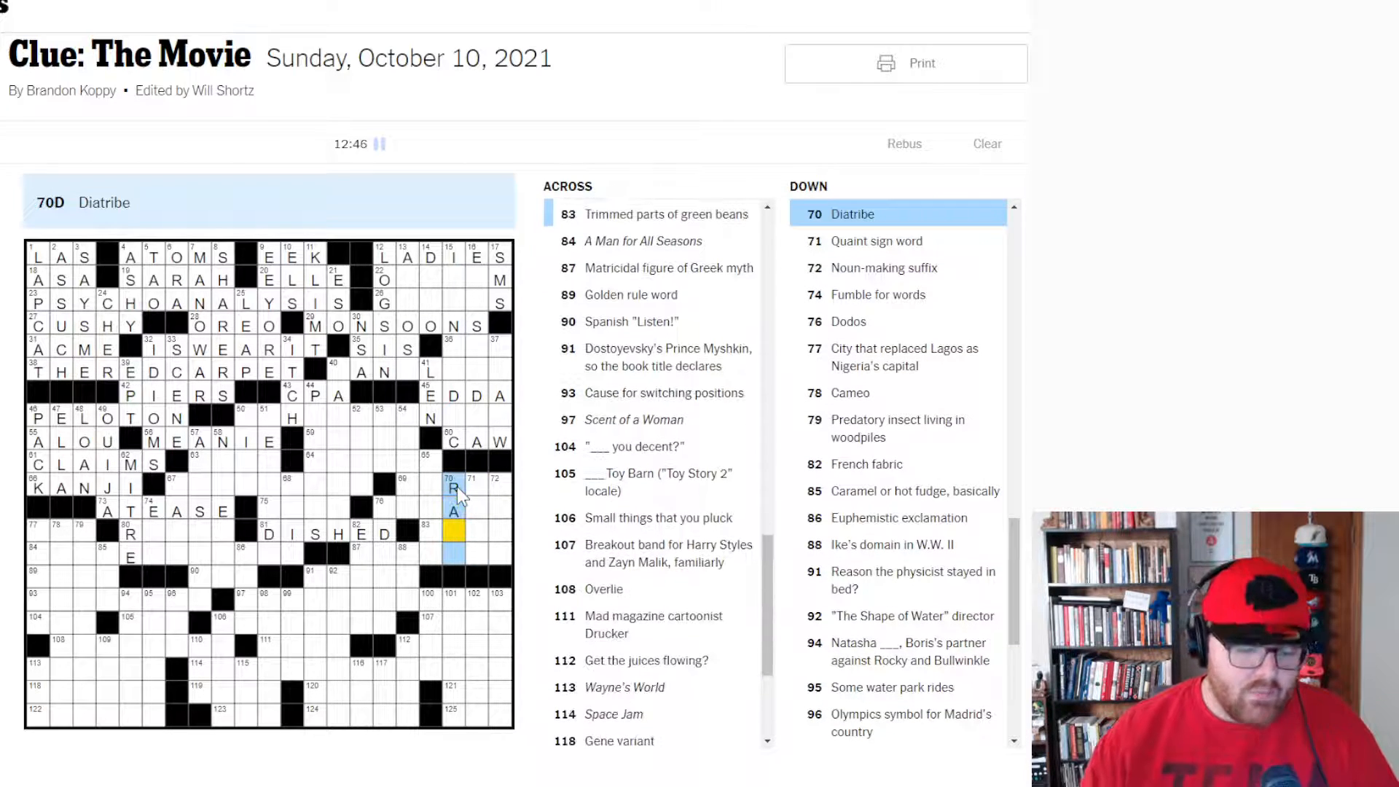
# Step: Enter ENDS at 83-Across after checking 71-Down and 69-Across
pyautogui.click(470, 479)
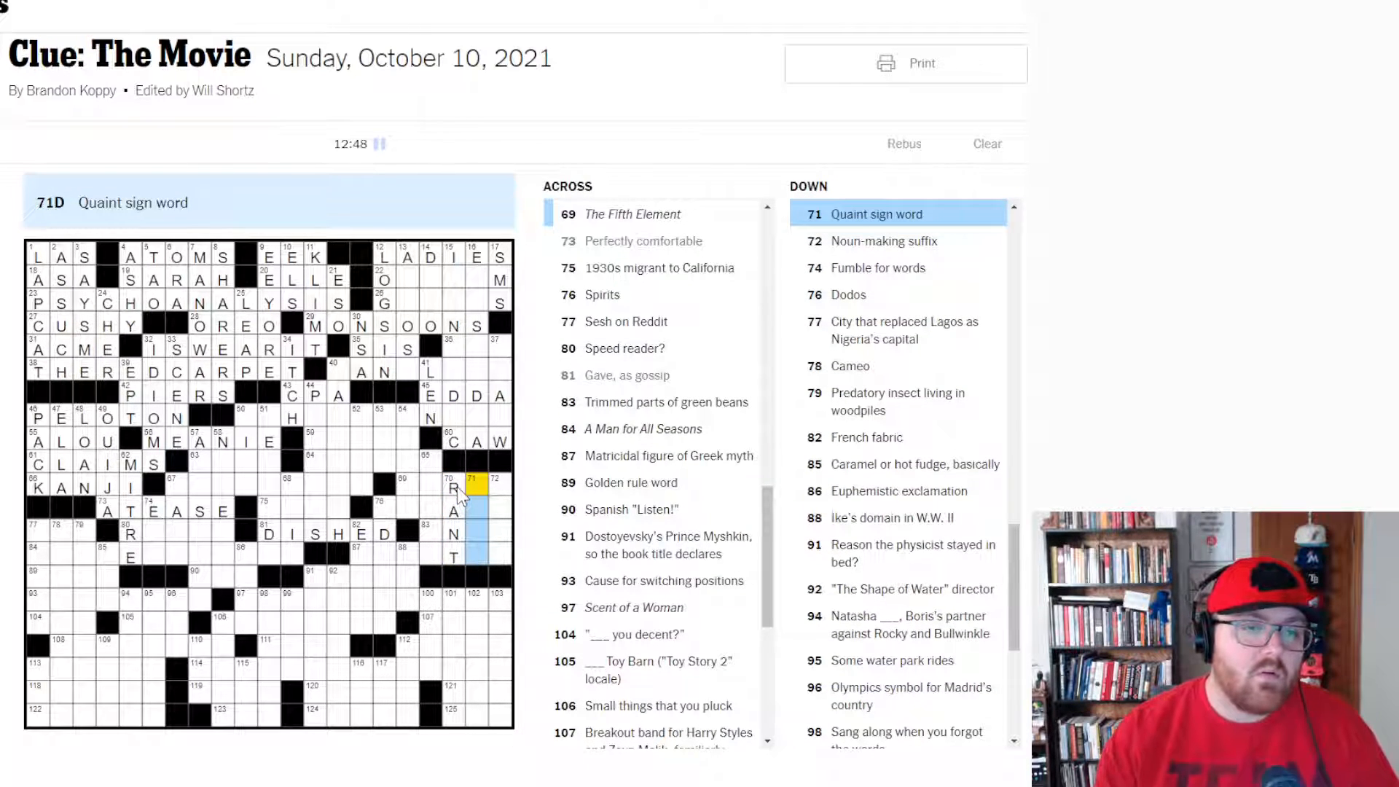
pyautogui.click(455, 489)
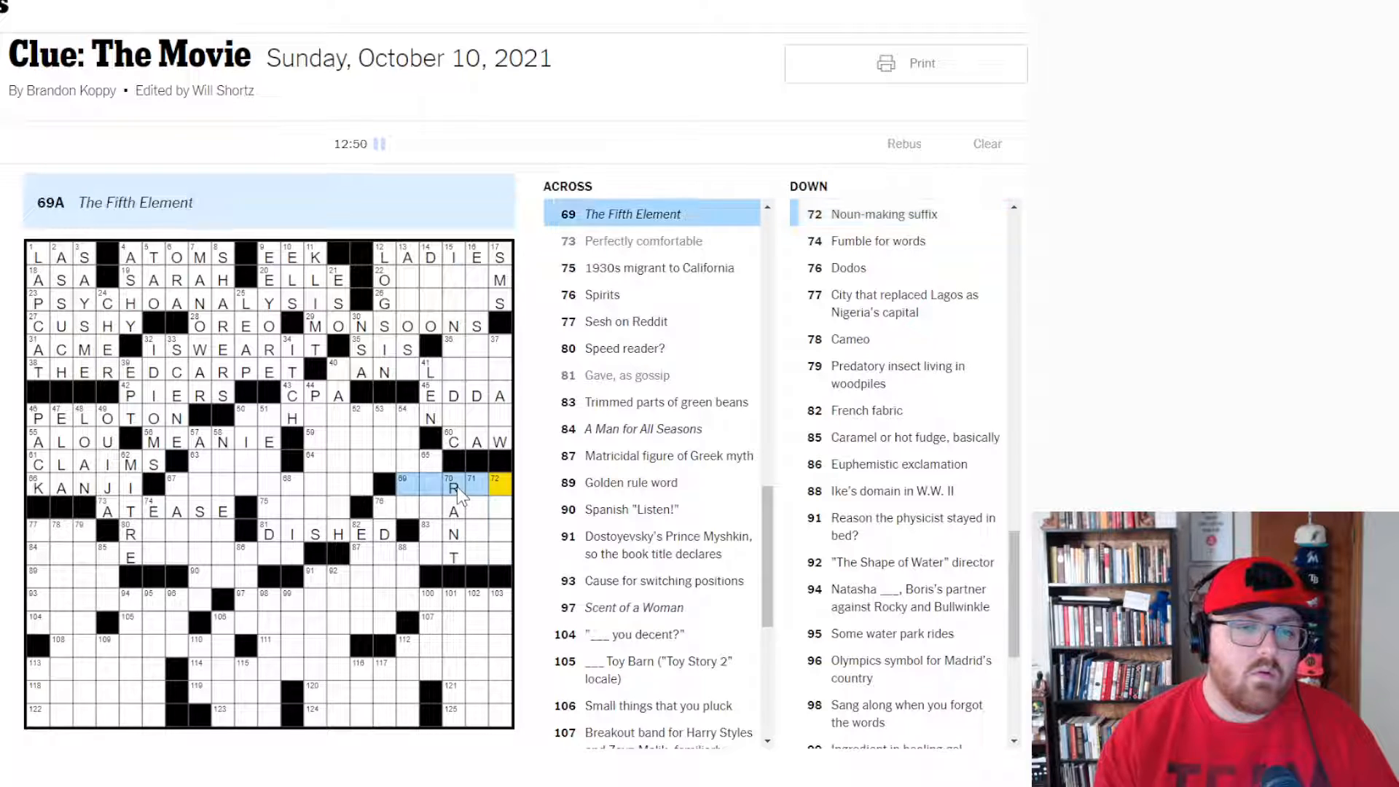
pyautogui.click(481, 510)
pyautogui.write('ENDS')
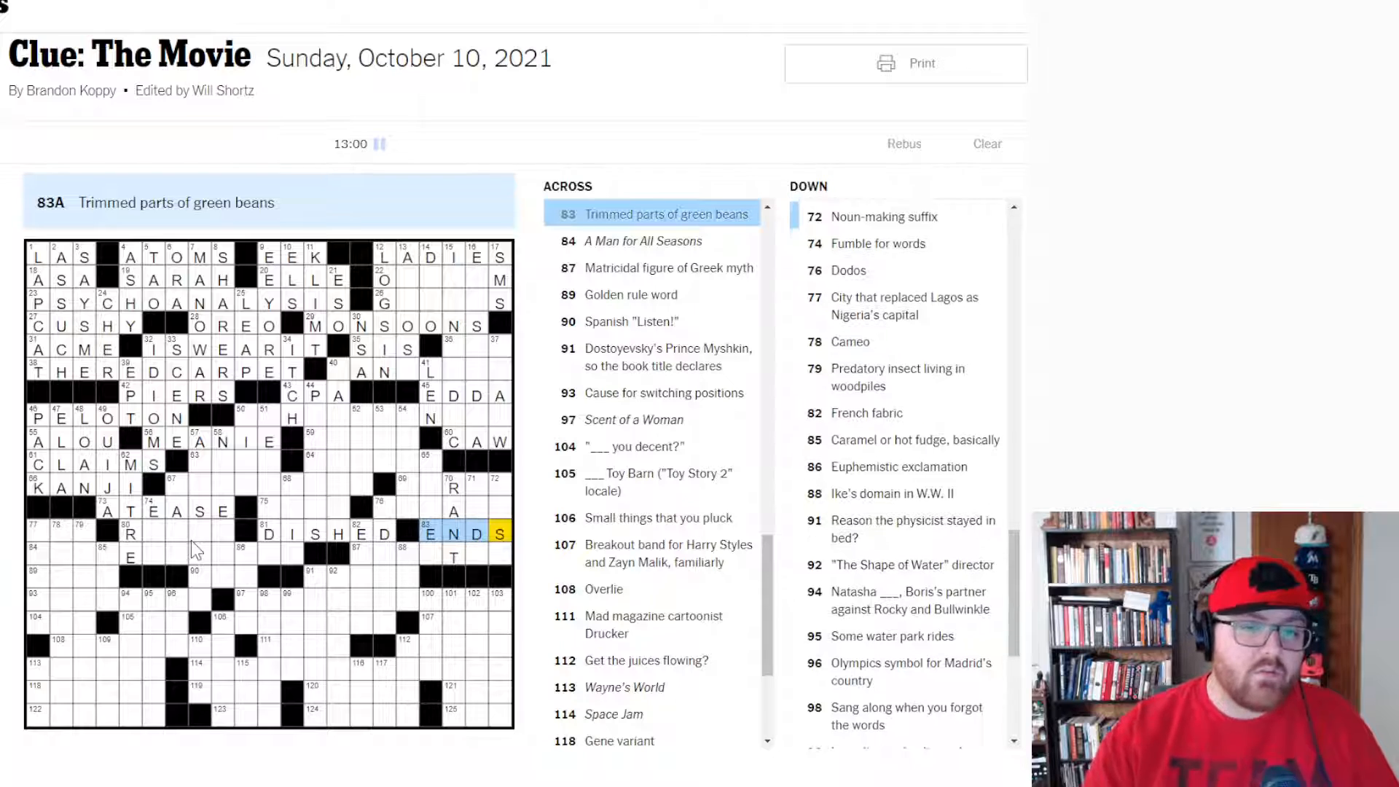
pyautogui.click(357, 549)
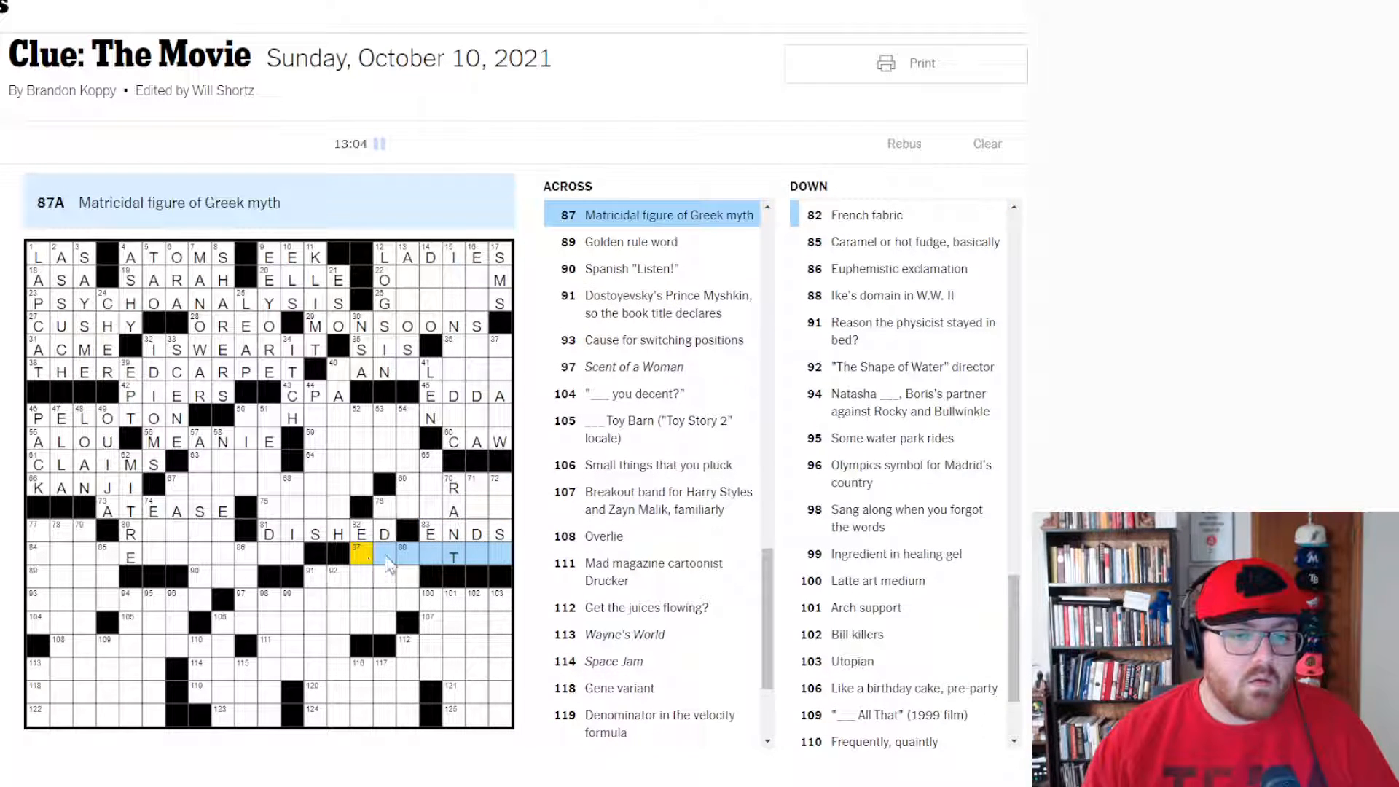
pyautogui.click(373, 512)
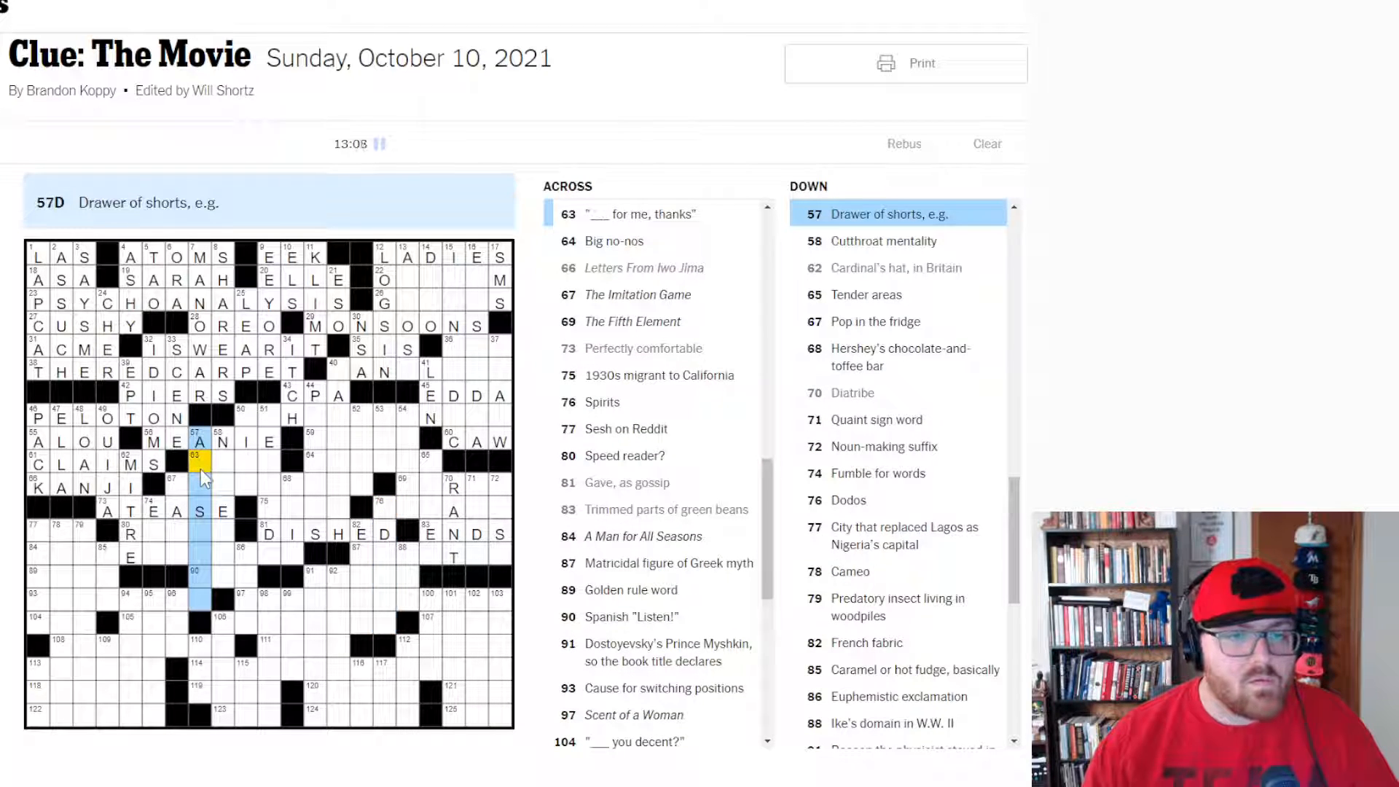
# Step: Fill 90-Across with OYE, 63-Across with NONE, and 58-Down with NOMERCY
pyautogui.click(195, 571)
pyautogui.write('OYE')
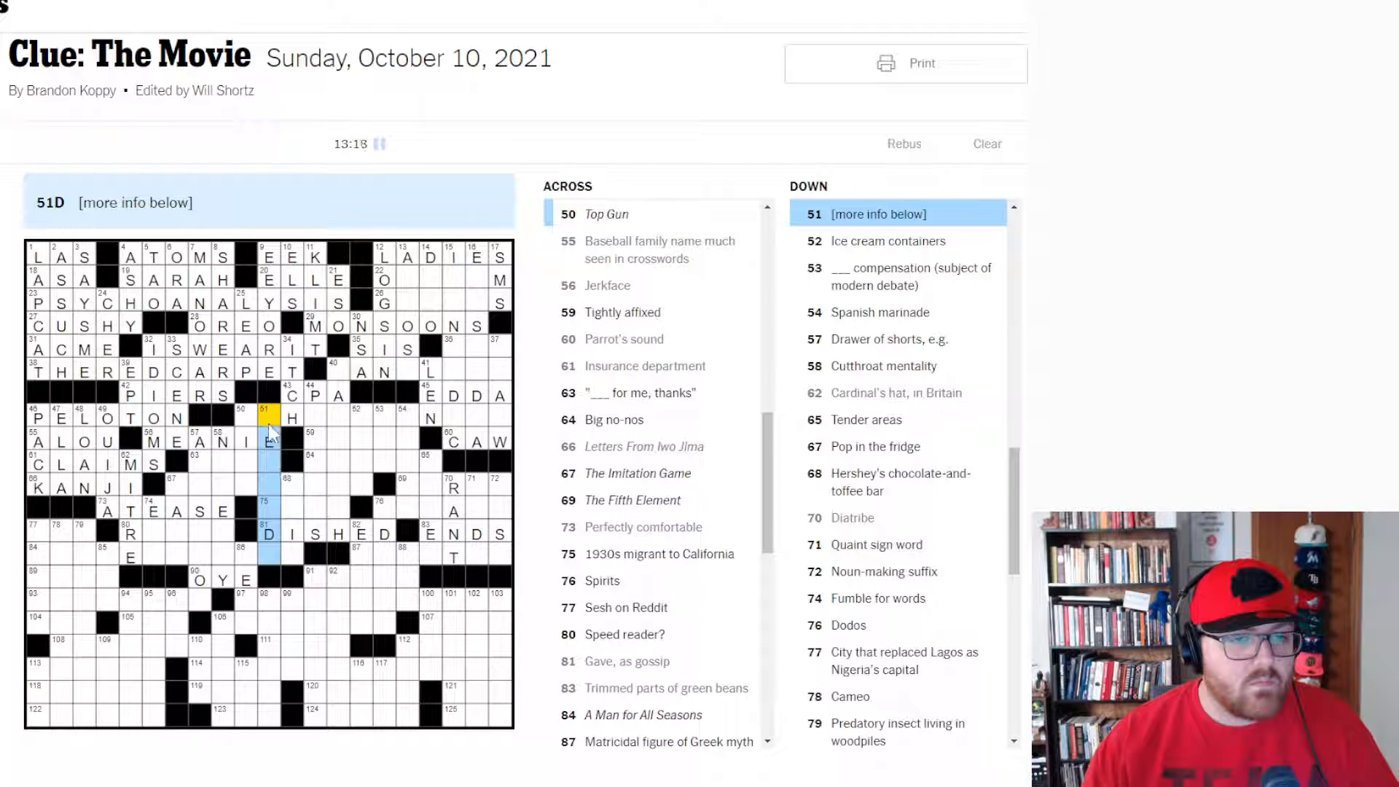
pyautogui.click(248, 418)
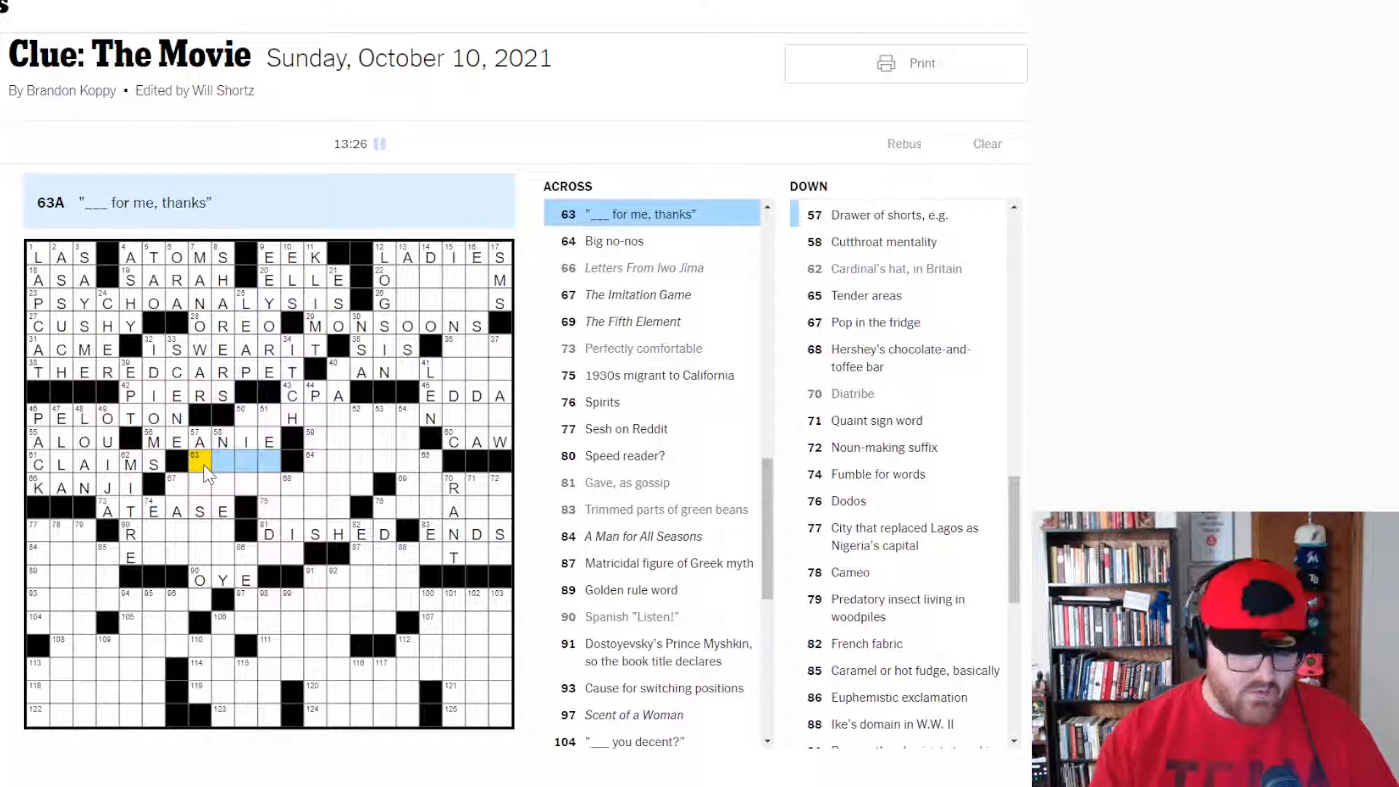
pyautogui.write('NONE')
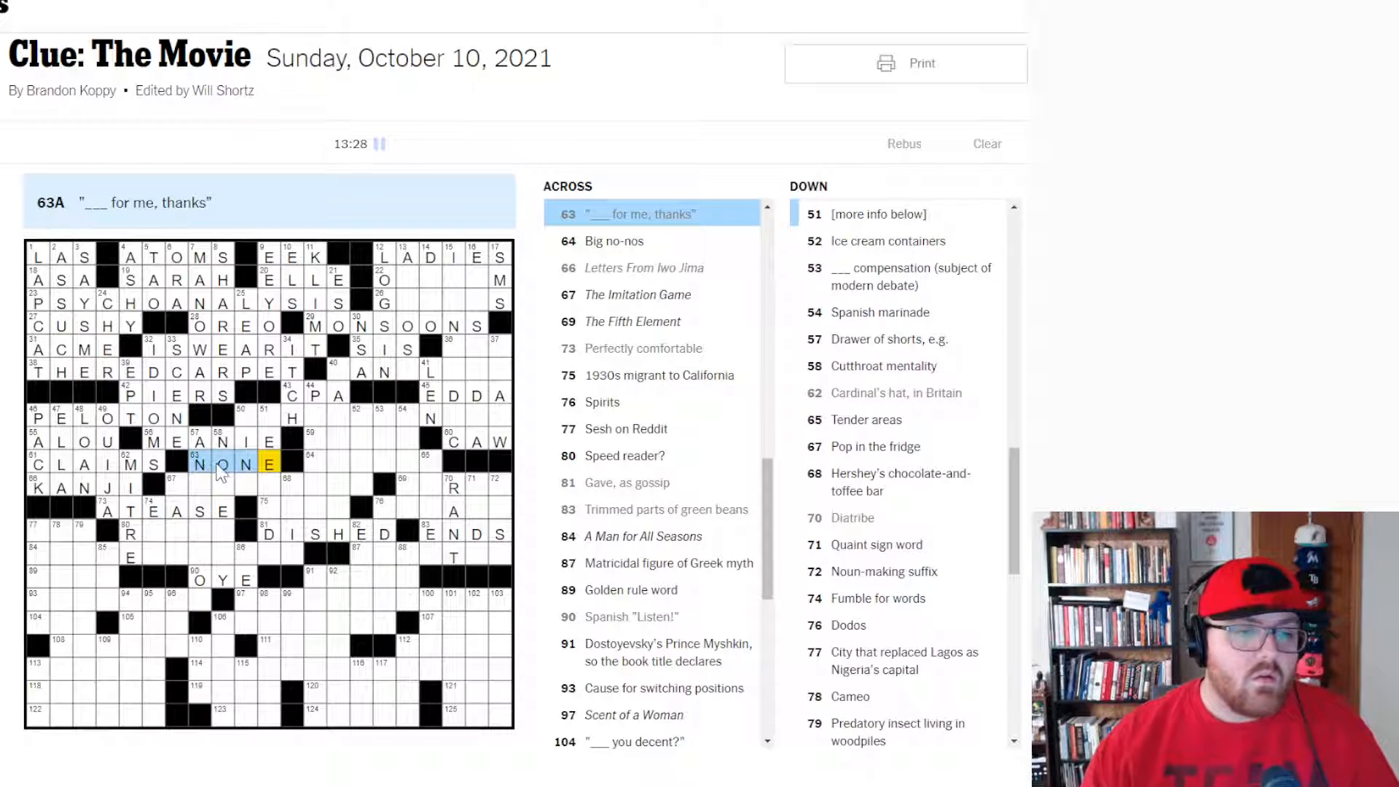
pyautogui.click(197, 487)
pyautogui.write('MERC')
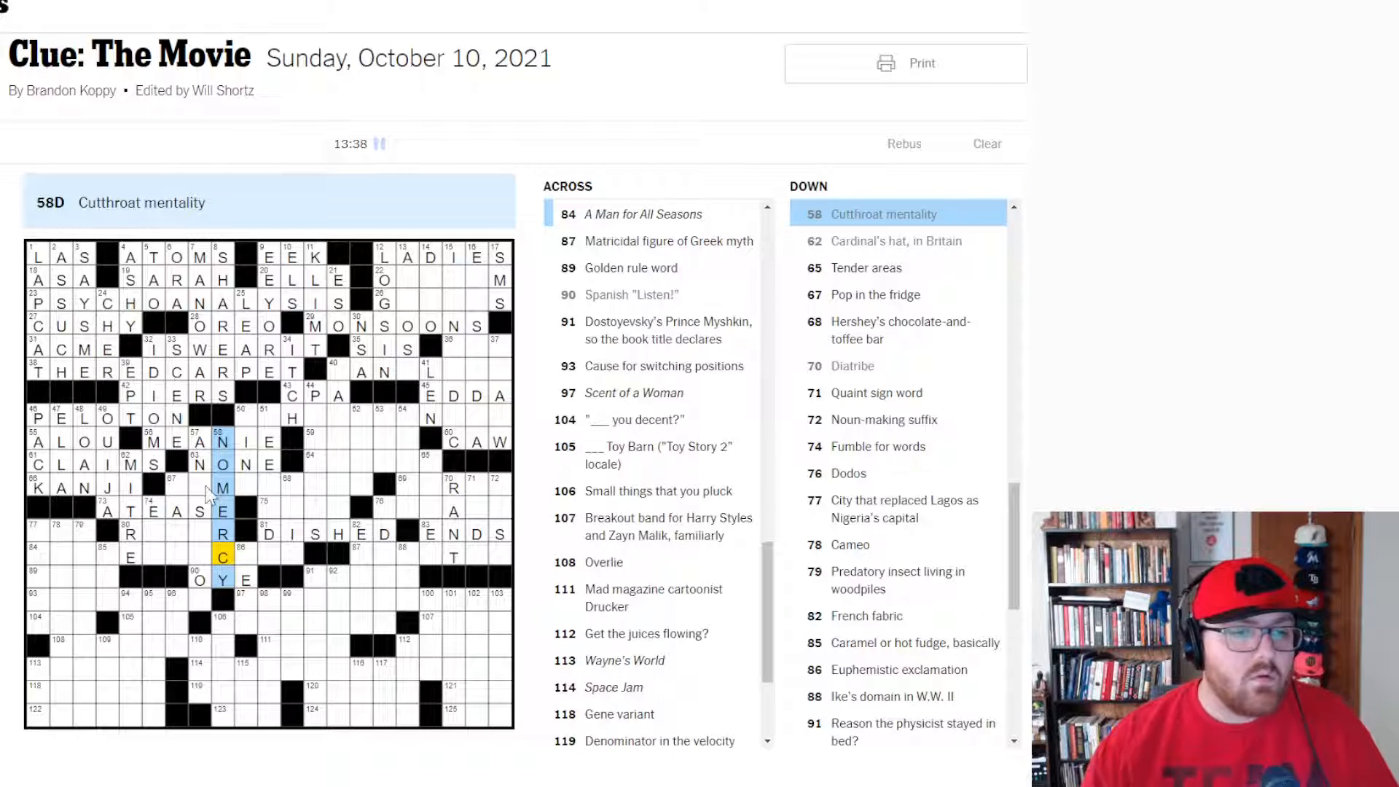
pyautogui.click(222, 488)
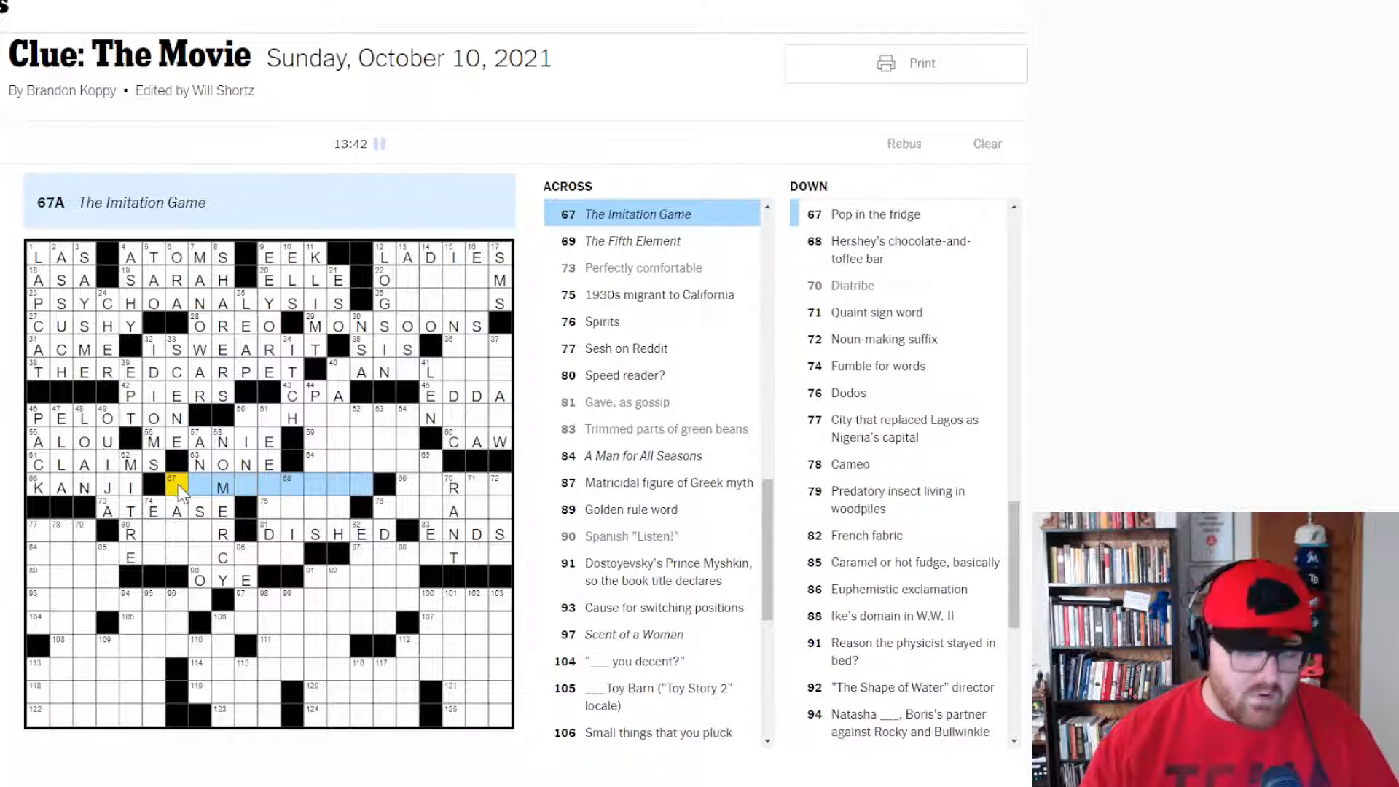
# Step: Enter SIMONSAYS at 67-Across and try the letters N and T in 50-Across
pyautogui.write('SIMONSAYS')
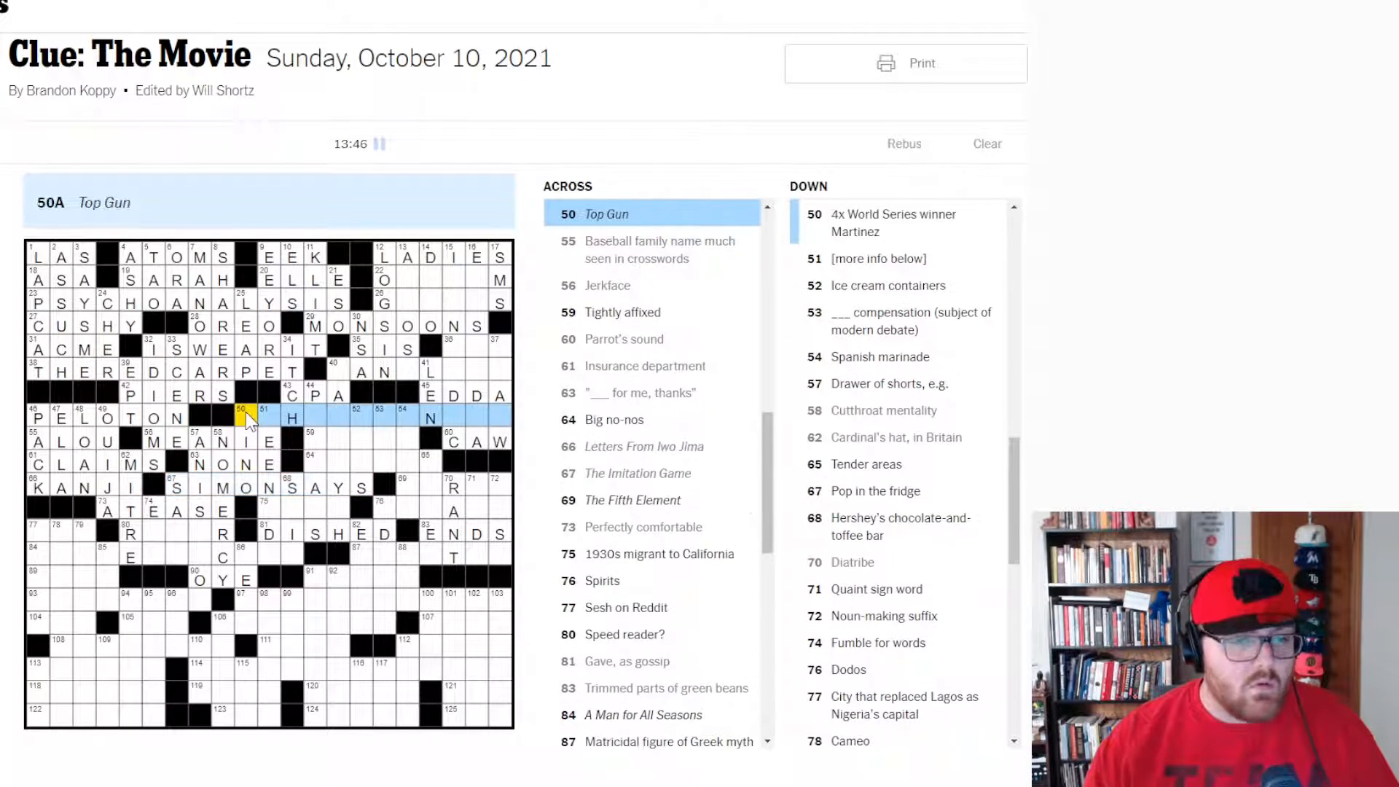
pyautogui.write('N')
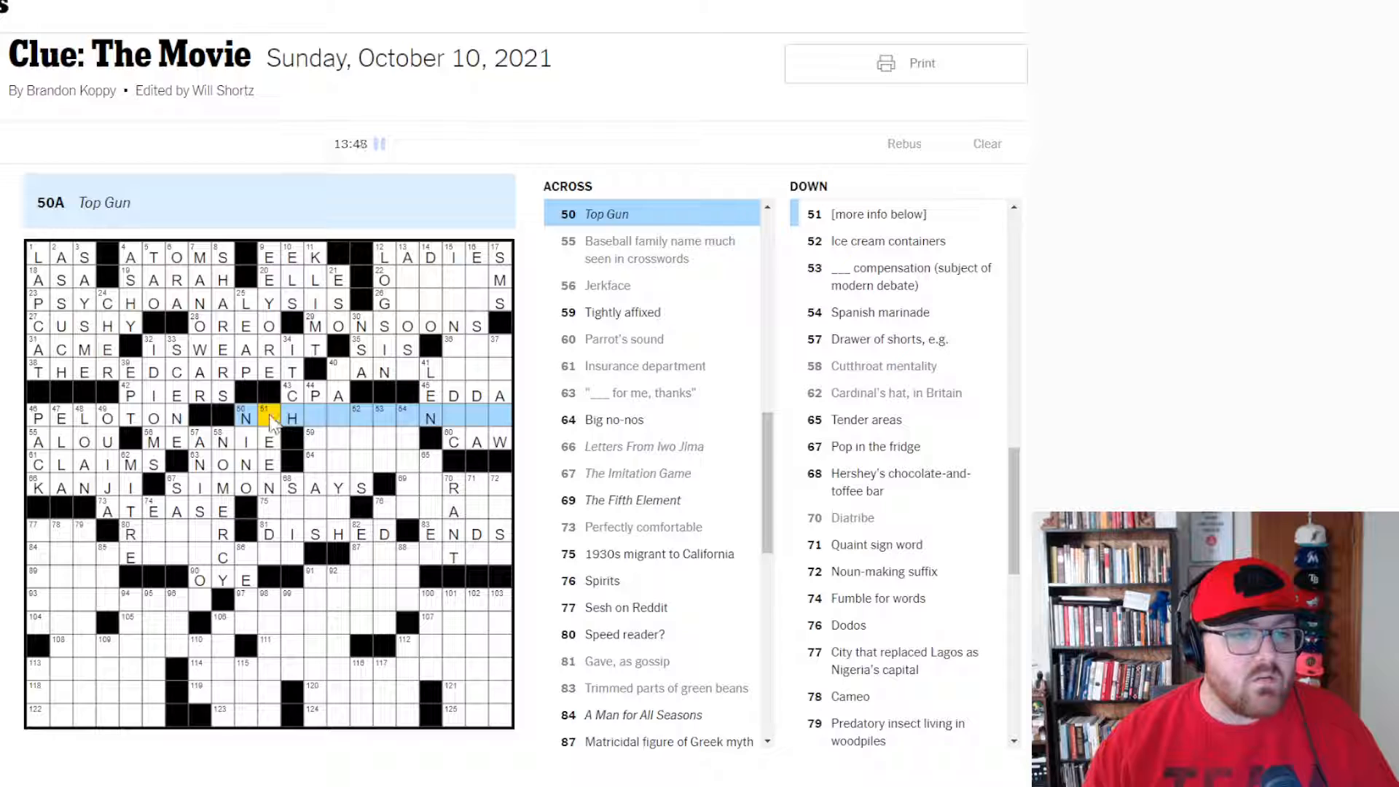
pyautogui.click(265, 417)
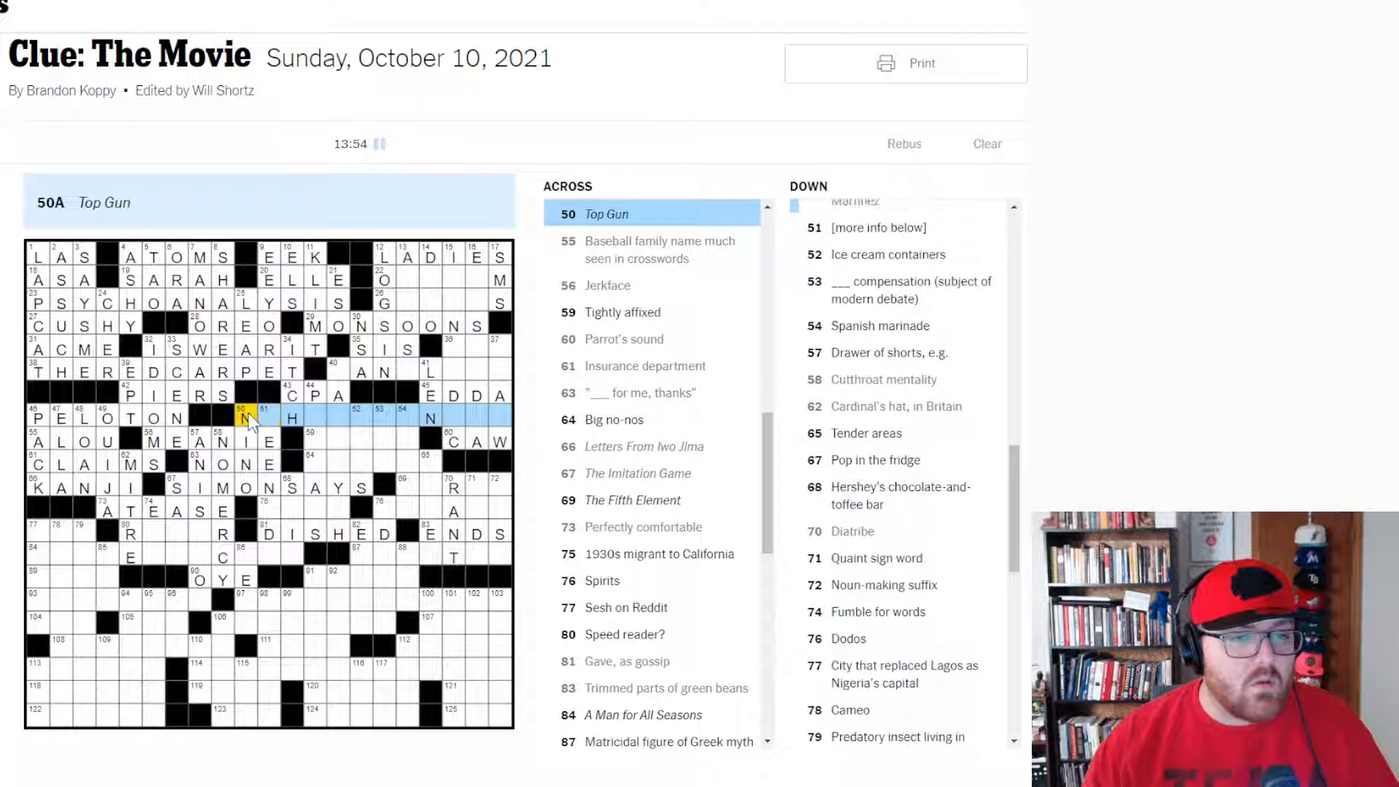
pyautogui.write('T')
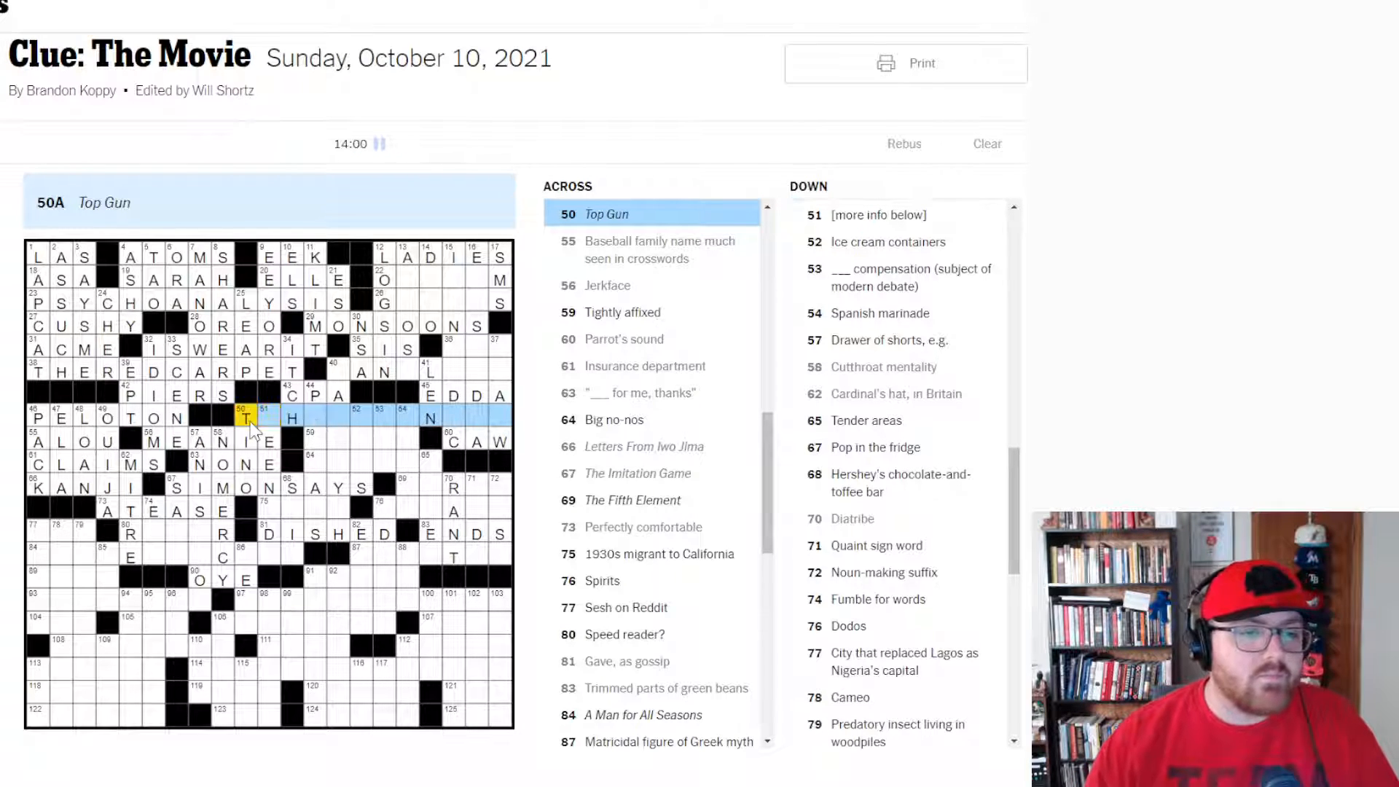
# Step: Erase DISHED from 81-Across, ending on 80-Across
pyautogui.click(266, 418)
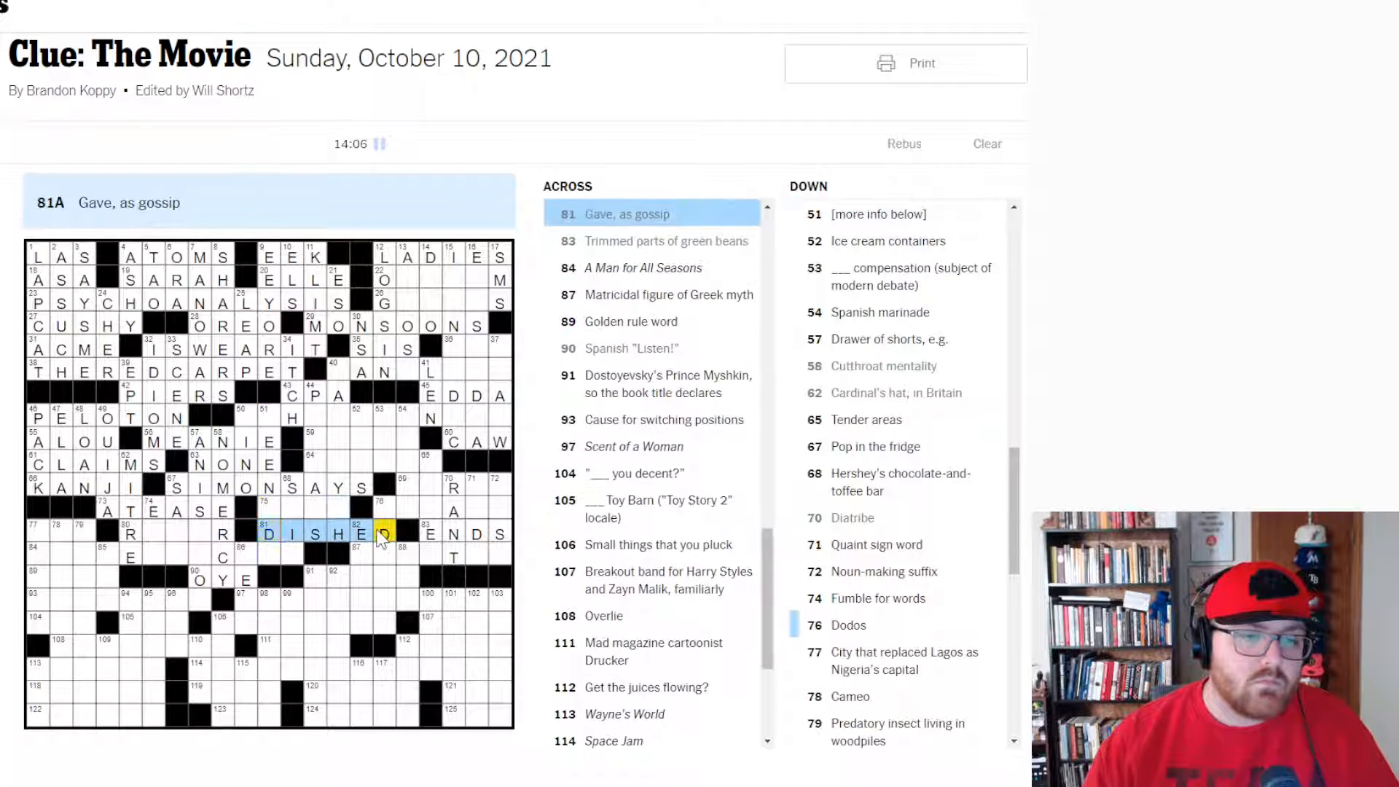
pyautogui.click(378, 533)
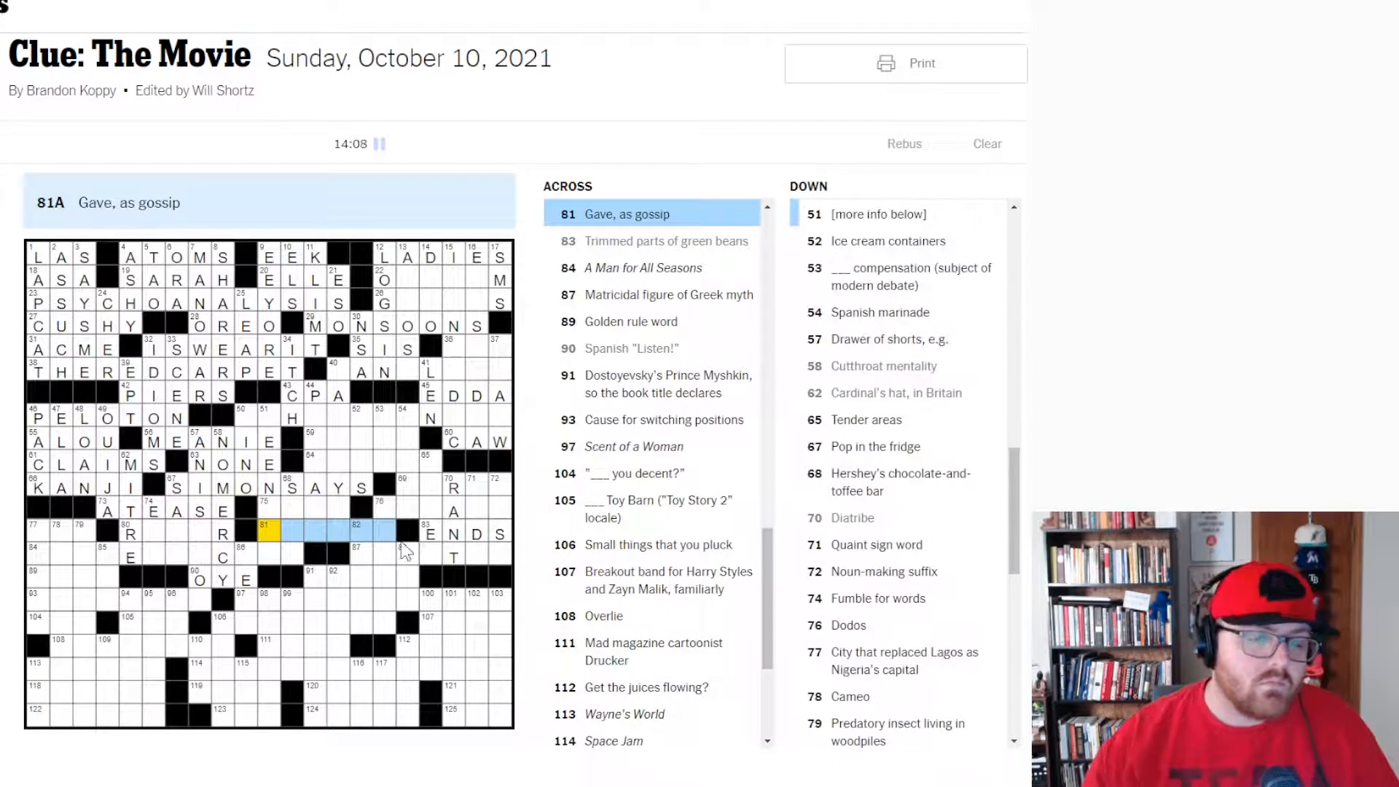
pyautogui.click(130, 556)
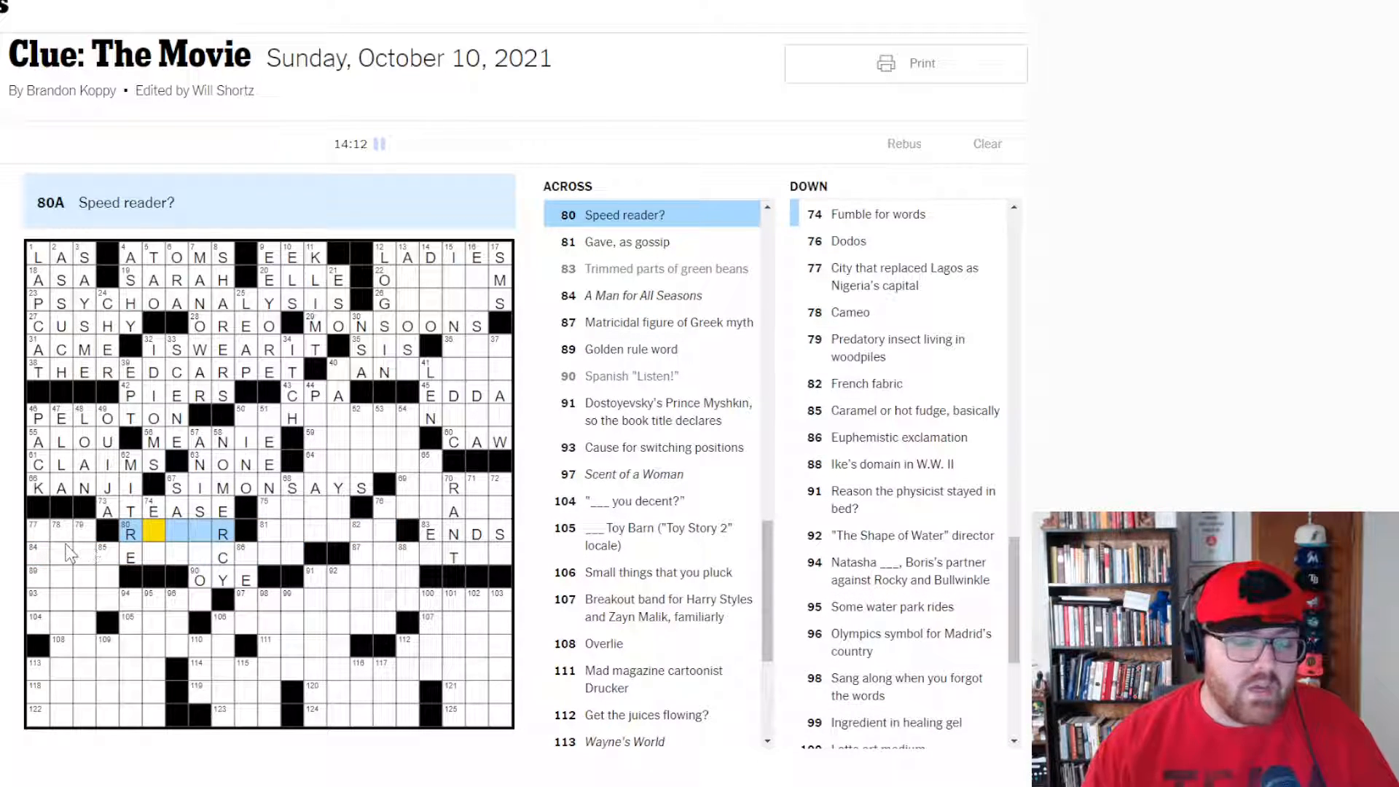
pyautogui.moveTo(17, 536)
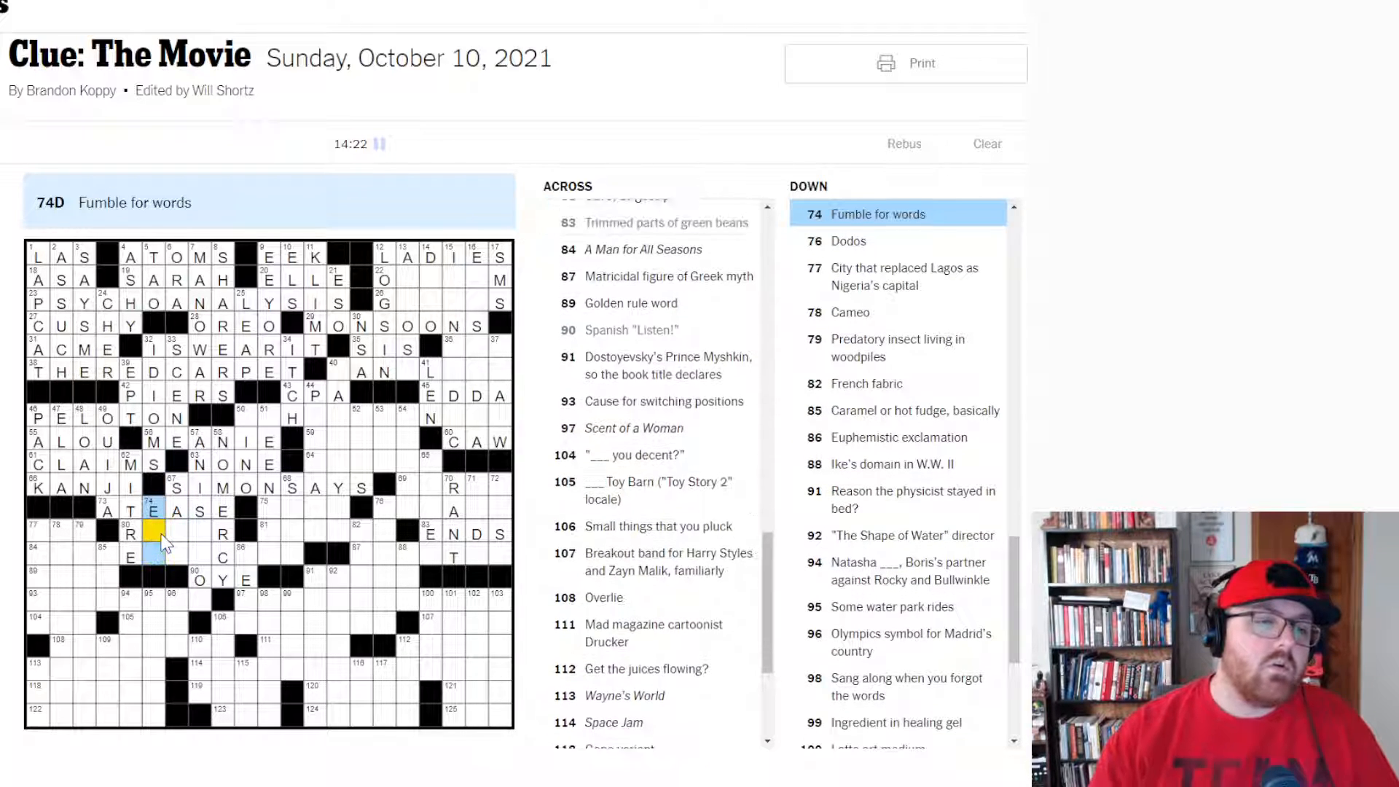
# Step: Fill 57-Down ANIMATO, change 73-Across to AT HOME, add RADAR and SOD, and start 84-Across
pyautogui.click(174, 488)
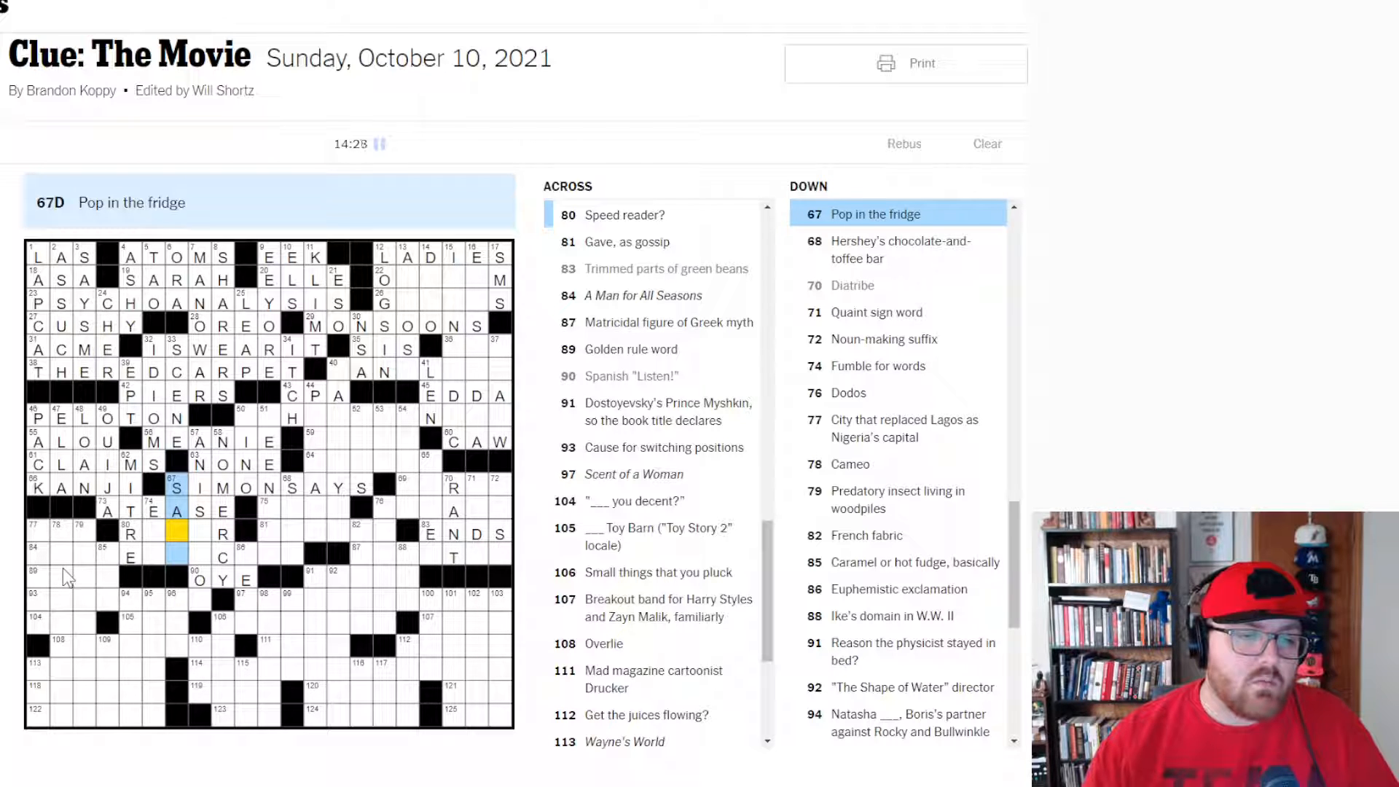
pyautogui.moveTo(7, 597)
pyautogui.write('MAT')
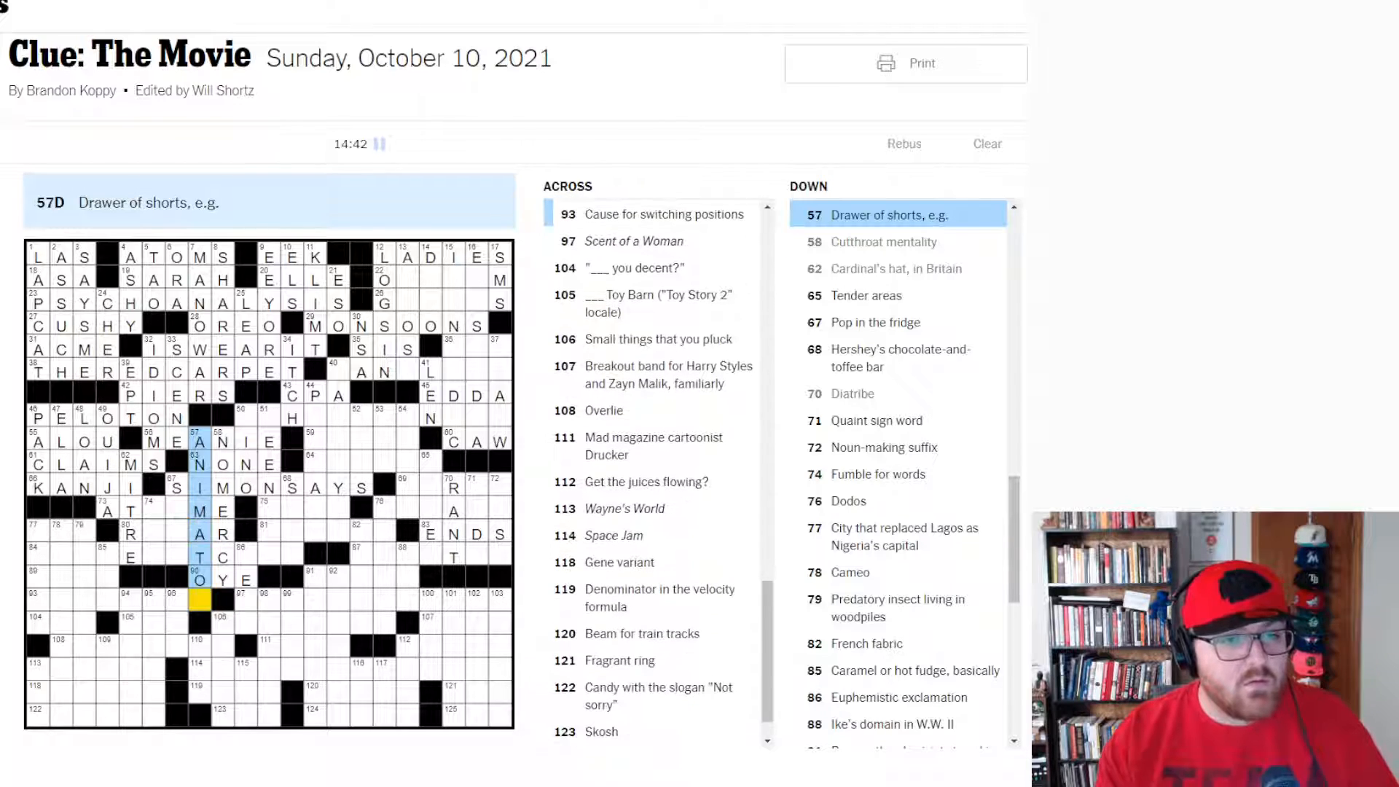
pyautogui.click(125, 511)
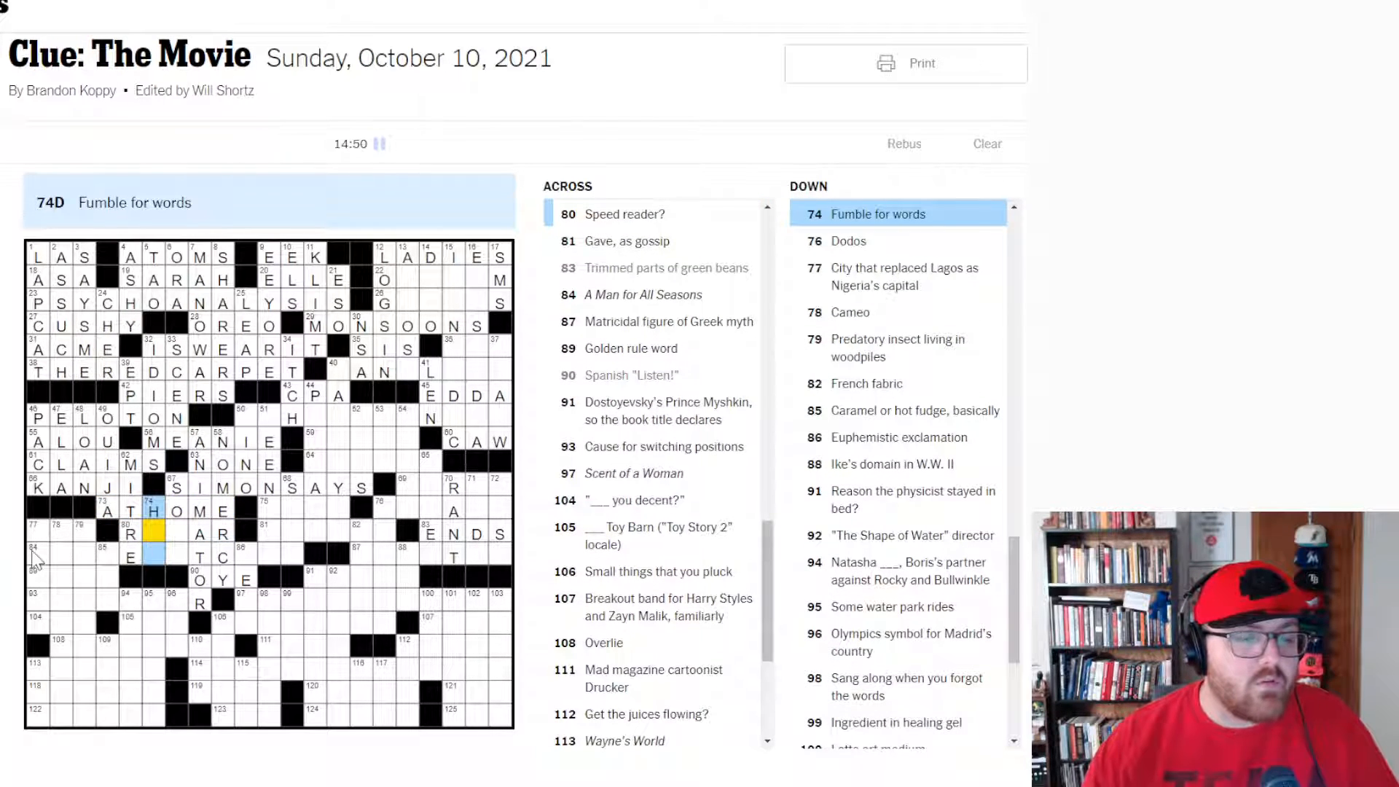
pyautogui.moveTo(174, 567)
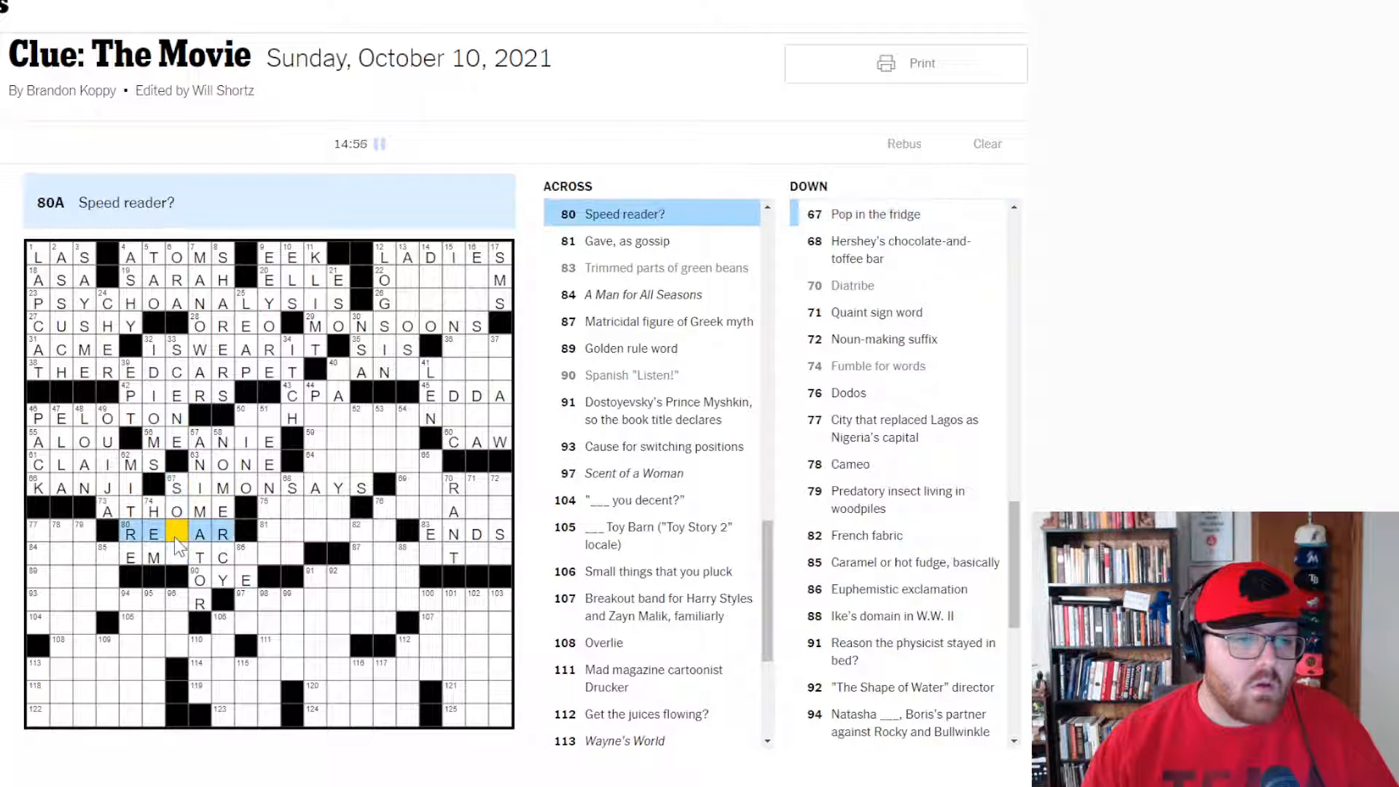
pyautogui.click(176, 533)
pyautogui.write('AD')
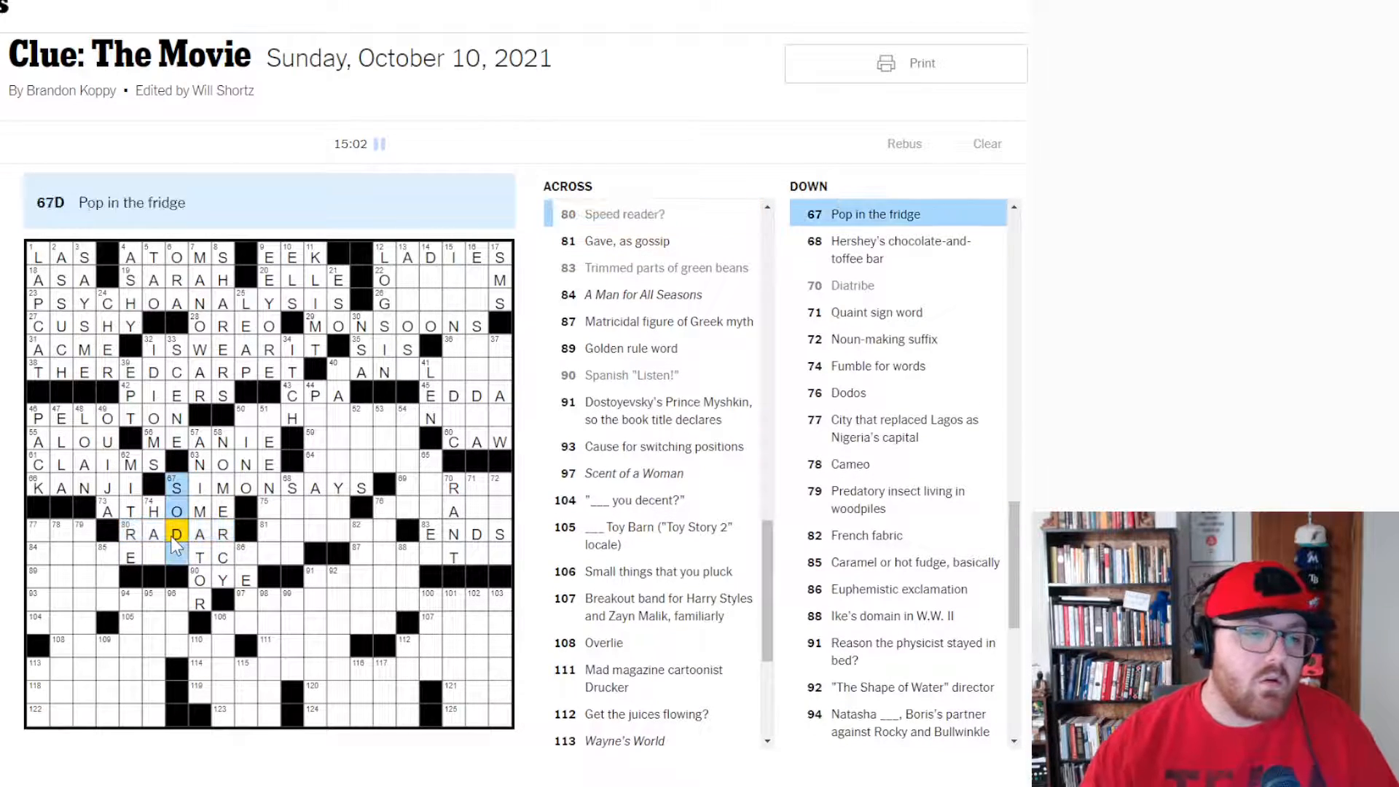
pyautogui.click(152, 558)
pyautogui.write('WA')
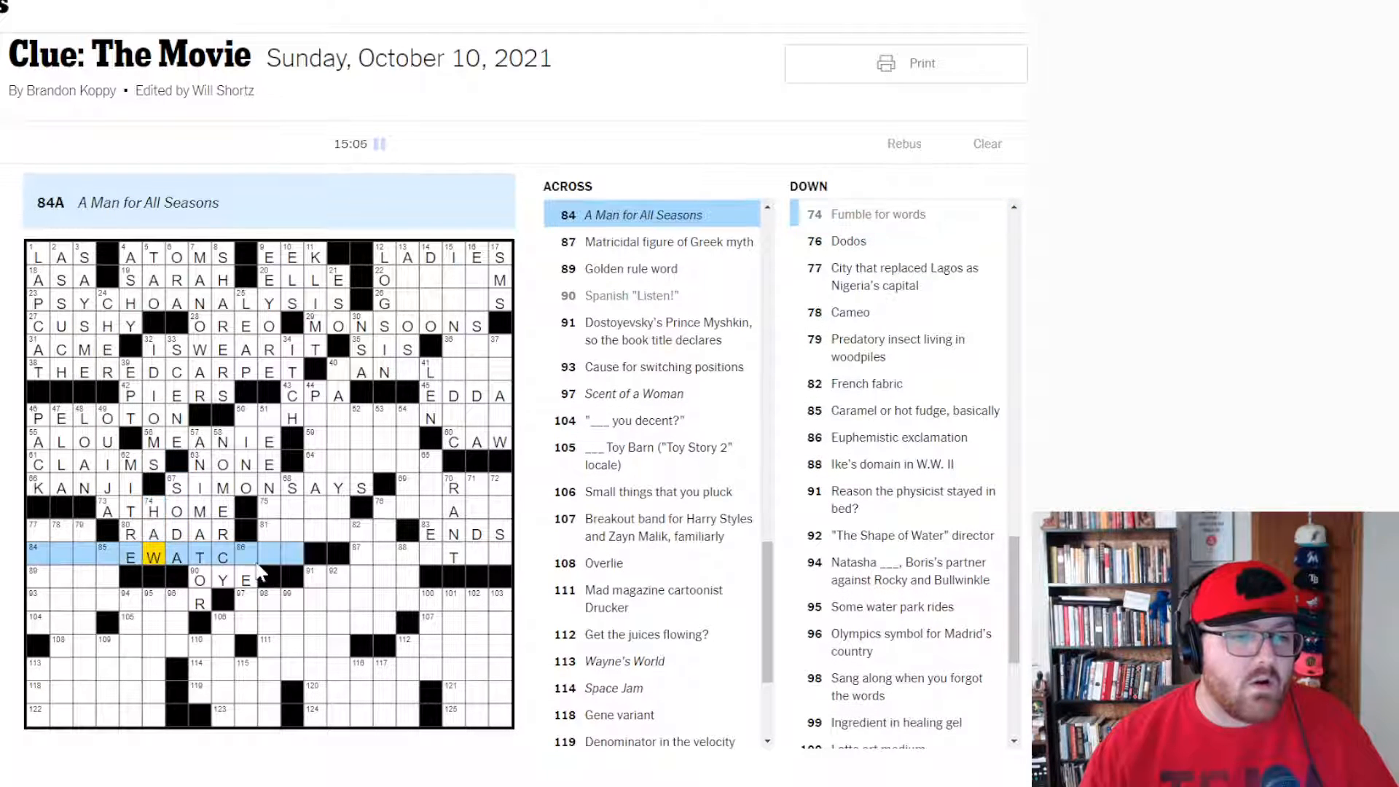
pyautogui.click(243, 556)
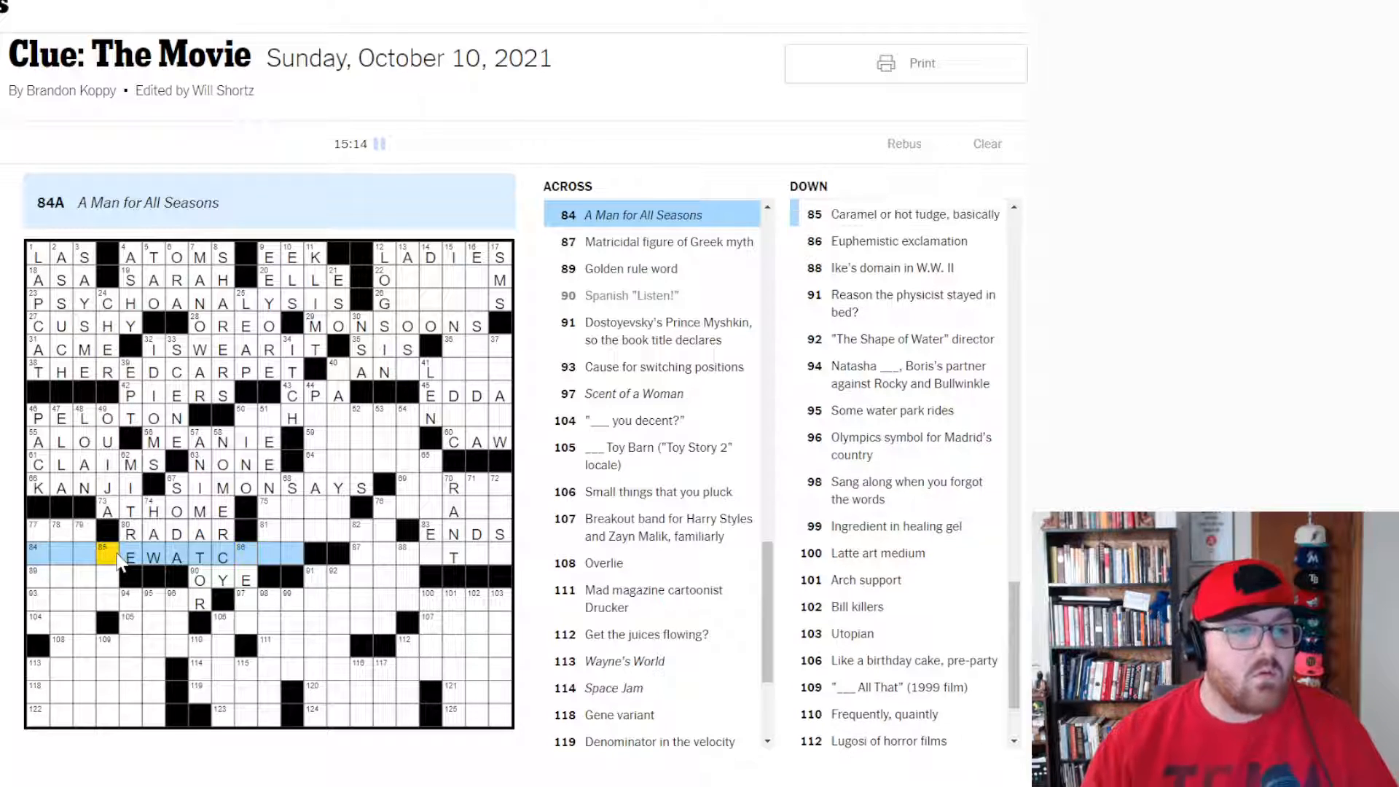
# Step: Enter AMA at 77-Across and UNTO at 89-Across after probing 78, 79 and 85 Down
pyautogui.click(74, 531)
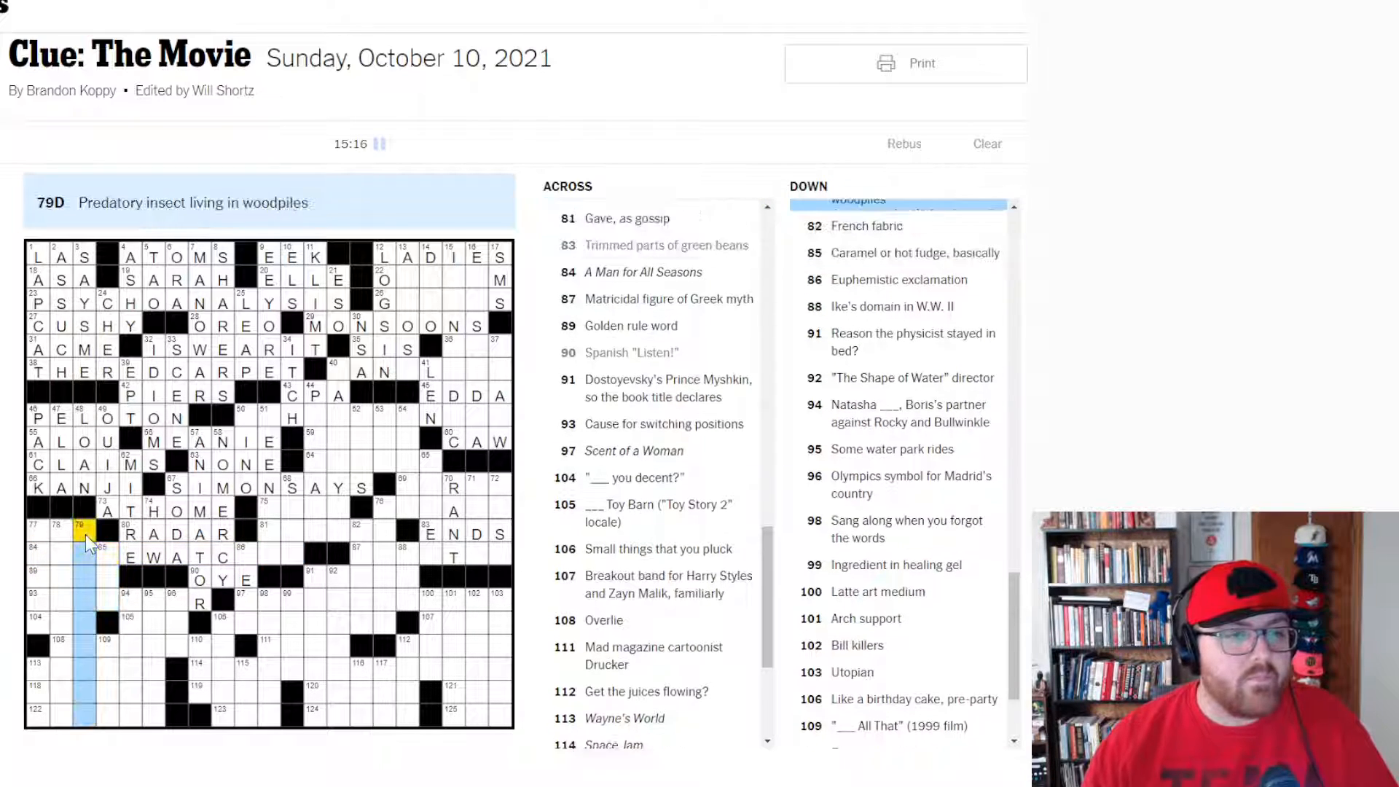
pyautogui.click(56, 533)
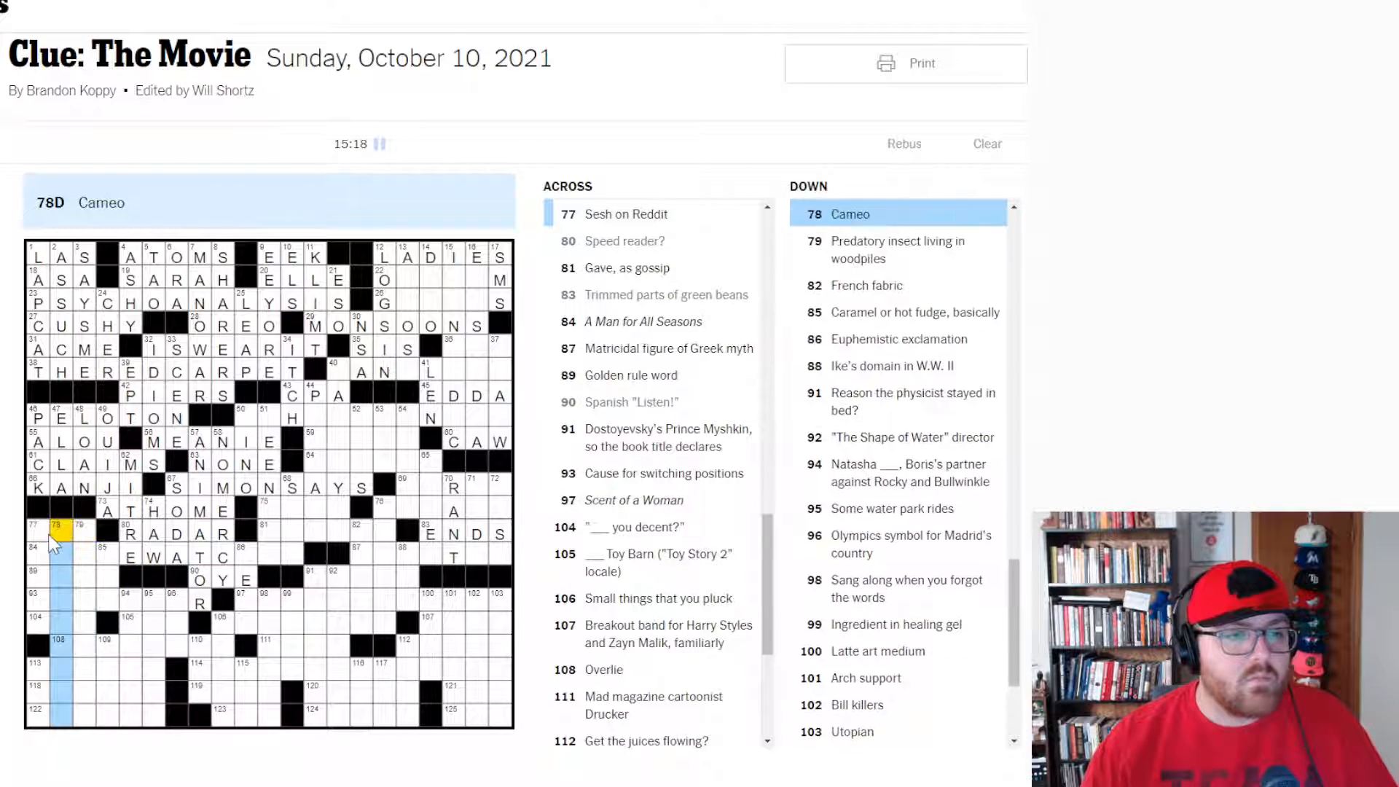
pyautogui.click(40, 525)
pyautogui.write('AMA')
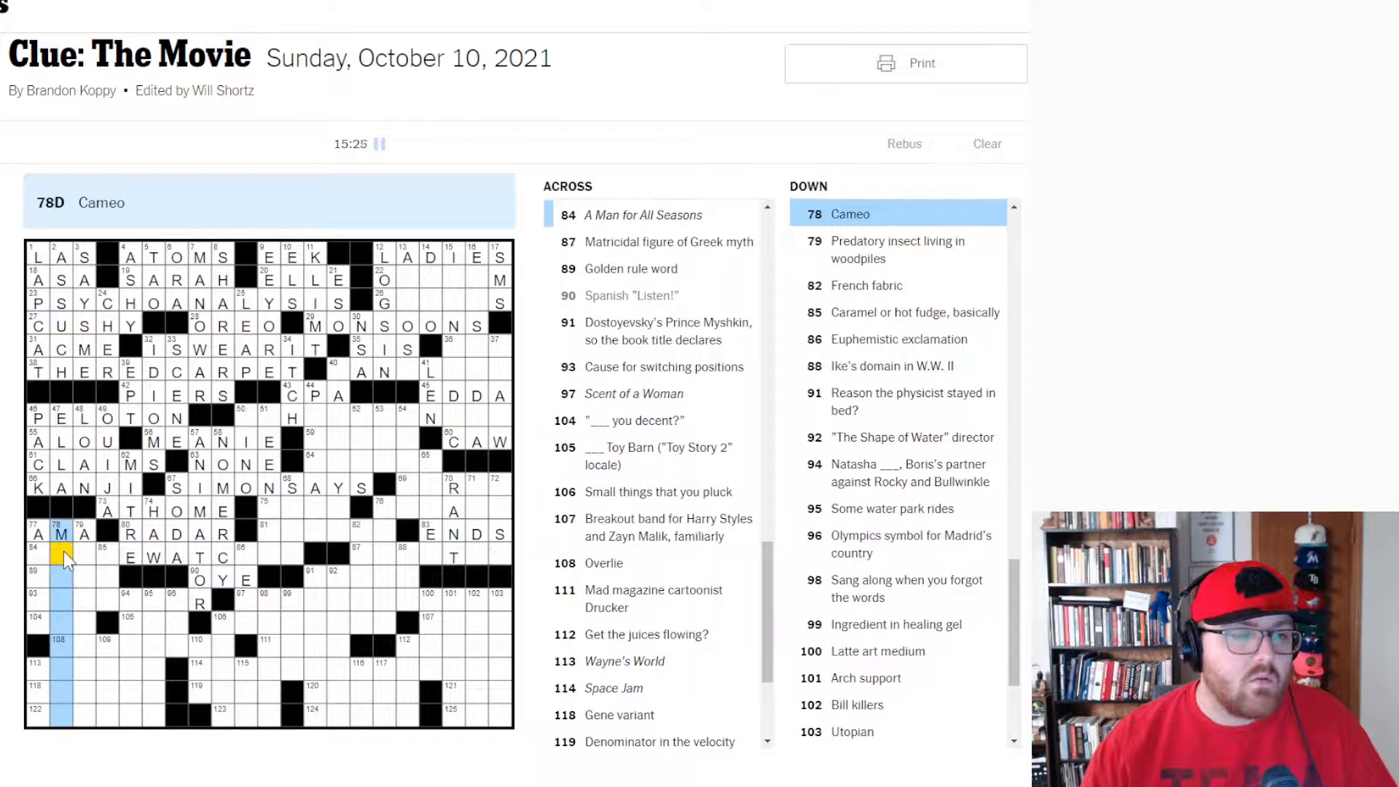
pyautogui.click(88, 557)
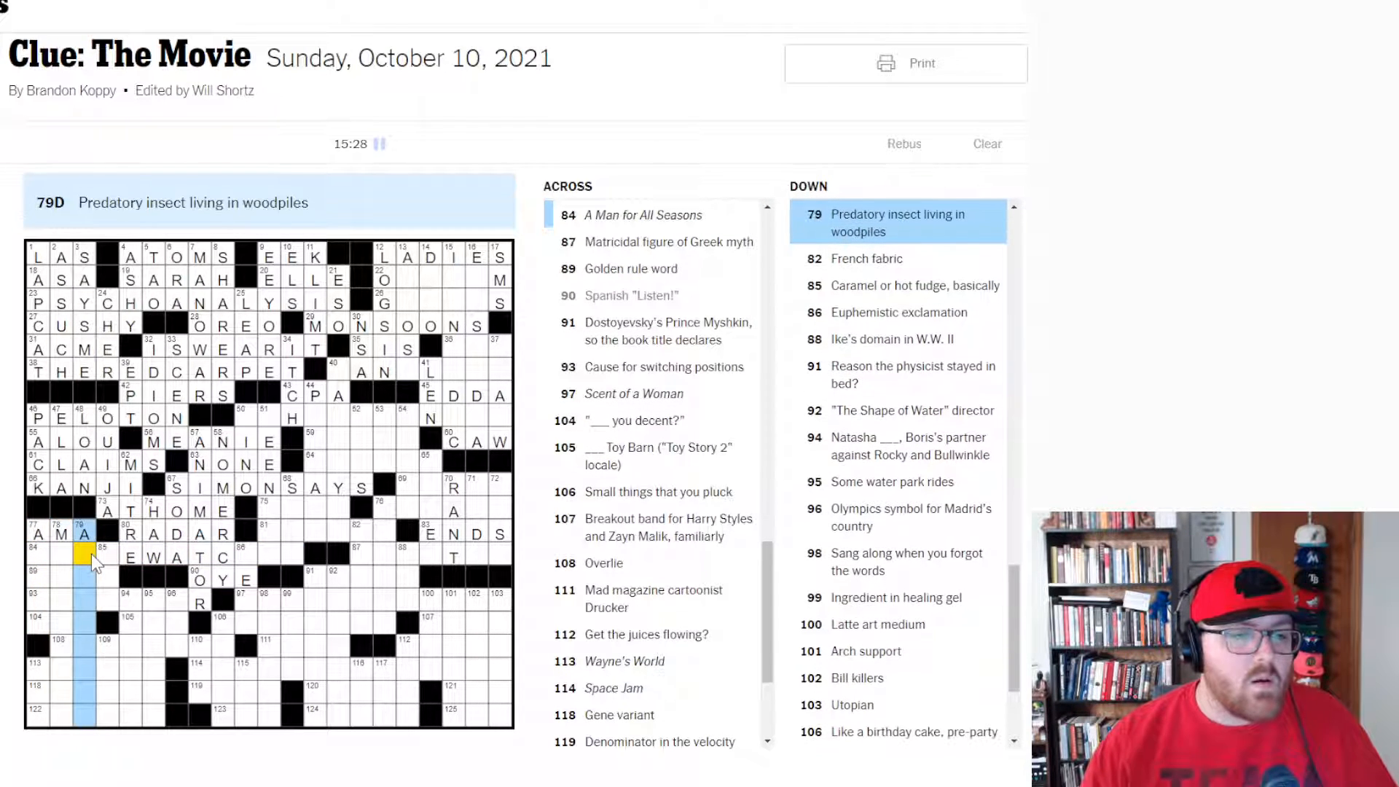
pyautogui.click(96, 552)
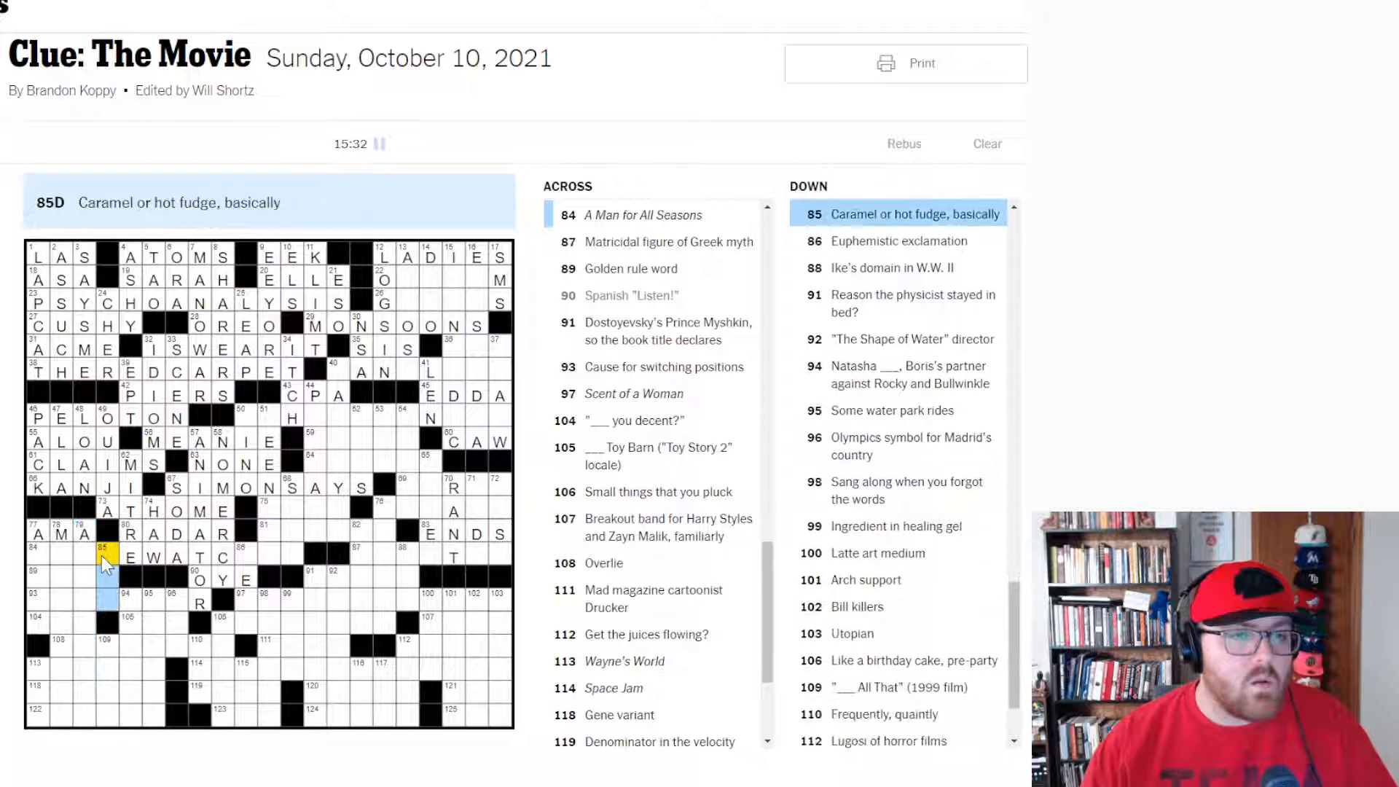
pyautogui.click(56, 584)
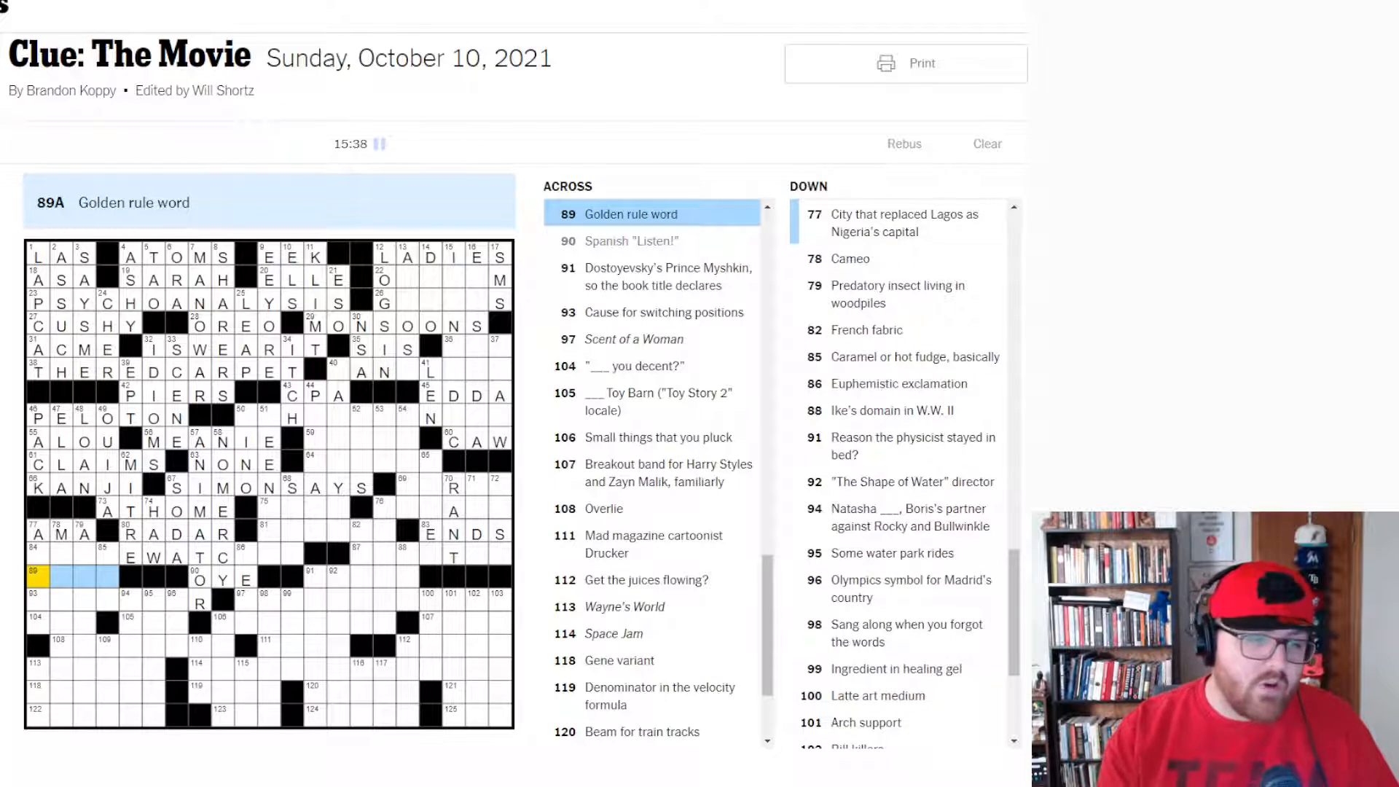
pyautogui.write('UNTO')
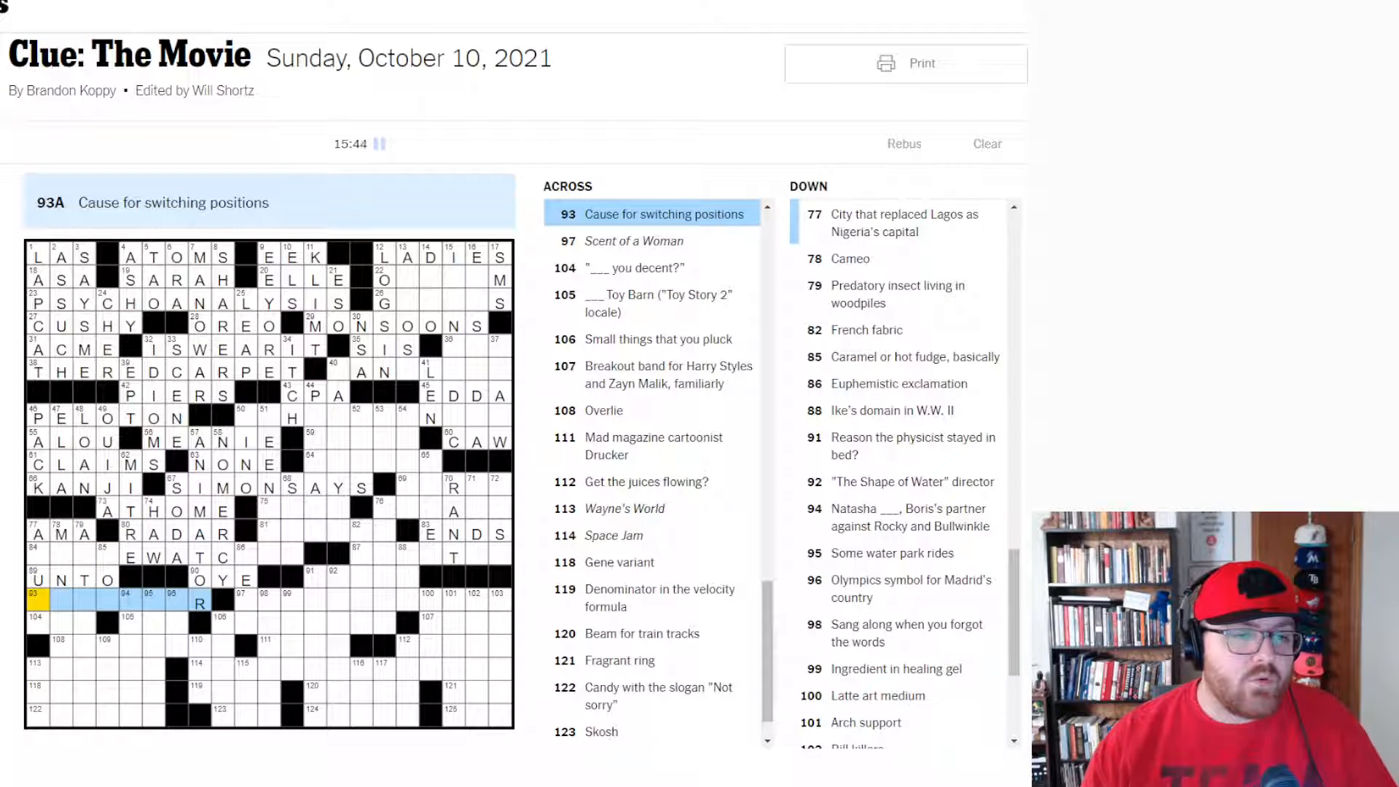
# Step: Enter ARE at 104-Across and REESES at 122-Across
pyautogui.click(37, 616)
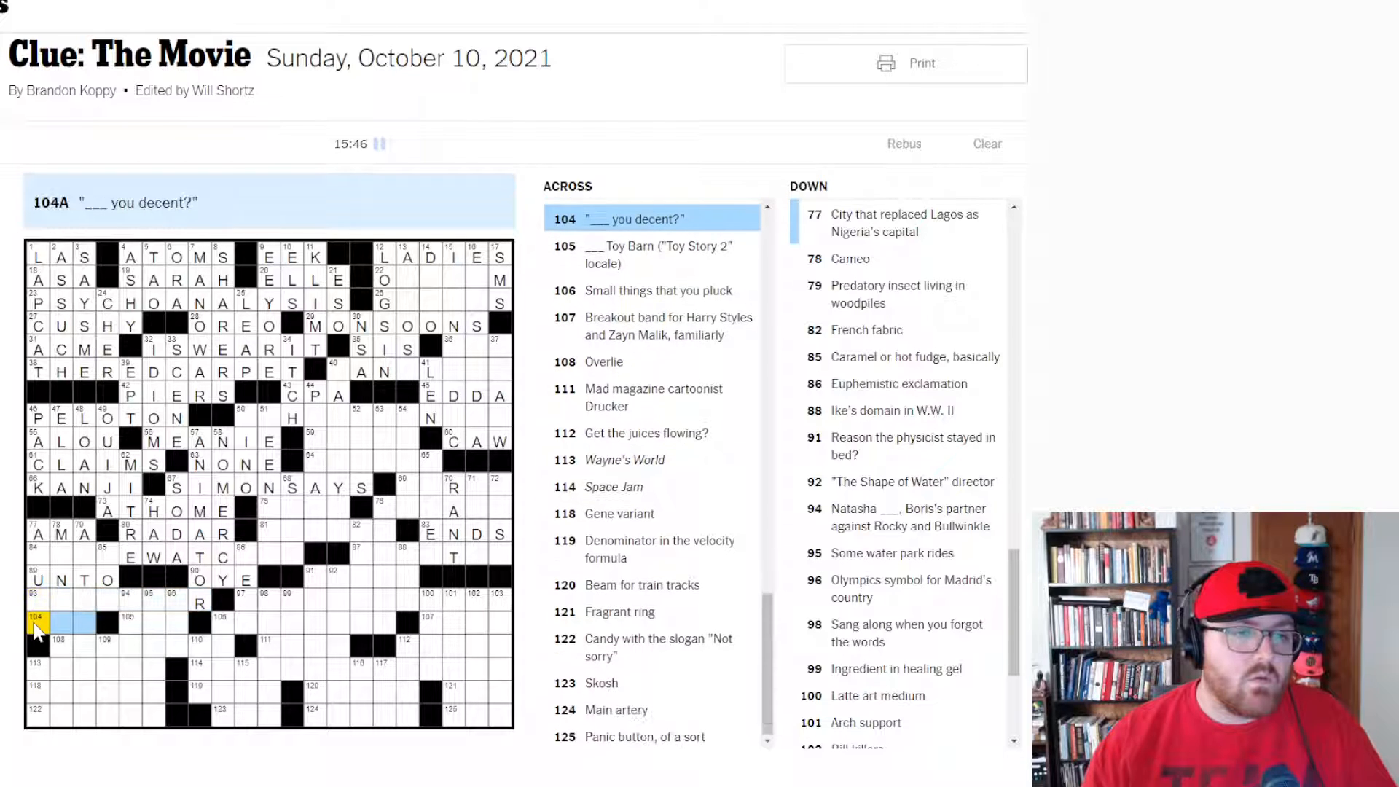
pyautogui.write('RE')
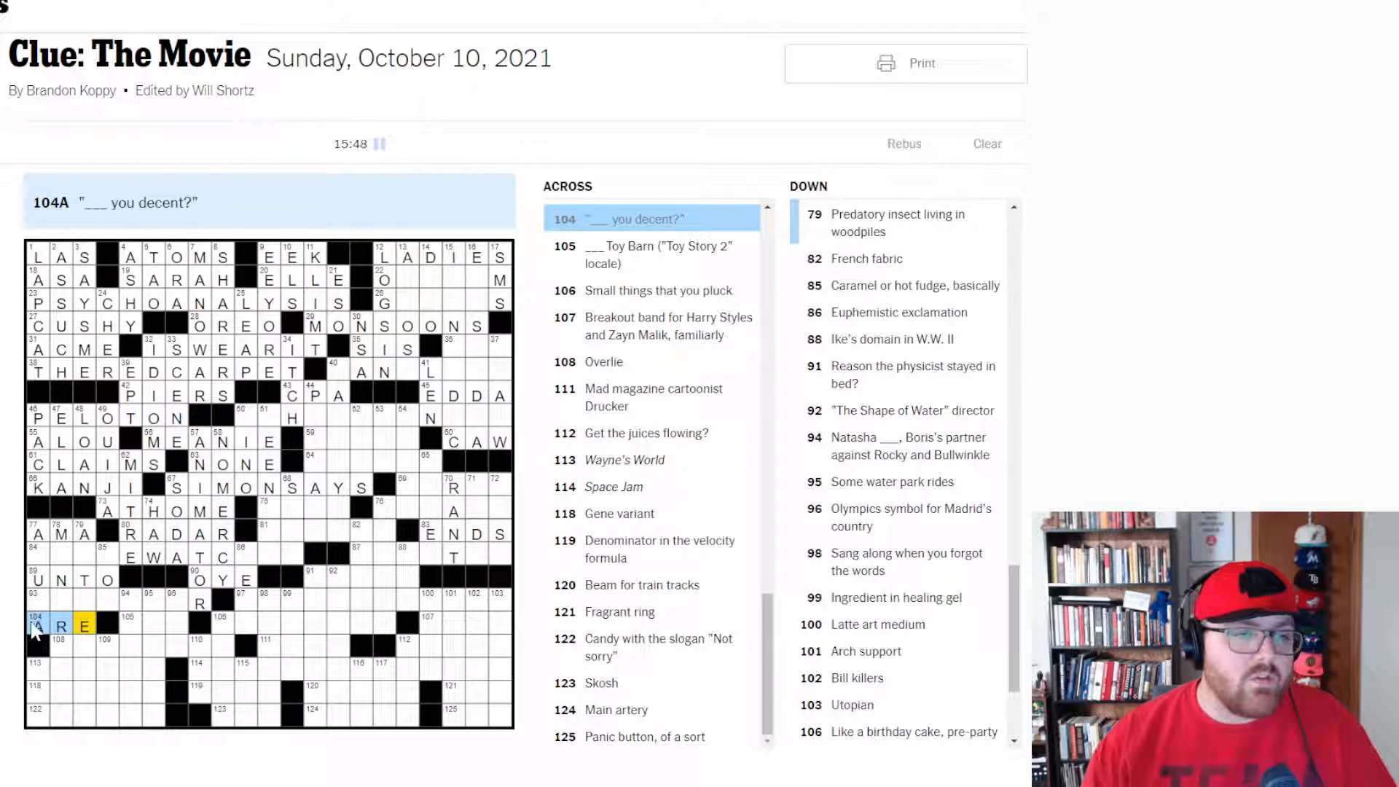
pyautogui.click(53, 601)
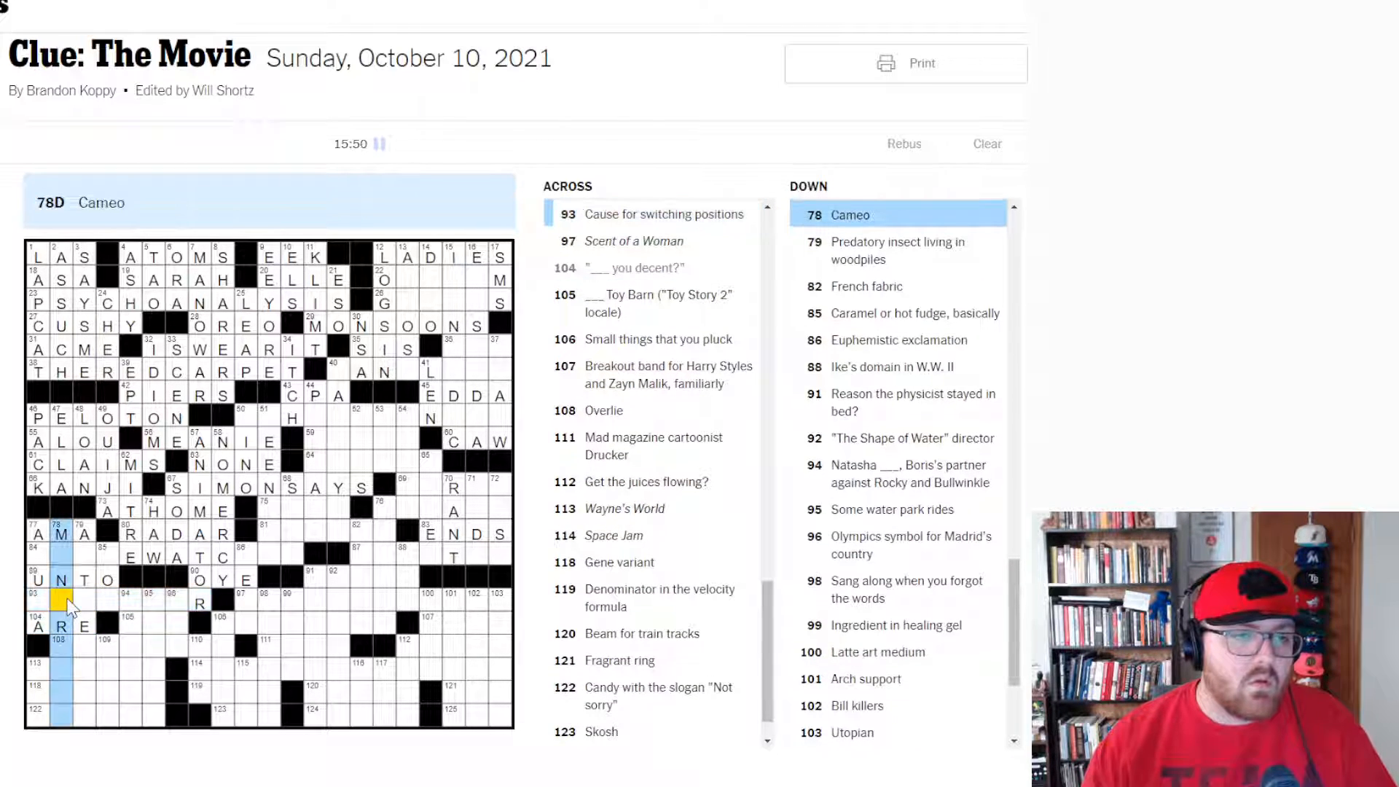
pyautogui.scroll(3)
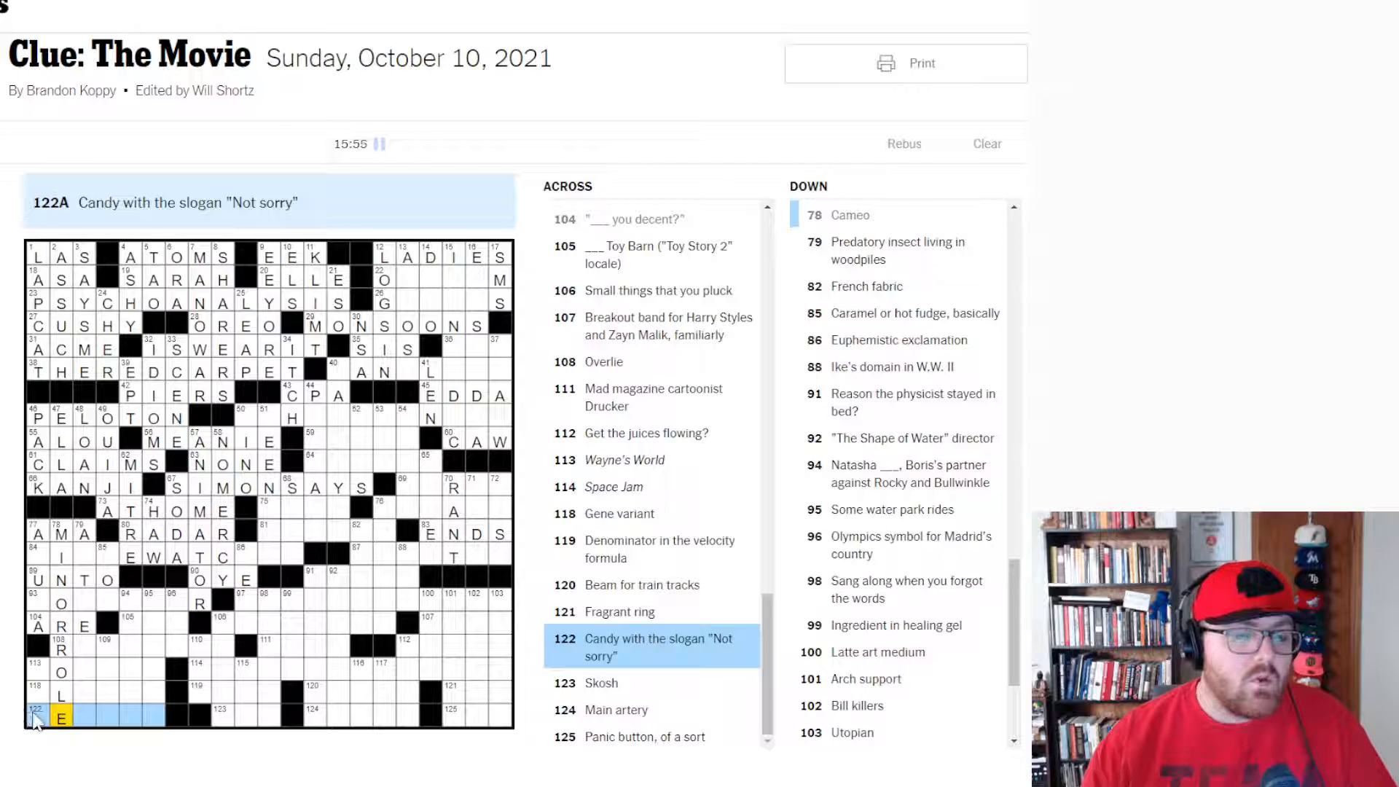
pyautogui.write('REESE')
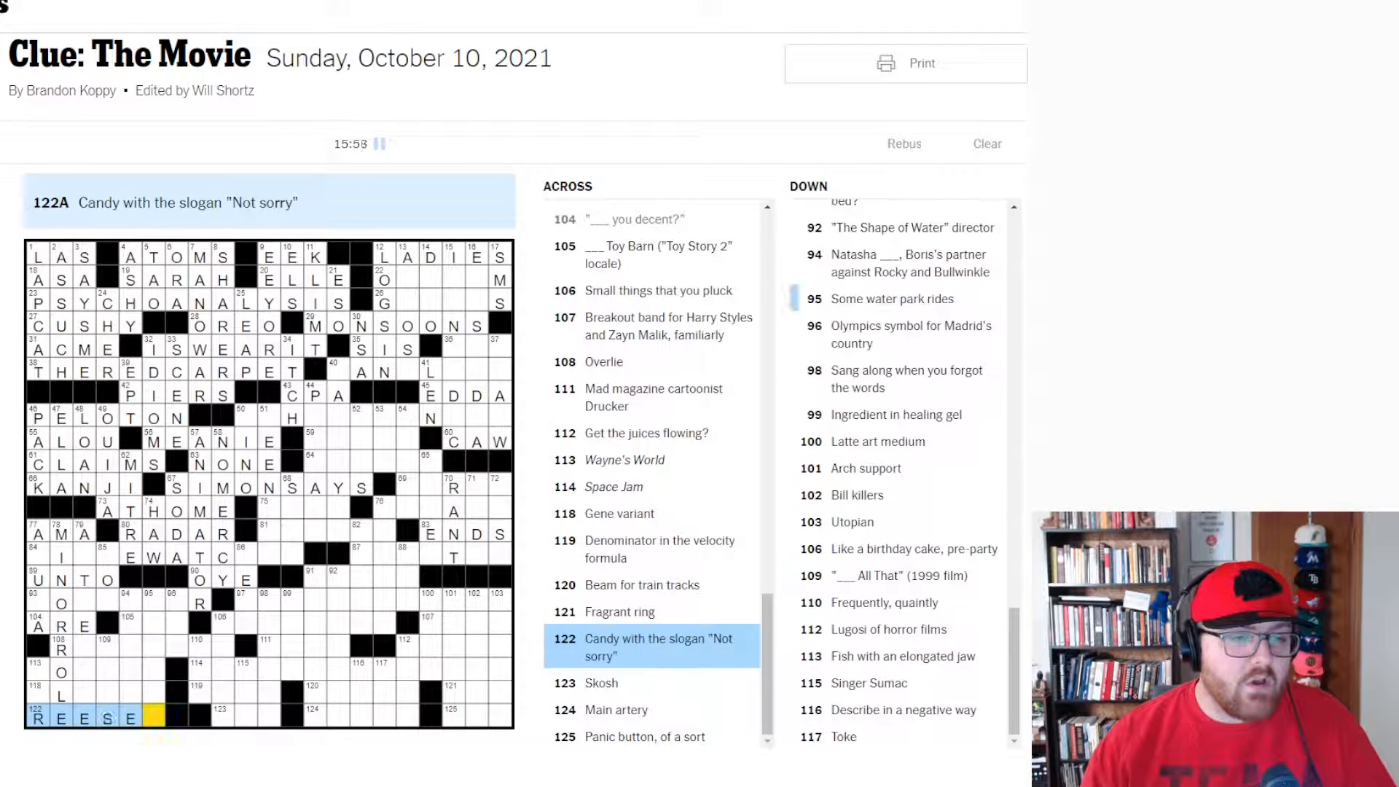
pyautogui.write('S')
pyautogui.click(99, 695)
pyautogui.write('ALLELE')
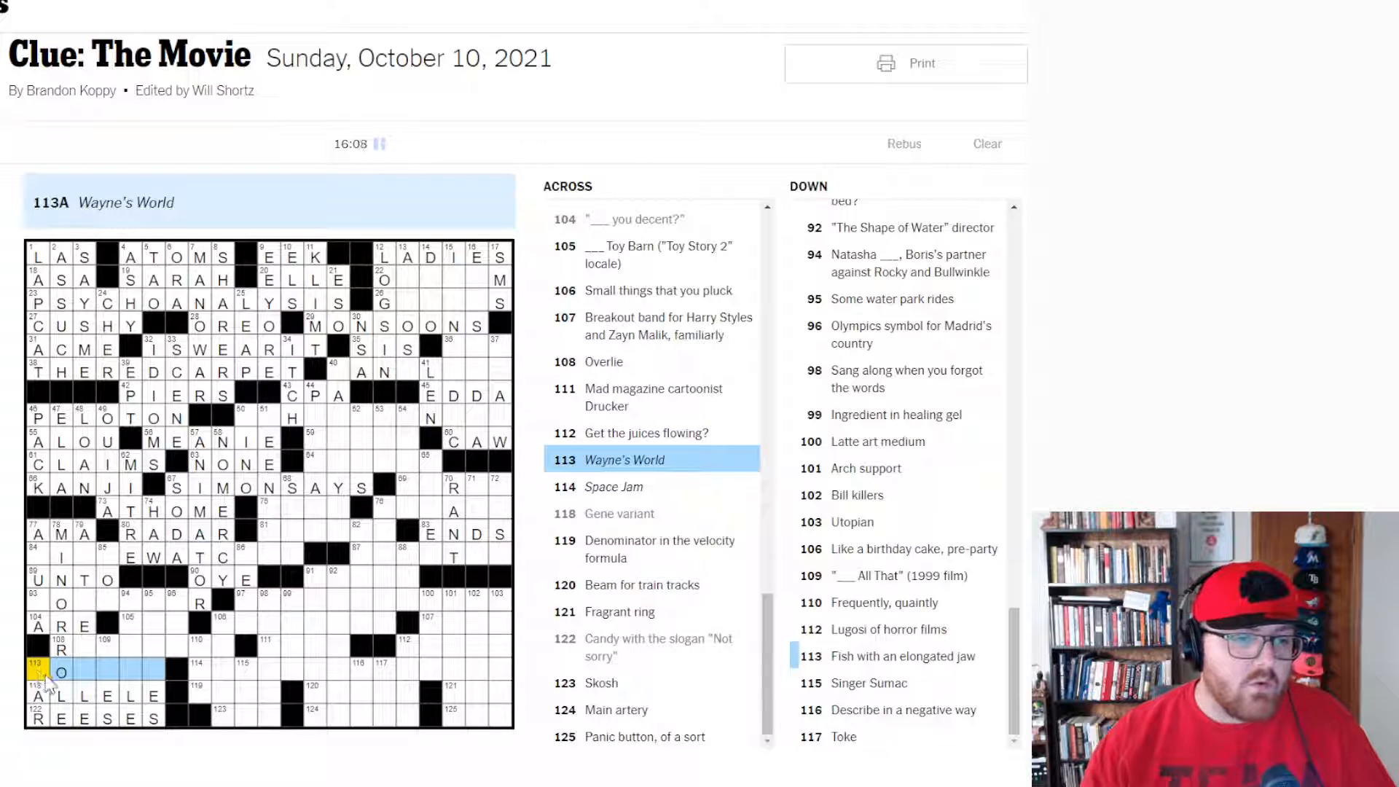
# Step: Fill ALLELE and ALS at 105-Across, completing SLIDES, ESP and SHES downward
pyautogui.click(902, 656)
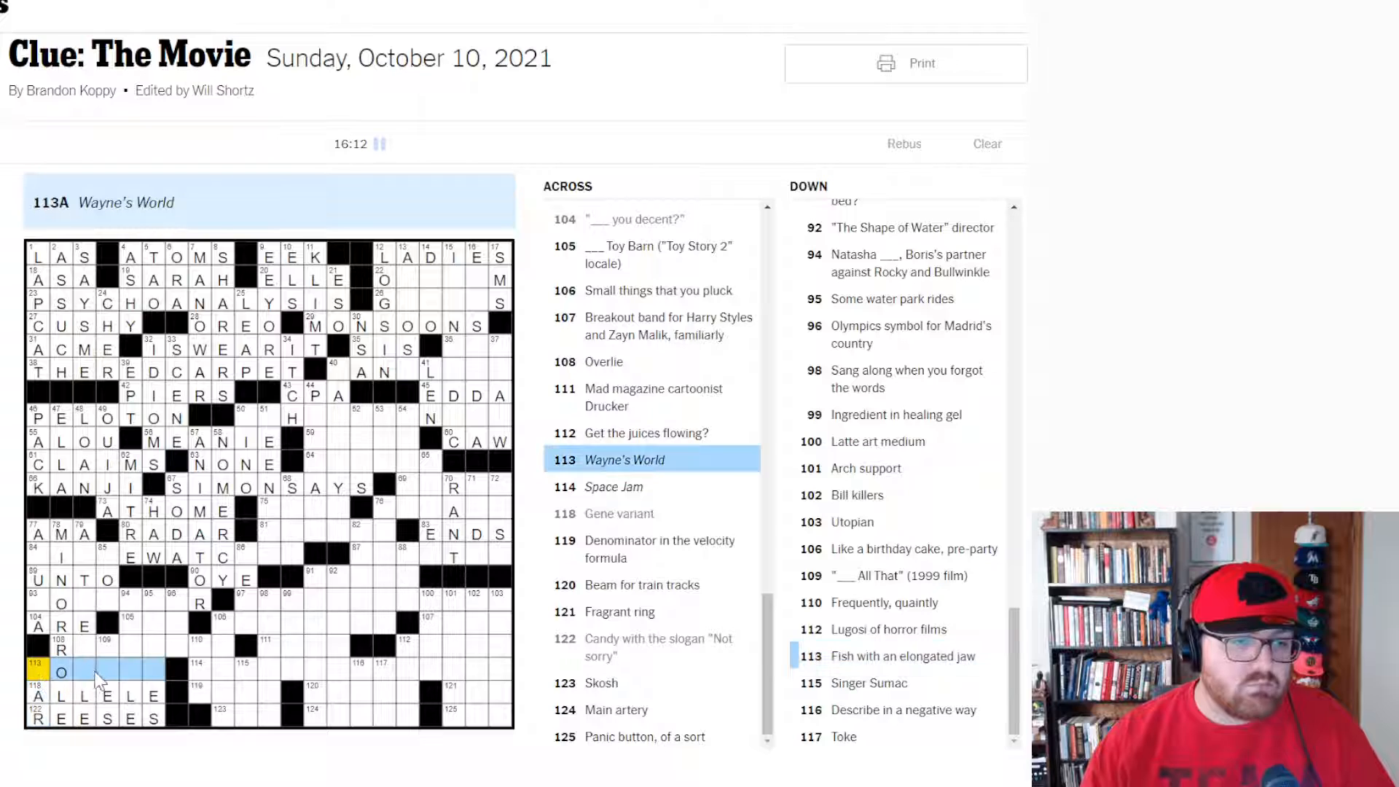
pyautogui.click(59, 673)
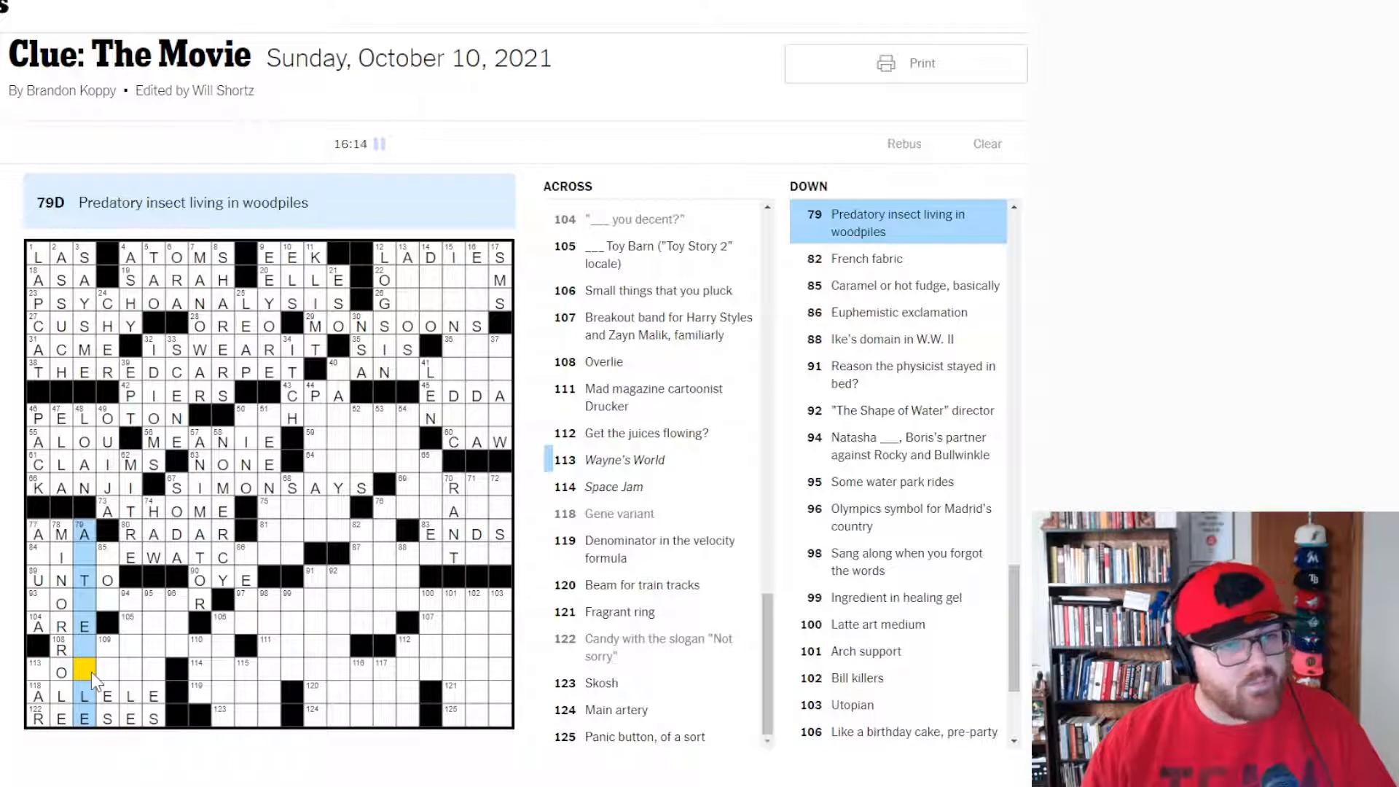
pyautogui.moveTo(107, 660)
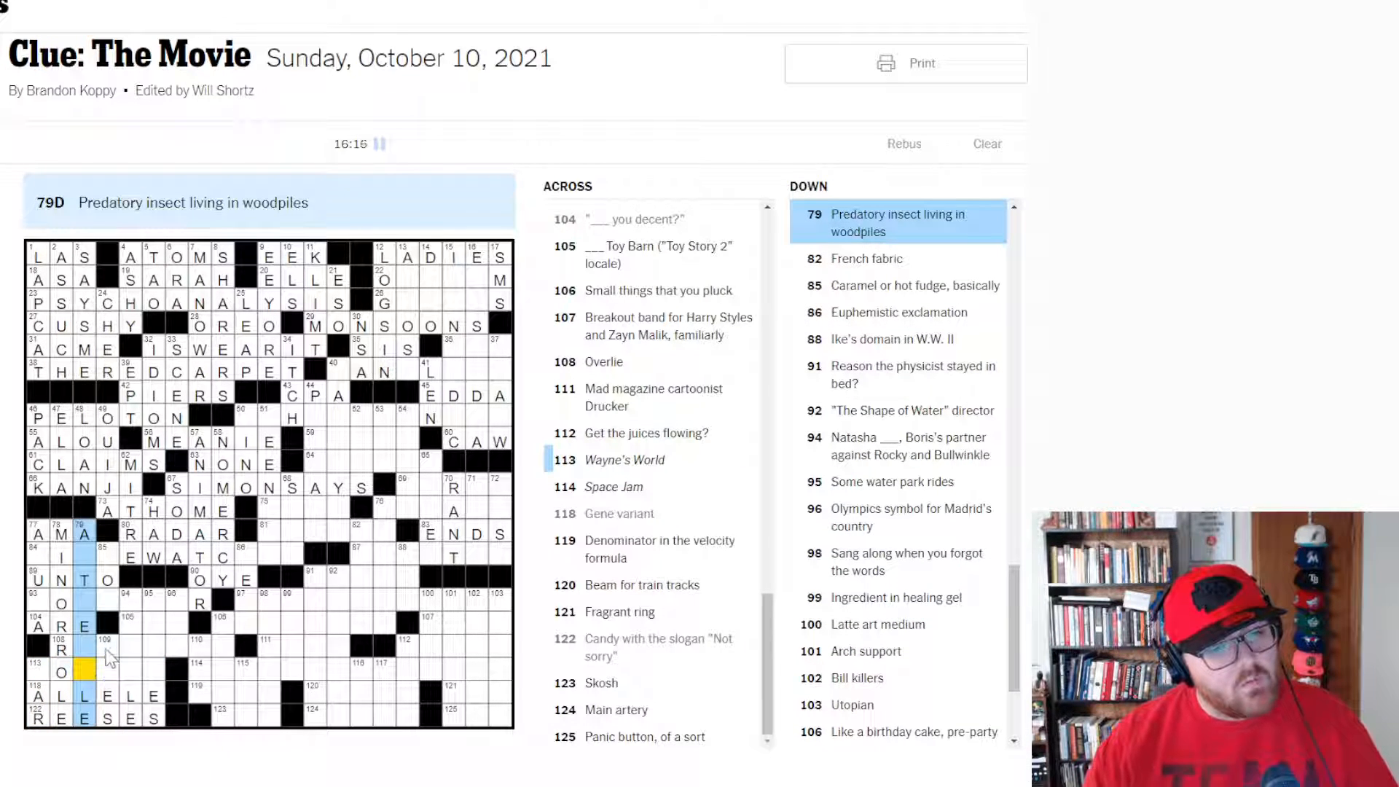
pyautogui.click(106, 651)
pyautogui.write('SH')
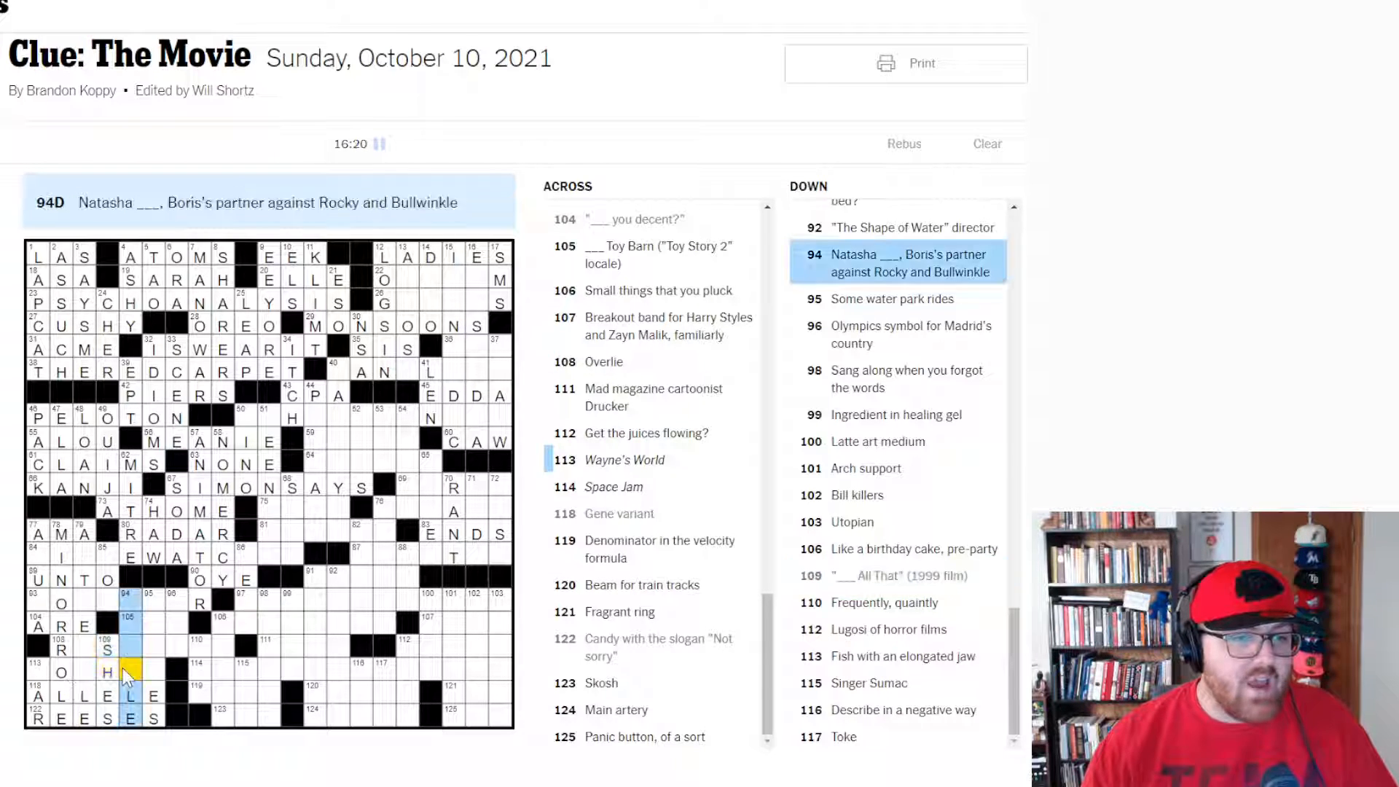
pyautogui.click(131, 602)
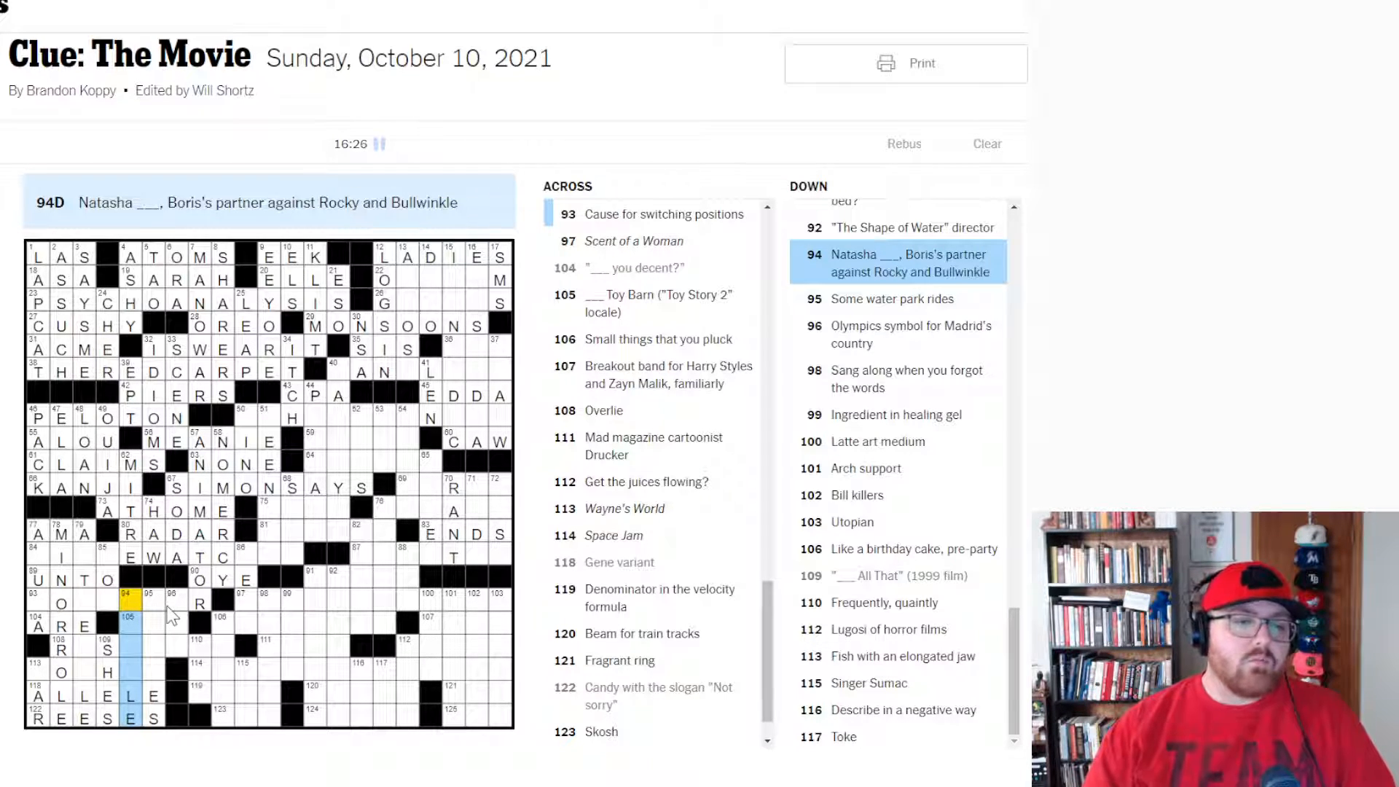
pyautogui.click(175, 593)
pyautogui.write('SP')
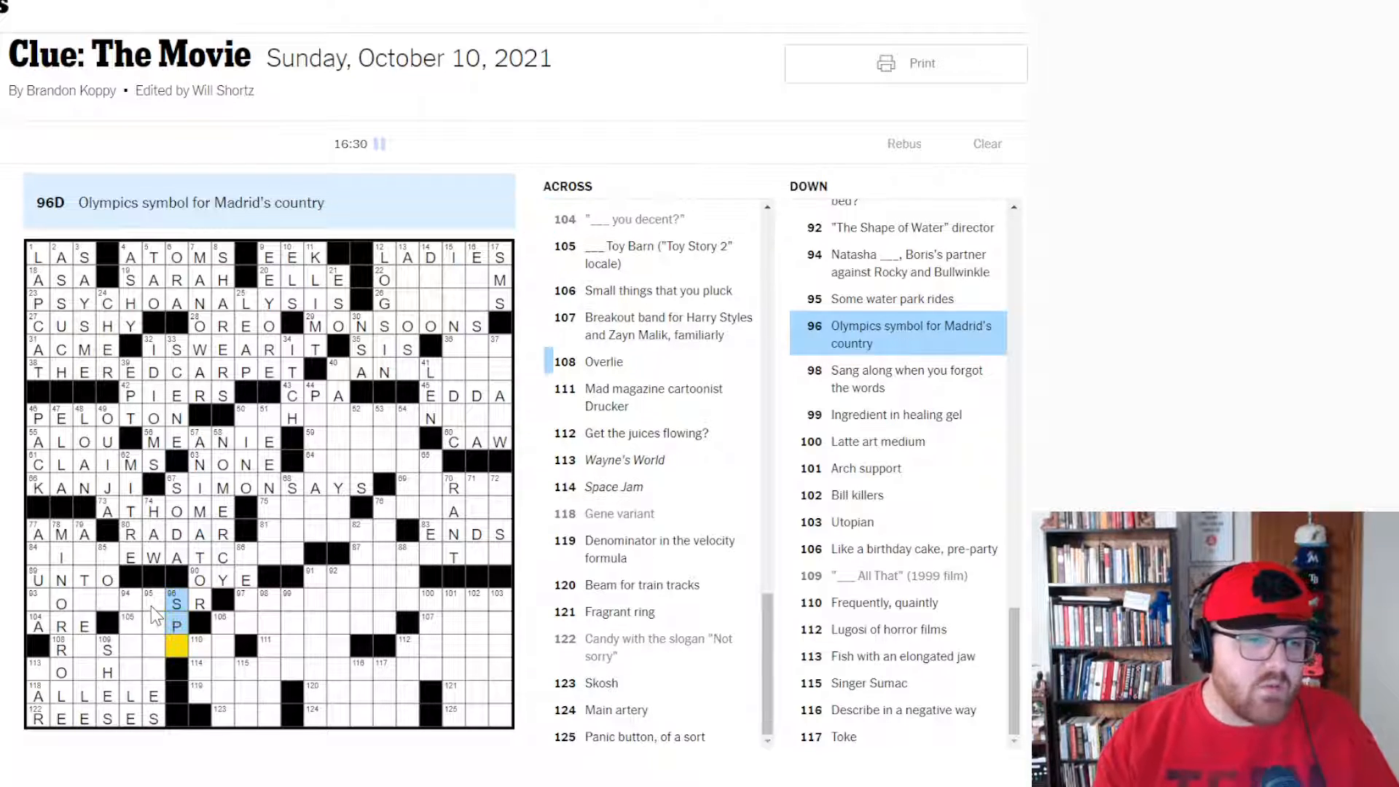
pyautogui.write('A')
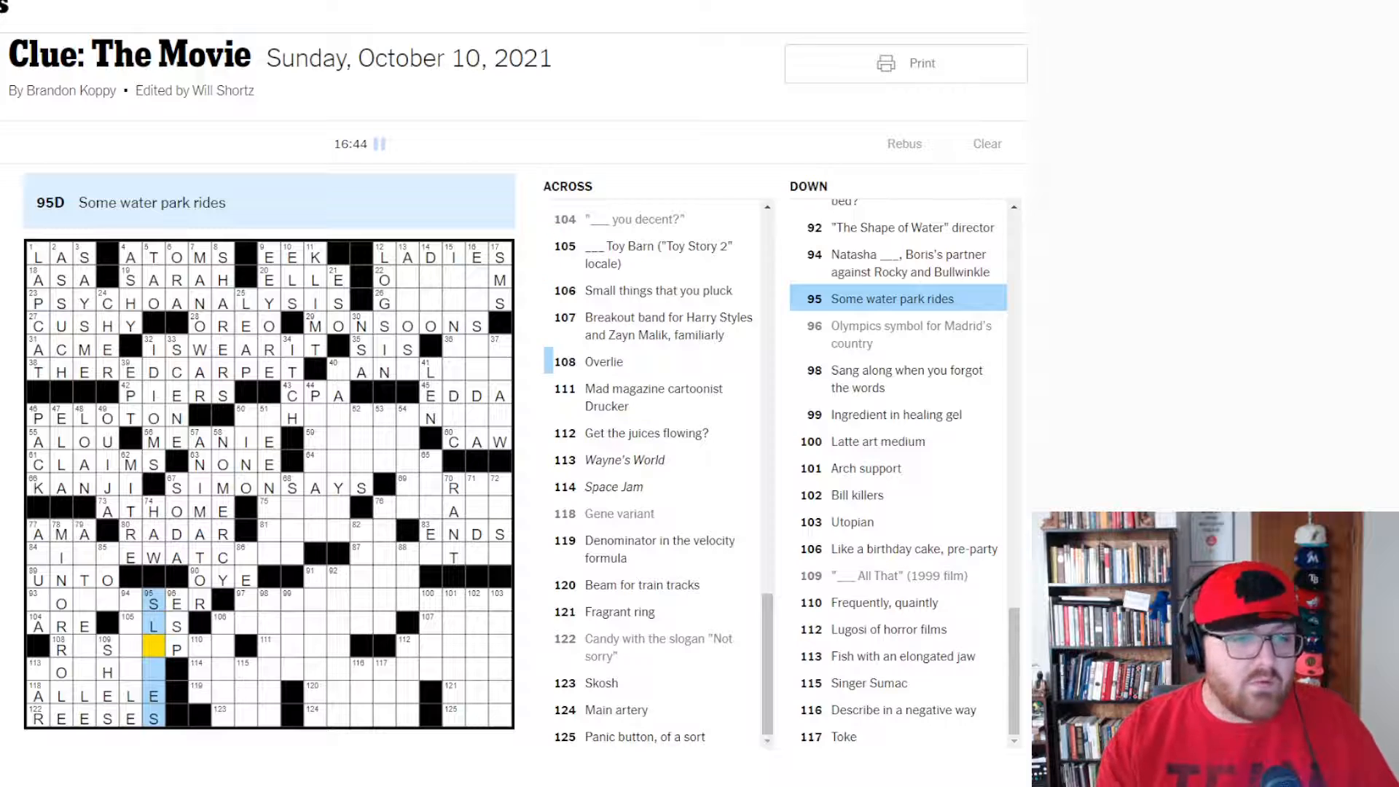
pyautogui.click(125, 624)
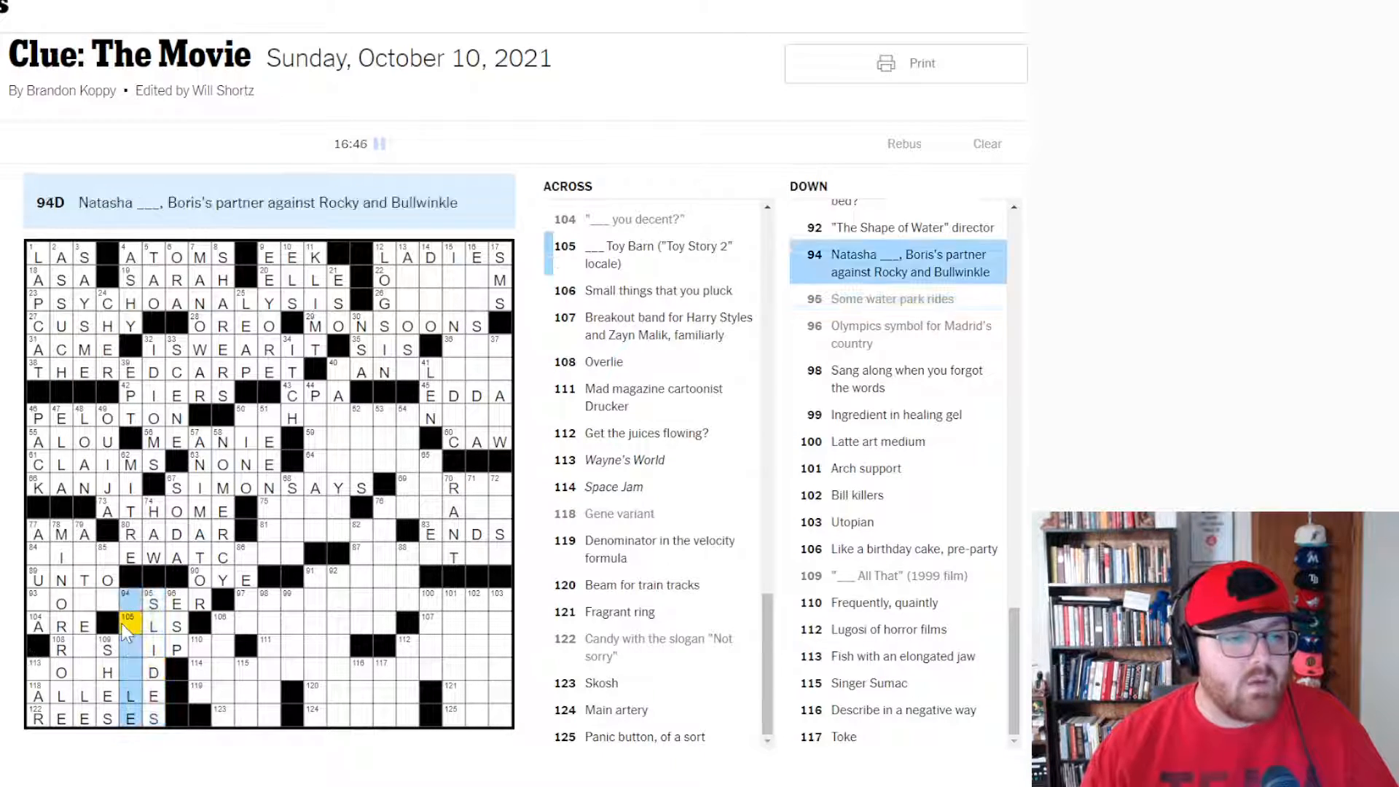
pyautogui.click(128, 624)
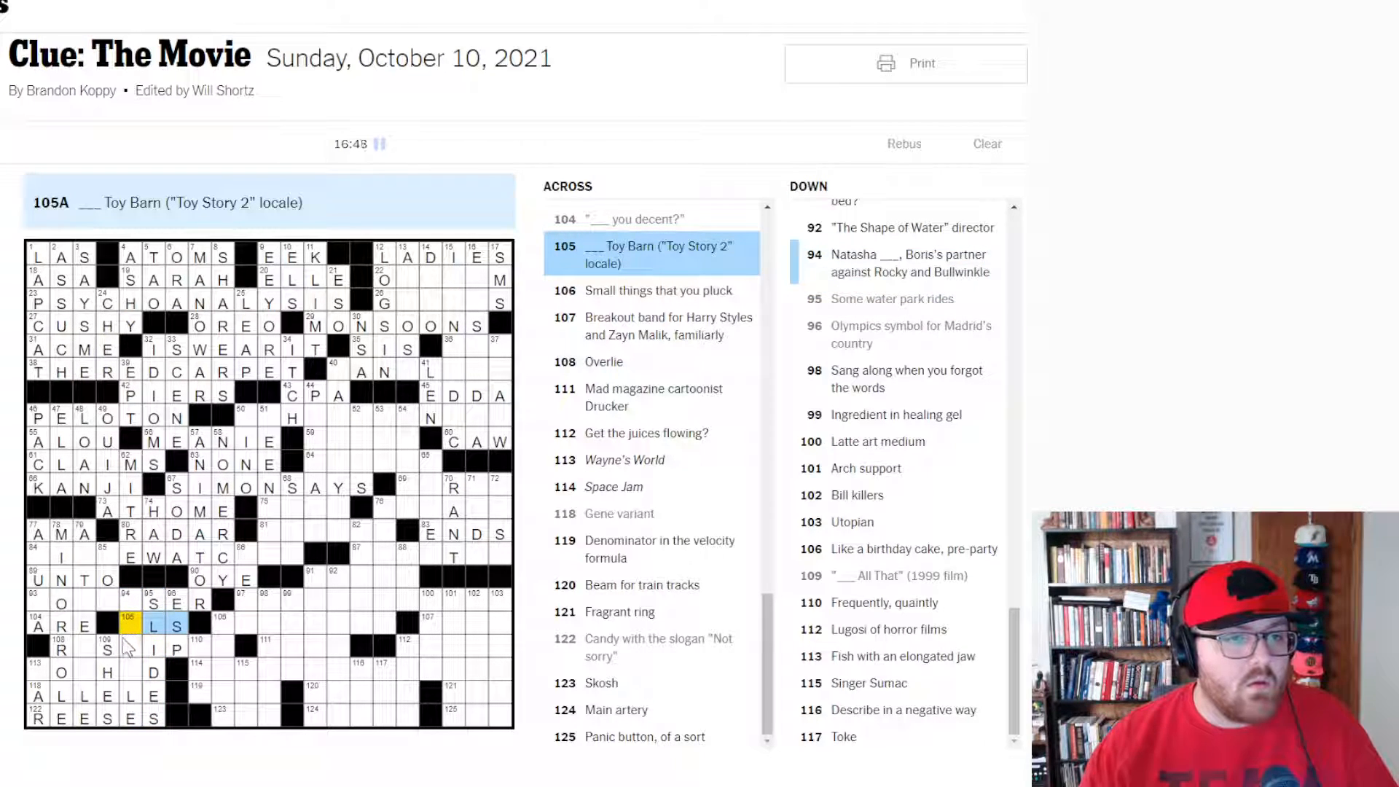
pyautogui.write('A')
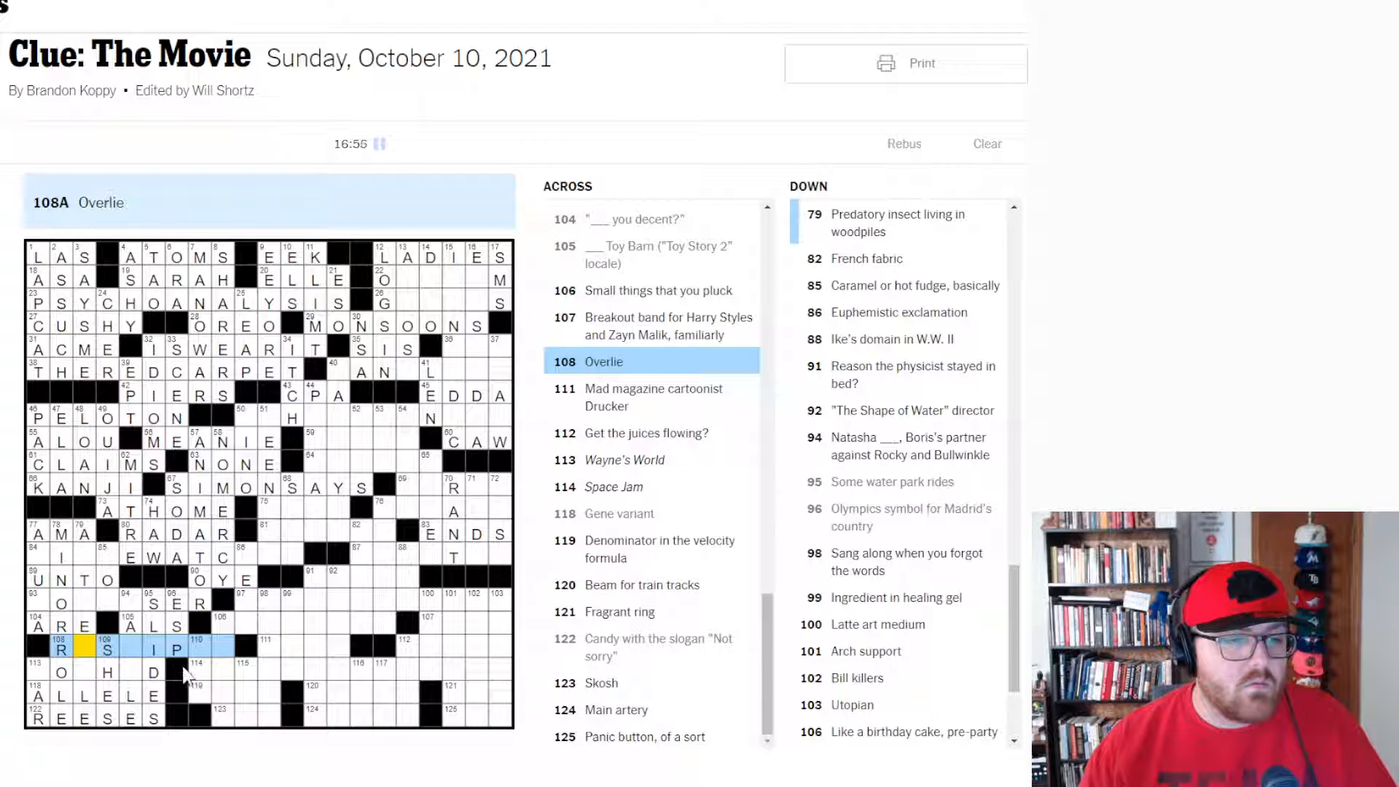
# Step: Add YMA down 115-Down and TAD at 123-Across, and begin UM at 119-Across
pyautogui.click(196, 648)
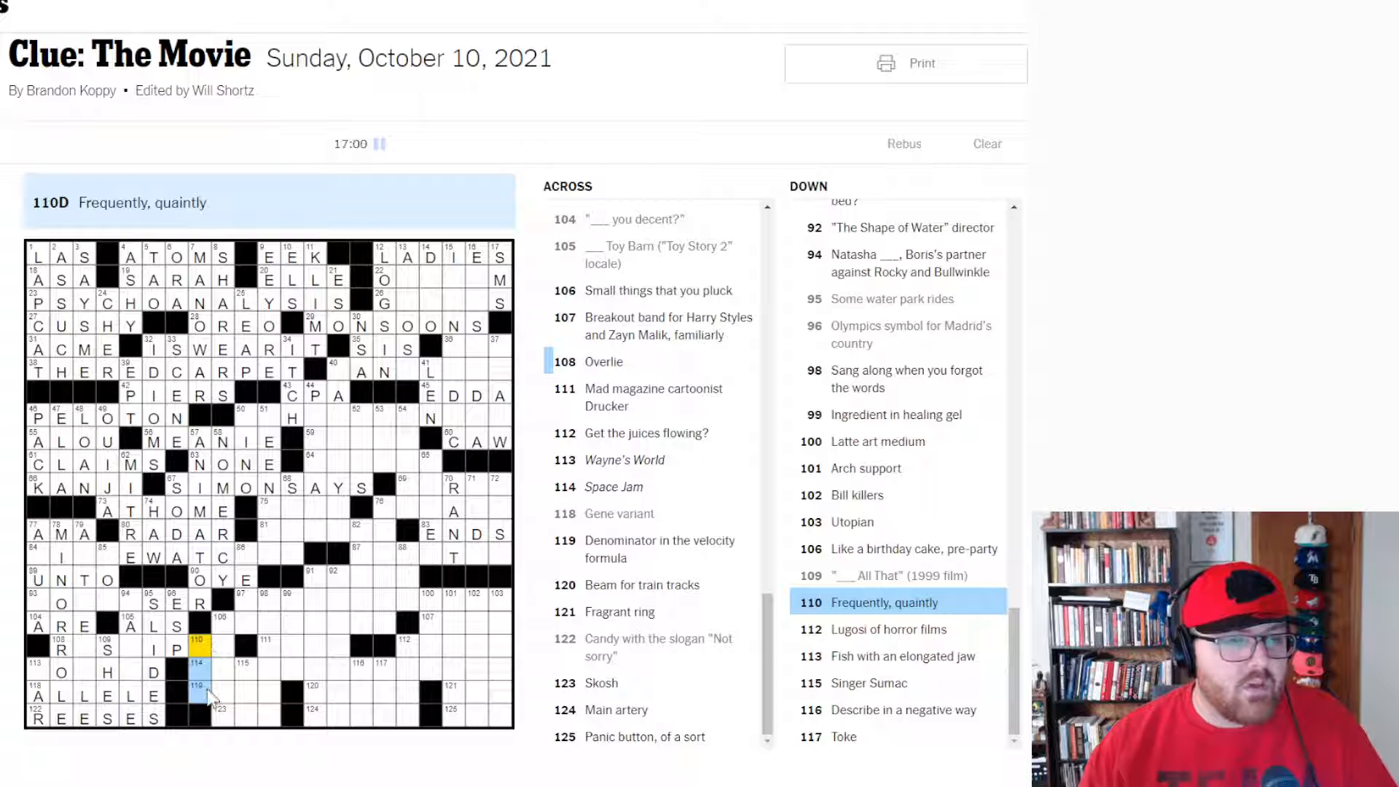
pyautogui.click(214, 647)
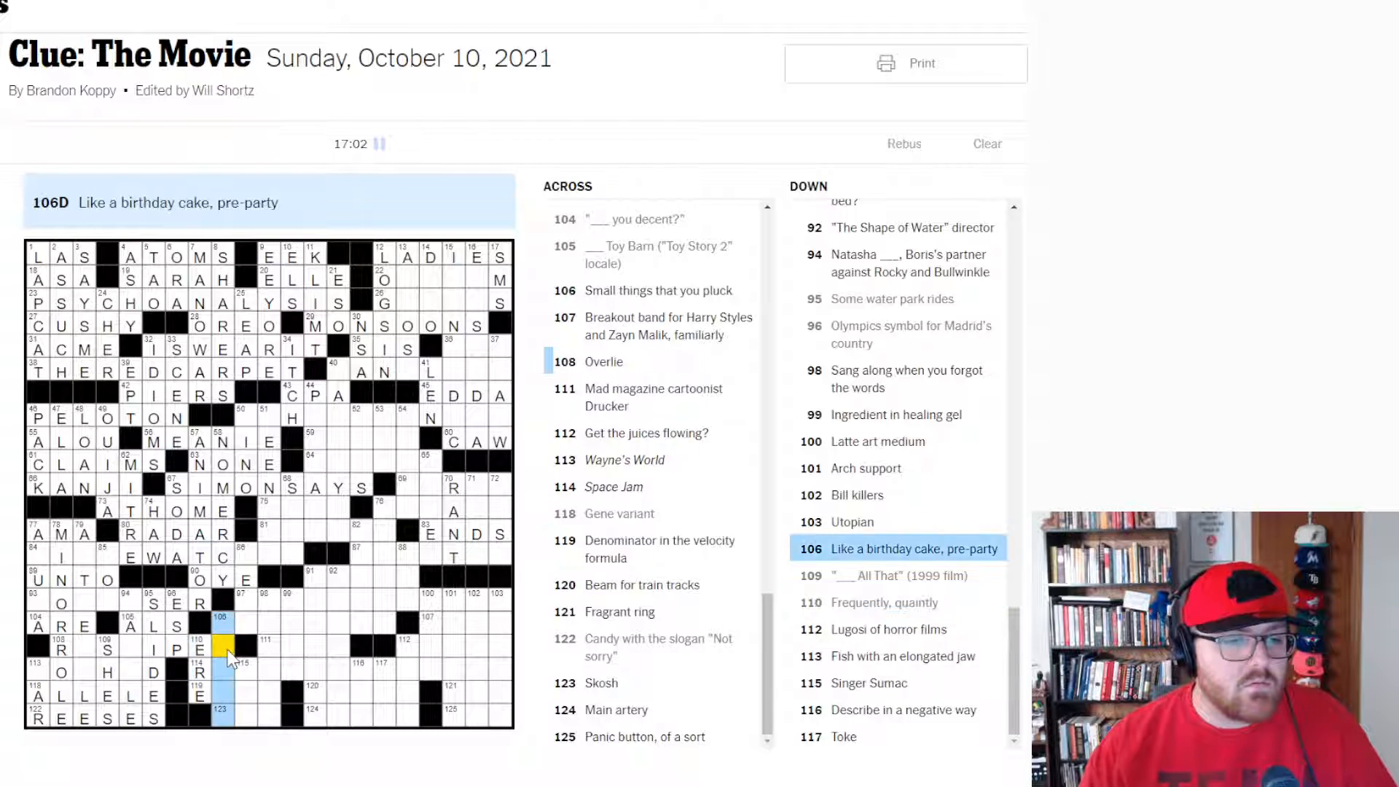
pyautogui.click(222, 624)
pyautogui.write('UNC')
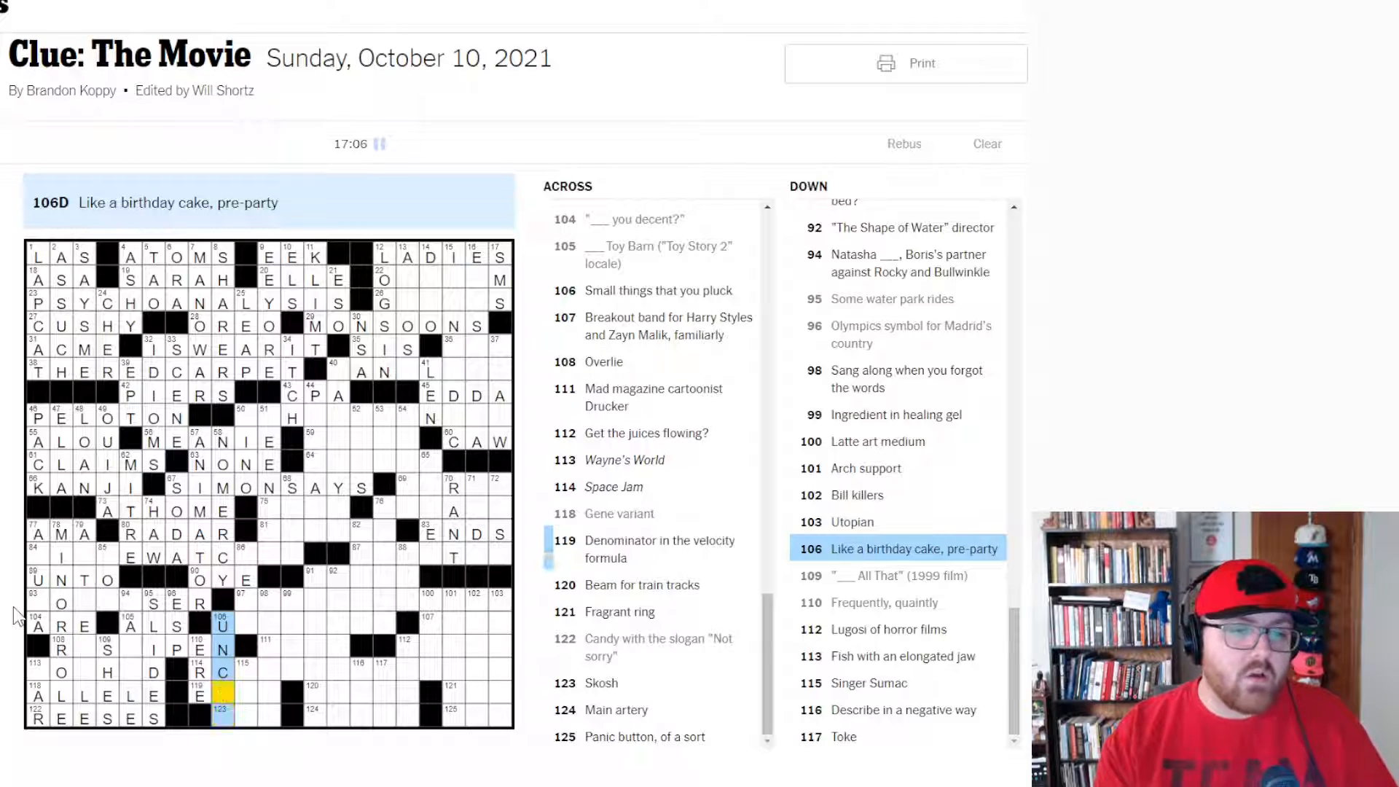
pyautogui.click(232, 679)
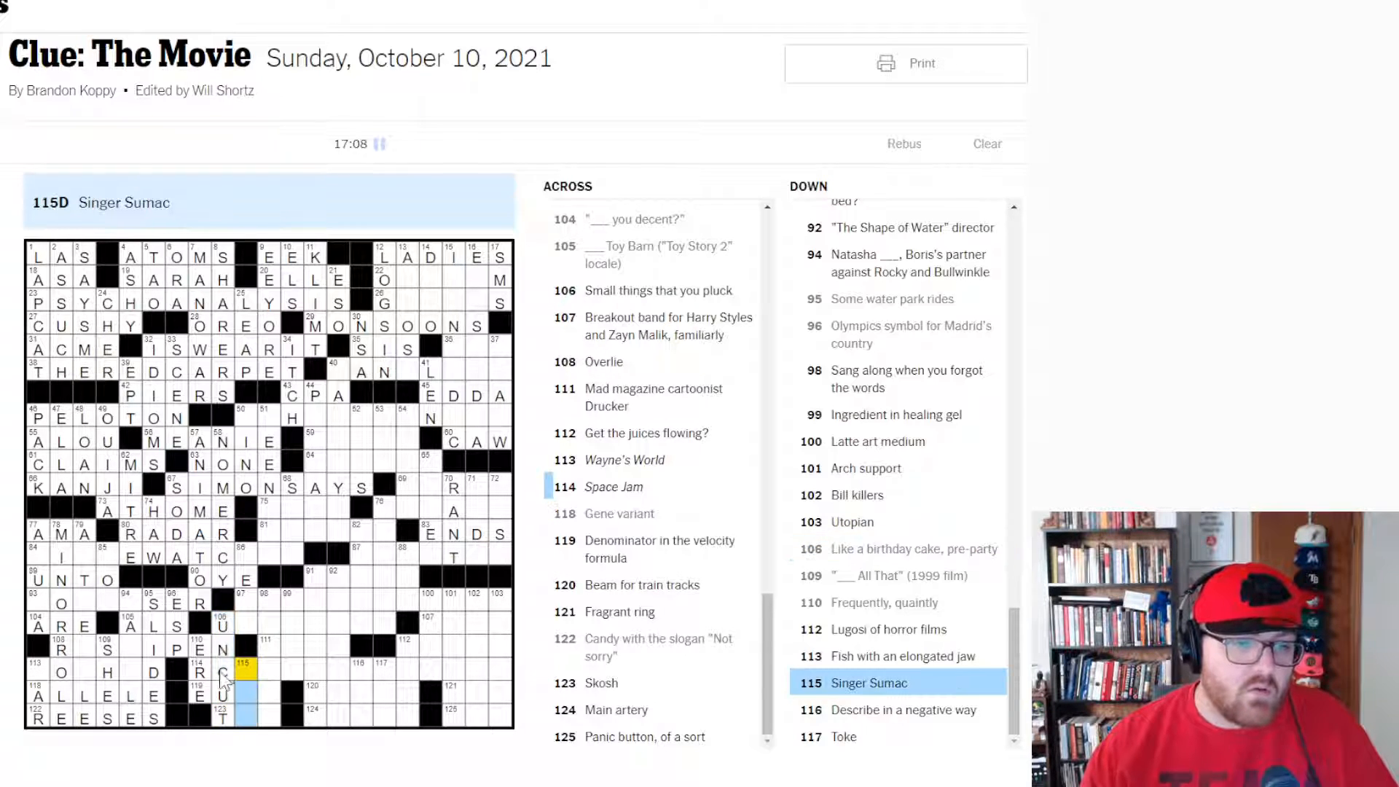
pyautogui.click(201, 695)
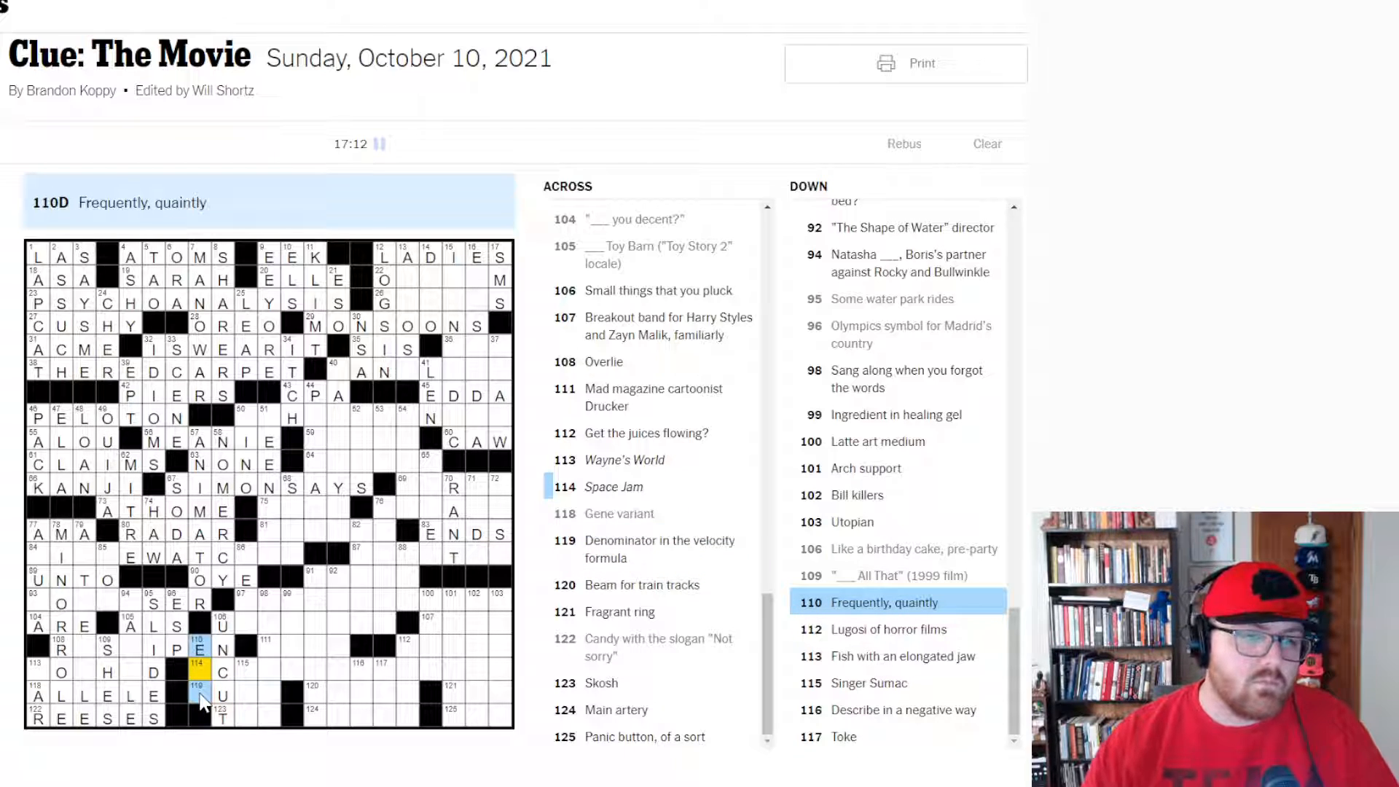
pyautogui.click(223, 695)
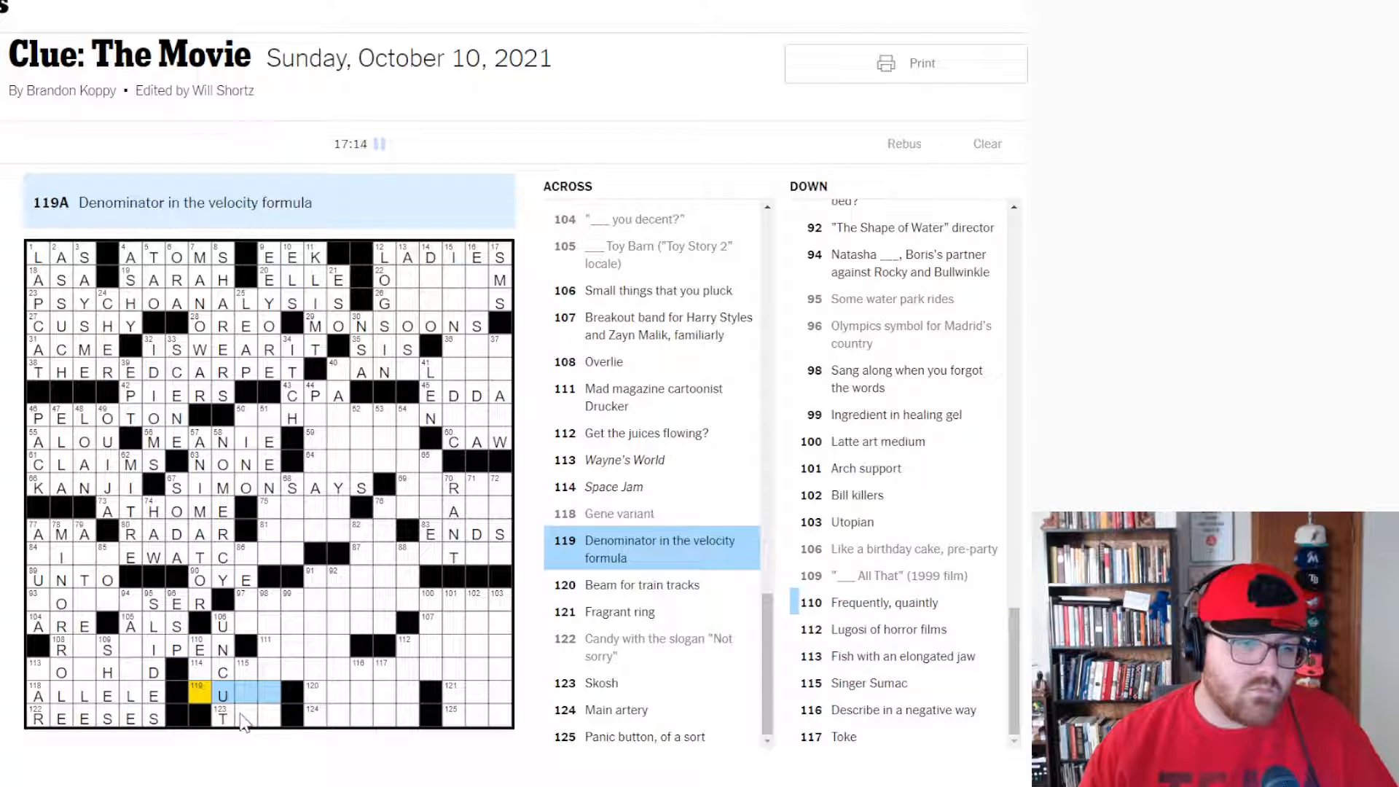
pyautogui.click(222, 719)
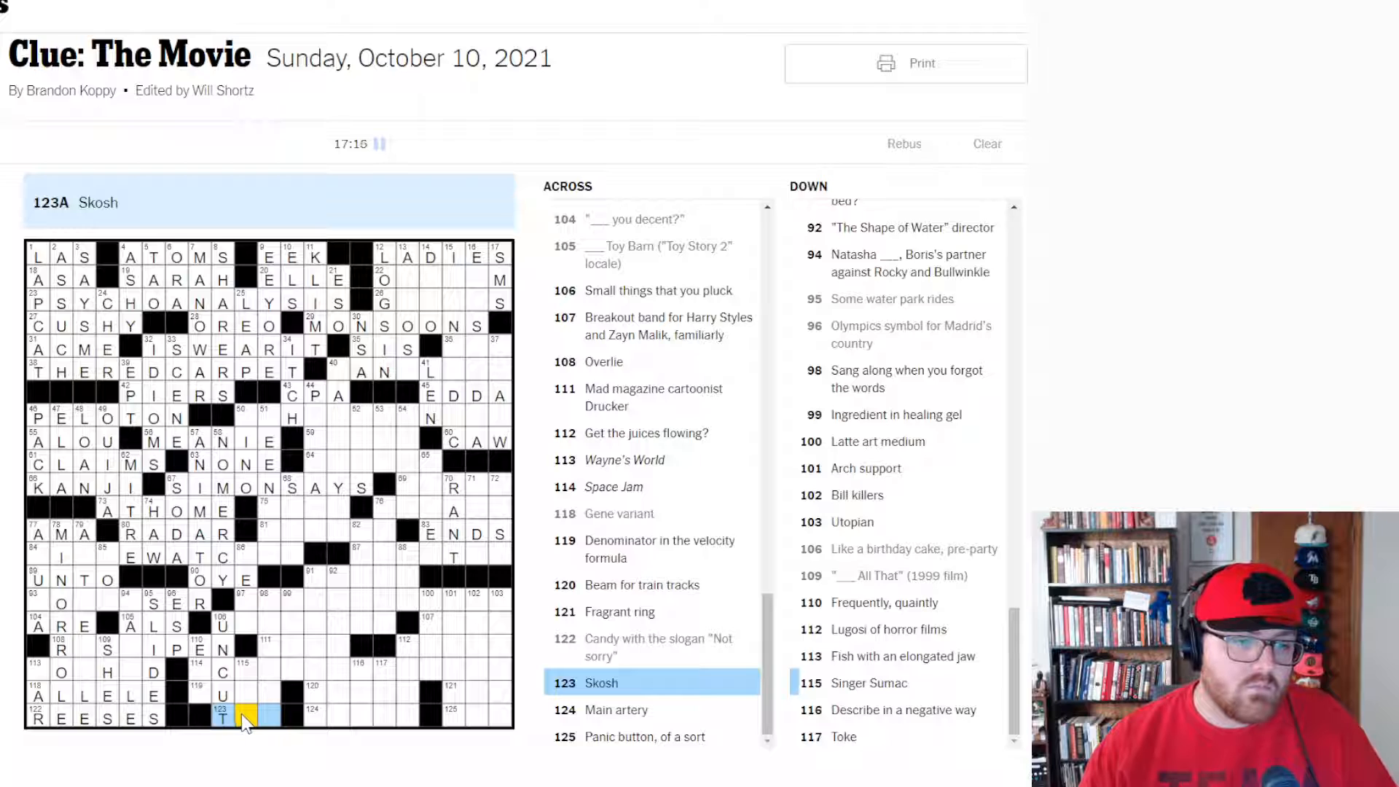
pyautogui.click(247, 696)
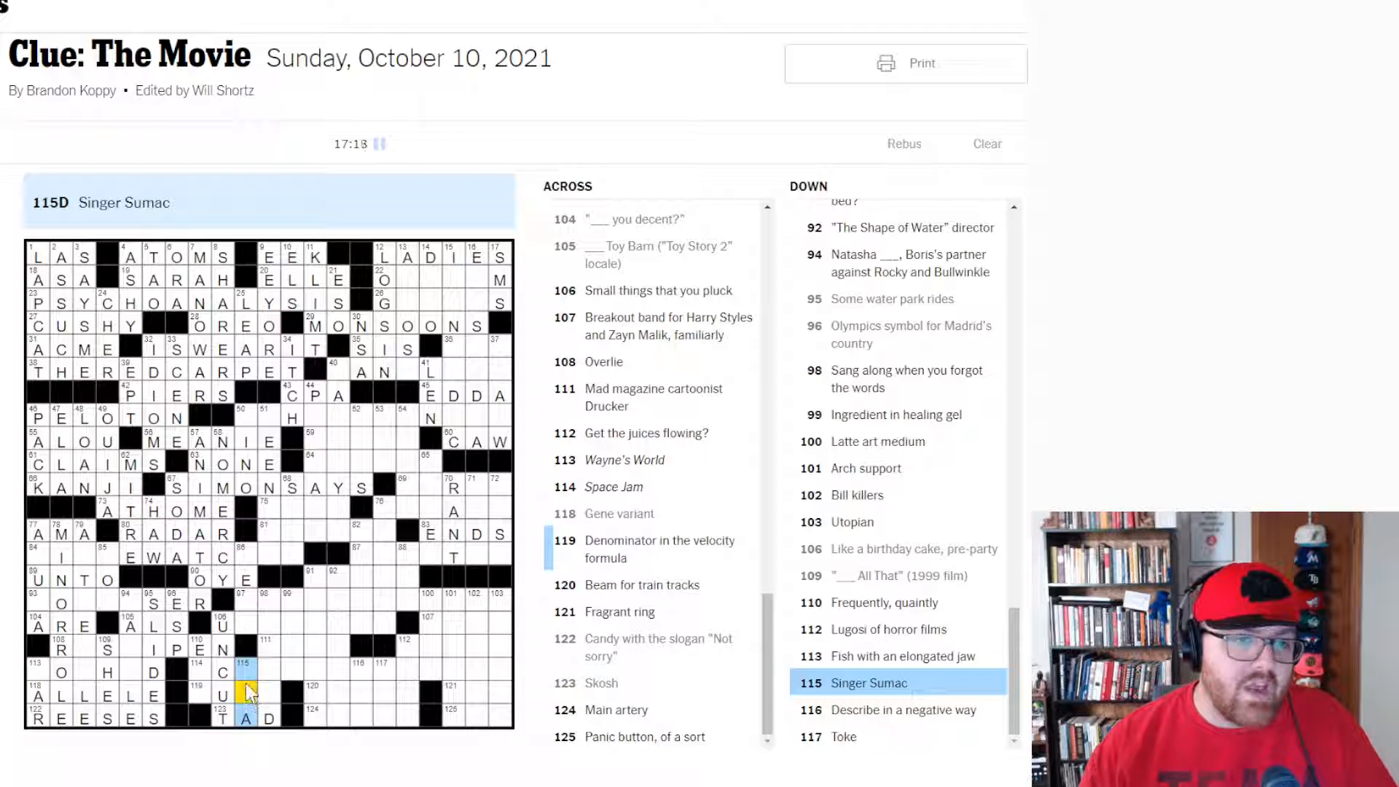
pyautogui.write('YM')
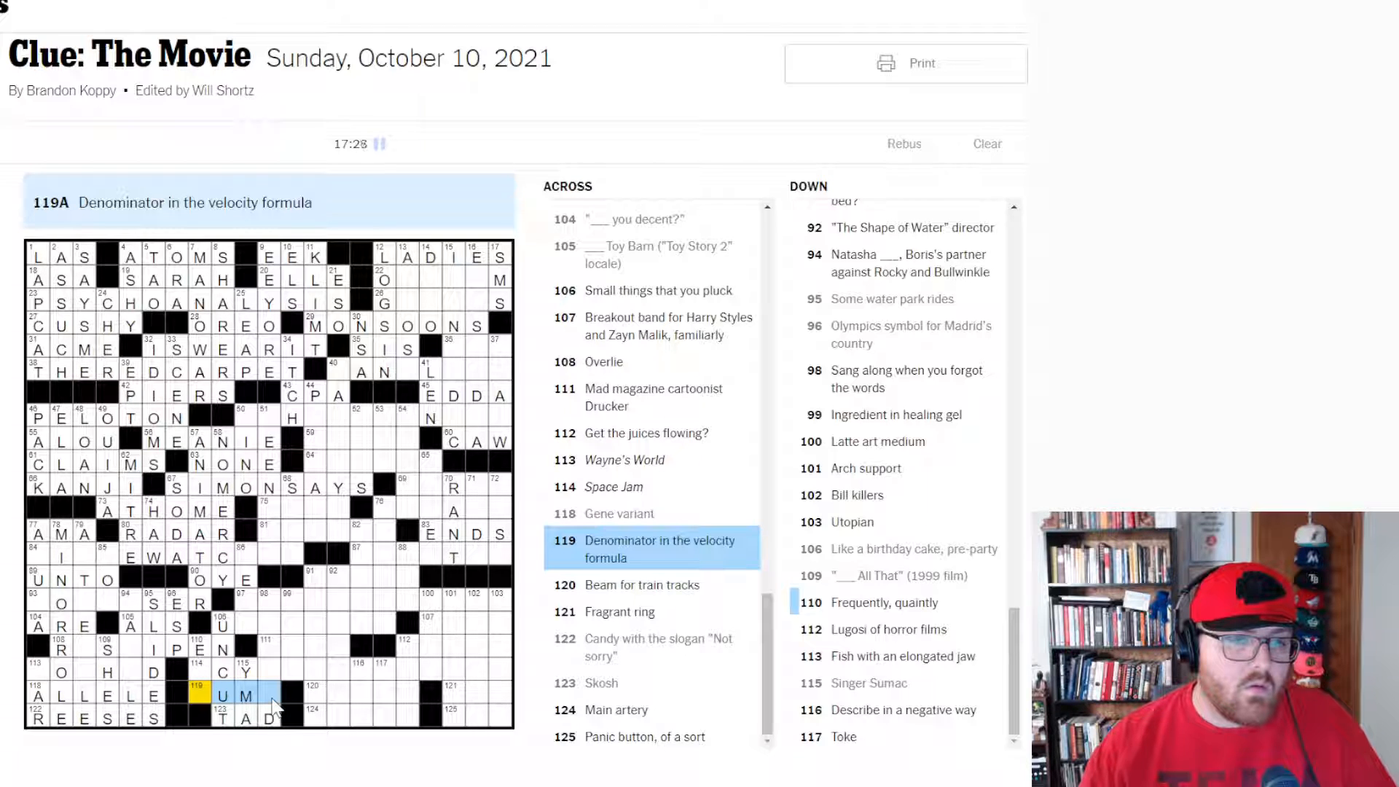
pyautogui.click(266, 695)
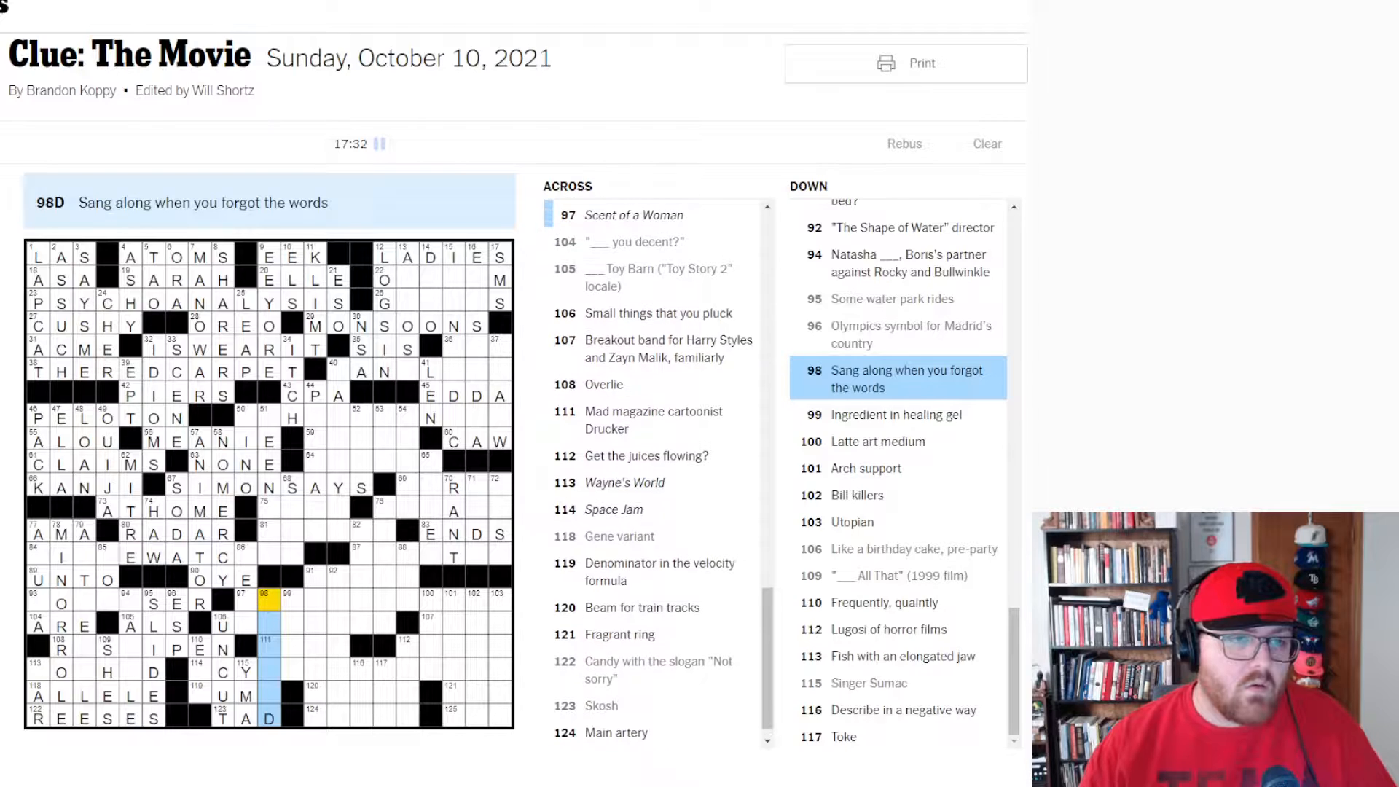
pyautogui.click(242, 551)
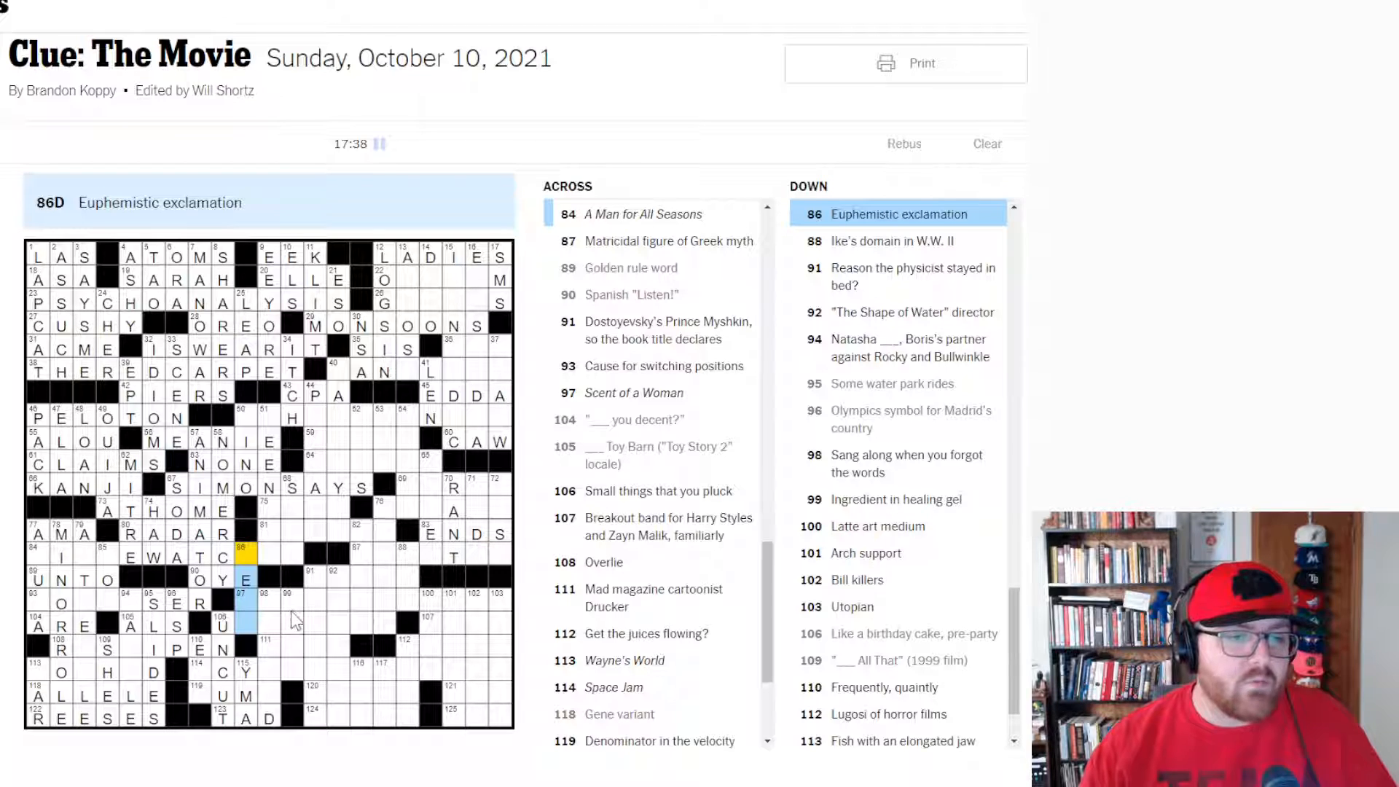
# Step: Try UNIBROWS at 106-Across, remove it, and enter ALOE at 99-Down
pyautogui.click(245, 603)
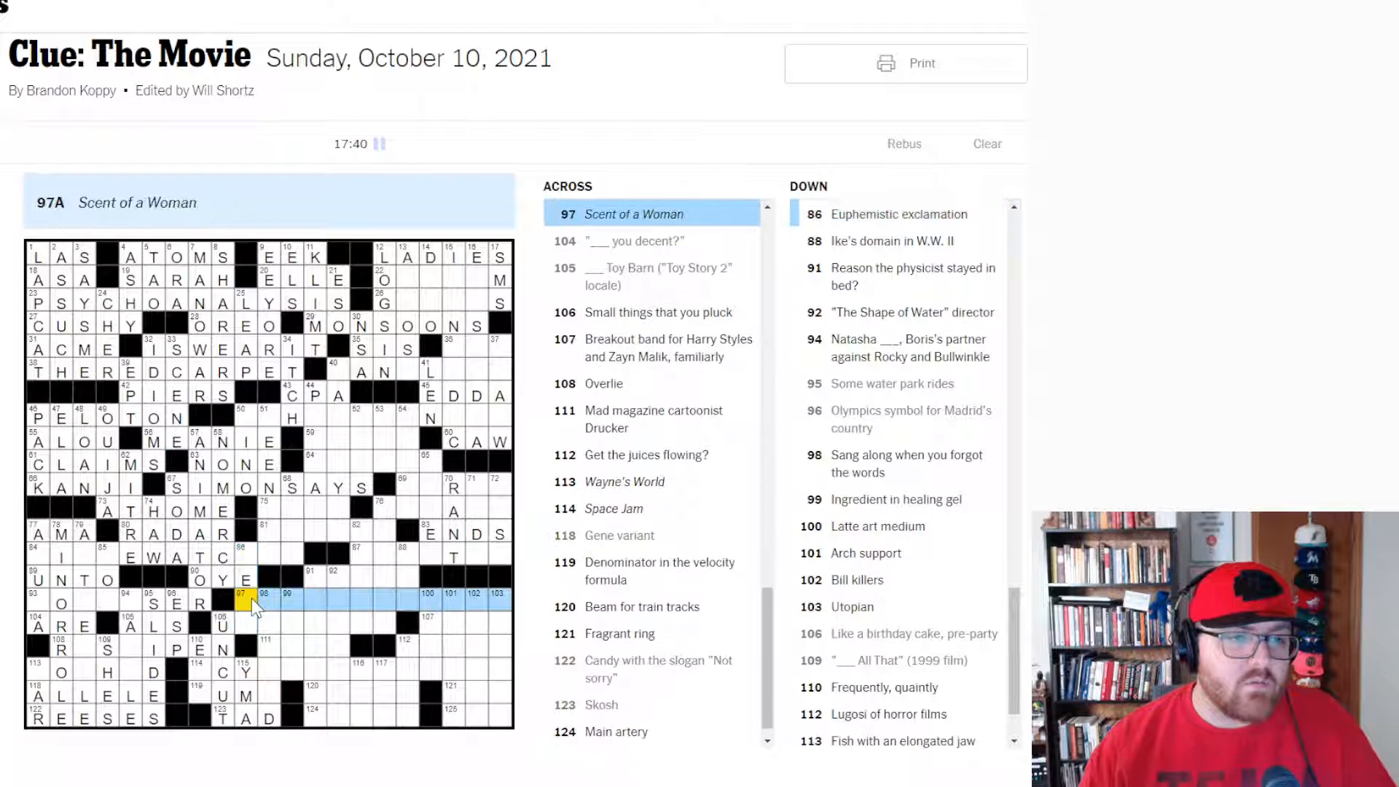
pyautogui.click(224, 624)
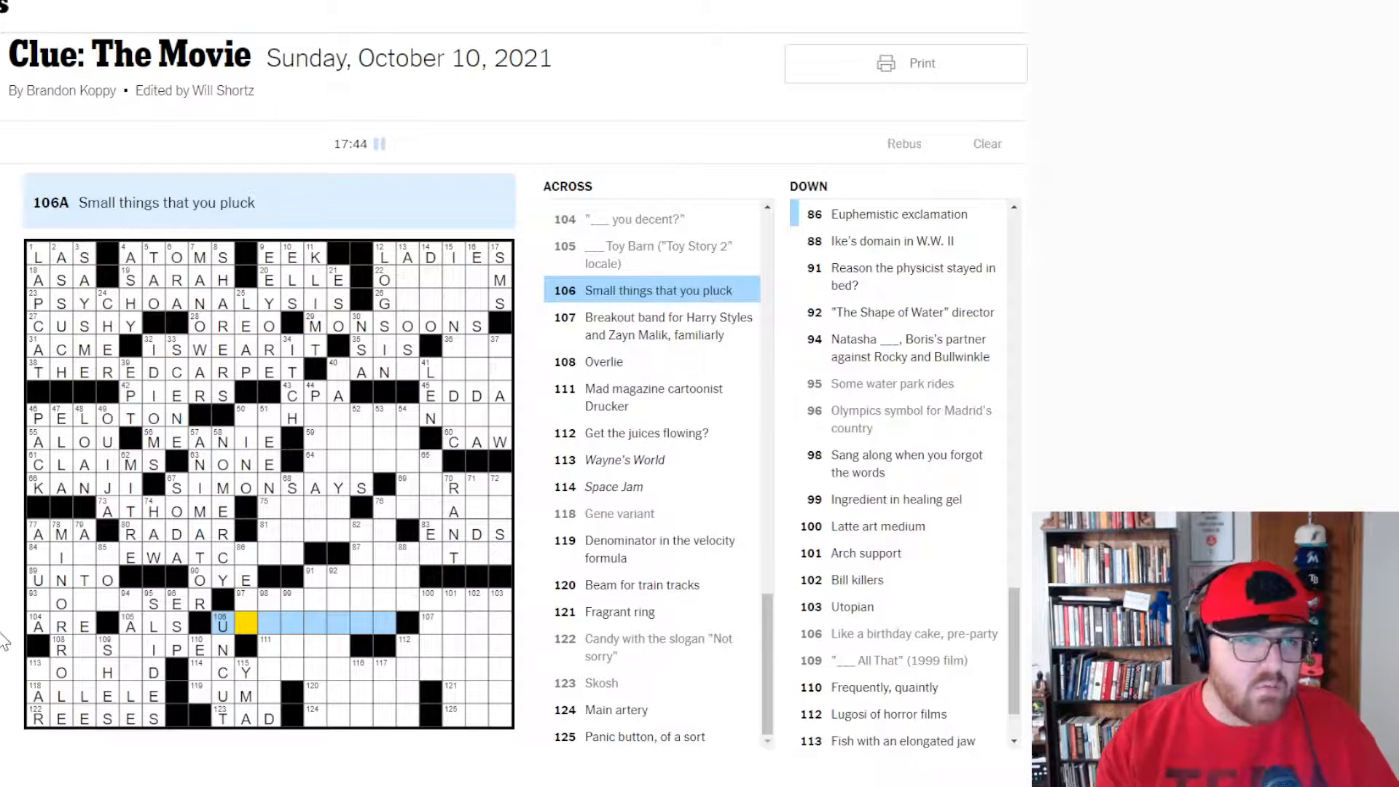
pyautogui.write('UNIBROWS')
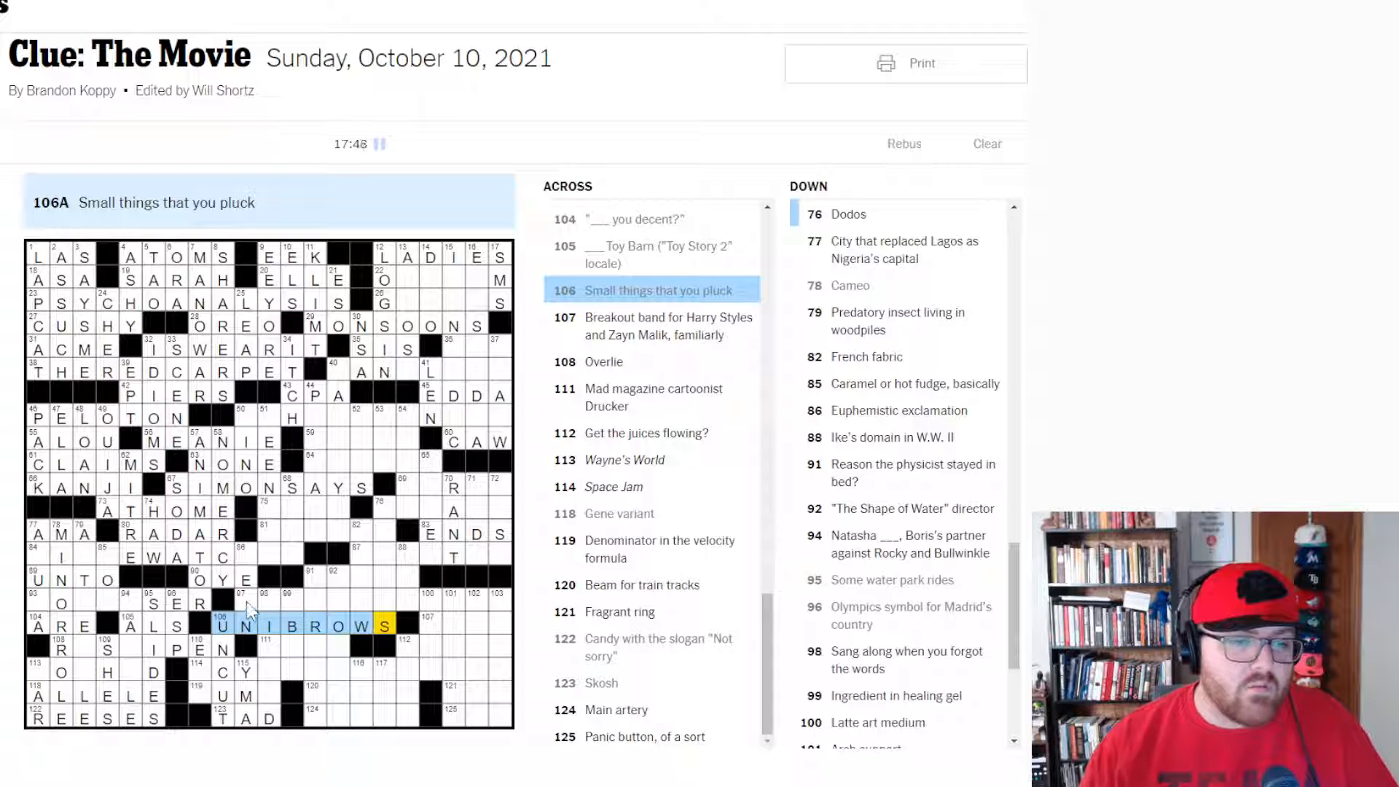
pyautogui.click(267, 616)
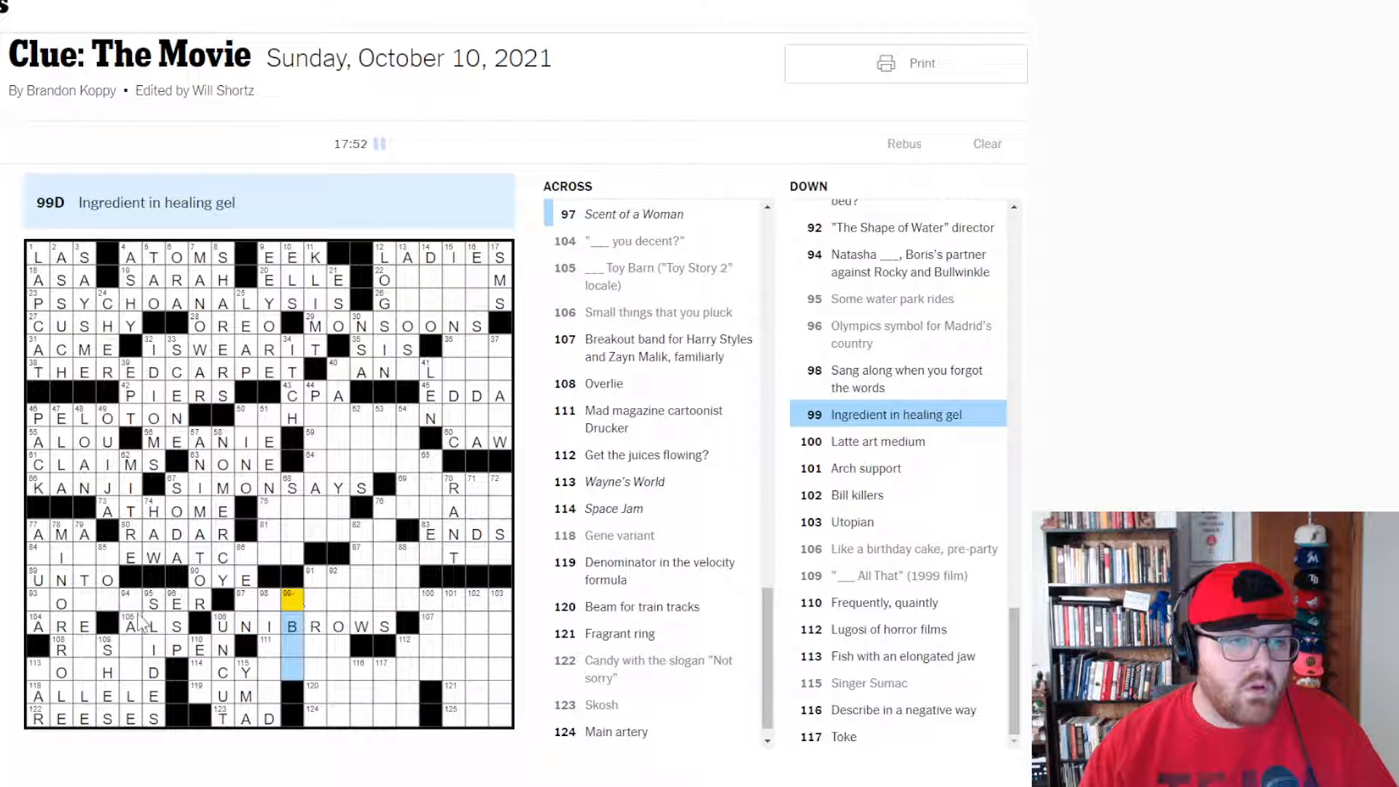
pyautogui.click(384, 625)
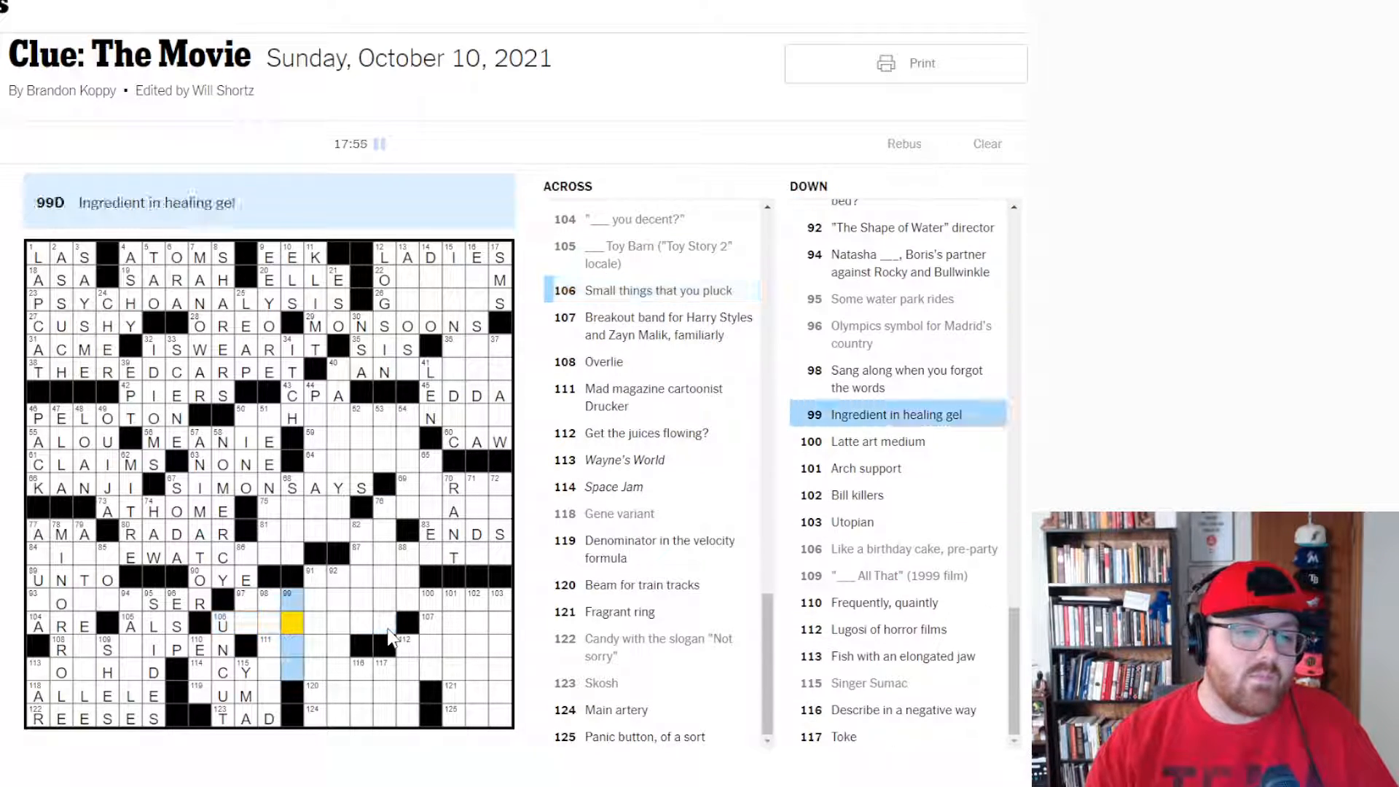
pyautogui.write('ALOE')
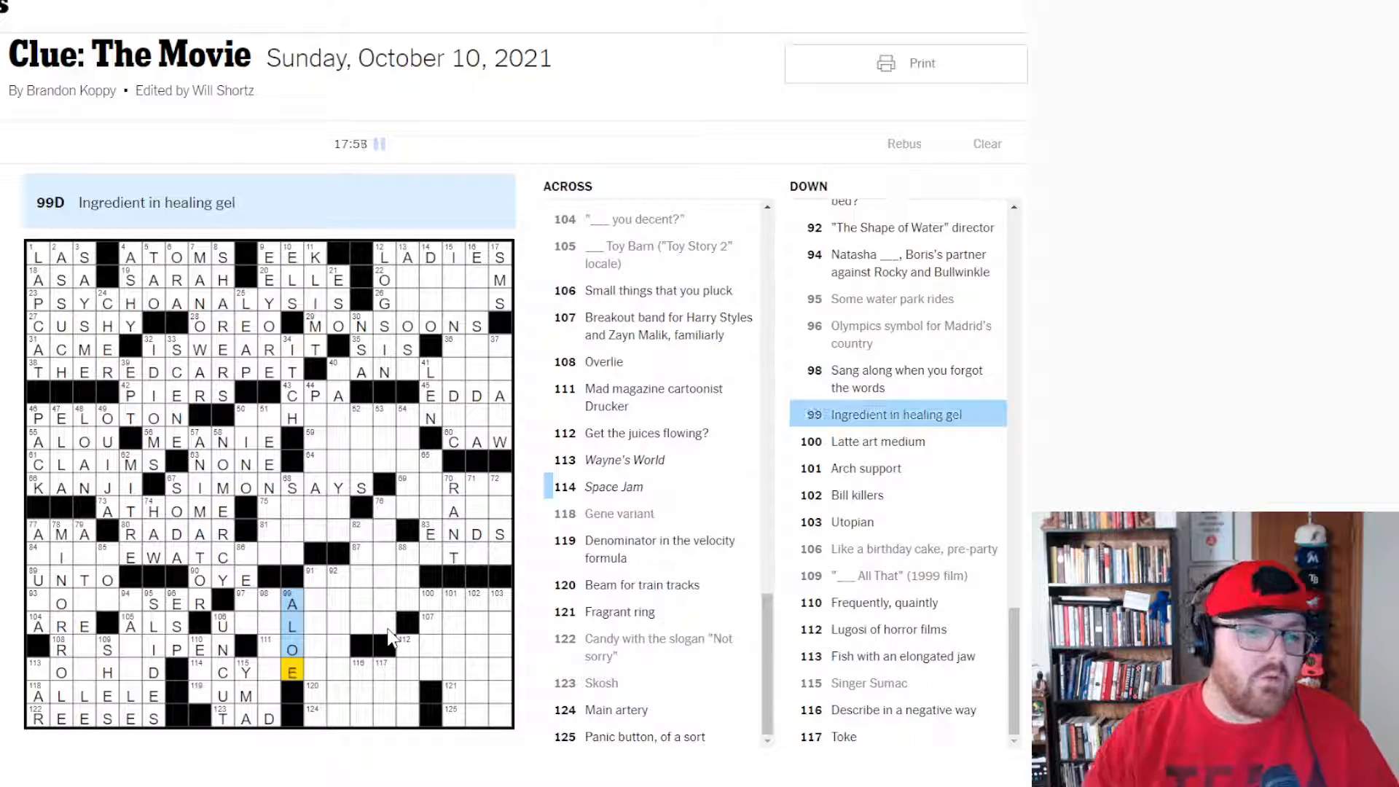
# Step: Enter DEL TORO down 92-Down and AORTA at 124-Across
pyautogui.click(292, 577)
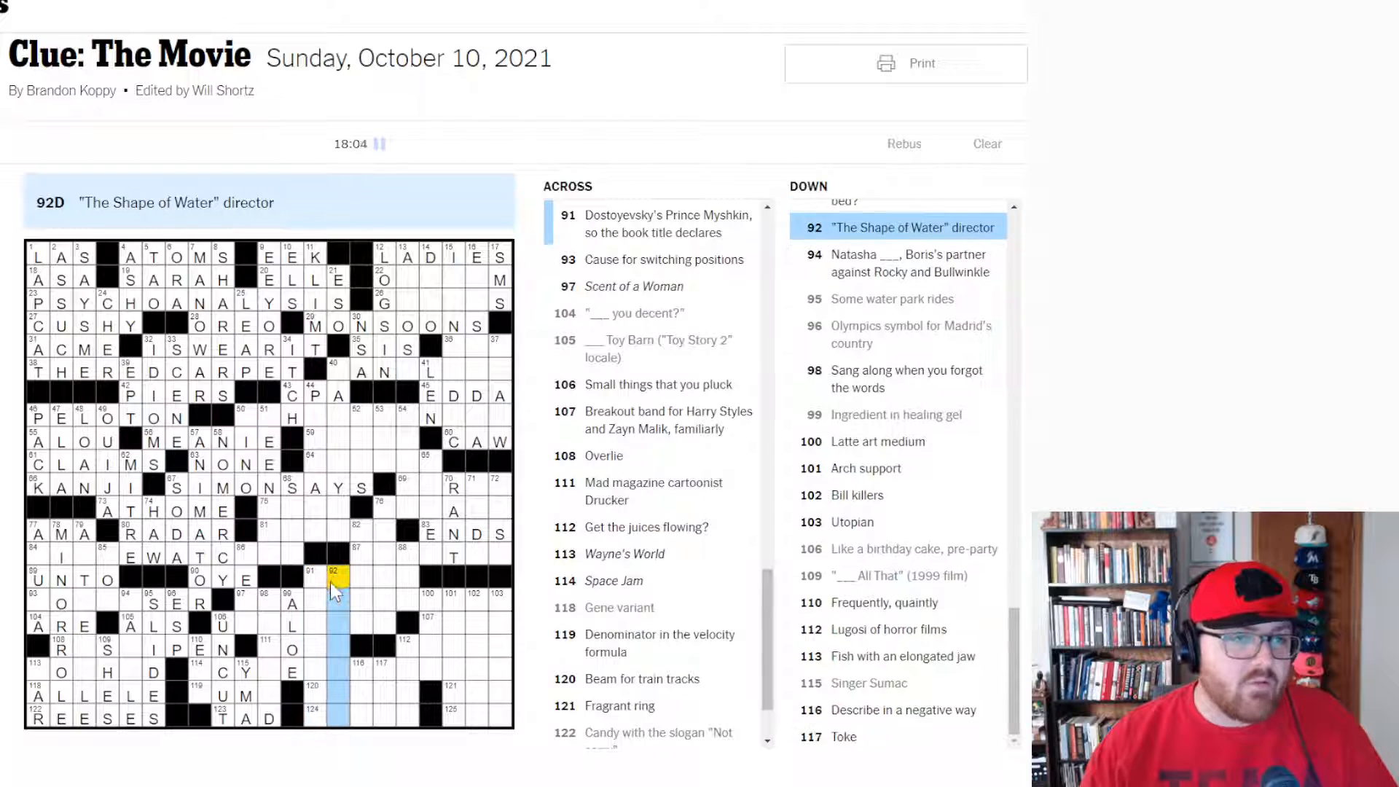
pyautogui.write('DELTORO')
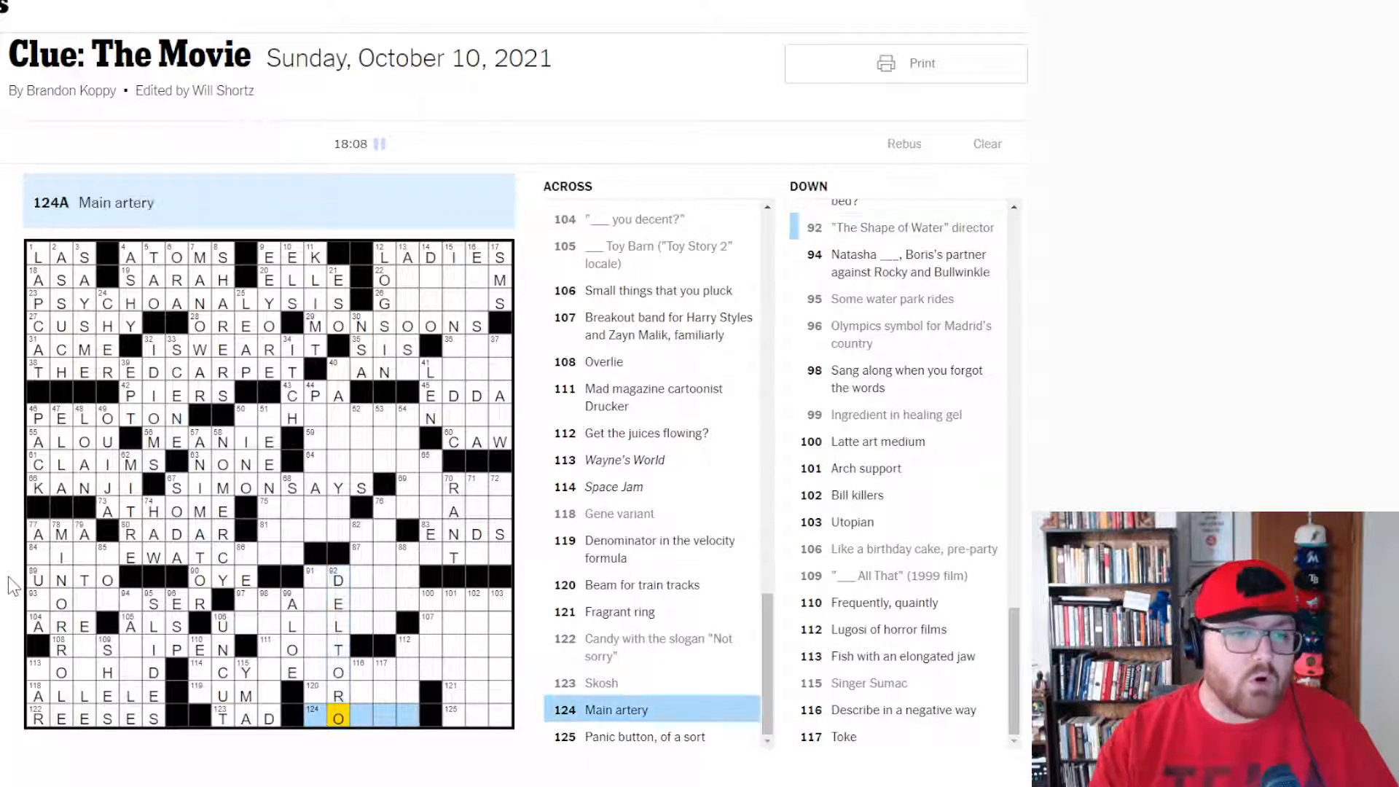
pyautogui.write('AORYA')
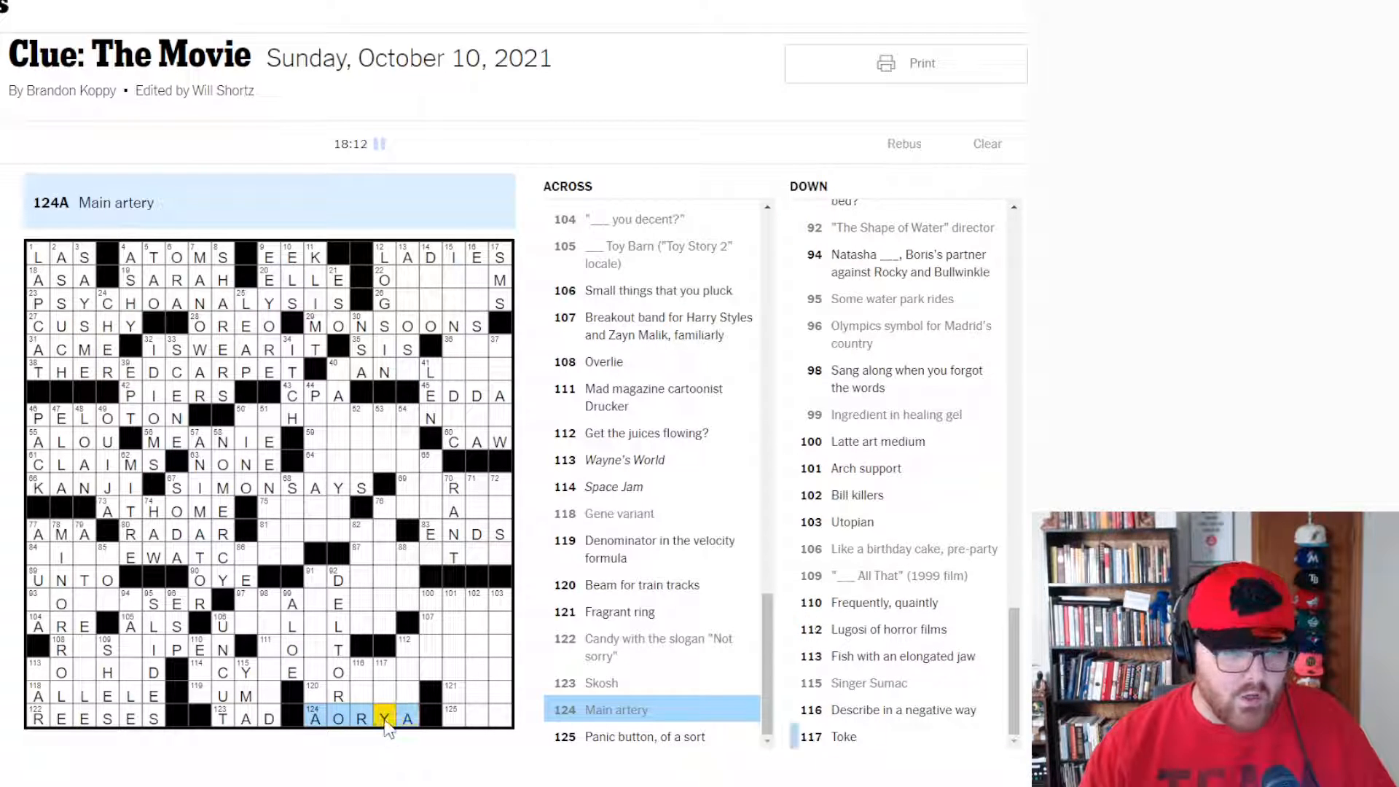
pyautogui.click(384, 694)
pyautogui.write('T')
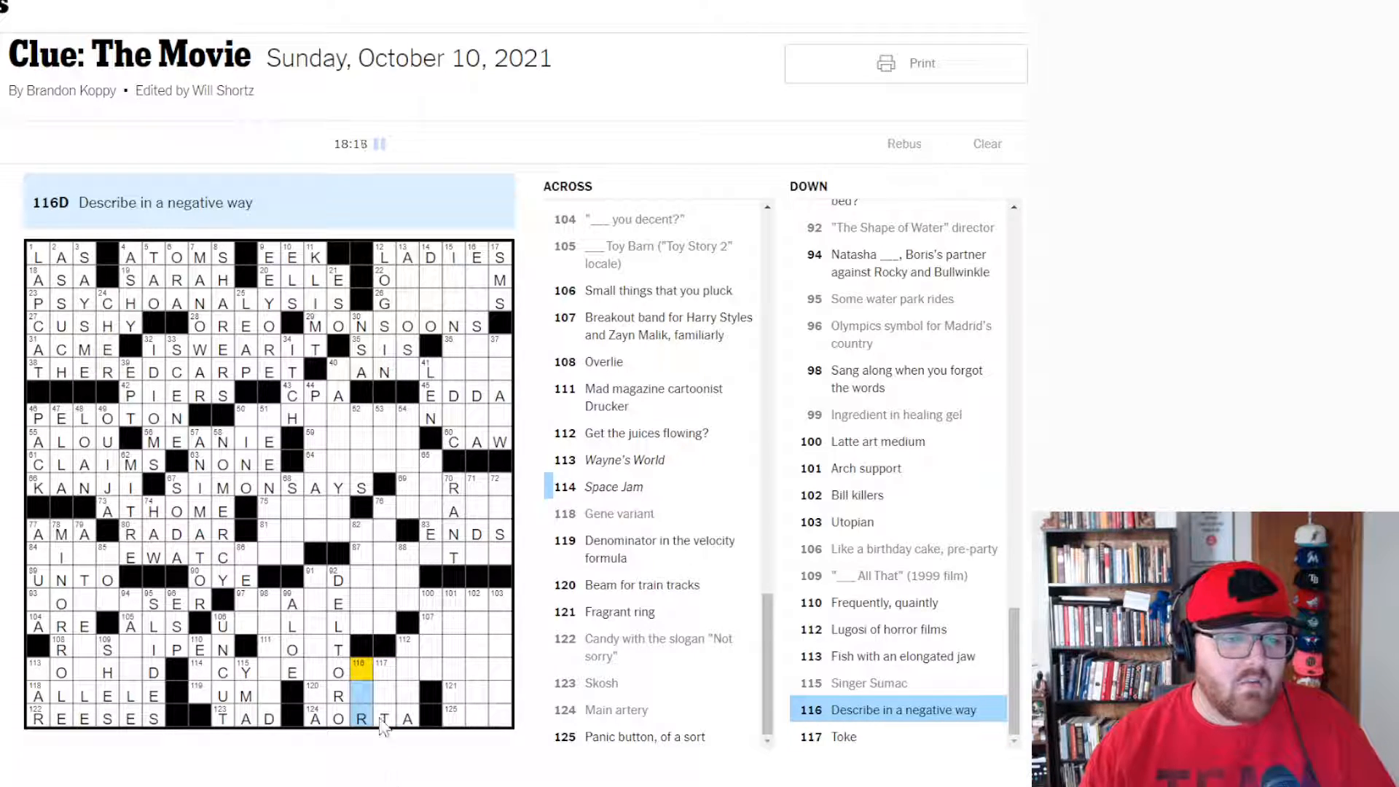
pyautogui.click(384, 671)
pyautogui.write('HI')
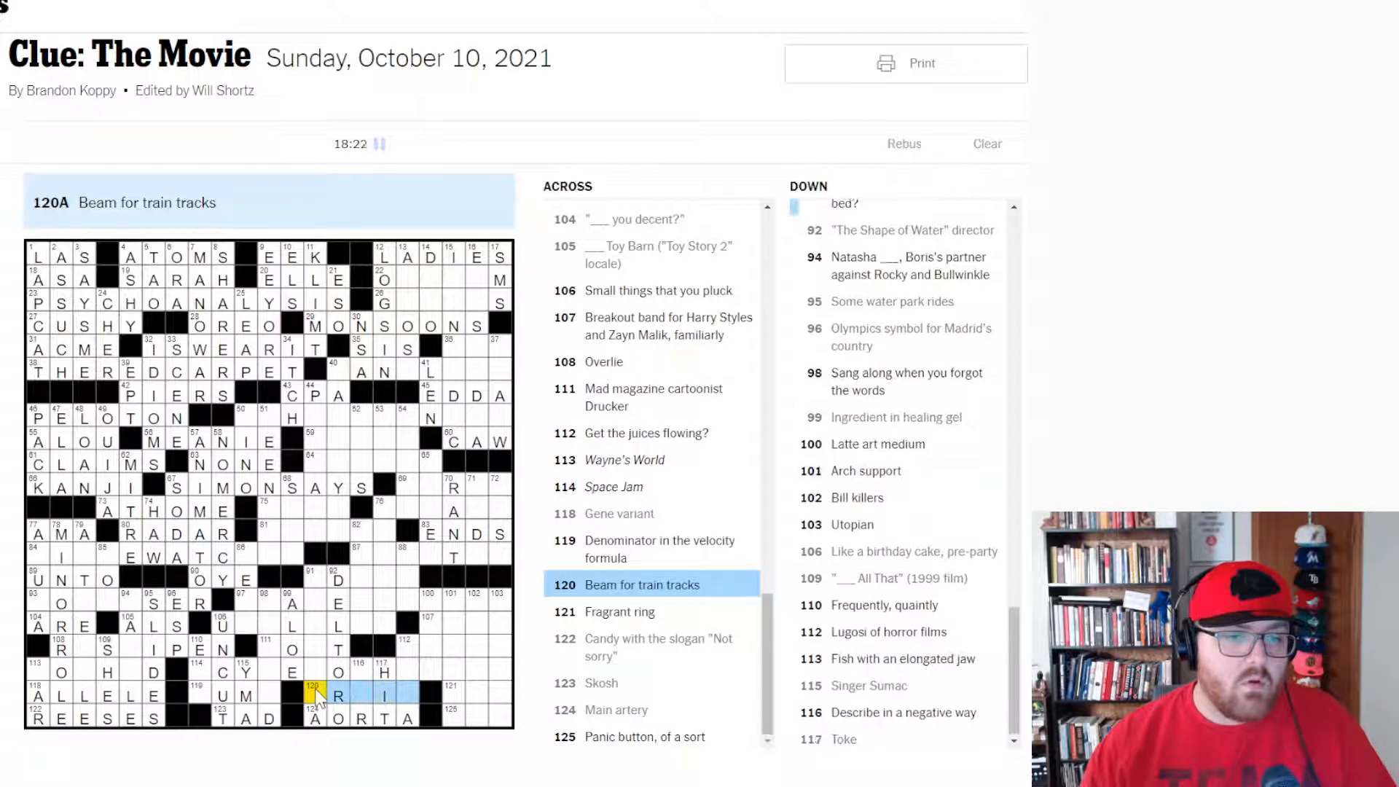
# Step: Fill 112-Down with BELA and try letters in 100-Down, then clear them
pyautogui.scroll(3)
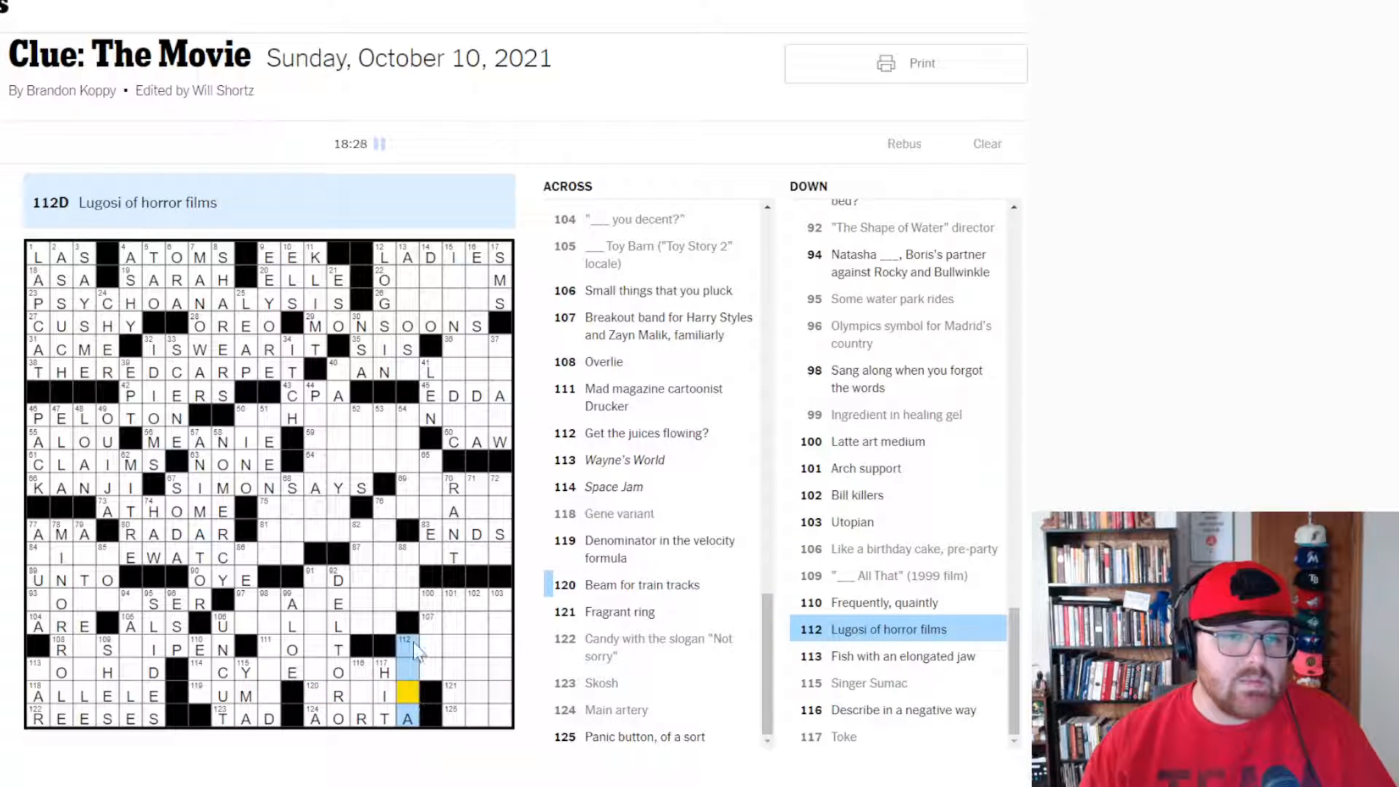
pyautogui.write('BEL')
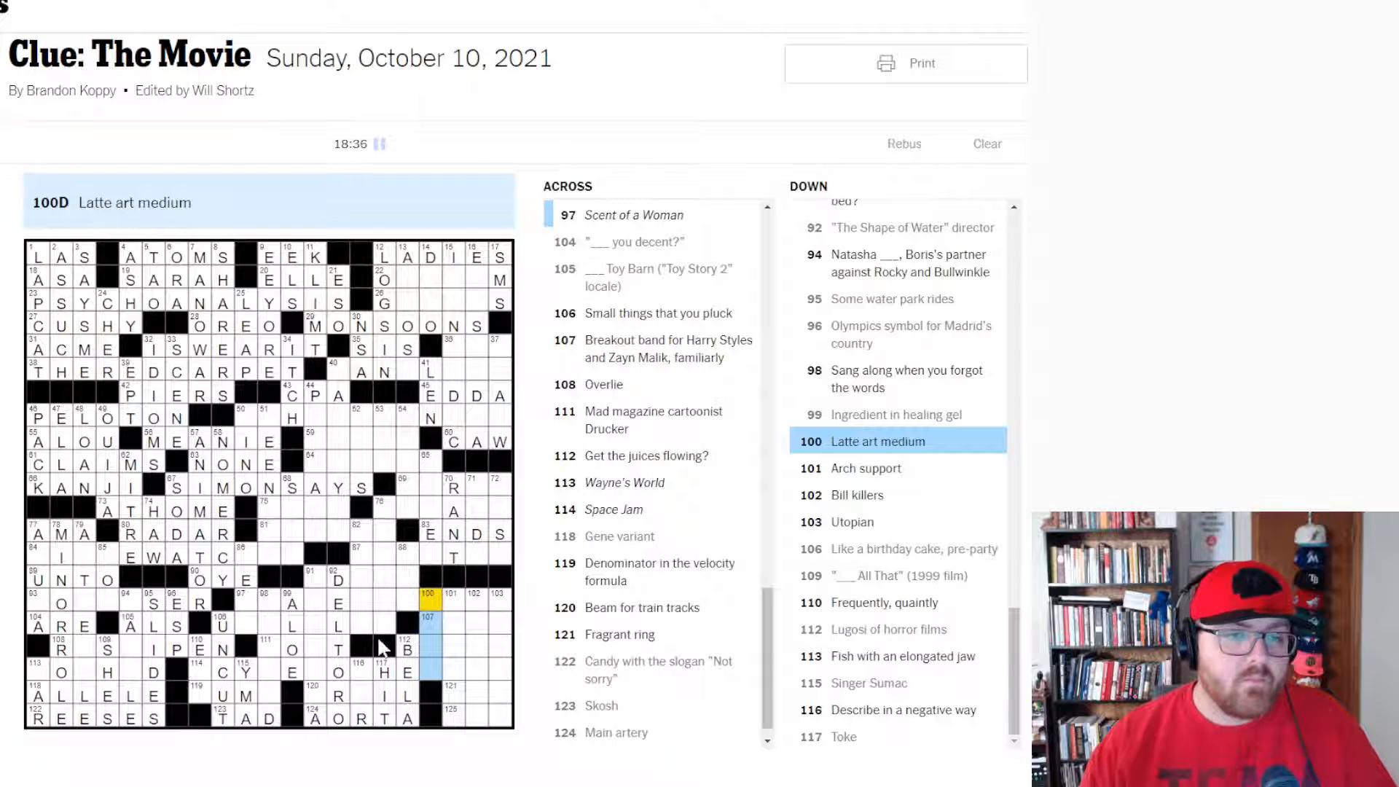
pyautogui.click(429, 621)
pyautogui.write('MILT')
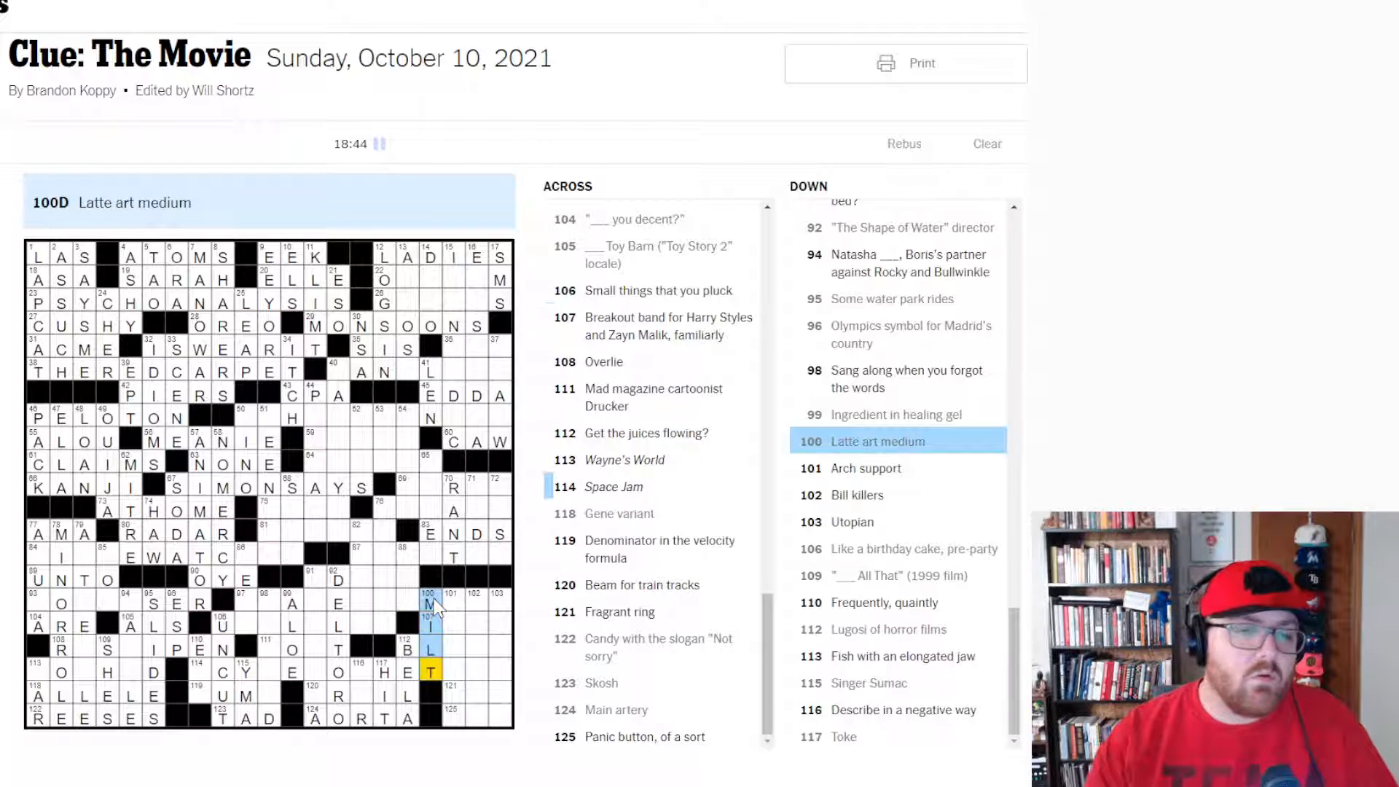
pyautogui.click(426, 607)
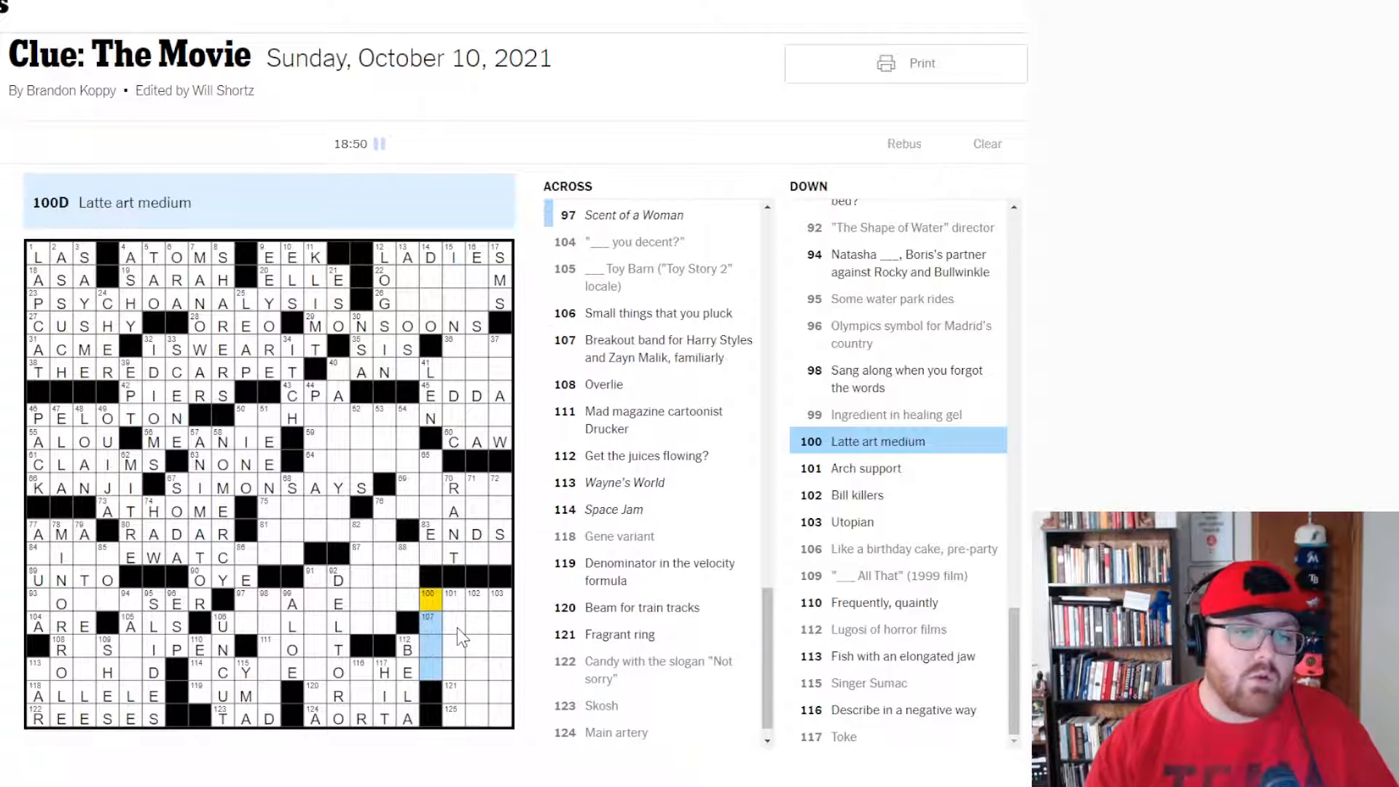
# Step: Enter ONED at 107-Across and check 103-Down, 102-Down, 125-Across and 97-Across
pyautogui.click(427, 625)
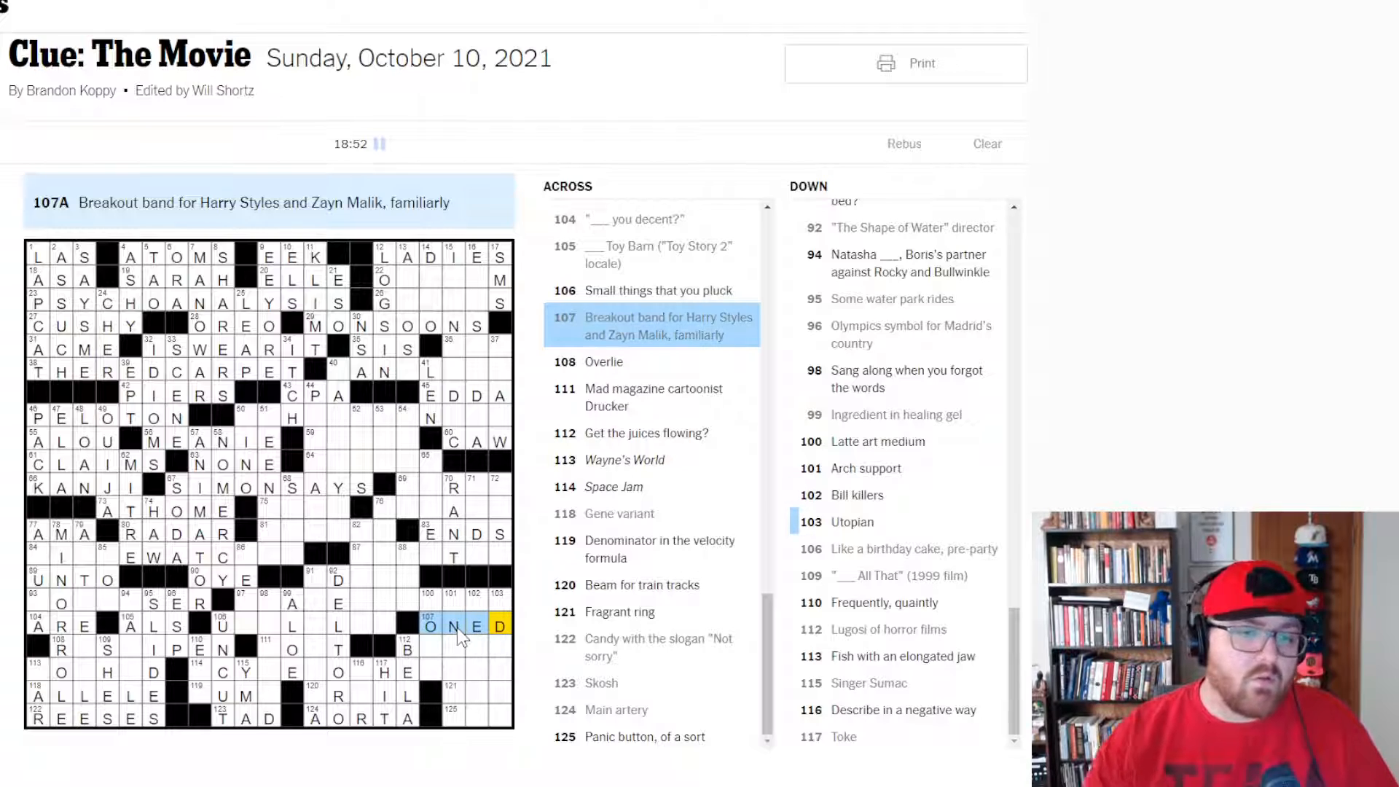
pyautogui.click(497, 593)
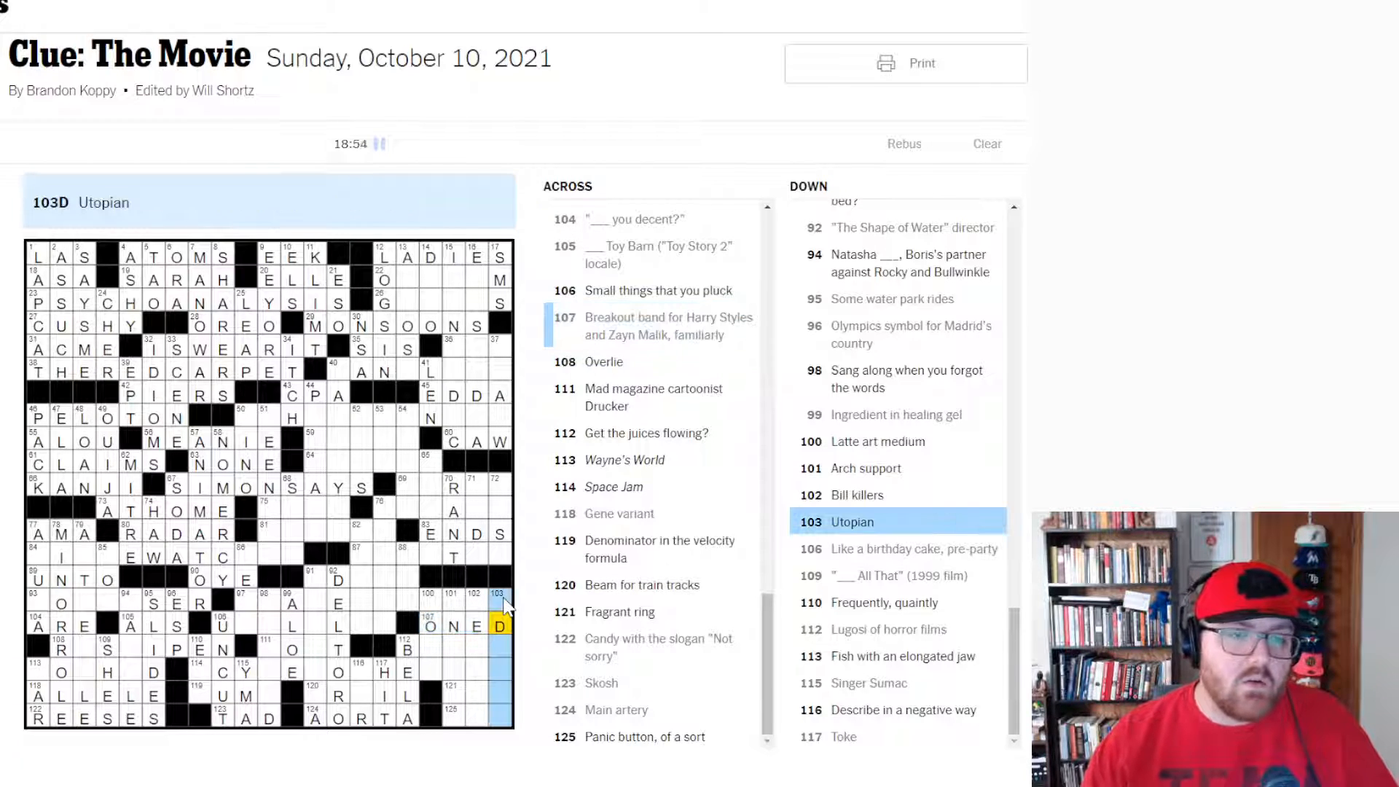
pyautogui.click(473, 613)
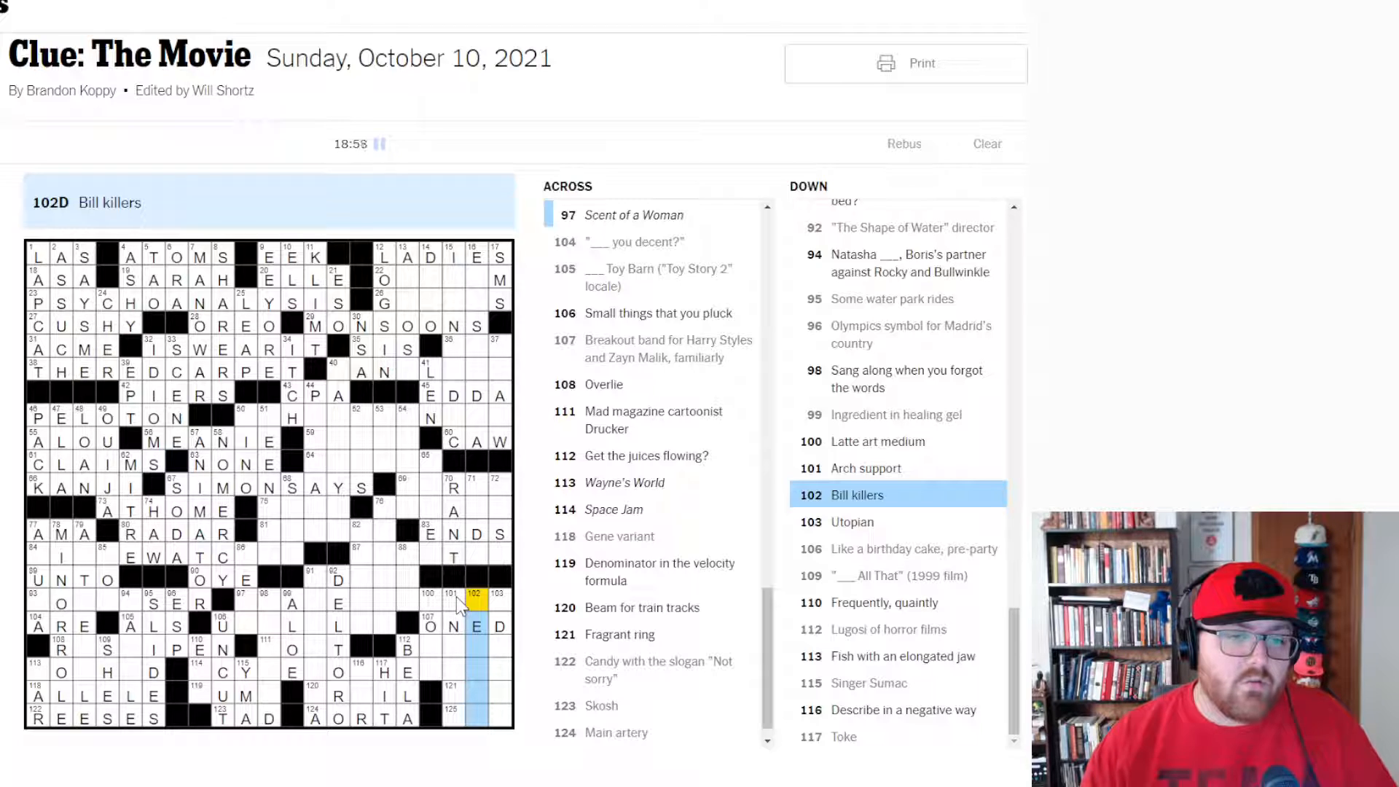
pyautogui.click(453, 599)
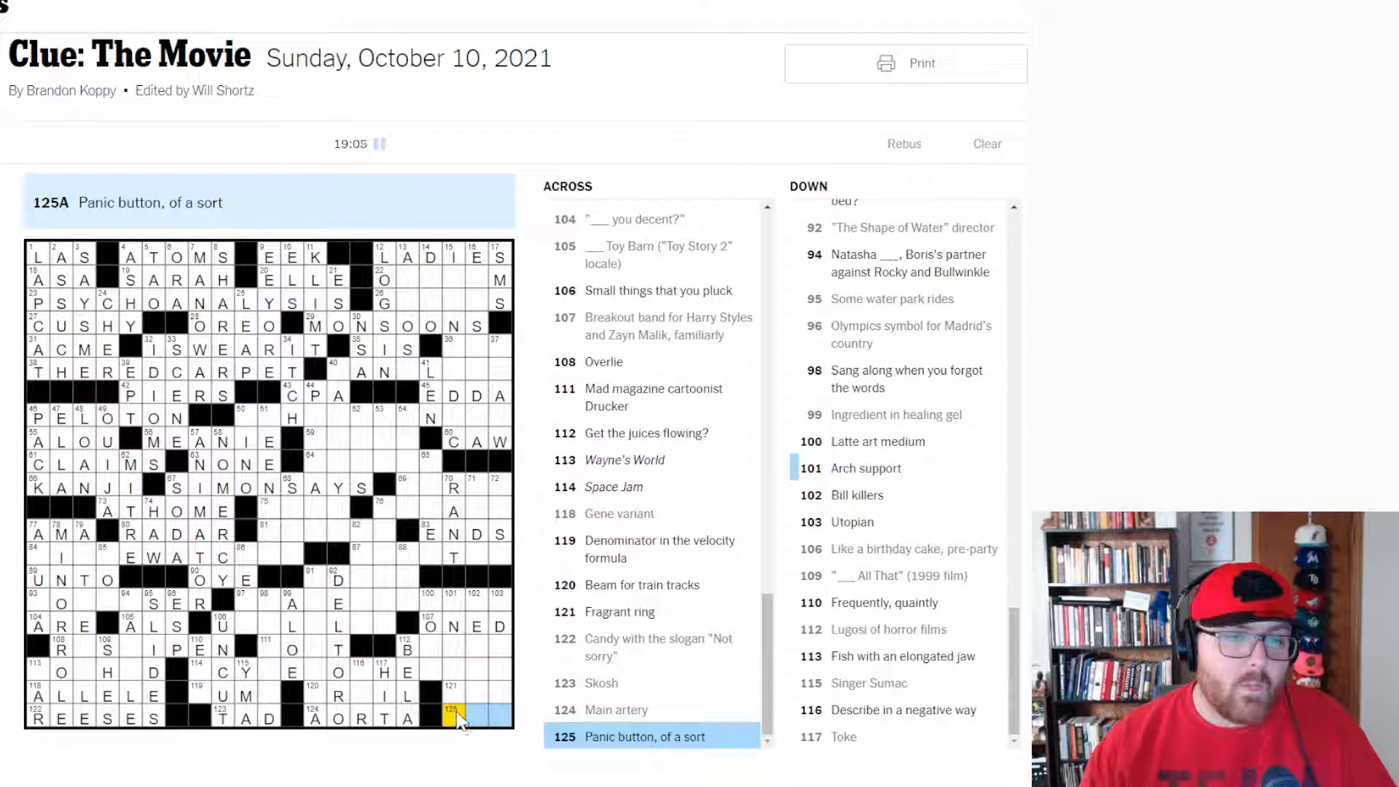
pyautogui.click(426, 594)
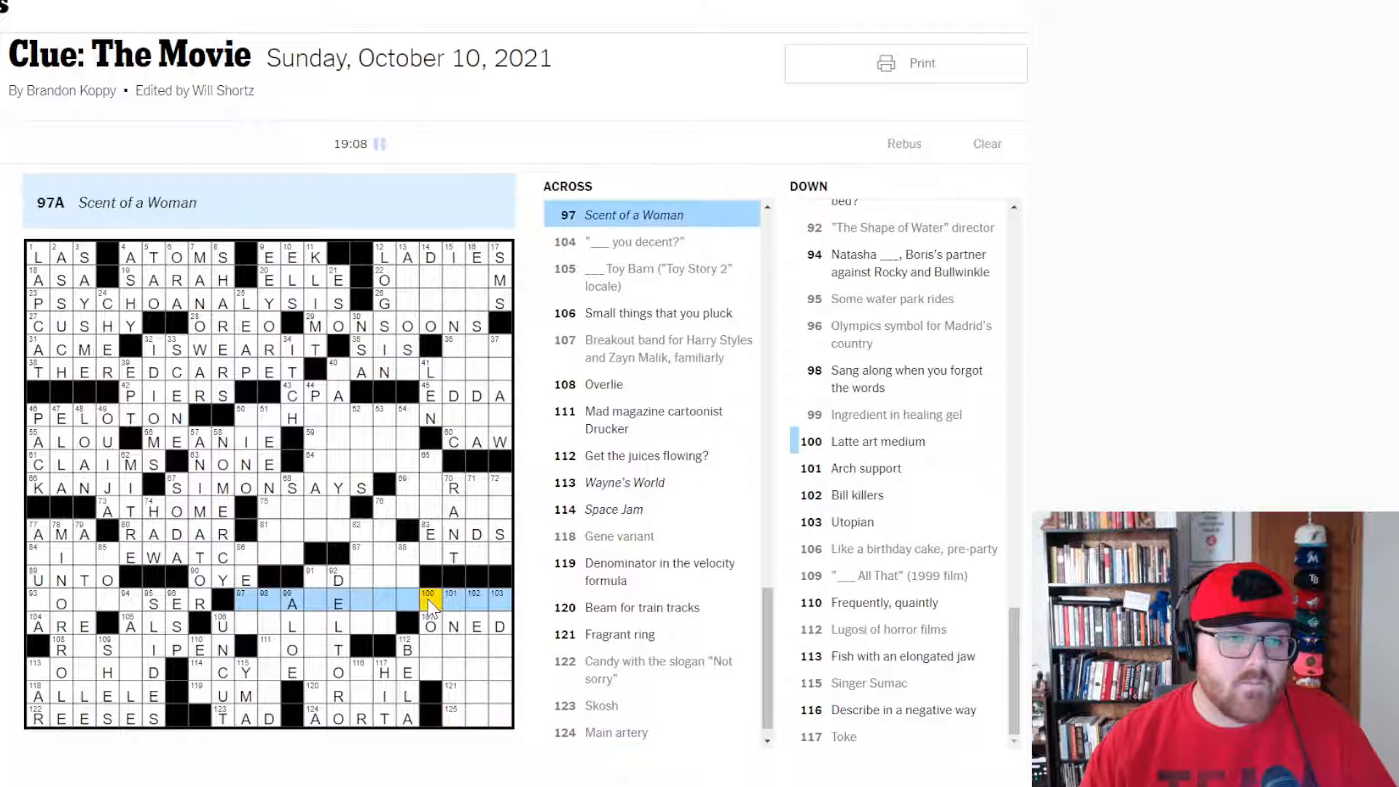
pyautogui.click(310, 580)
pyautogui.write('I')
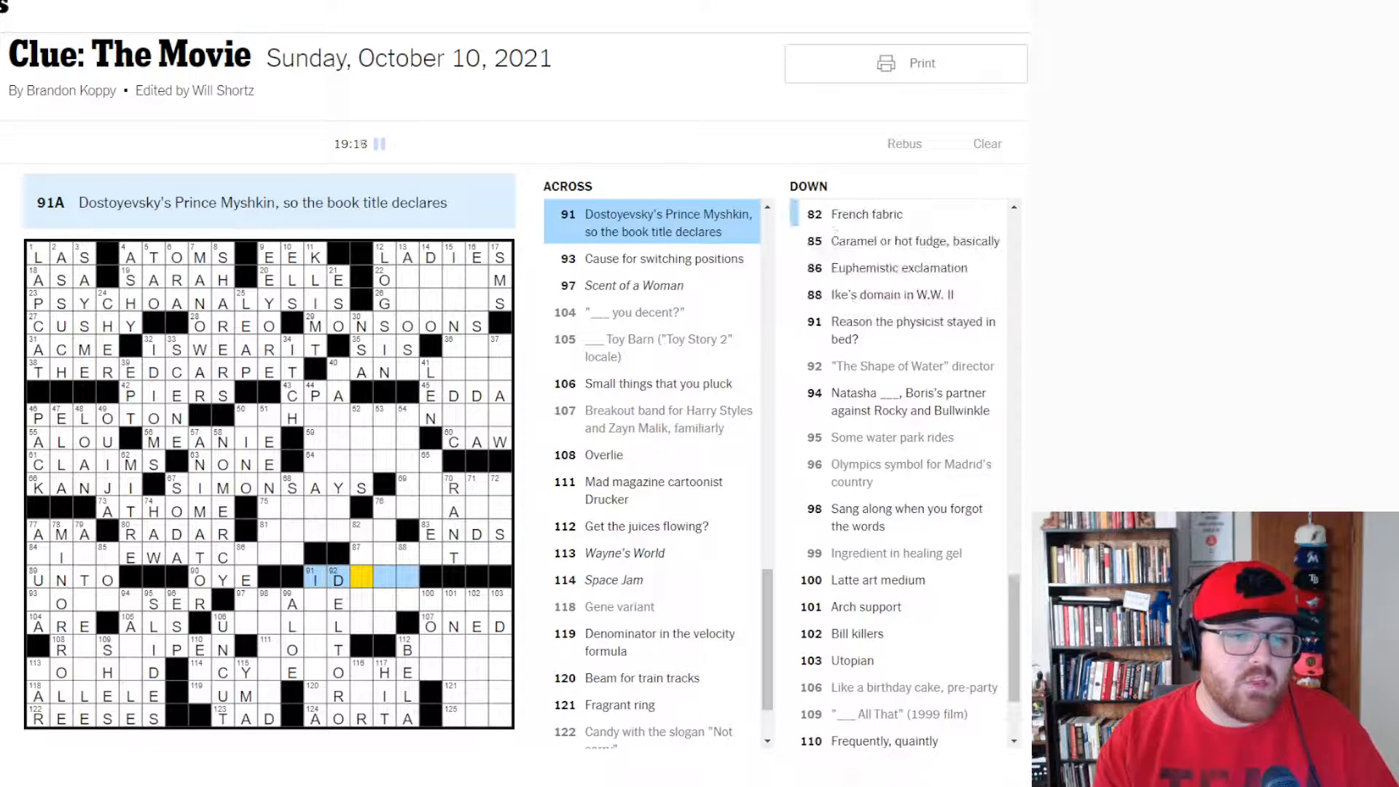
pyautogui.click(408, 579)
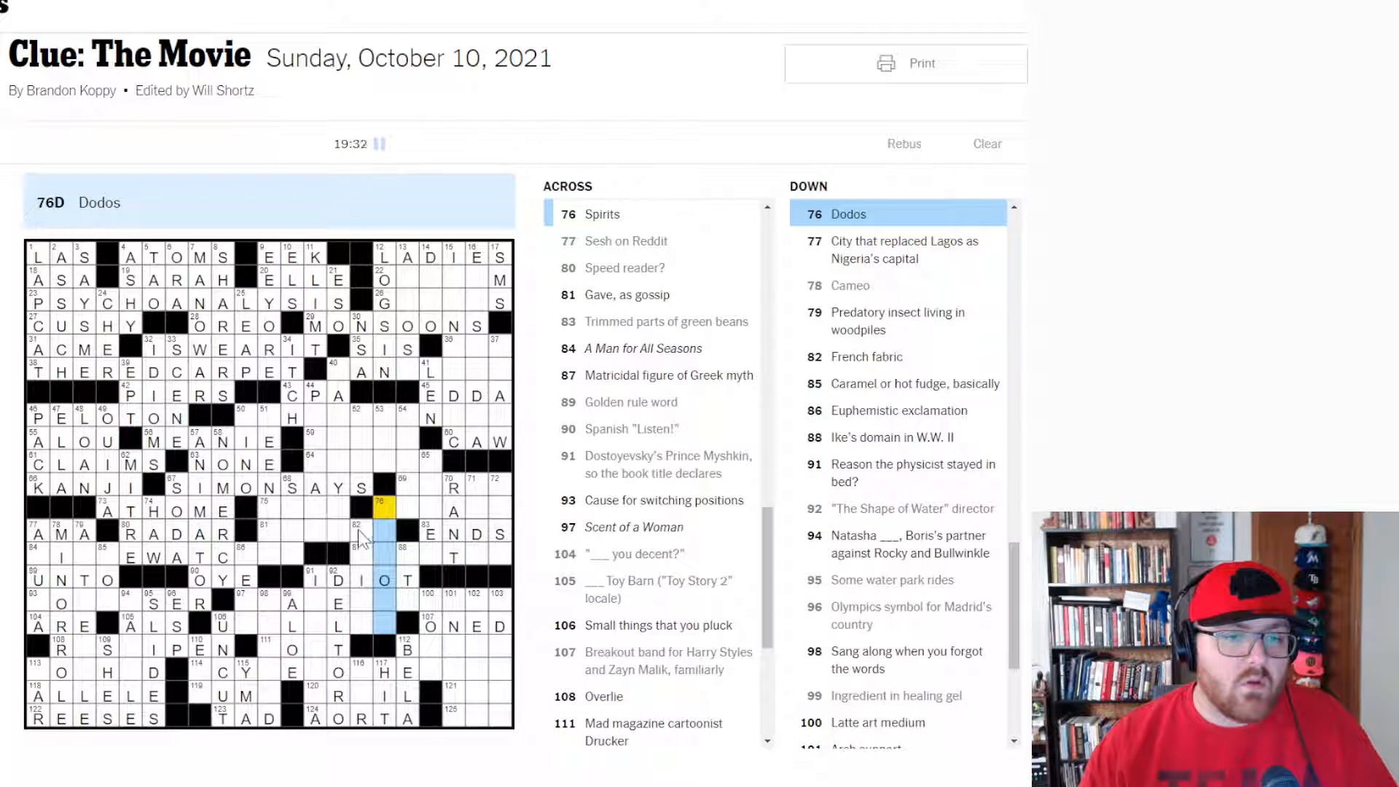
pyautogui.click(382, 512)
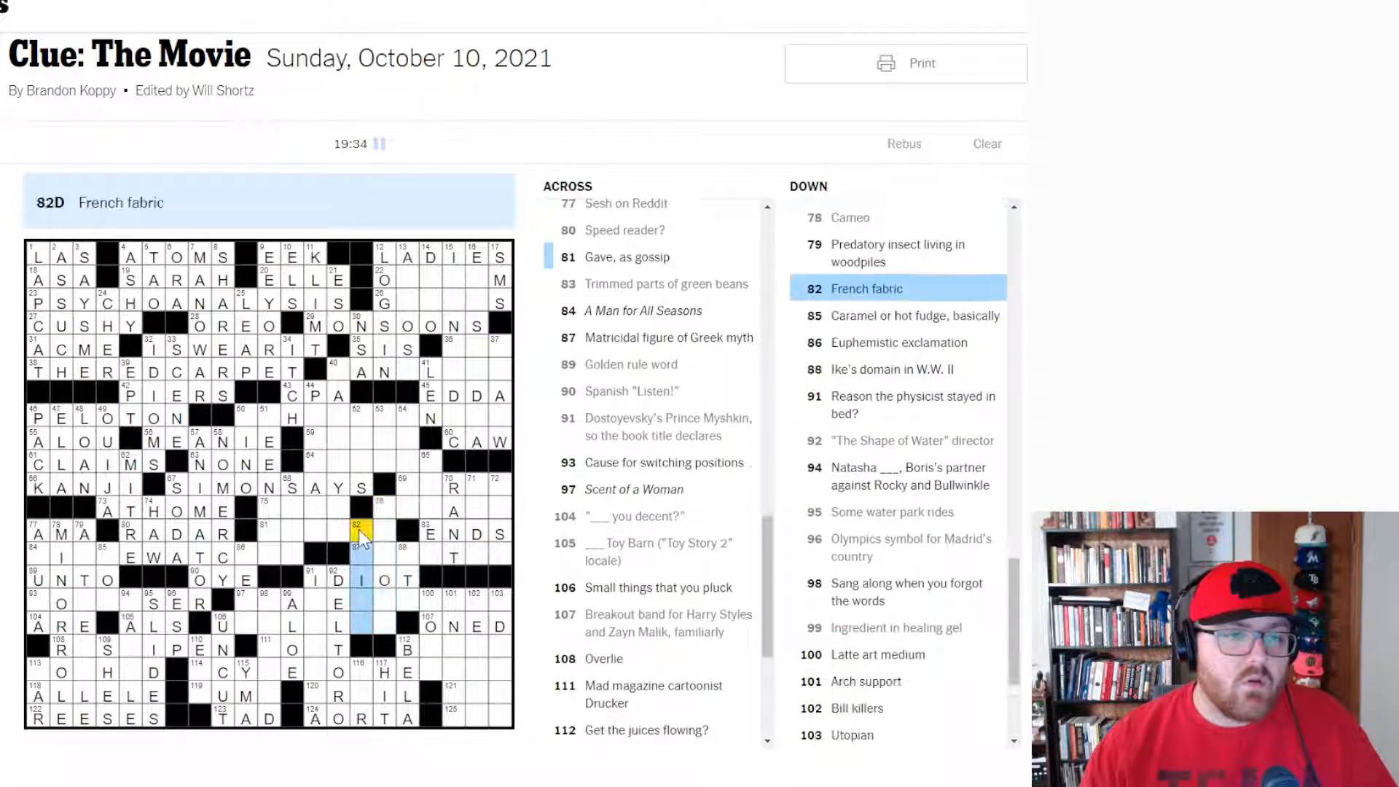
pyautogui.click(268, 509)
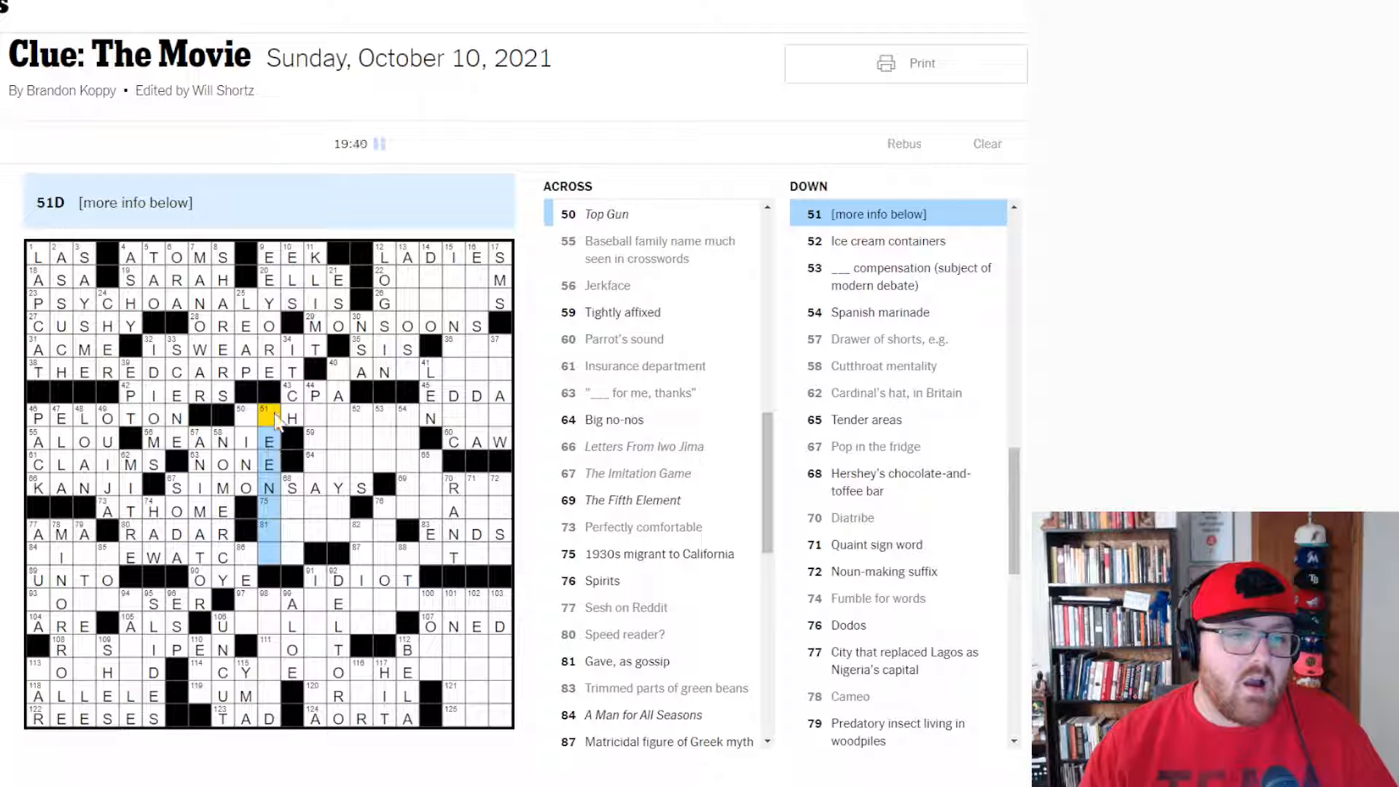
pyautogui.click(291, 417)
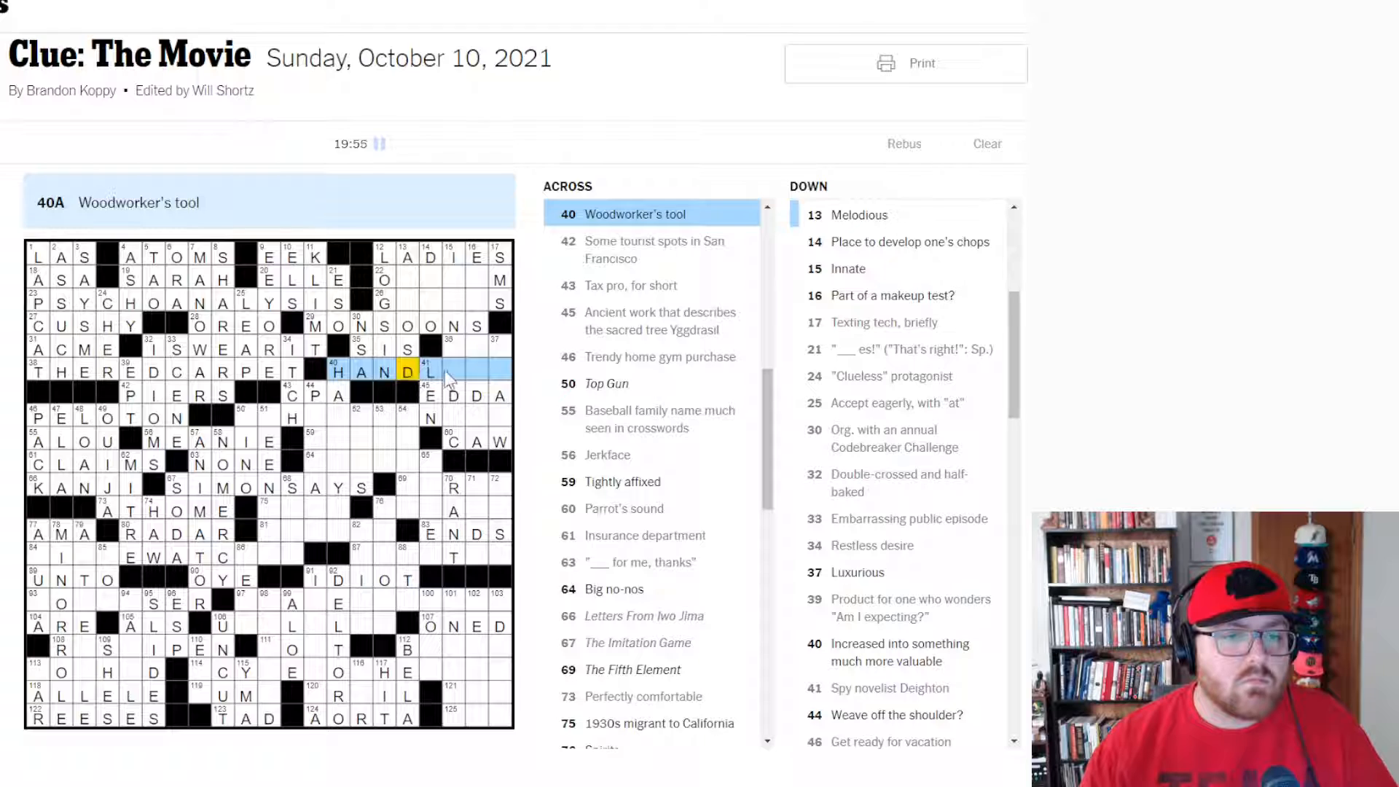
# Step: Try letters in 40-Across and INTRINSIC for 15-Down, Innate
pyautogui.click(451, 372)
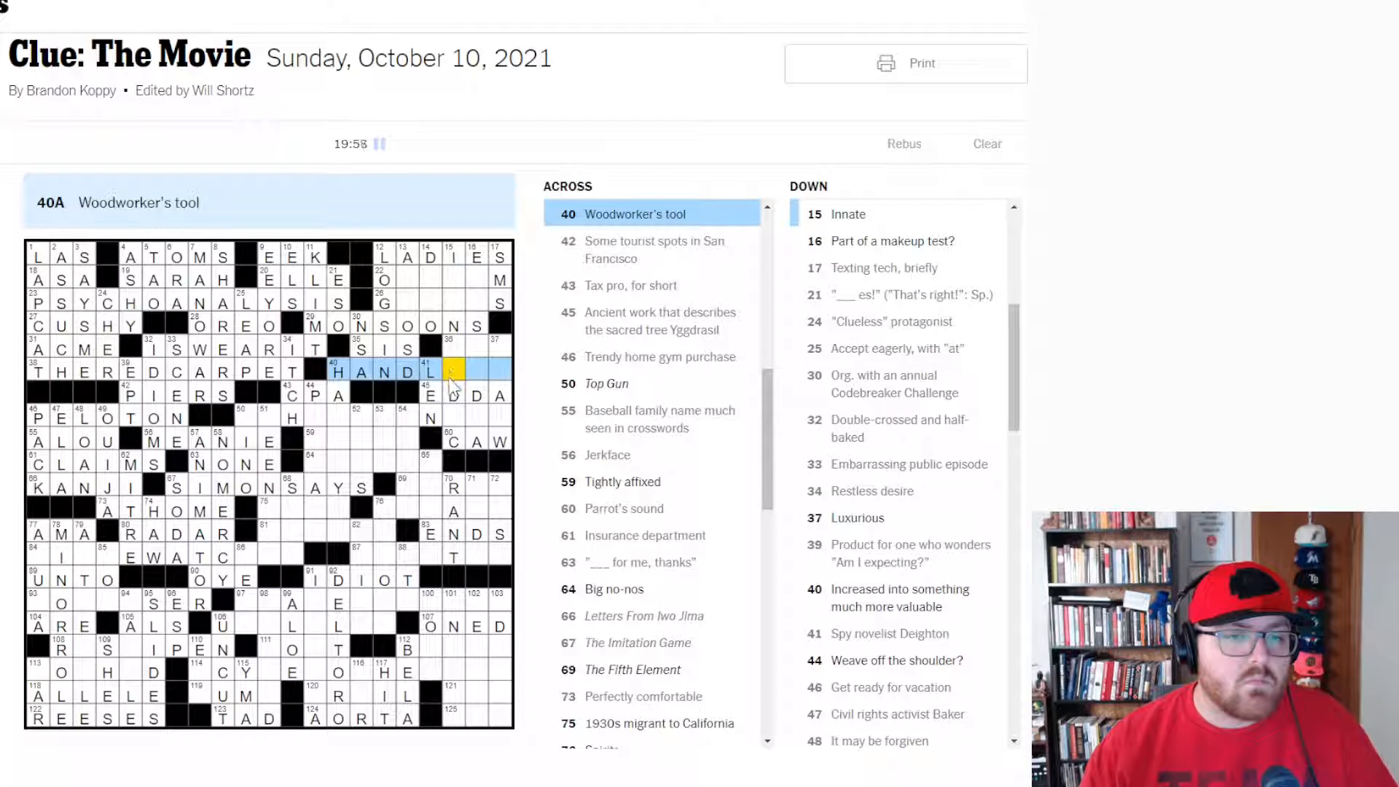
pyautogui.click(408, 372)
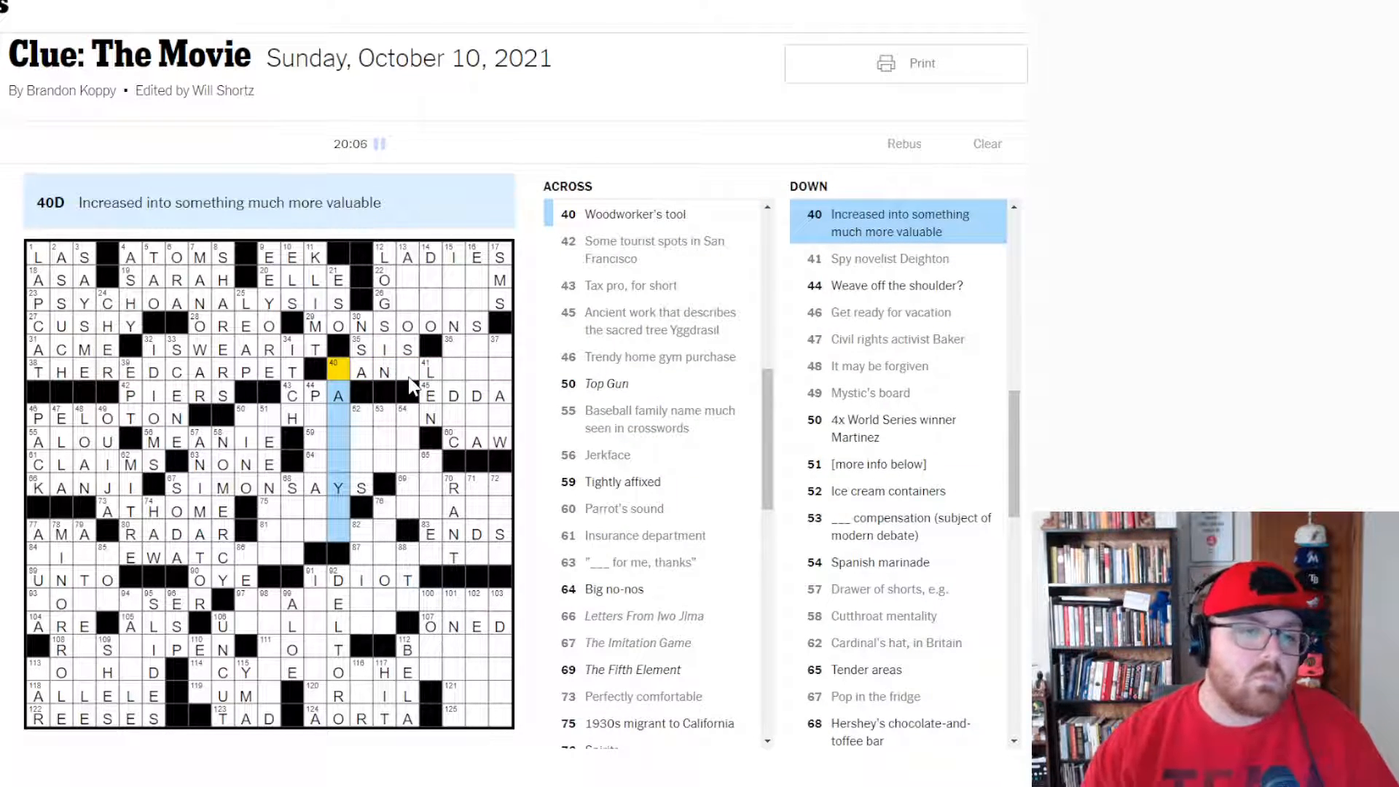
pyautogui.click(430, 420)
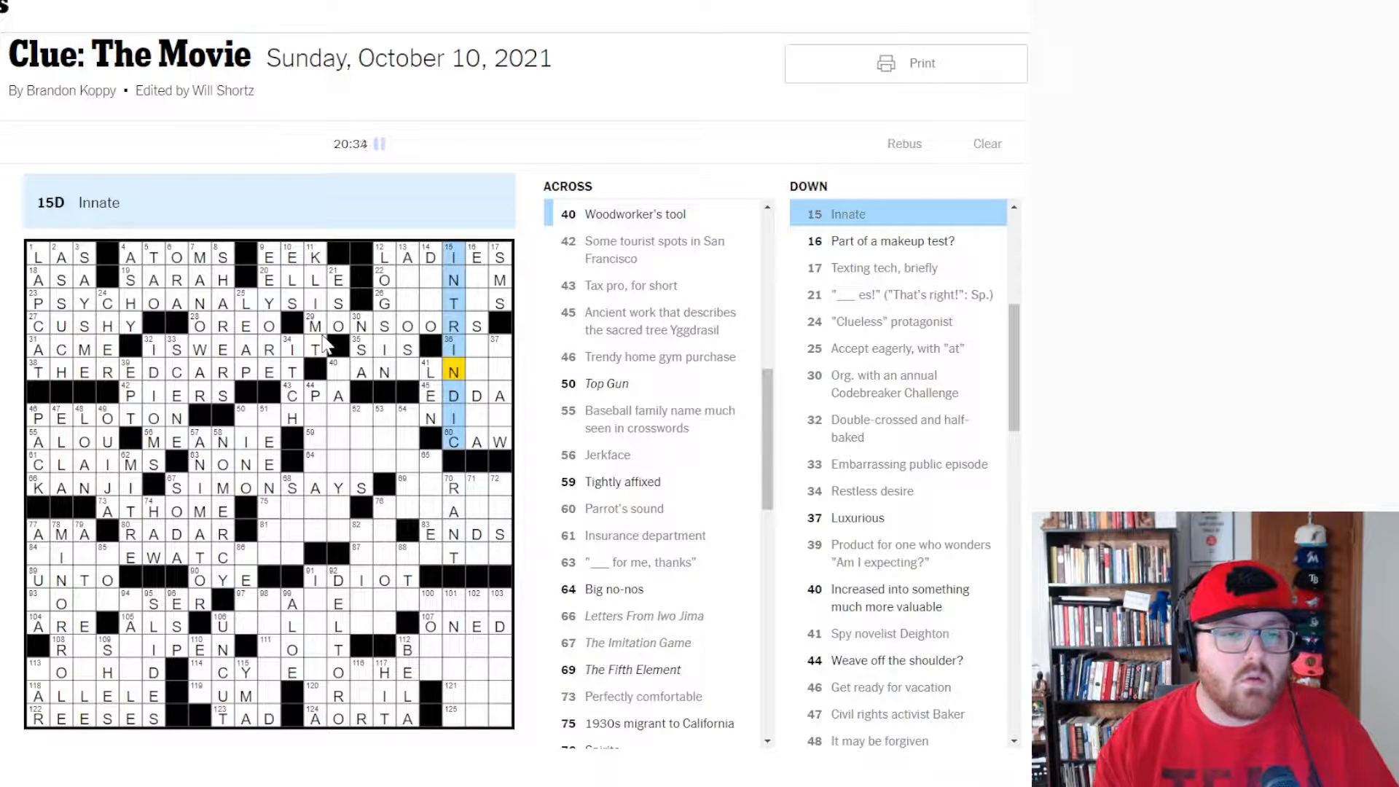
pyautogui.click(431, 395)
pyautogui.write('S')
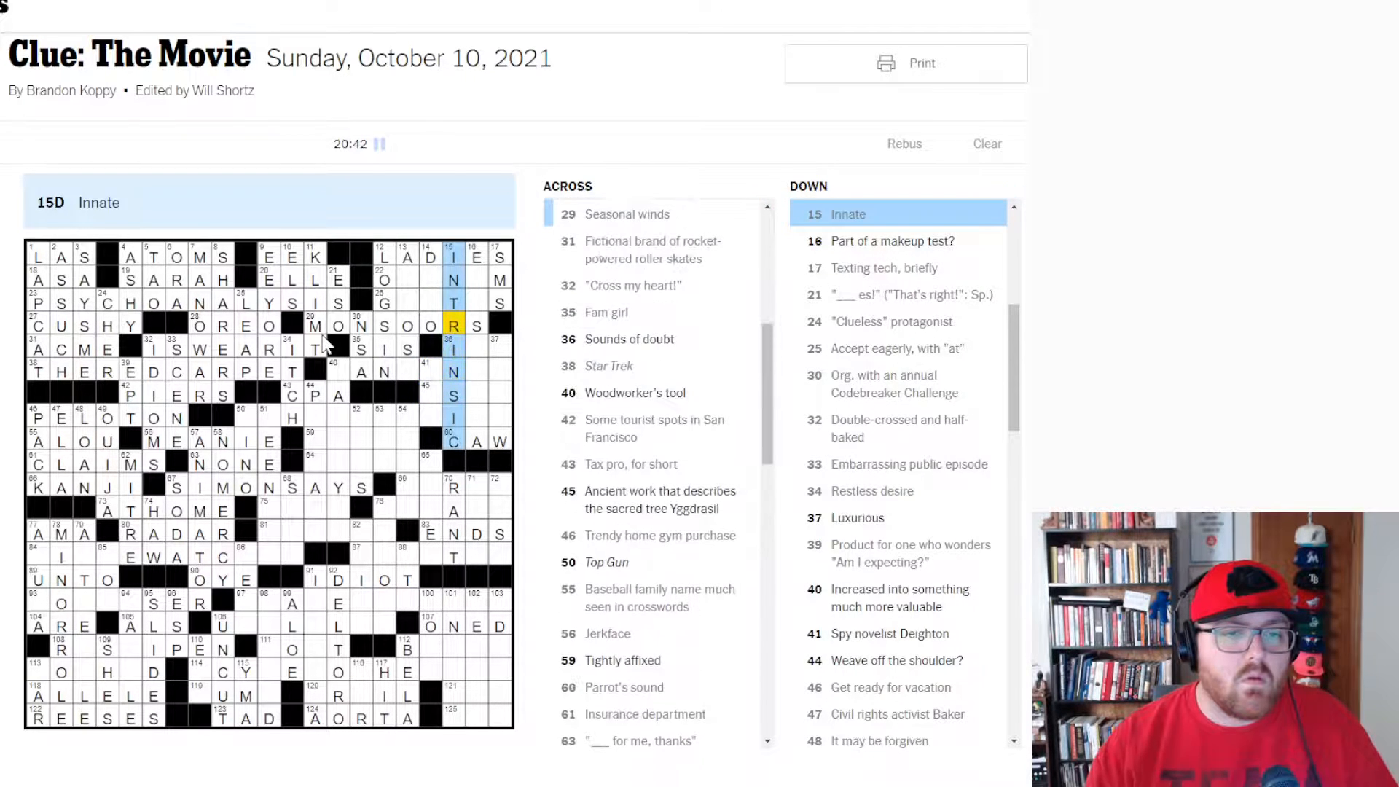
# Step: Check INTRINSIC against 29-Across MONSOONS, 13-Down, 14-Down and 26-Across, then clear it
pyautogui.click(314, 325)
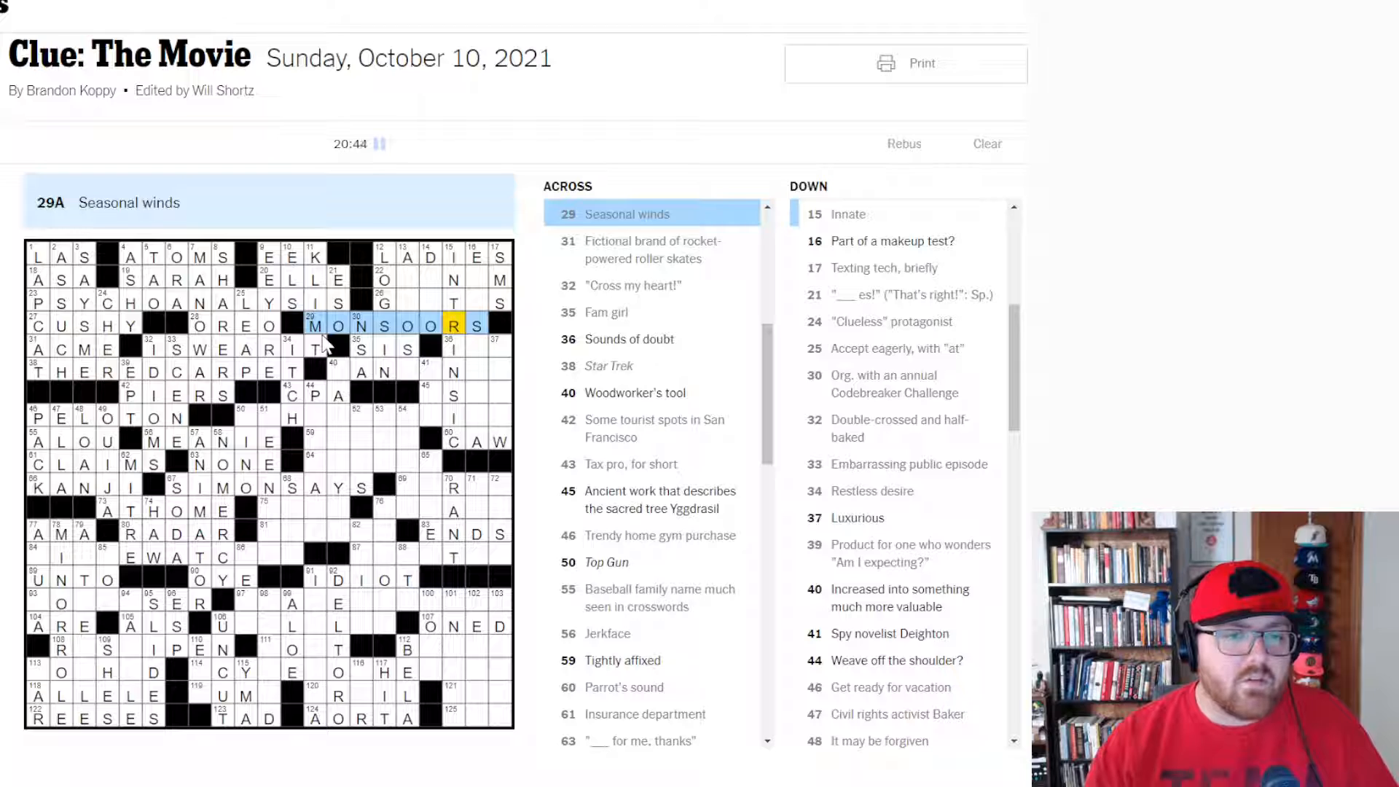
pyautogui.click(448, 257)
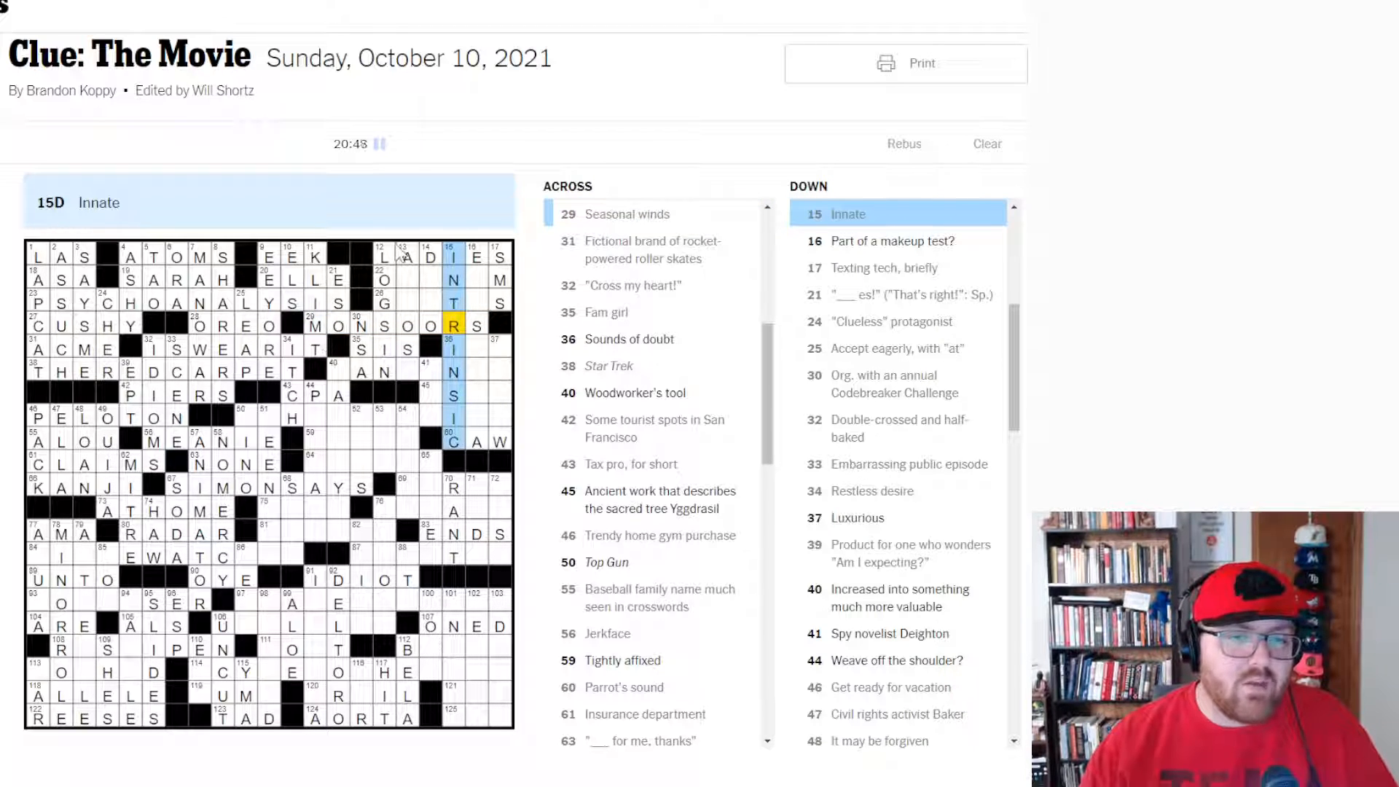
pyautogui.click(406, 325)
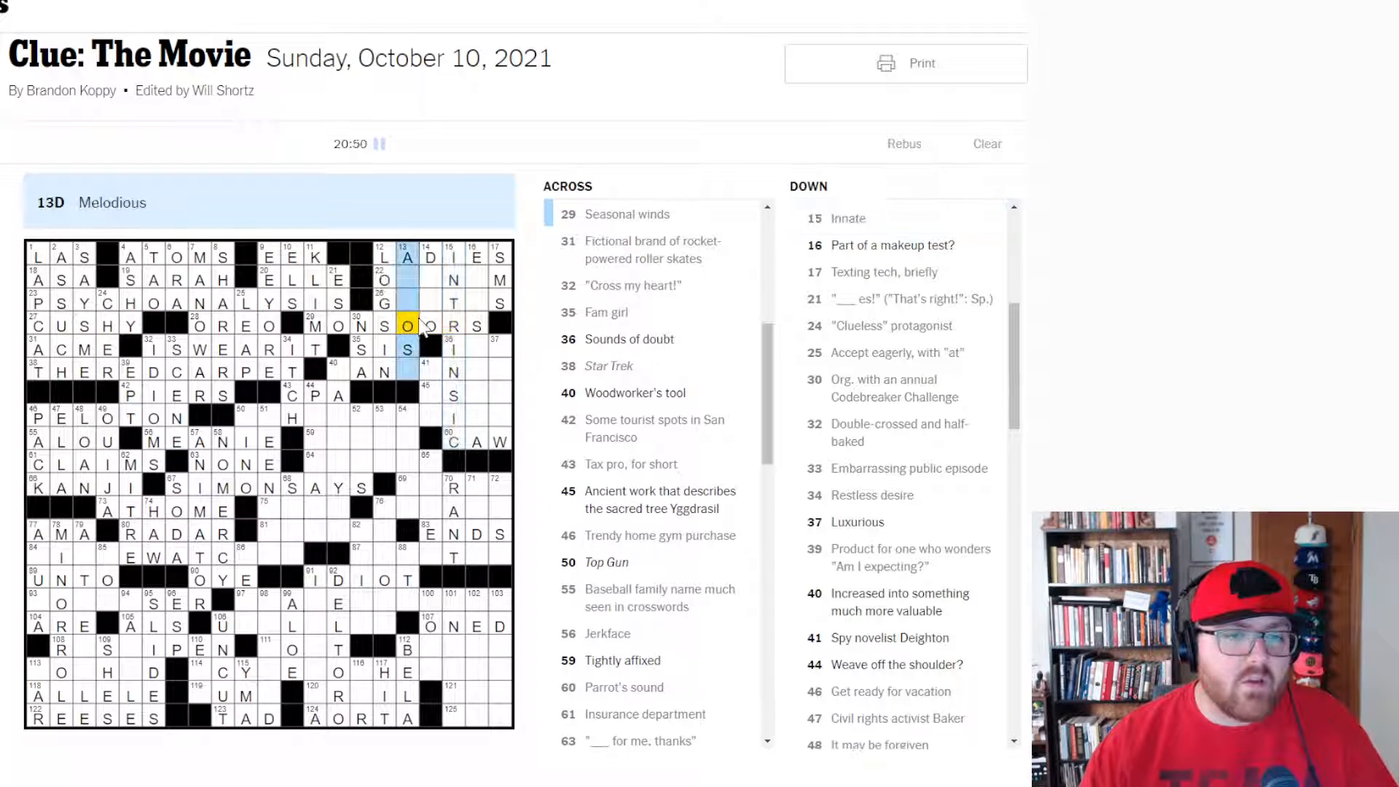
pyautogui.click(408, 325)
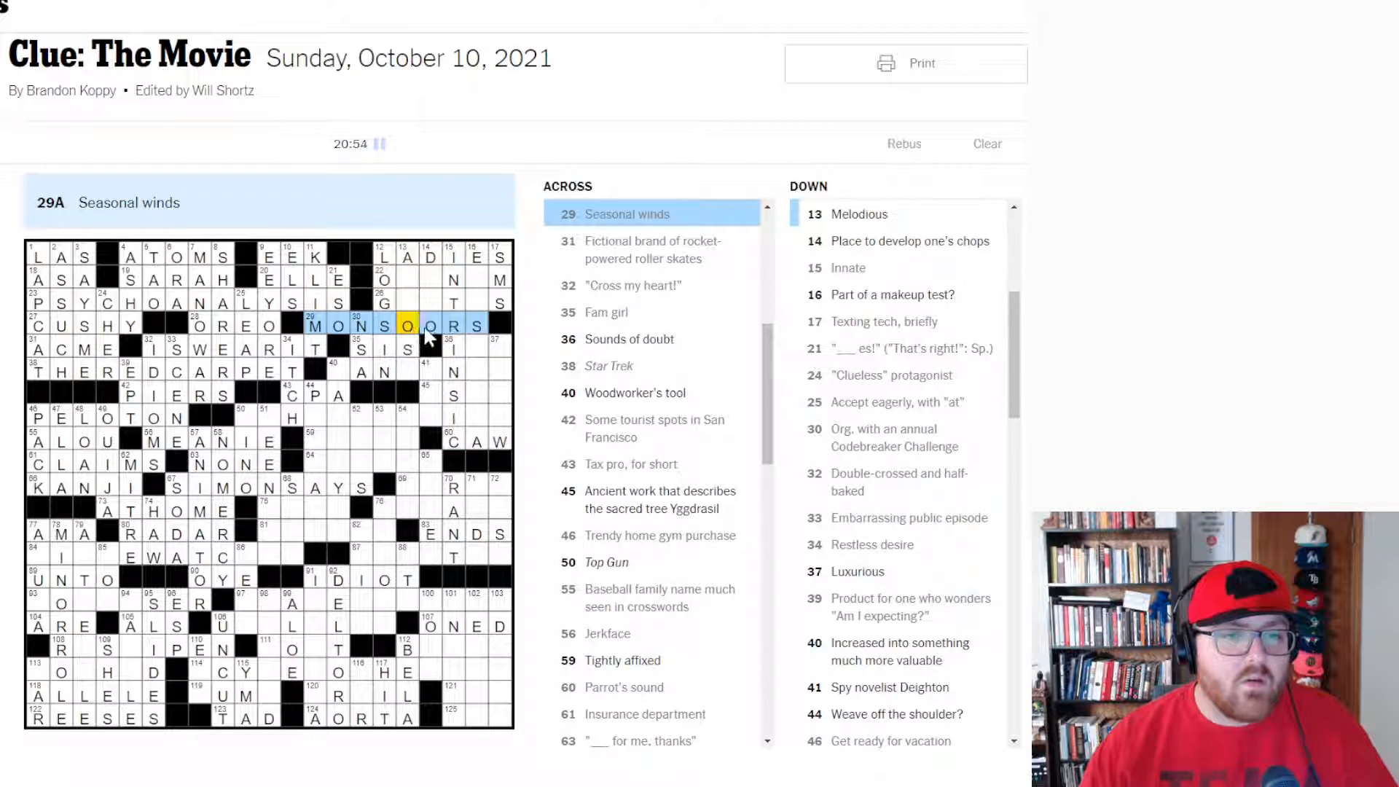
pyautogui.click(428, 325)
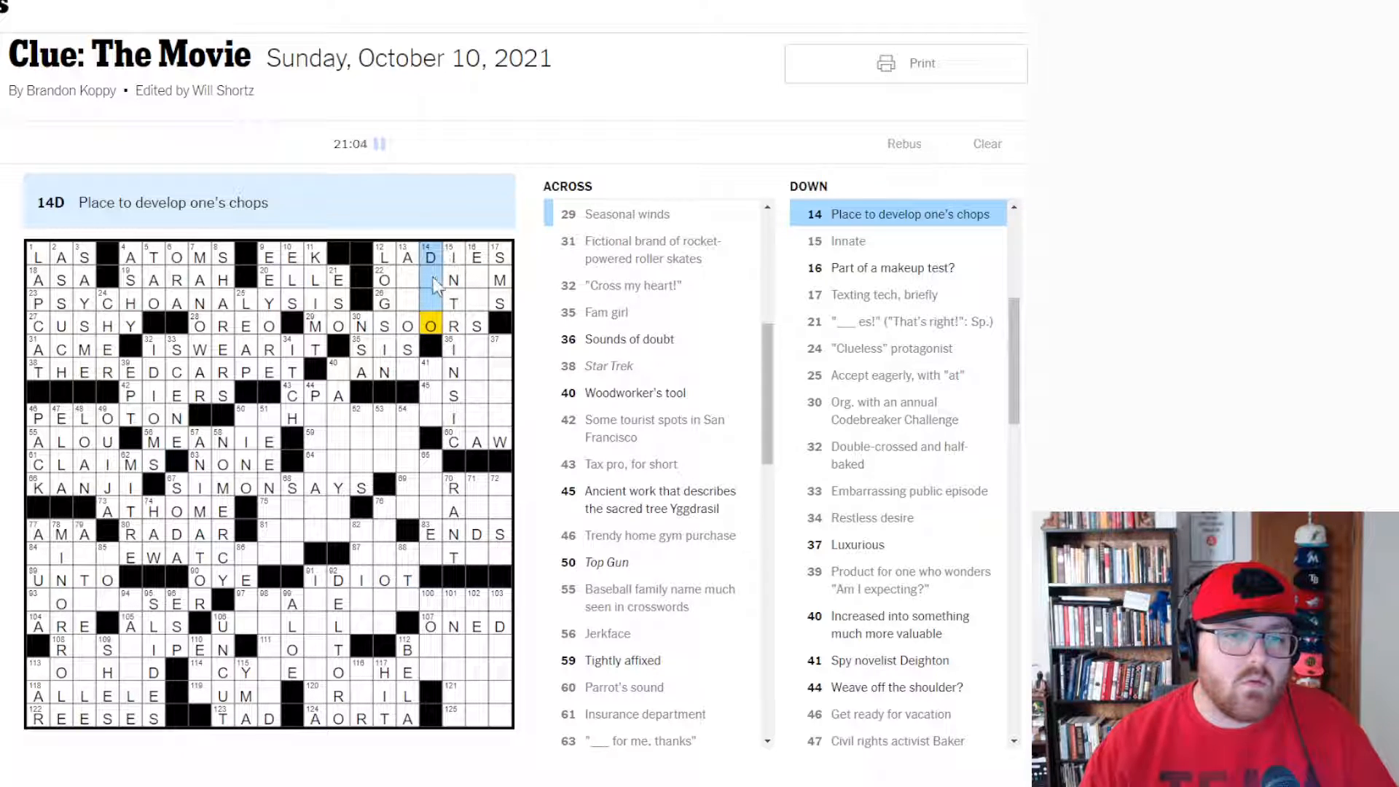
pyautogui.click(453, 279)
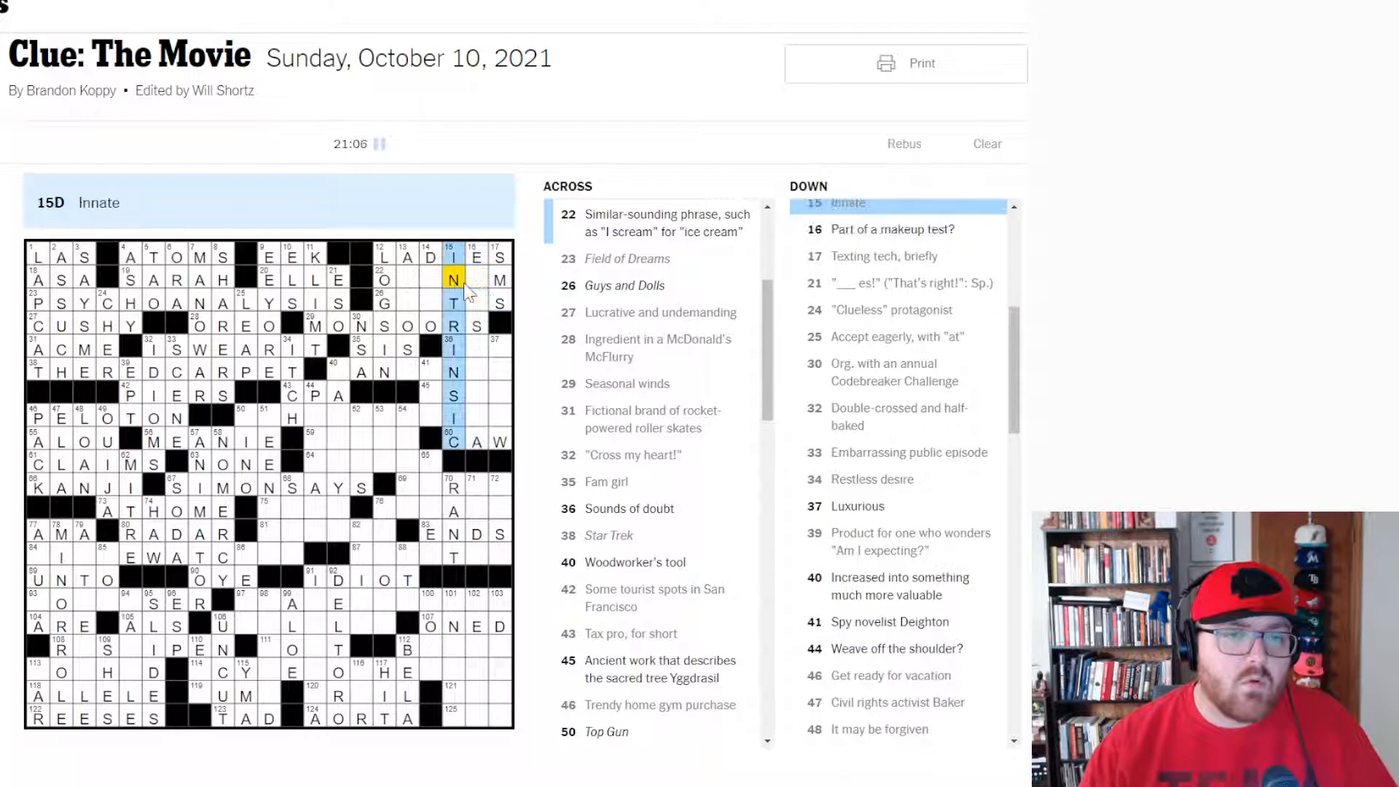
pyautogui.click(452, 302)
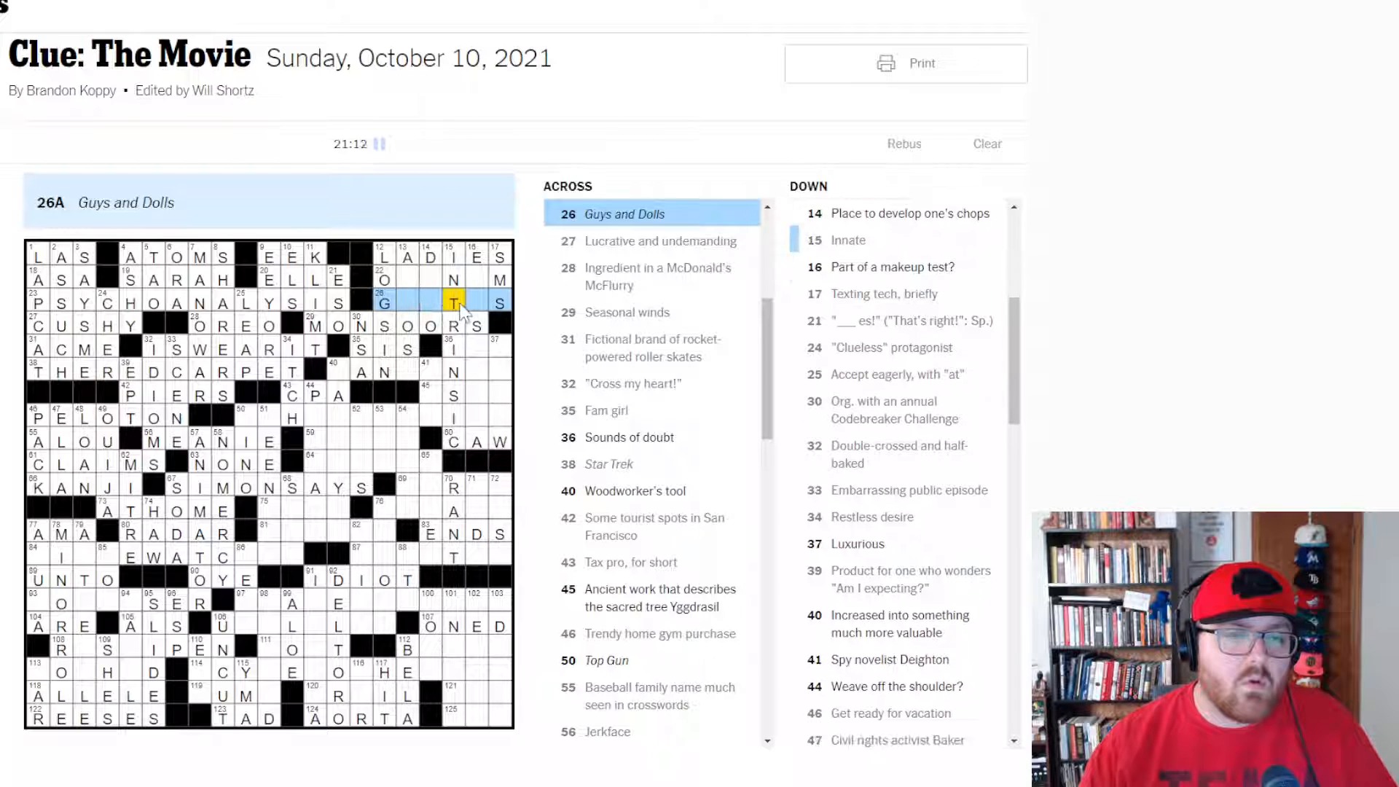
pyautogui.click(453, 348)
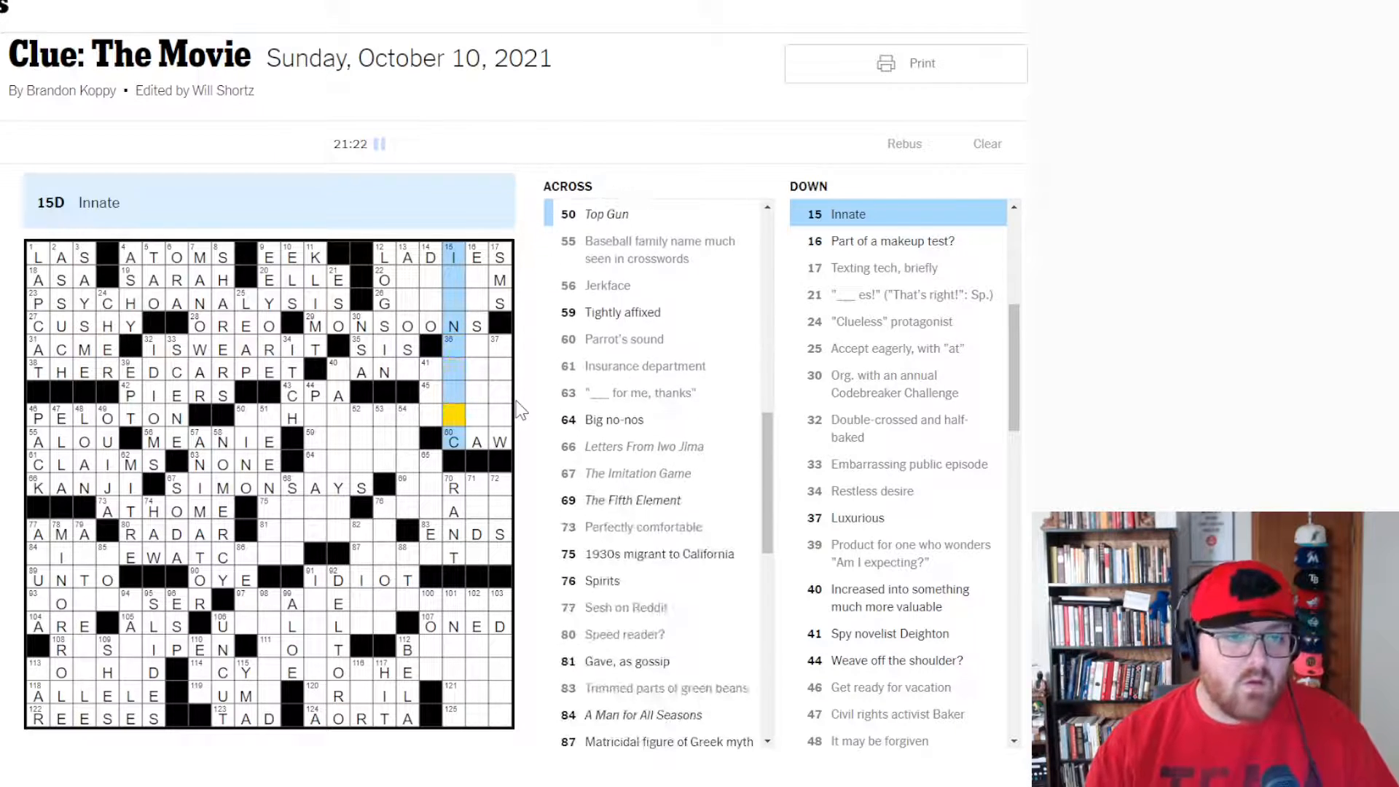
# Step: Clear CAW from 60 Across, keeping the final A of EDDA in 37 Down
pyautogui.click(500, 395)
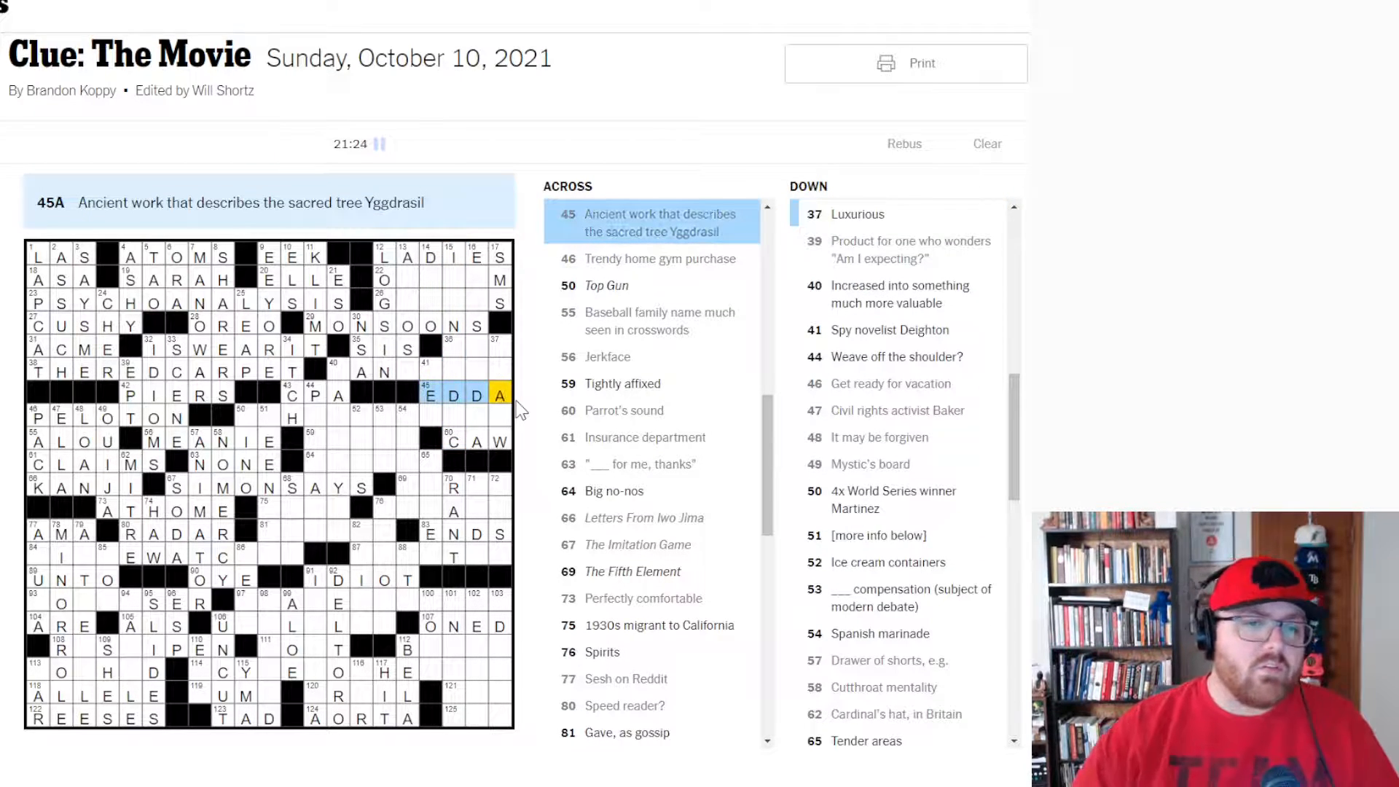
pyautogui.click(495, 348)
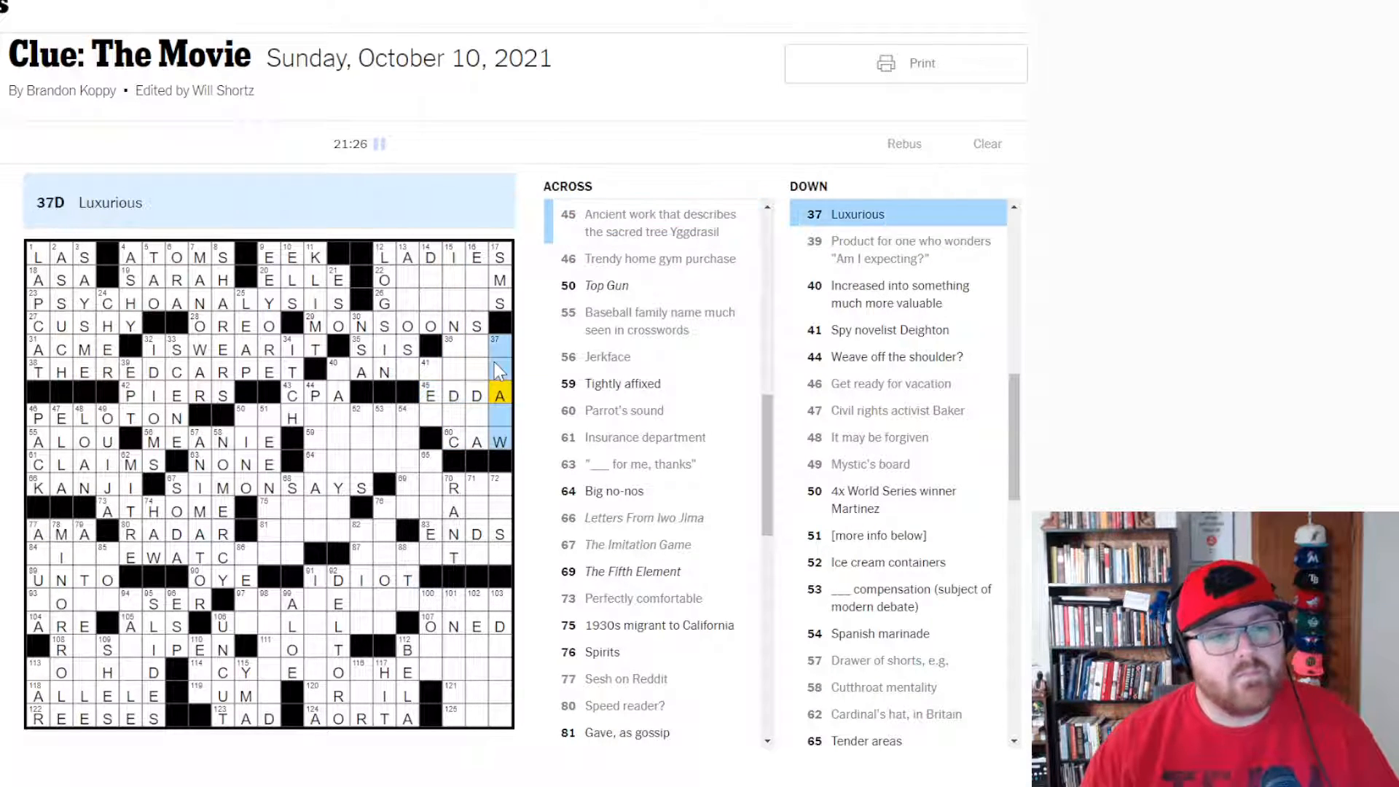
pyautogui.scroll(3)
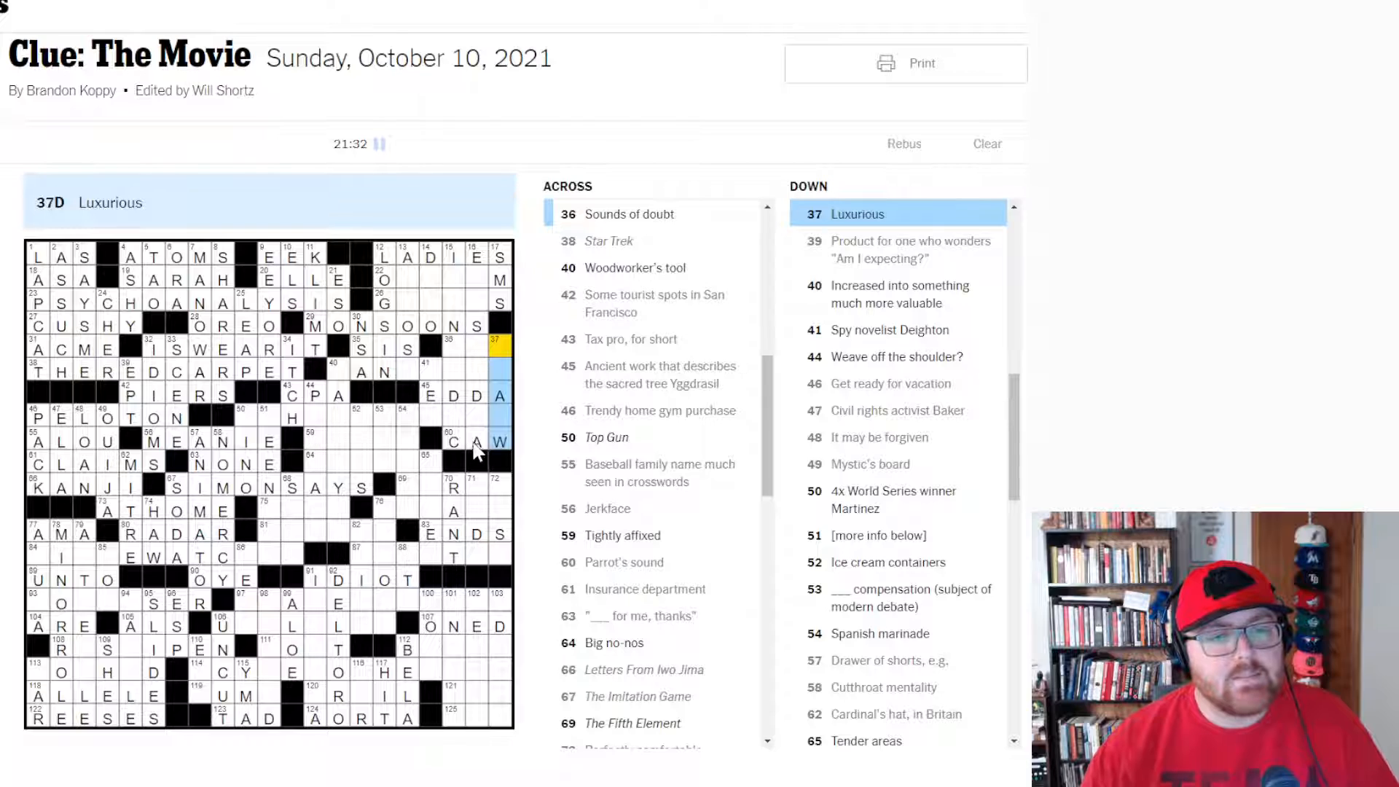
pyautogui.click(474, 442)
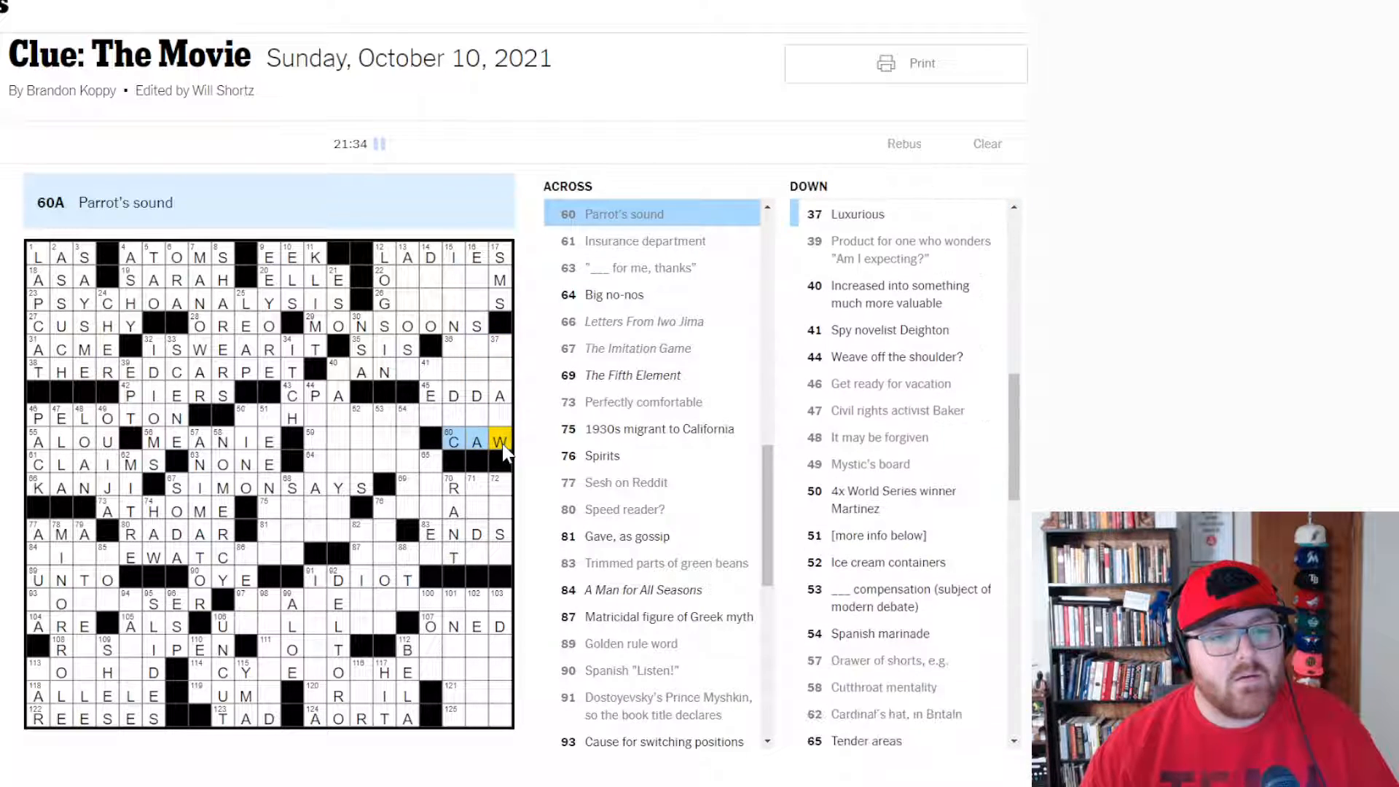
pyautogui.moveTo(410, 522)
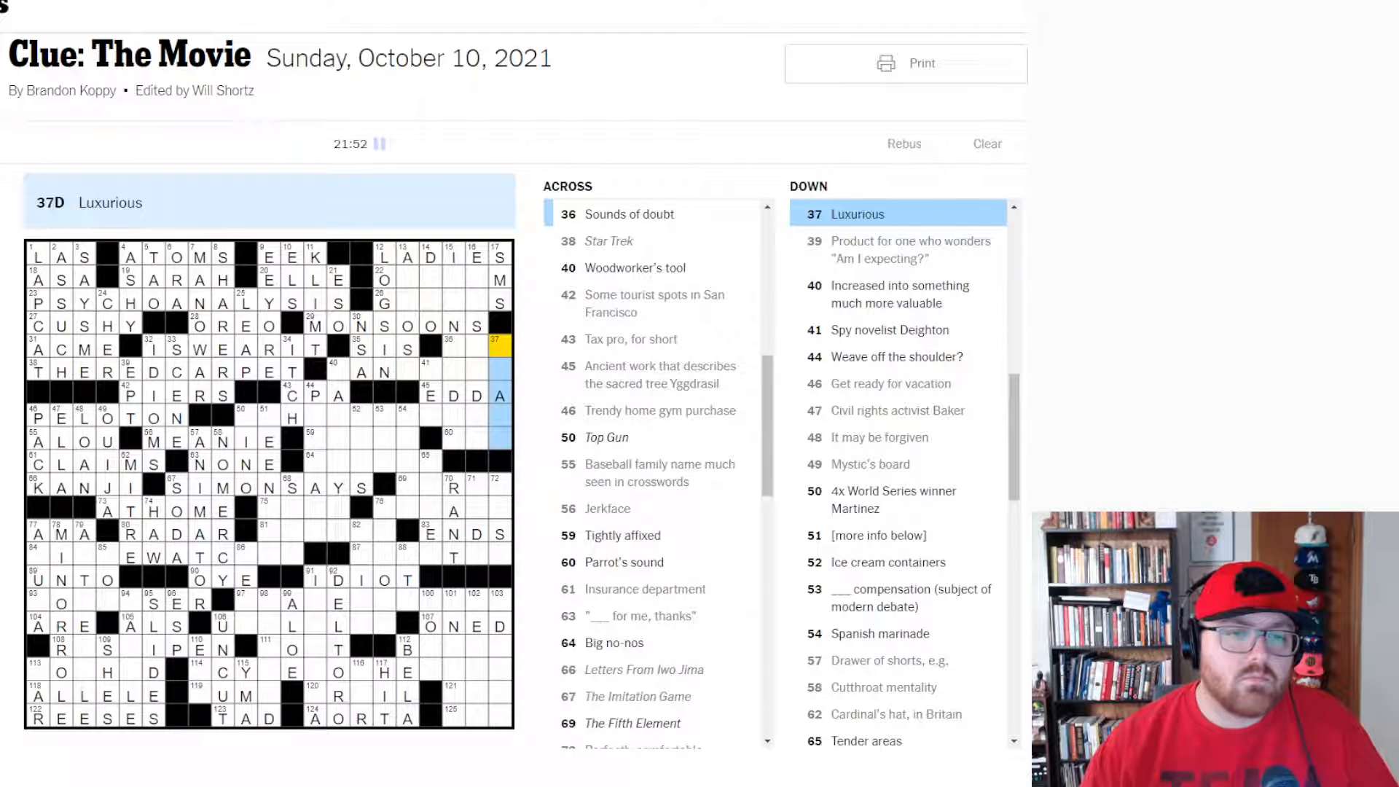
pyautogui.click(384, 281)
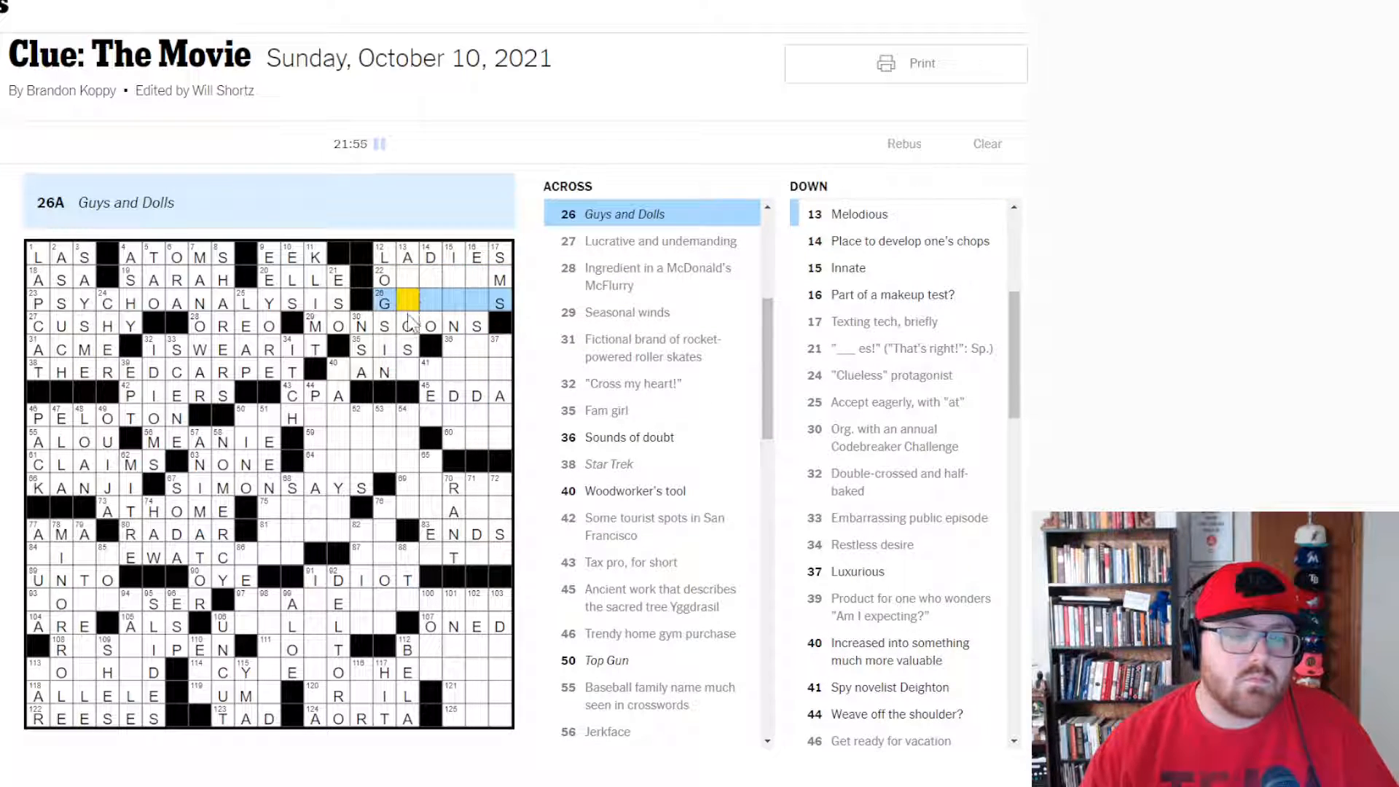
pyautogui.click(406, 258)
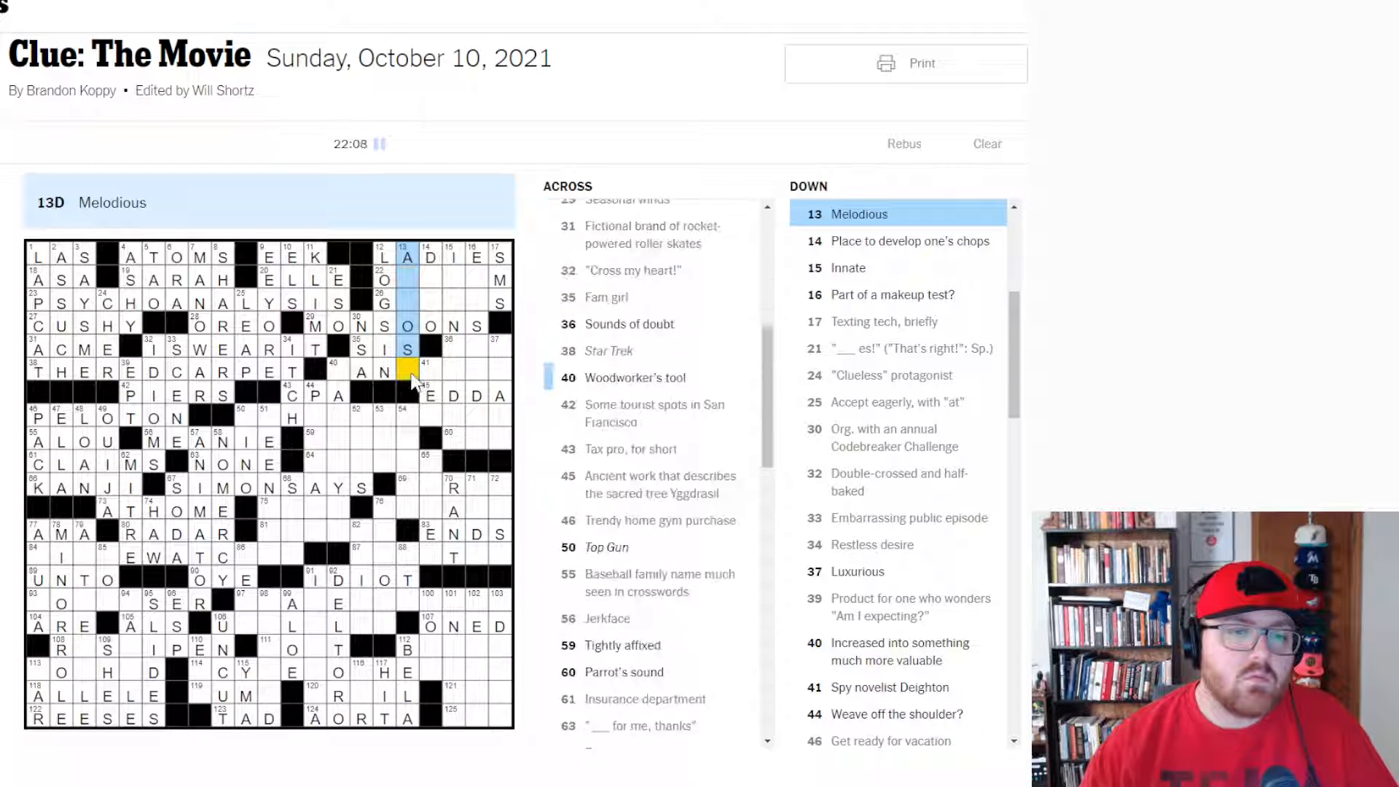
pyautogui.scroll(-3)
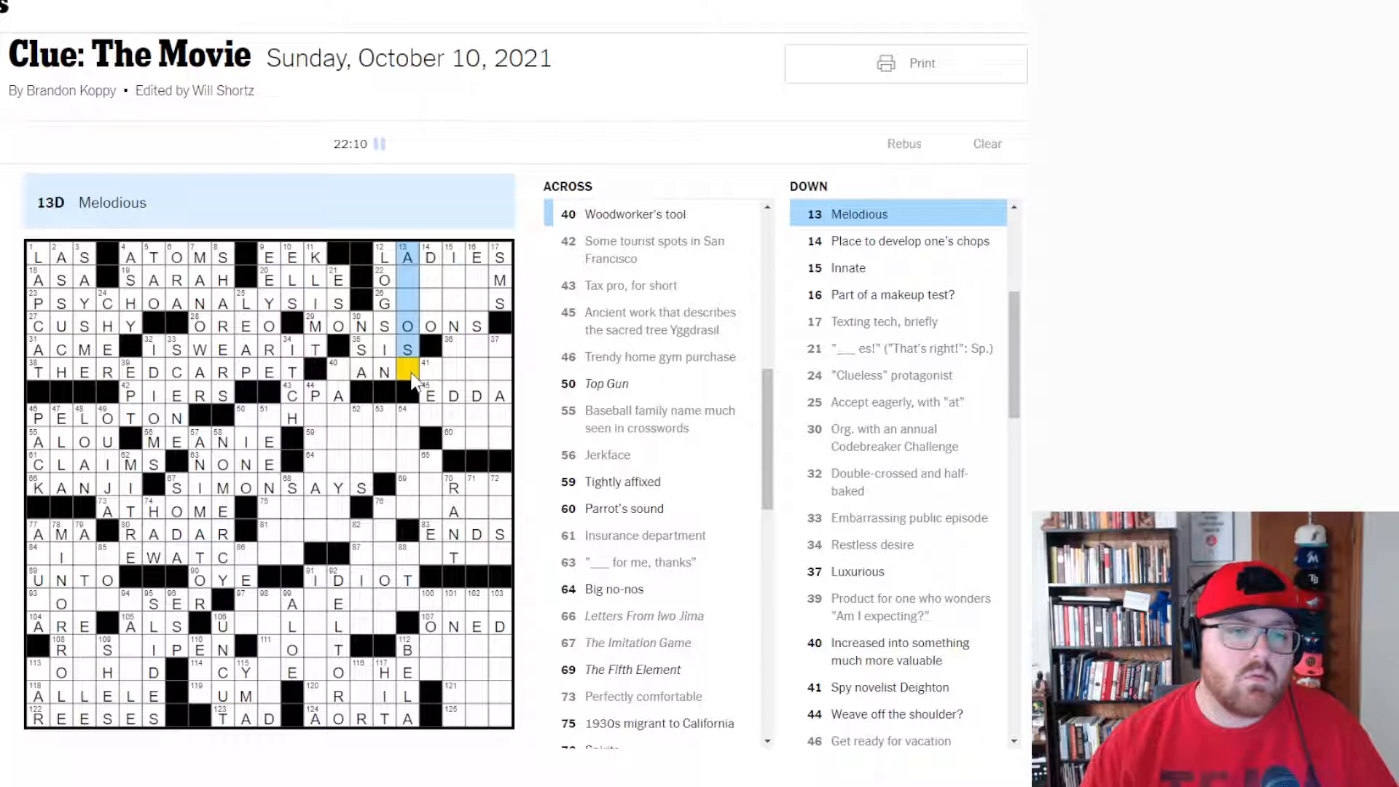
pyautogui.write('E')
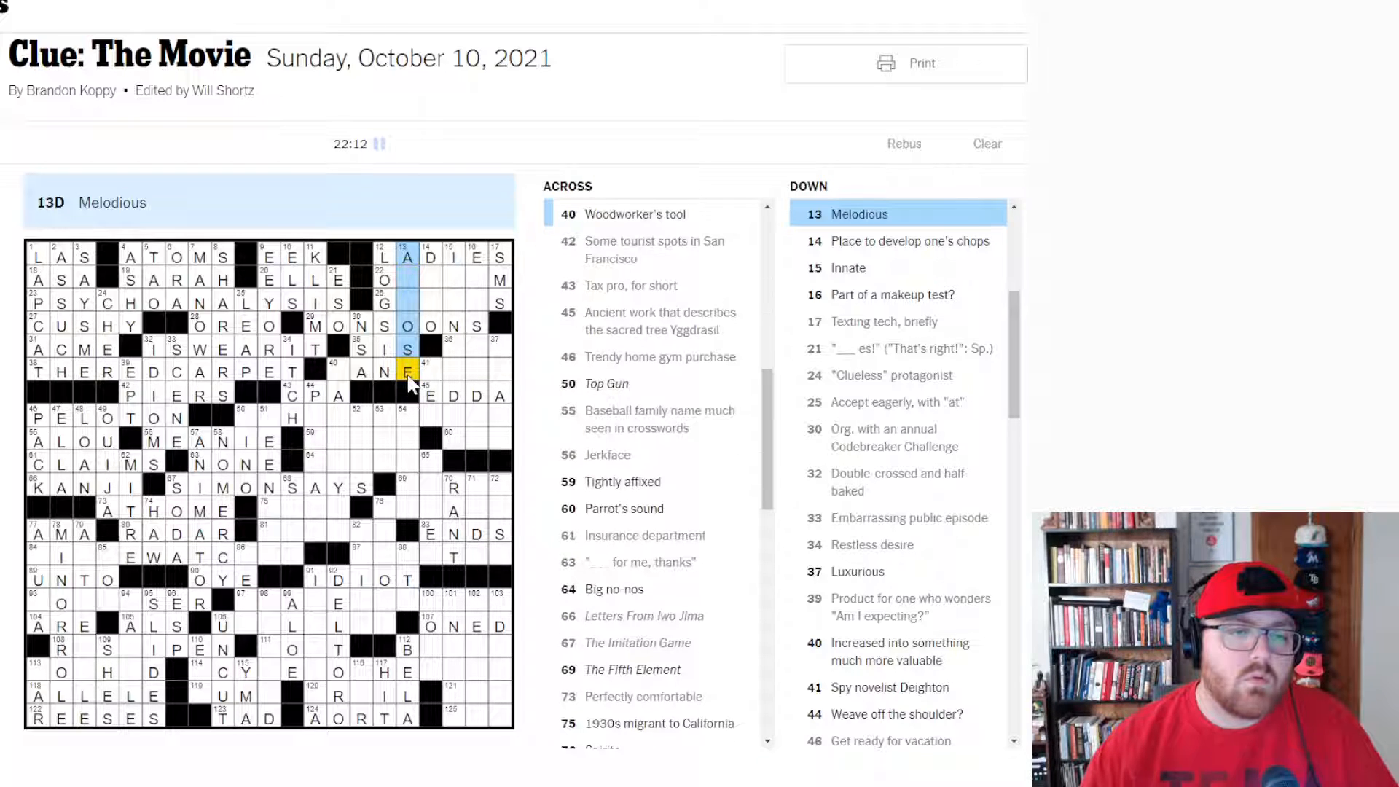
pyautogui.click(406, 372)
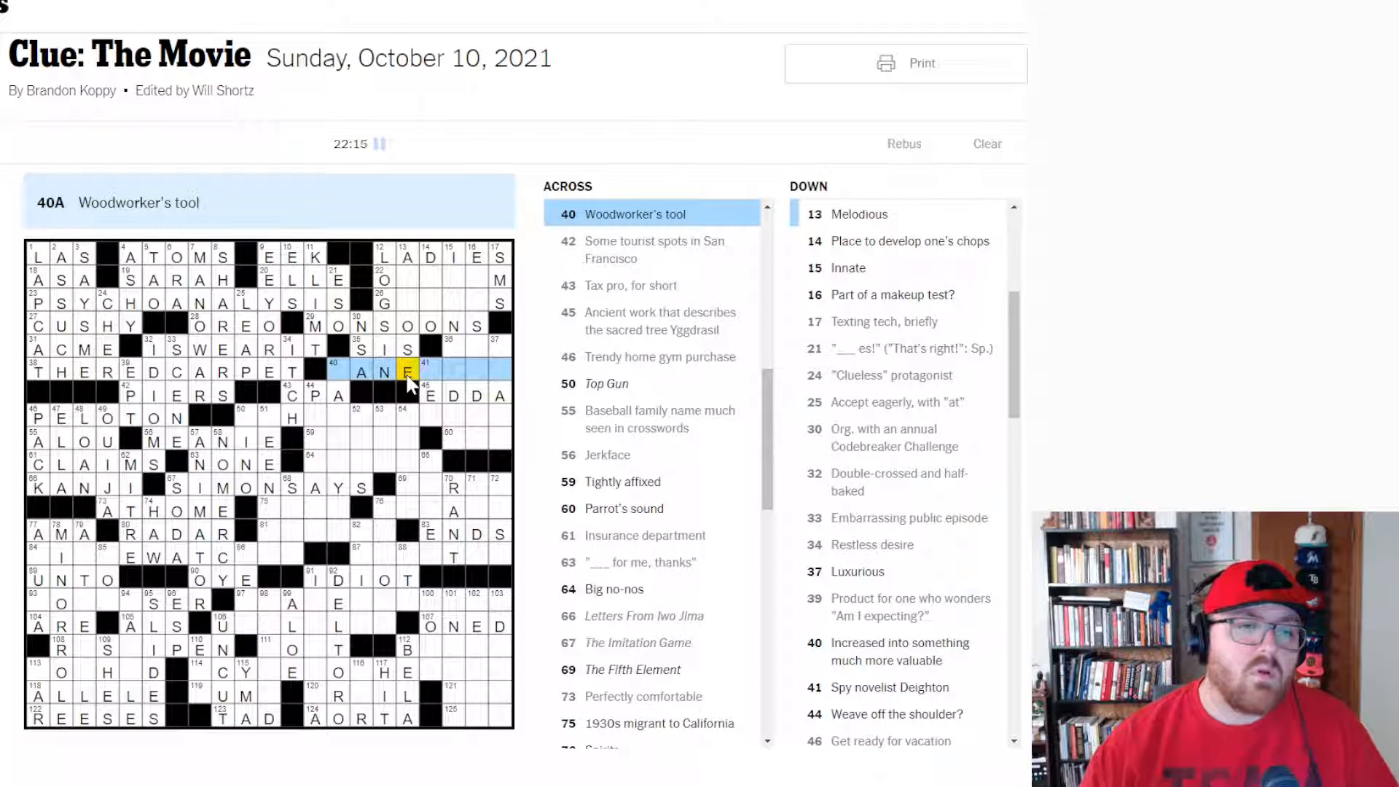
pyautogui.write('BAND')
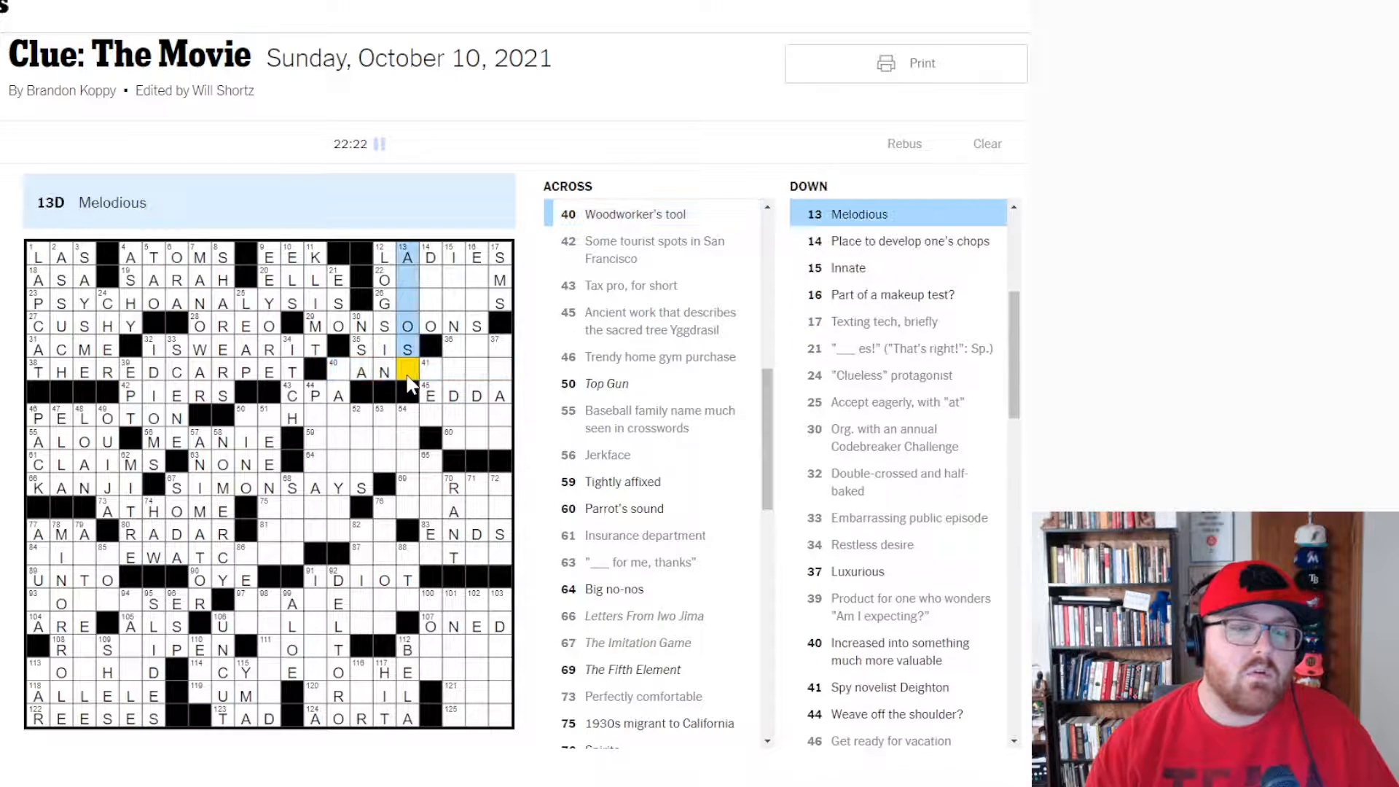
pyautogui.click(429, 257)
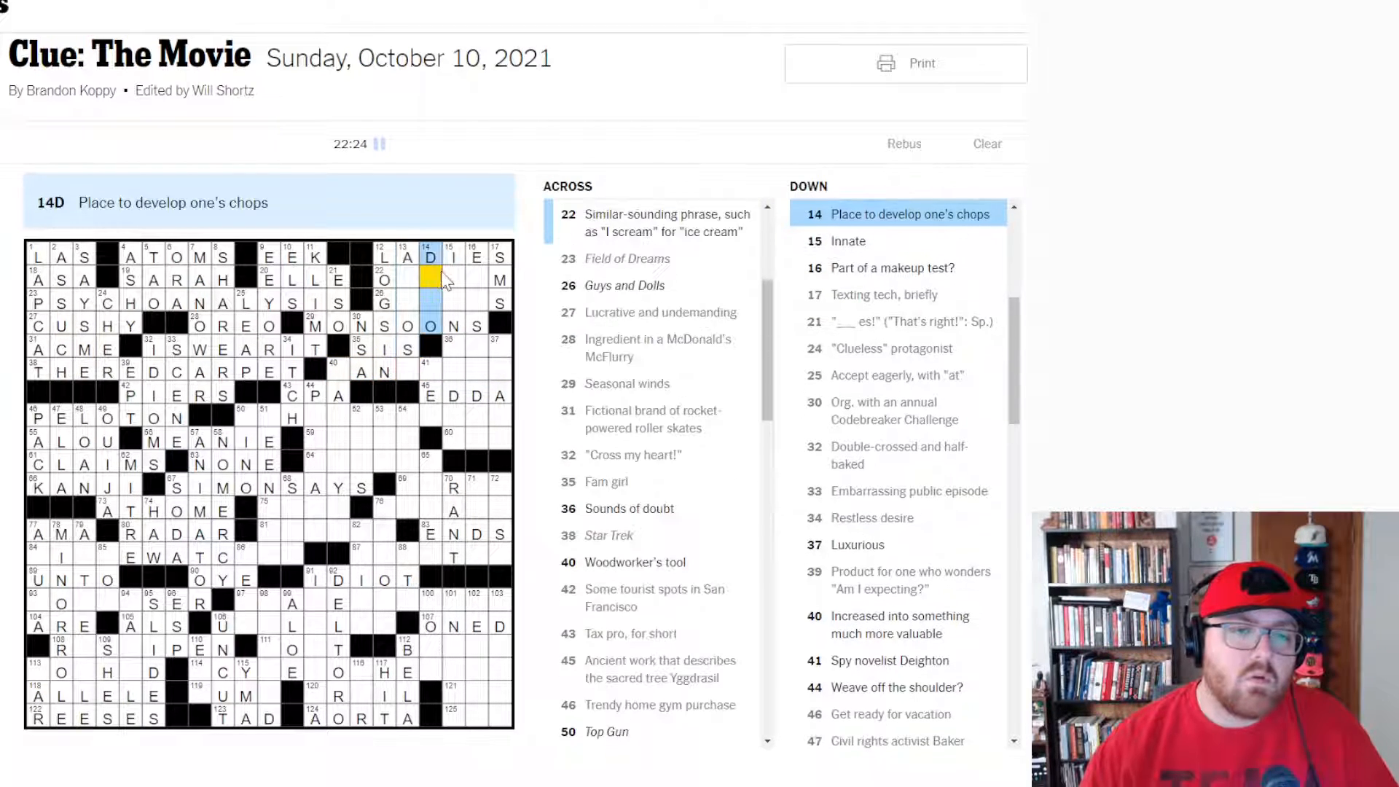
pyautogui.click(472, 279)
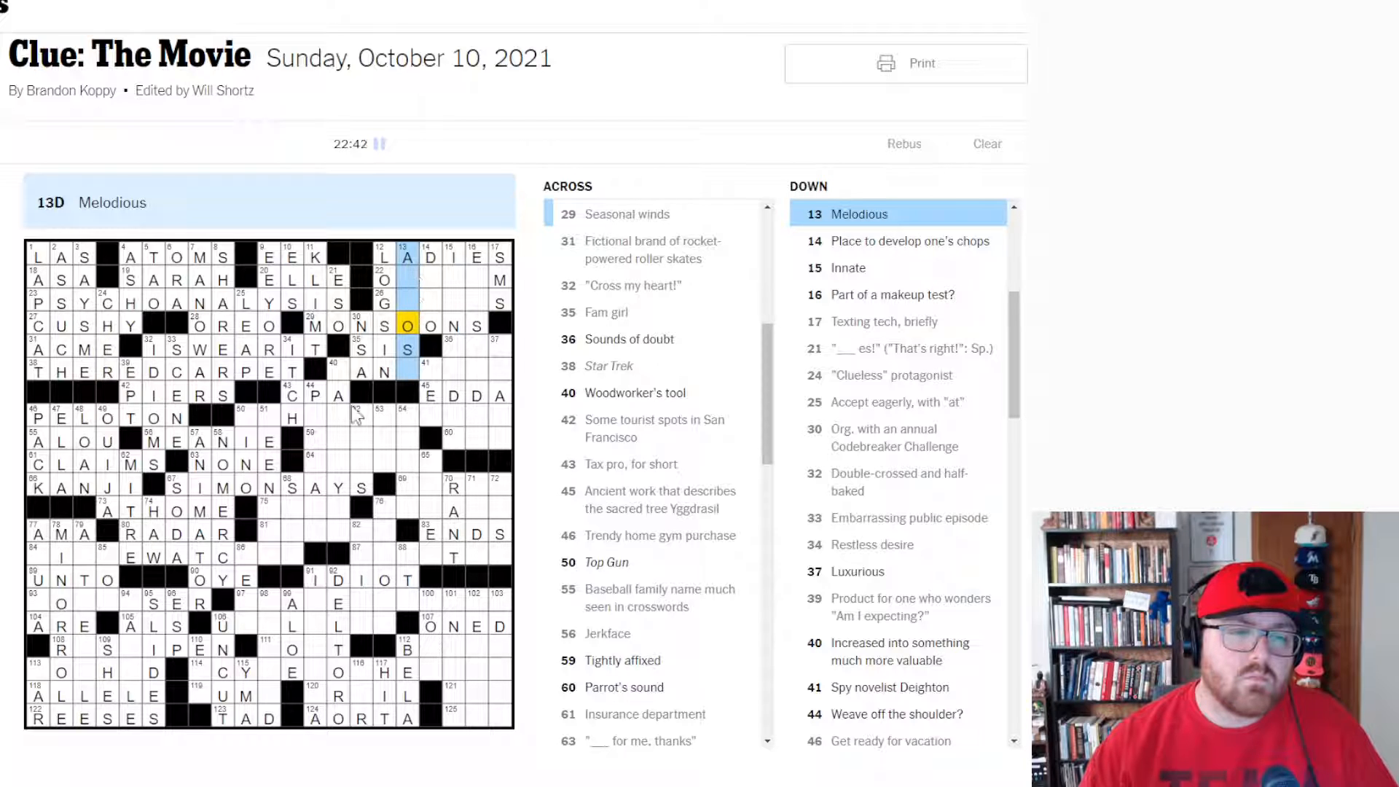
# Step: Enter T at the start of 50 Down and check the Top Gun entry at 50 Across
pyautogui.click(241, 417)
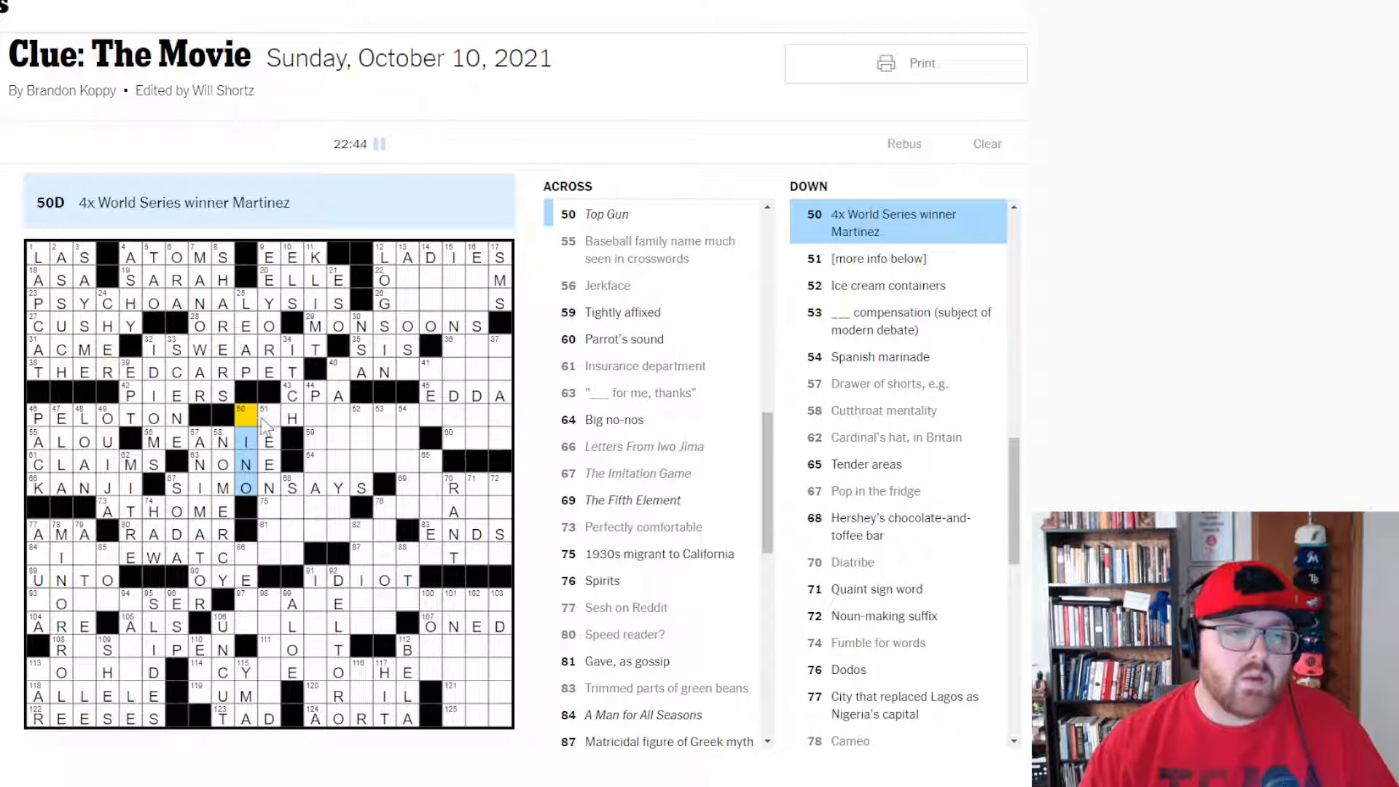
pyautogui.write('T')
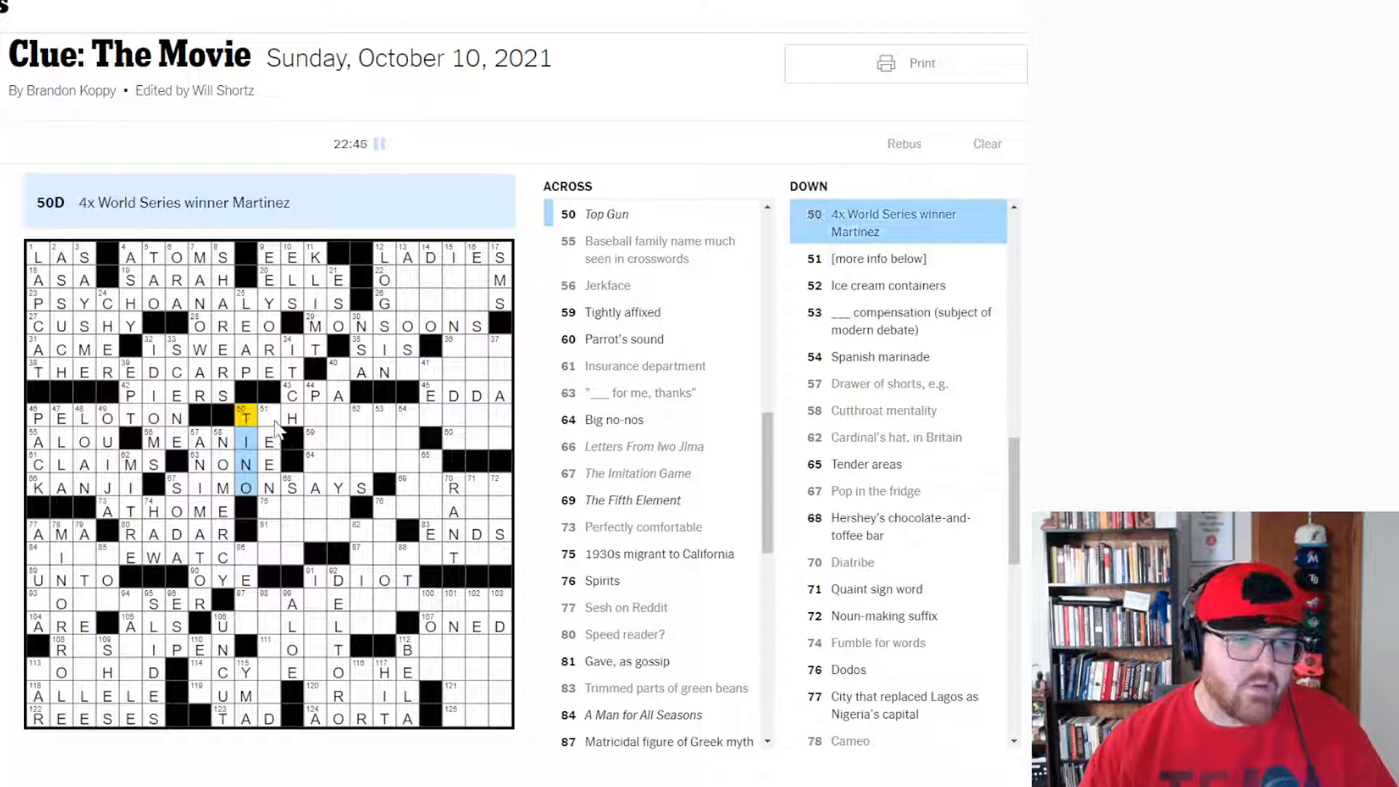
pyautogui.click(267, 417)
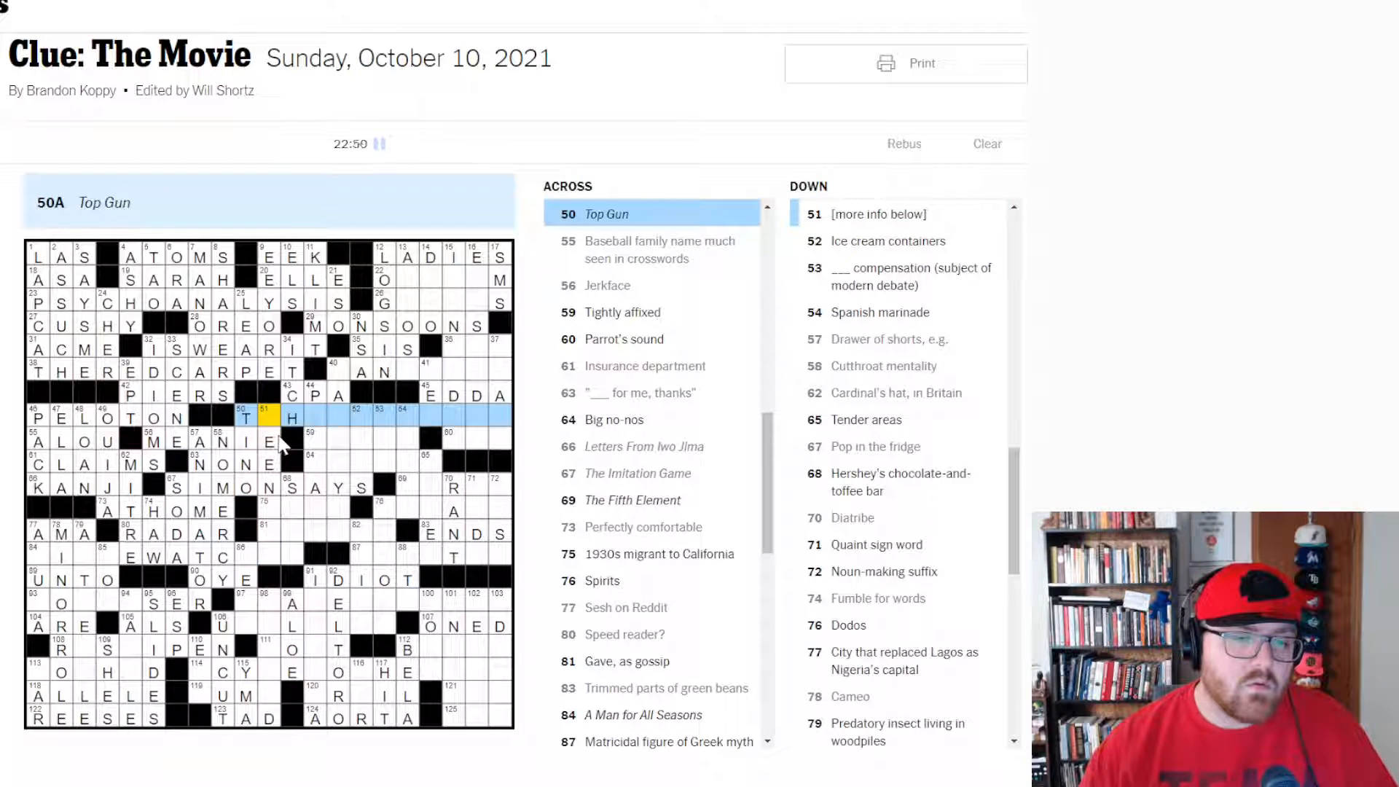
pyautogui.click(263, 418)
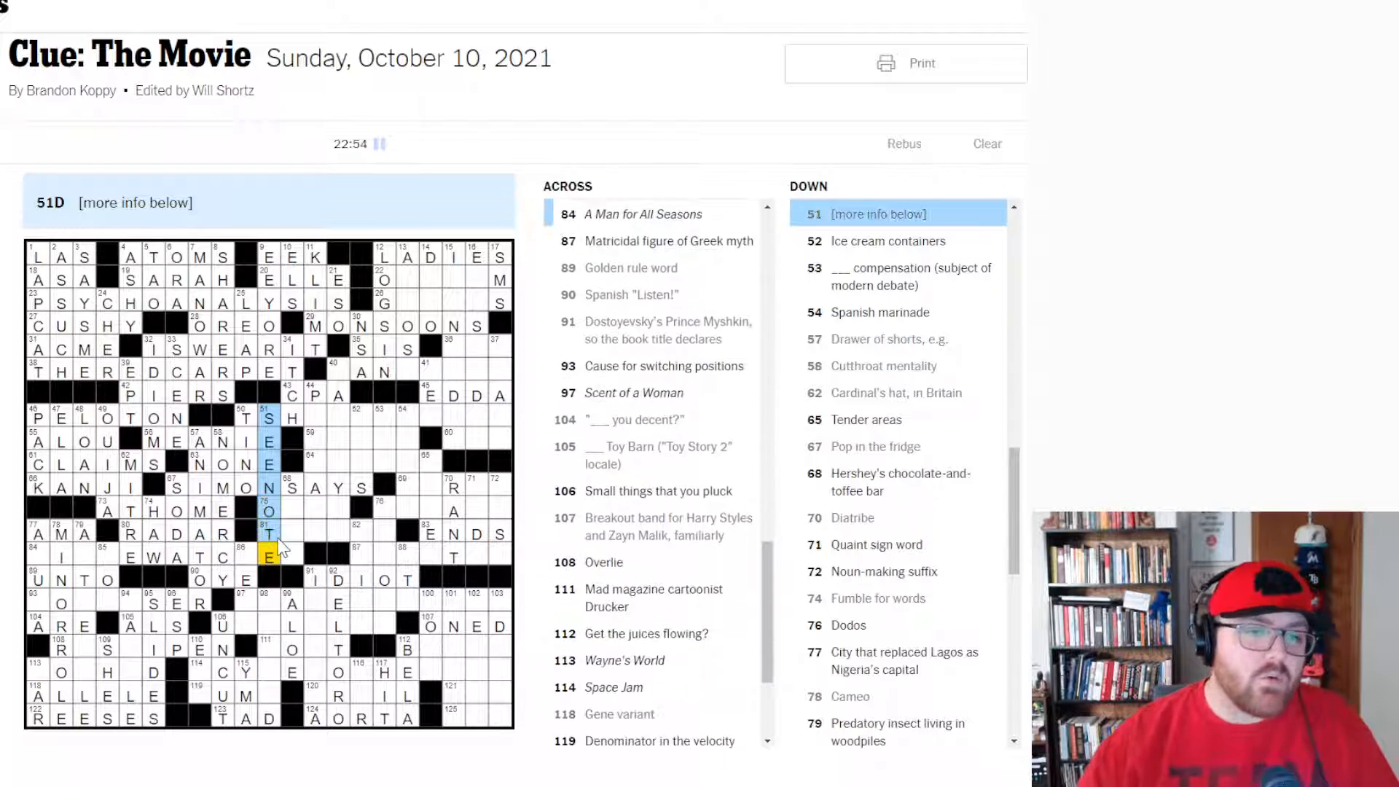
# Step: Fill OKIE in 75 Across and check crossings in 68, 40 and 44 Down
pyautogui.click(268, 512)
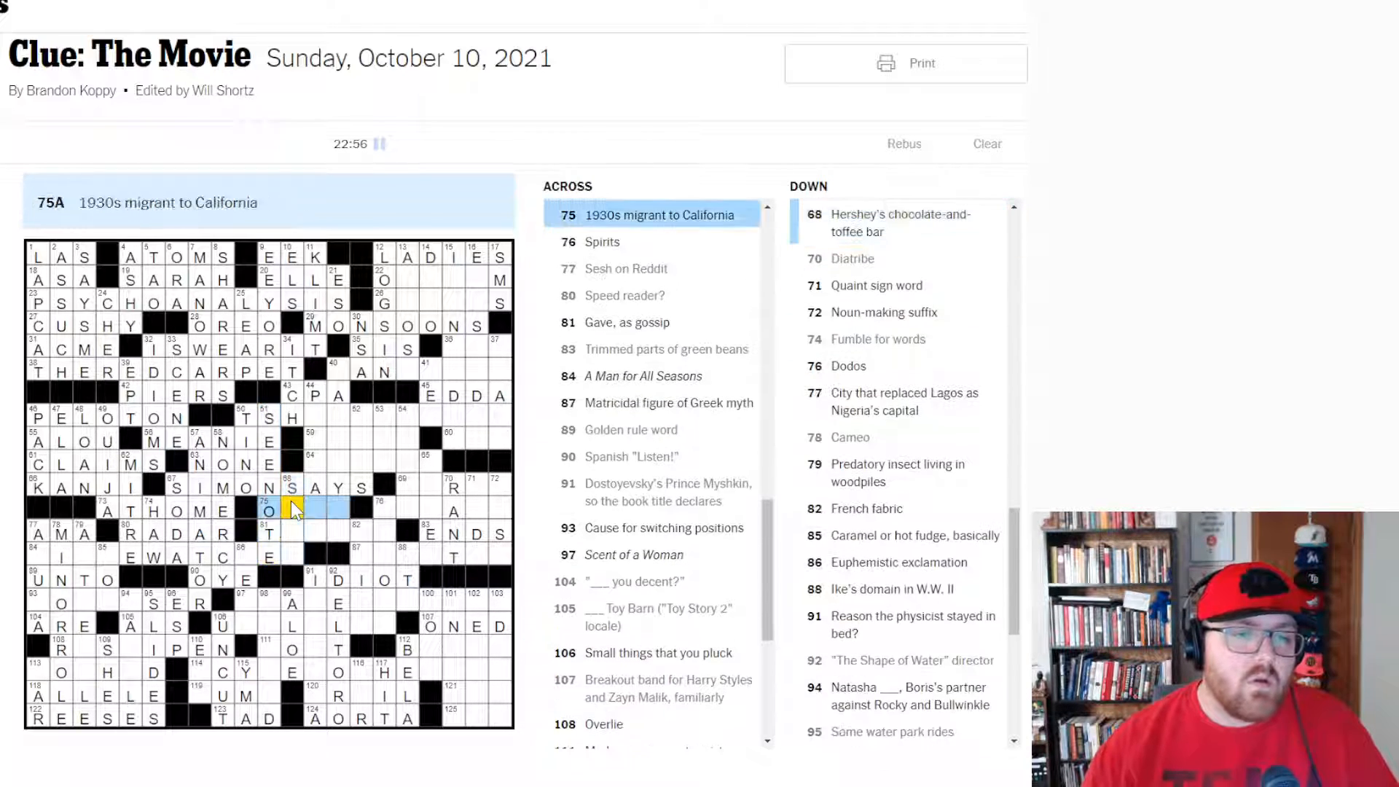
pyautogui.click(290, 512)
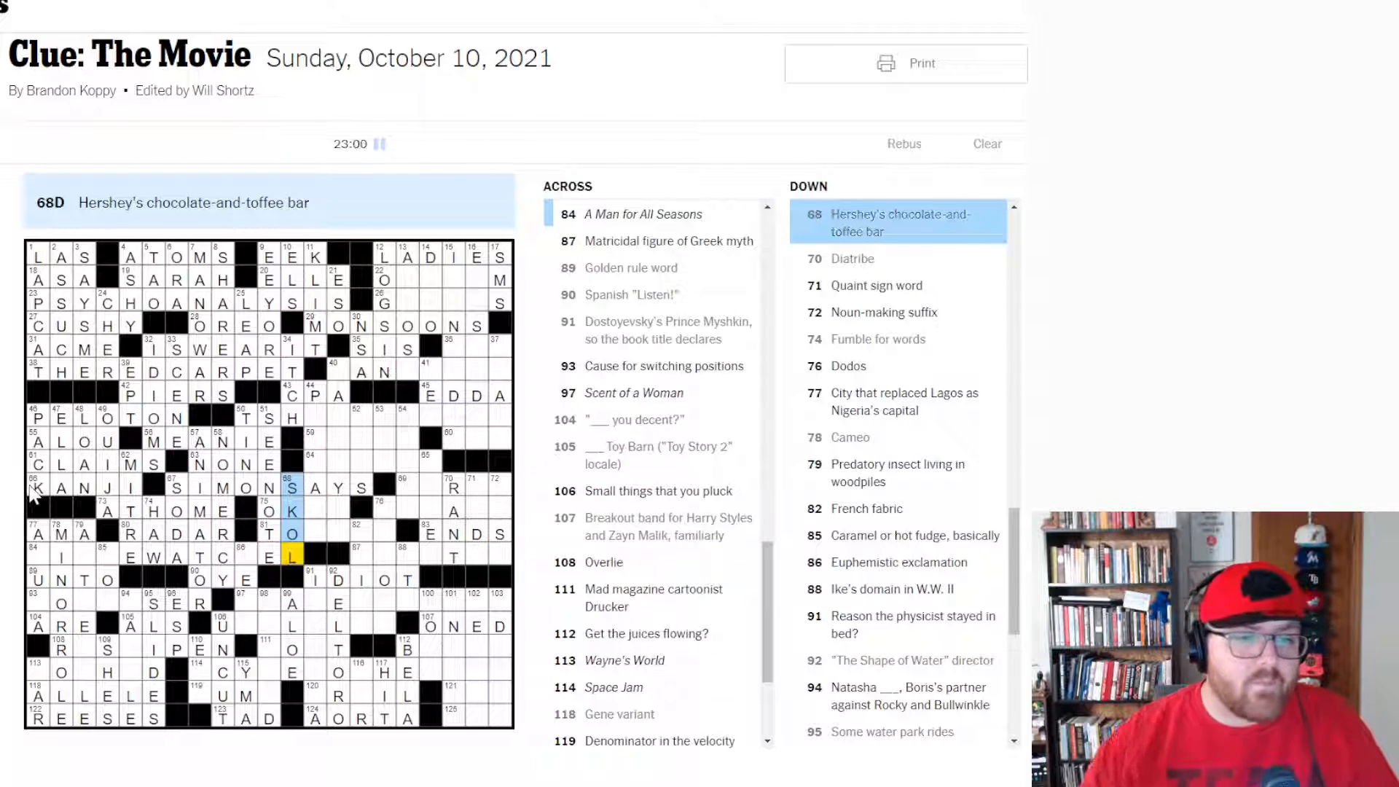
pyautogui.moveTo(321, 513)
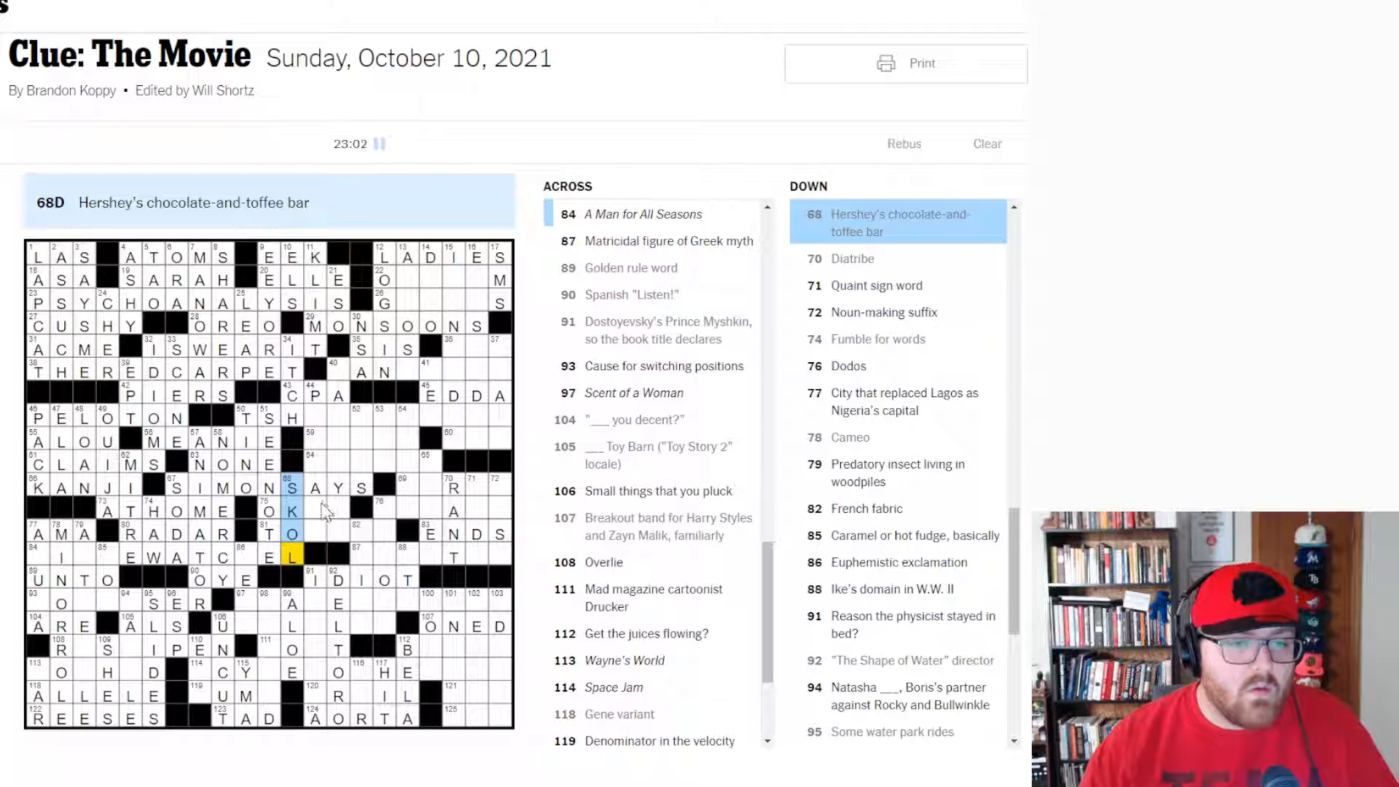
pyautogui.click(319, 510)
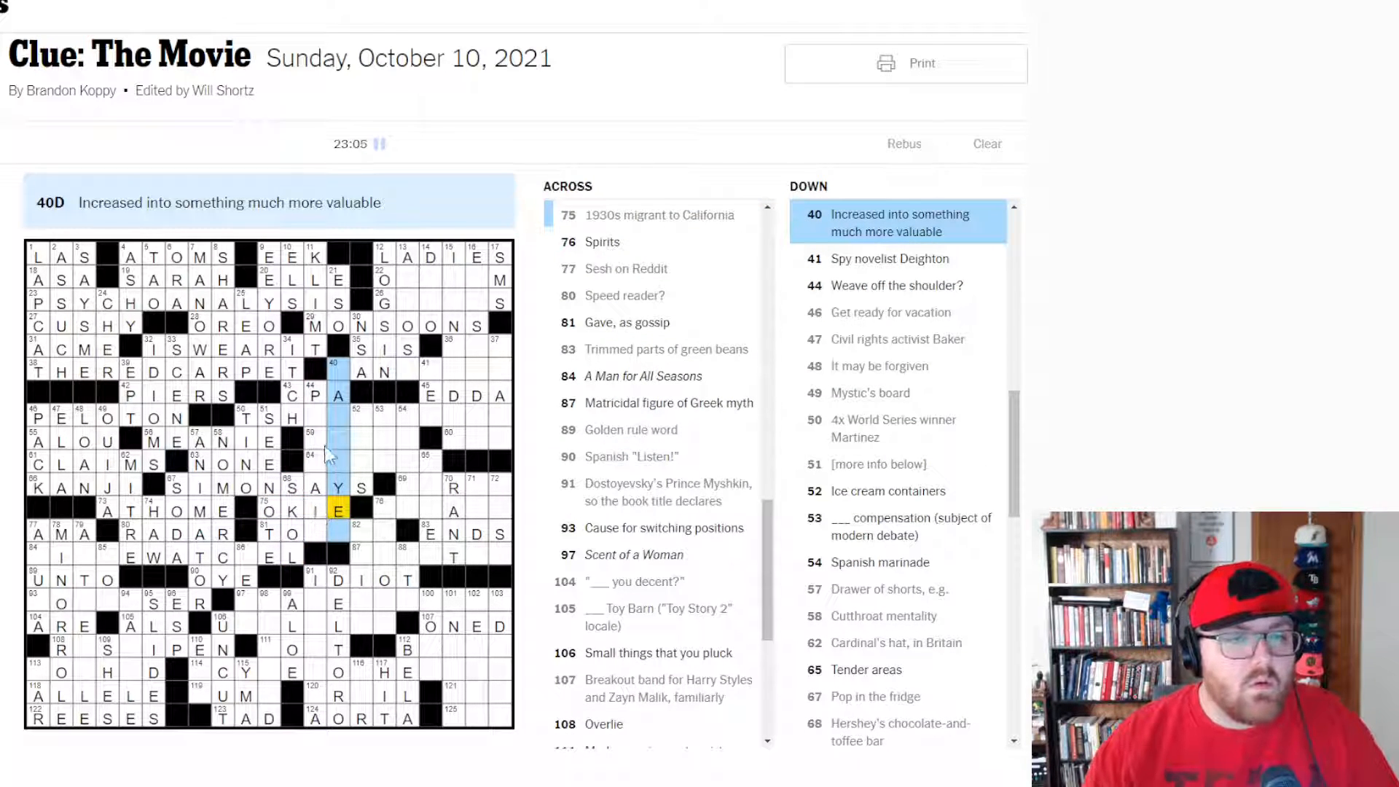
pyautogui.click(319, 420)
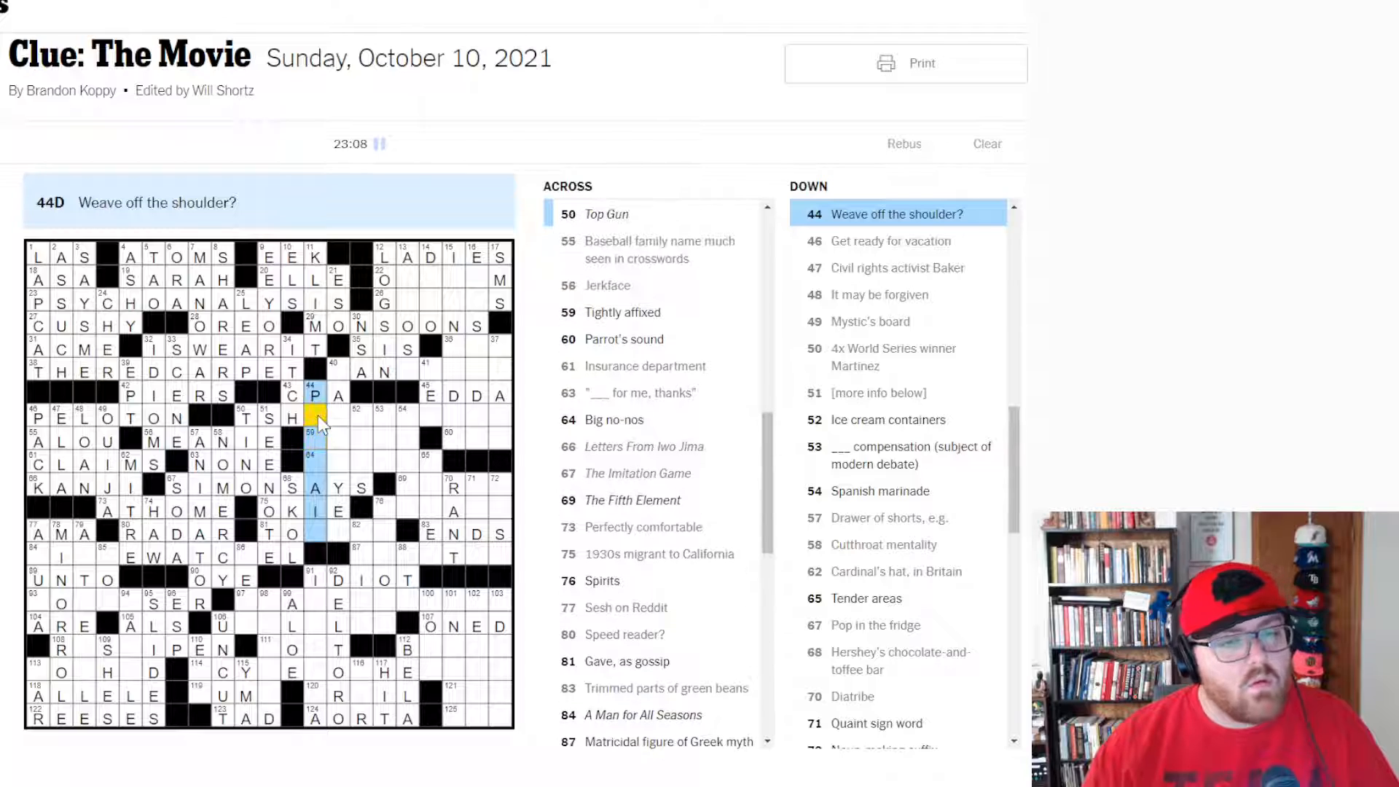
pyautogui.click(290, 534)
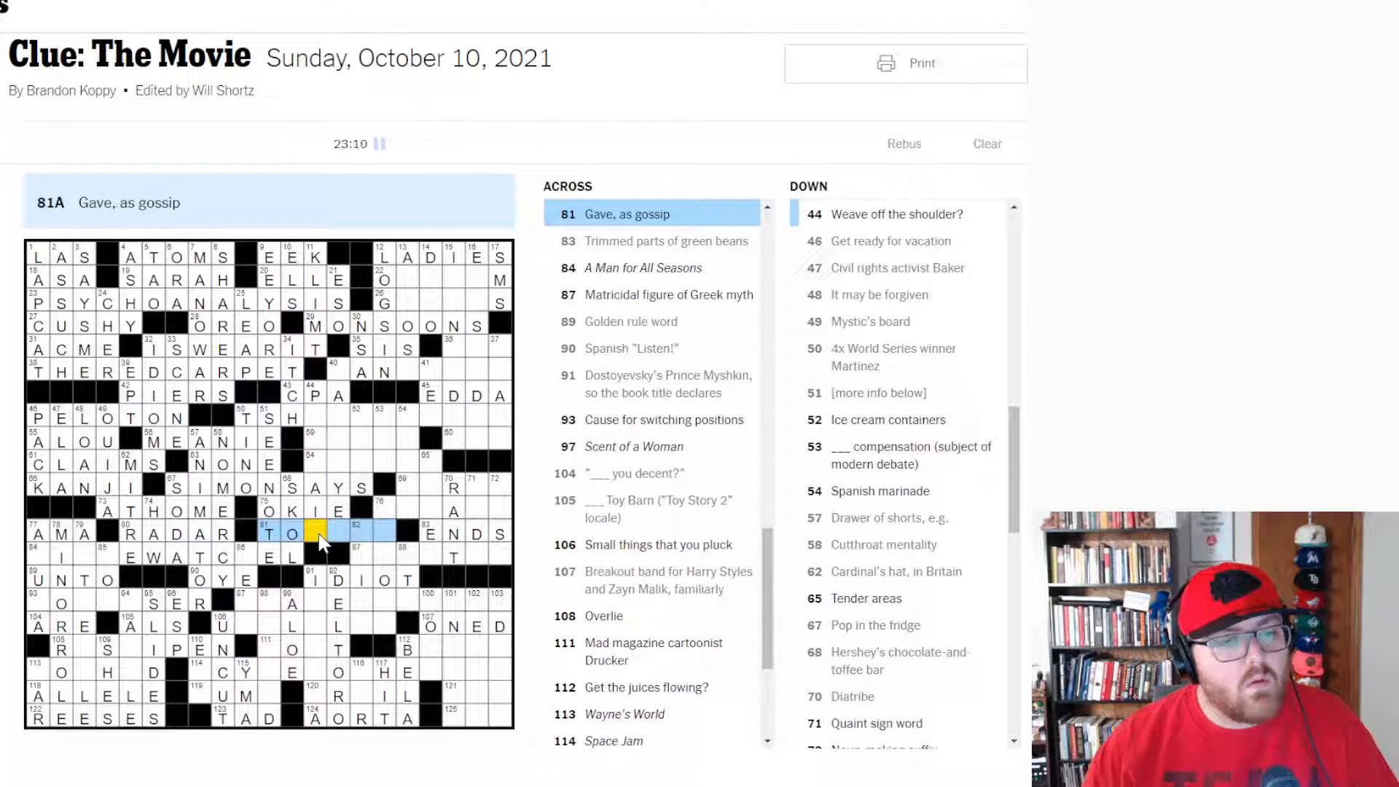
pyautogui.click(315, 418)
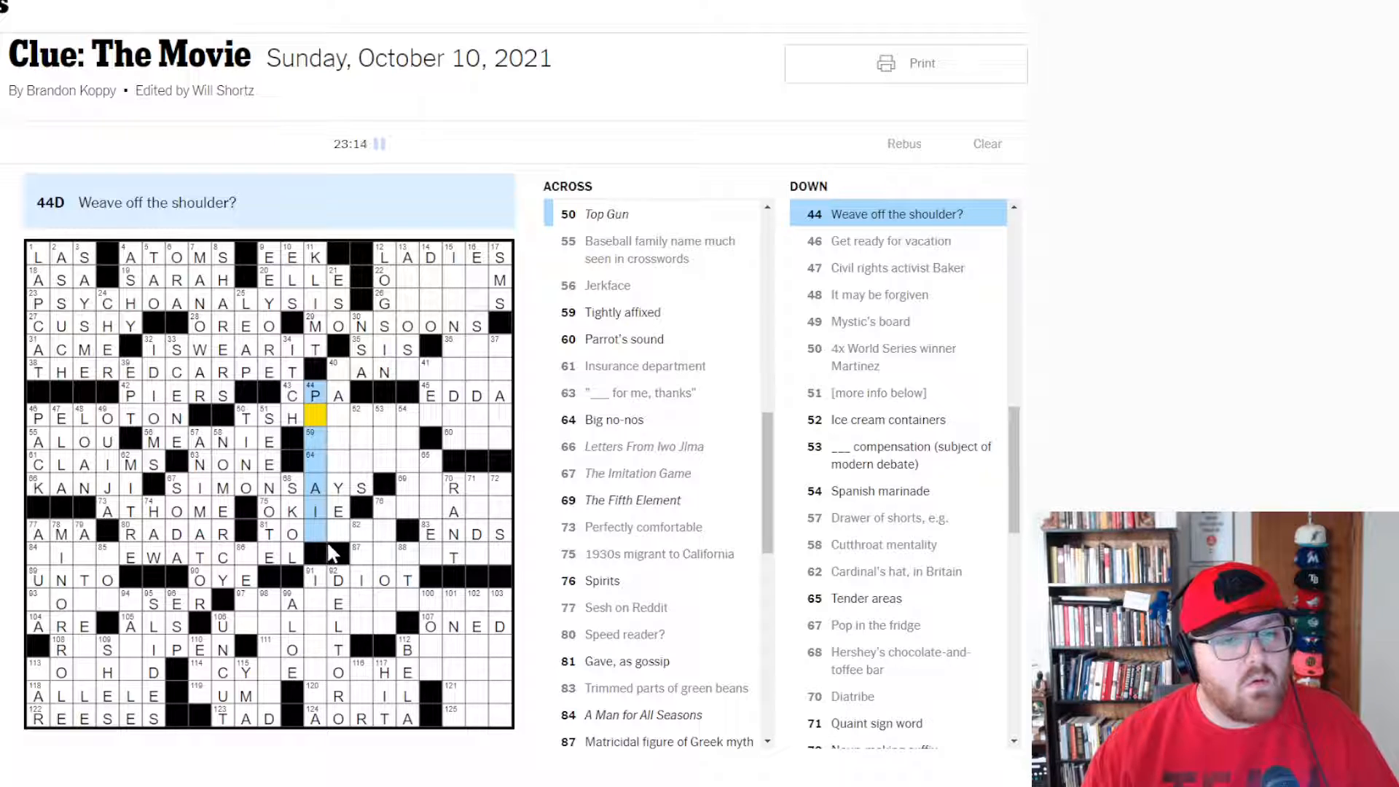
pyautogui.click(333, 534)
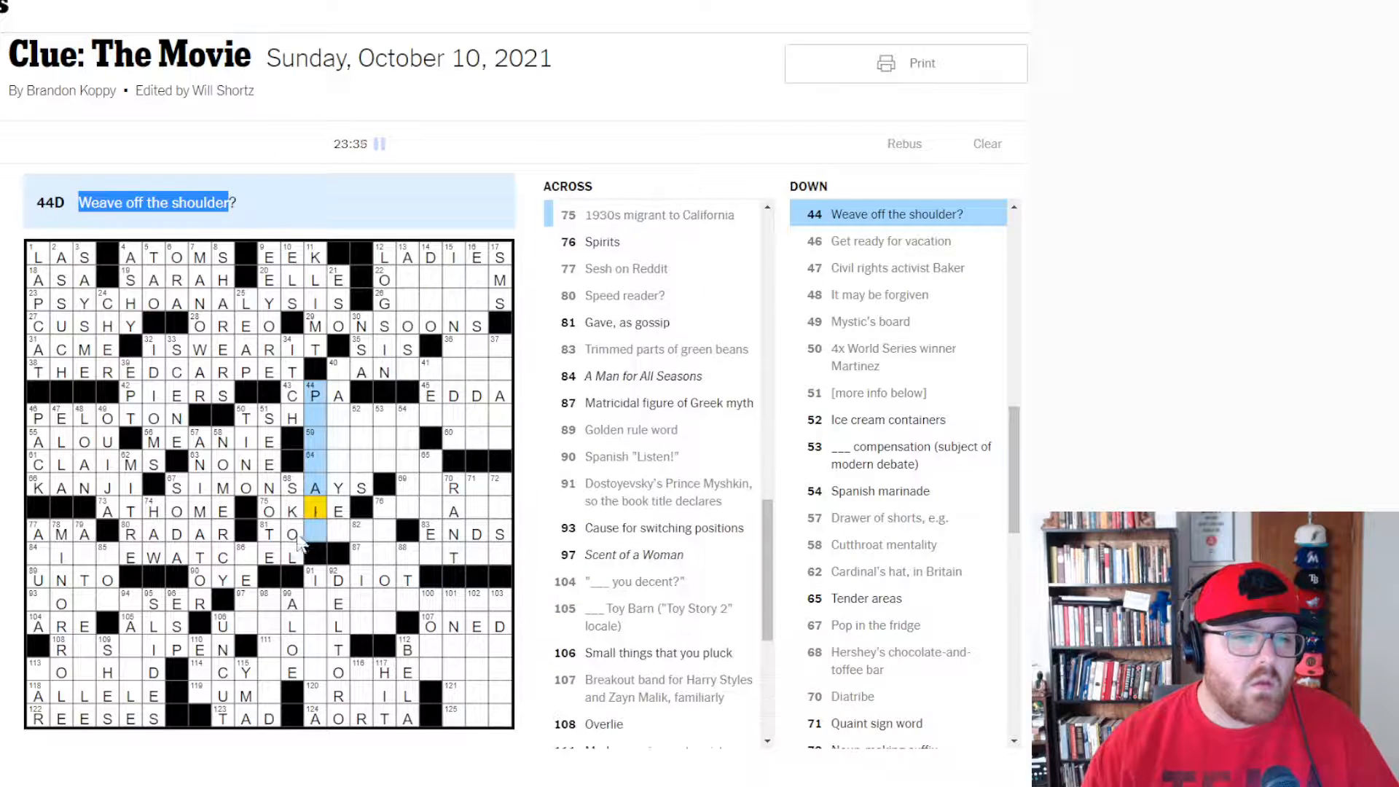
pyautogui.click(241, 555)
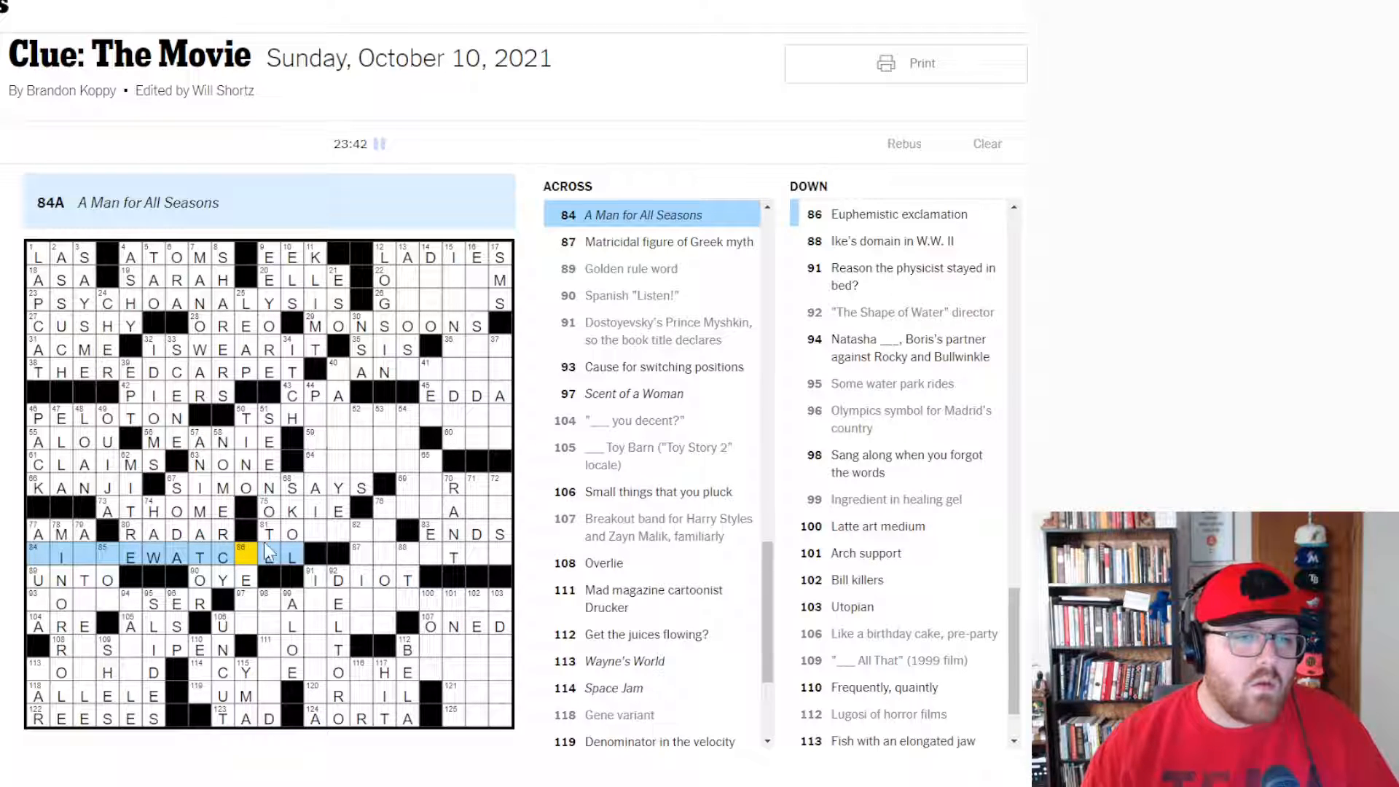
# Step: Enter PARLAYED in 40 Down, putting a D into 81 Across
pyautogui.click(291, 556)
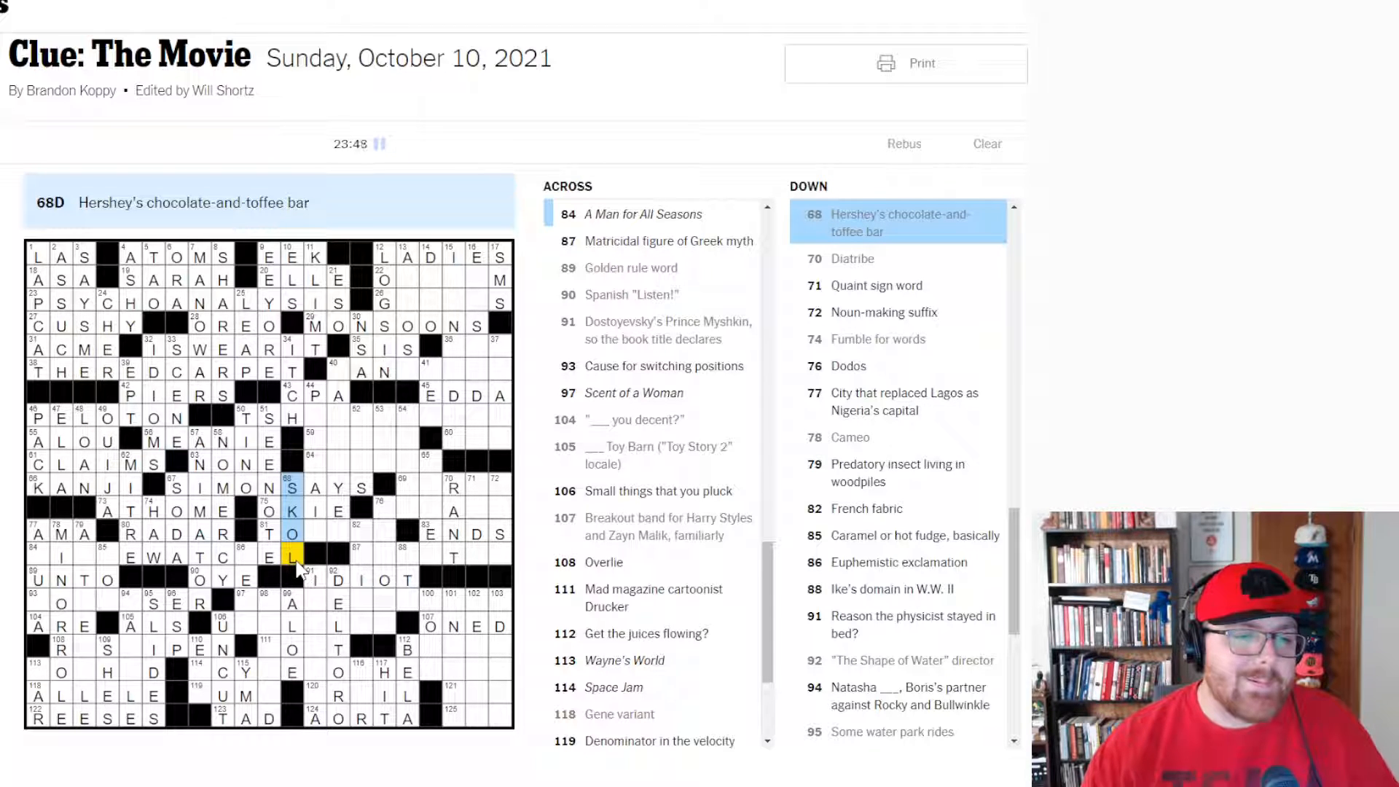
pyautogui.click(295, 534)
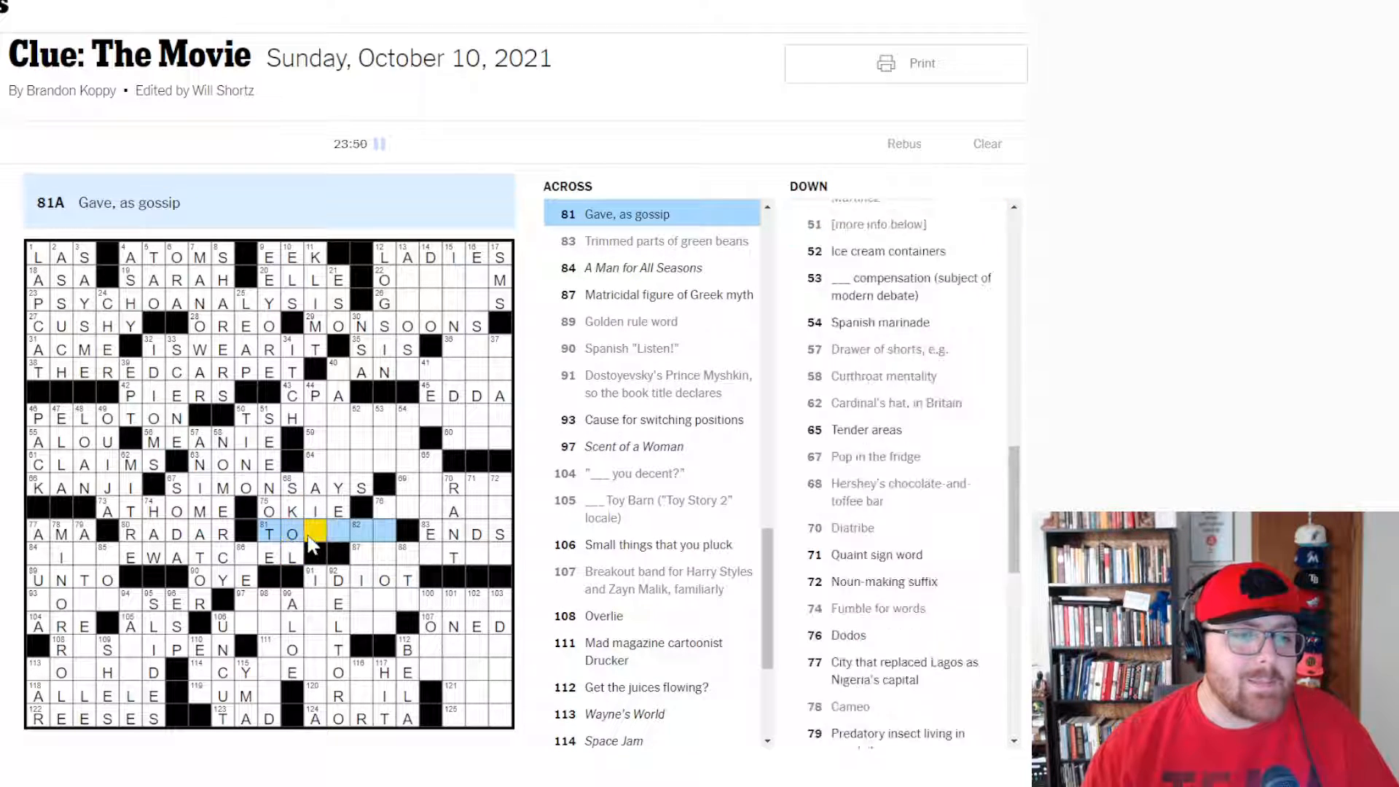
pyautogui.scroll(3)
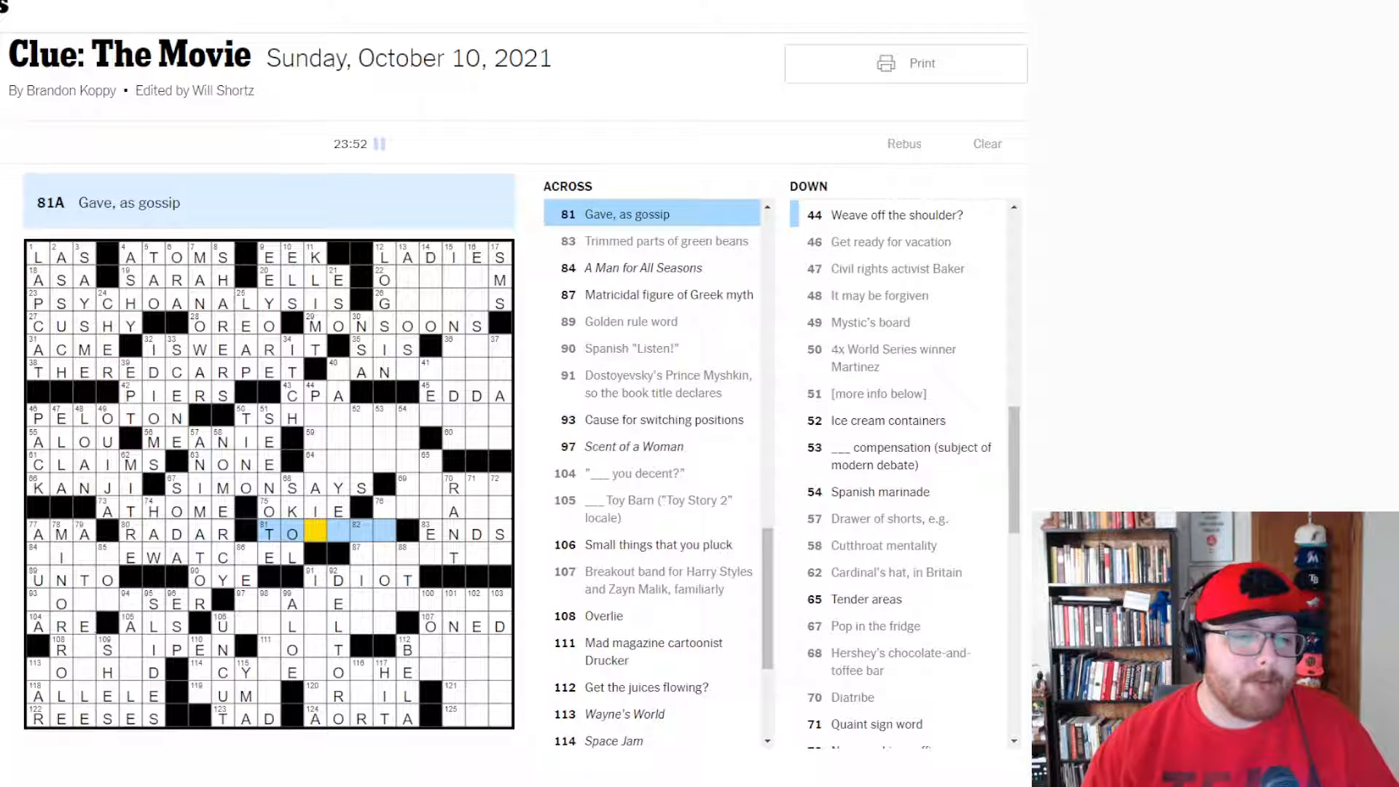
pyautogui.click(337, 534)
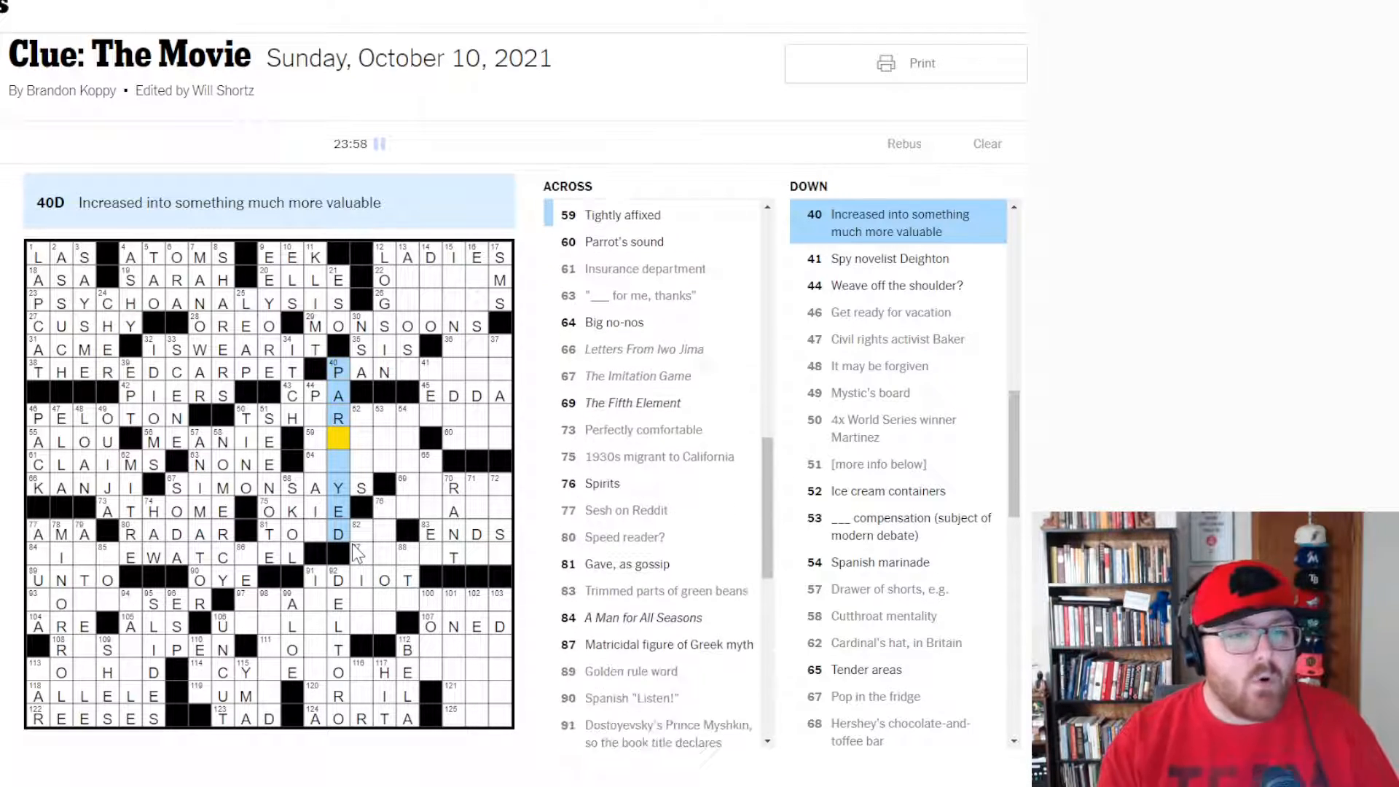
pyautogui.write('A')
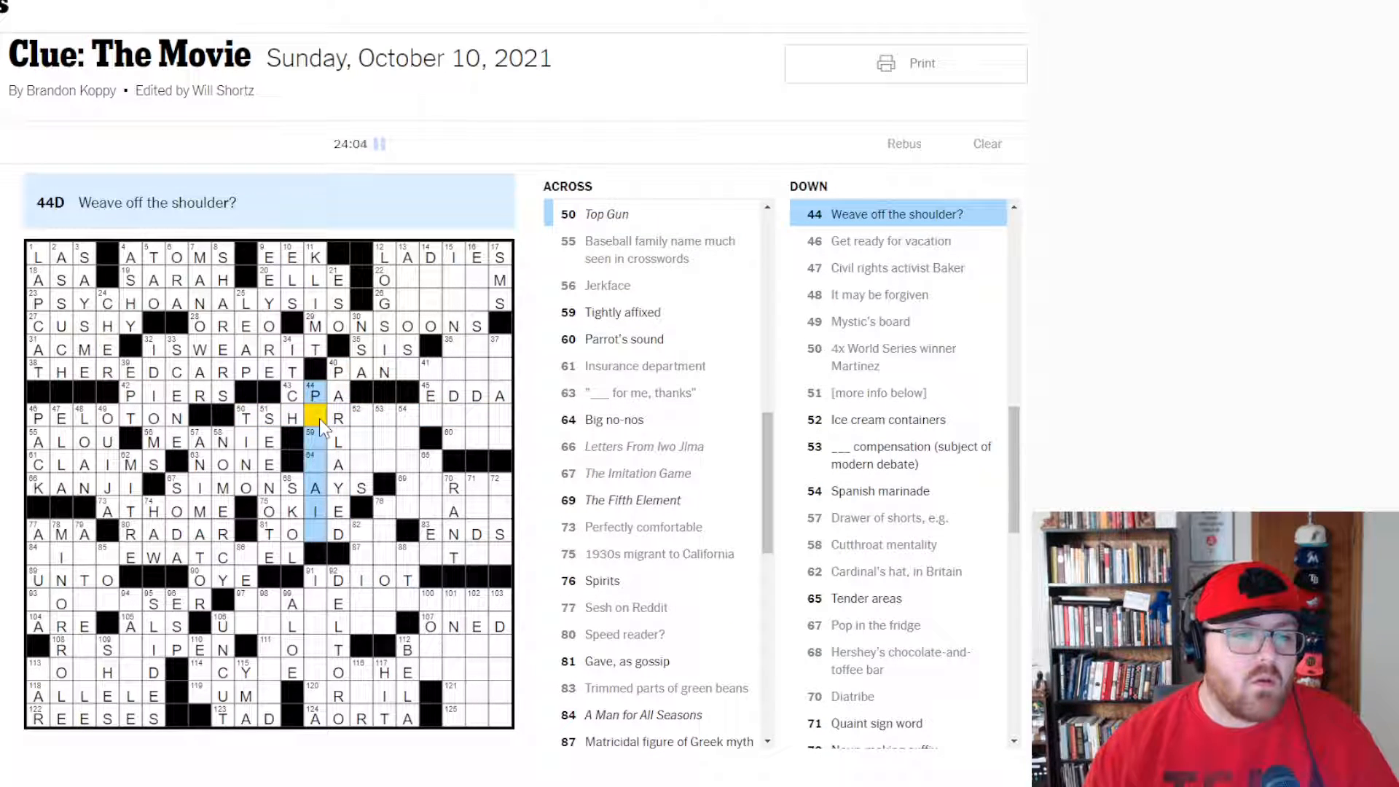
pyautogui.click(289, 417)
pyautogui.write('ERMANTANK')
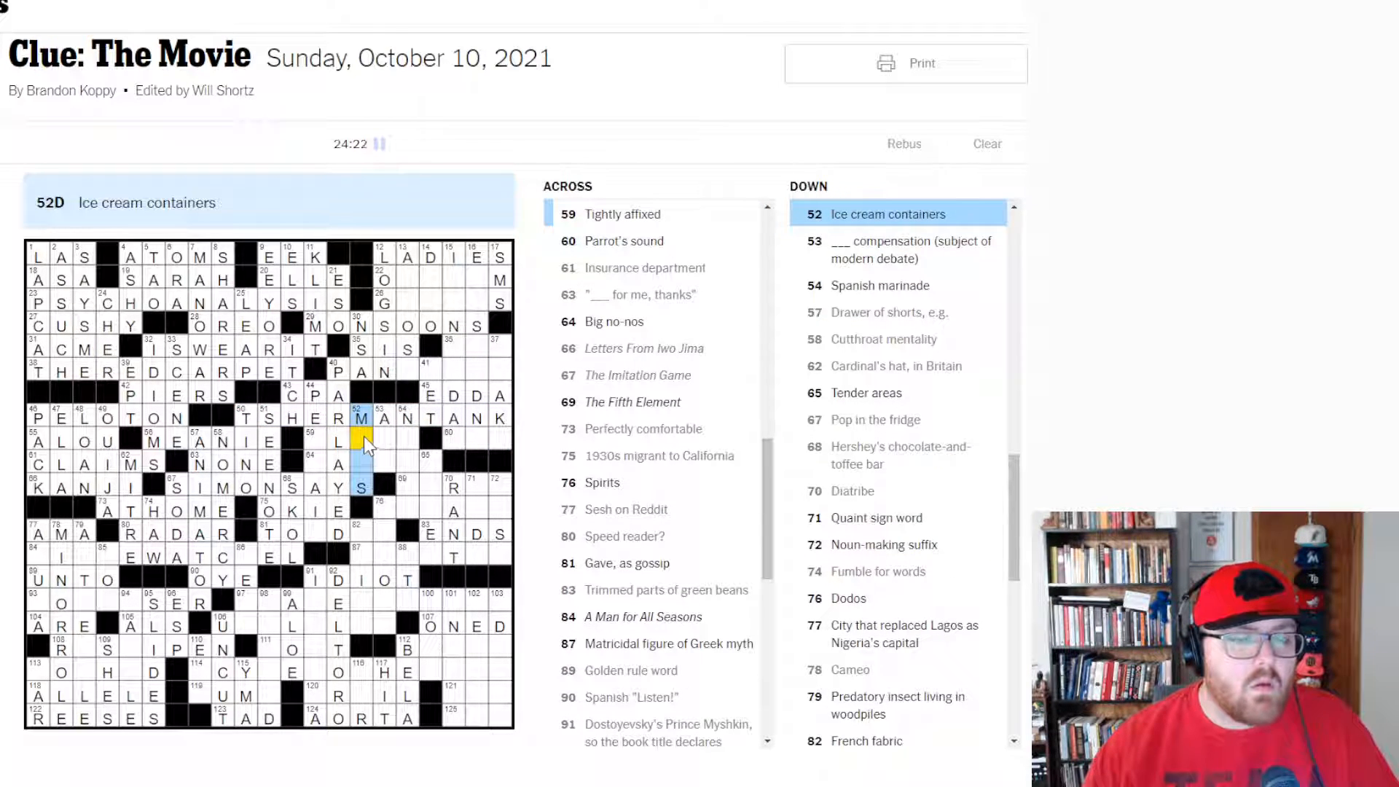
# Step: Enter CEO in 53 Down, completing 50 Across as TSHERMANTANK
pyautogui.click(384, 440)
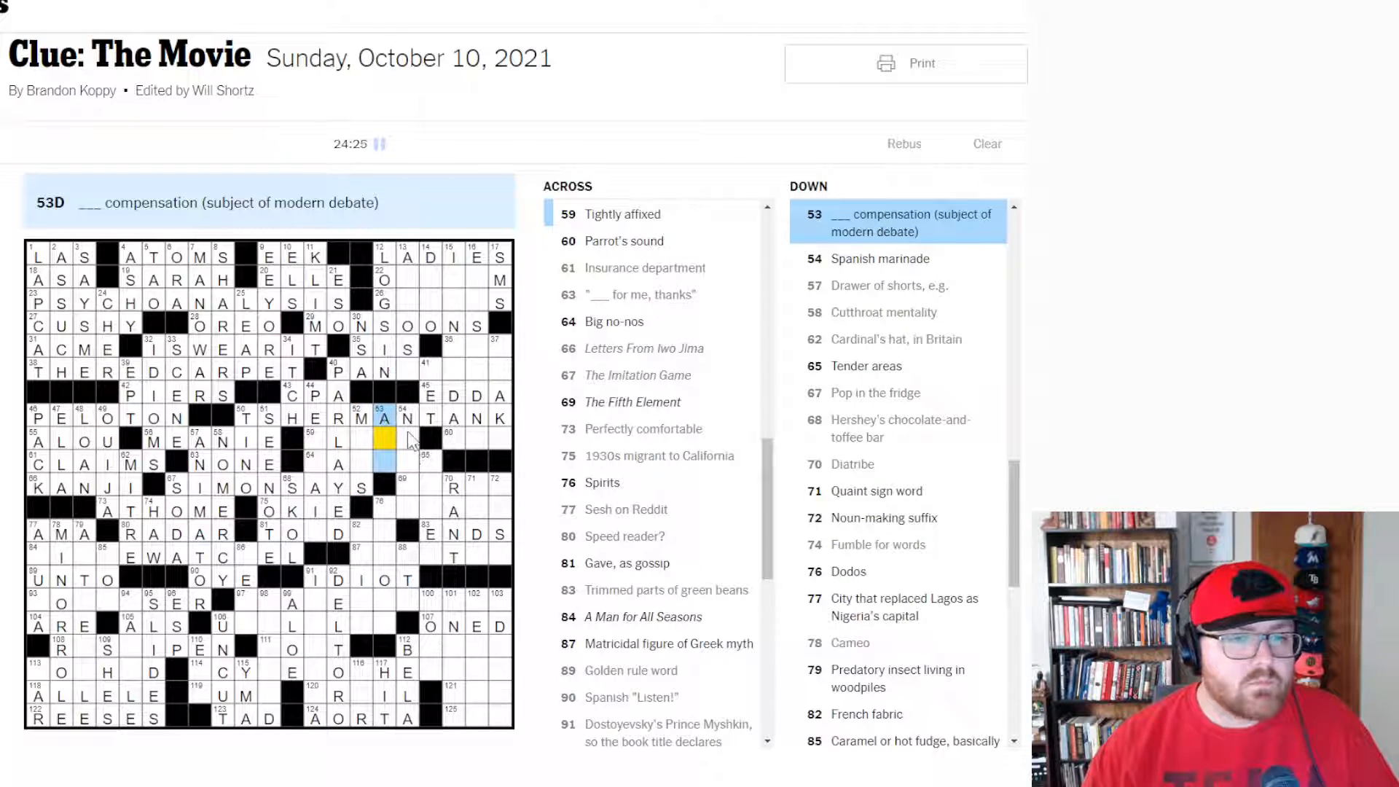
pyautogui.click(477, 417)
pyautogui.write('CEO')
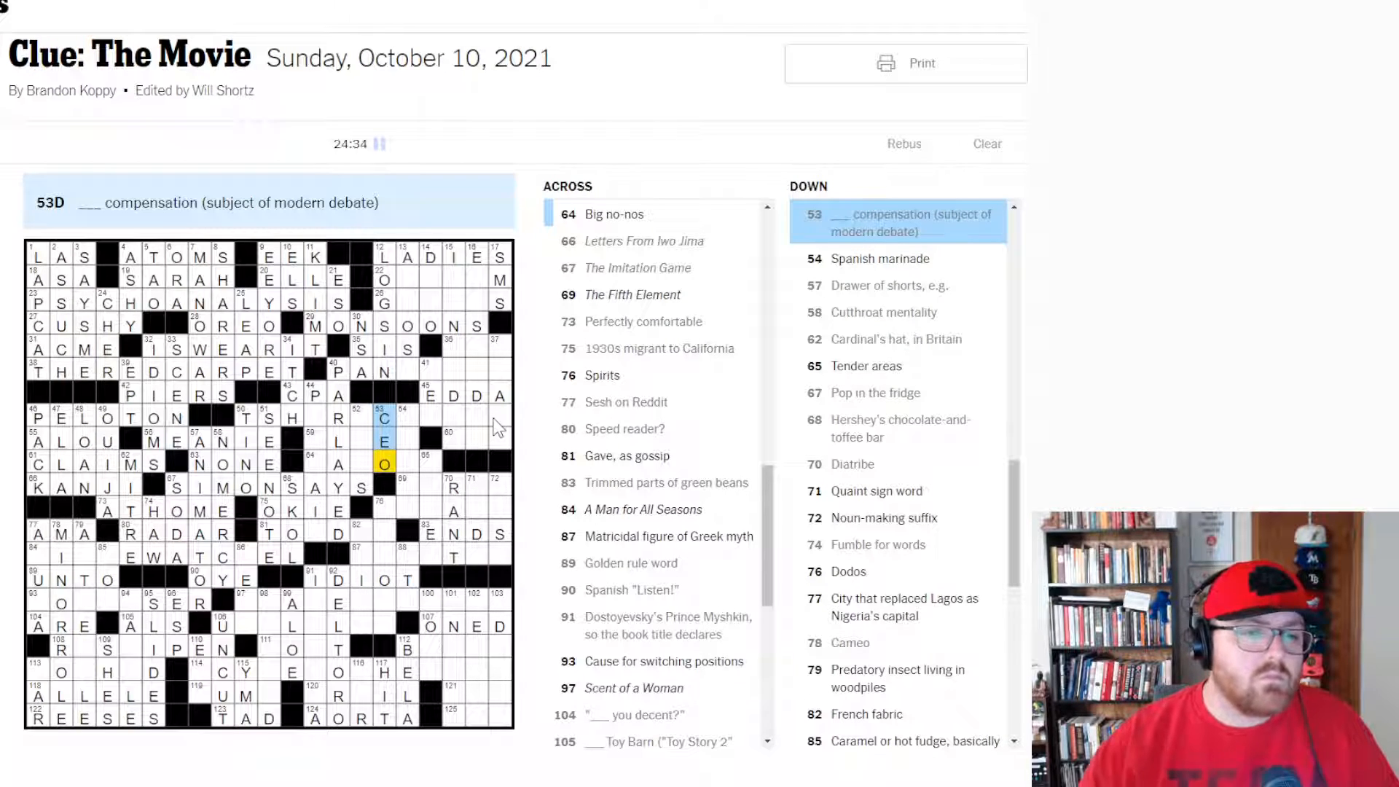
pyautogui.moveTo(420, 480)
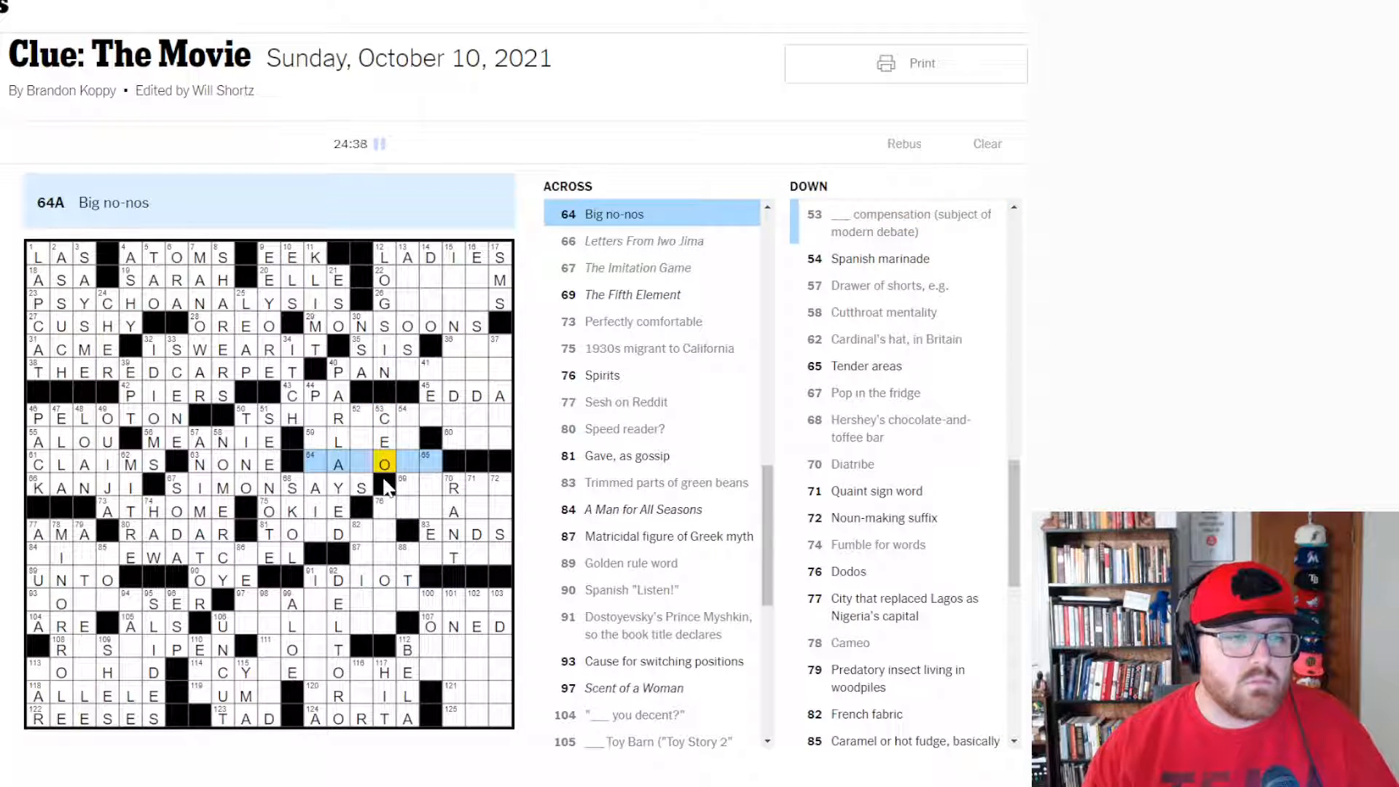
pyautogui.click(338, 441)
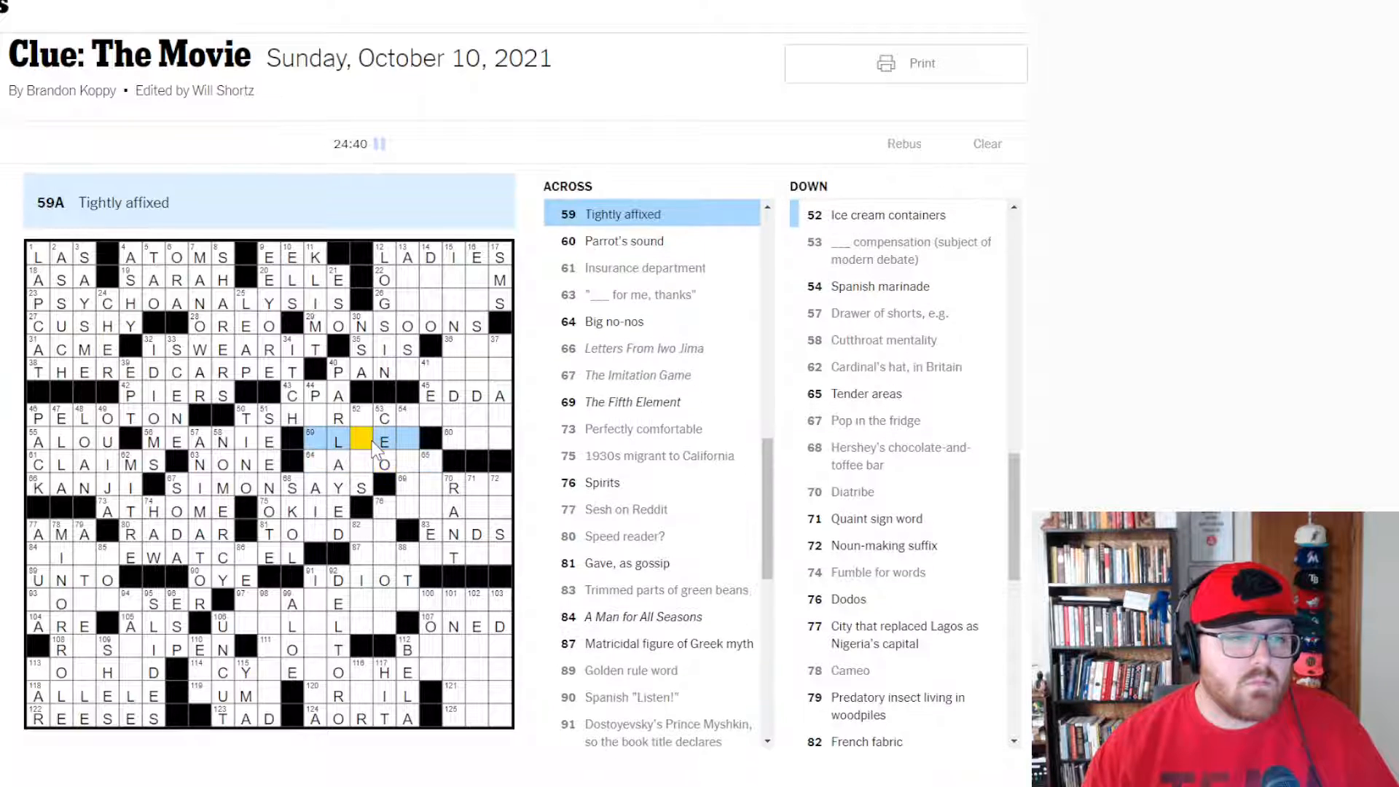
pyautogui.click(384, 441)
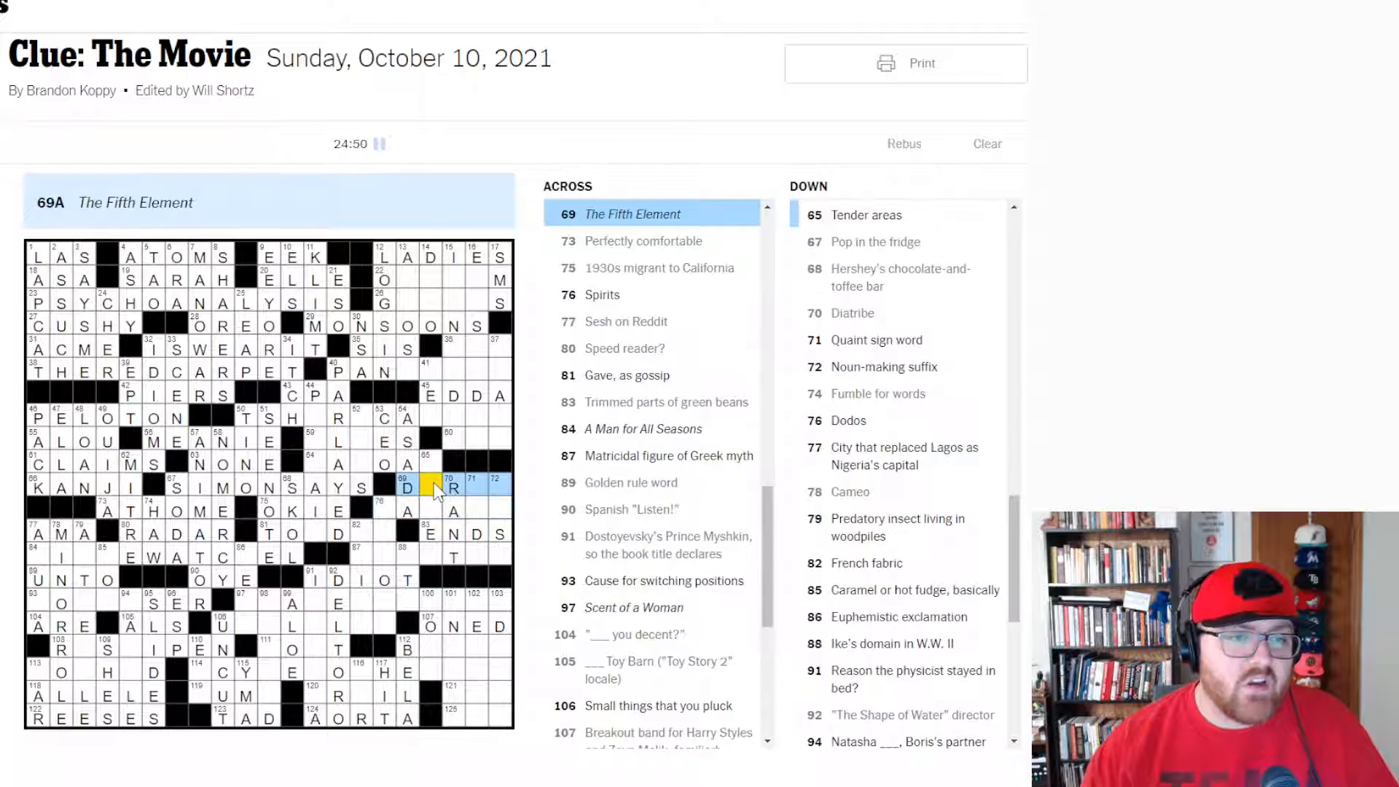
pyautogui.click(406, 488)
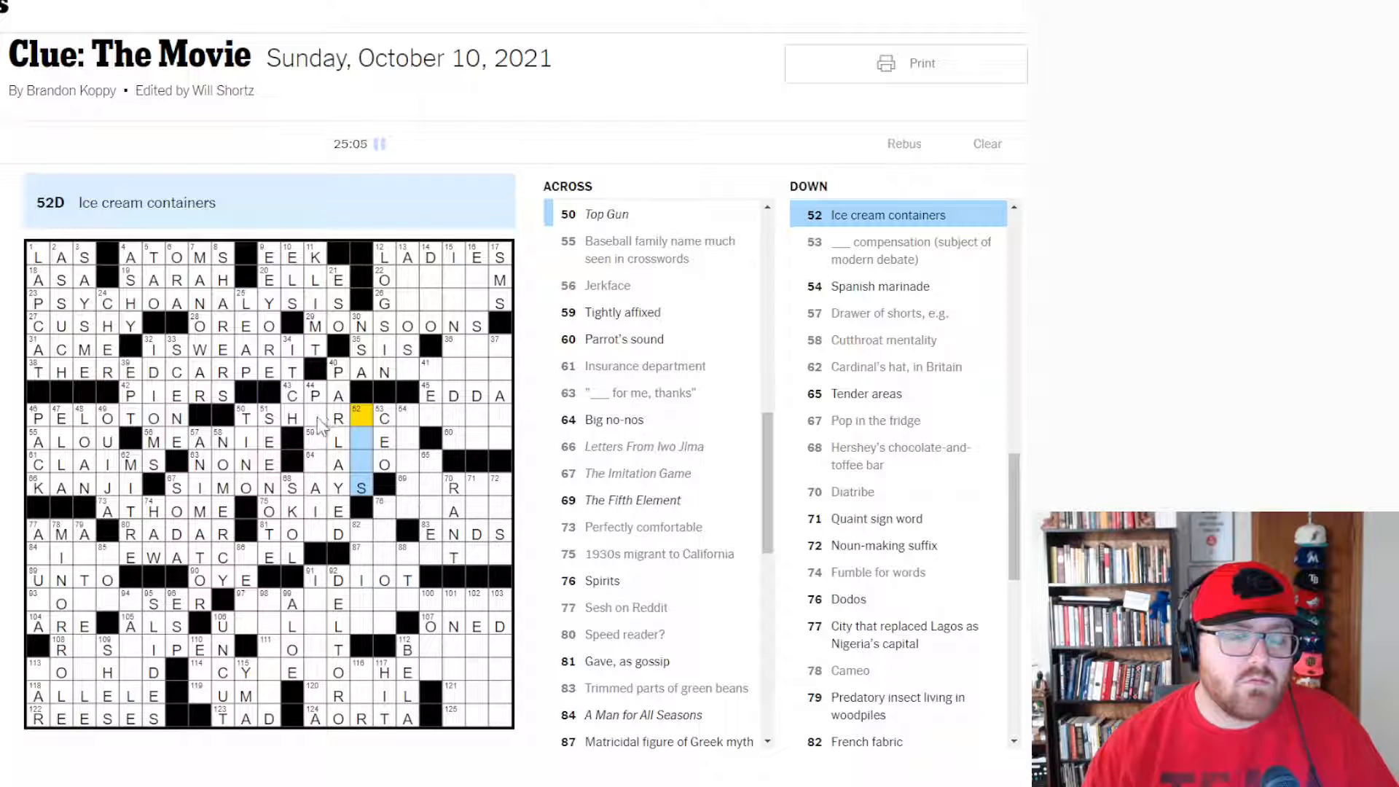
pyautogui.click(312, 440)
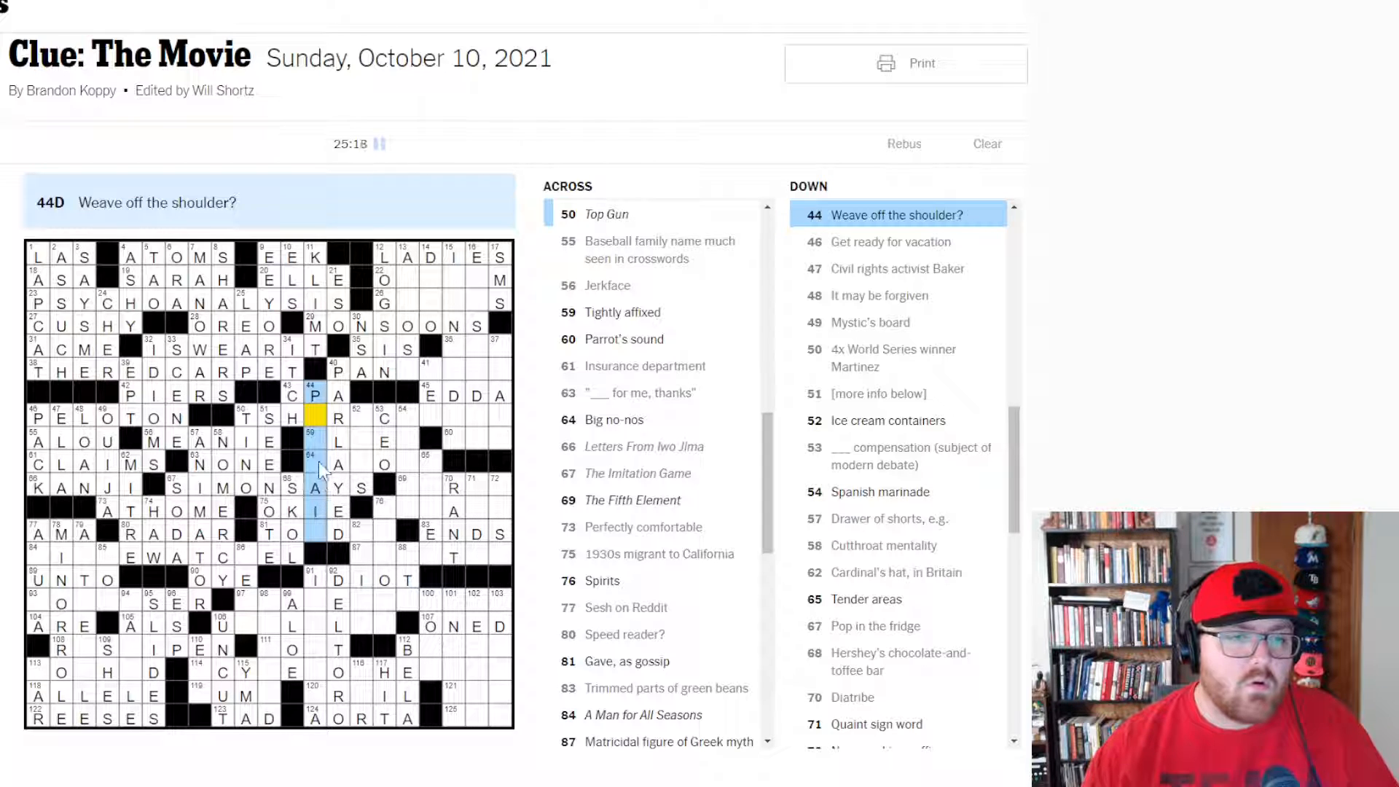
pyautogui.click(338, 440)
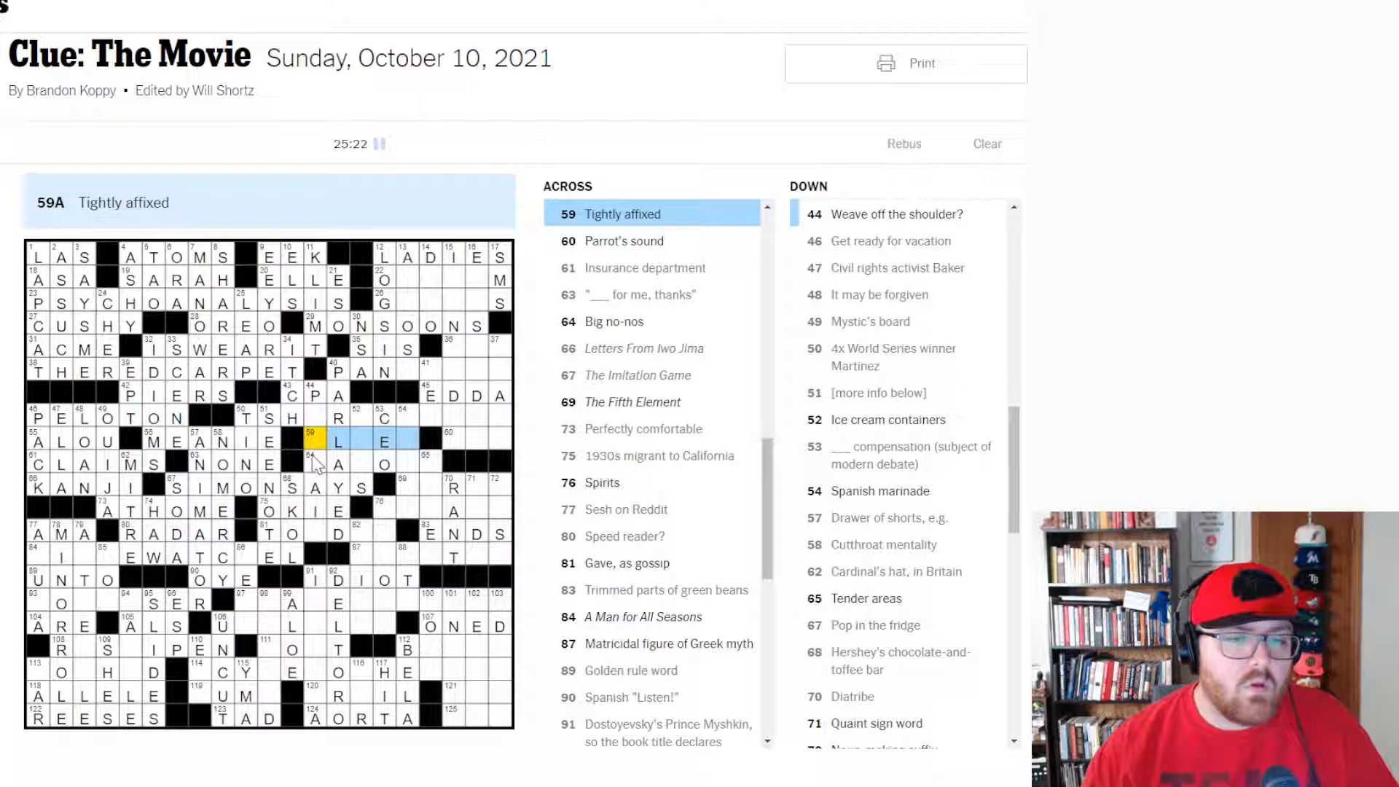
# Step: Fill TABOOS in 64 Across and TOLDTO in 81 Across
pyautogui.click(338, 464)
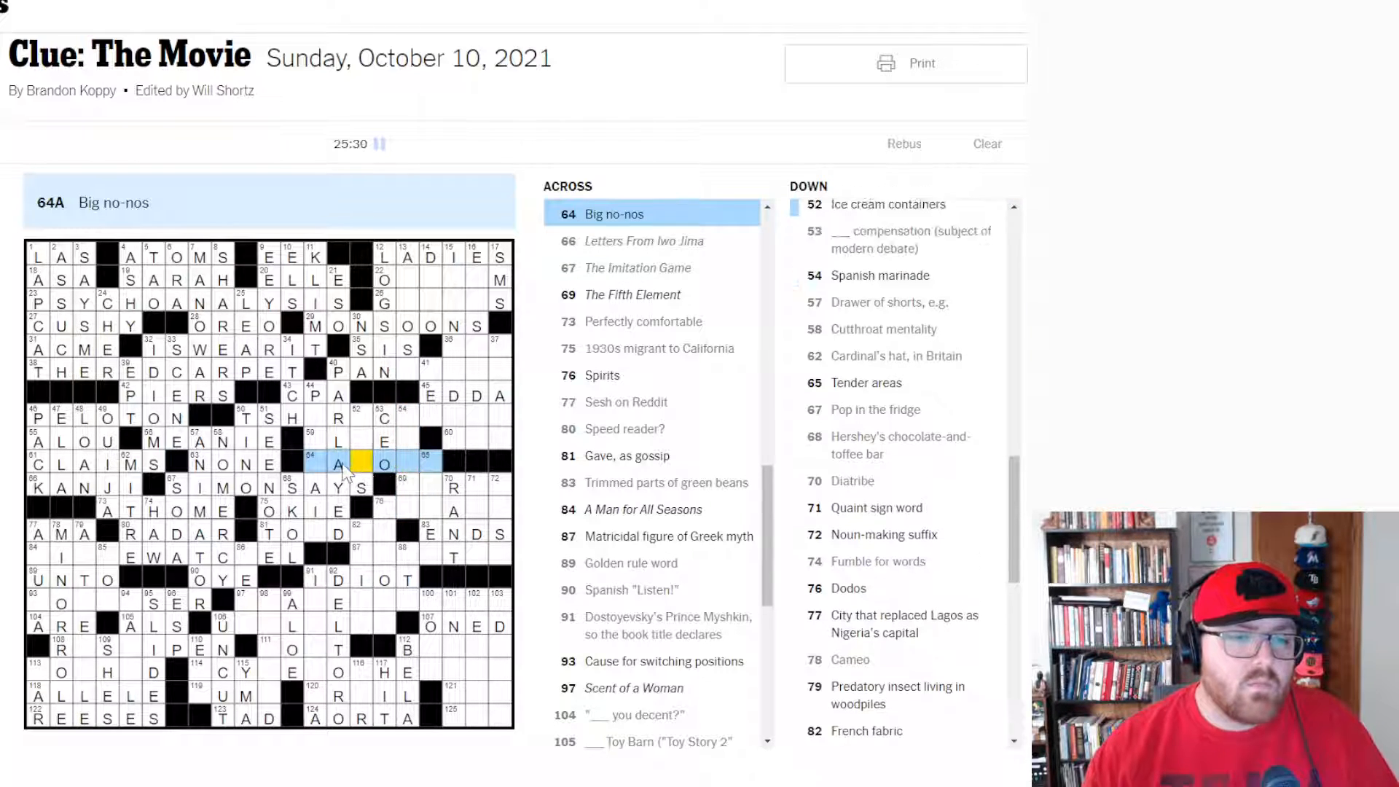
pyautogui.write('TABO')
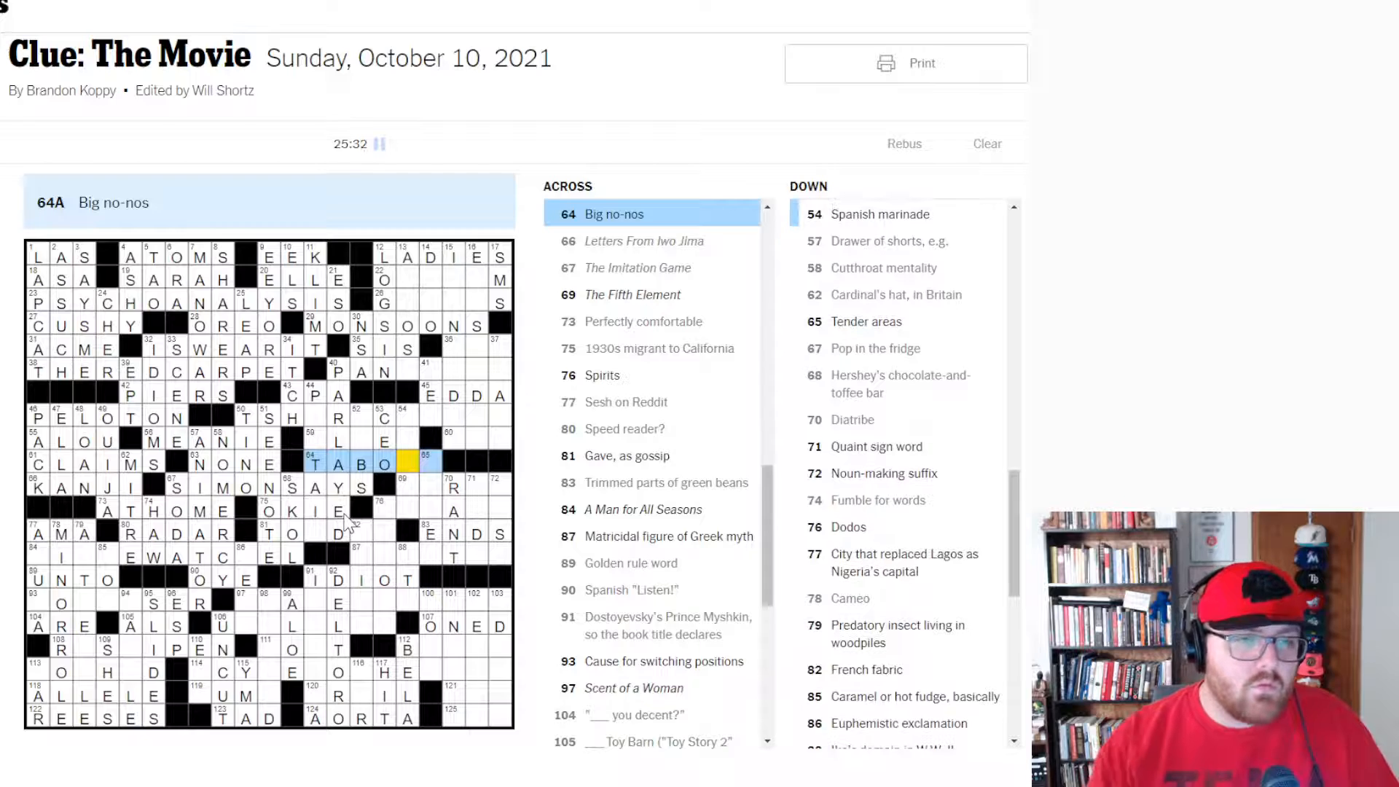
pyautogui.click(426, 464)
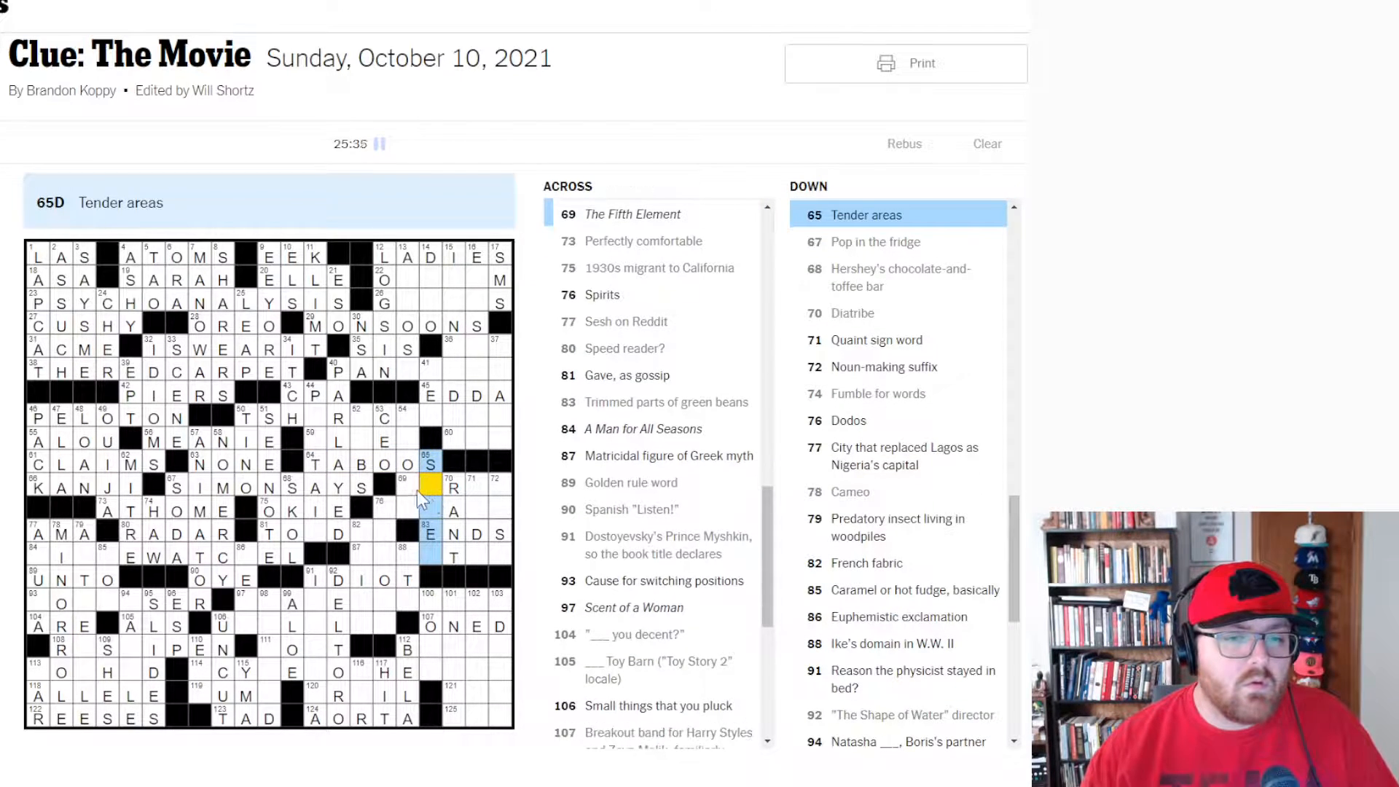
pyautogui.click(402, 488)
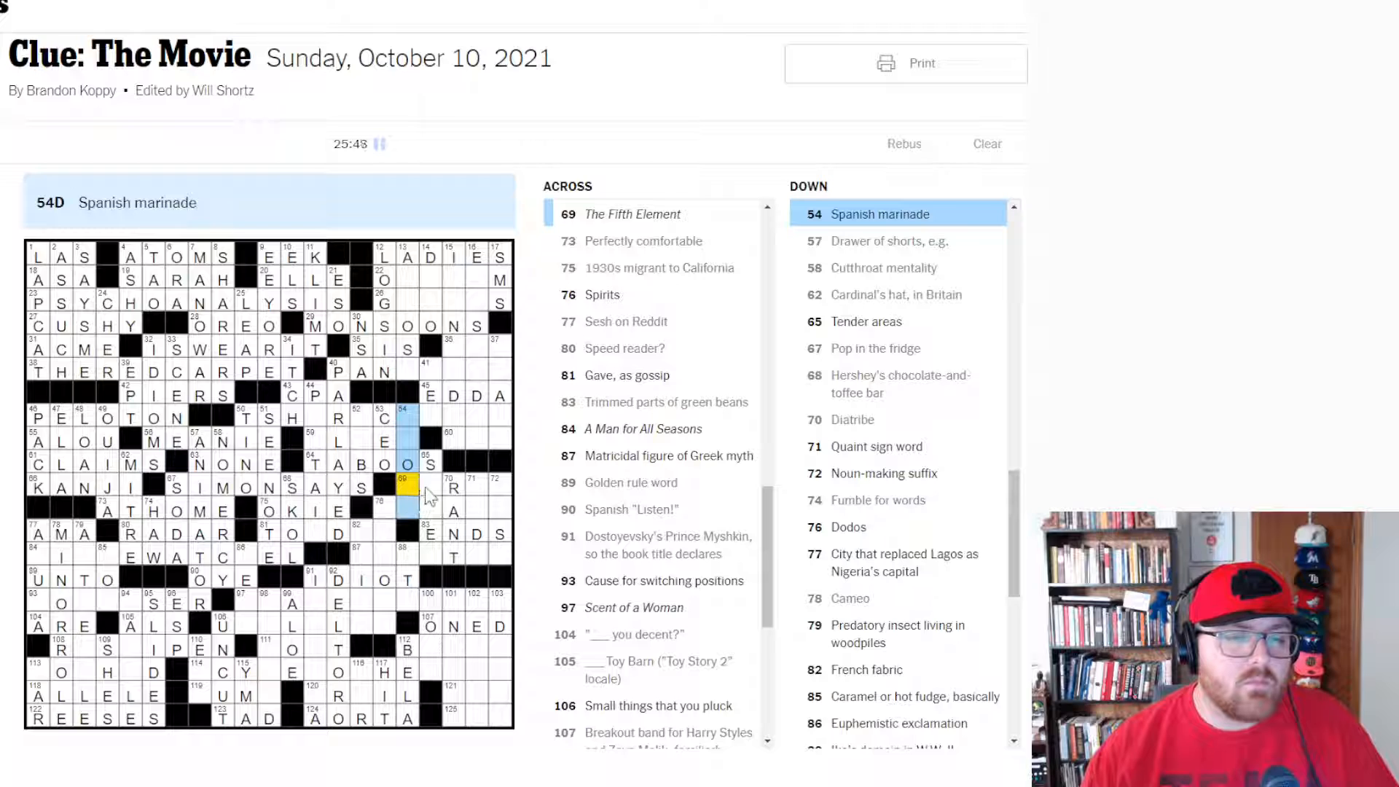
pyautogui.click(406, 510)
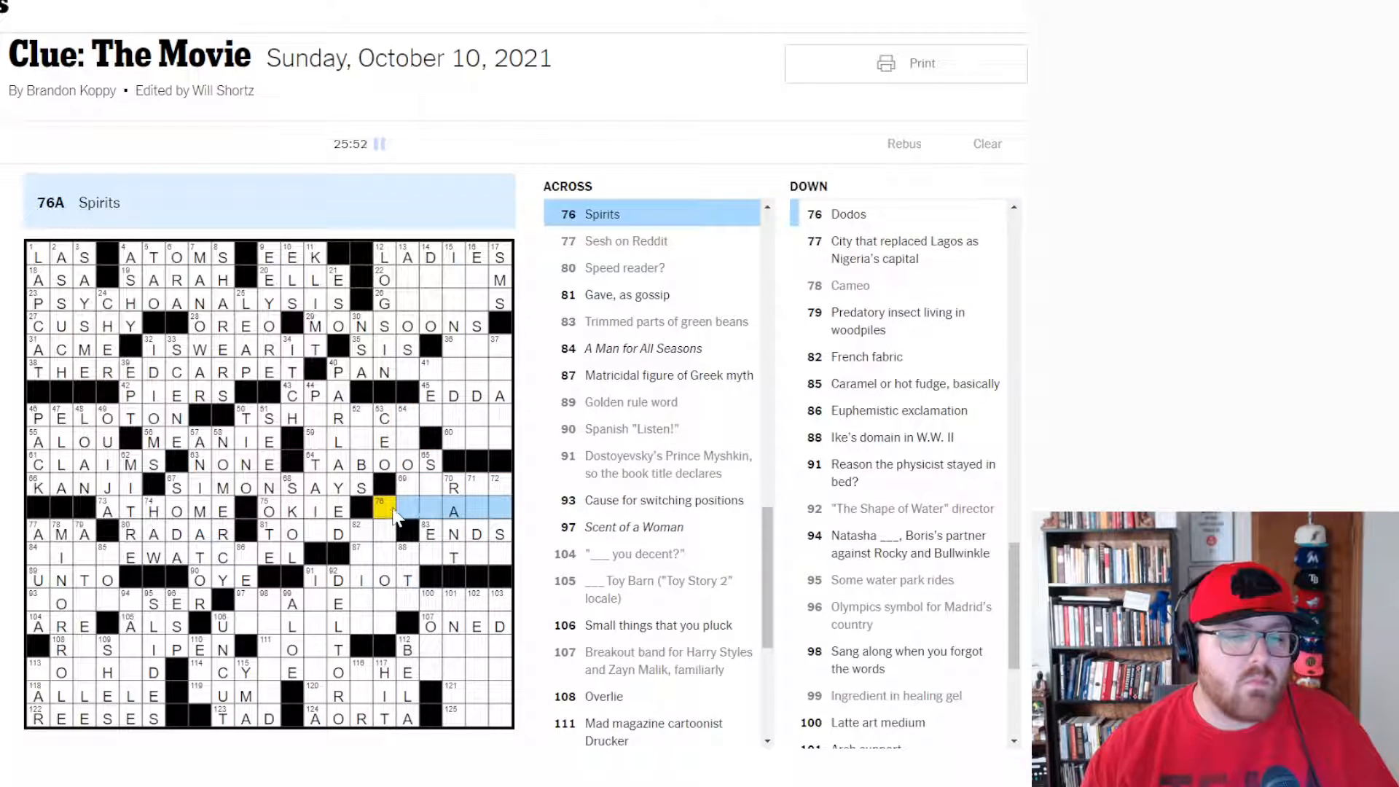
pyautogui.click(376, 512)
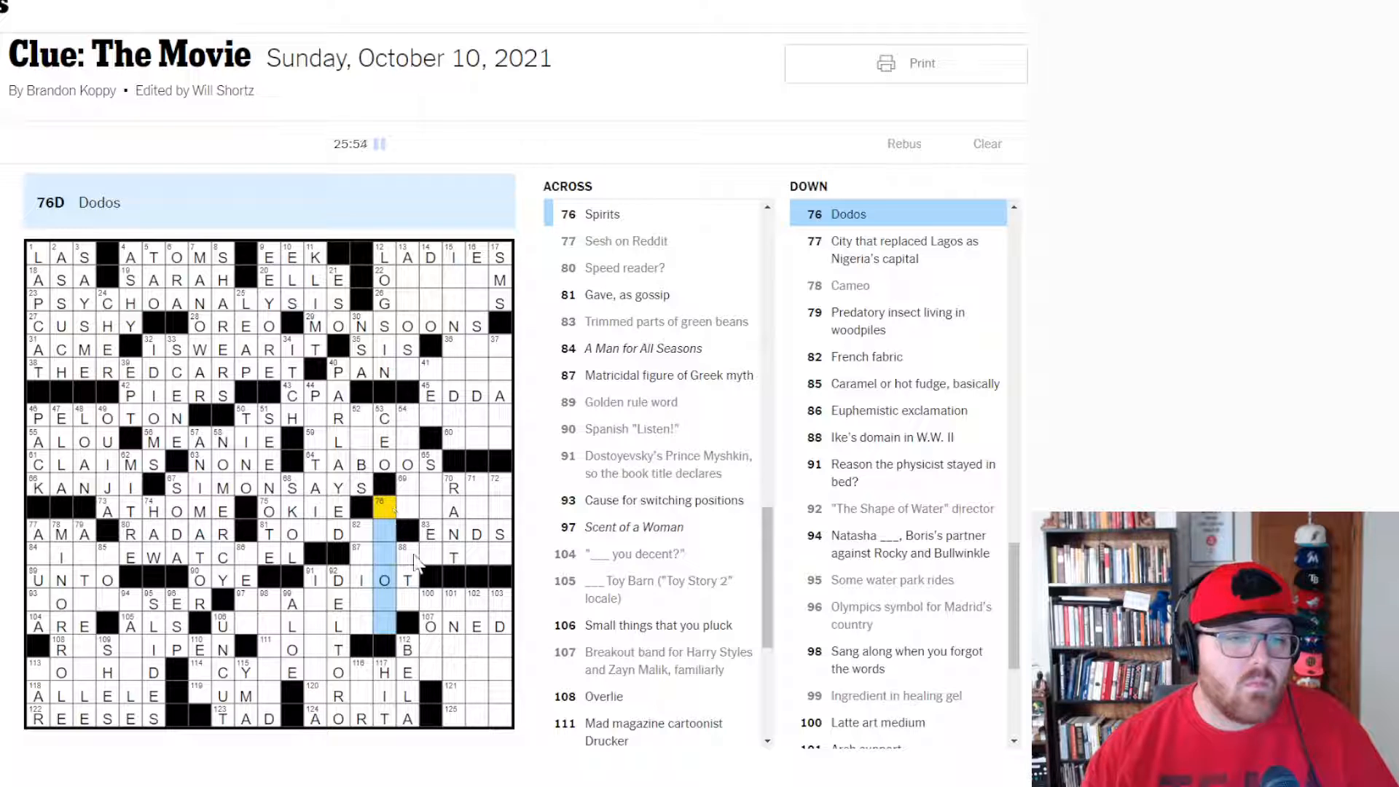
pyautogui.click(406, 555)
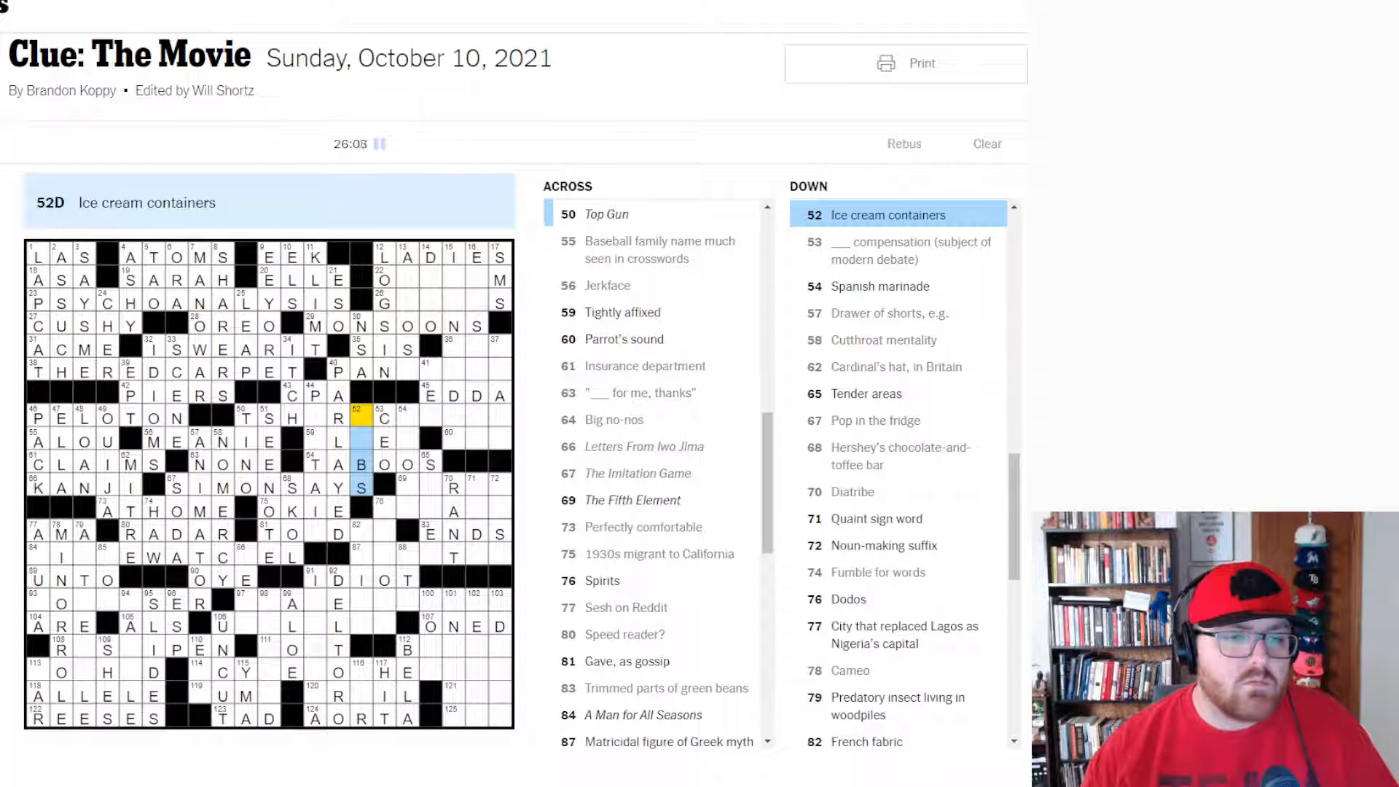
pyautogui.click(314, 417)
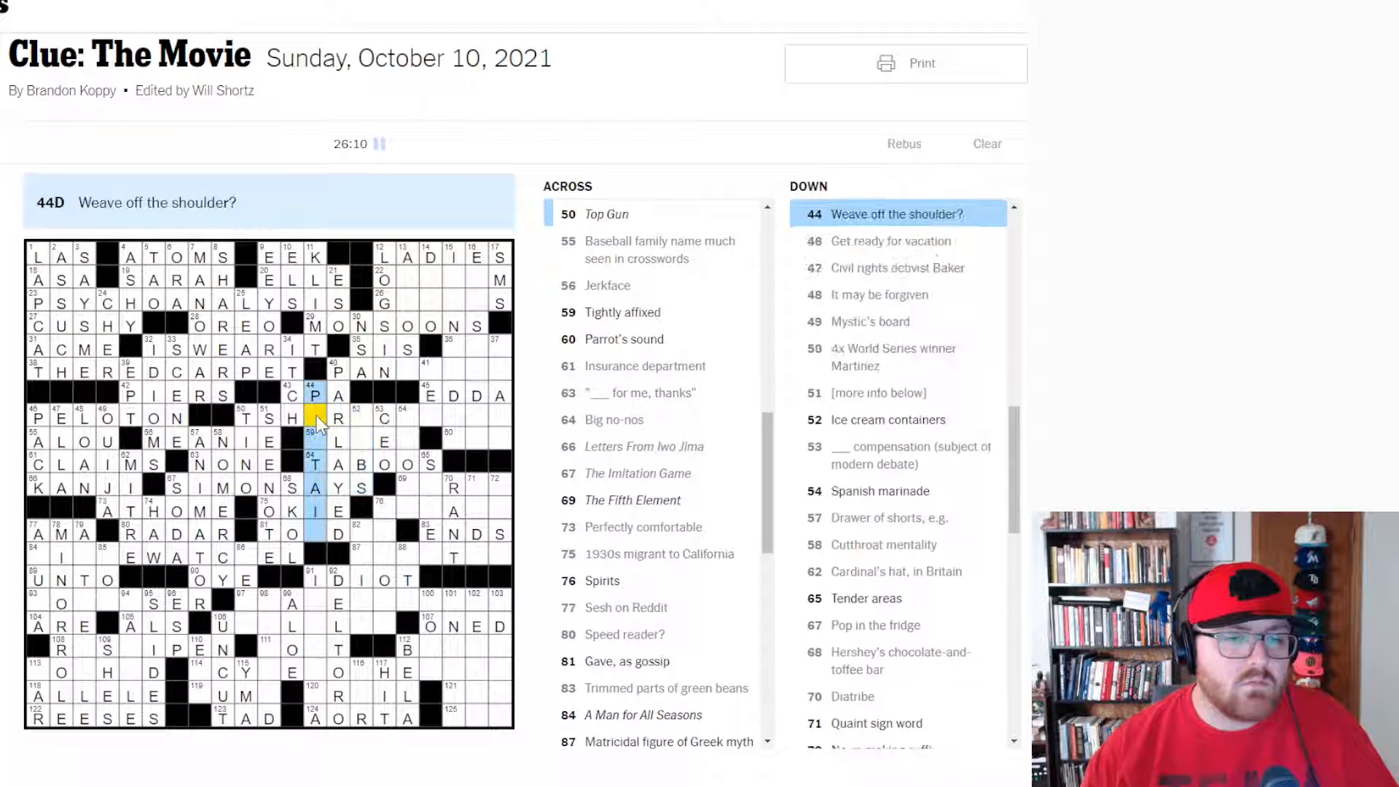
pyautogui.click(310, 418)
pyautogui.write('LDTO')
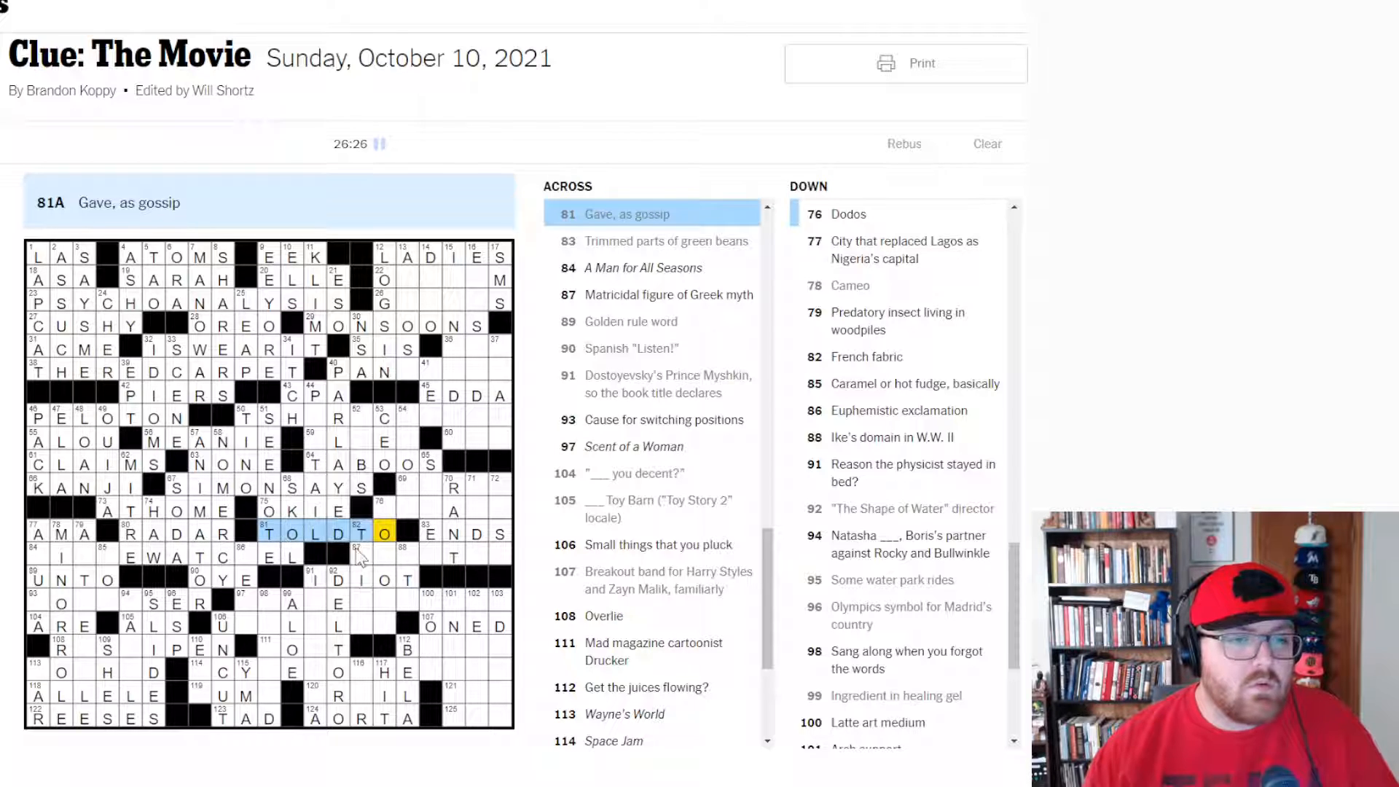
# Step: Enter L, U, E in 59 Across after checking 82D, 76D and TUBS in 52D
pyautogui.click(361, 545)
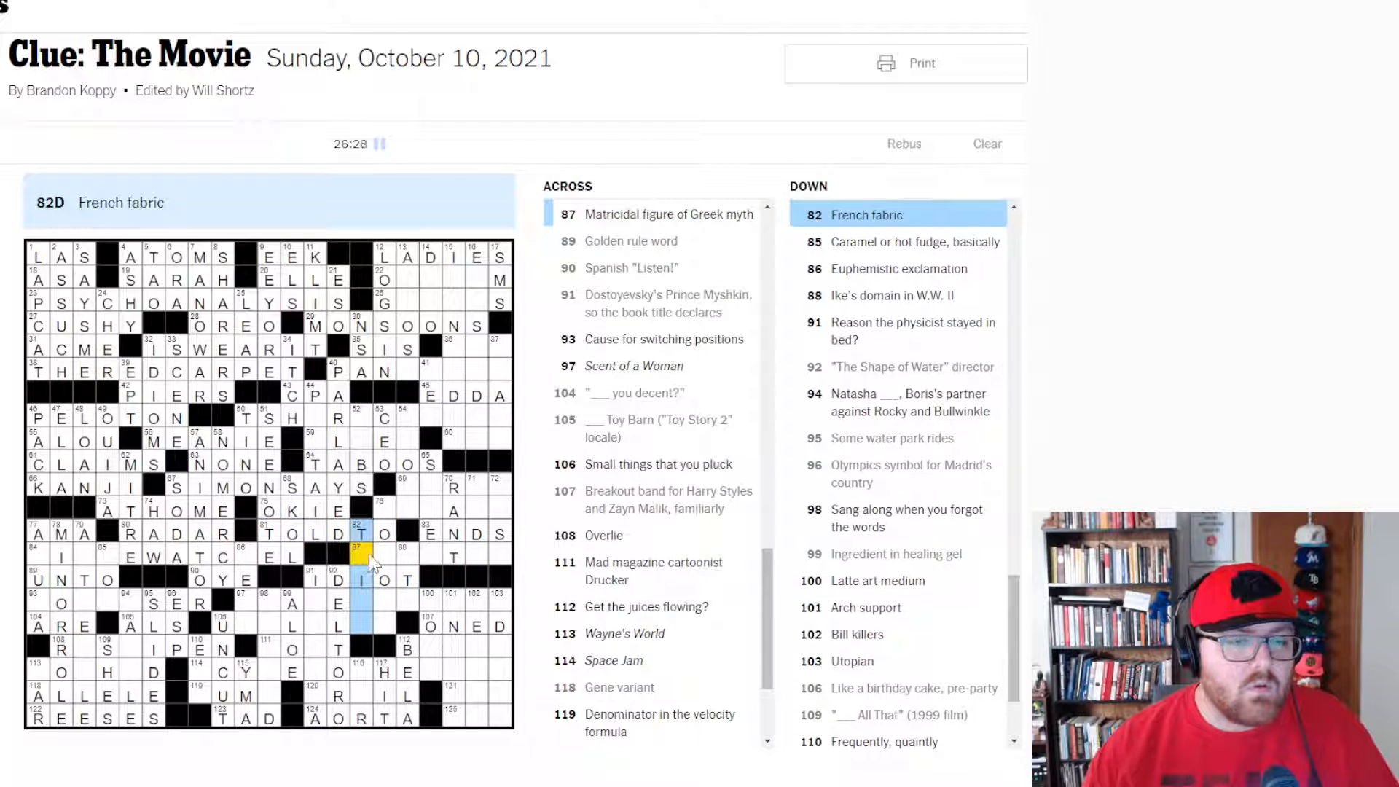
pyautogui.click(375, 510)
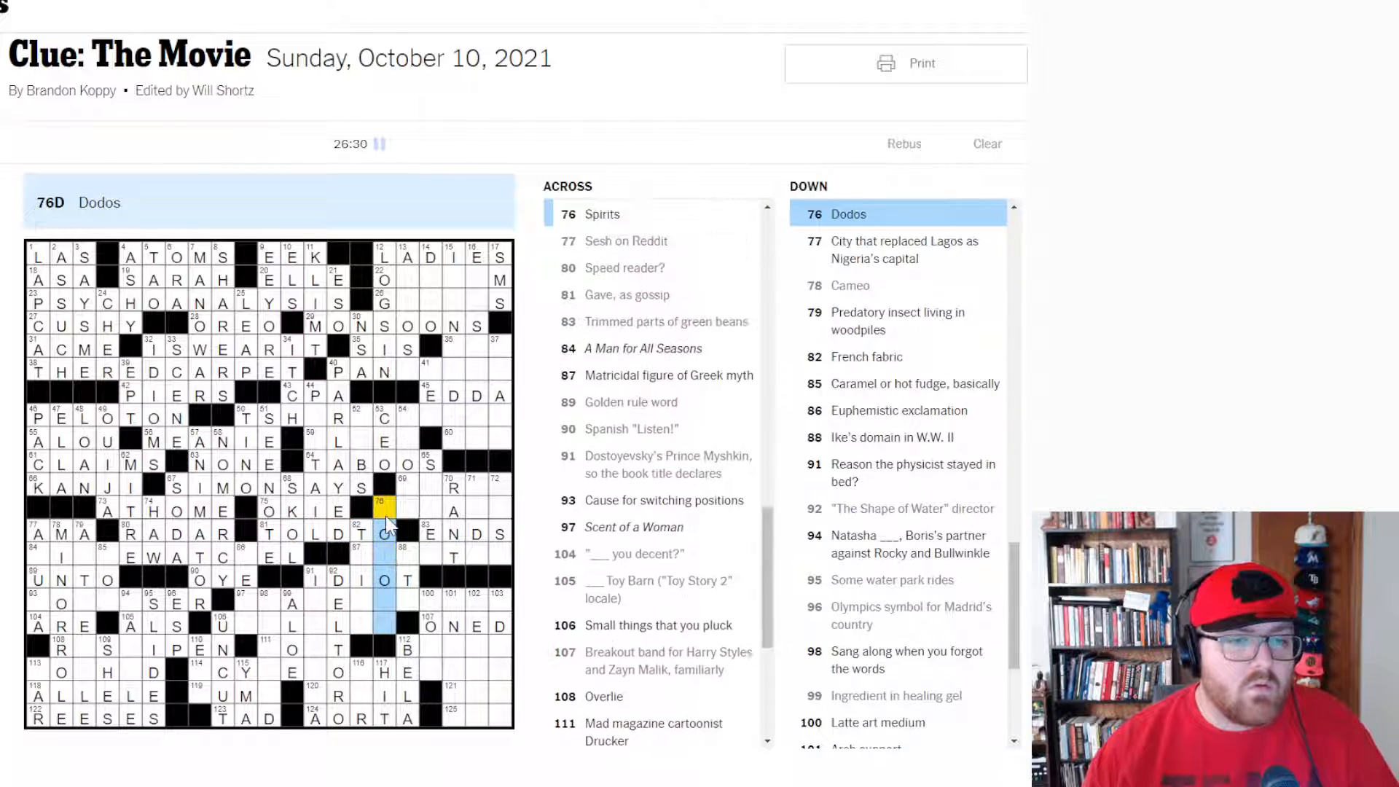
pyautogui.click(314, 533)
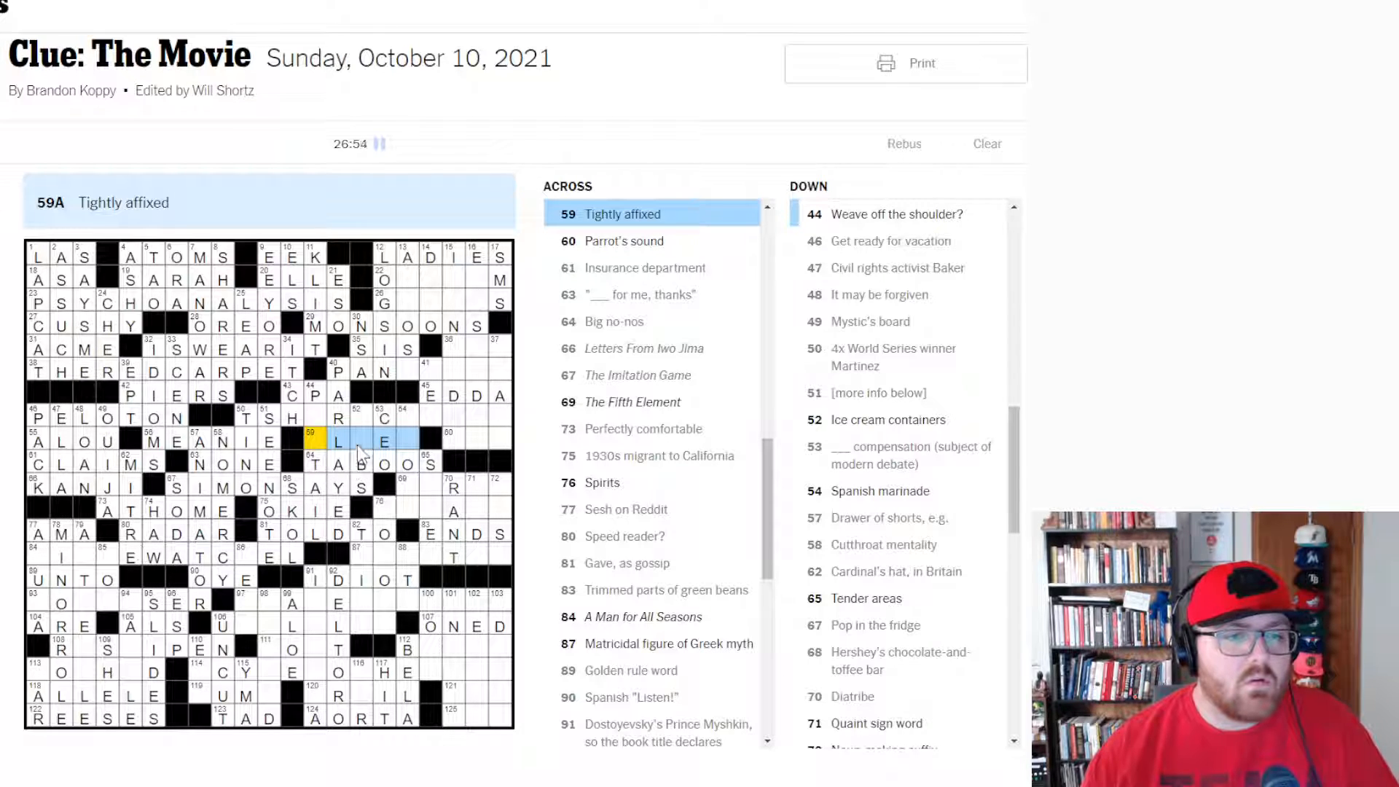
pyautogui.click(362, 419)
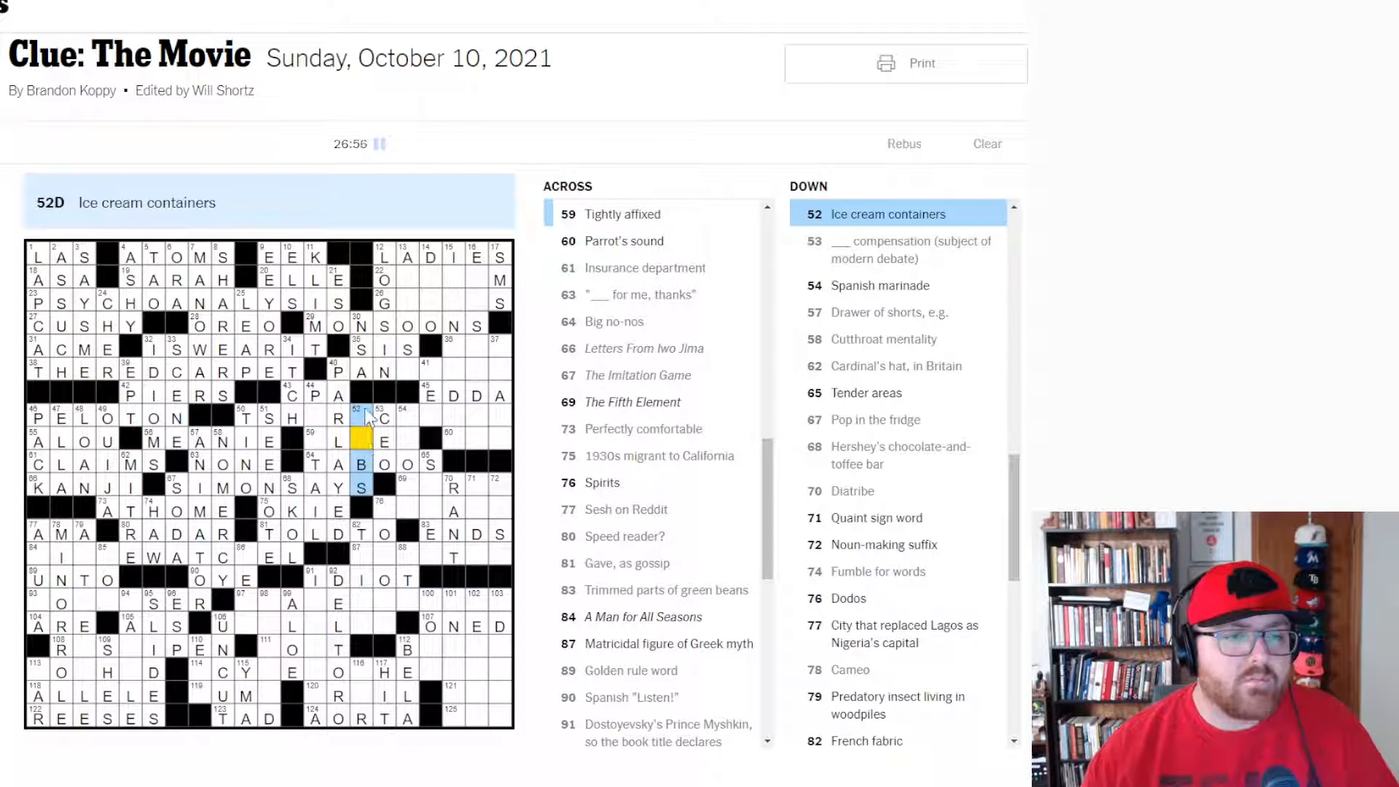
pyautogui.click(404, 417)
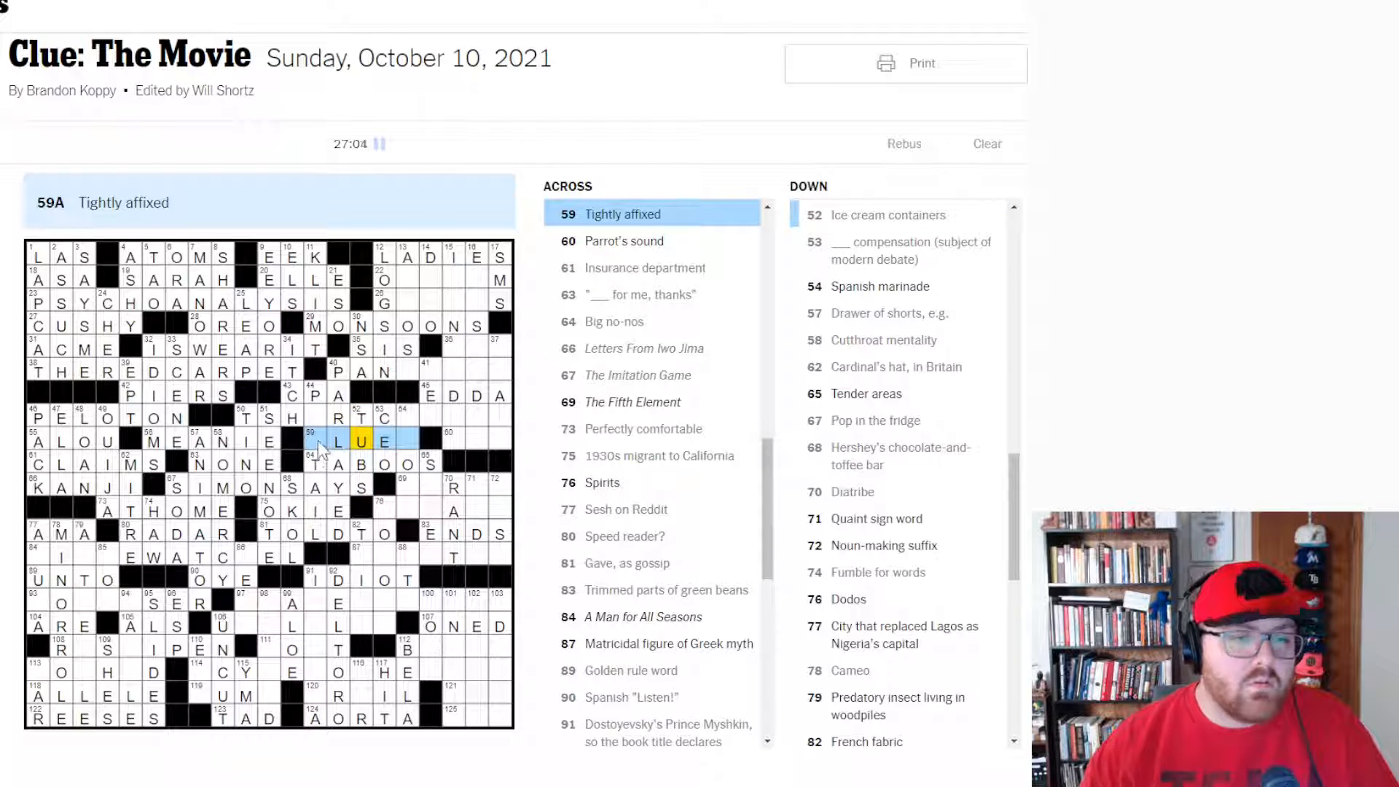
# Step: Finish GLUED in 59 Across, T-SHIRT CANNON in 50 Across, and AWK in 60 Across
pyautogui.write('G')
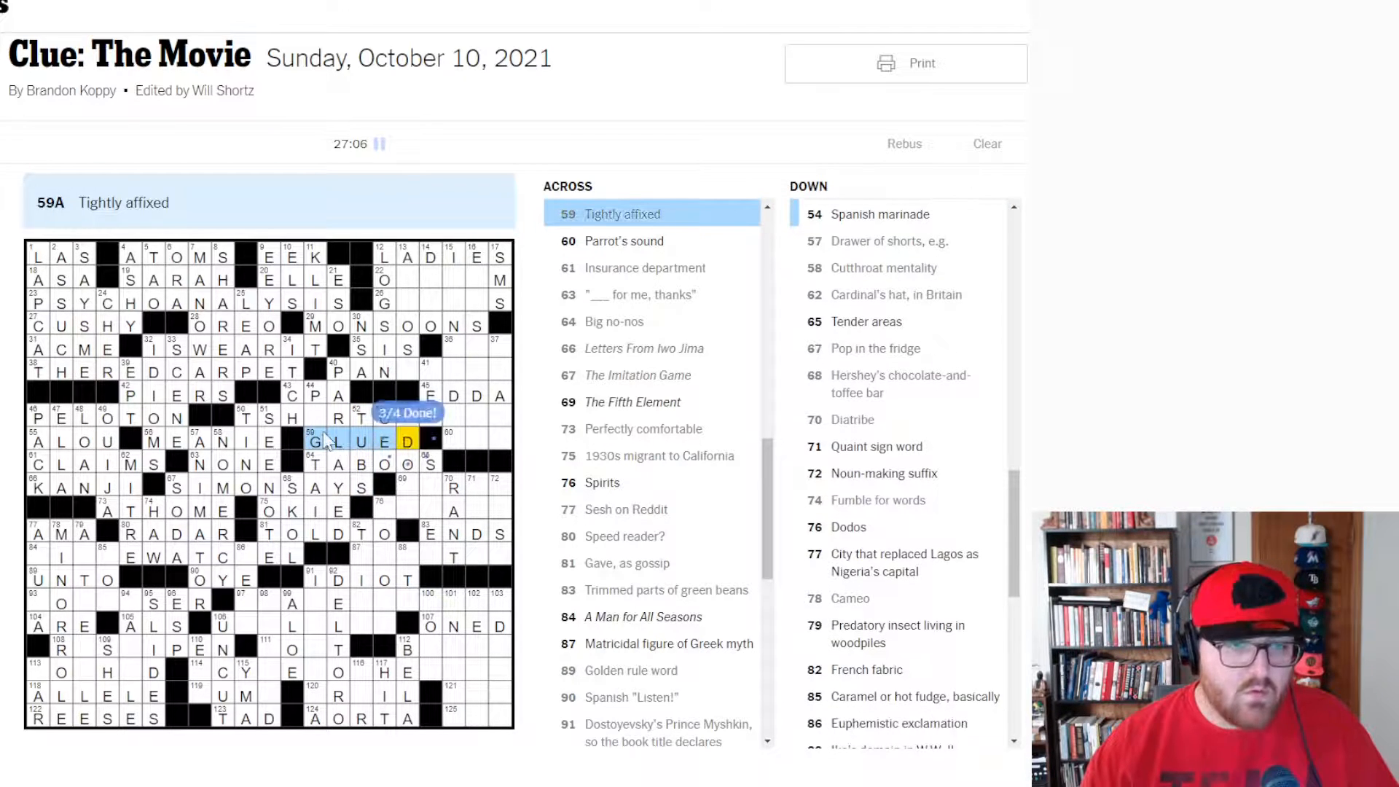
pyautogui.click(314, 420)
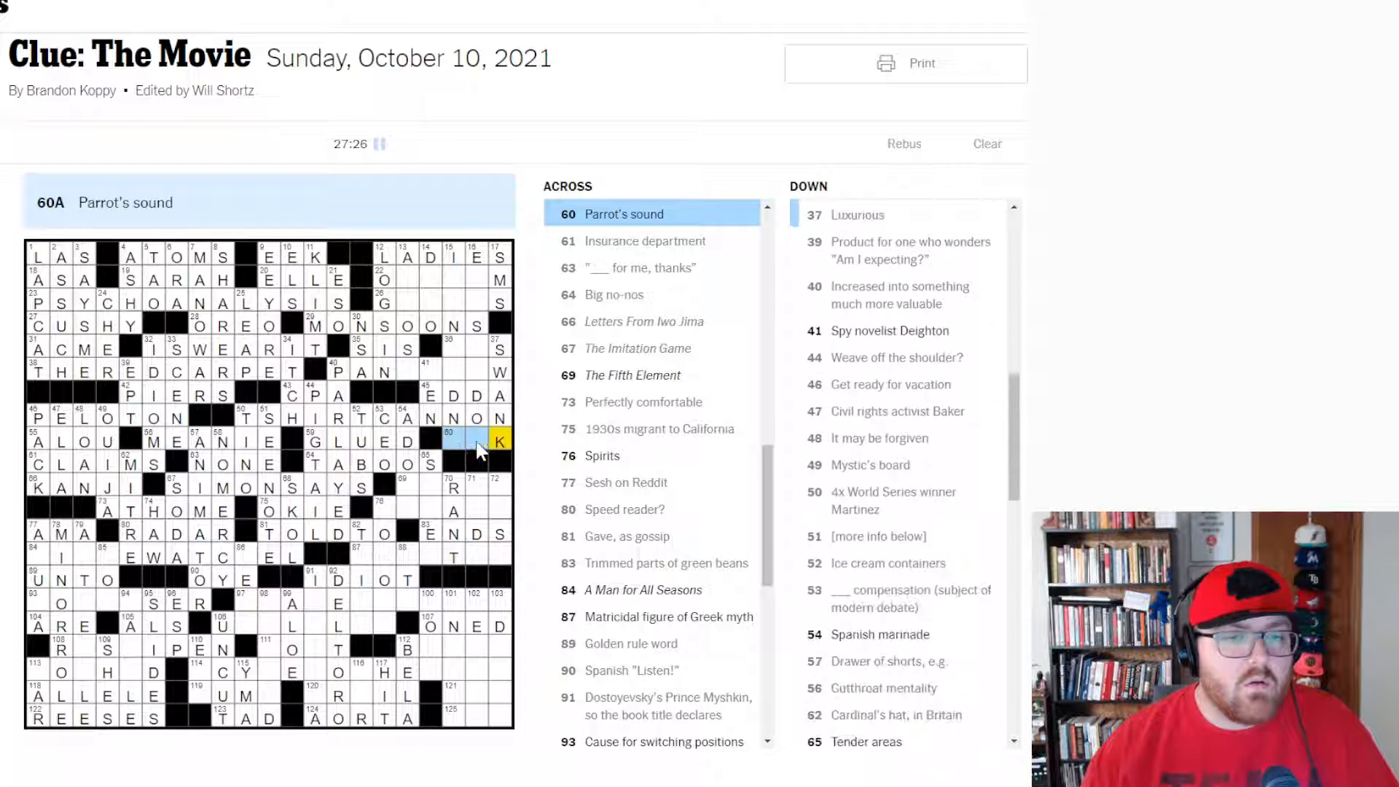
pyautogui.click(476, 442)
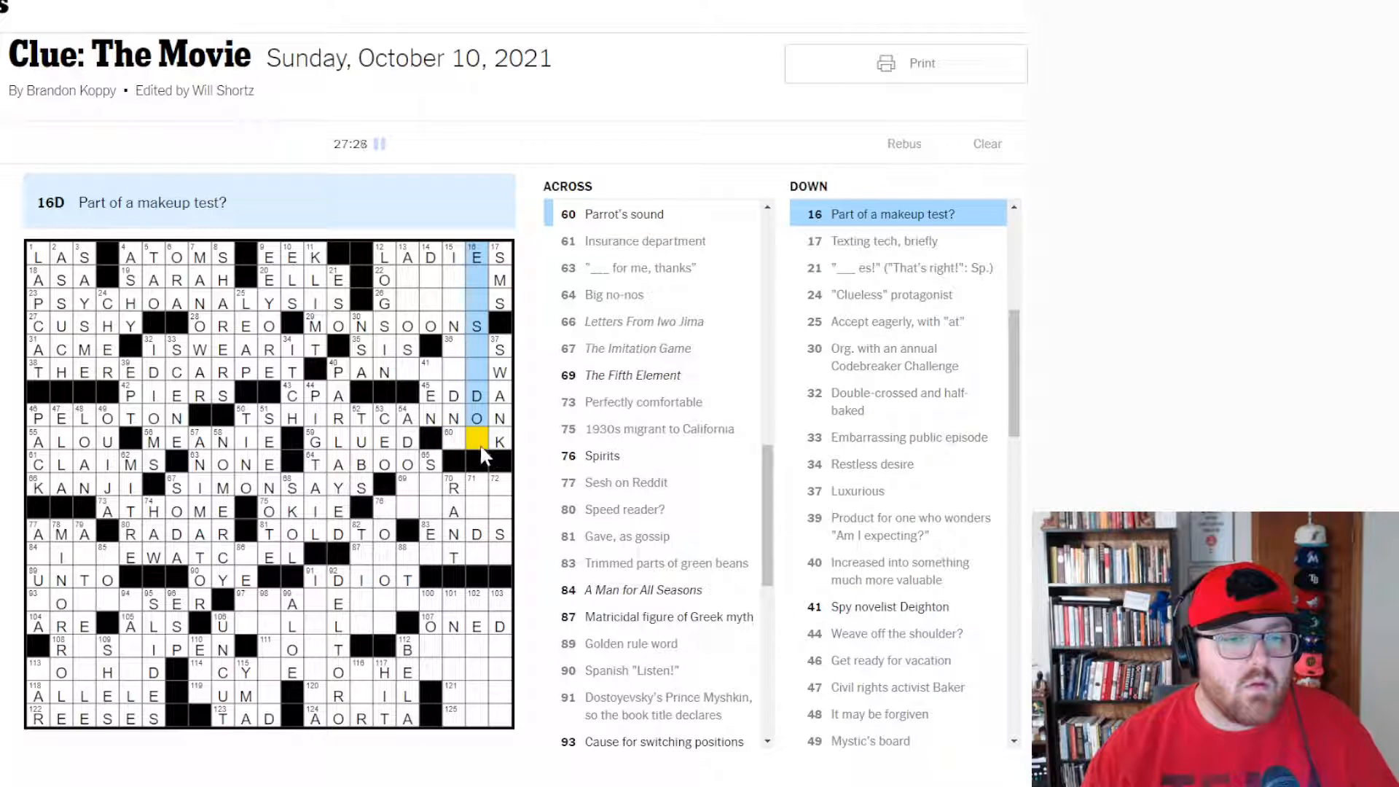
pyautogui.click(467, 441)
pyautogui.write('A')
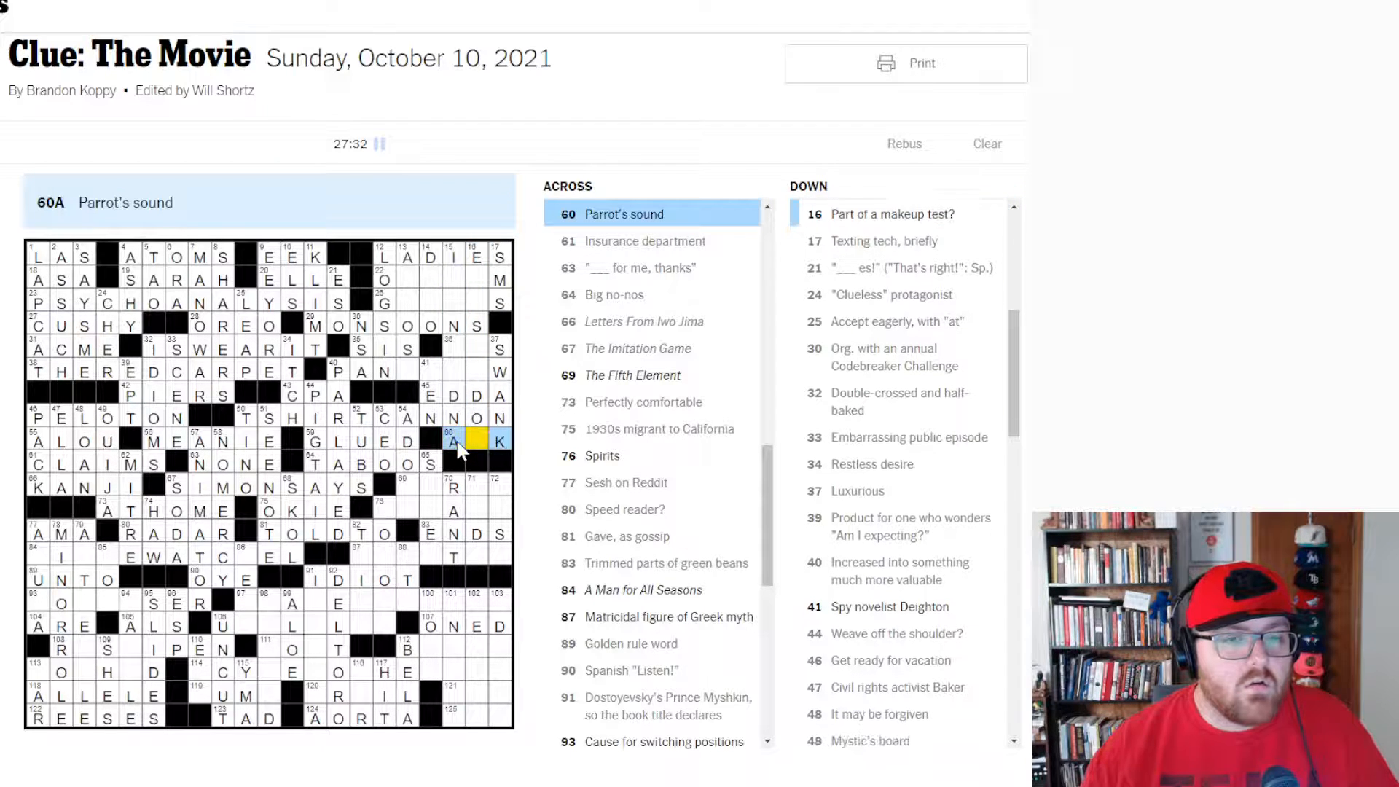
pyautogui.click(452, 279)
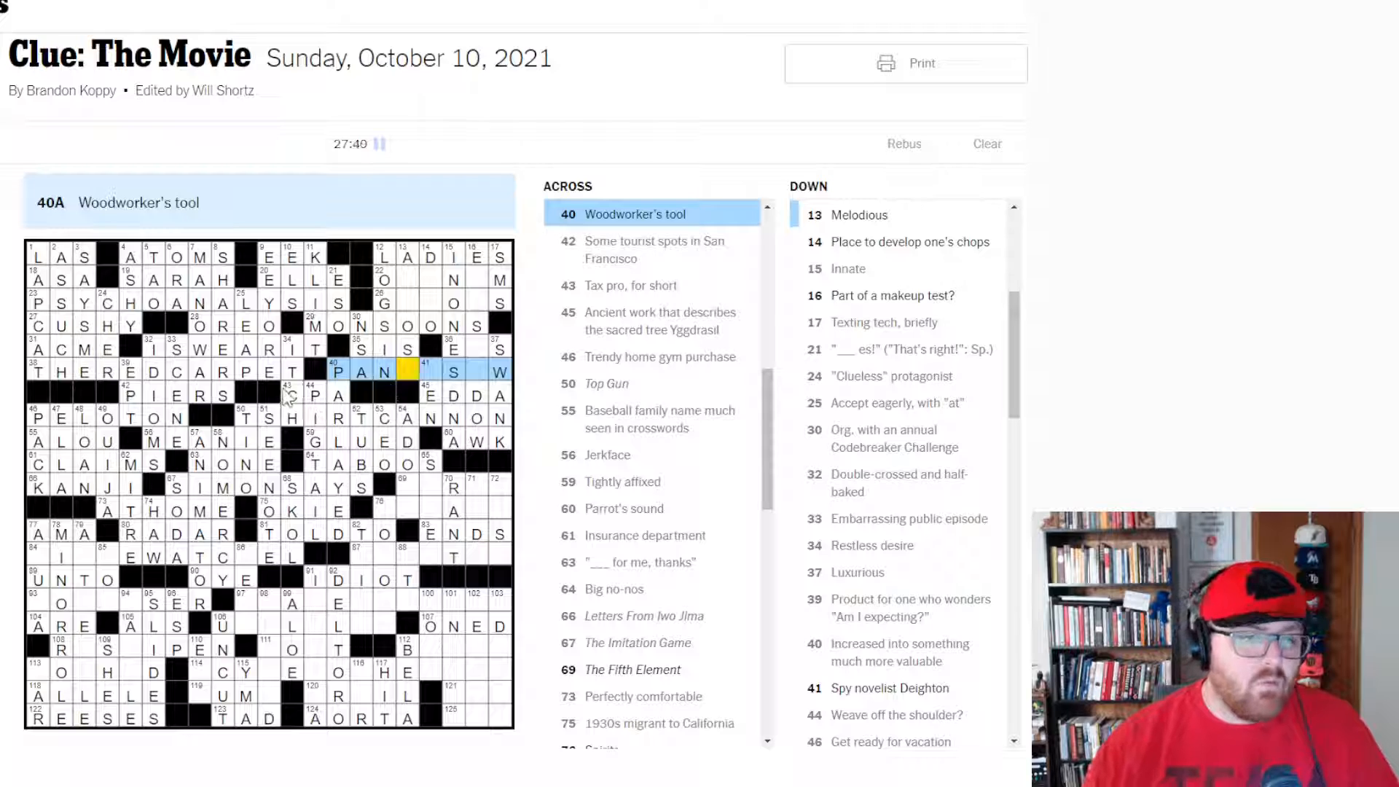
# Step: Complete PANELSAW in 40 Across and enter J to make GIJOES in 26 Across
pyautogui.write('ELSA')
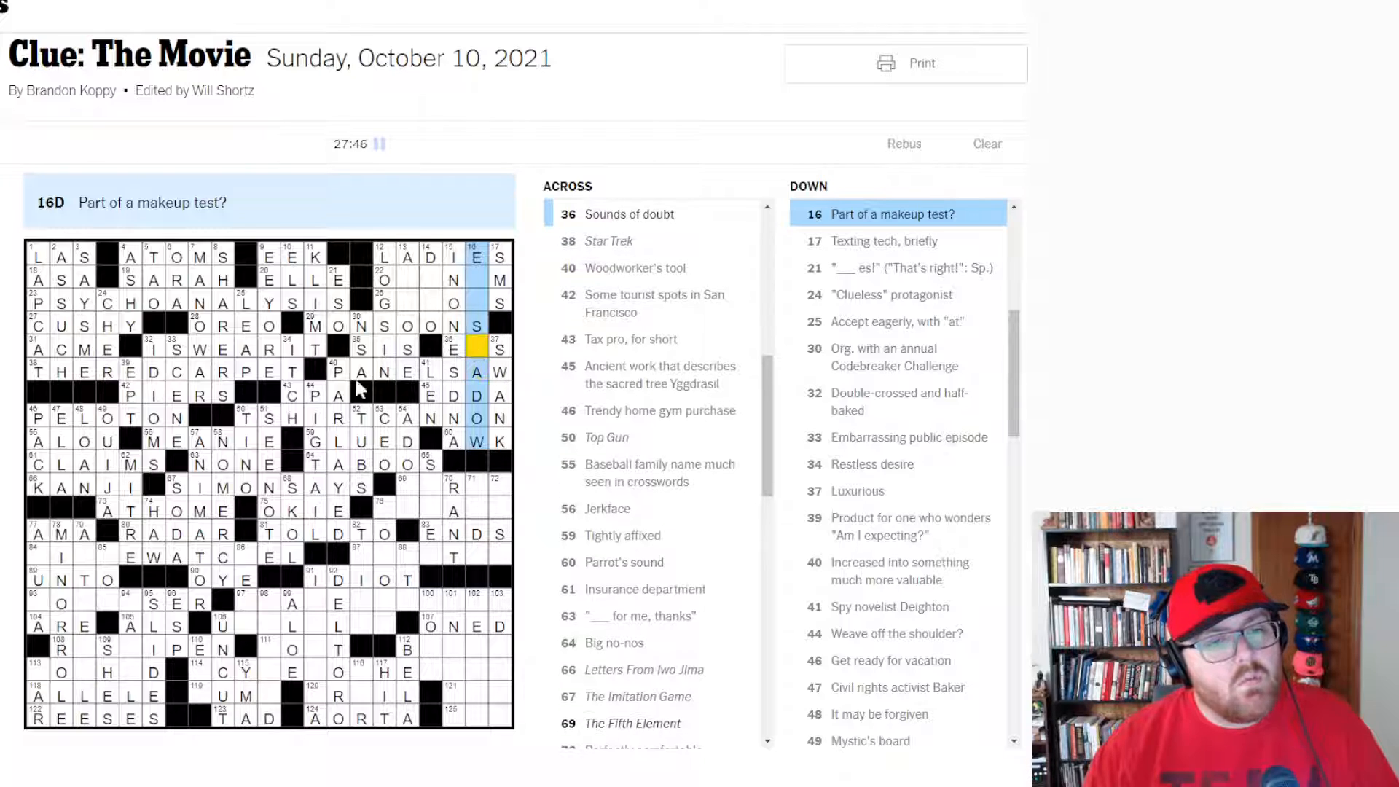
pyautogui.scroll(3)
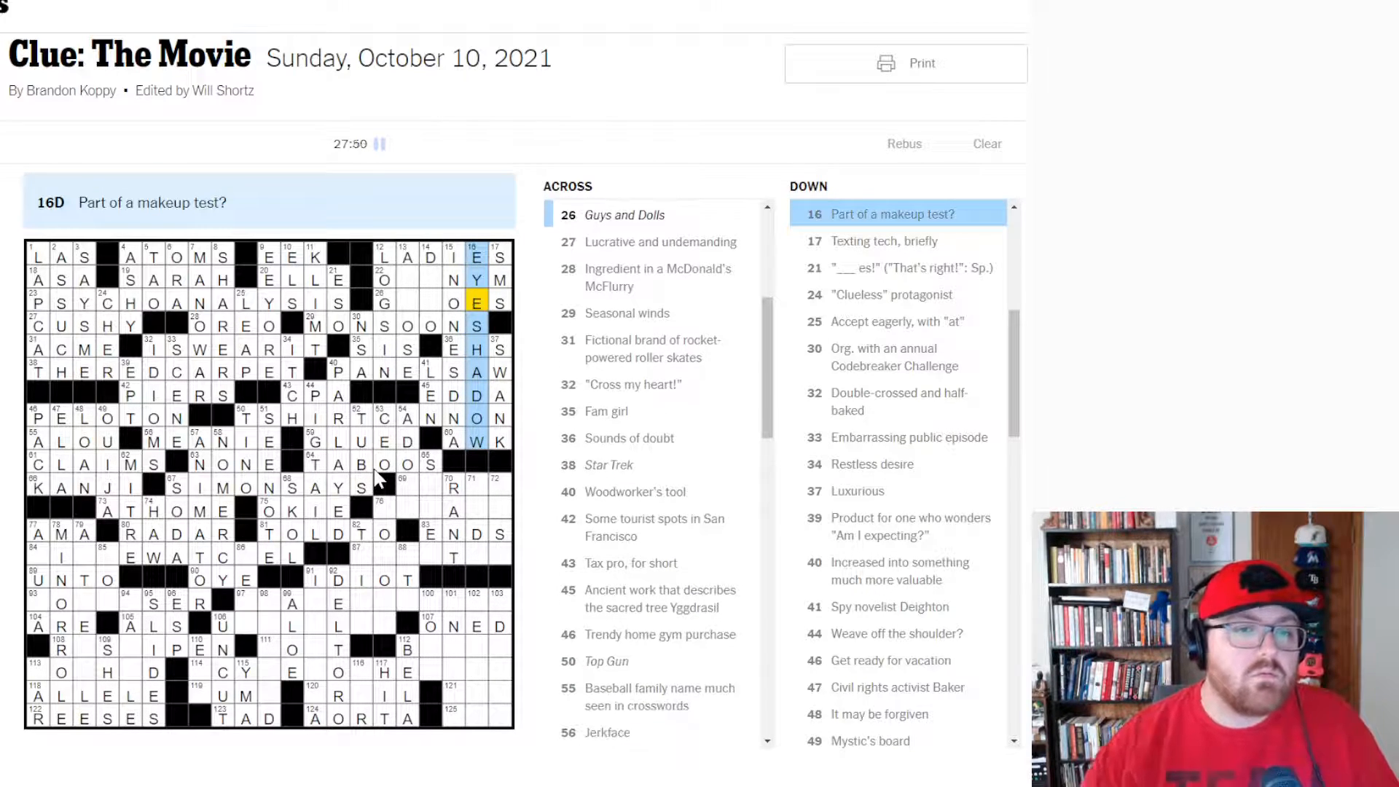
pyautogui.click(416, 303)
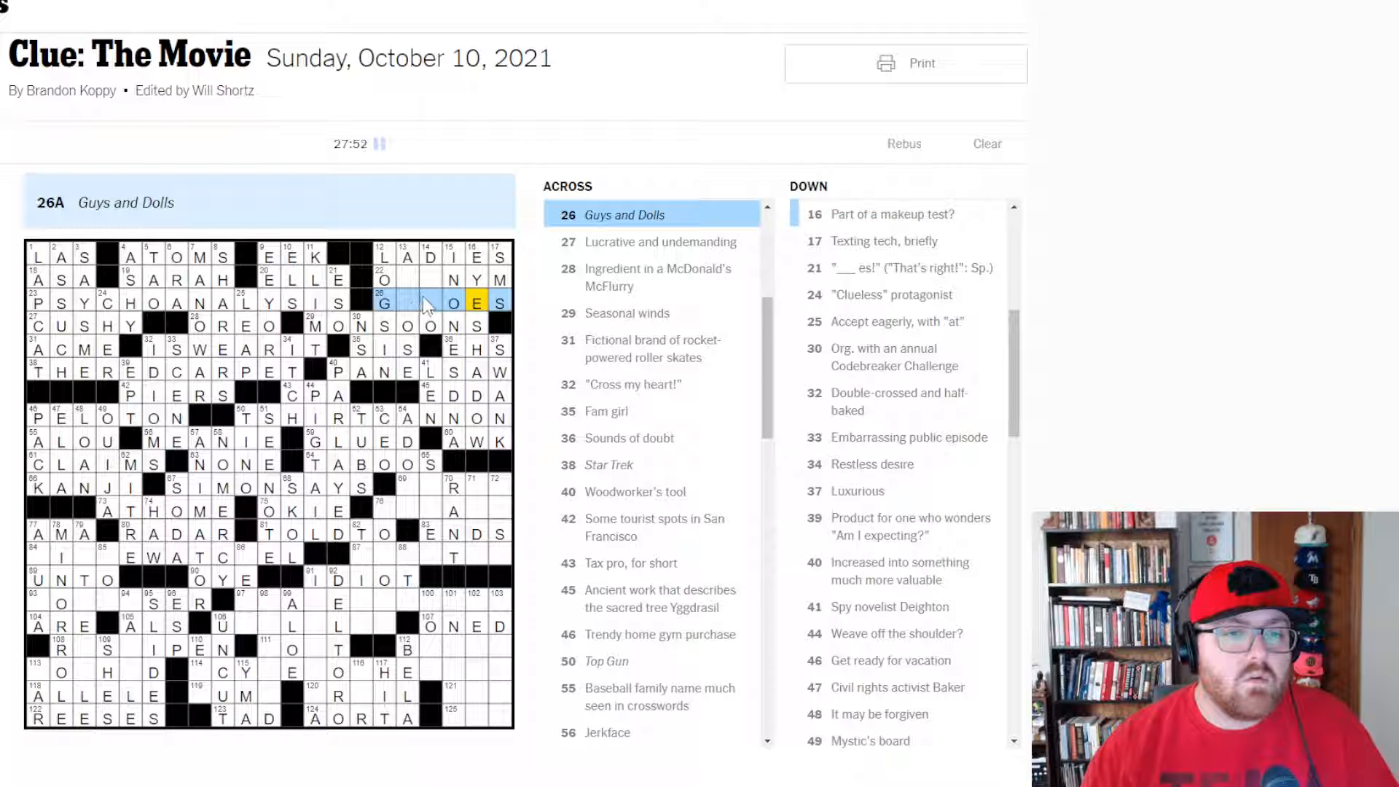
pyautogui.click(408, 257)
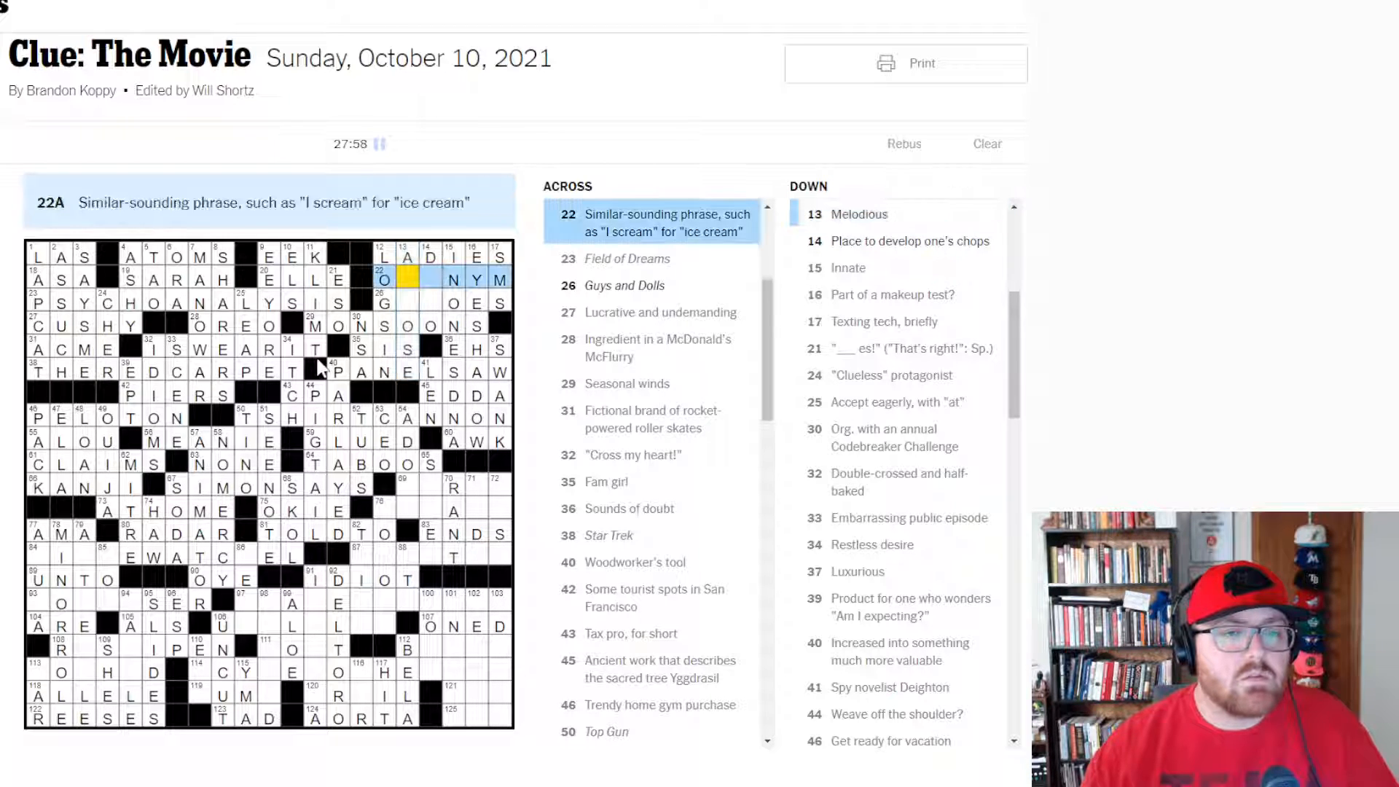
pyautogui.click(385, 302)
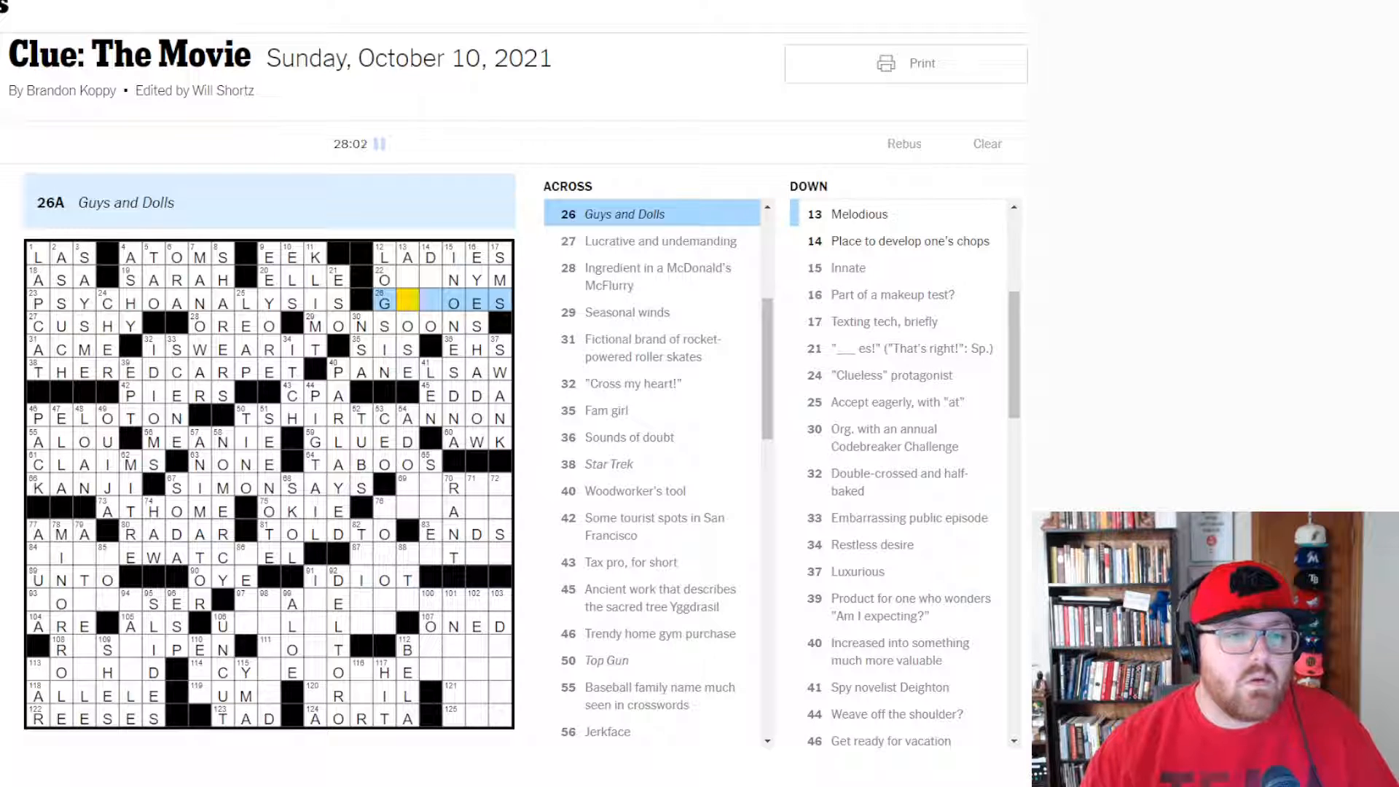
pyautogui.write('J')
pyautogui.click(430, 279)
pyautogui.write('O')
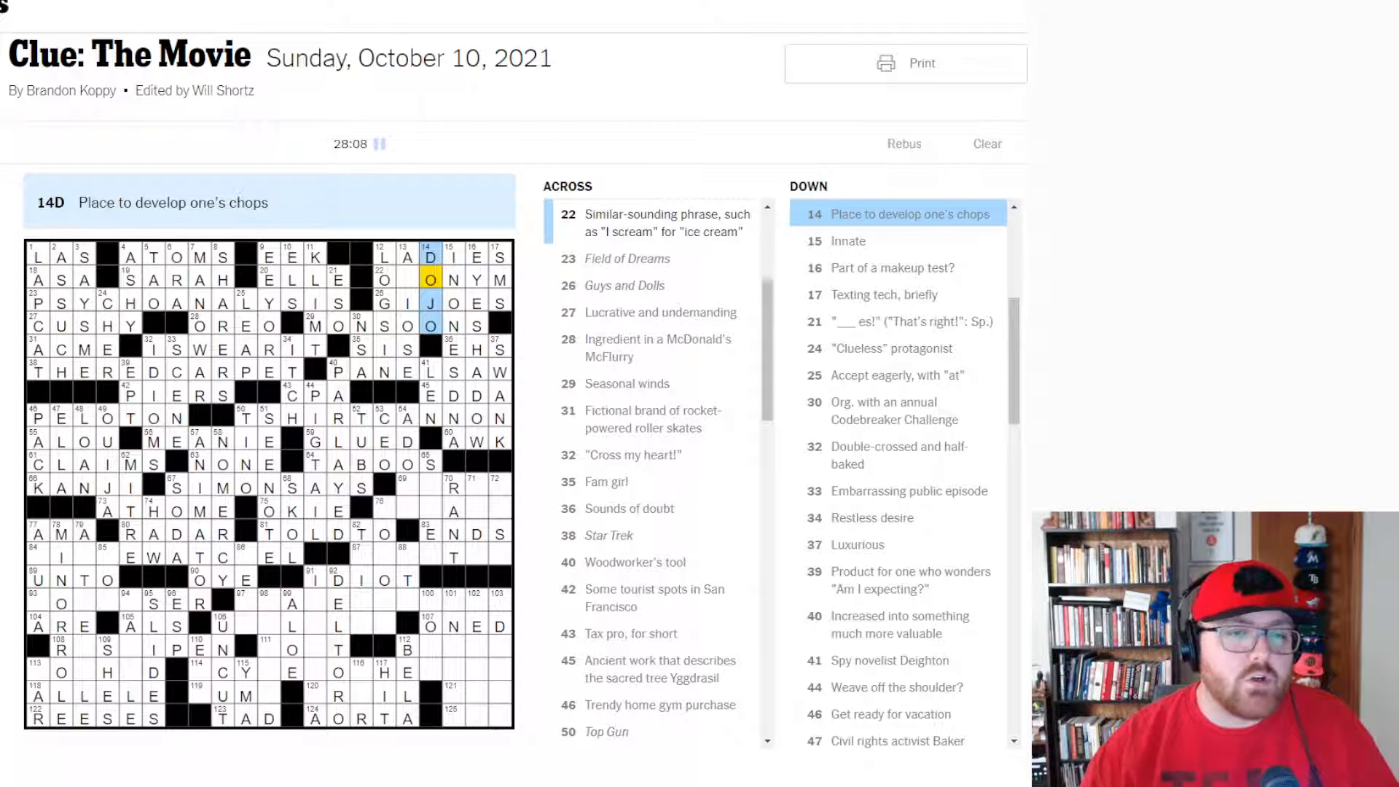
# Step: Check 13 Down, DOJO in 14 Down, and the O_ONYM entry in 22 Across
pyautogui.click(388, 279)
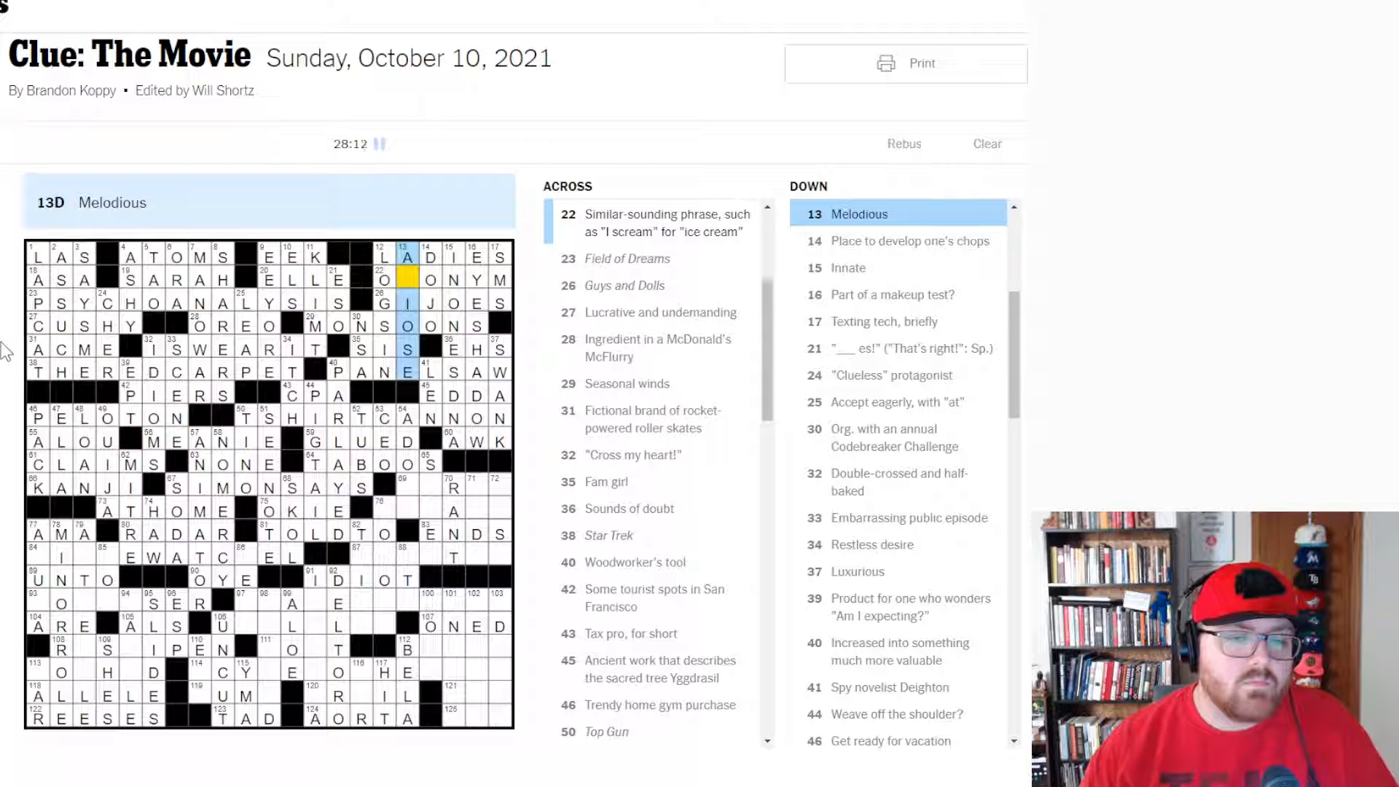
pyautogui.click(384, 280)
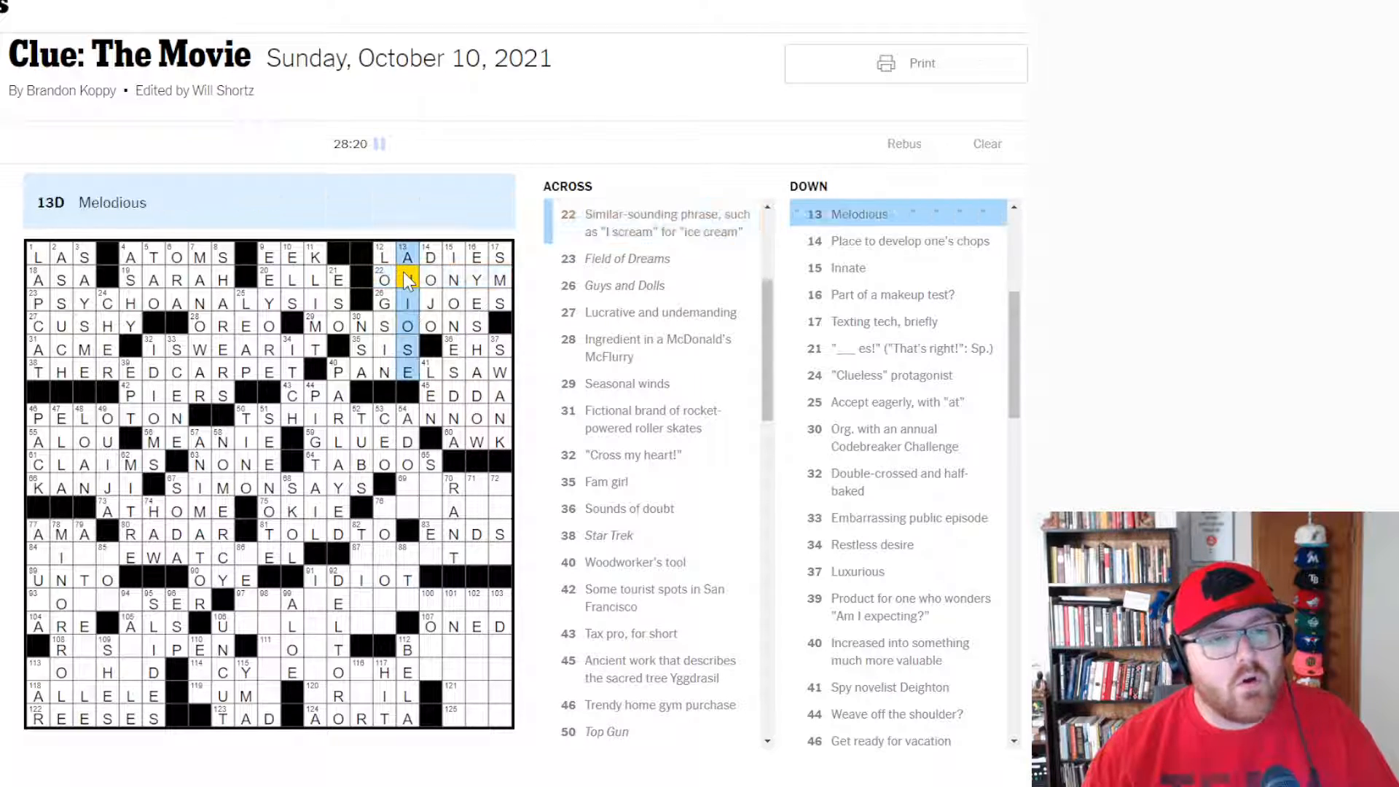
pyautogui.click(383, 279)
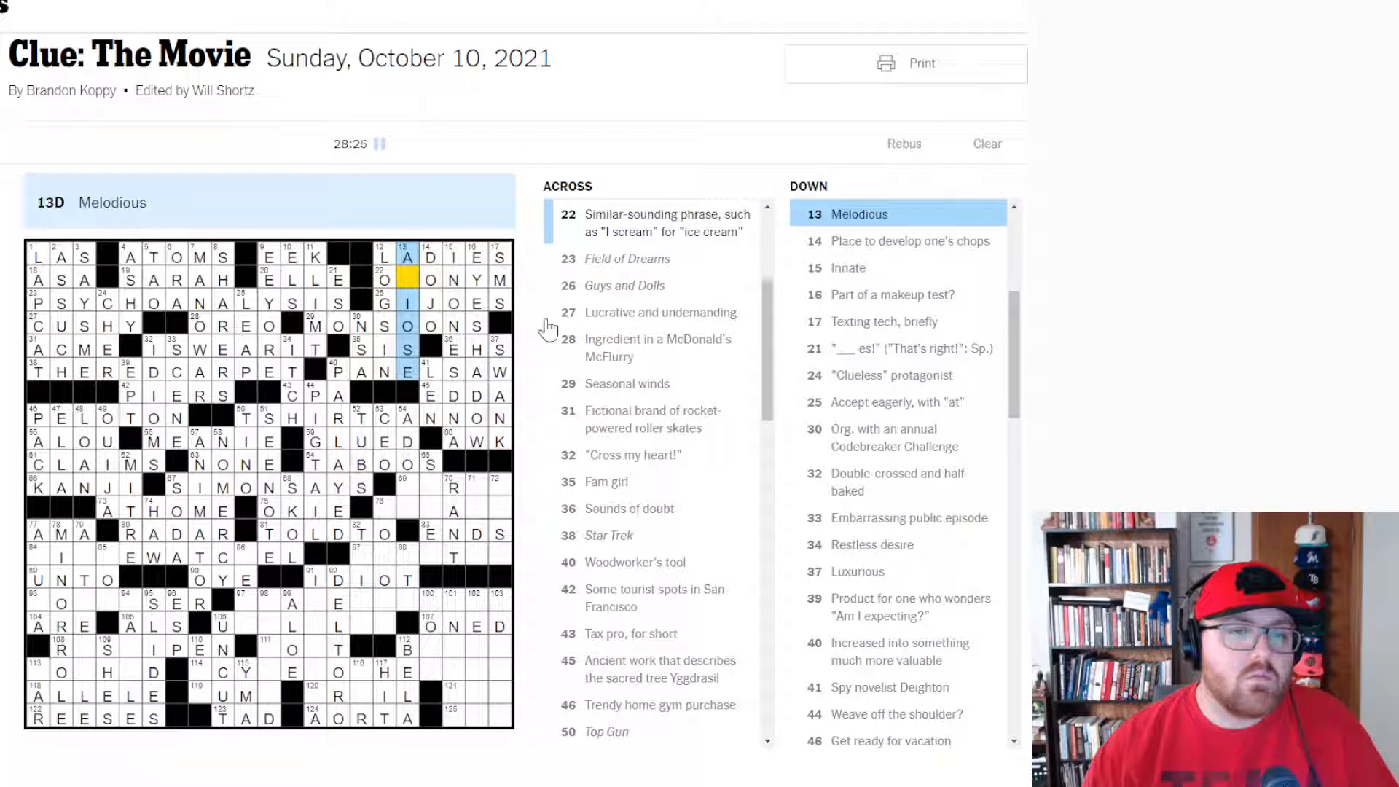
pyautogui.click(428, 303)
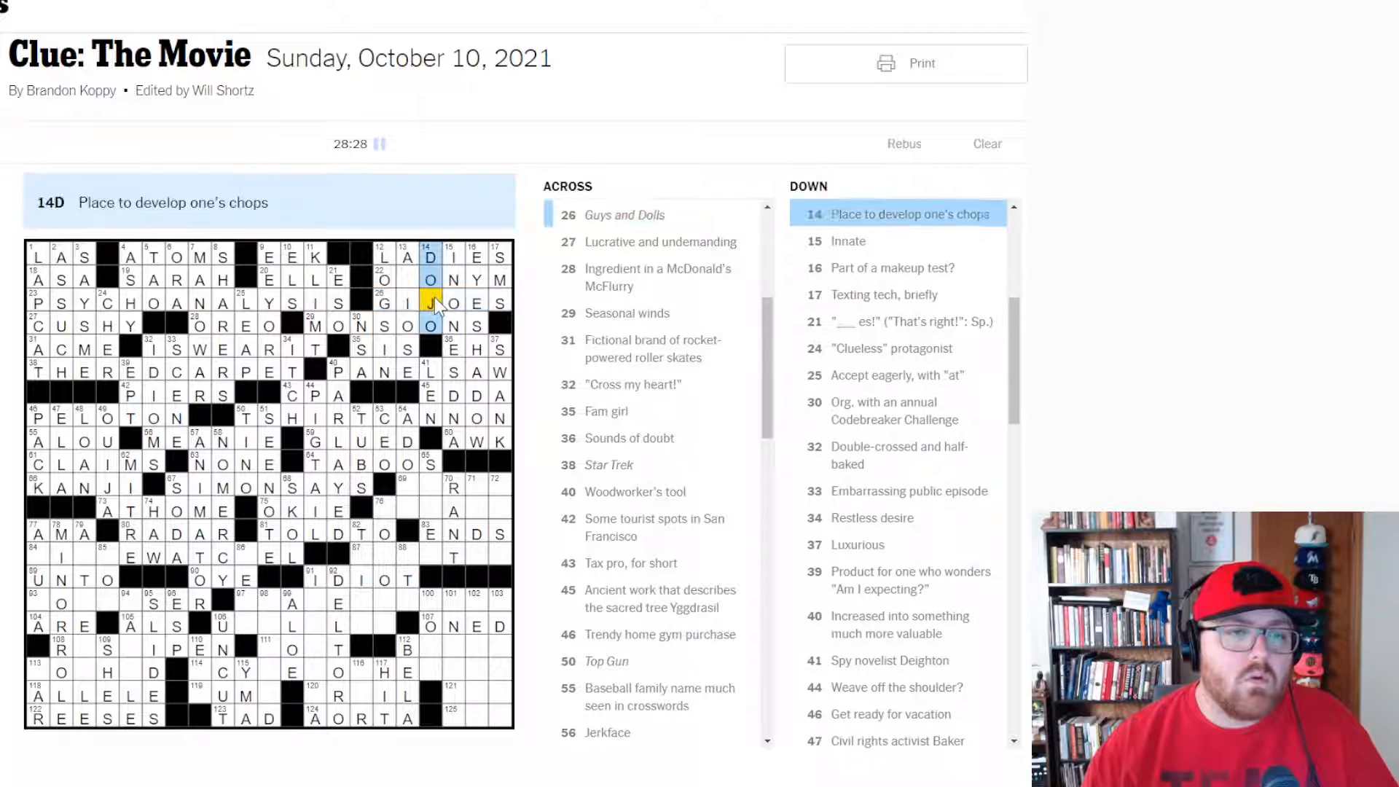
pyautogui.click(401, 372)
pyautogui.write('J')
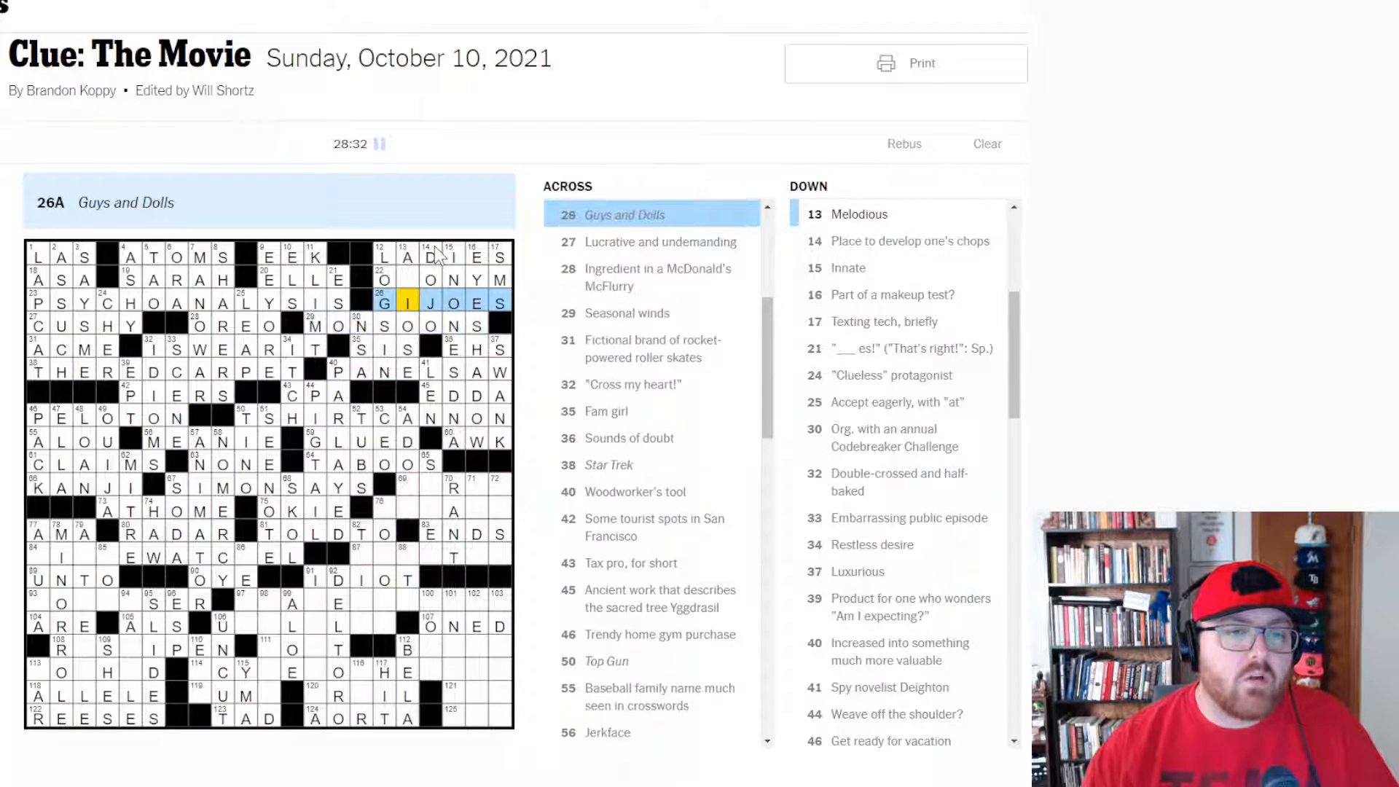
pyautogui.click(426, 280)
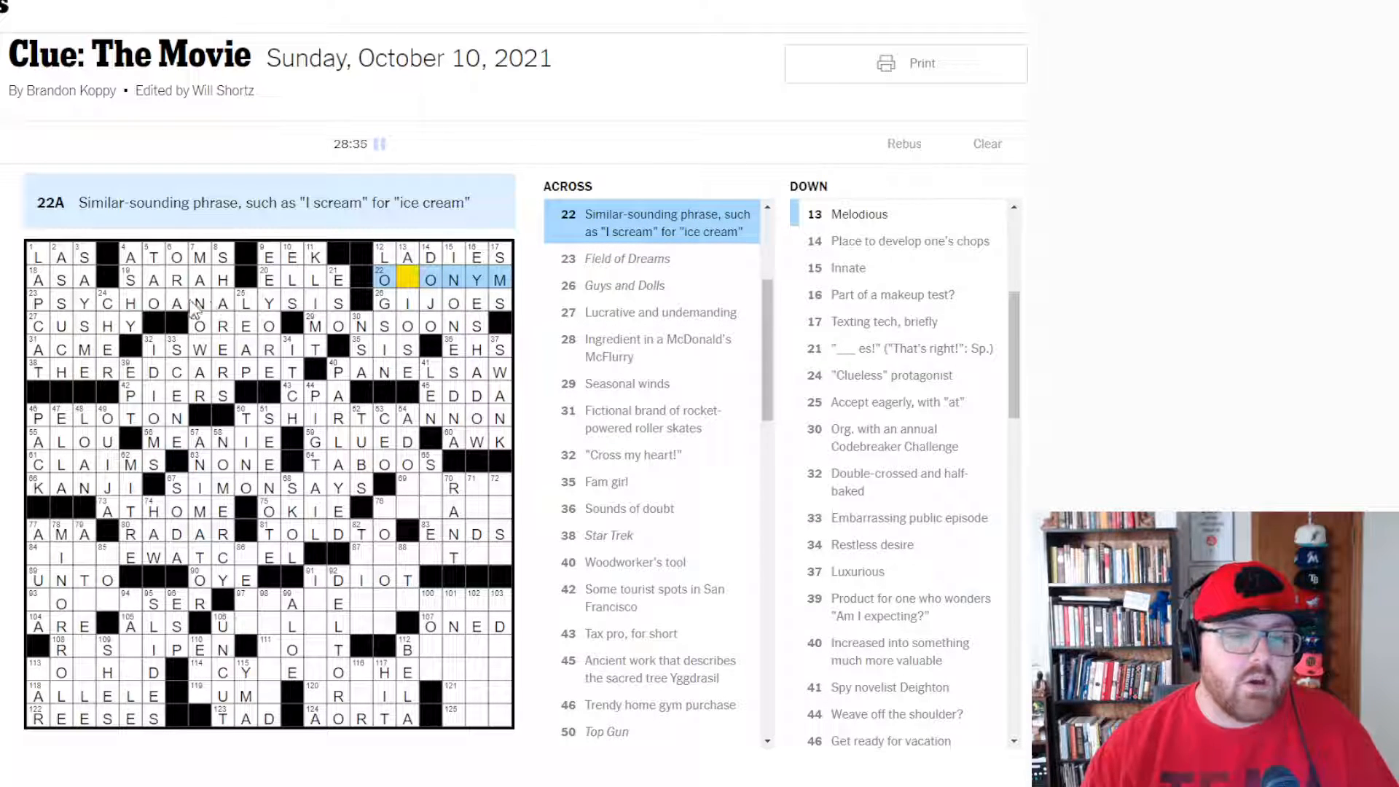
pyautogui.click(401, 255)
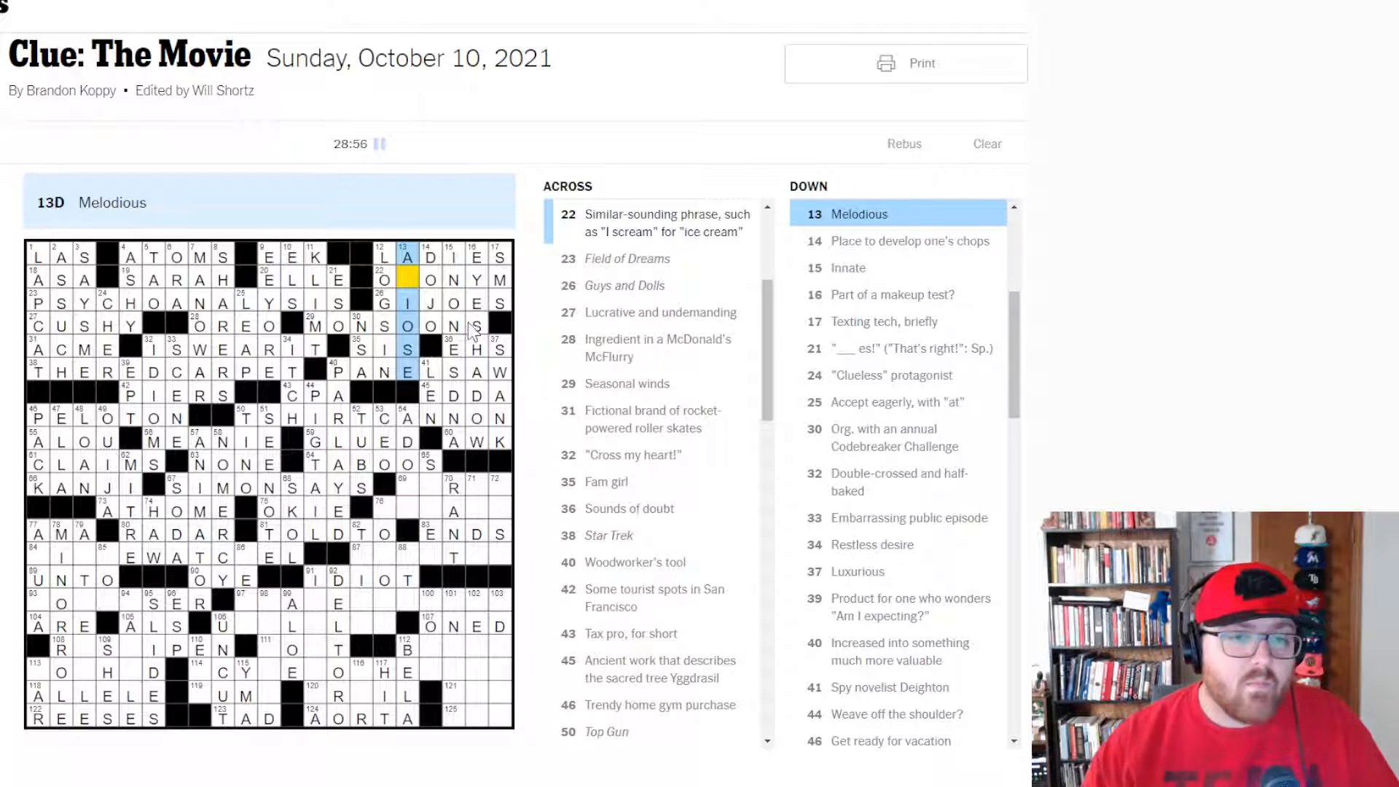
pyautogui.click(410, 302)
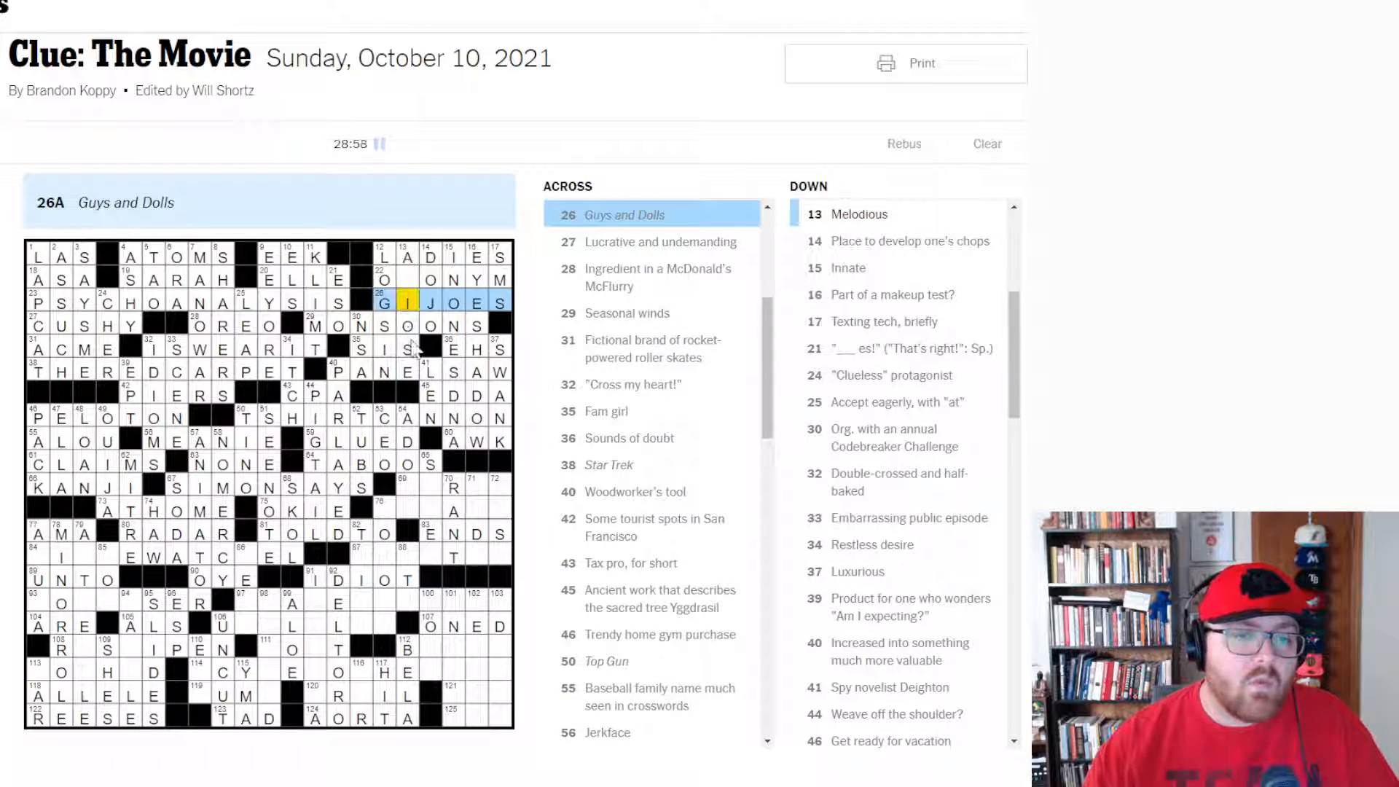
pyautogui.click(408, 325)
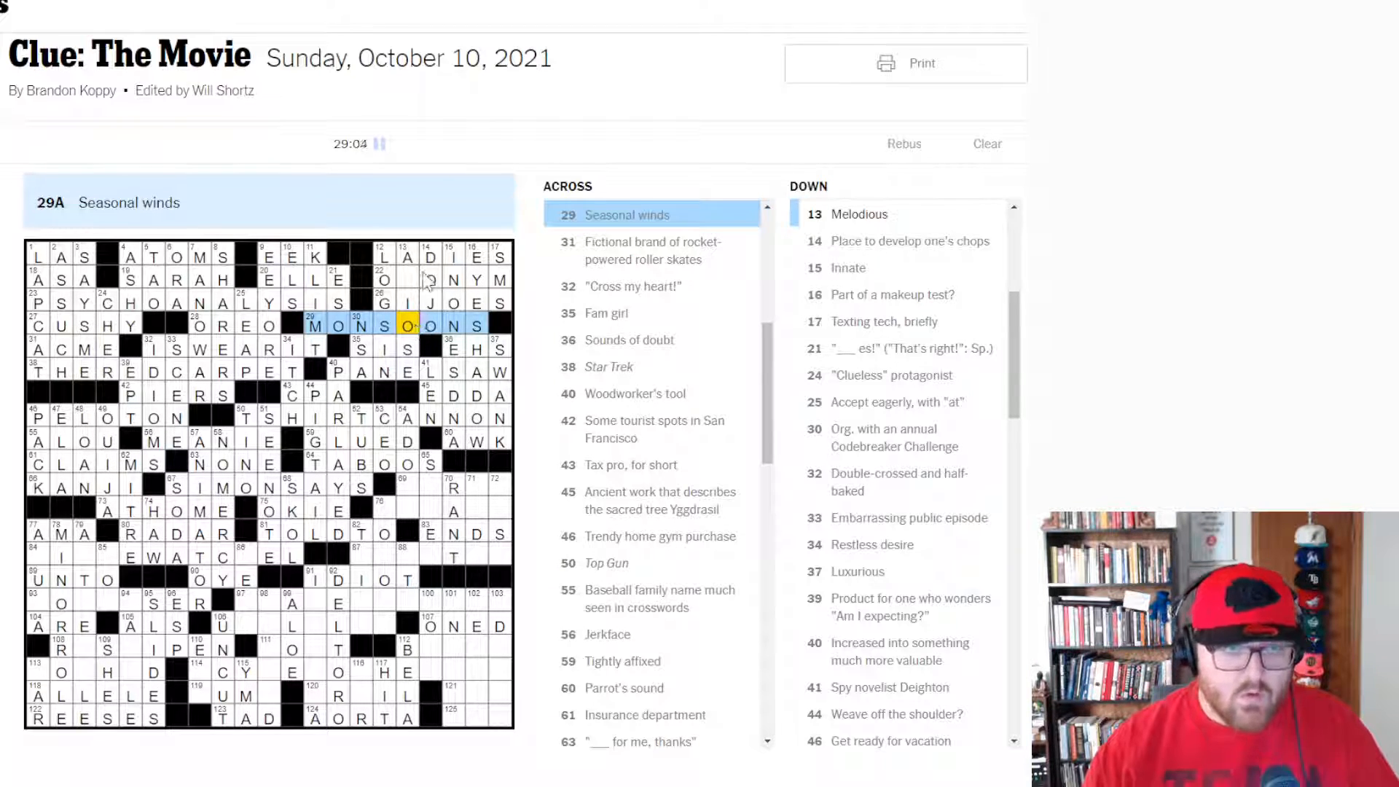
pyautogui.click(384, 280)
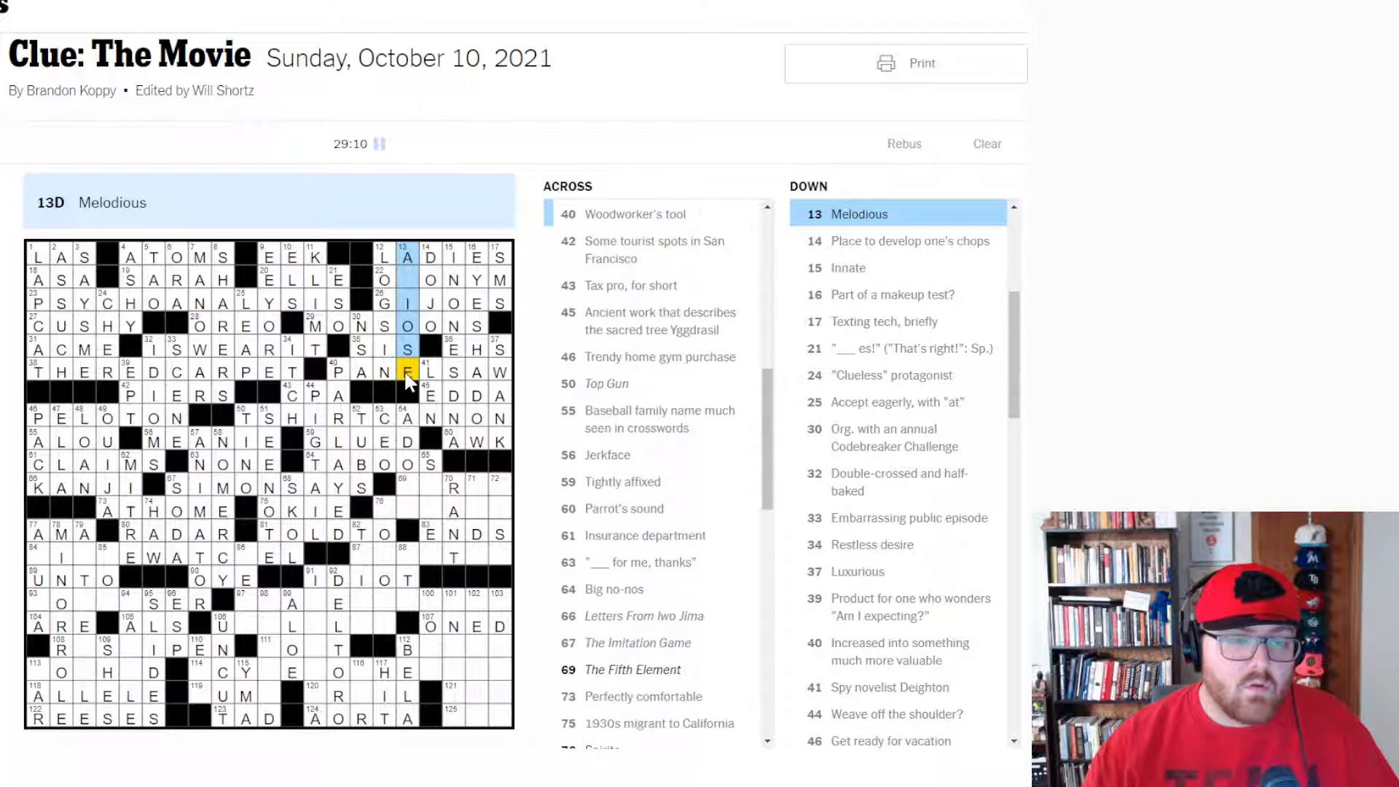
pyautogui.click(408, 349)
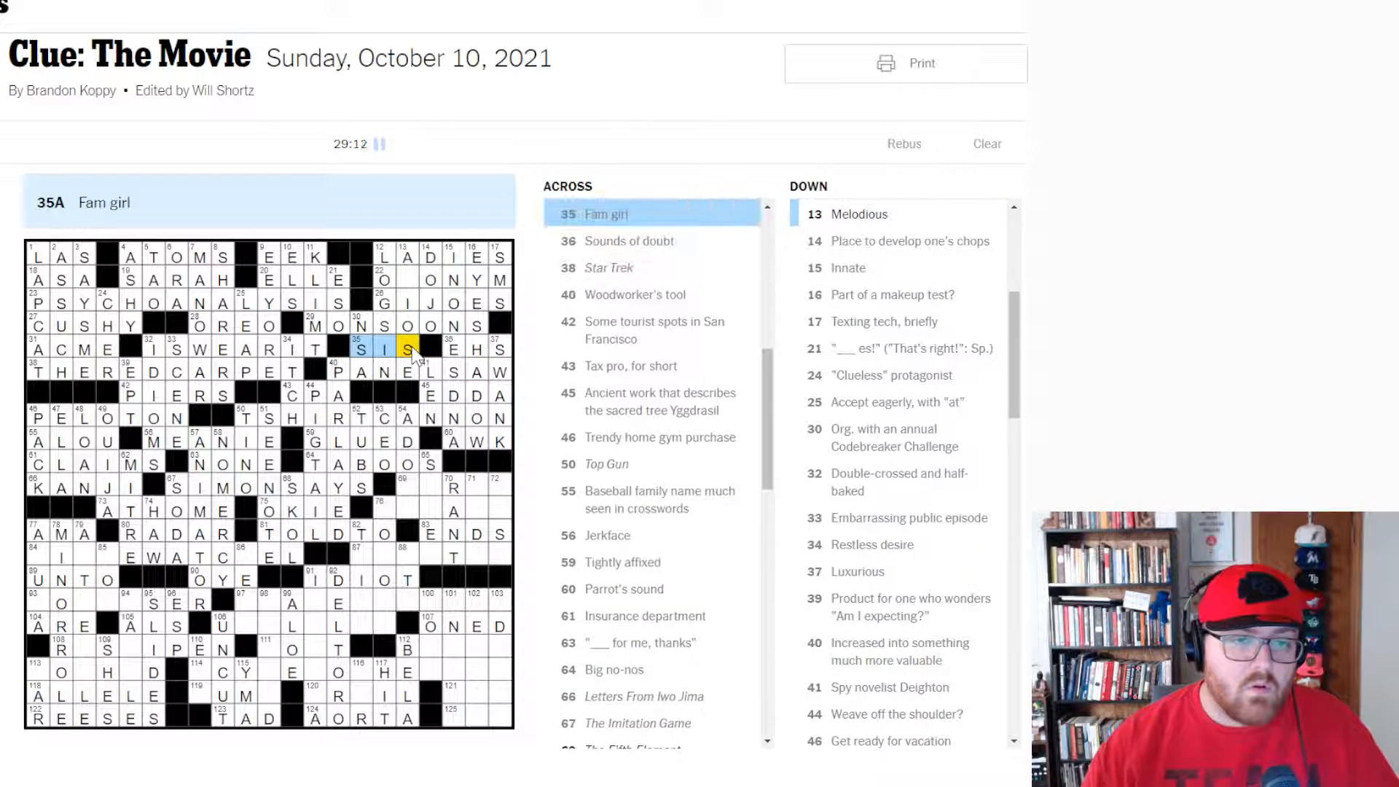
pyautogui.click(424, 325)
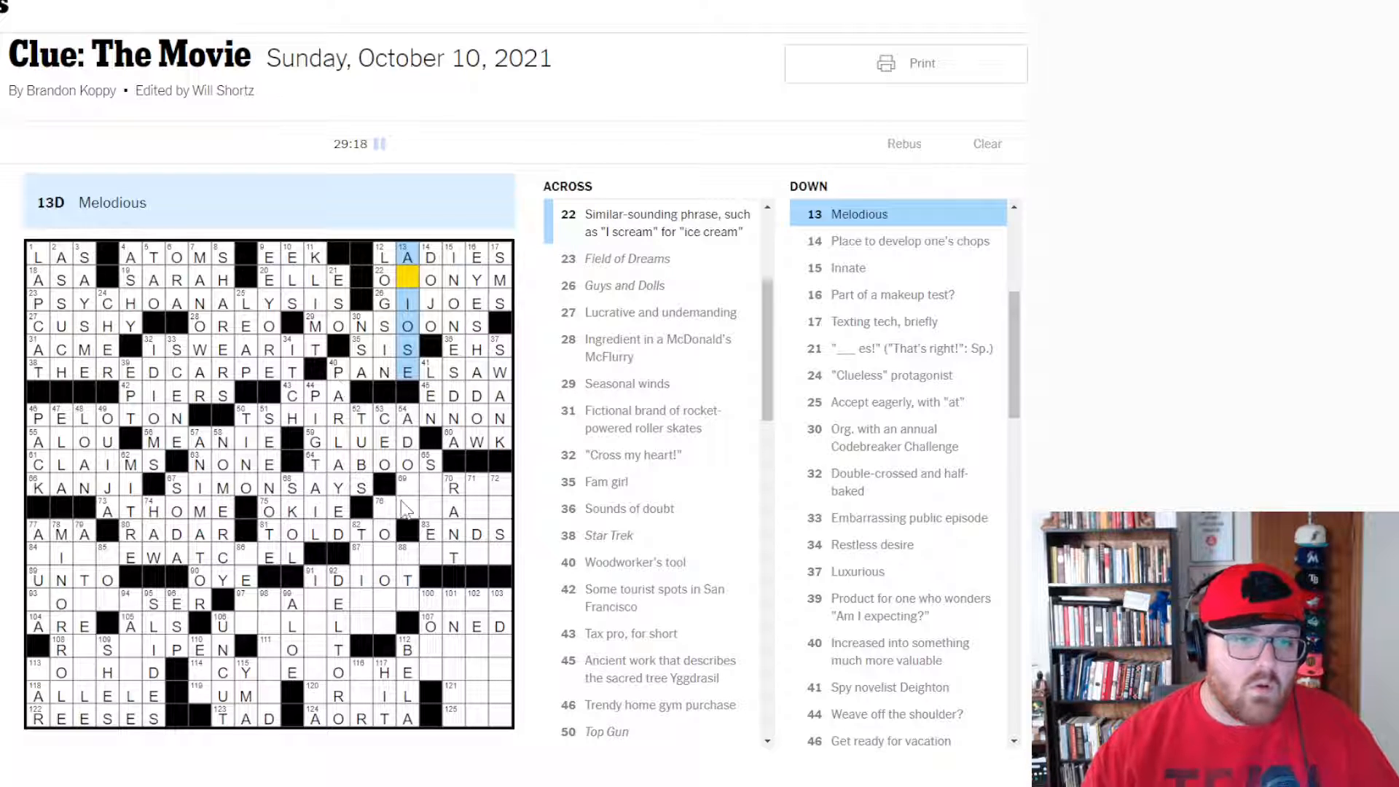
# Step: Fill MORALE in 76 Across after checking 54, 71 and 65 Down
pyautogui.click(401, 486)
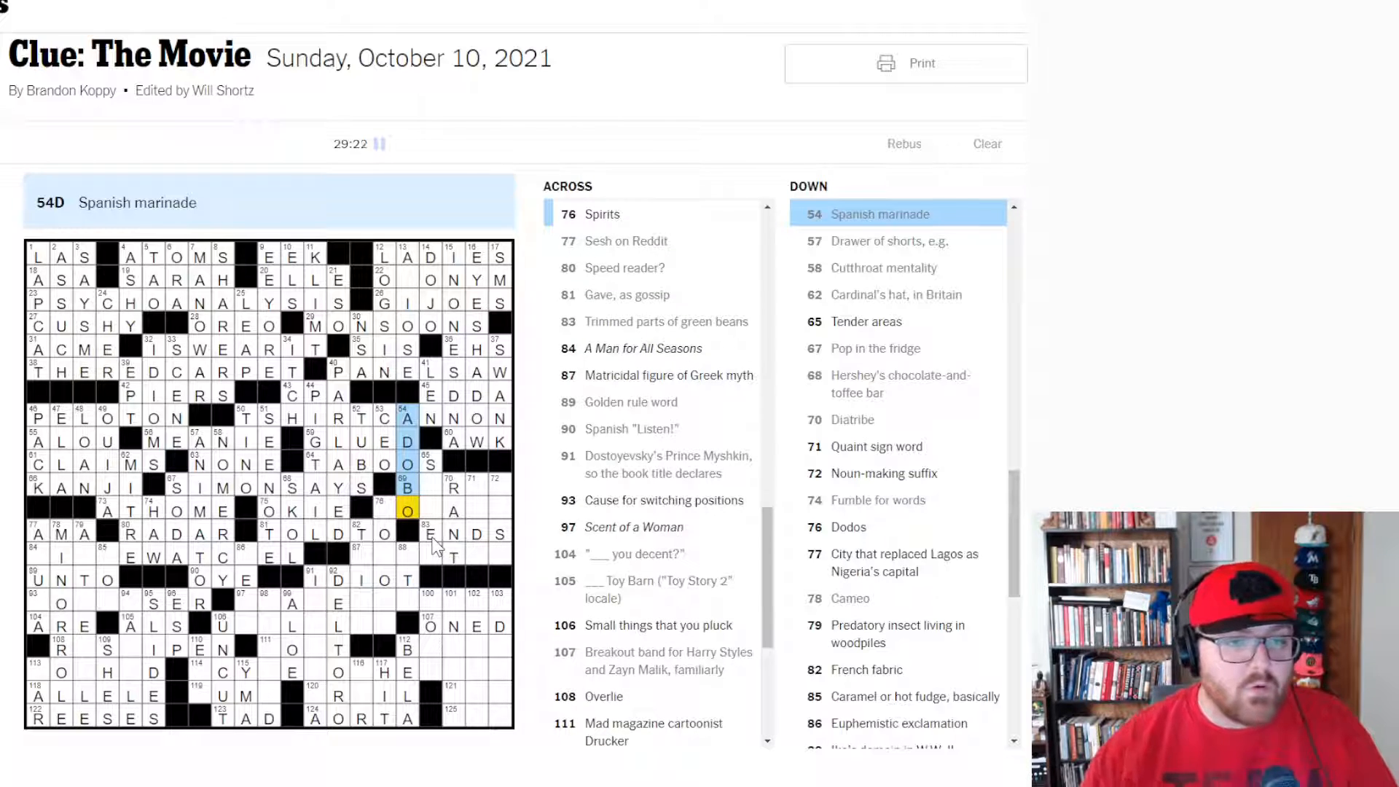
pyautogui.click(406, 488)
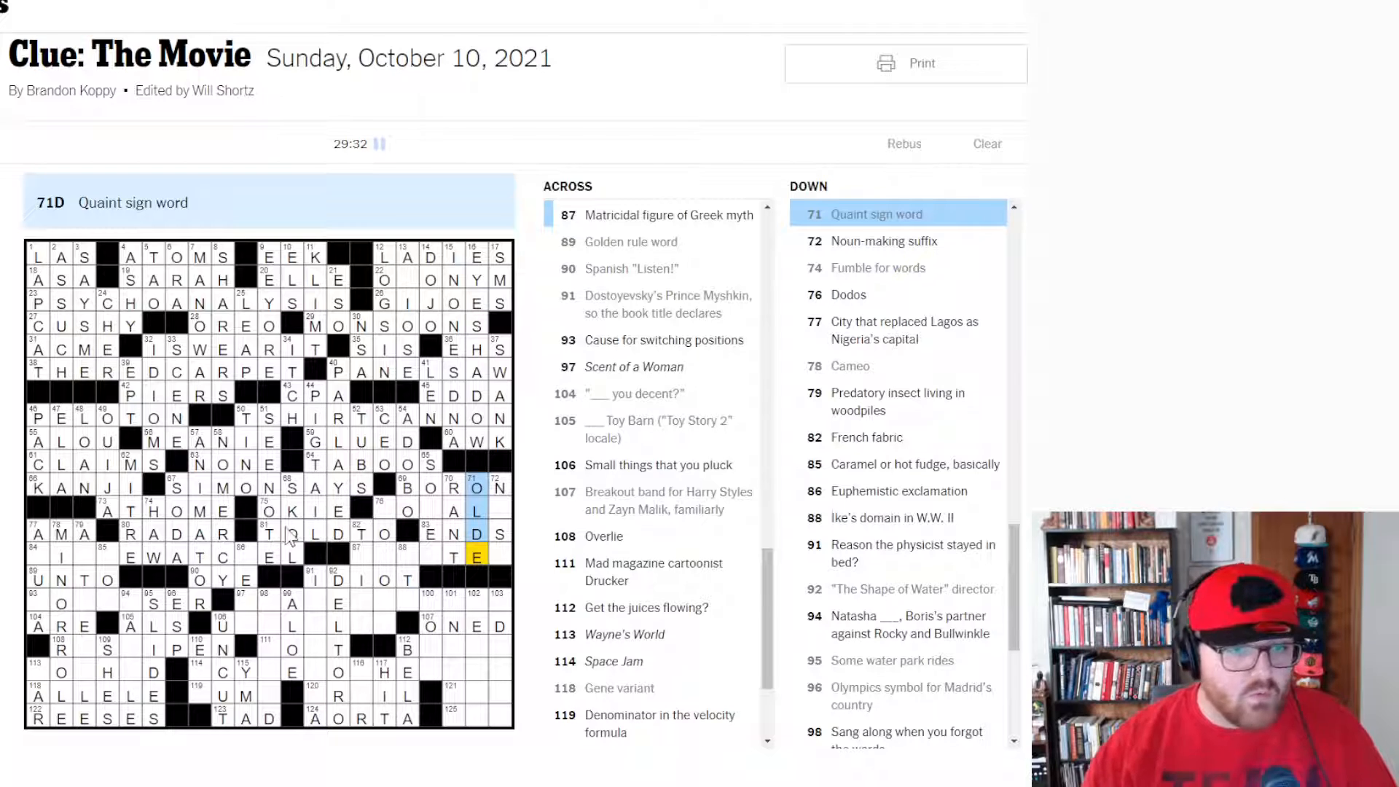
pyautogui.click(409, 511)
pyautogui.write('RES')
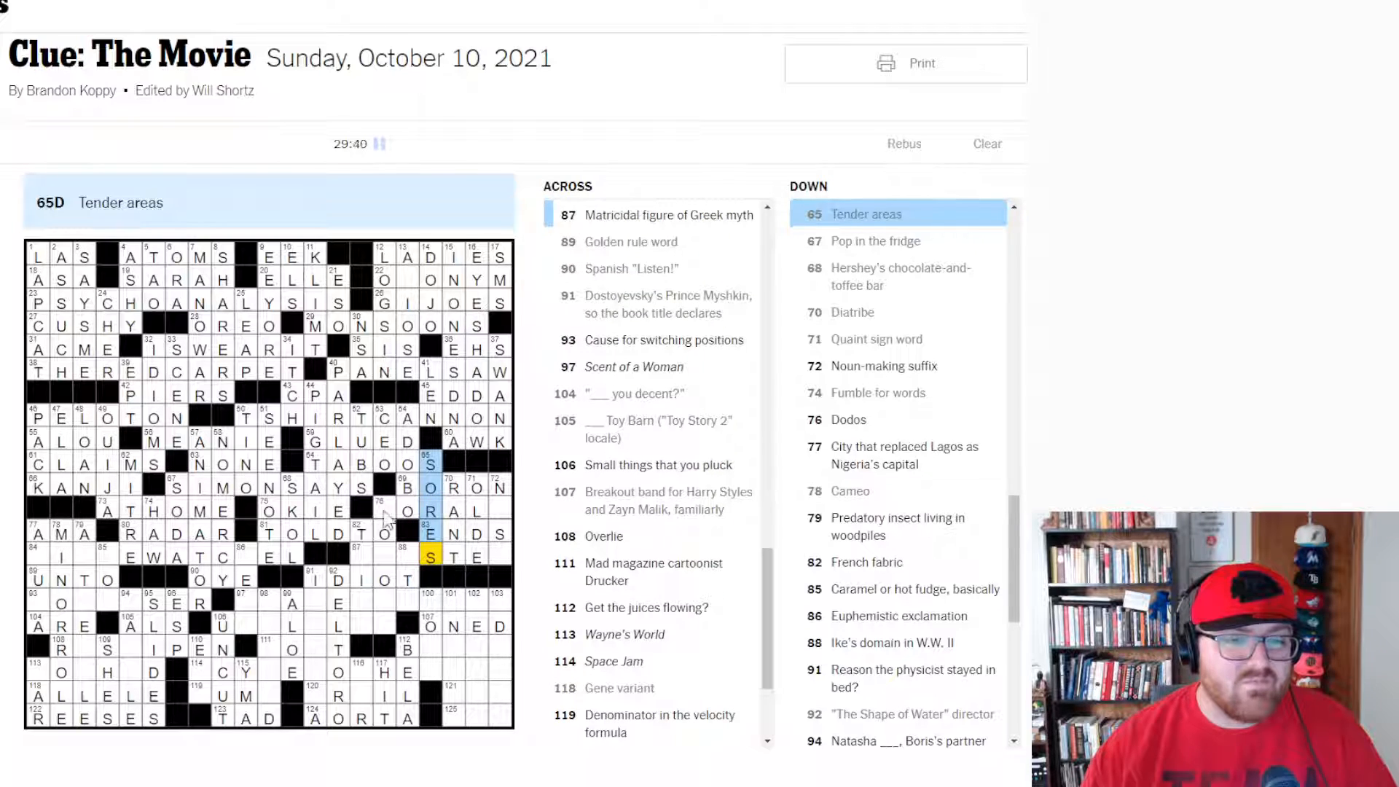
pyautogui.click(378, 510)
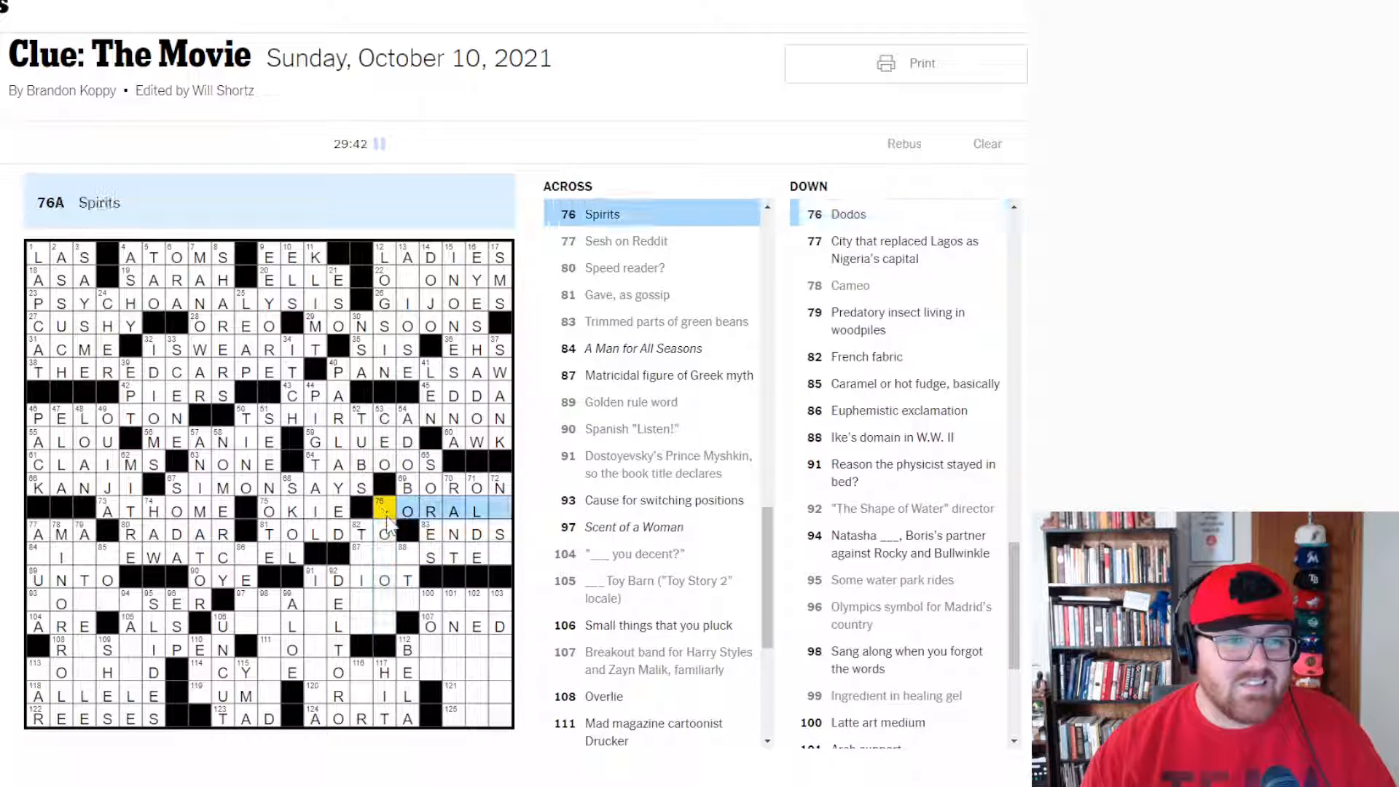
pyautogui.click(496, 510)
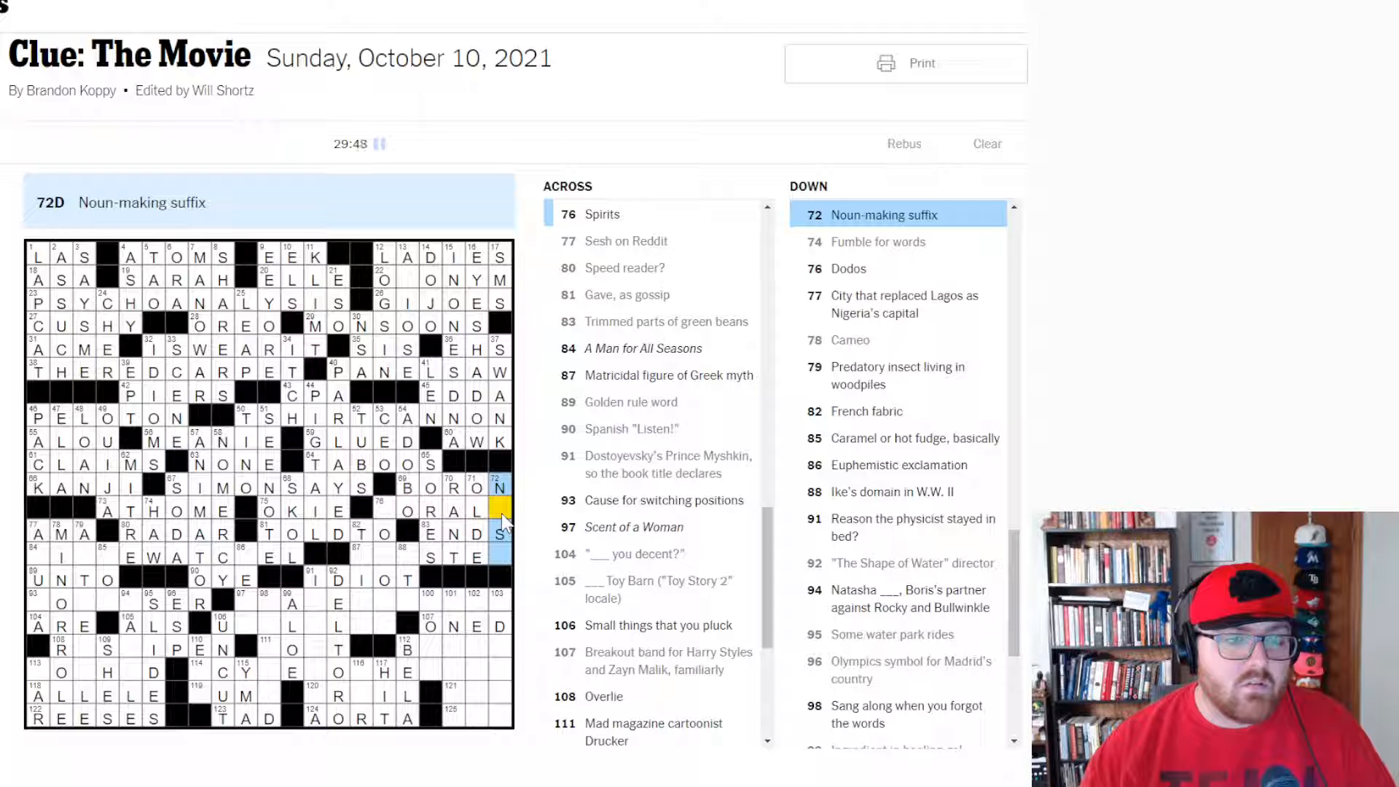
pyautogui.scroll(-3)
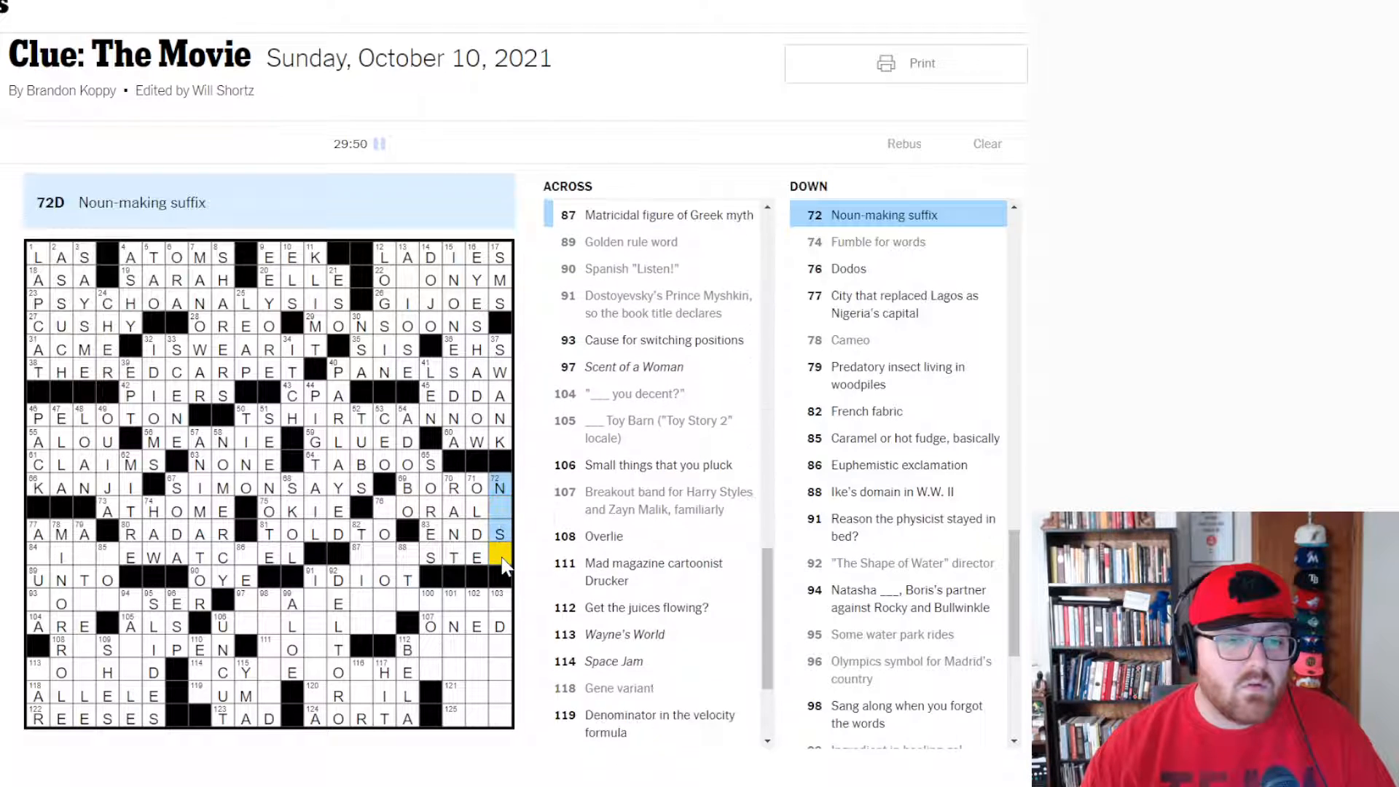
# Step: Fill MORONS in 76 Down and add S endings to 87 Across and 72 Down
pyautogui.click(362, 557)
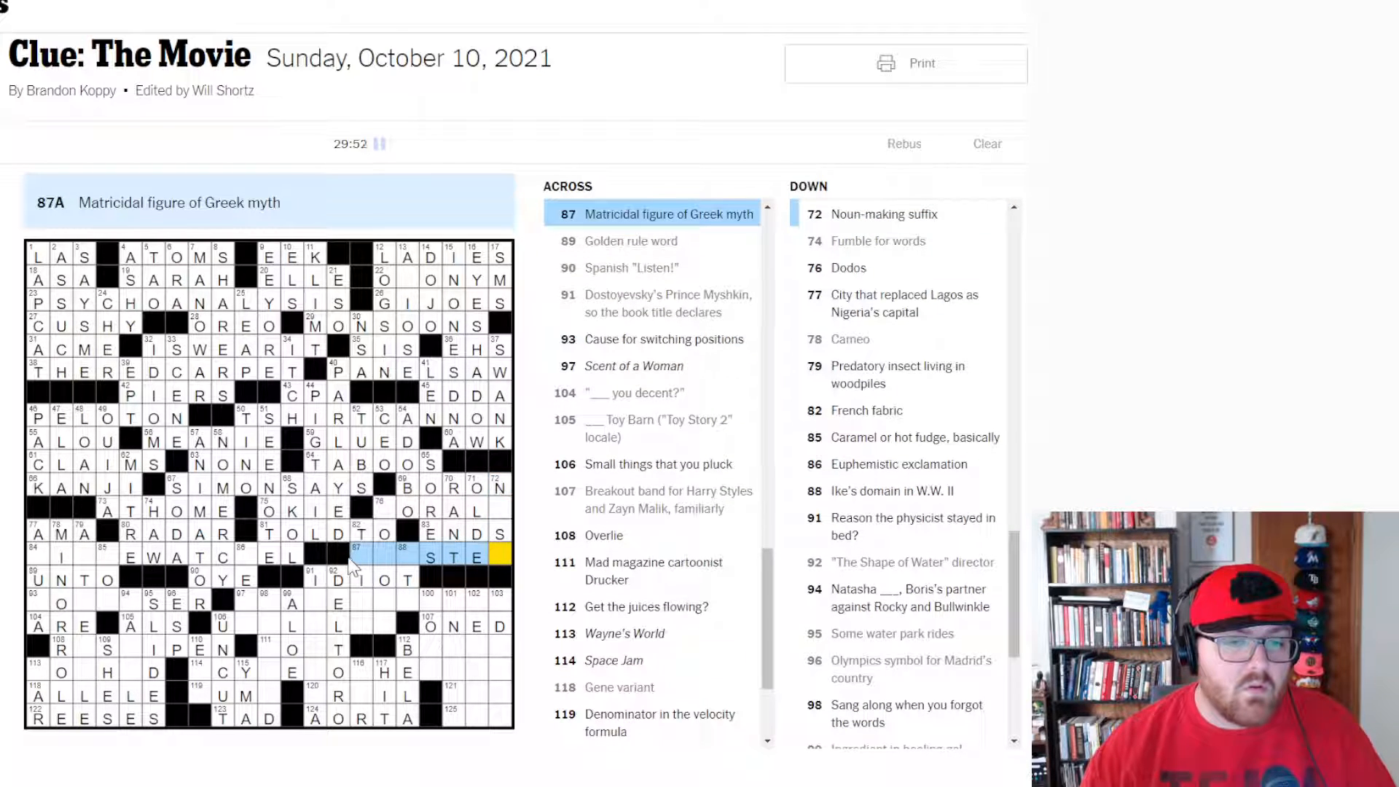
pyautogui.click(365, 556)
pyautogui.write('LI')
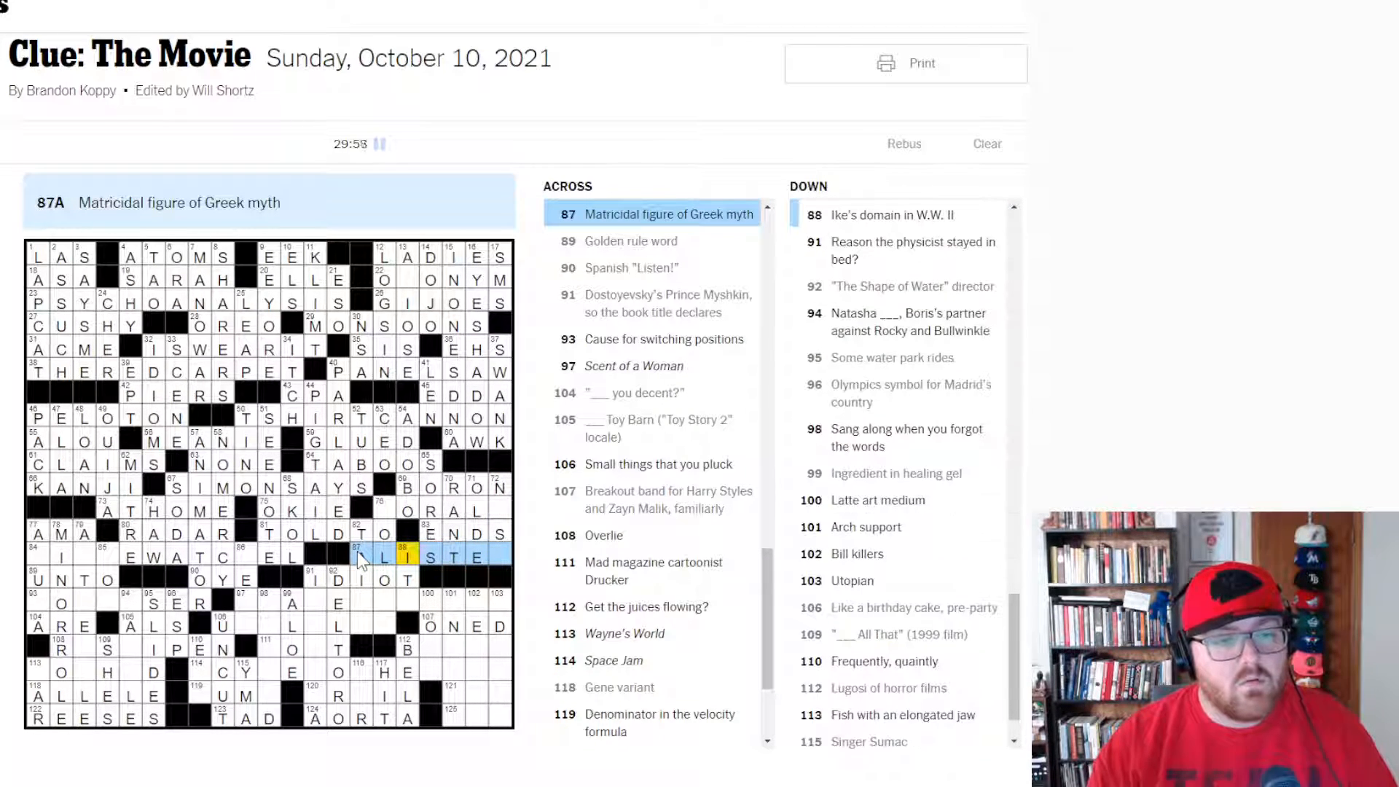
pyautogui.scroll(3)
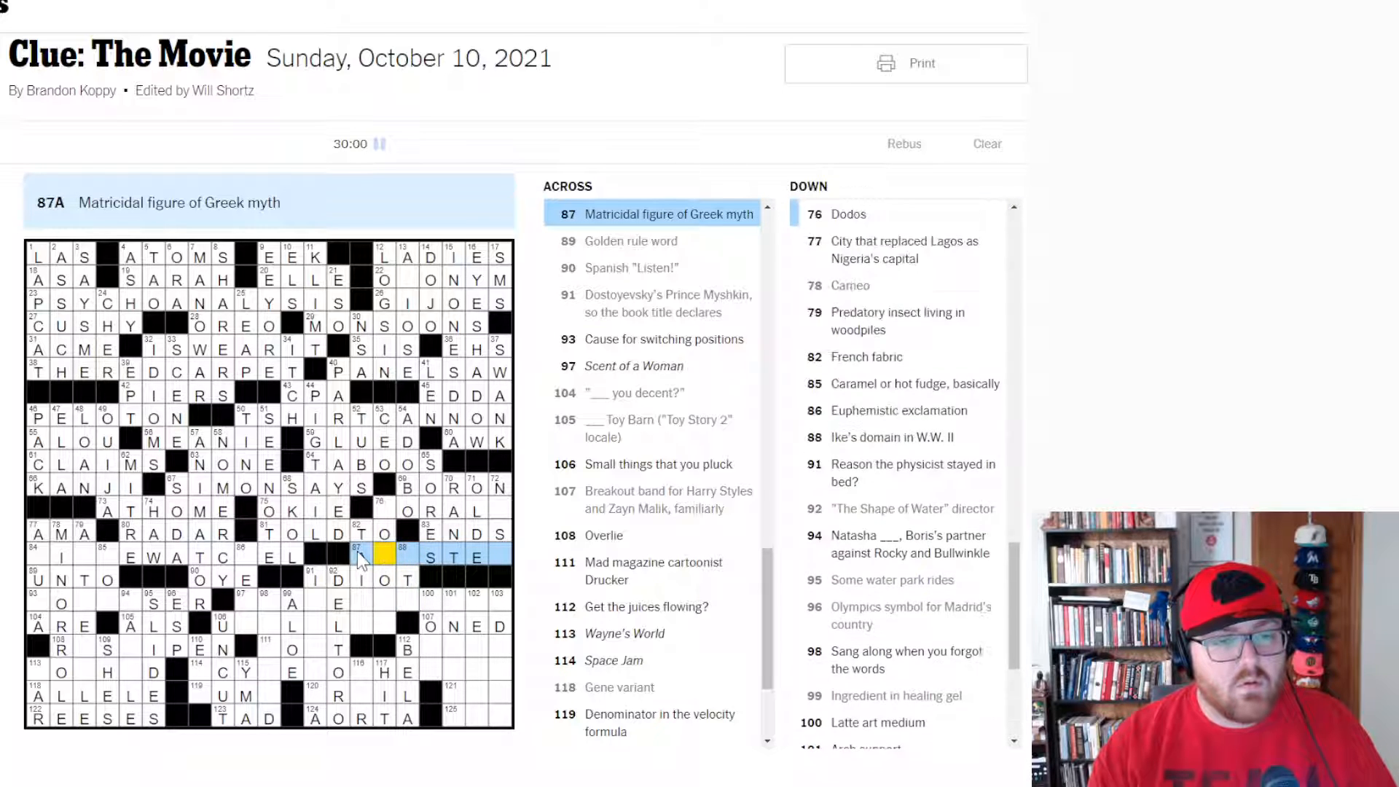
pyautogui.click(361, 553)
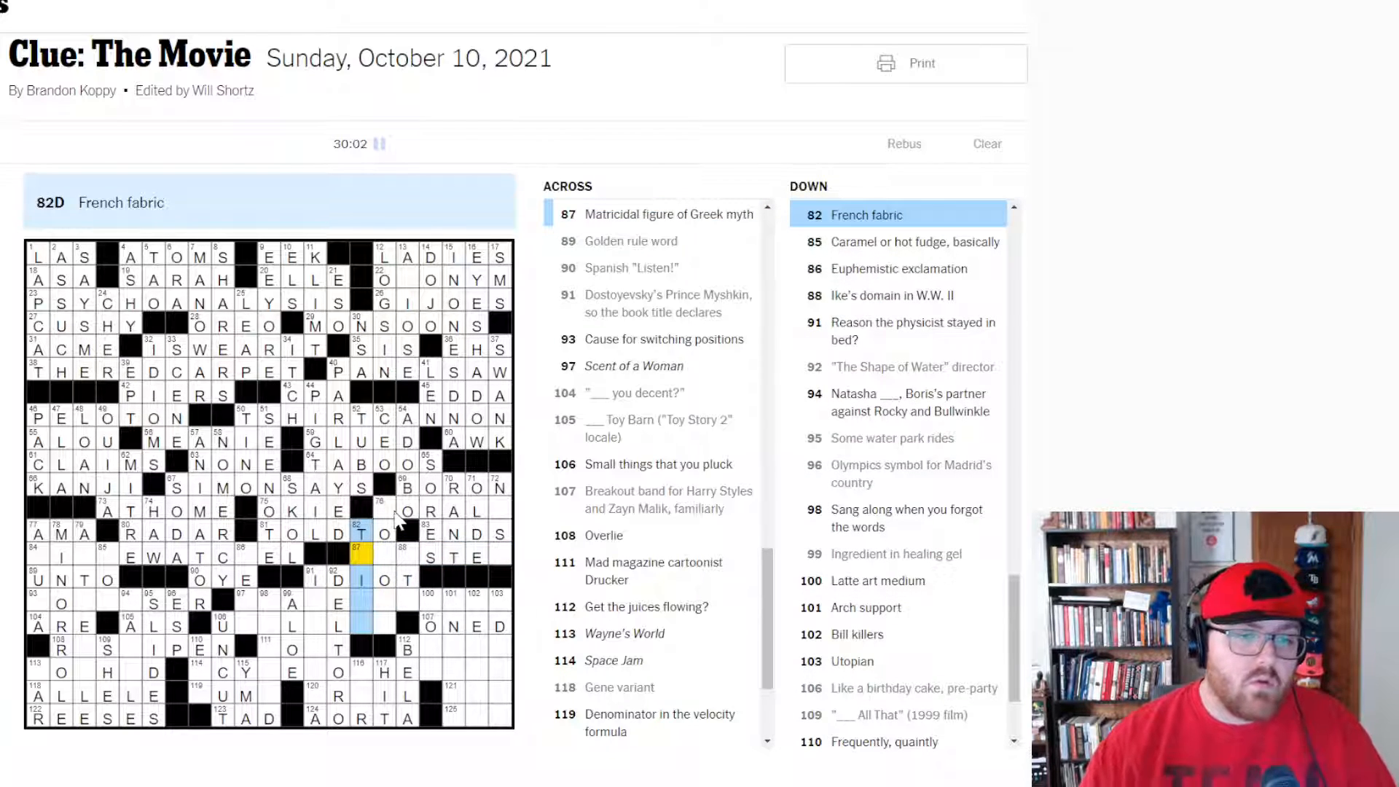
pyautogui.click(379, 510)
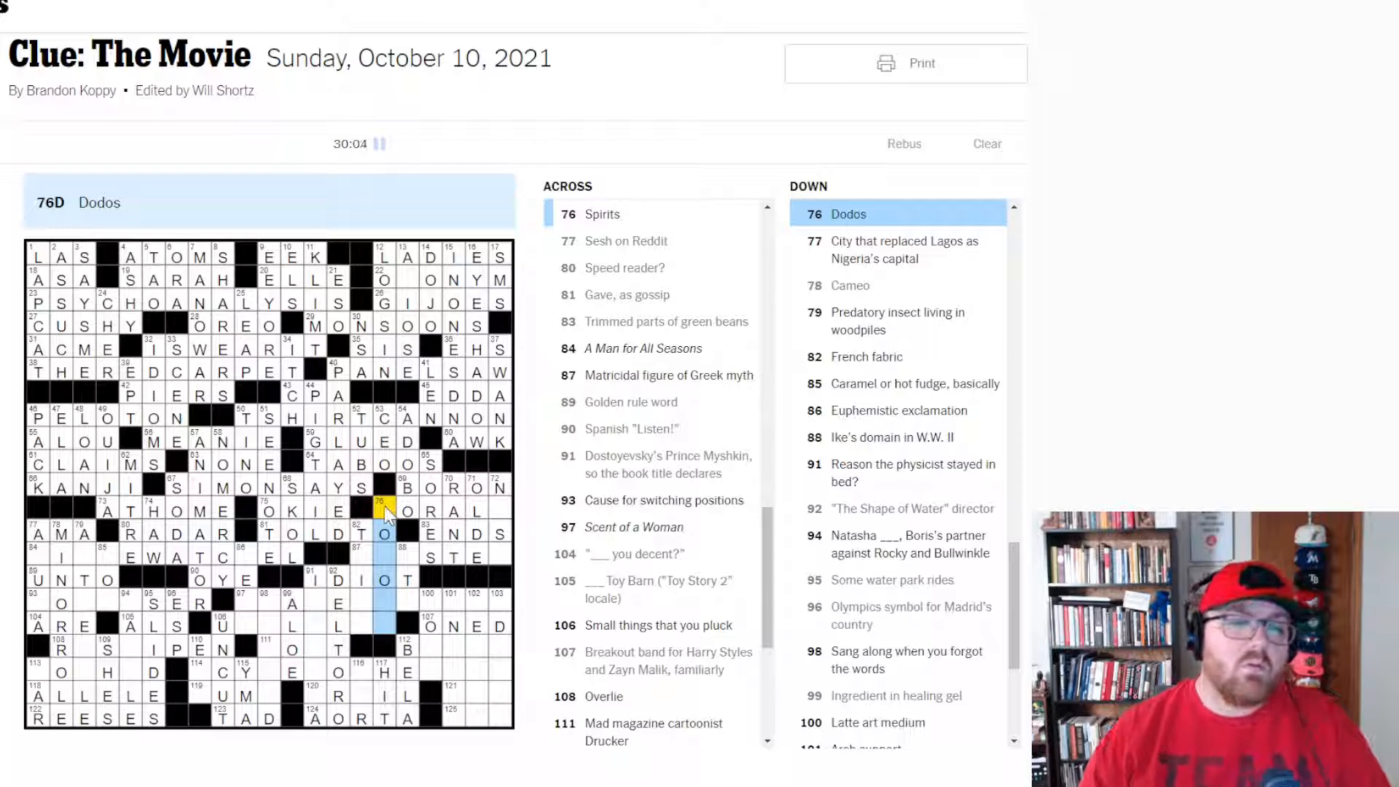
pyautogui.click(378, 510)
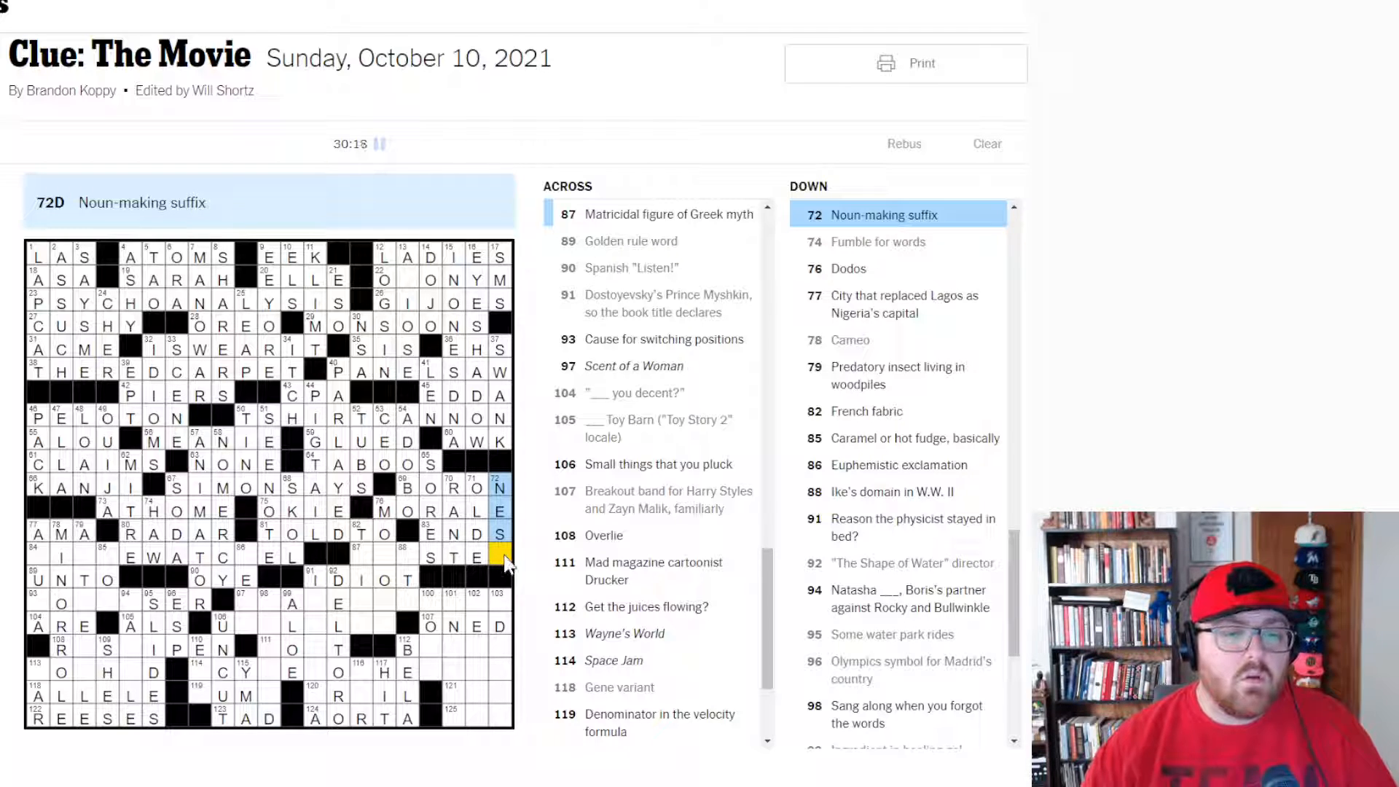
pyautogui.click(500, 556)
pyautogui.write('S')
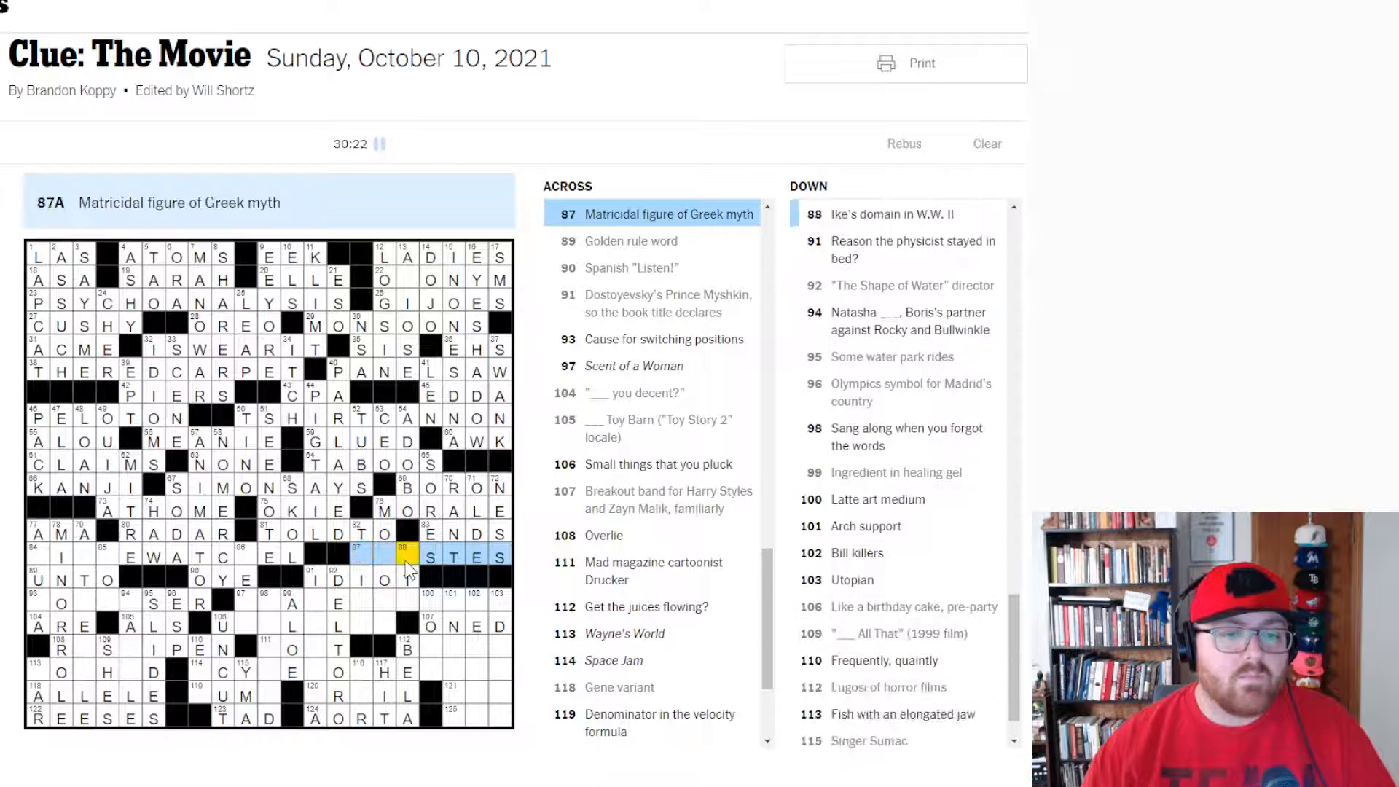
pyautogui.click(384, 557)
pyautogui.write('RONS')
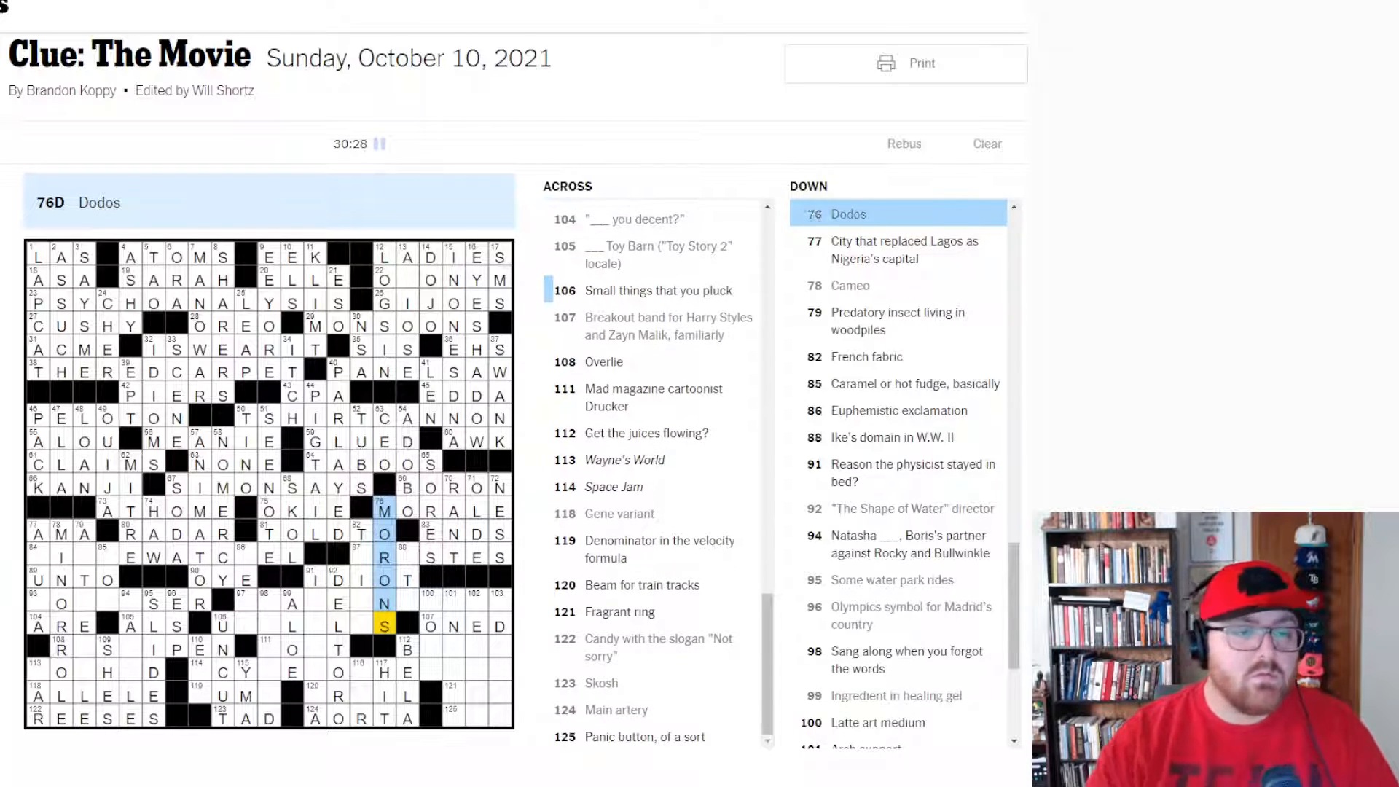
pyautogui.click(249, 625)
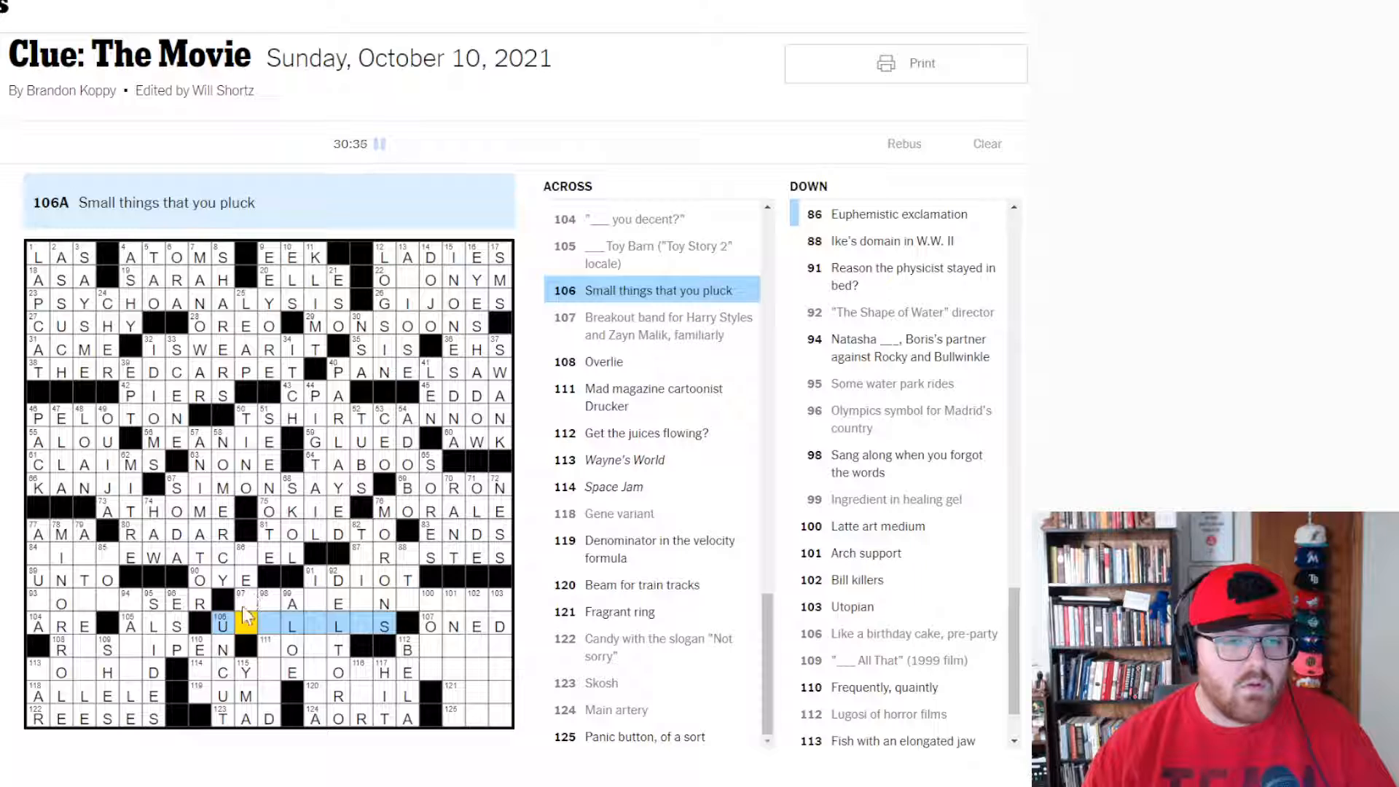
# Step: Enter B in 93 Across, N in 84 Across, and RES starting 108 Across
pyautogui.click(254, 603)
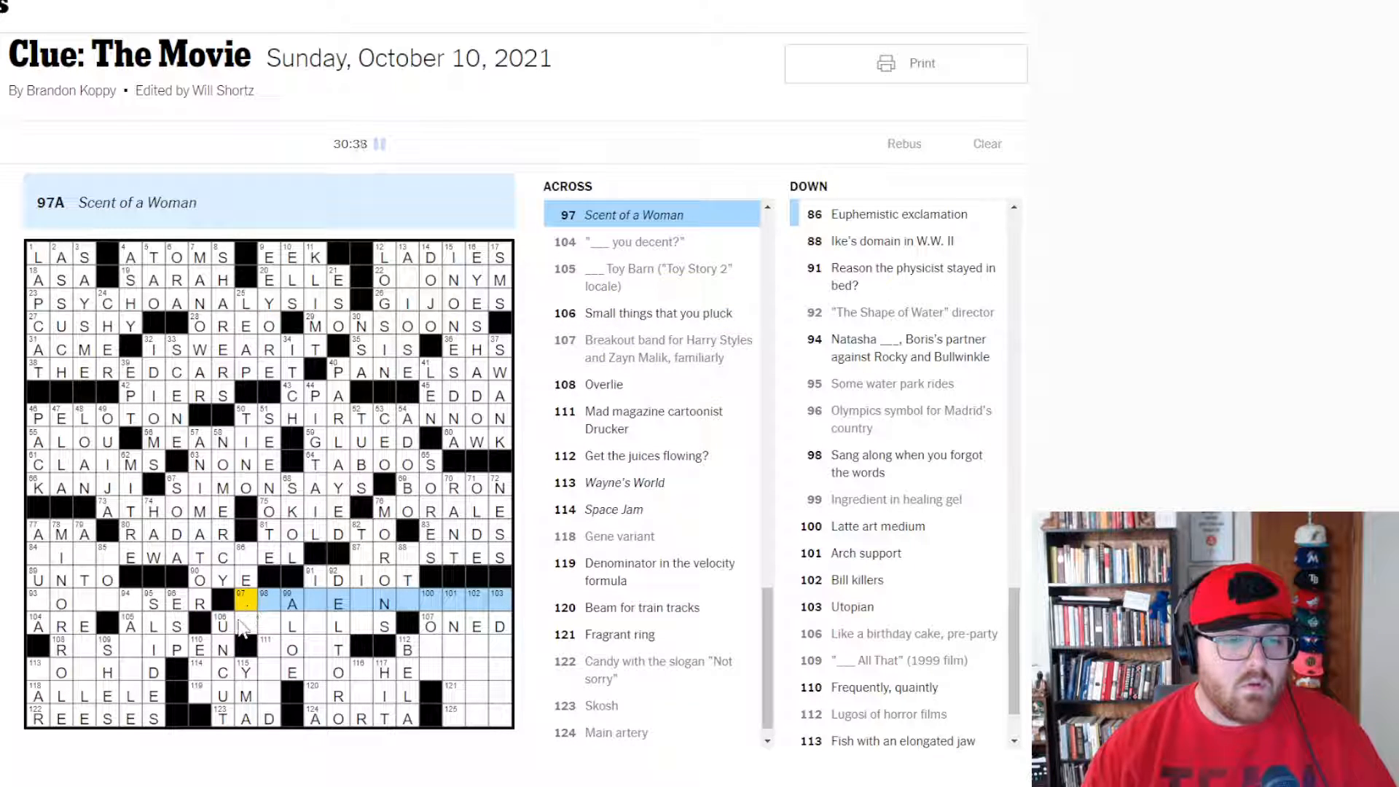
pyautogui.click(256, 556)
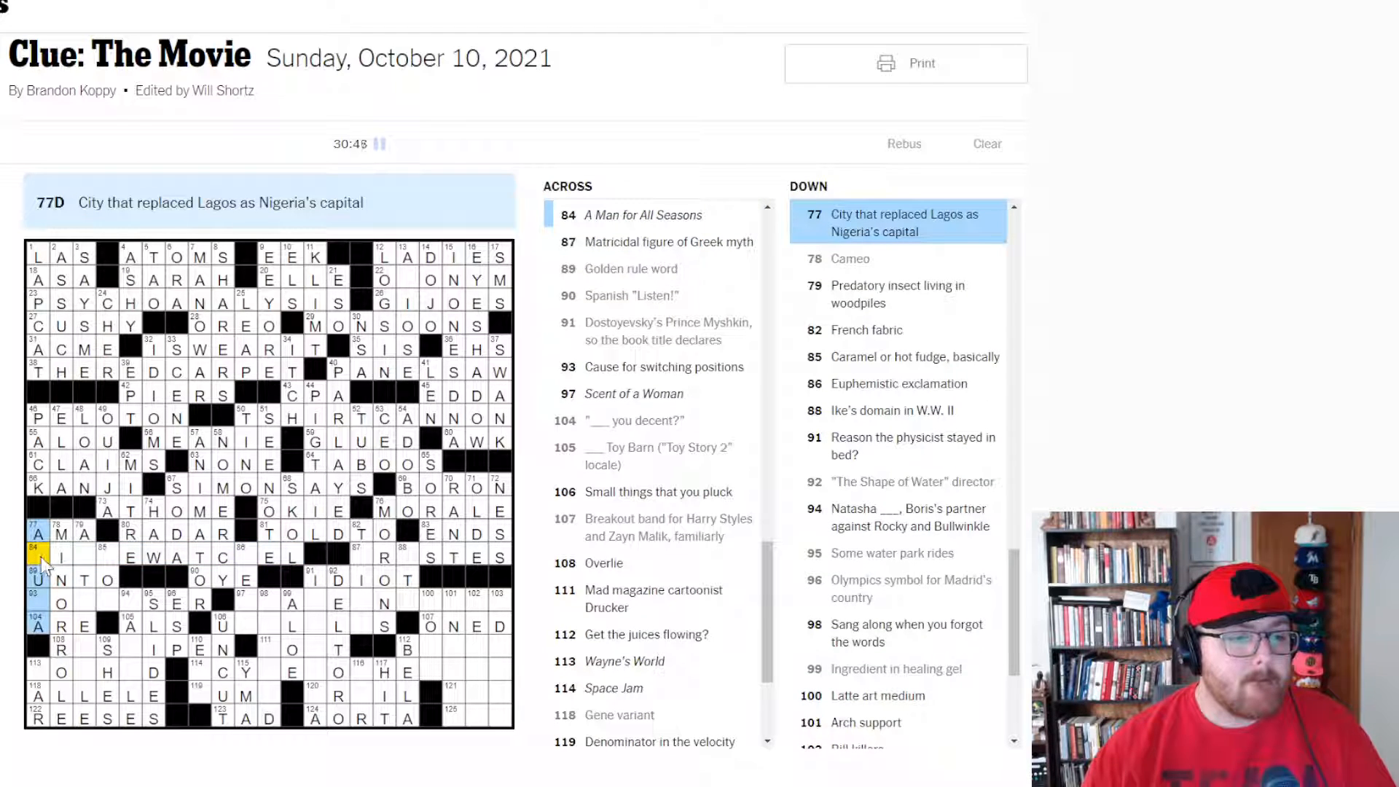
pyautogui.click(83, 553)
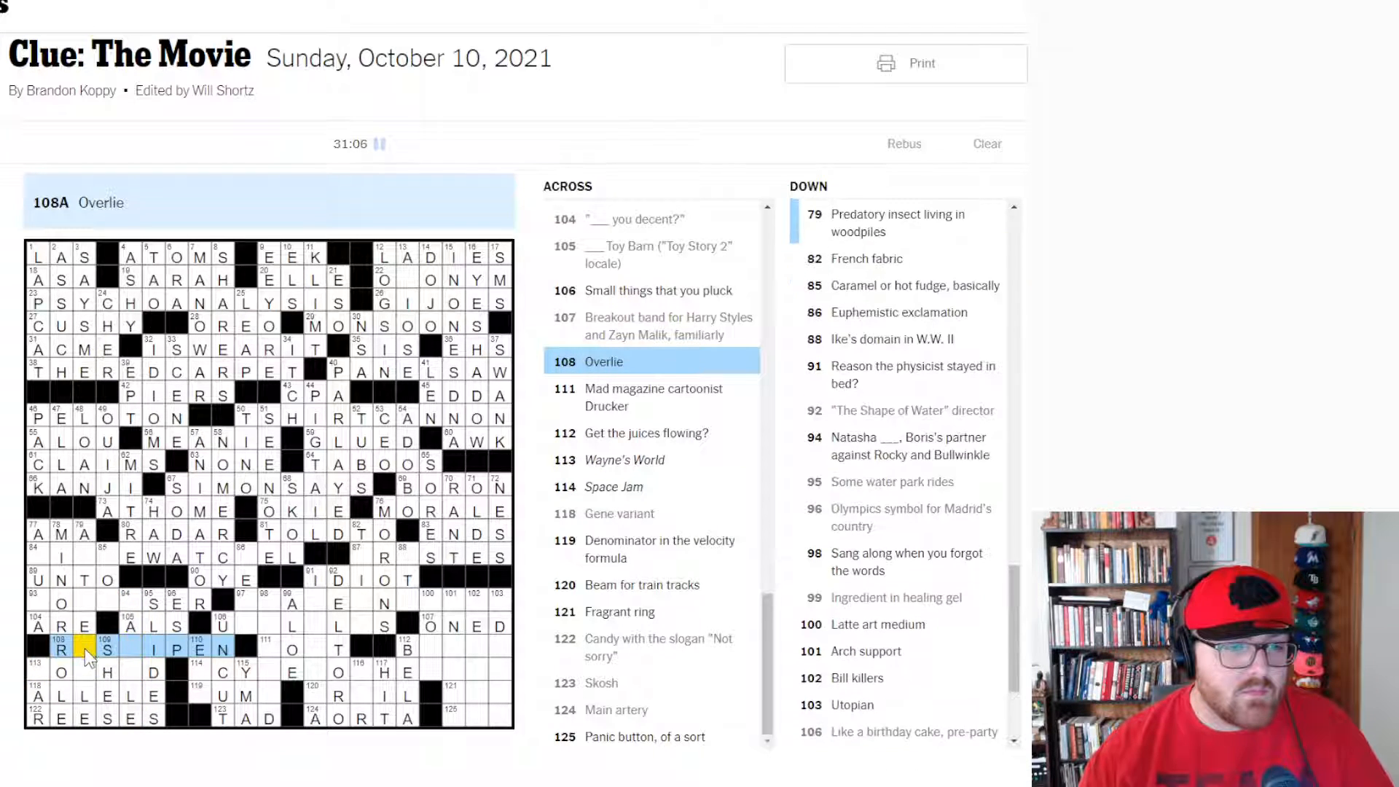
pyautogui.moveTo(132, 671)
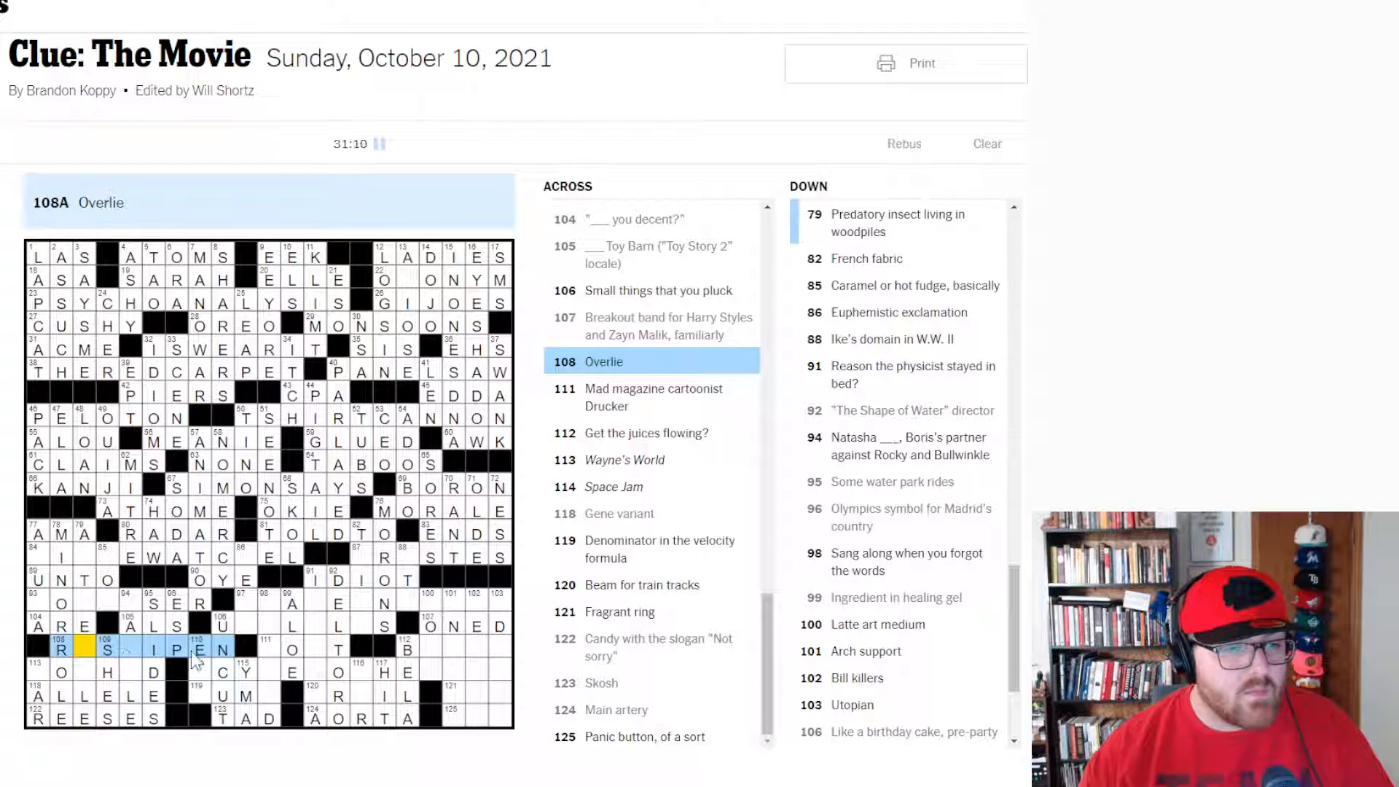
pyautogui.click(199, 648)
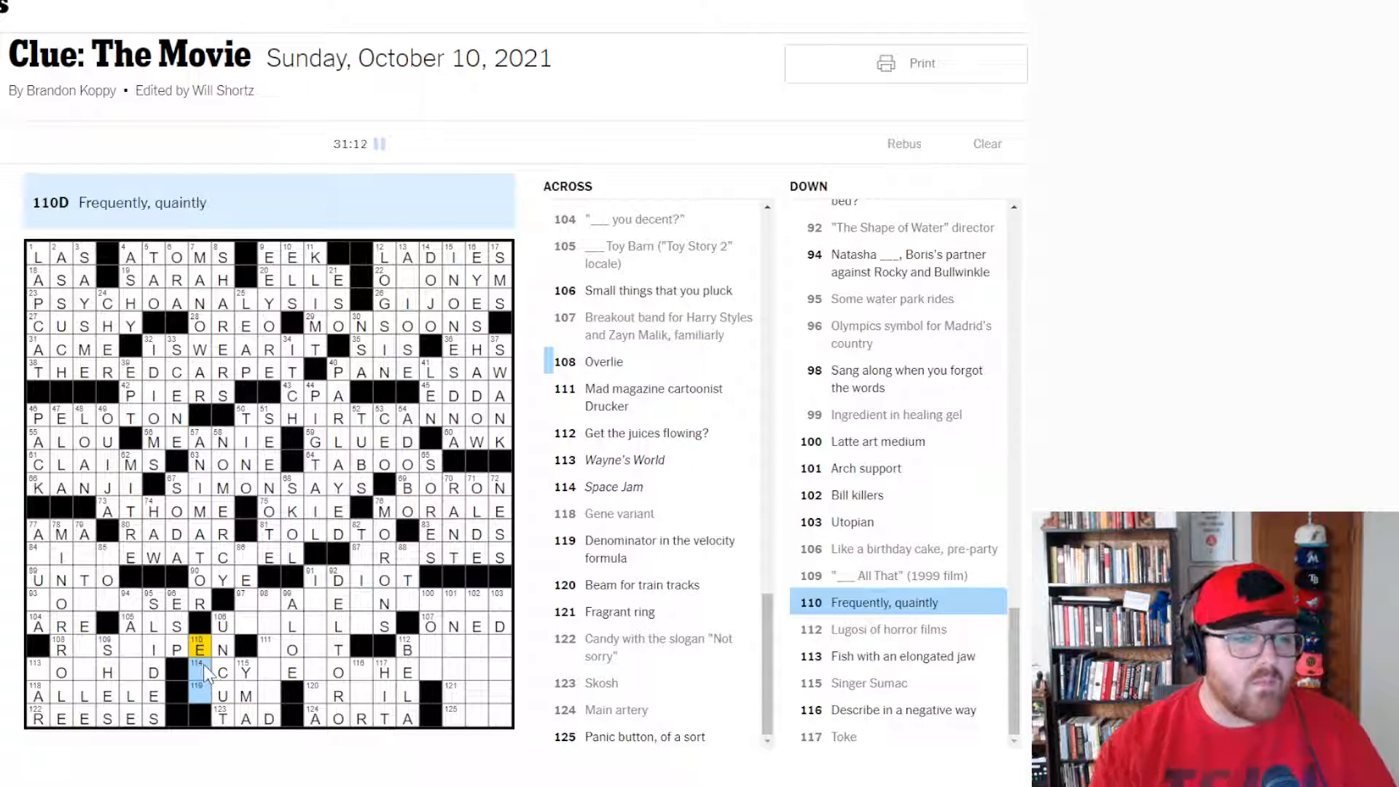
pyautogui.click(62, 649)
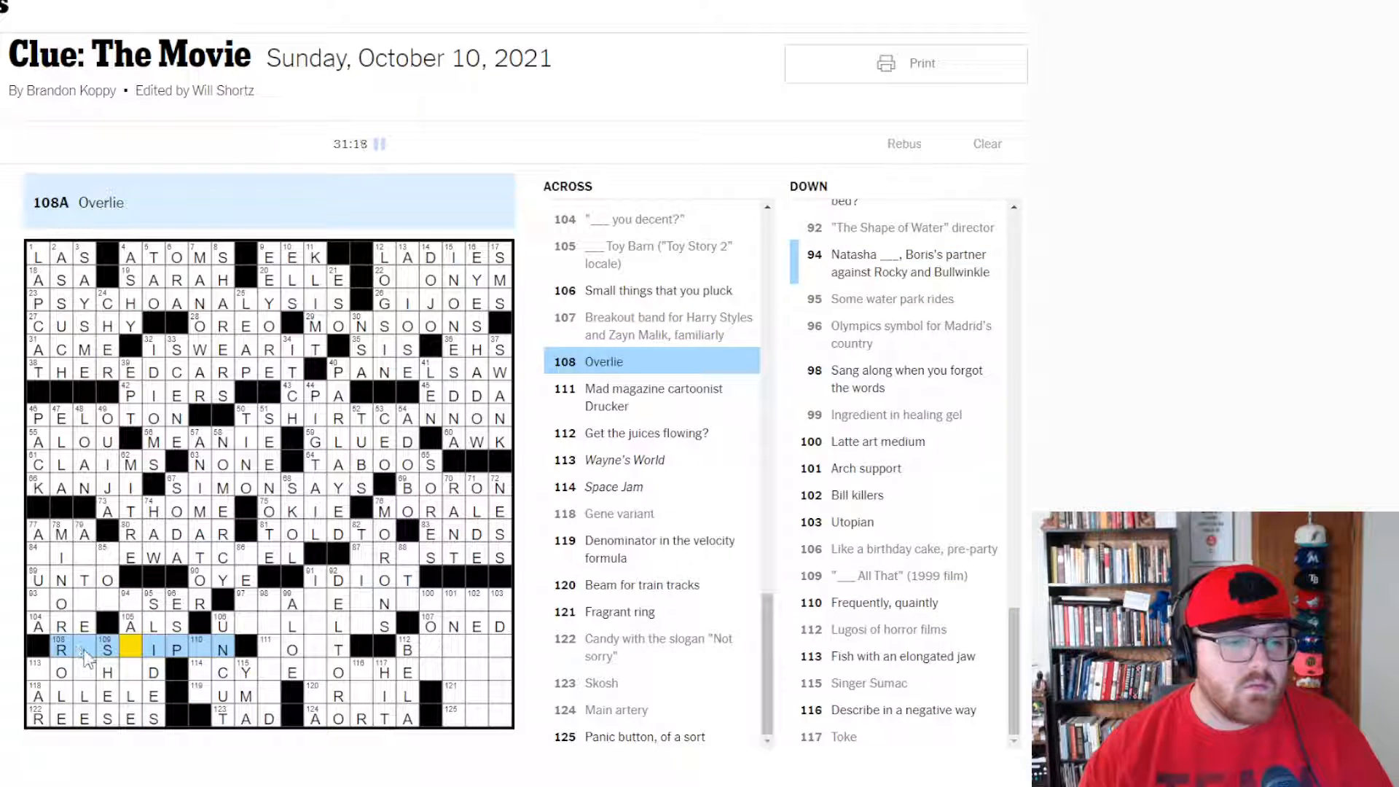
pyautogui.click(103, 648)
pyautogui.write('BEET')
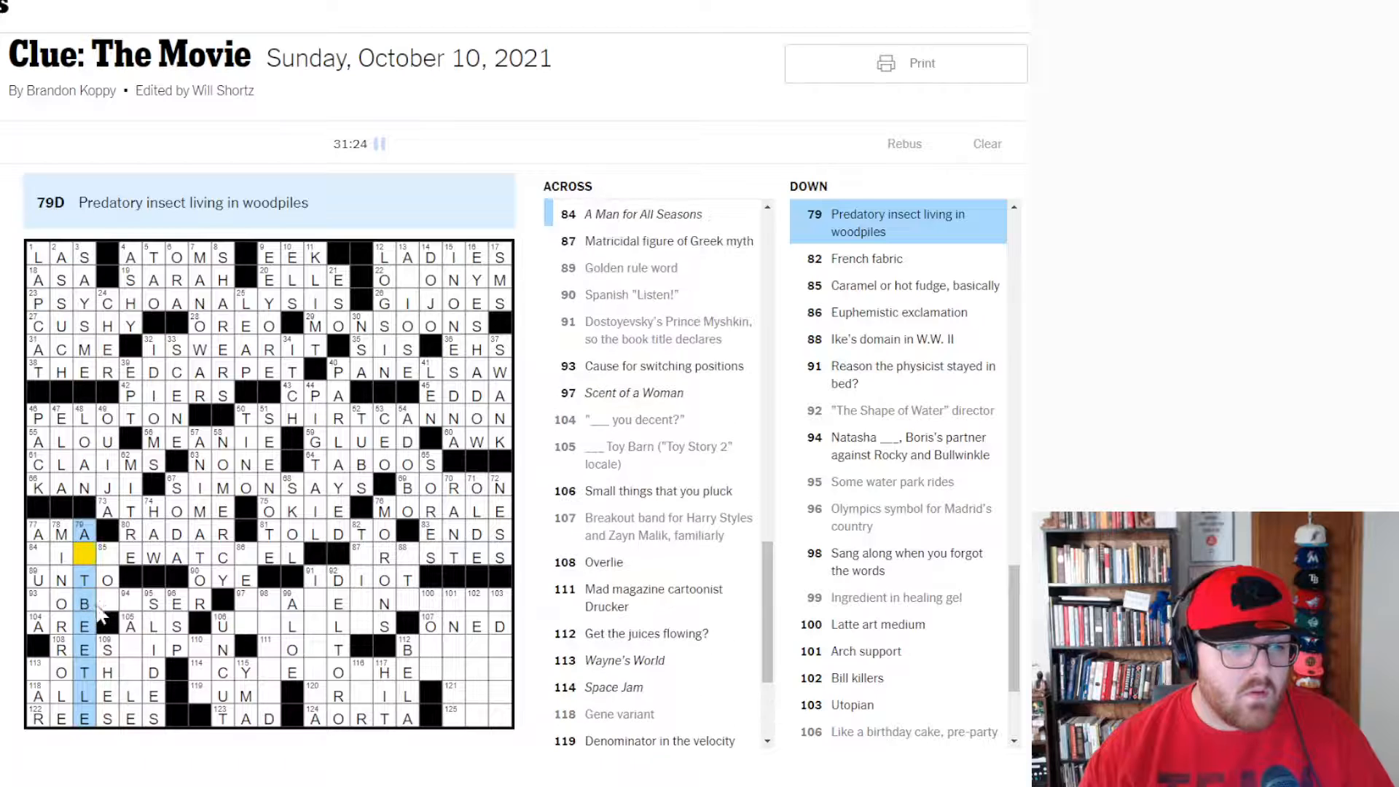
pyautogui.click(49, 603)
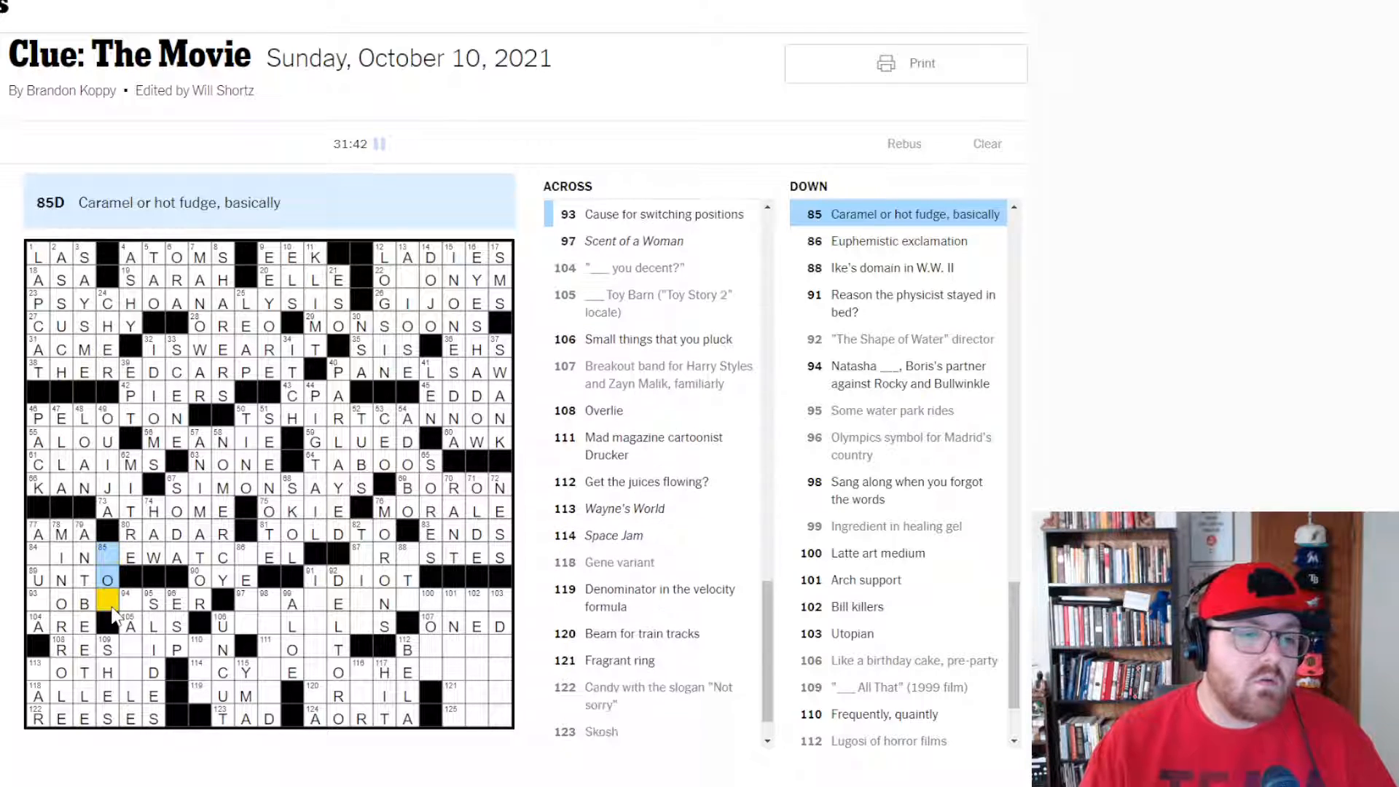
pyautogui.click(126, 603)
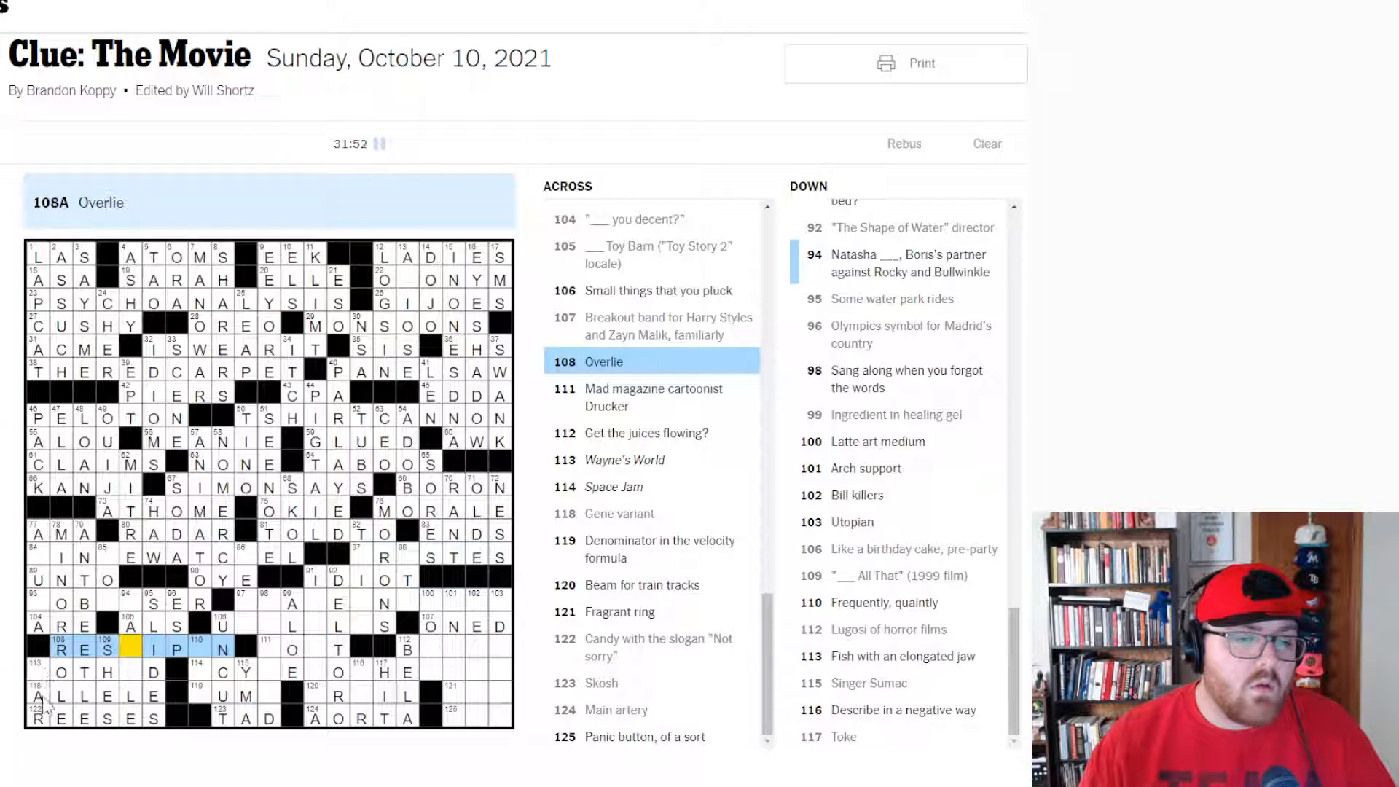
pyautogui.click(151, 648)
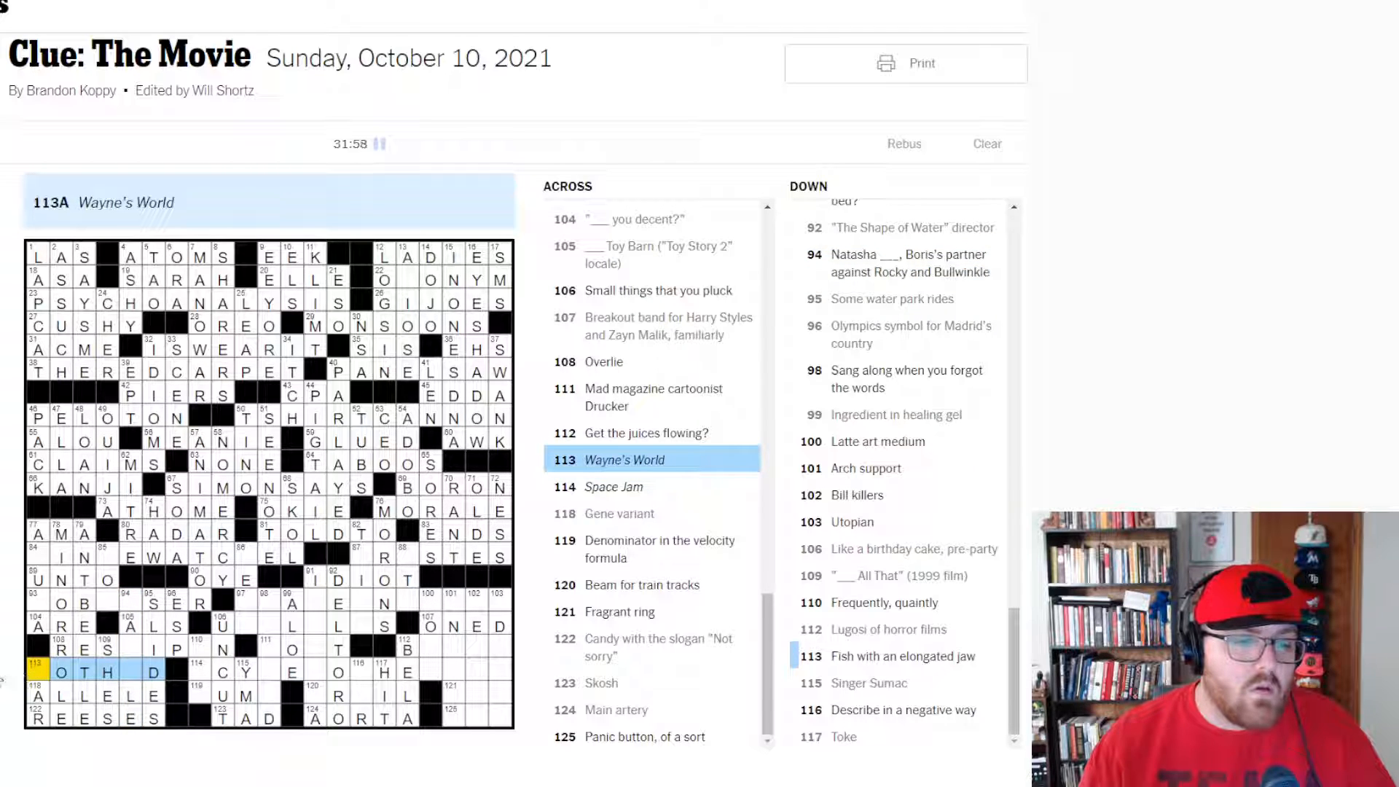
# Step: Fill GOTHAM in 113A, F and U in 95D, then JOB OFFER and REST UPON
pyautogui.click(901, 656)
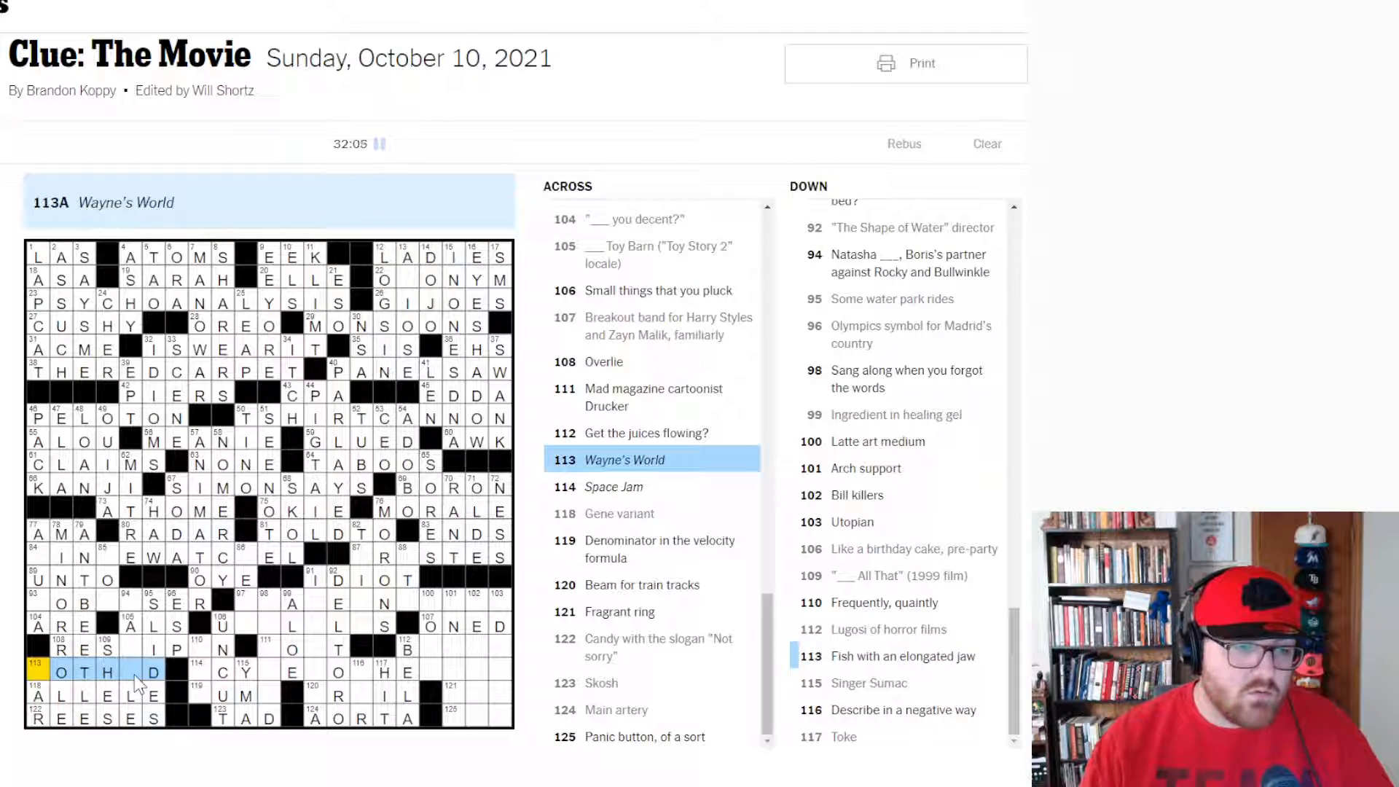
pyautogui.click(154, 671)
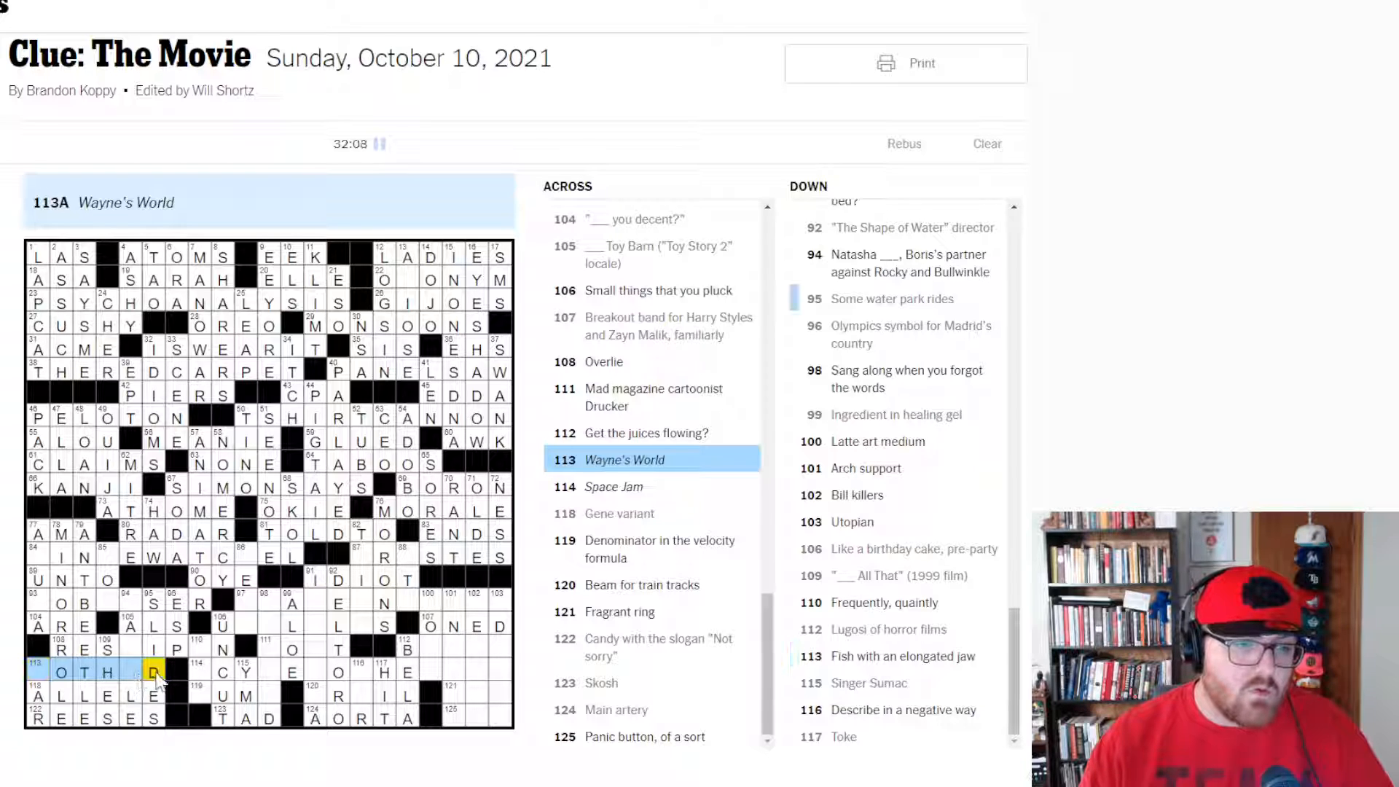
pyautogui.click(151, 603)
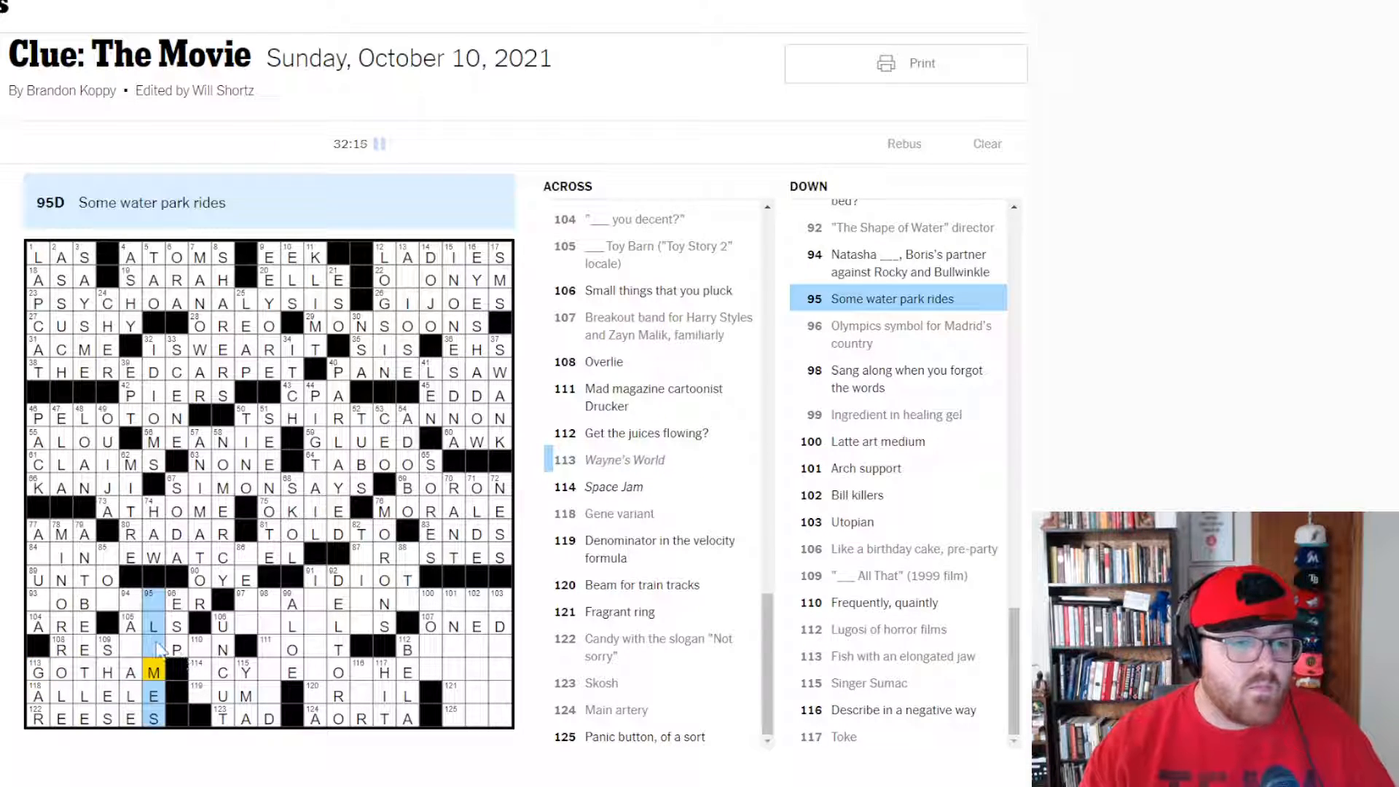
pyautogui.write('F')
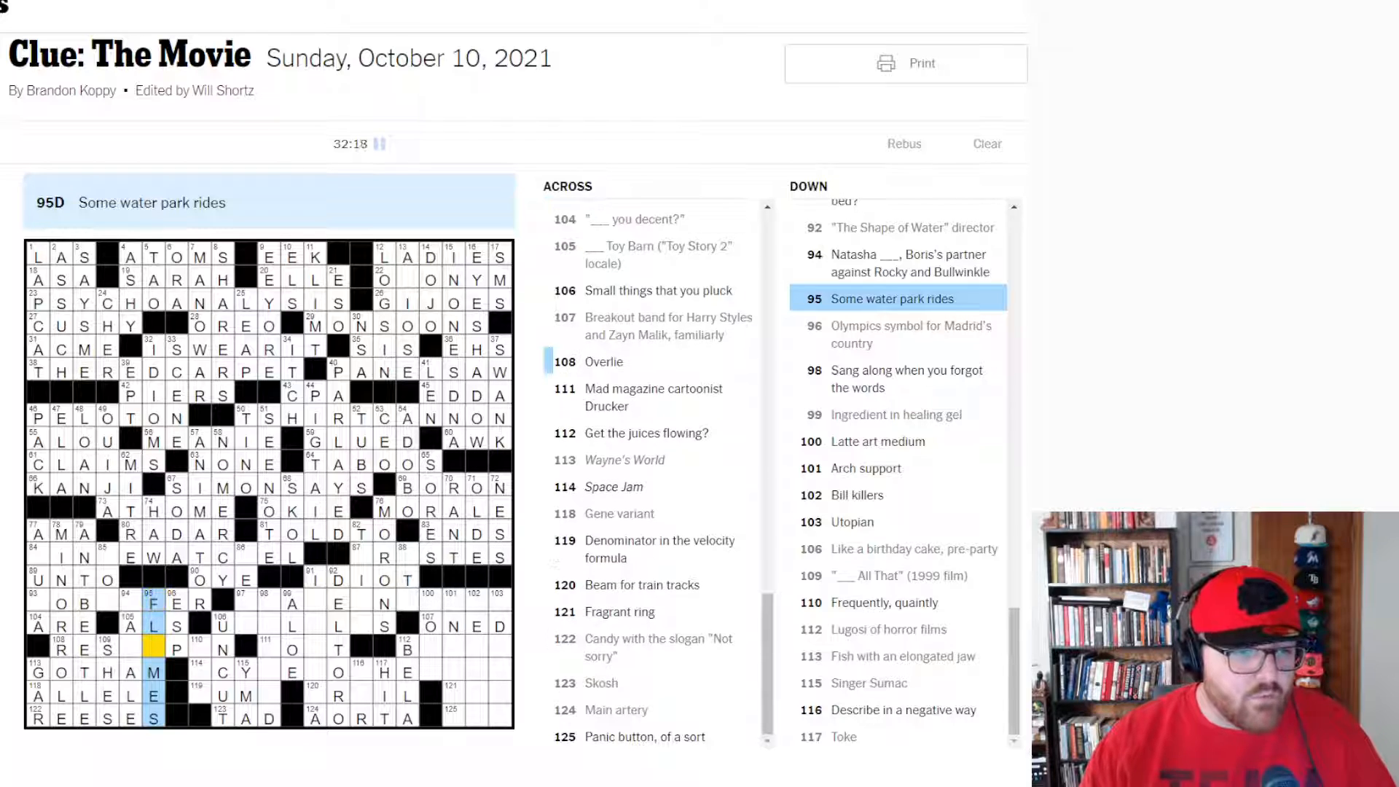
pyautogui.write('U')
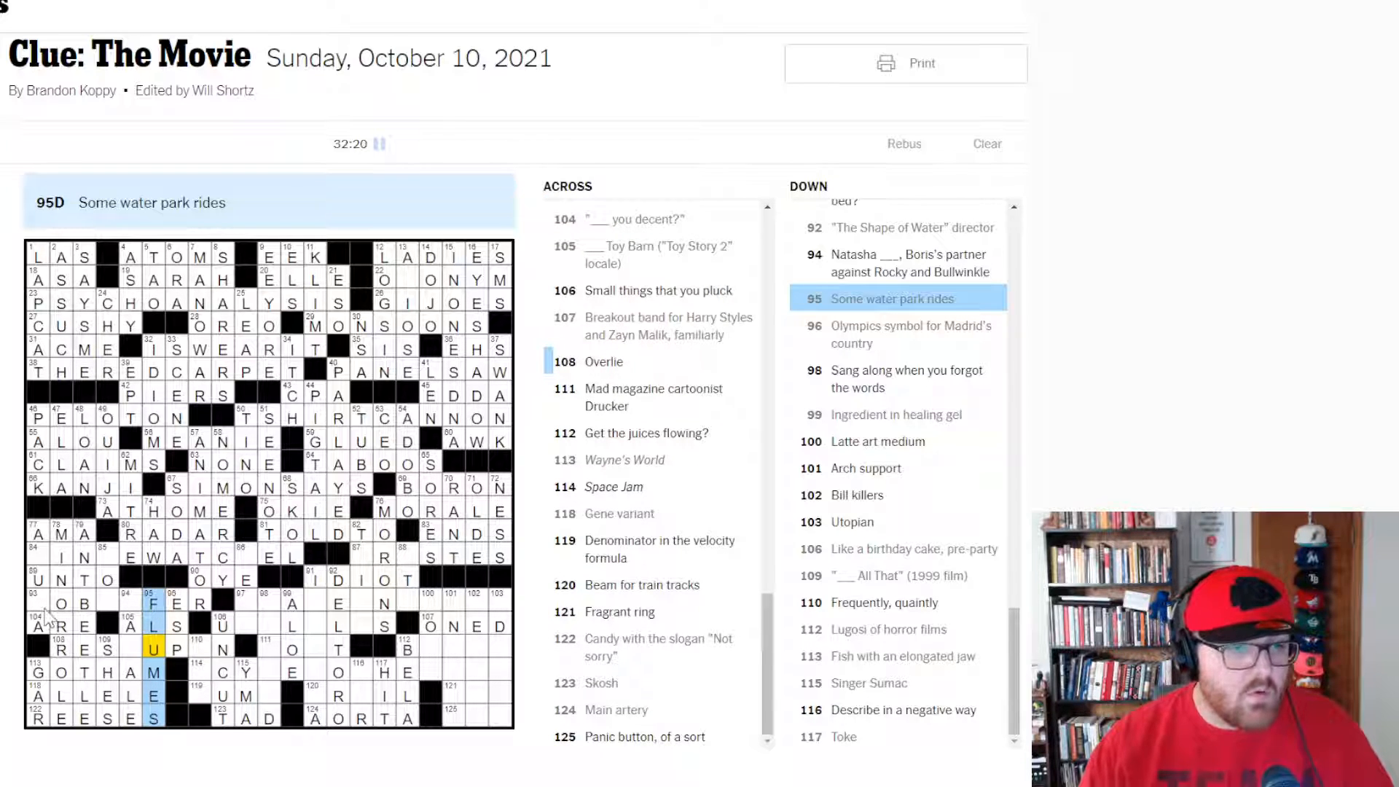
pyautogui.click(56, 603)
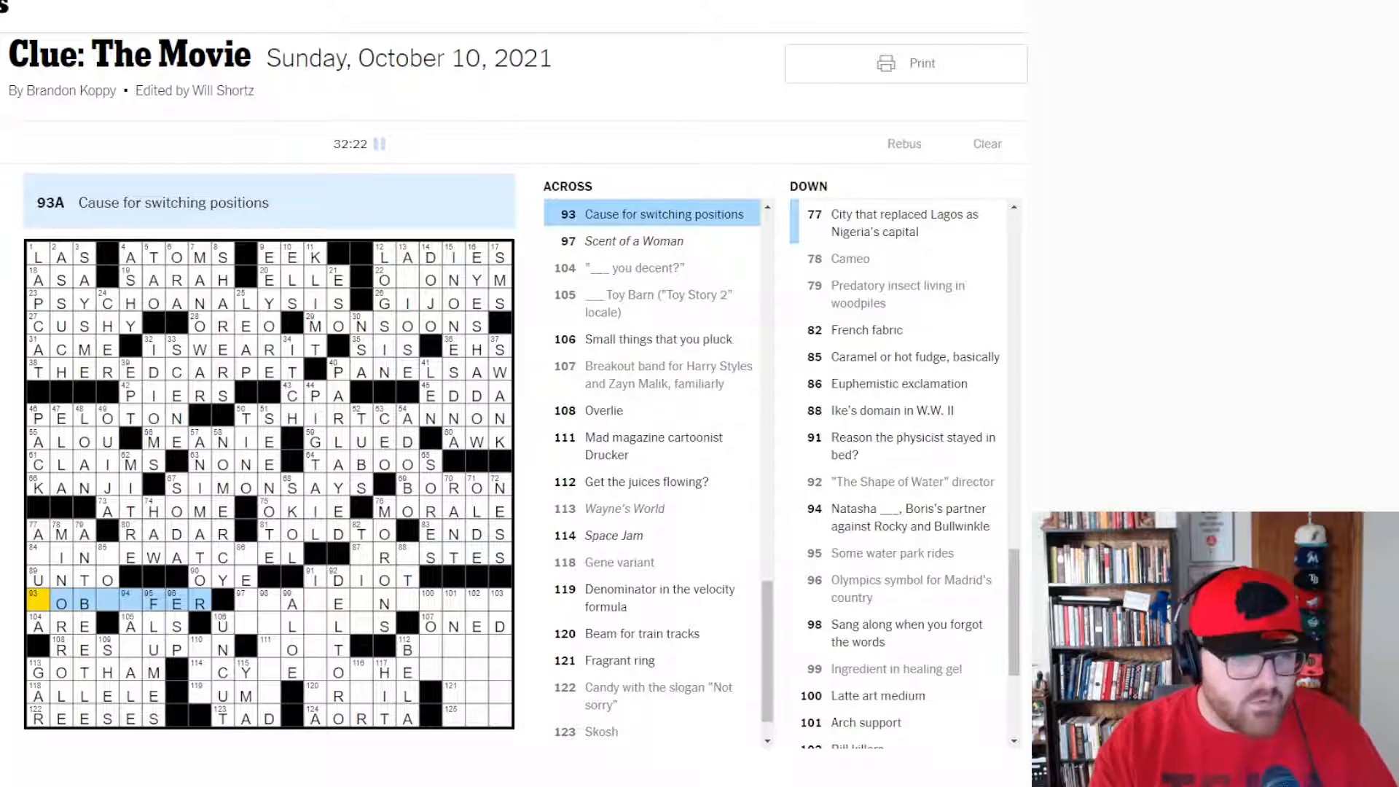
pyautogui.click(128, 604)
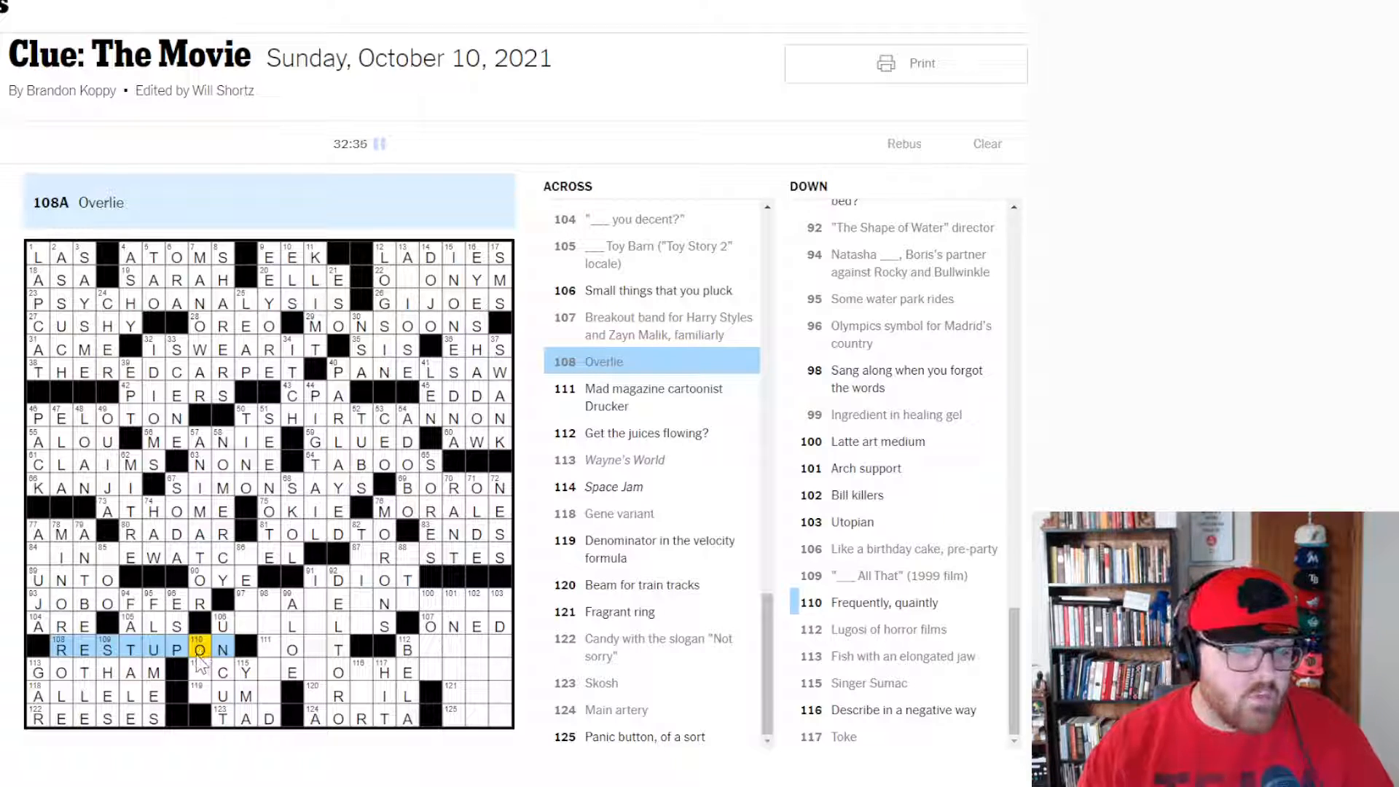
# Step: Enter FLY ME TO THE MOON, TIME and CHANEL NO FIVE via 110 Down's squares, reaching 103 Down
pyautogui.click(196, 660)
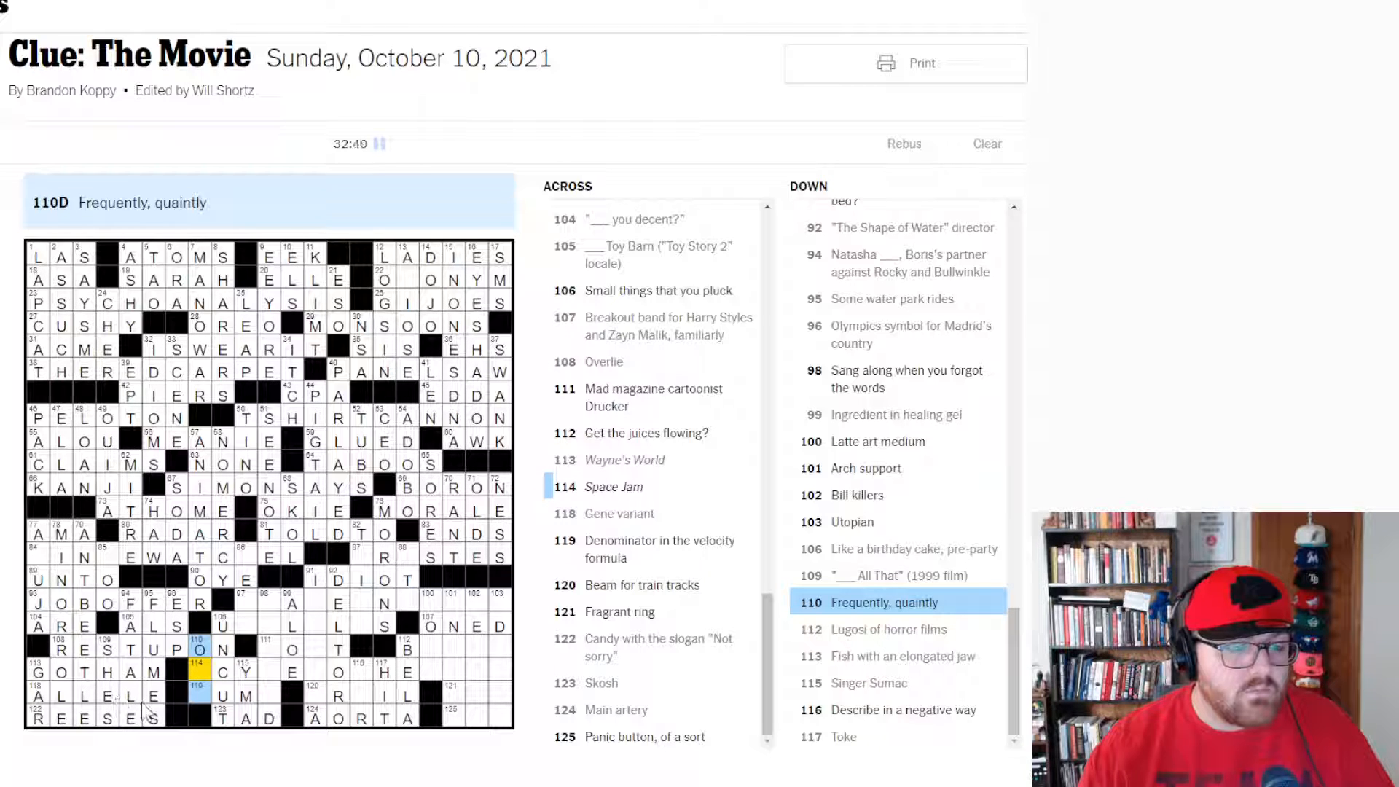
pyautogui.click(199, 695)
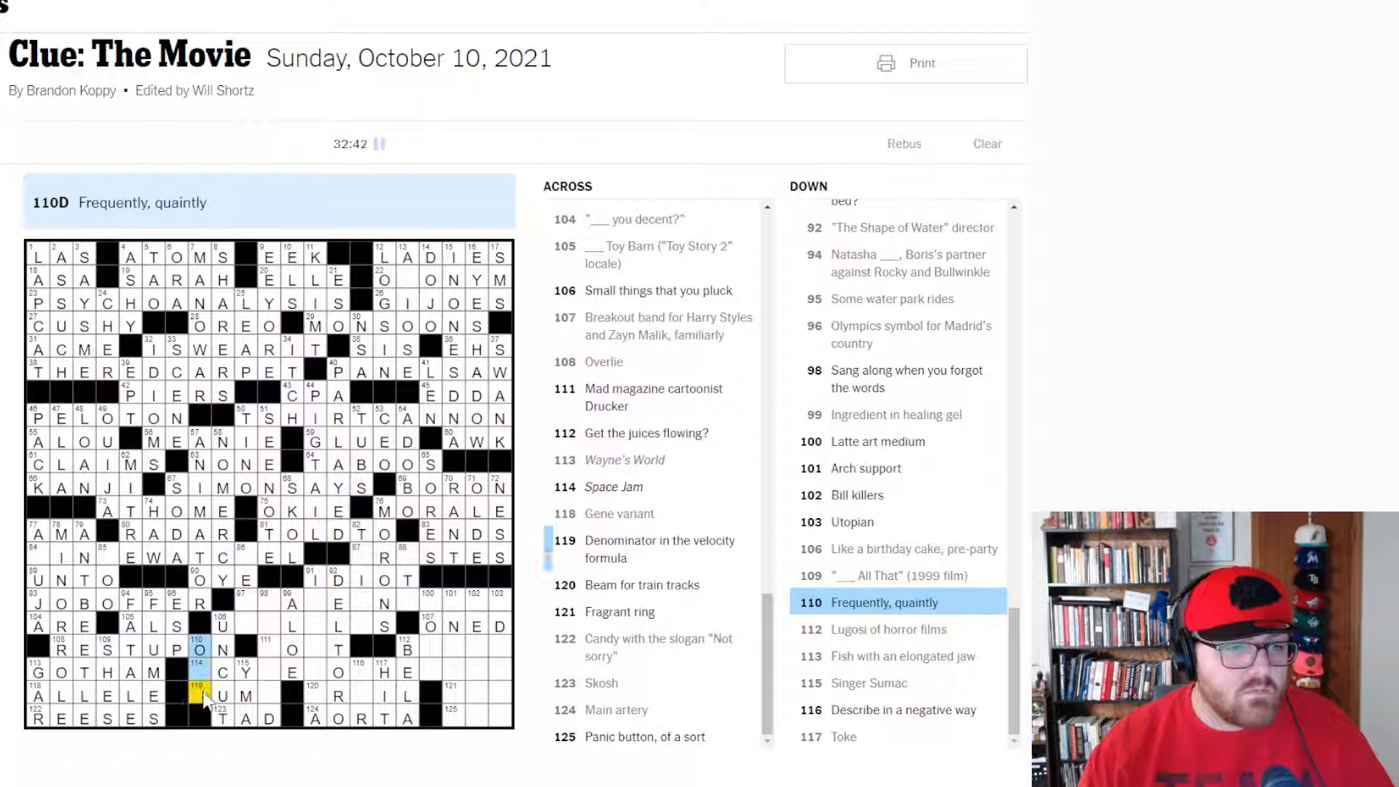
pyautogui.click(223, 696)
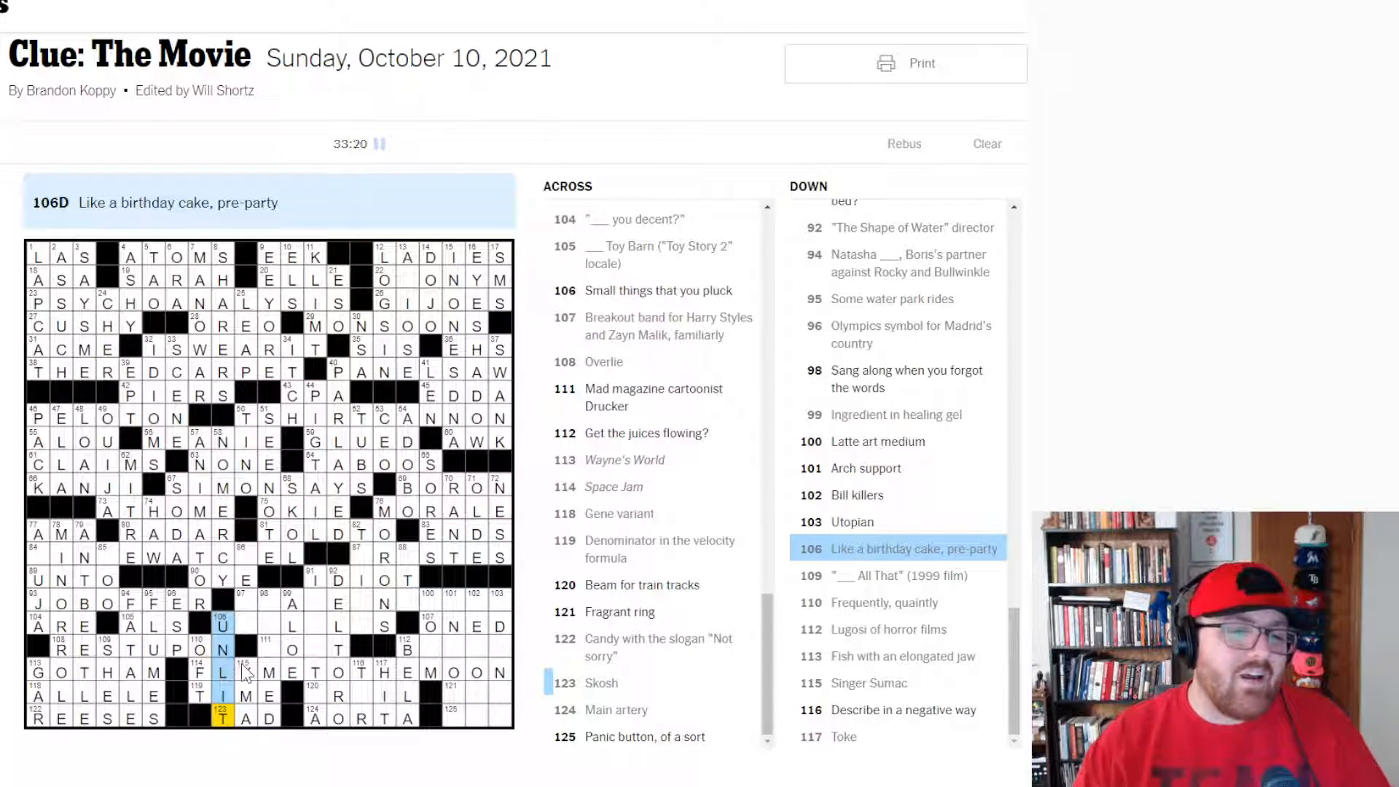
pyautogui.click(270, 603)
pyautogui.write('CHANELNOFIVE')
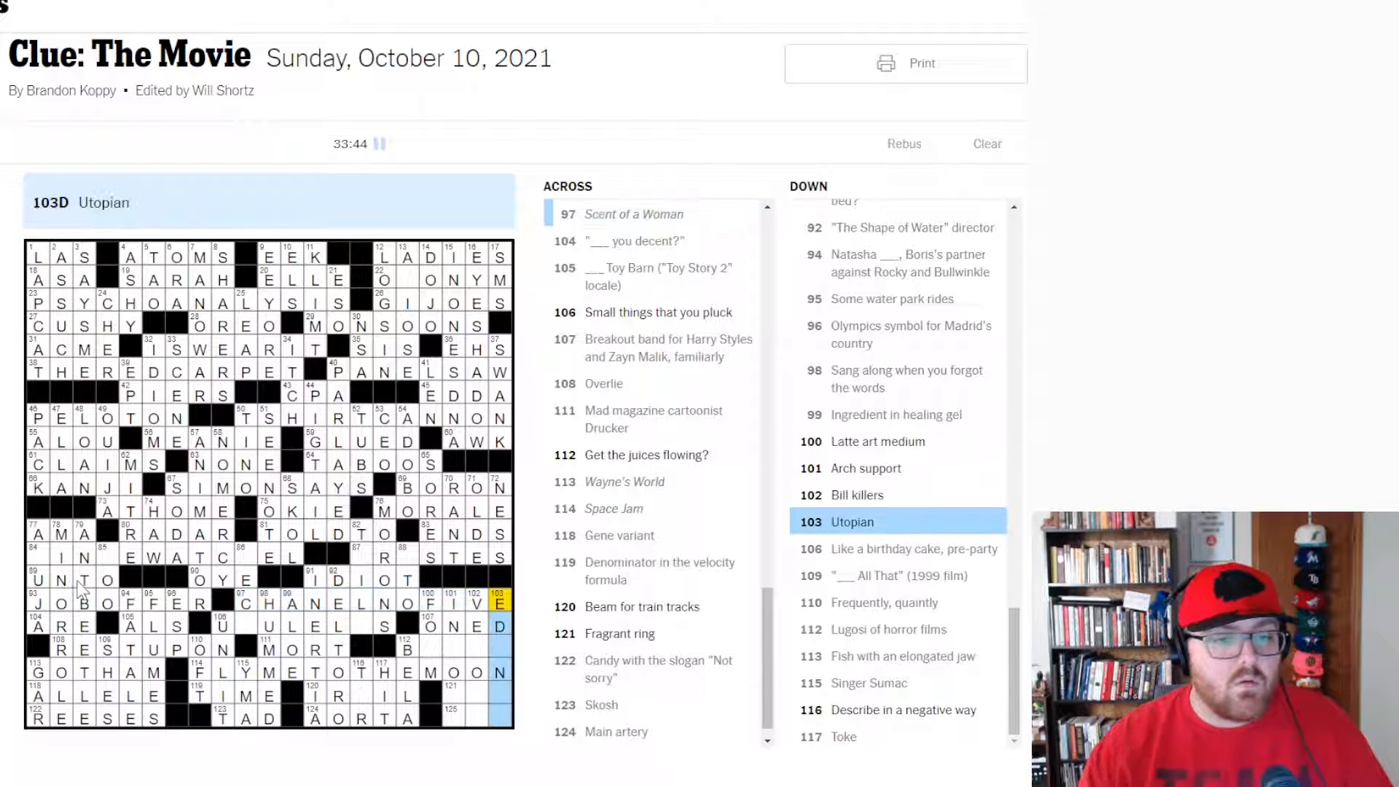
# Step: Finish 102 Down with TES, add A to 120 Across, and H to 86 Down
pyautogui.scroll(-3)
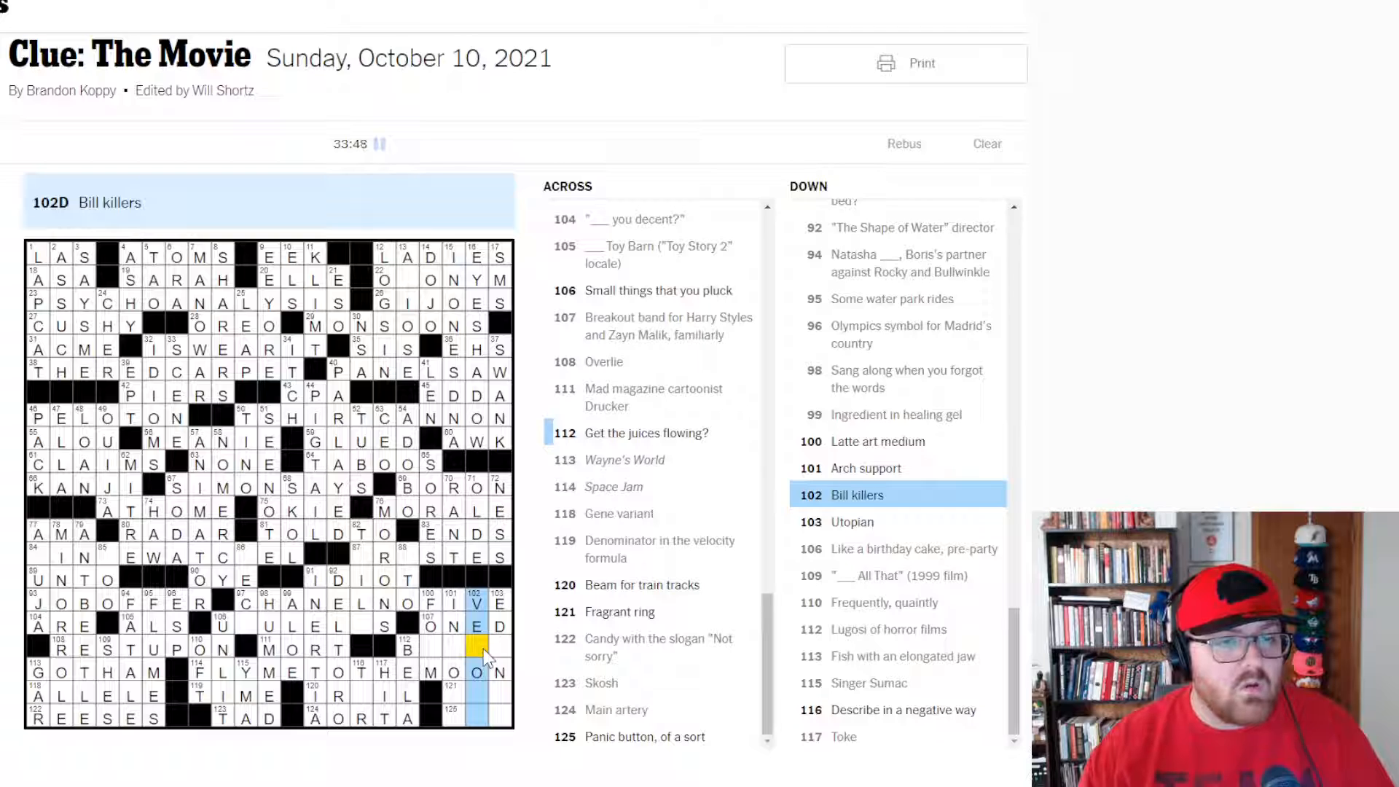
pyautogui.write('TES')
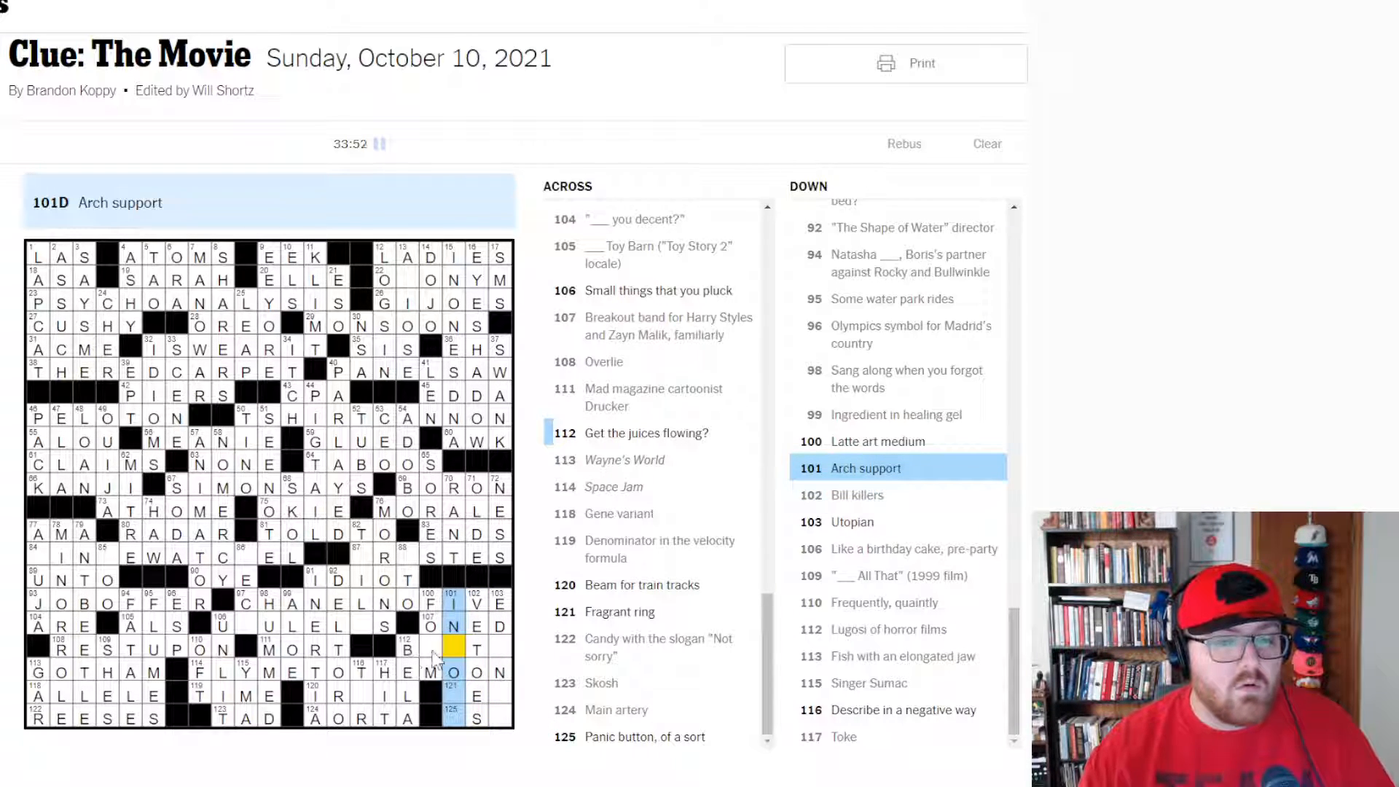
pyautogui.click(477, 718)
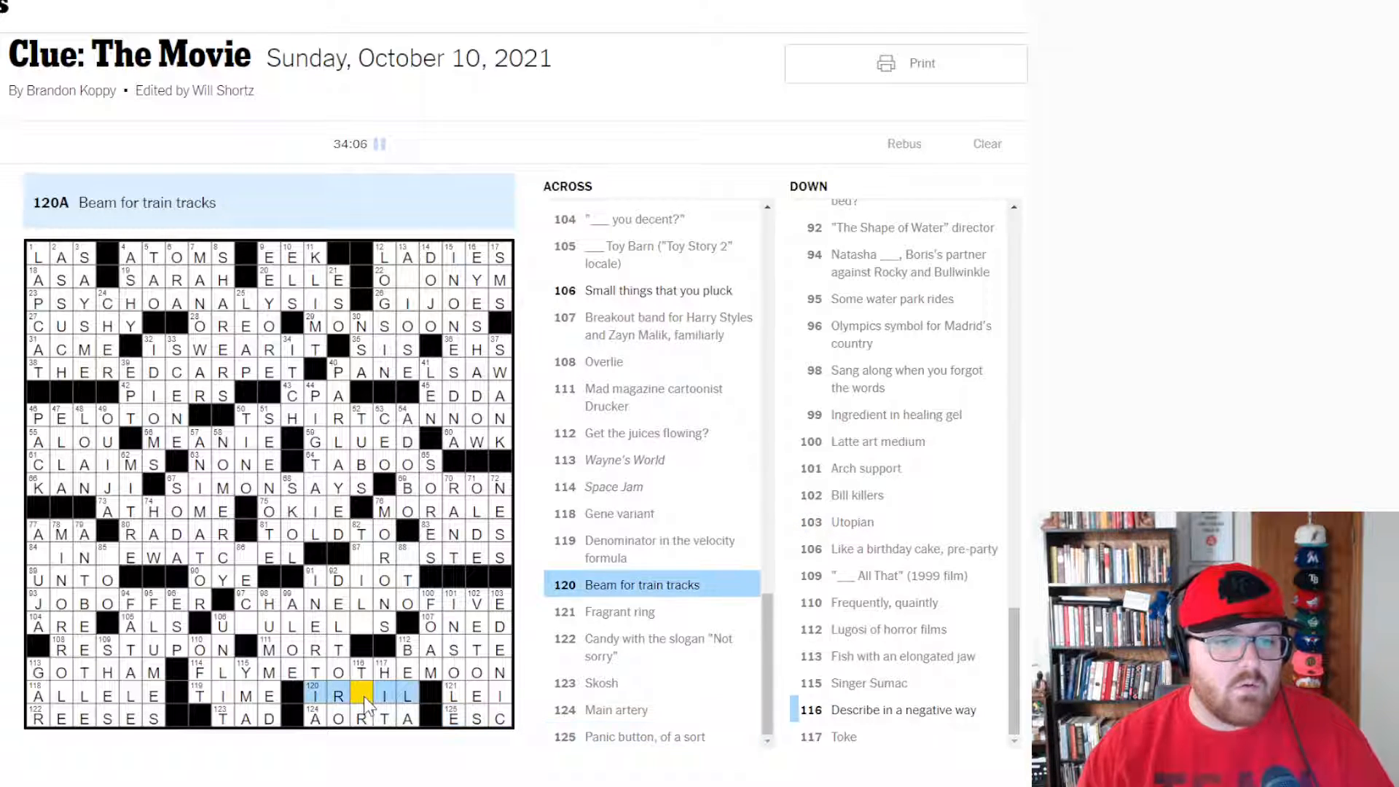
pyautogui.write('A')
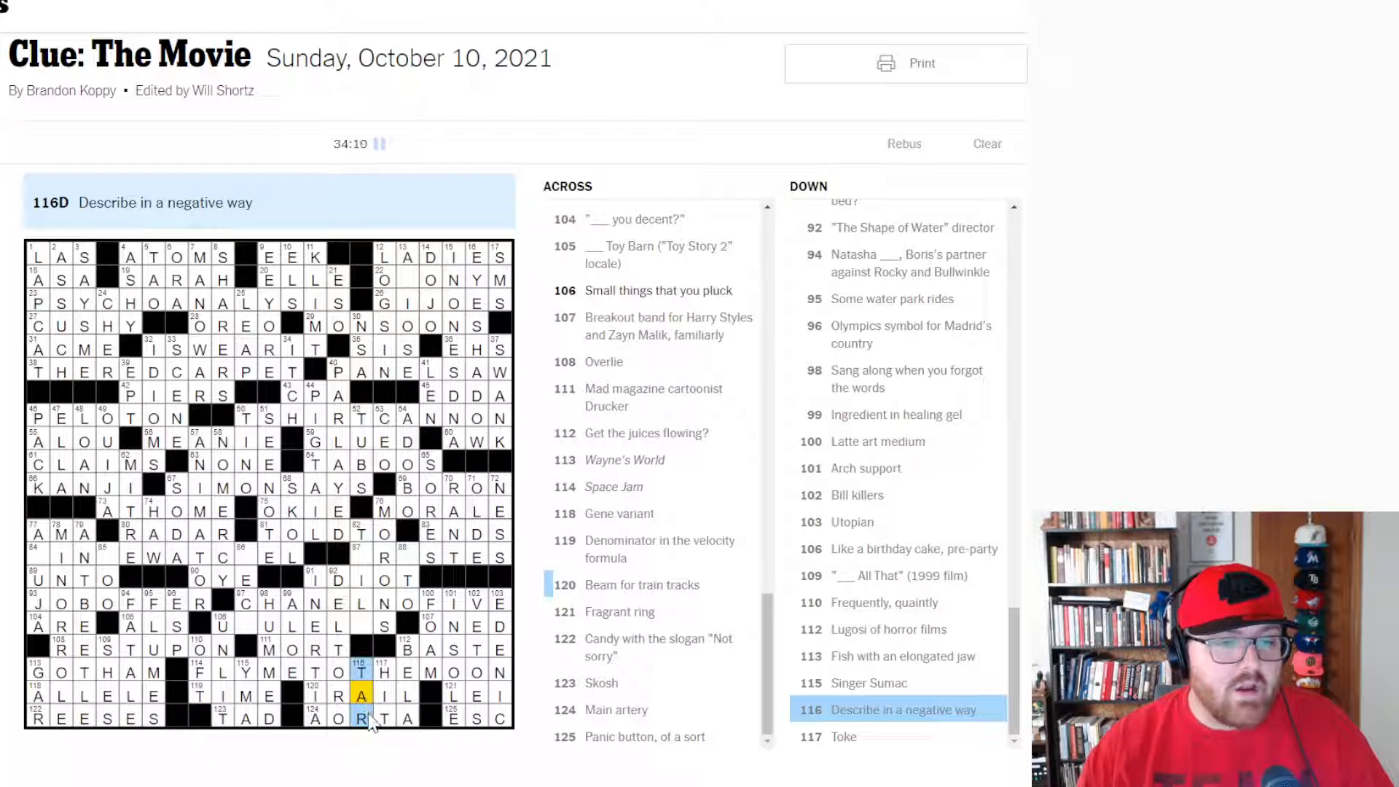
pyautogui.click(249, 624)
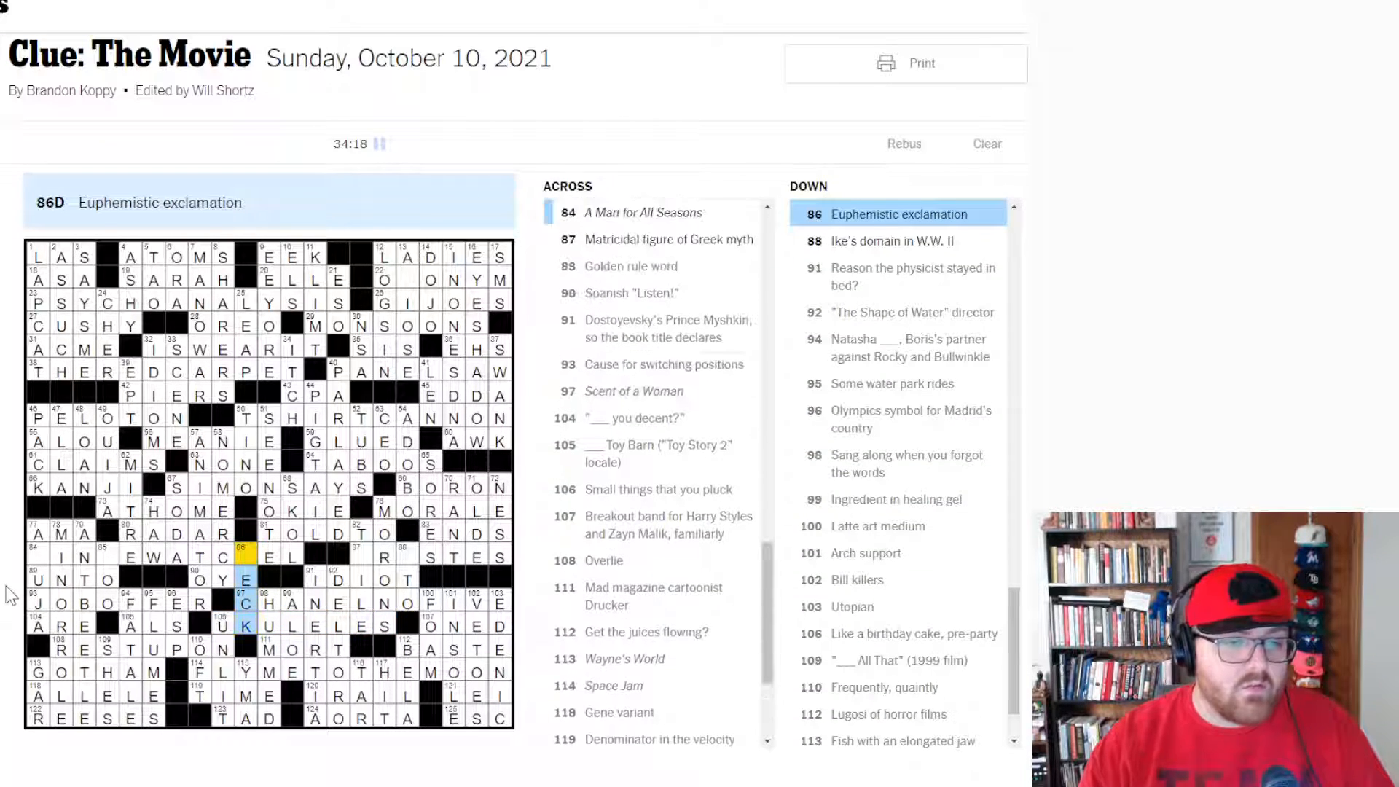
pyautogui.write('H')
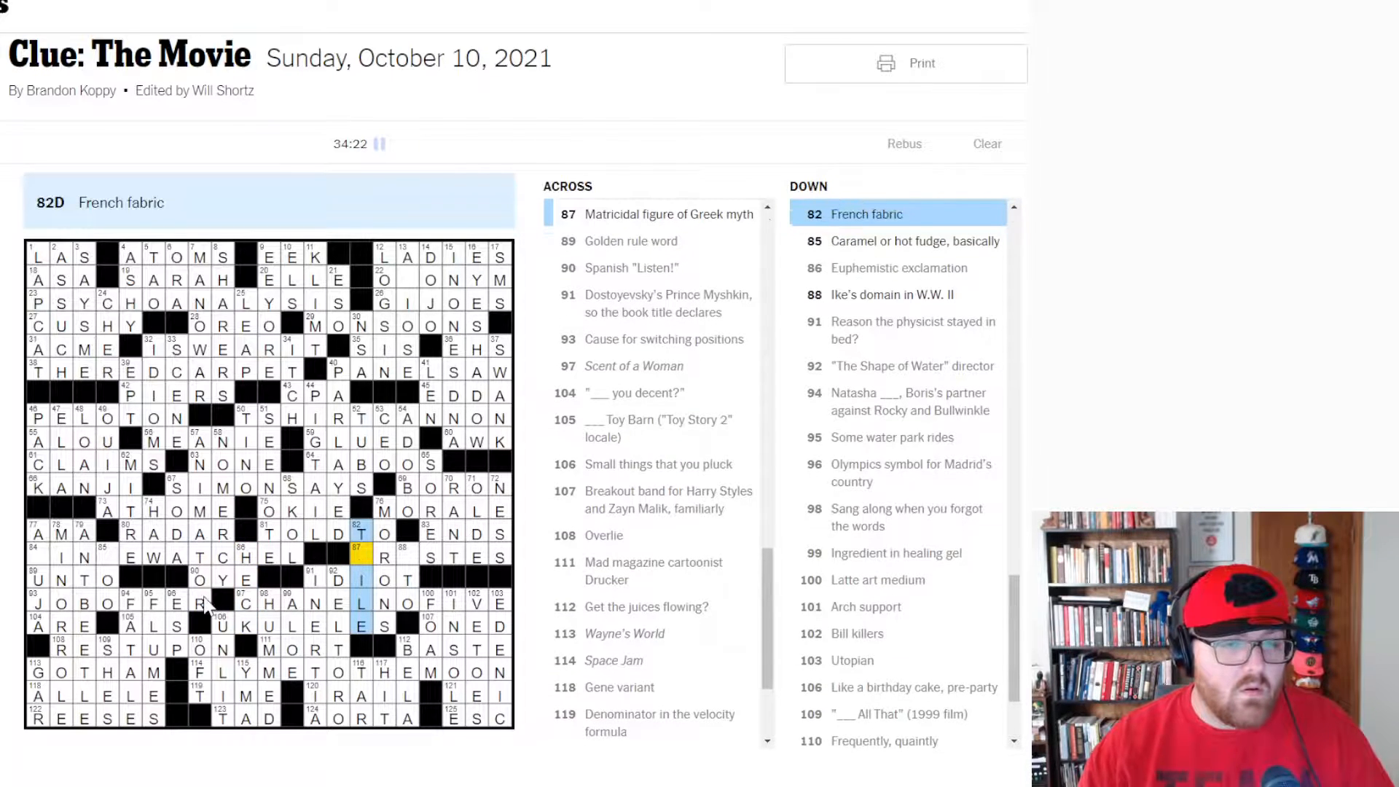
pyautogui.click(384, 557)
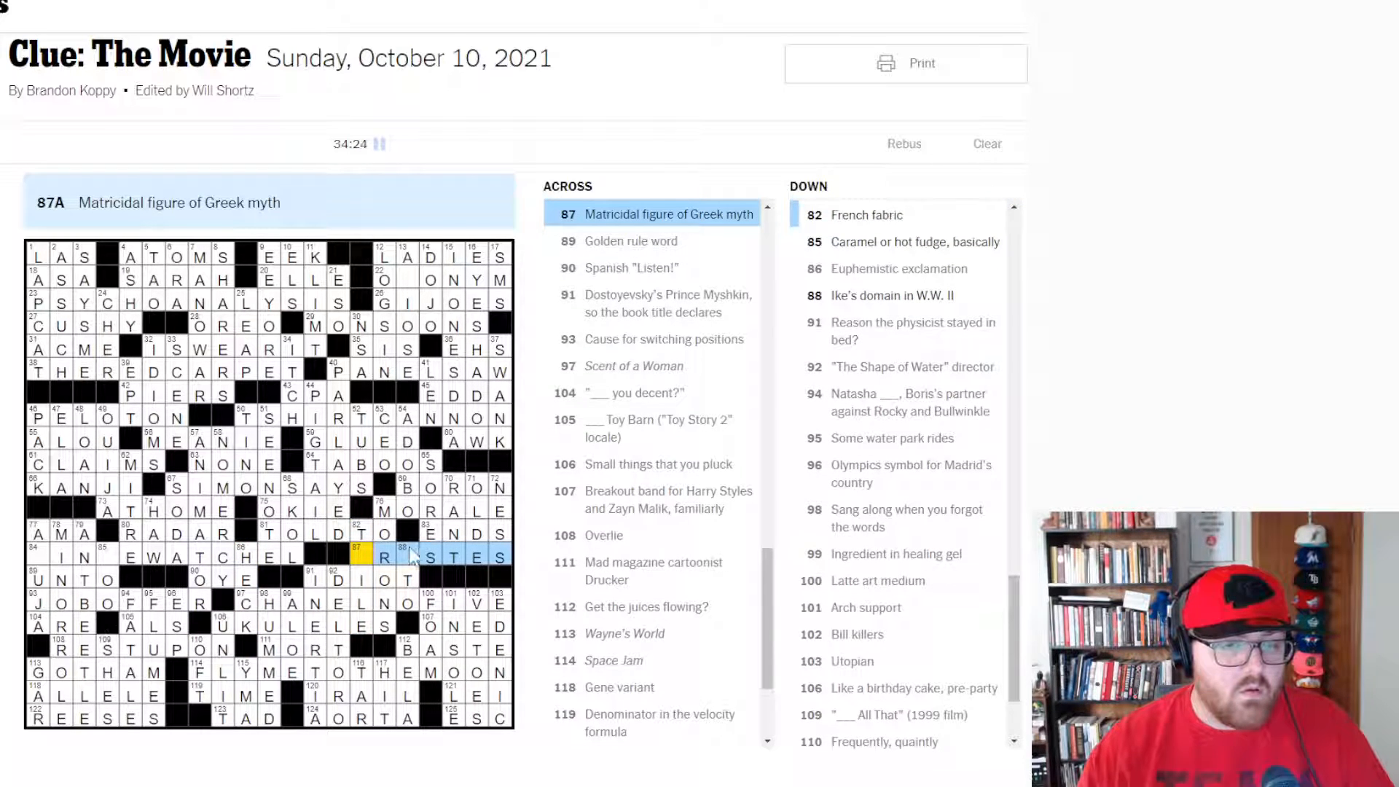
# Step: Complete ORESTES at 87 Across and BINGE WATCHER at 84 Across using the 88 Down and 75 Across crossings
pyautogui.click(406, 557)
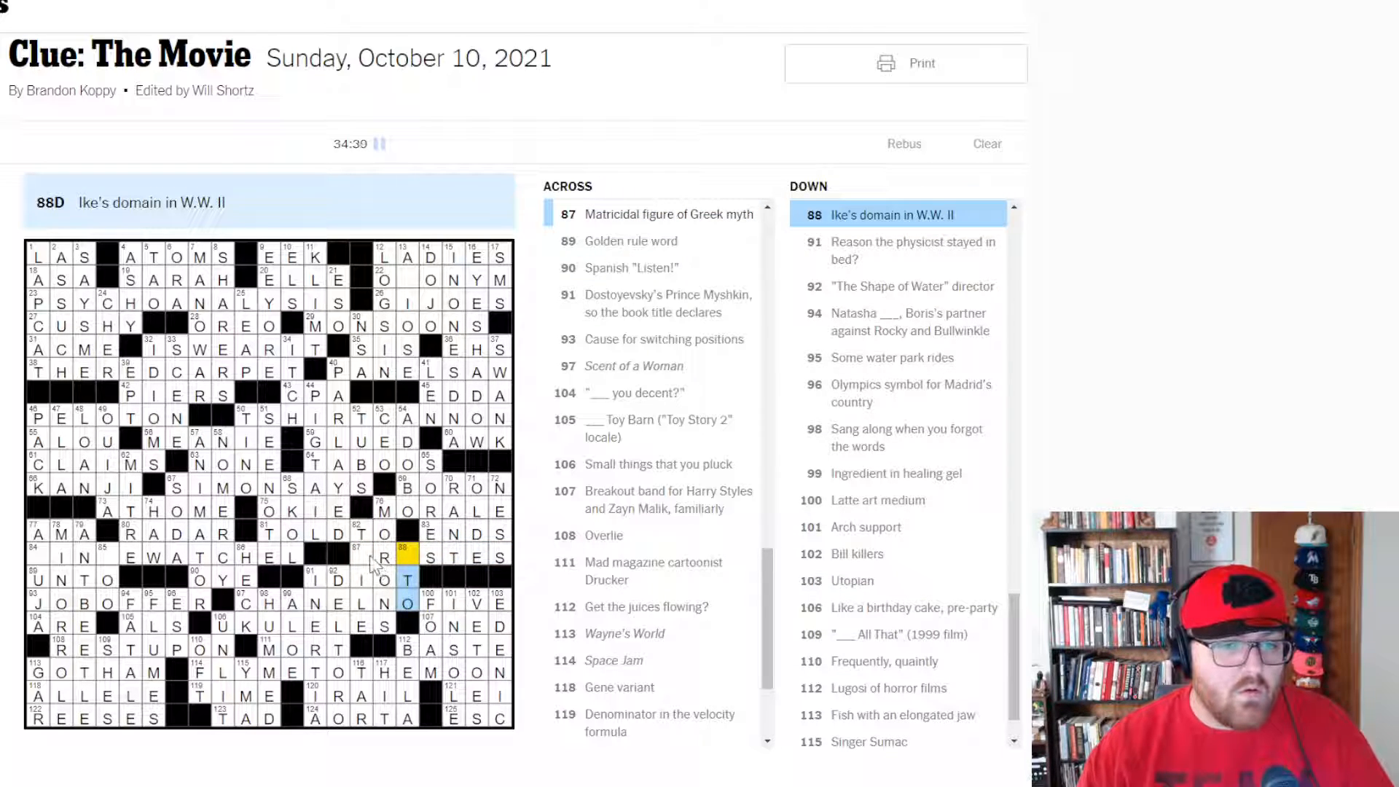
pyautogui.click(361, 579)
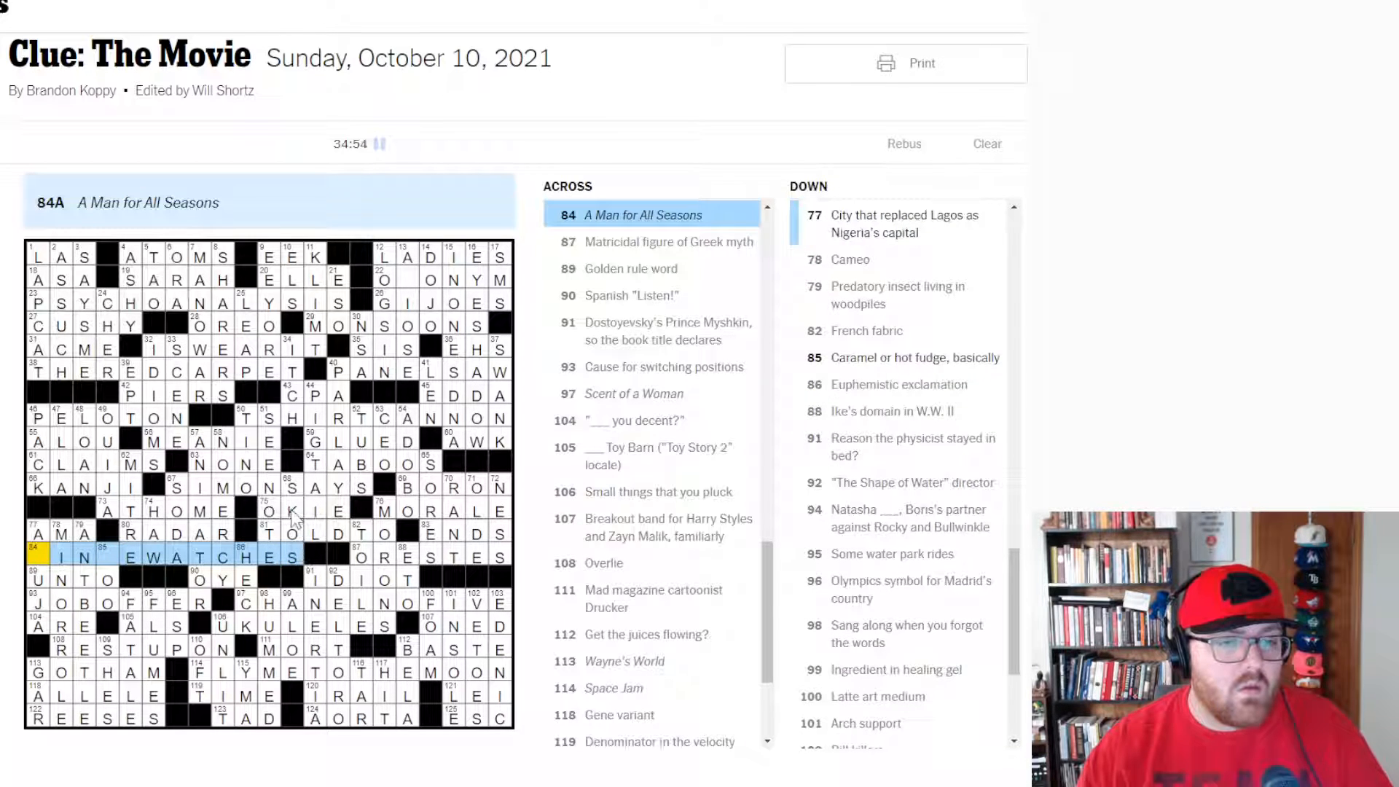
pyautogui.click(289, 510)
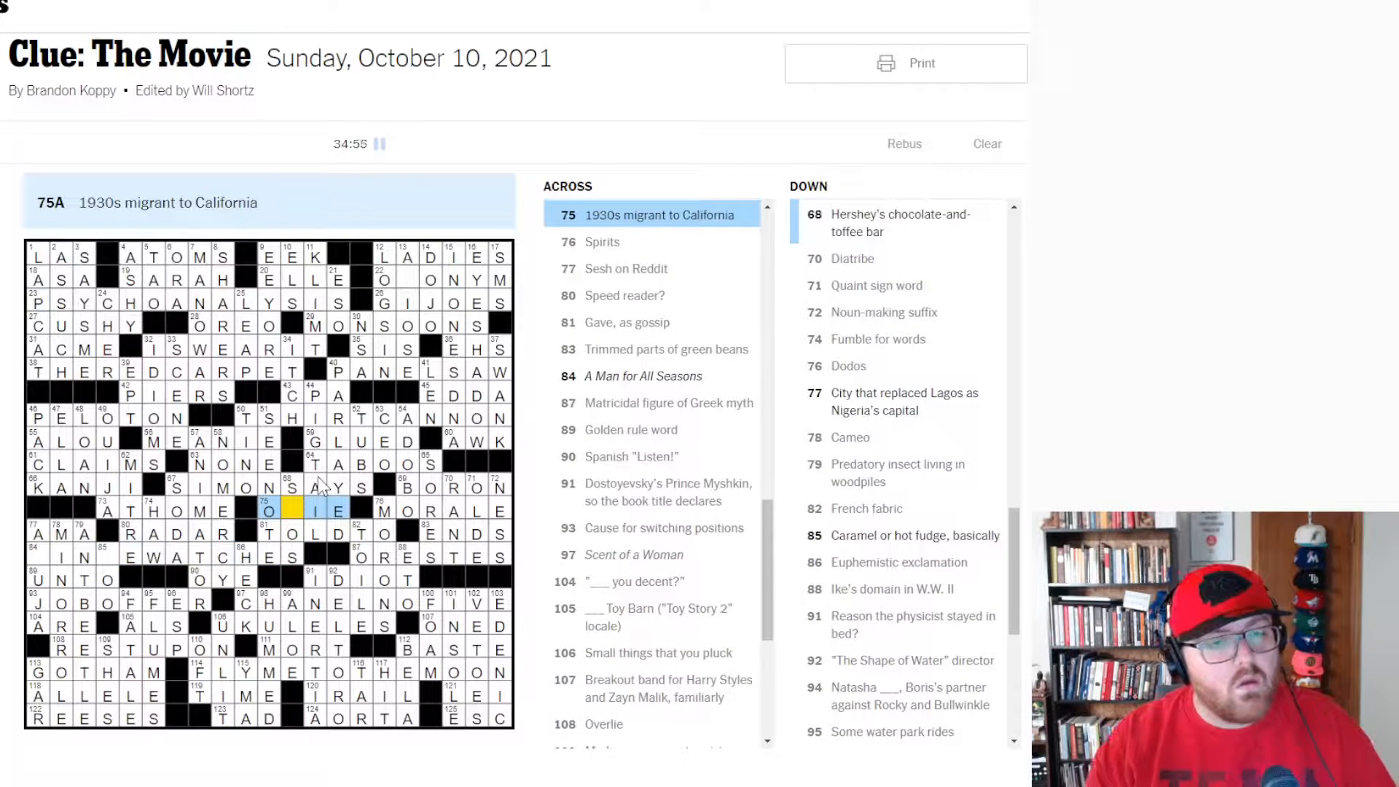
pyautogui.click(286, 487)
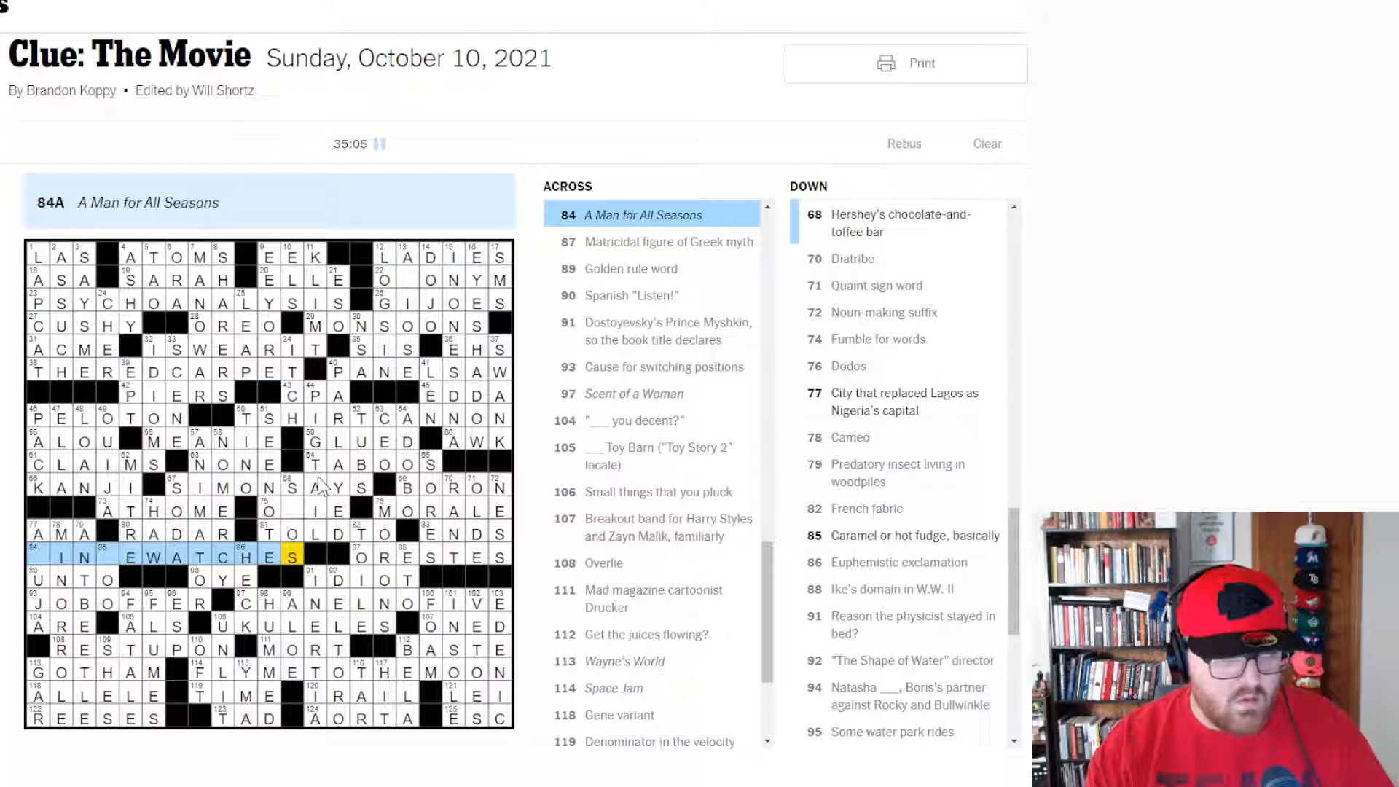
pyautogui.scroll(-3)
pyautogui.write('R')
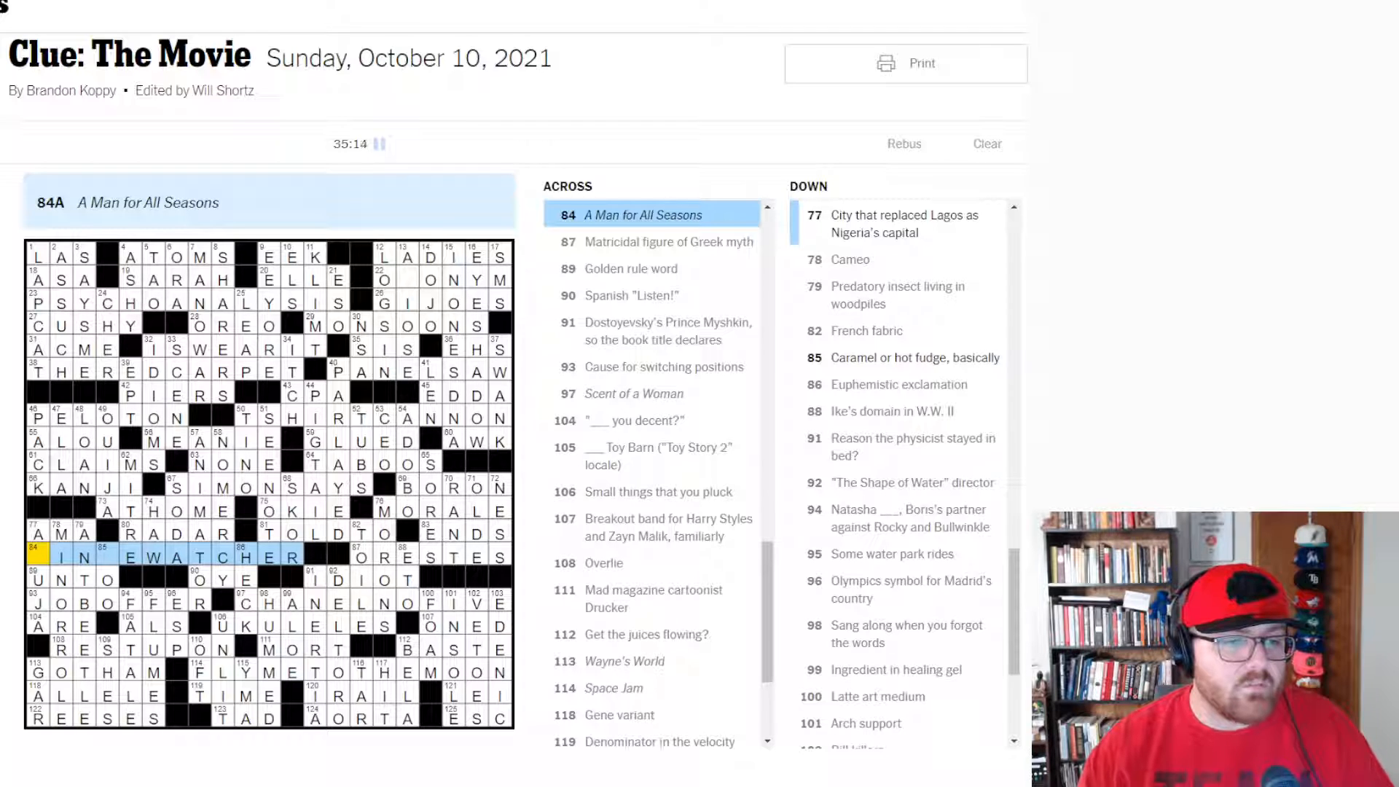
pyautogui.click(903, 222)
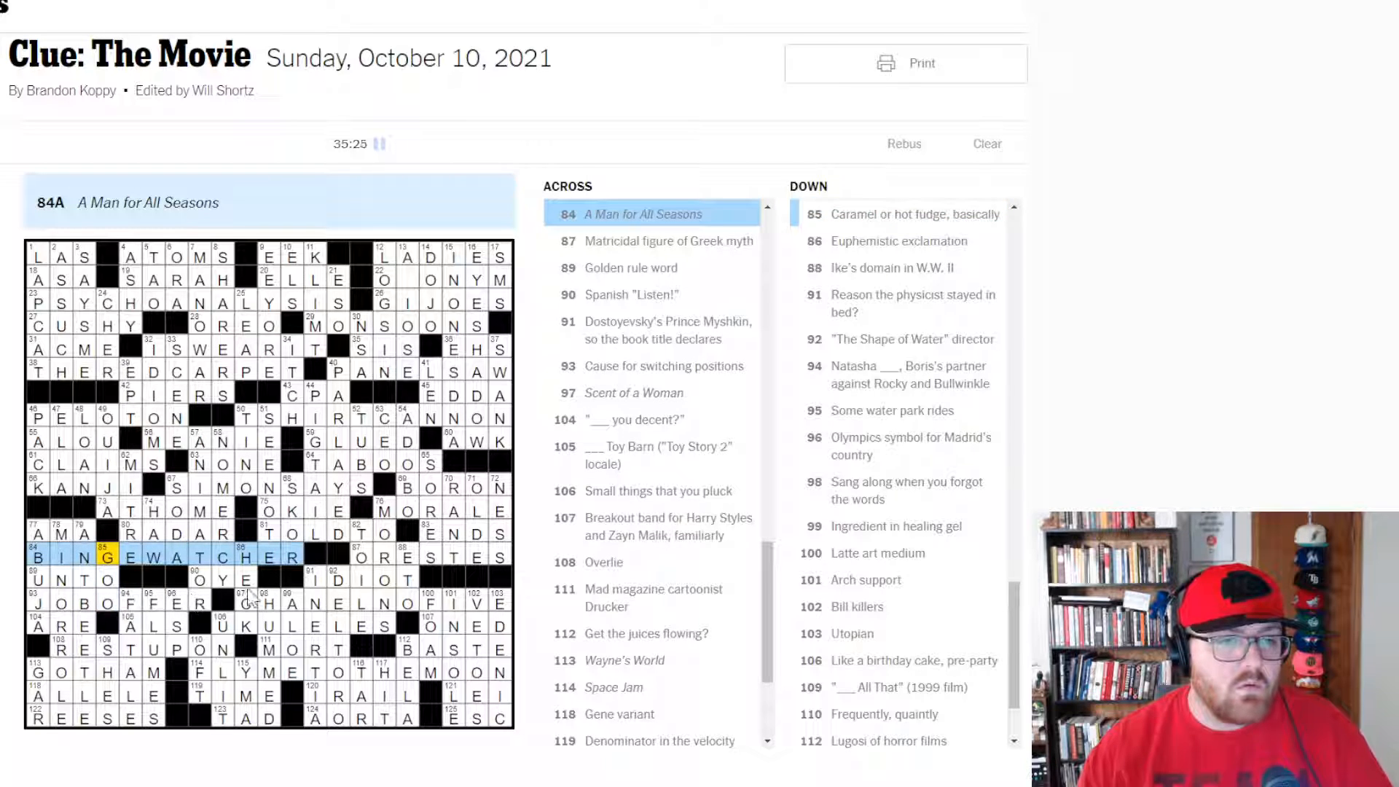
# Step: Enter N in 22 Across and check 29 Across MONSOONS and 40 Across
pyautogui.click(384, 279)
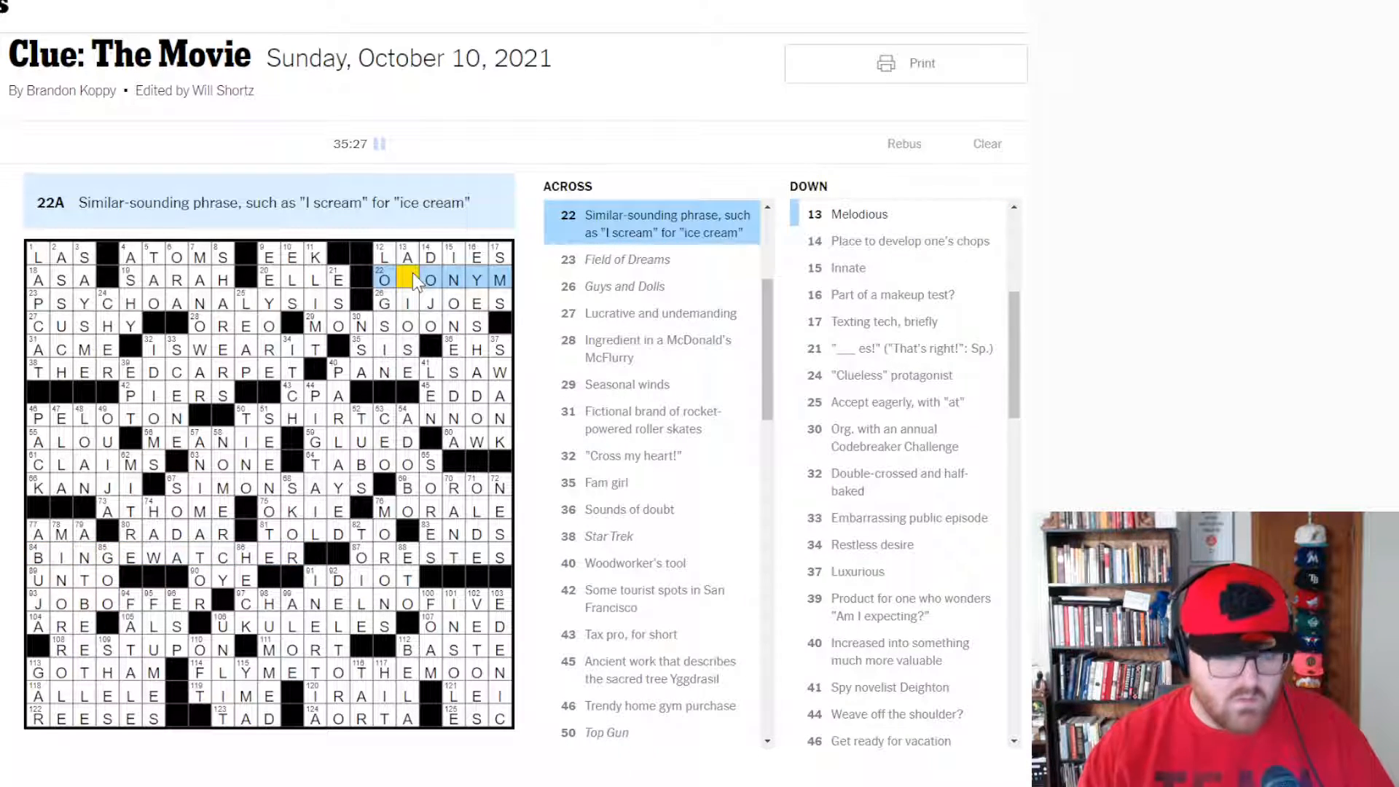
pyautogui.write('N')
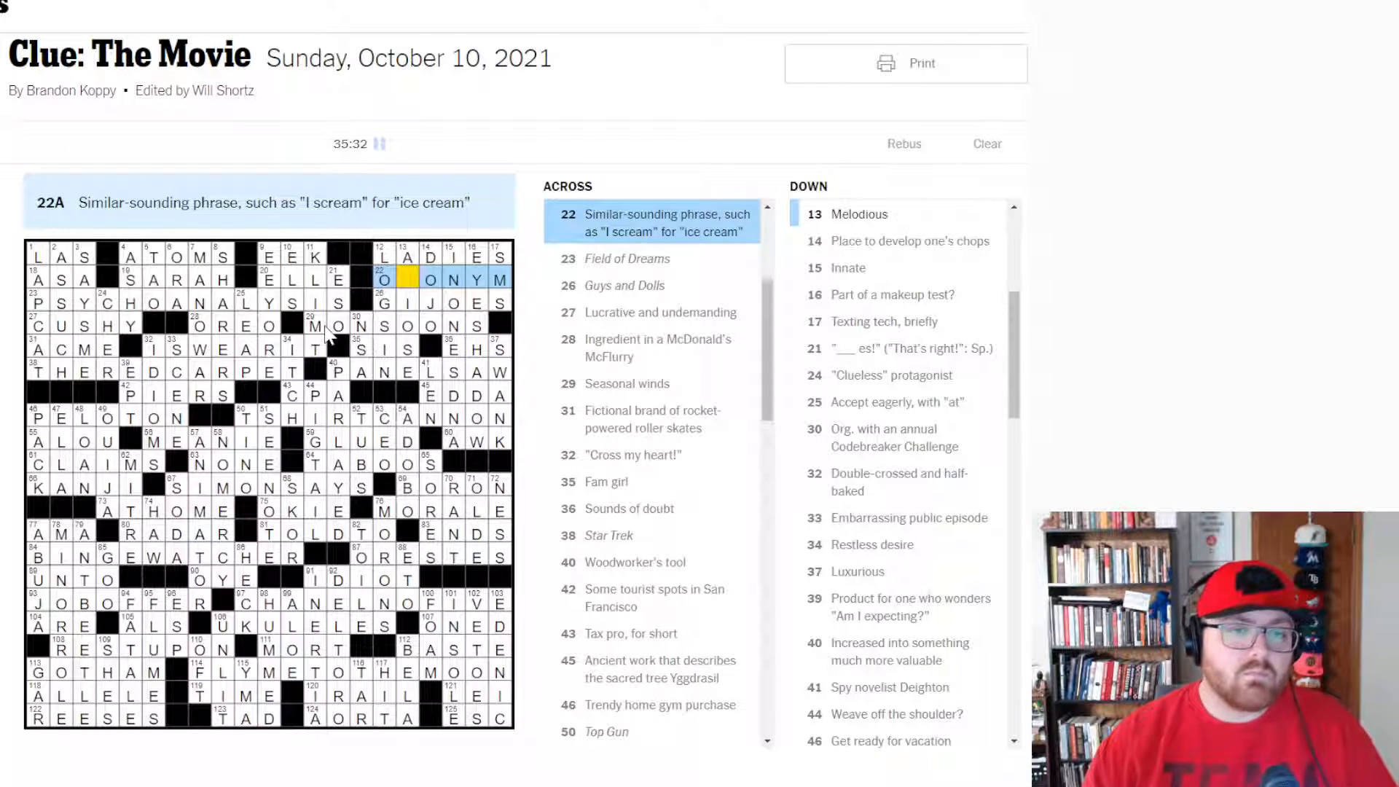
pyautogui.click(405, 257)
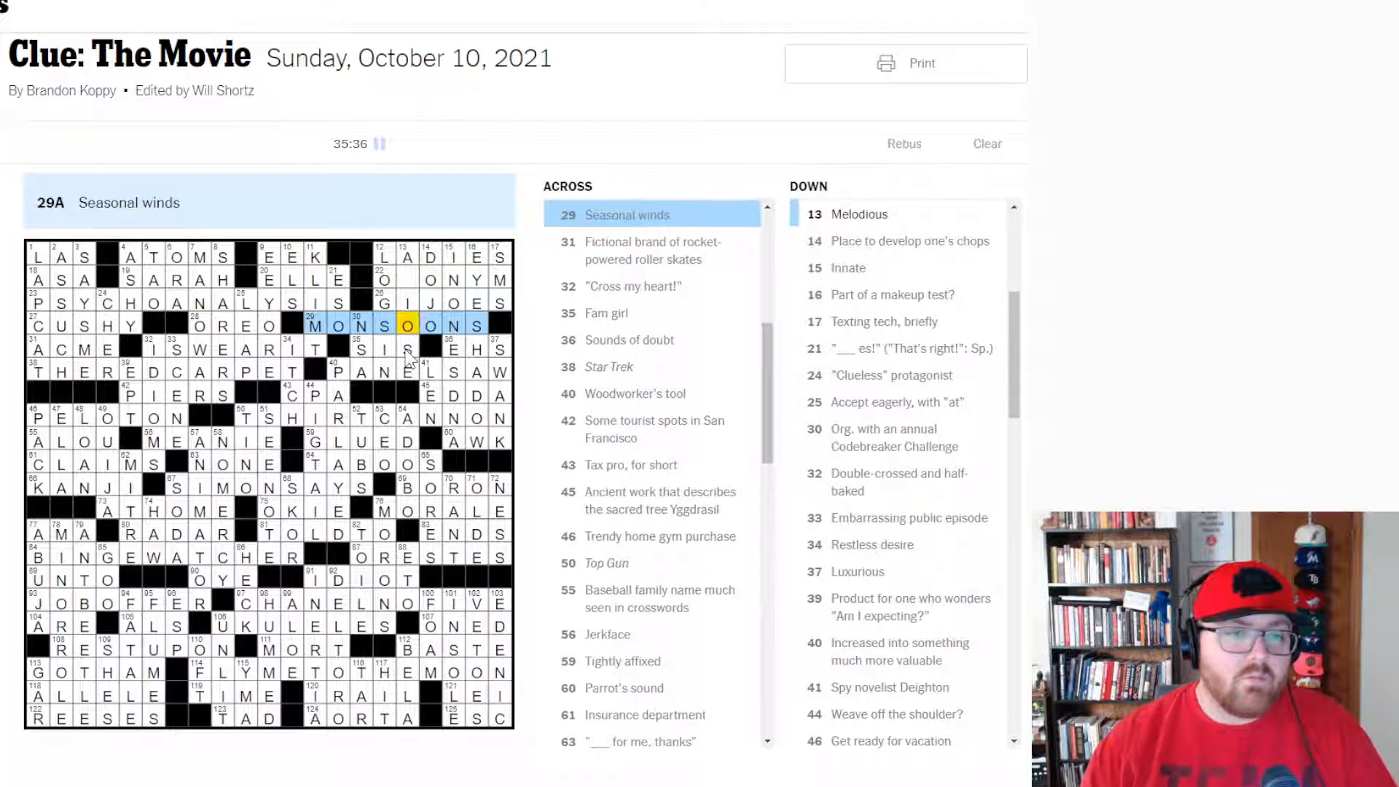
pyautogui.click(408, 372)
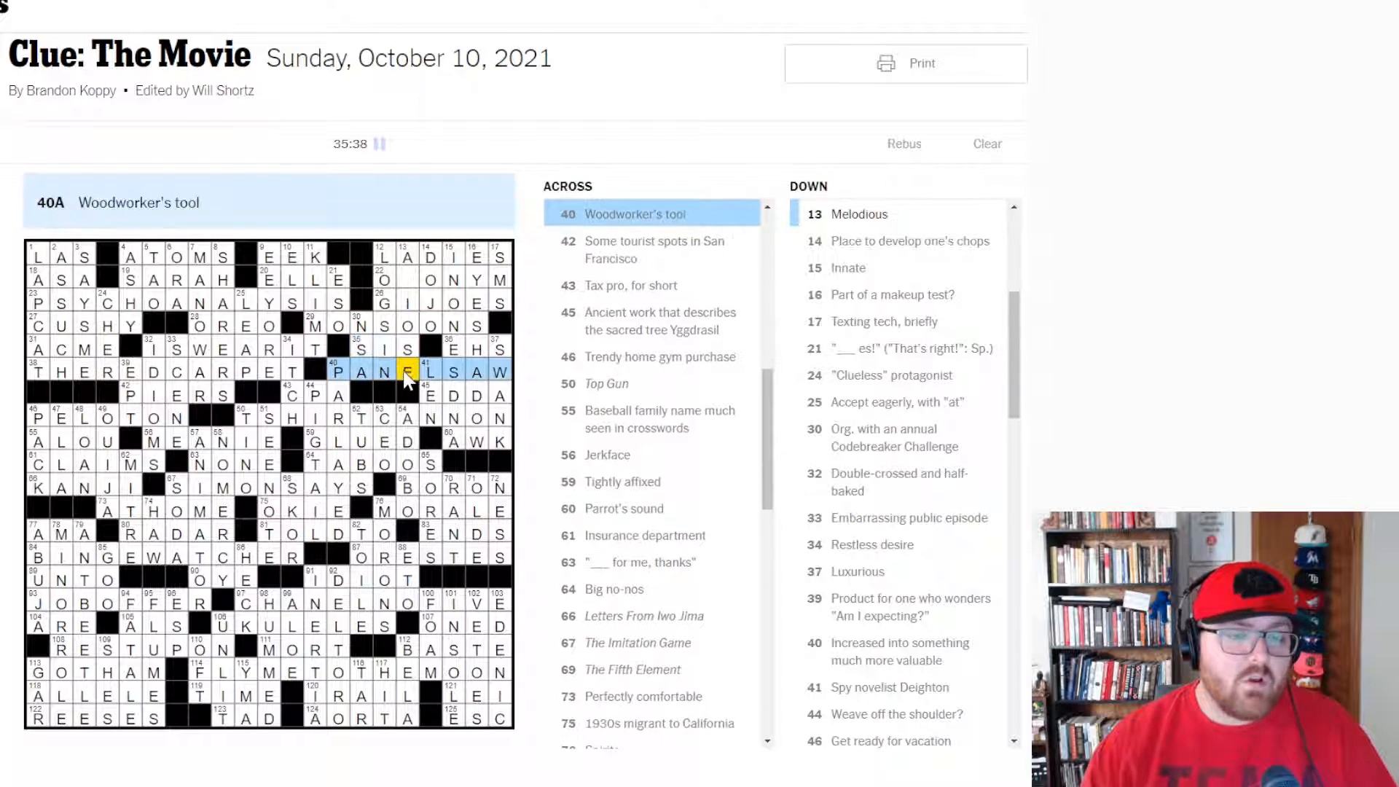
# Step: Retype letters in 35 Across against its 12 Down crossing, leaving its last square empty
pyautogui.click(375, 348)
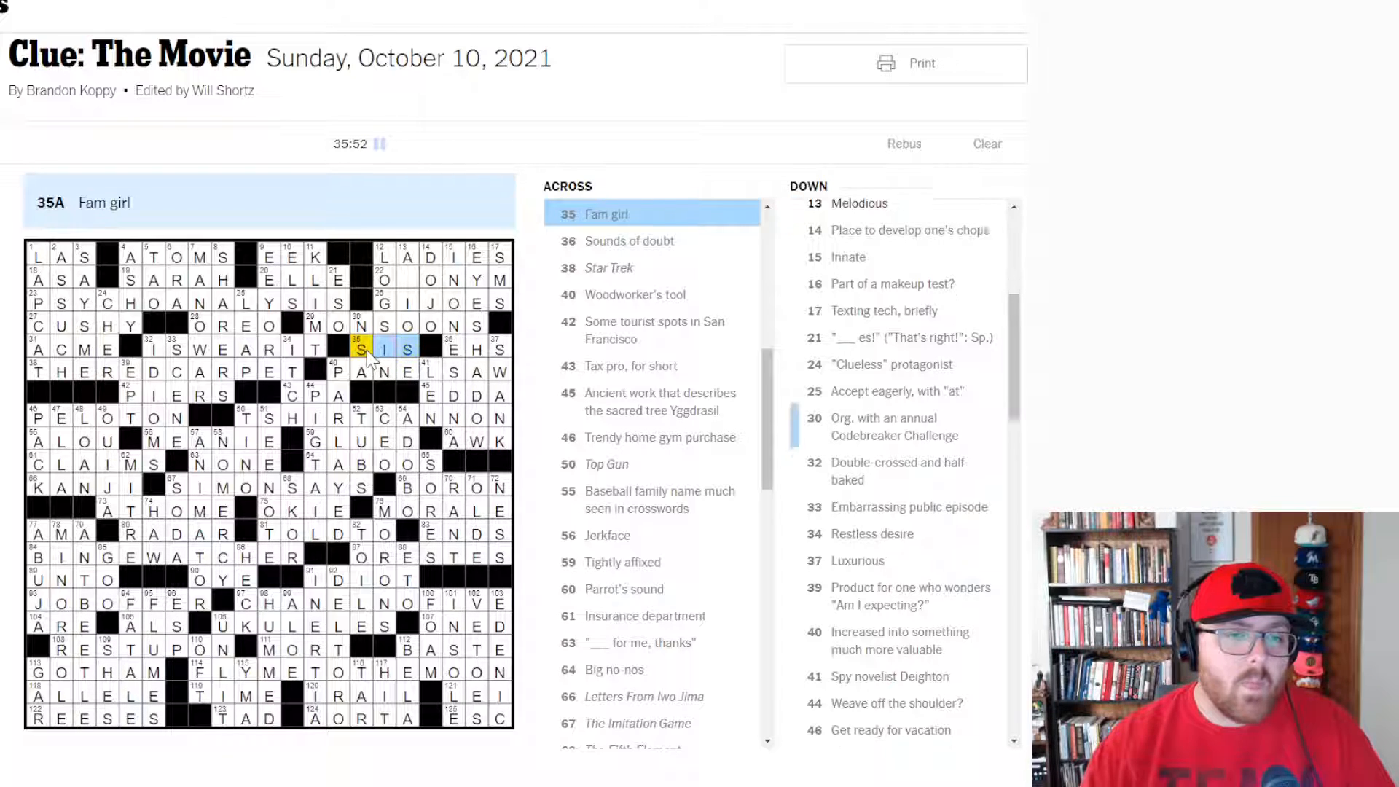
pyautogui.scroll(-3)
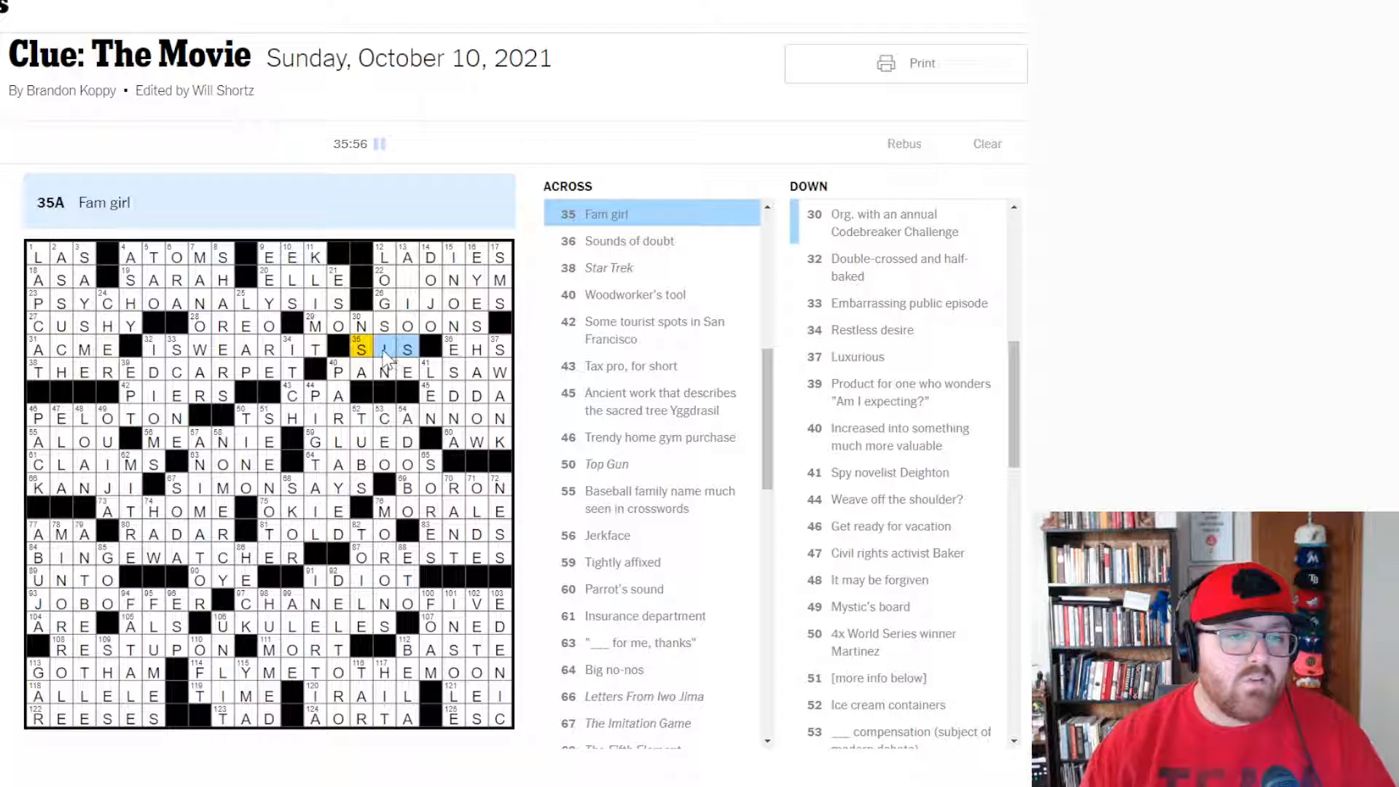
pyautogui.click(385, 349)
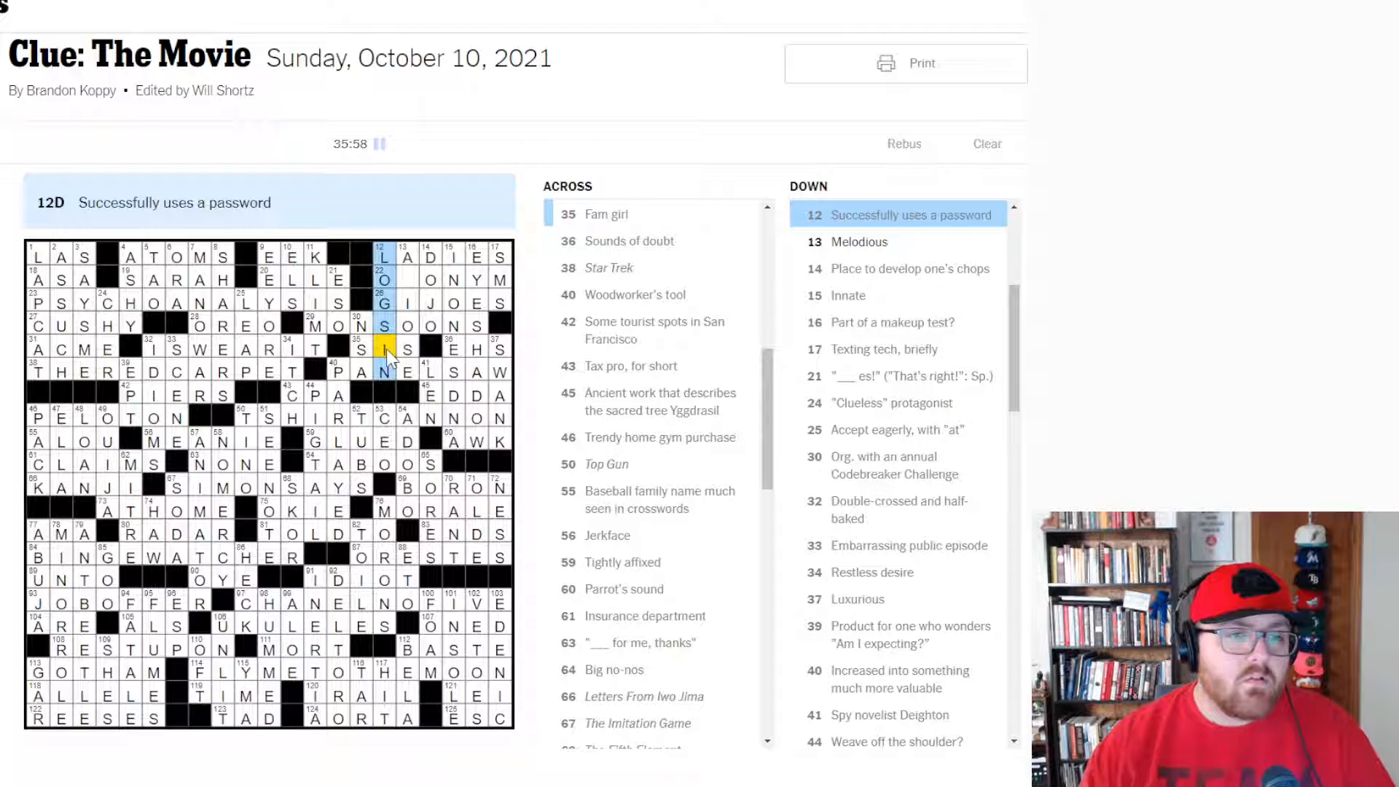
pyautogui.click(401, 349)
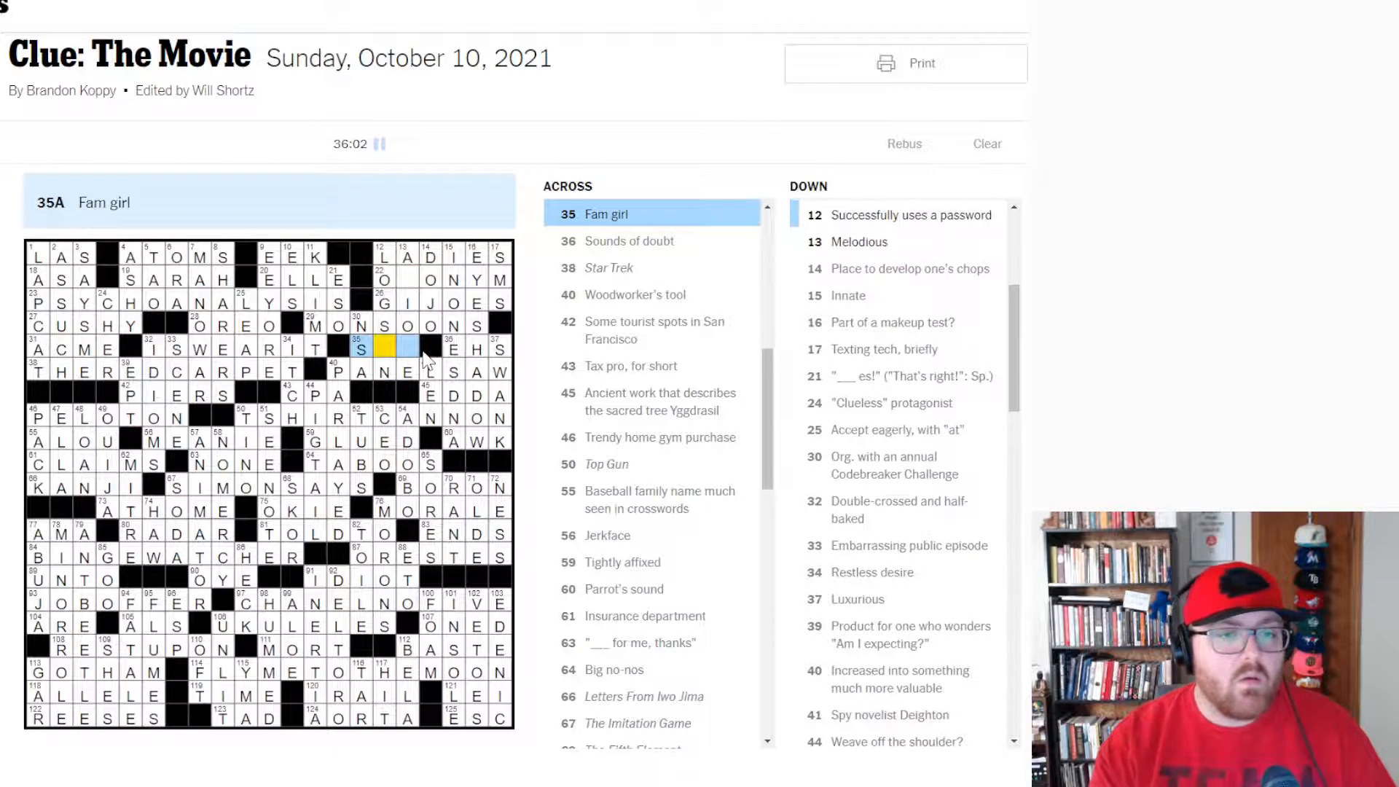
pyautogui.write('O')
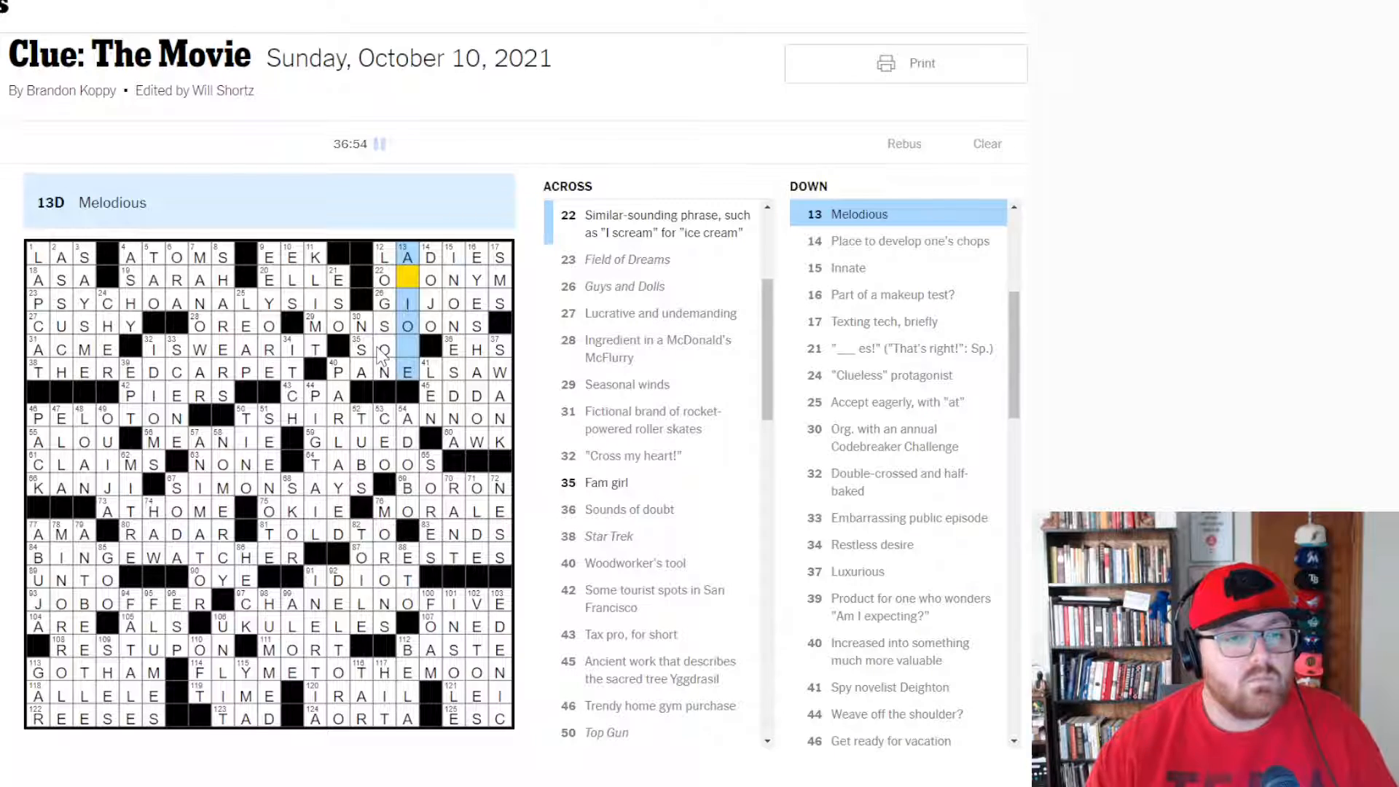
pyautogui.click(385, 255)
pyautogui.write('I')
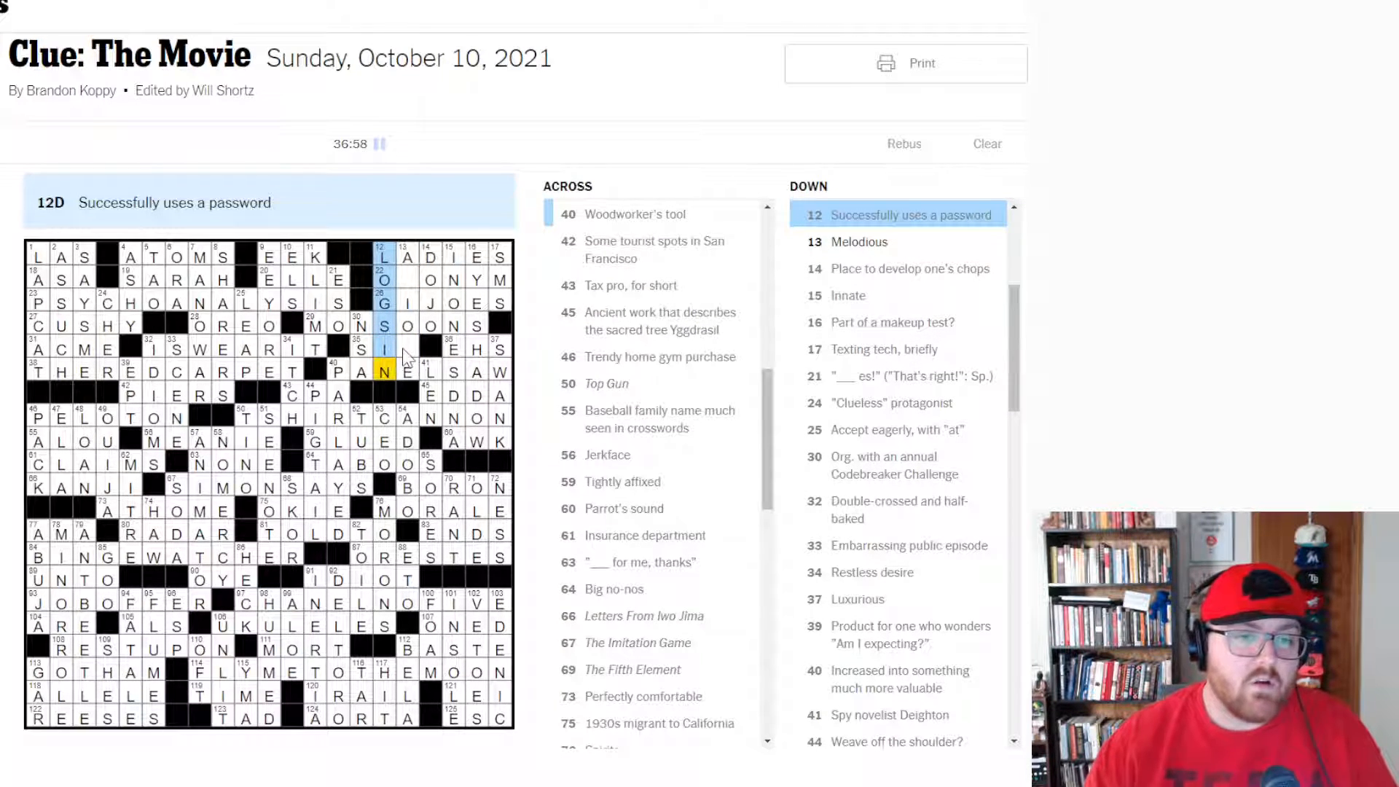
pyautogui.click(406, 349)
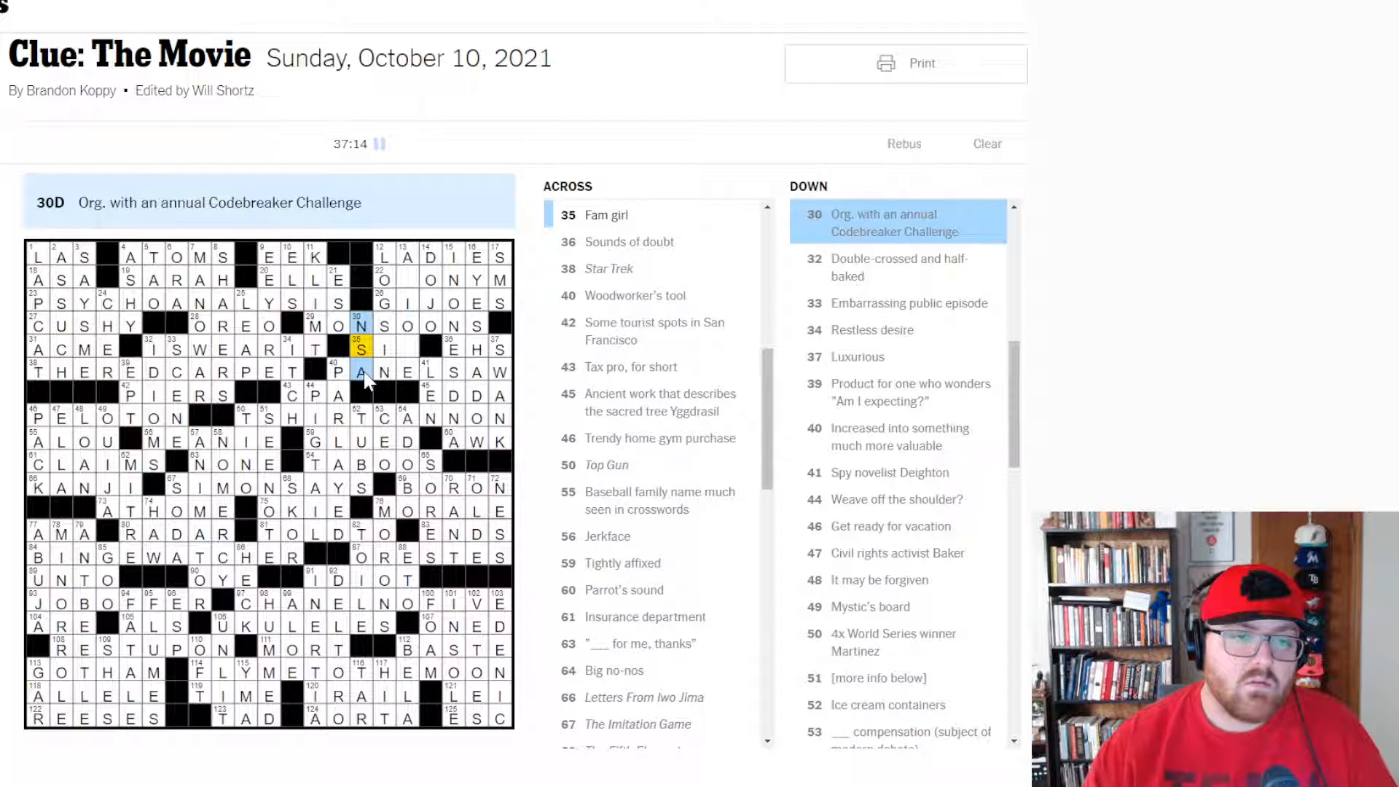
pyautogui.click(381, 349)
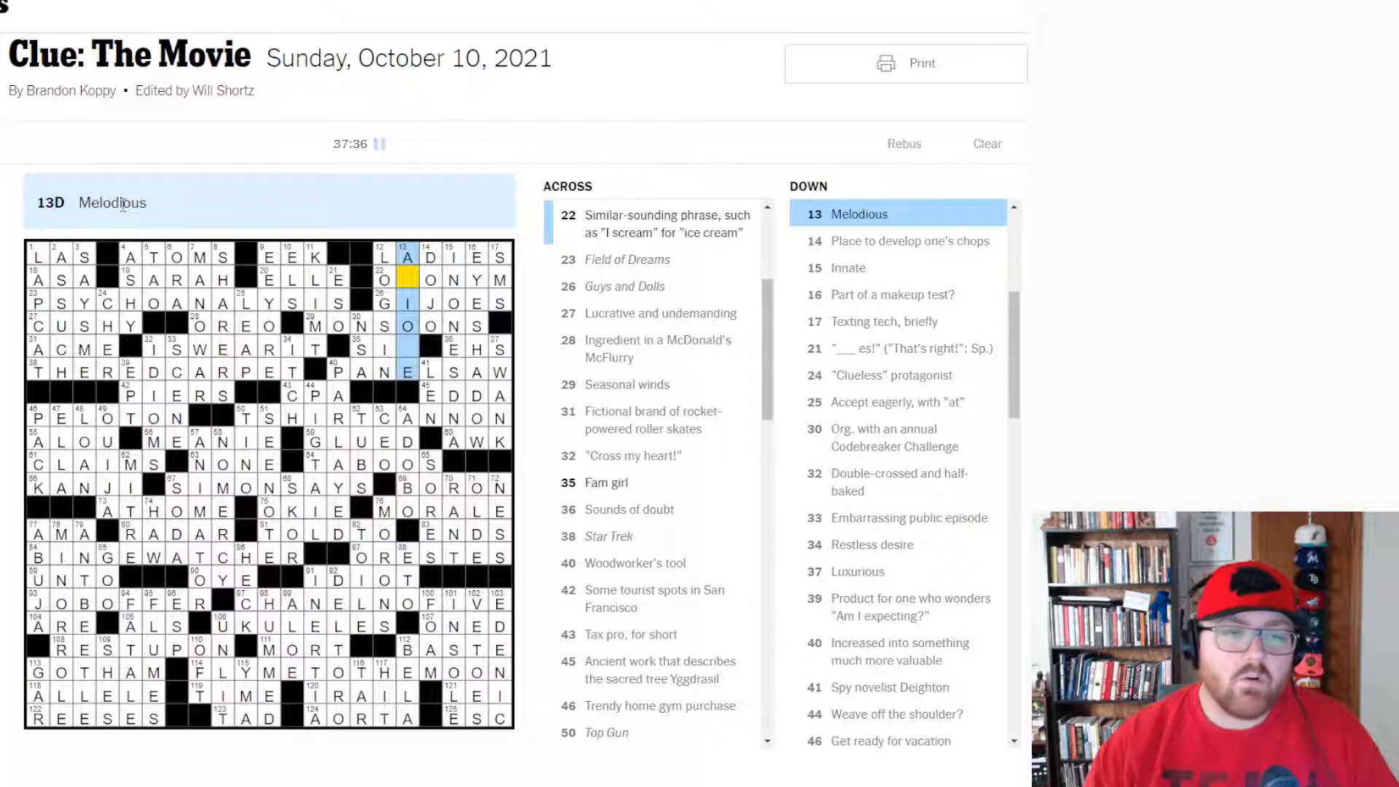
pyautogui.doubleClick(112, 202)
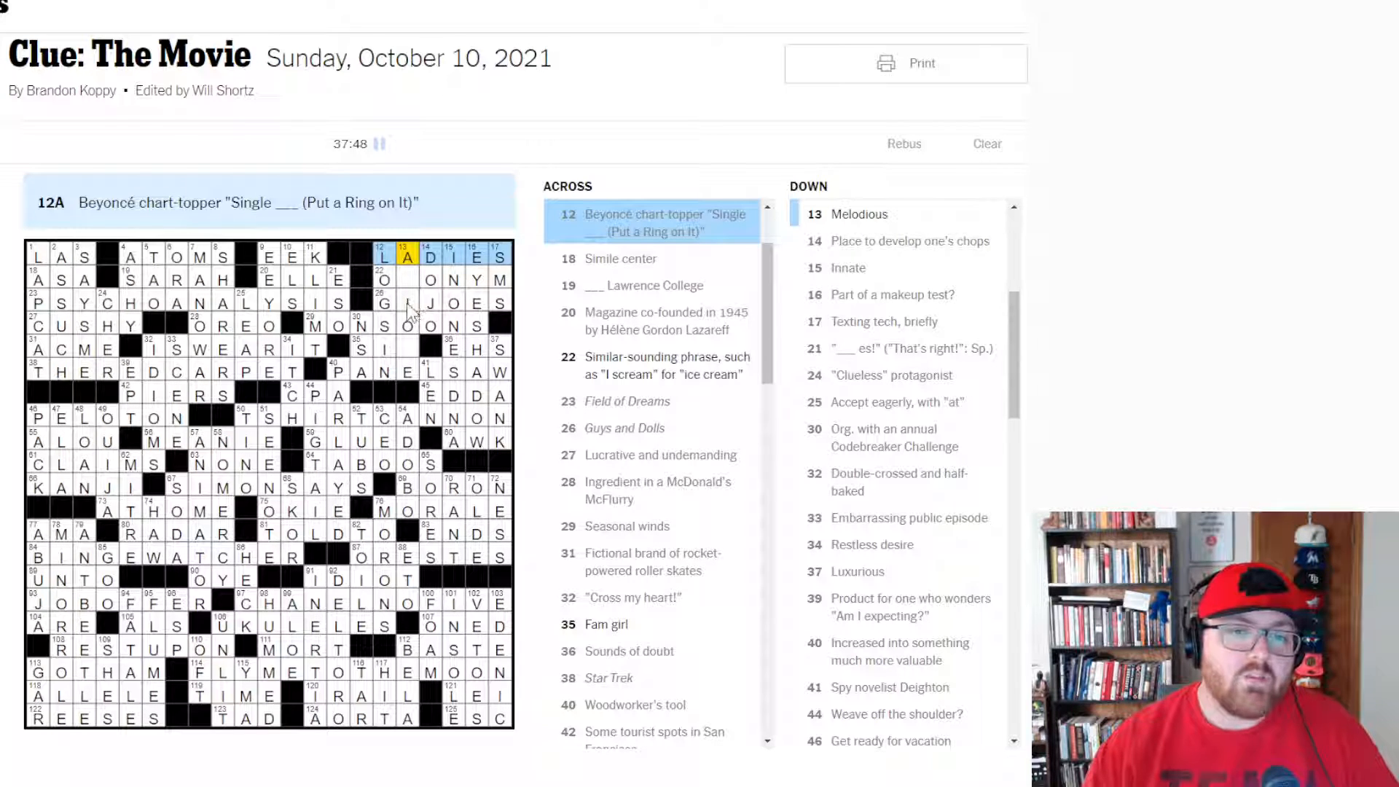
pyautogui.click(384, 302)
pyautogui.write('I')
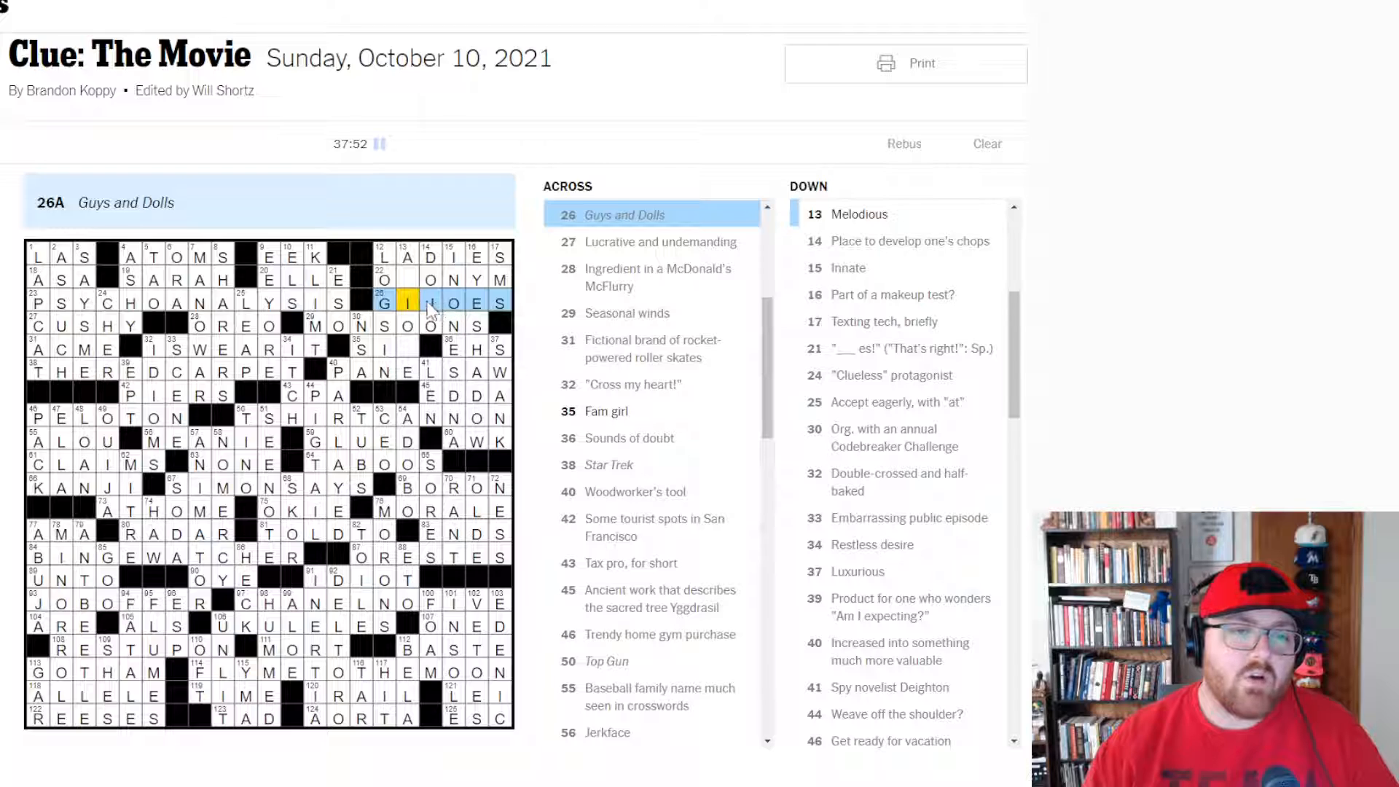
pyautogui.click(408, 325)
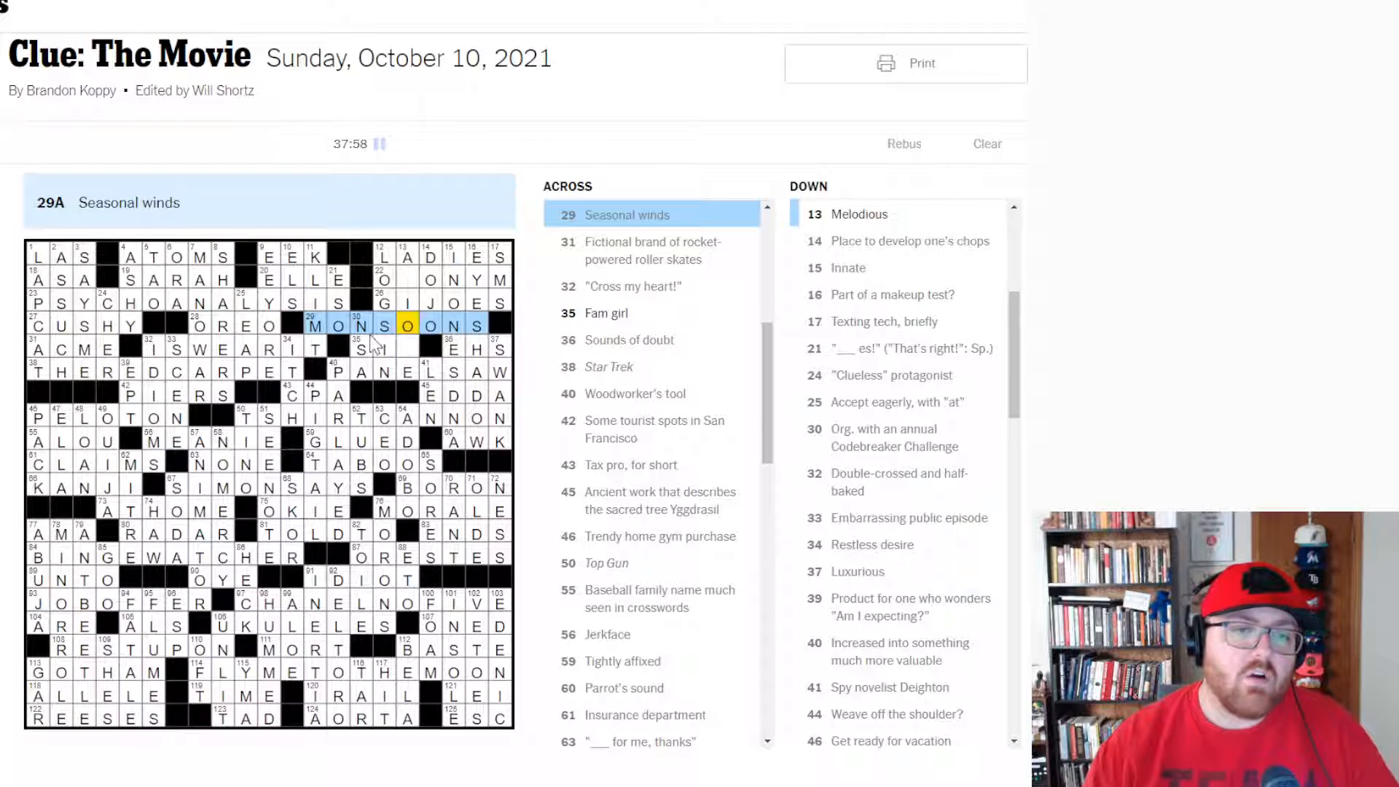
pyautogui.click(381, 373)
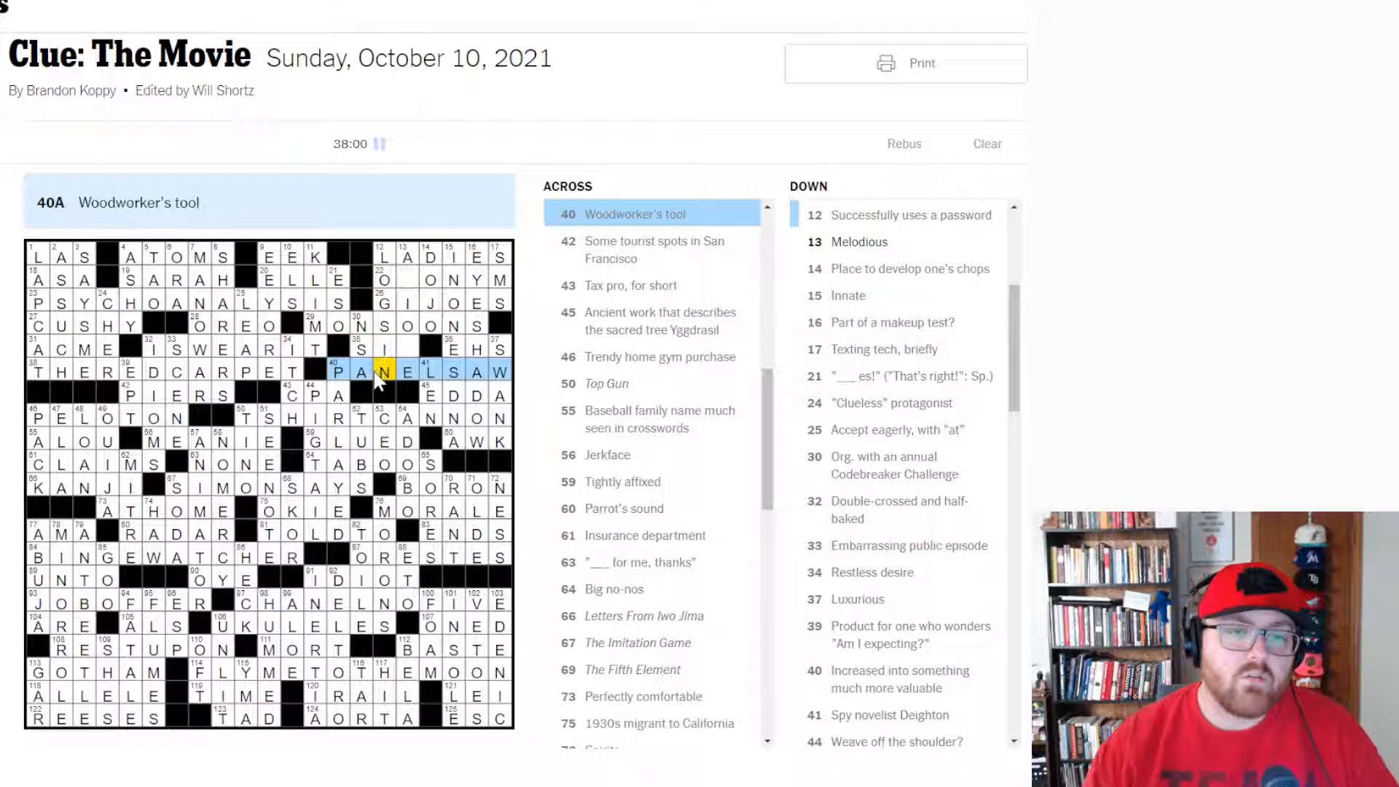
# Step: Fill the last square of 35 Across as SIS and choose Keep Trying on the 'Nearly' notice
pyautogui.click(379, 348)
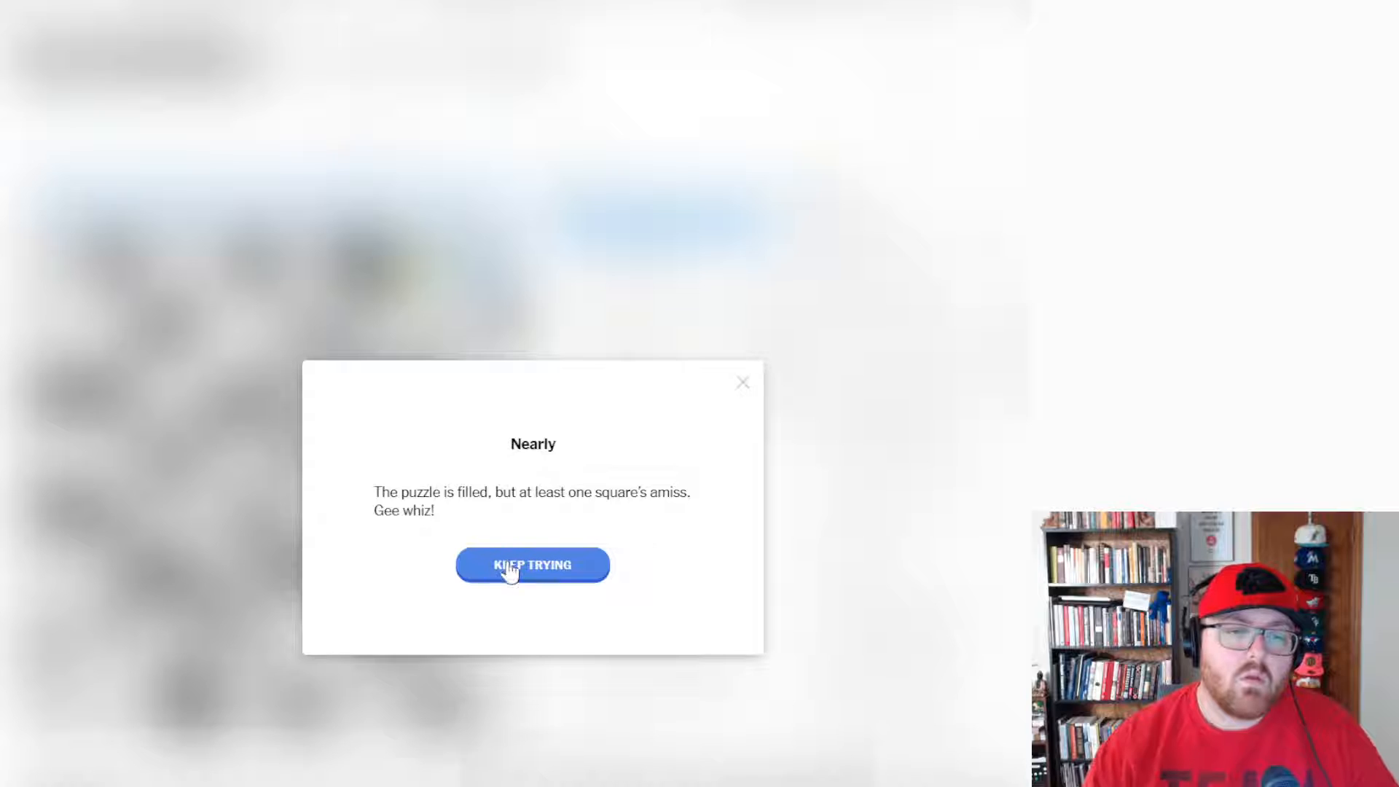
pyautogui.click(532, 565)
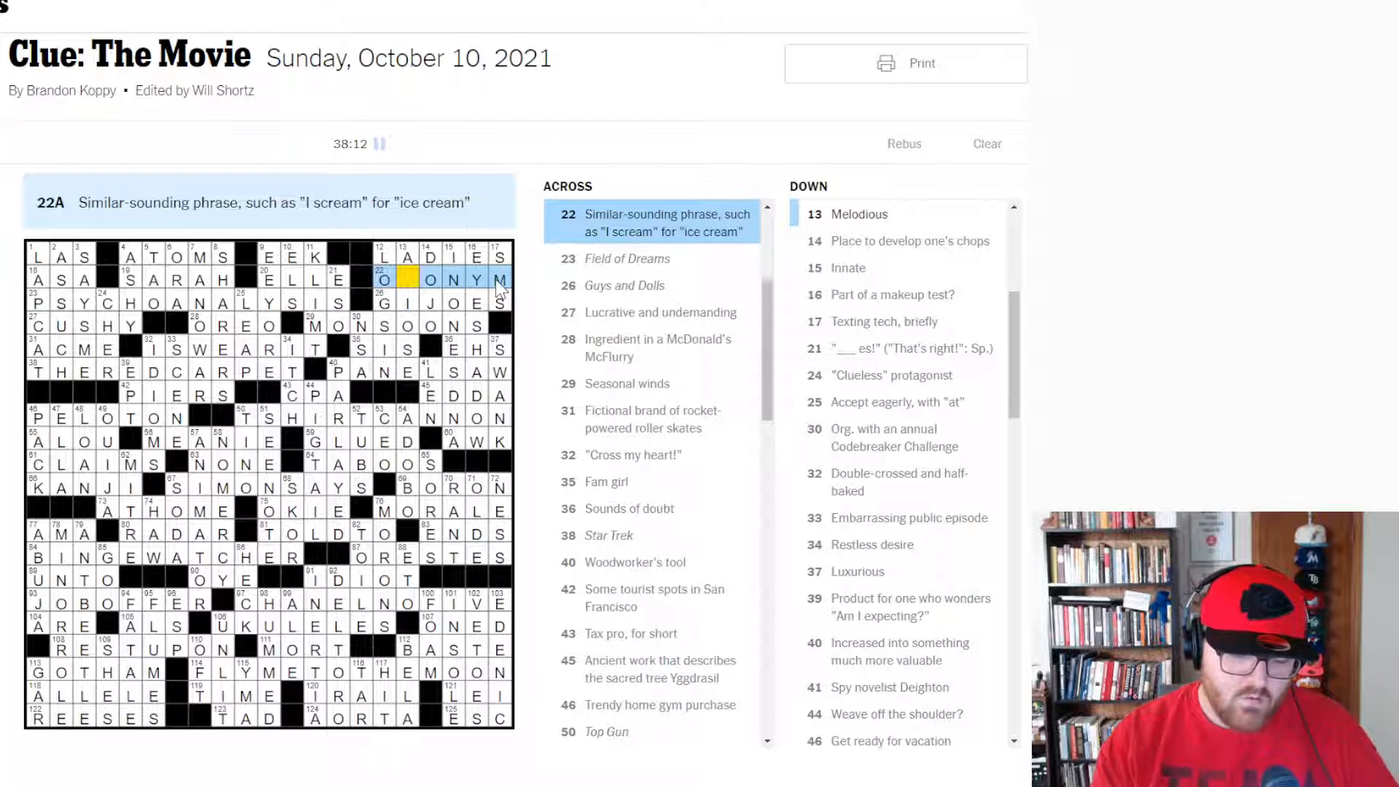
# Step: Fill the last empty square of 13 Down, completing the grid in 38:27
pyautogui.click(402, 256)
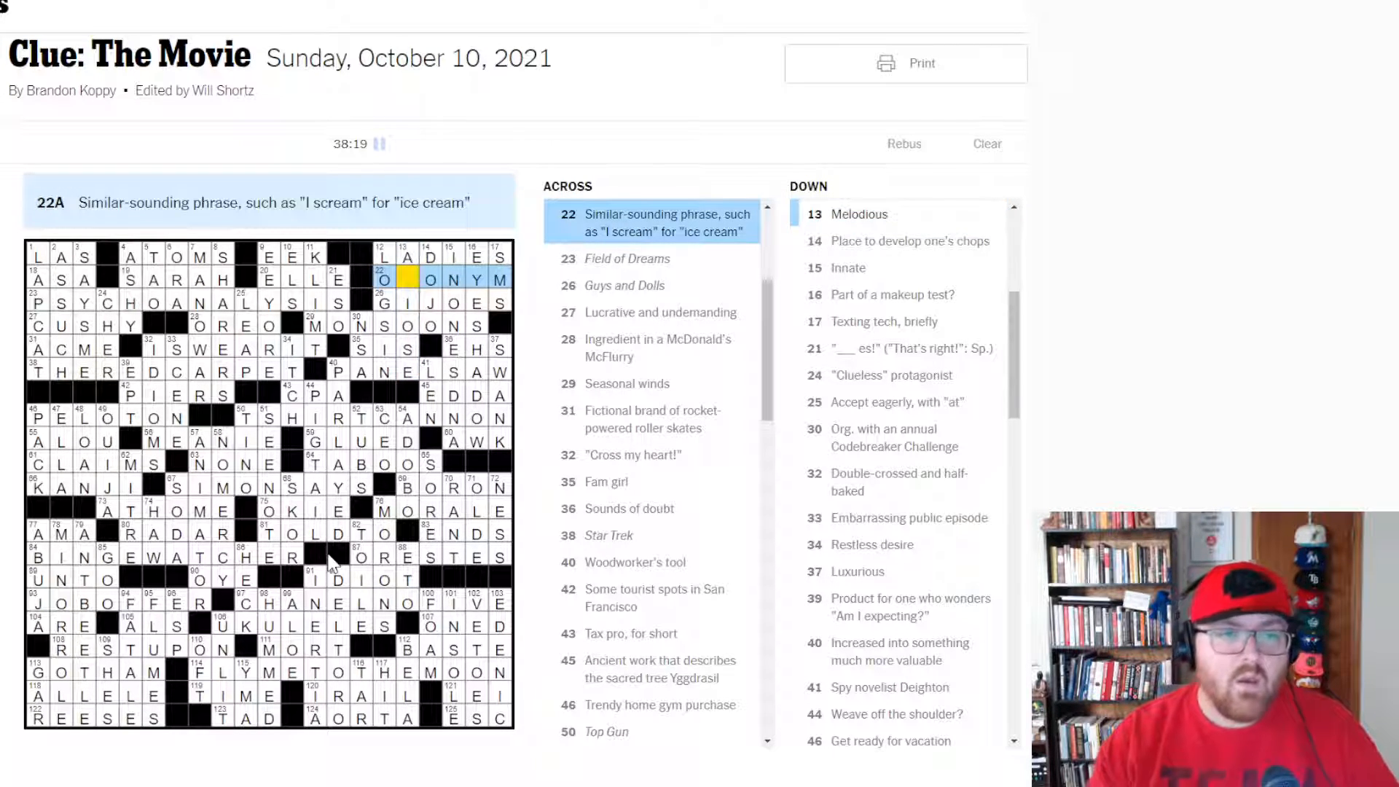
pyautogui.click(402, 256)
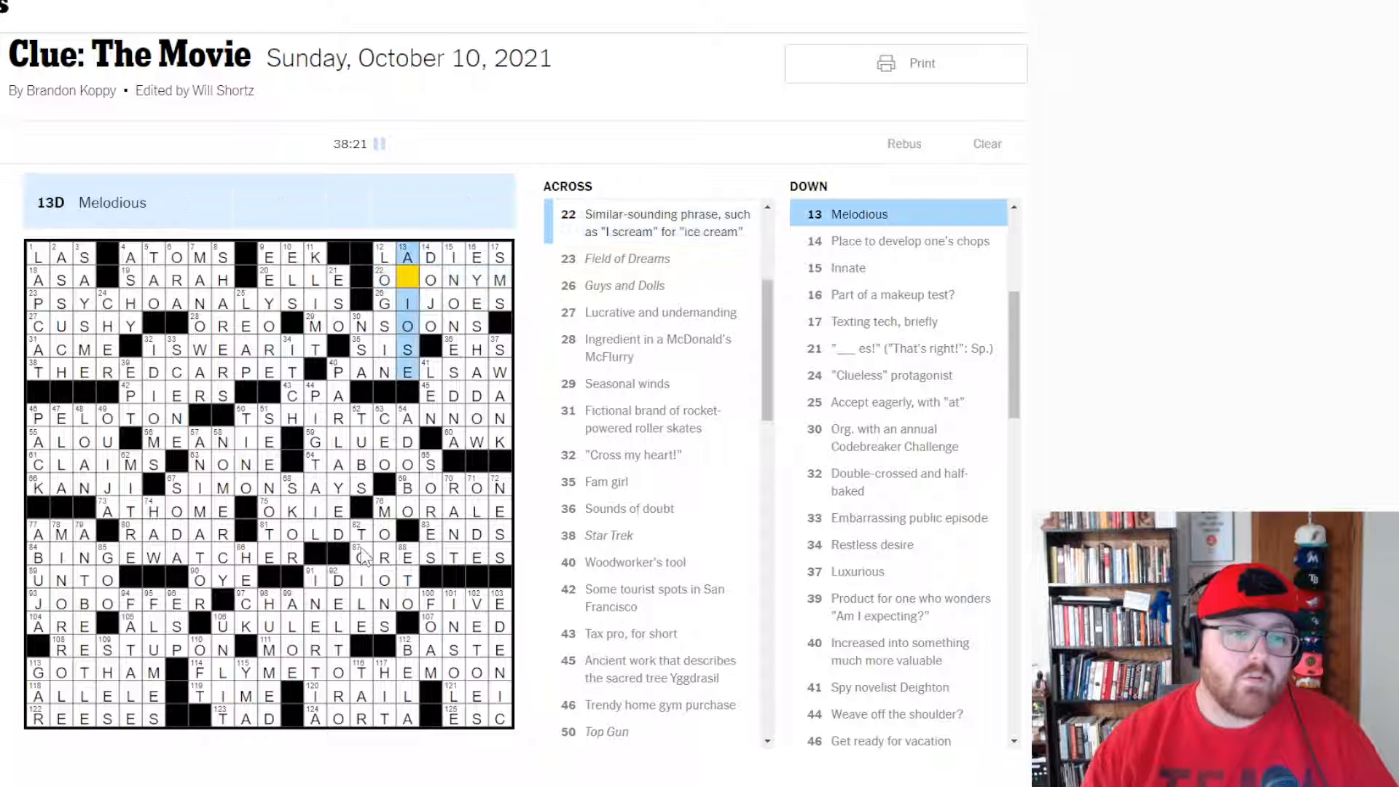
pyautogui.click(384, 279)
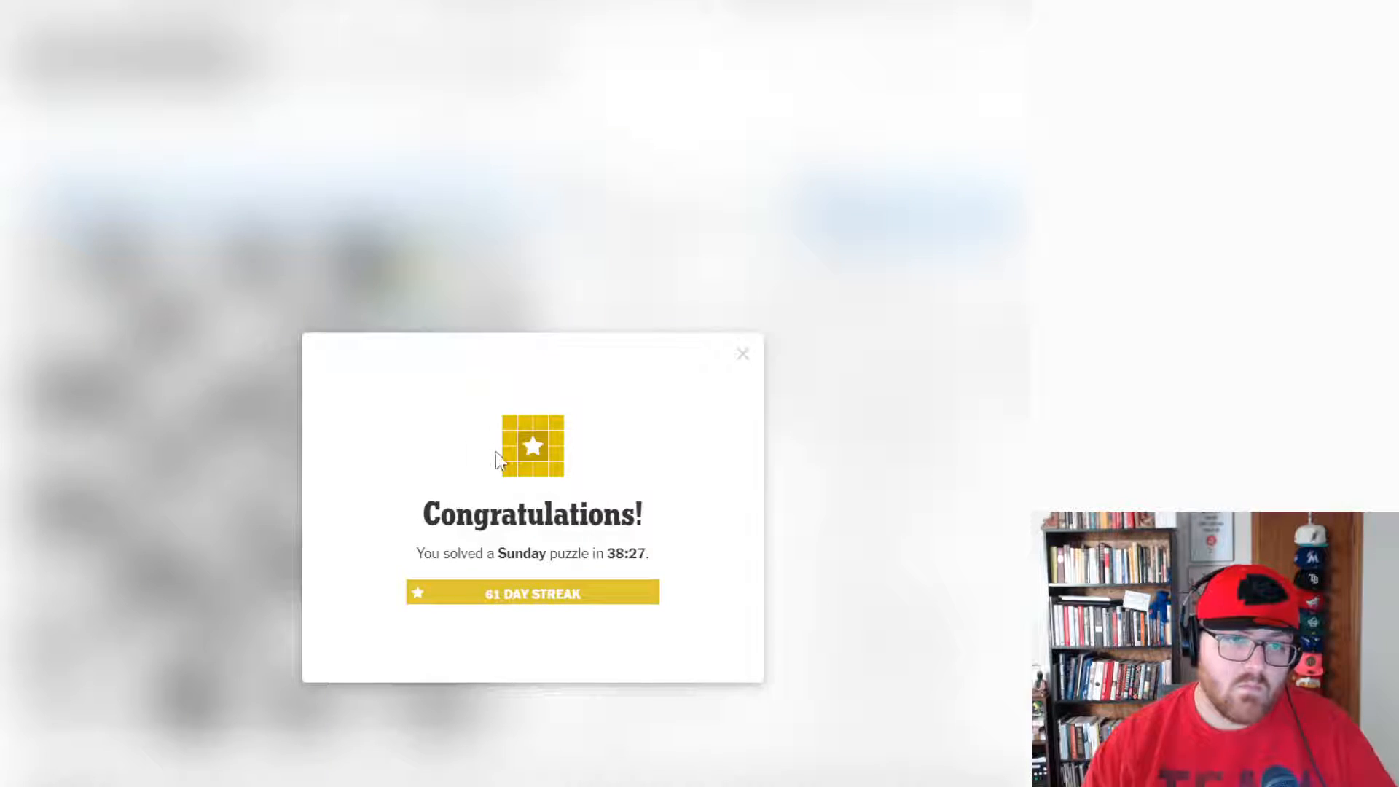
pyautogui.moveTo(743, 353)
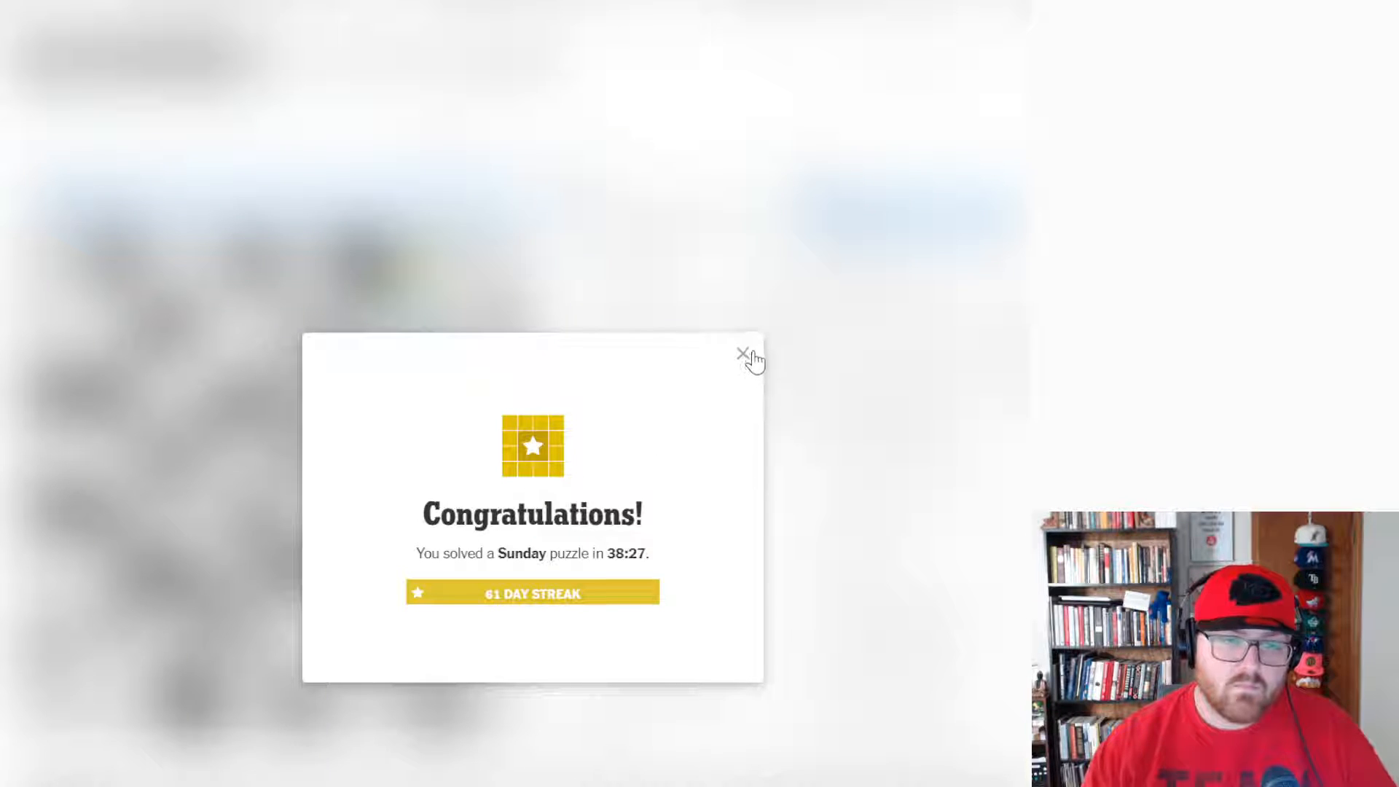
# Step: Close the congratulations dialog reporting the 38:27 finish
pyautogui.click(743, 354)
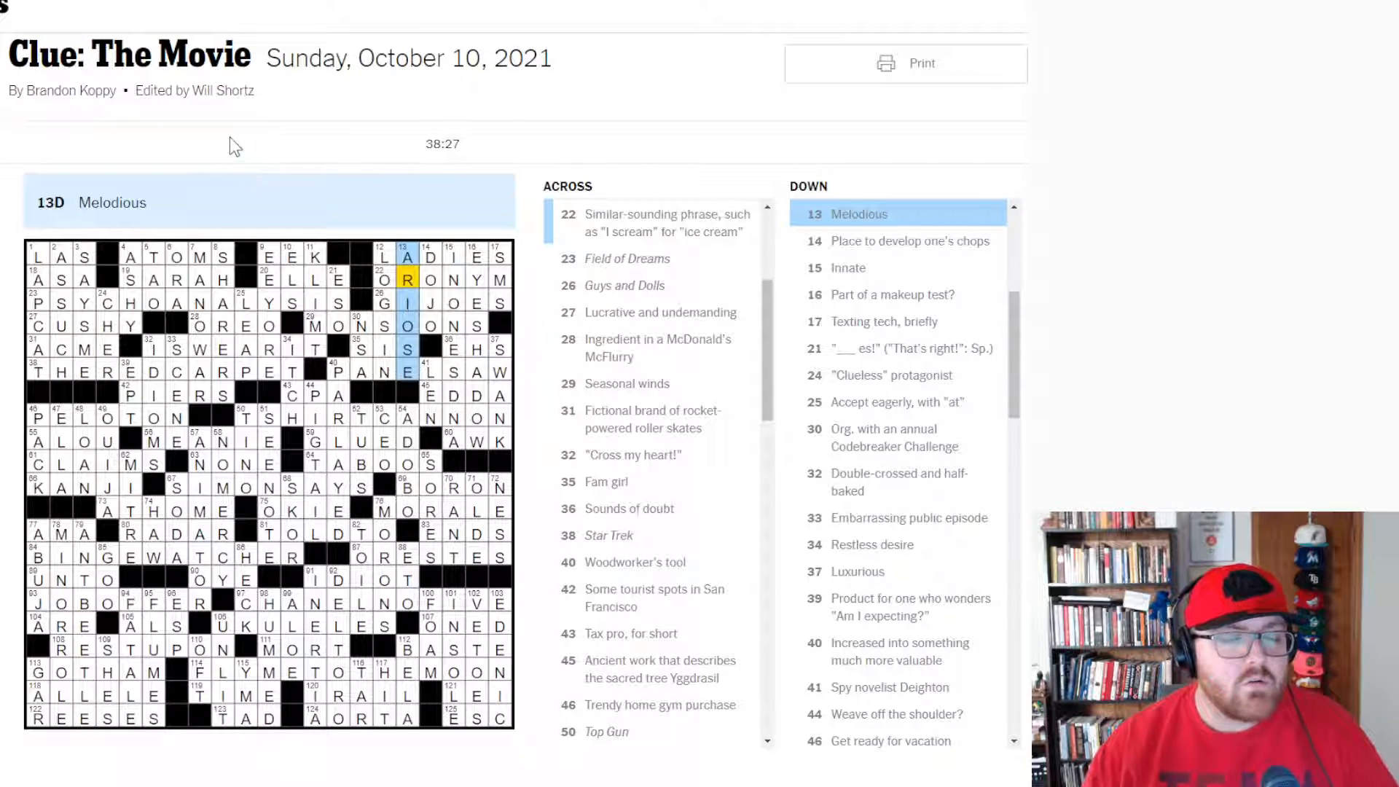
pyautogui.moveTo(256, 183)
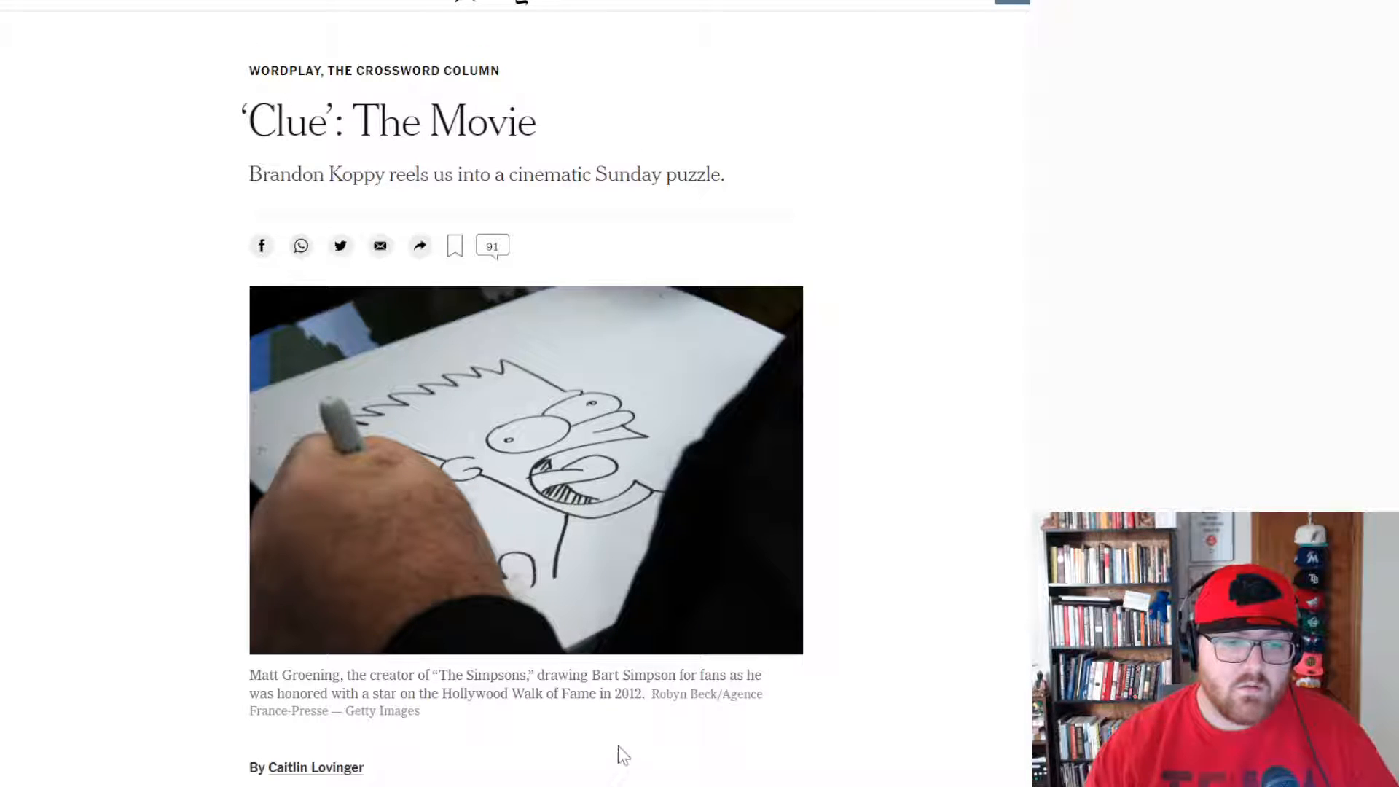
# Step: Scroll through the intro of the Wordplay column on 'Clue': The Movie
pyautogui.scroll(-3)
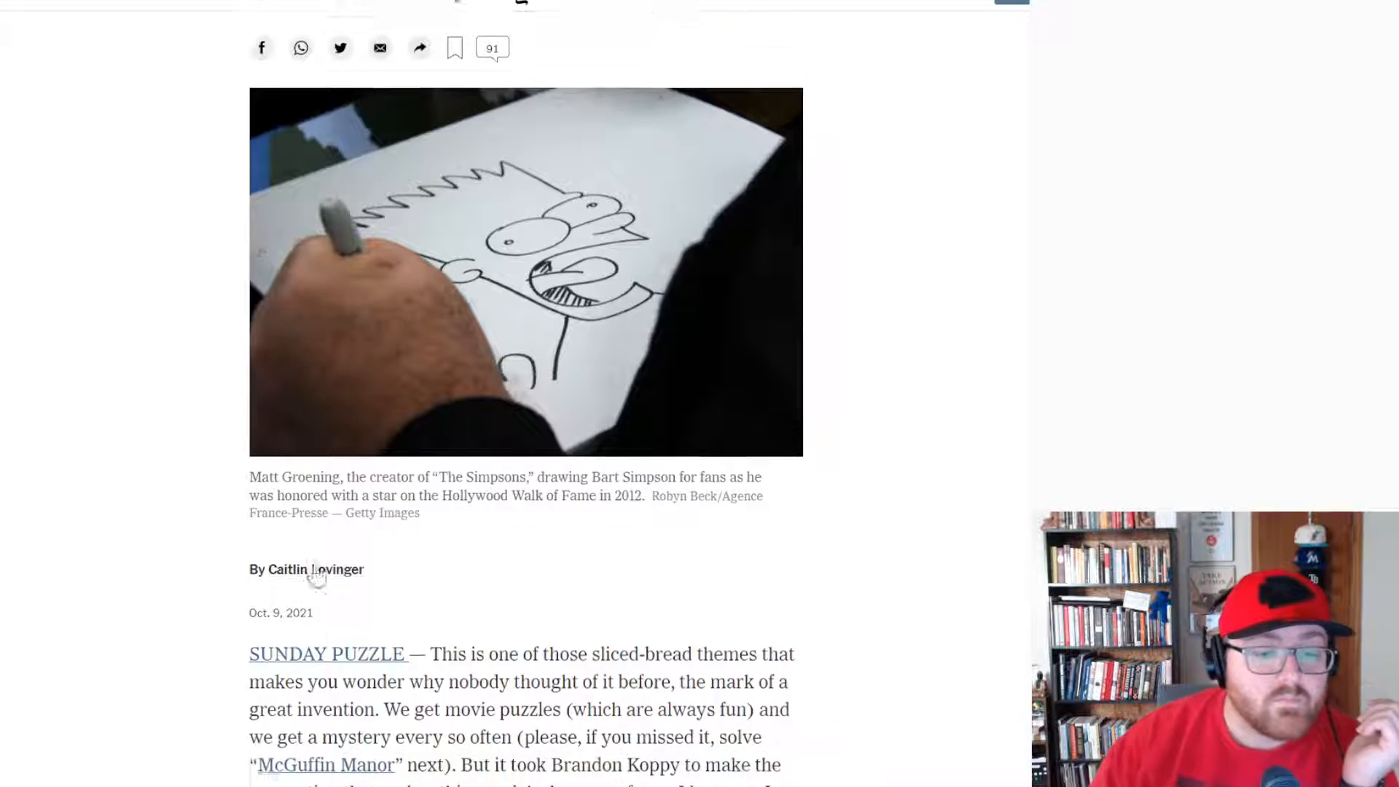
pyautogui.scroll(-3)
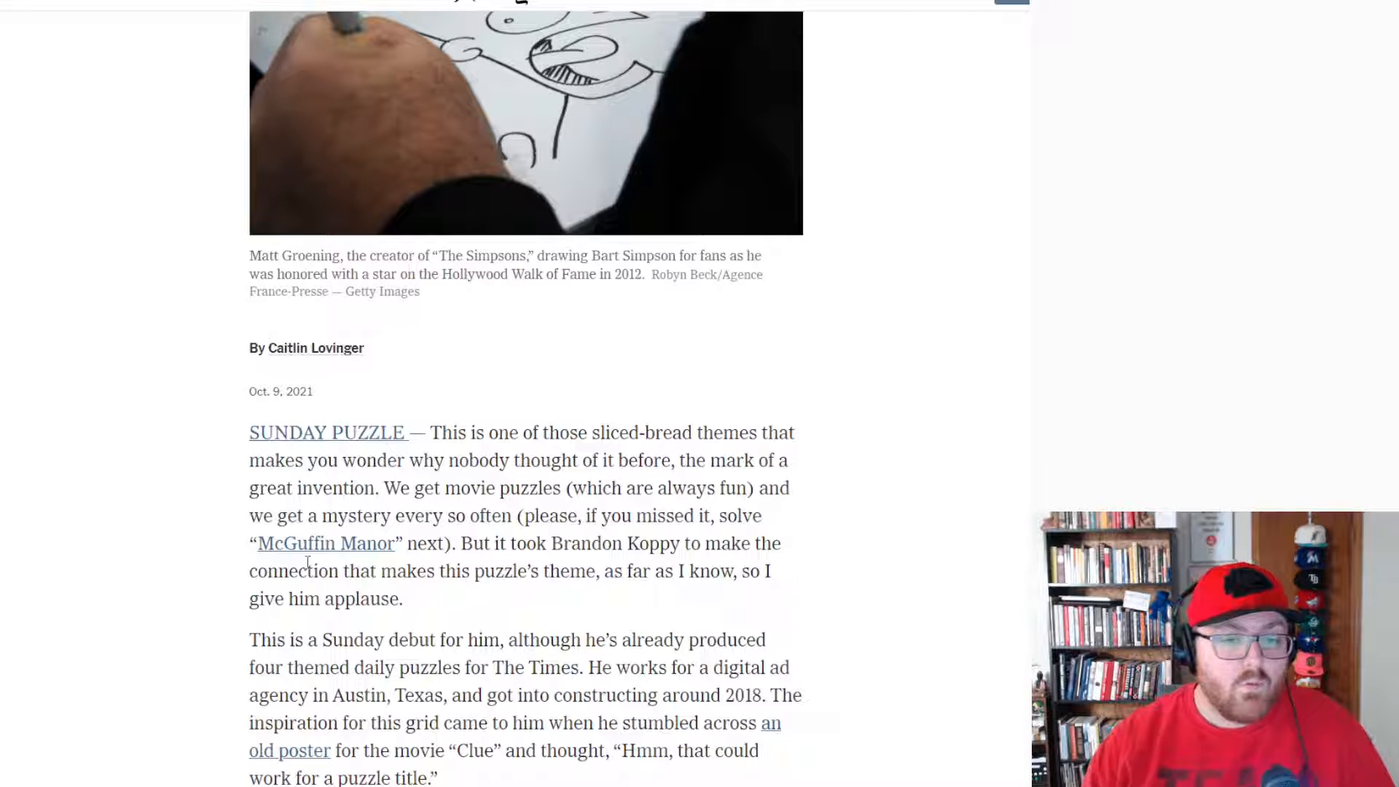
pyautogui.scroll(-3)
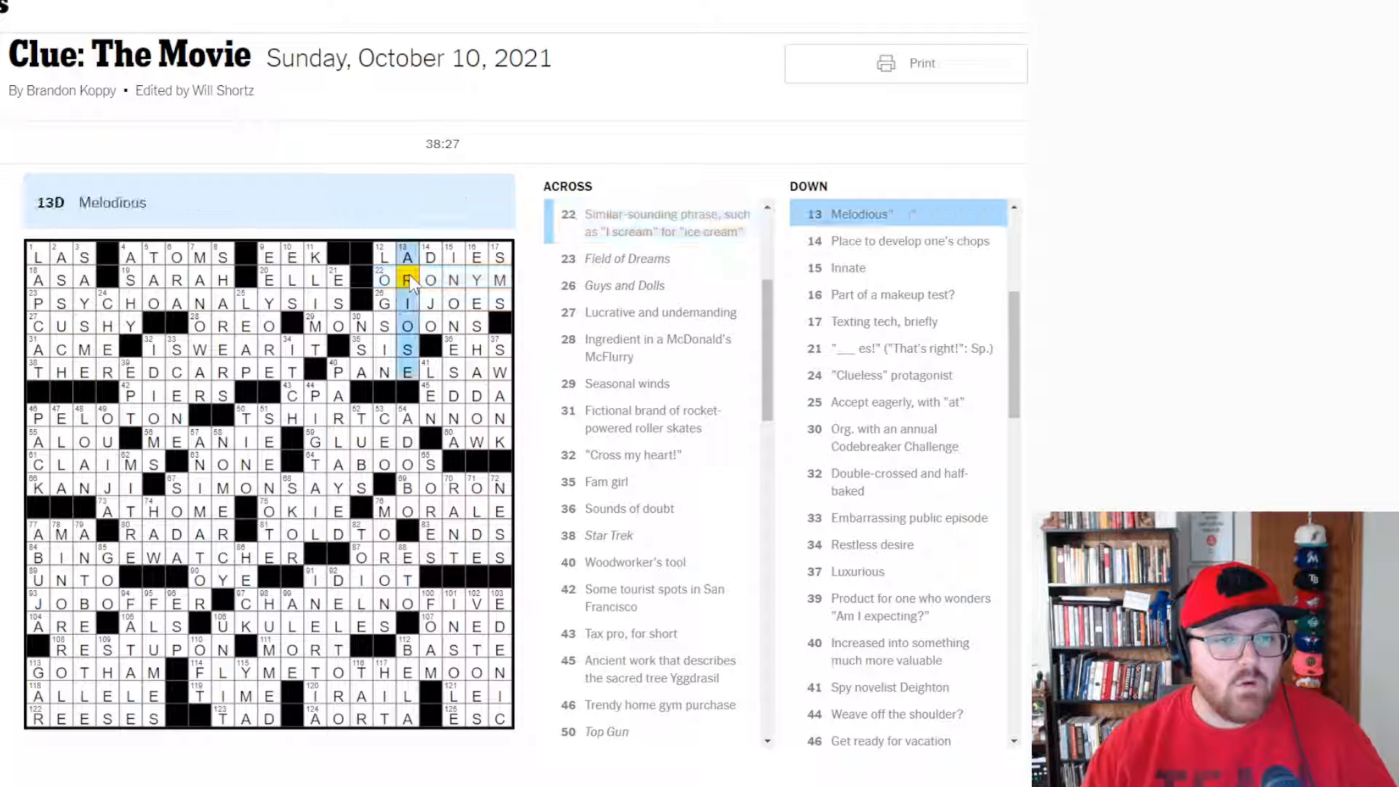
# Step: Read the column's Tricky Clues, Today's Theme and Constructor Notes, then scroll back up to the headline
pyautogui.click(406, 280)
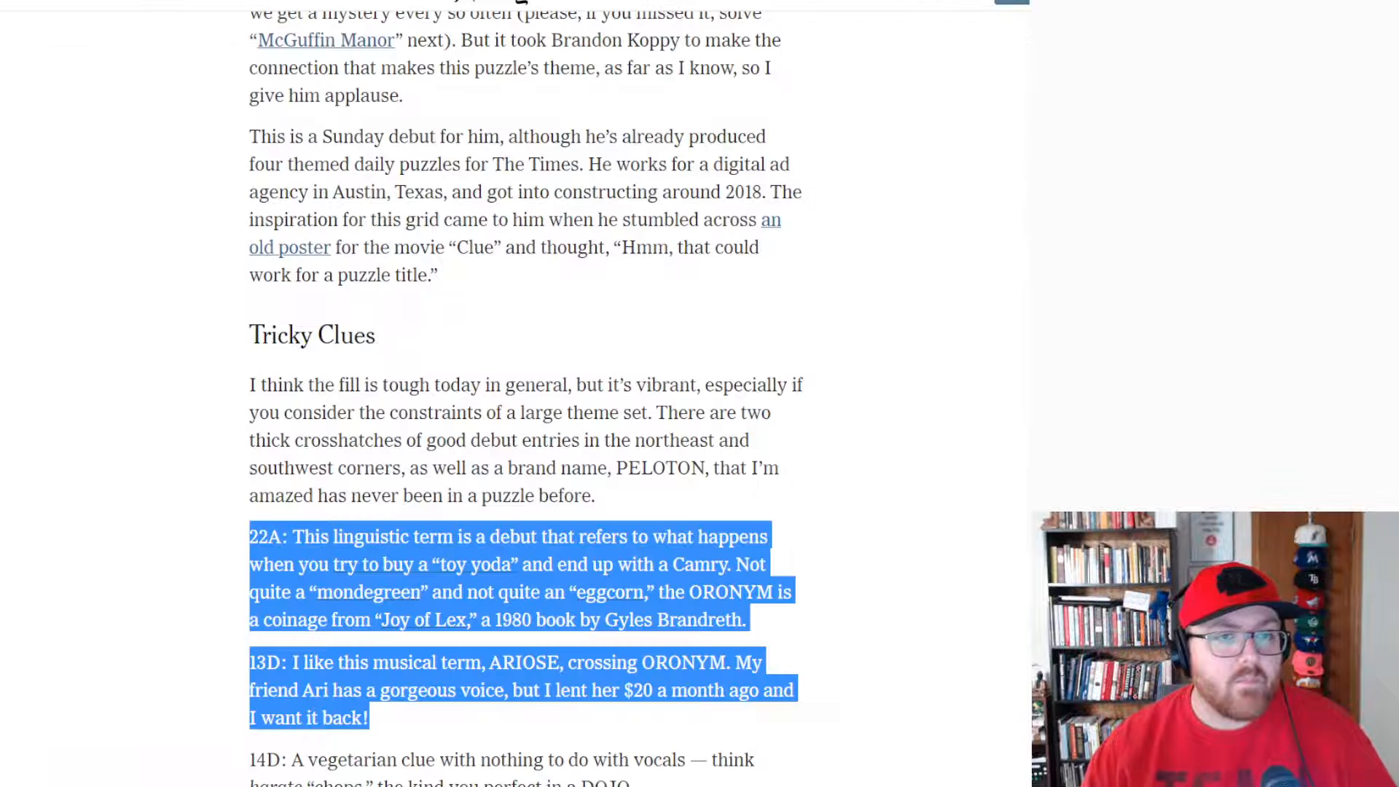
pyautogui.scroll(-3)
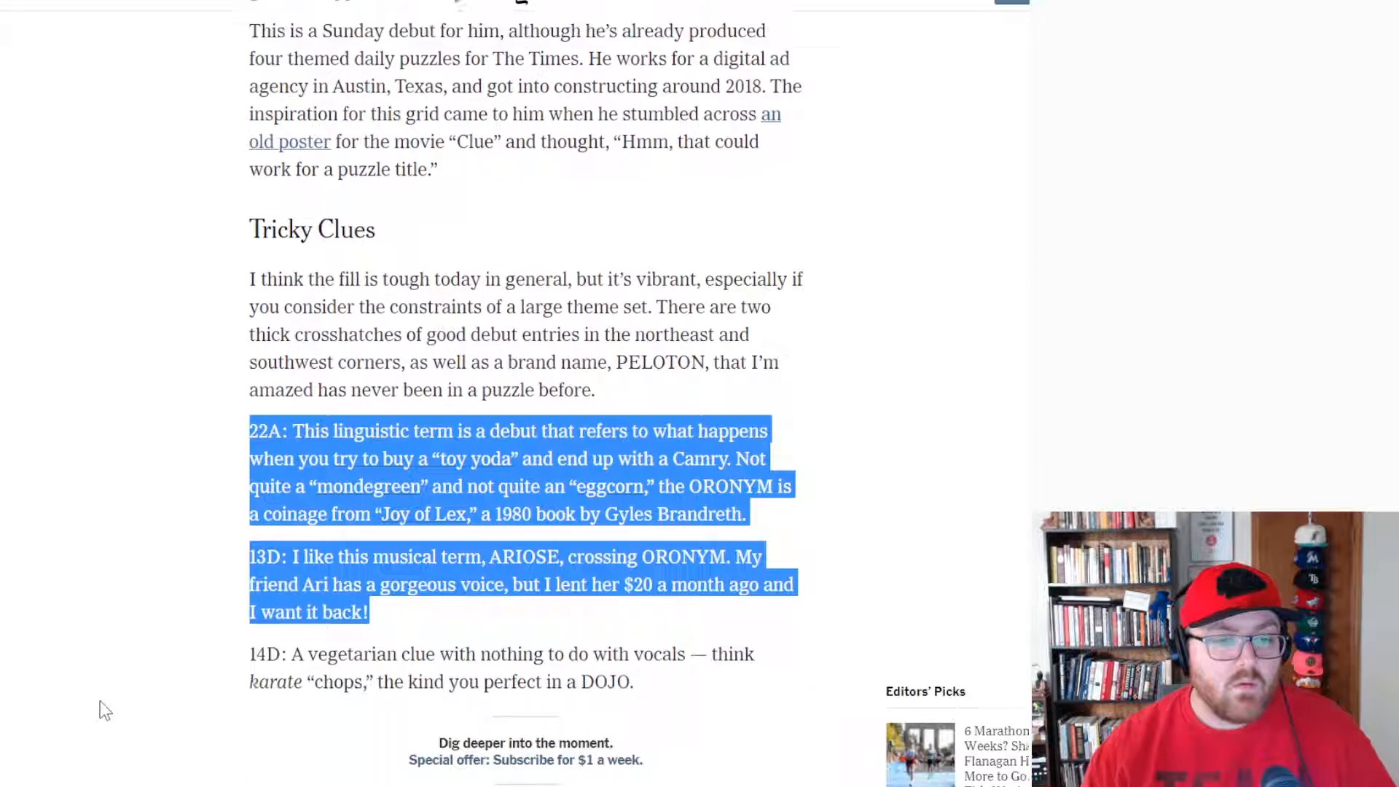
pyautogui.scroll(-3)
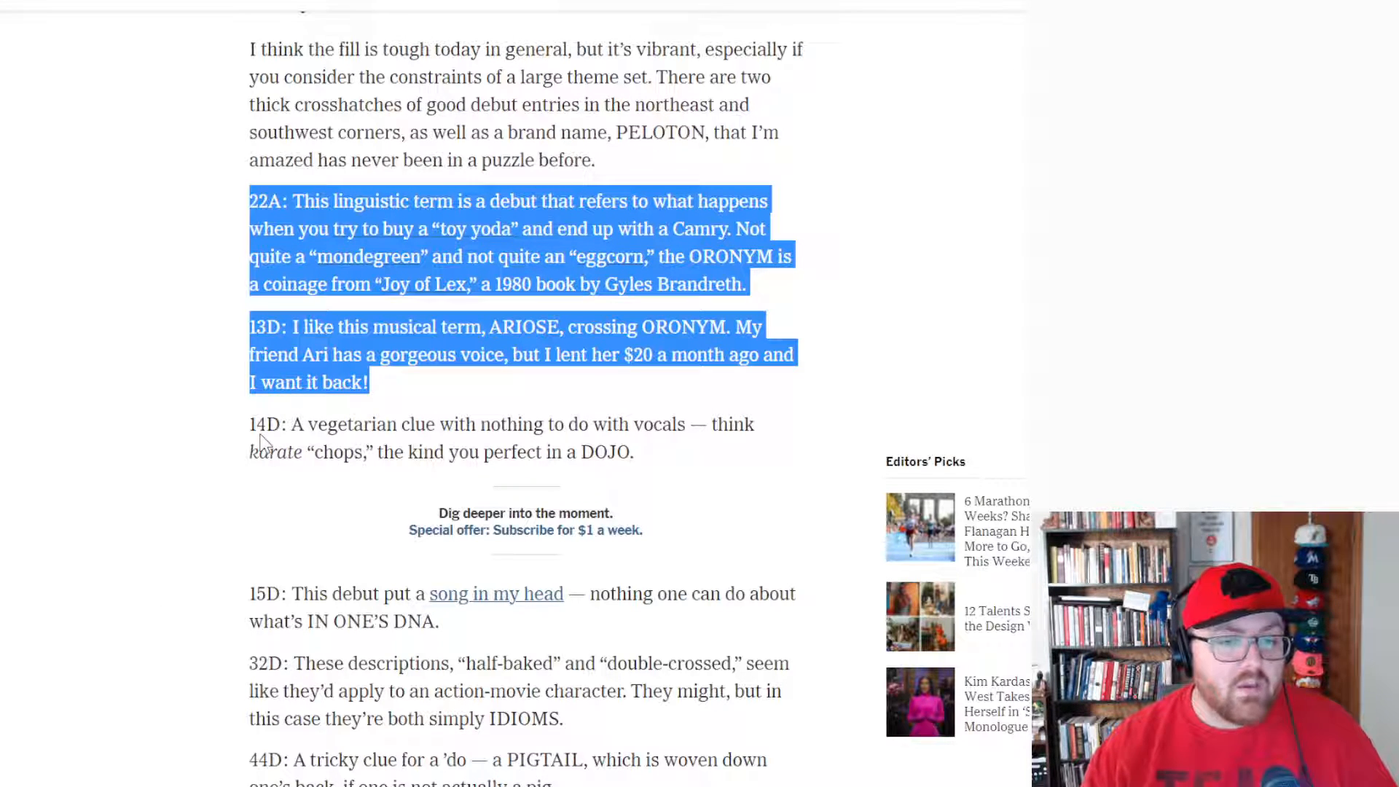
pyautogui.scroll(-3)
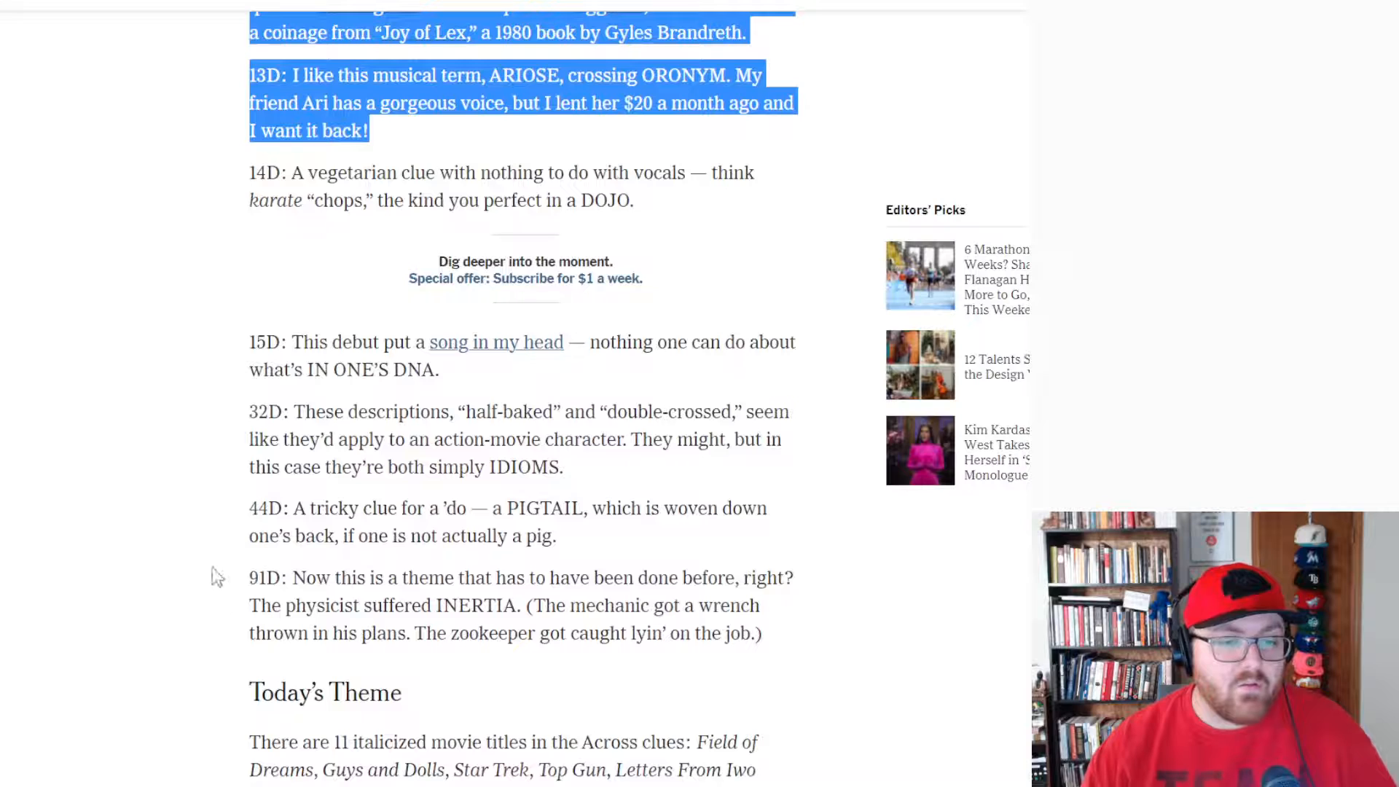
pyautogui.scroll(-3)
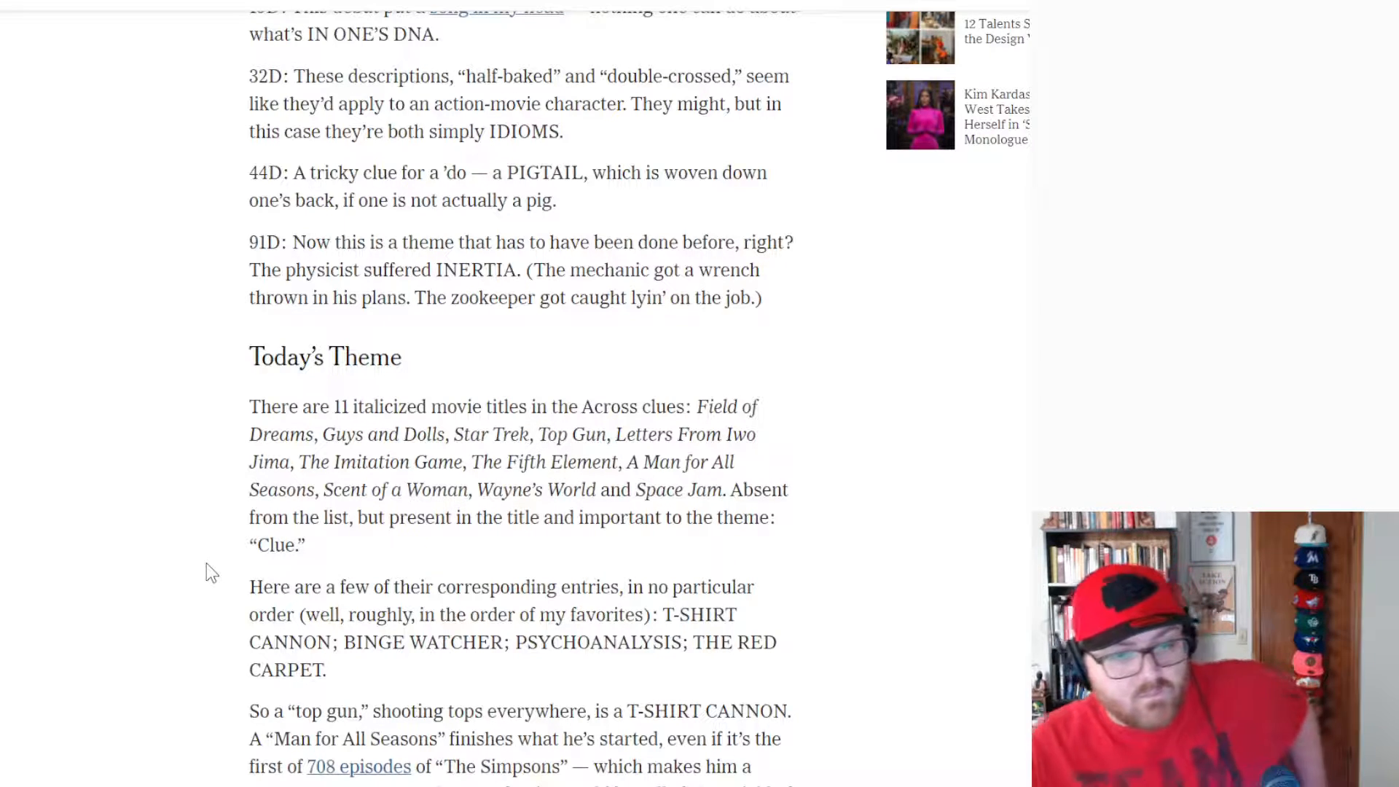
pyautogui.scroll(-3)
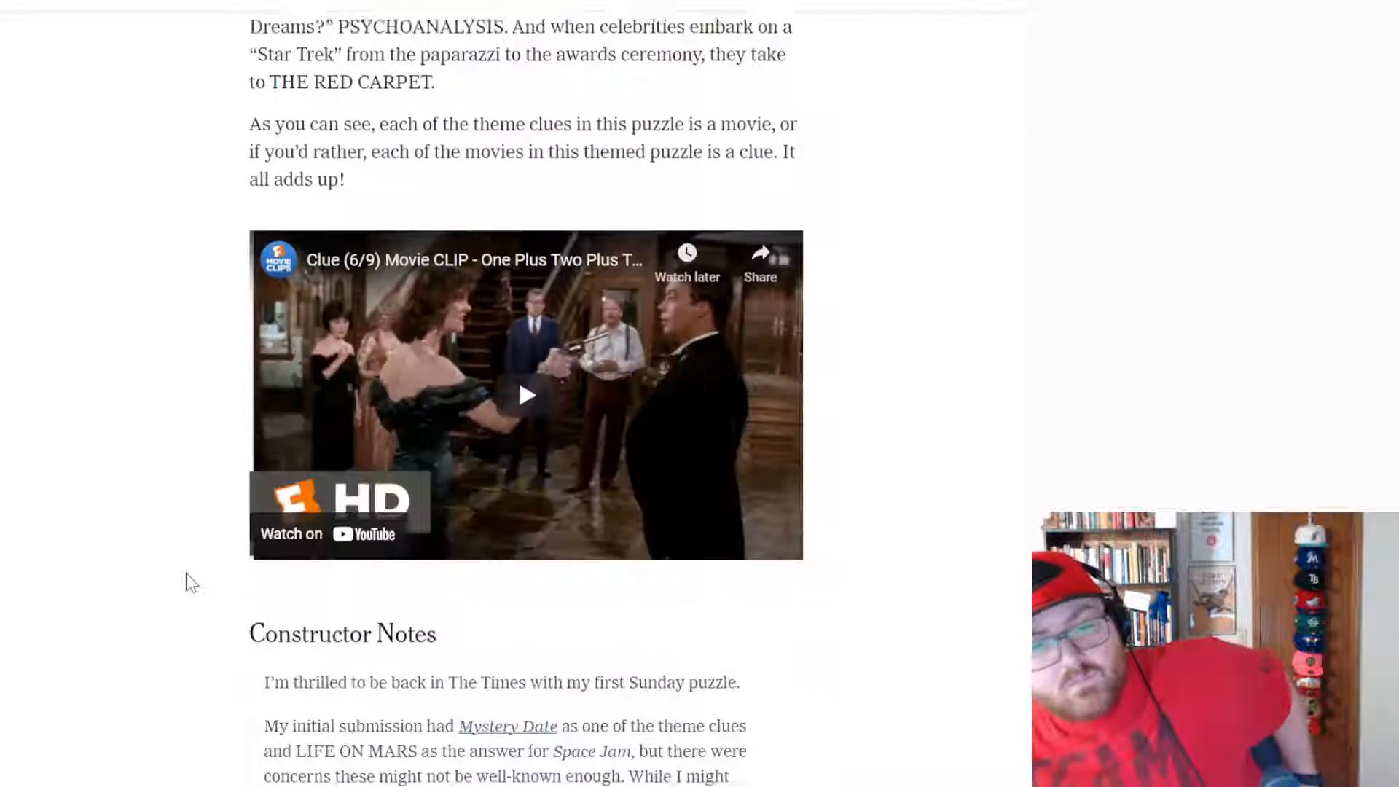
pyautogui.scroll(-3)
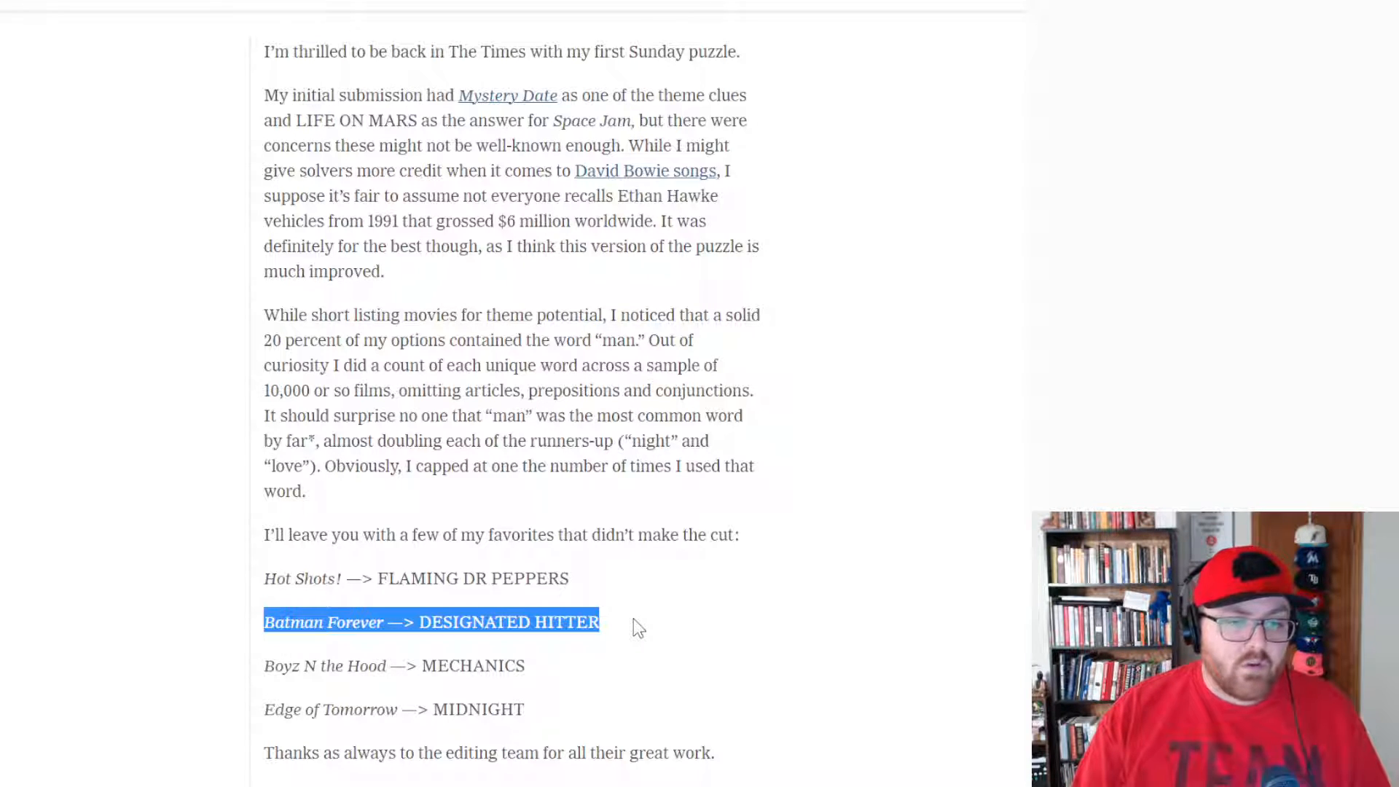
pyautogui.moveTo(500, 709)
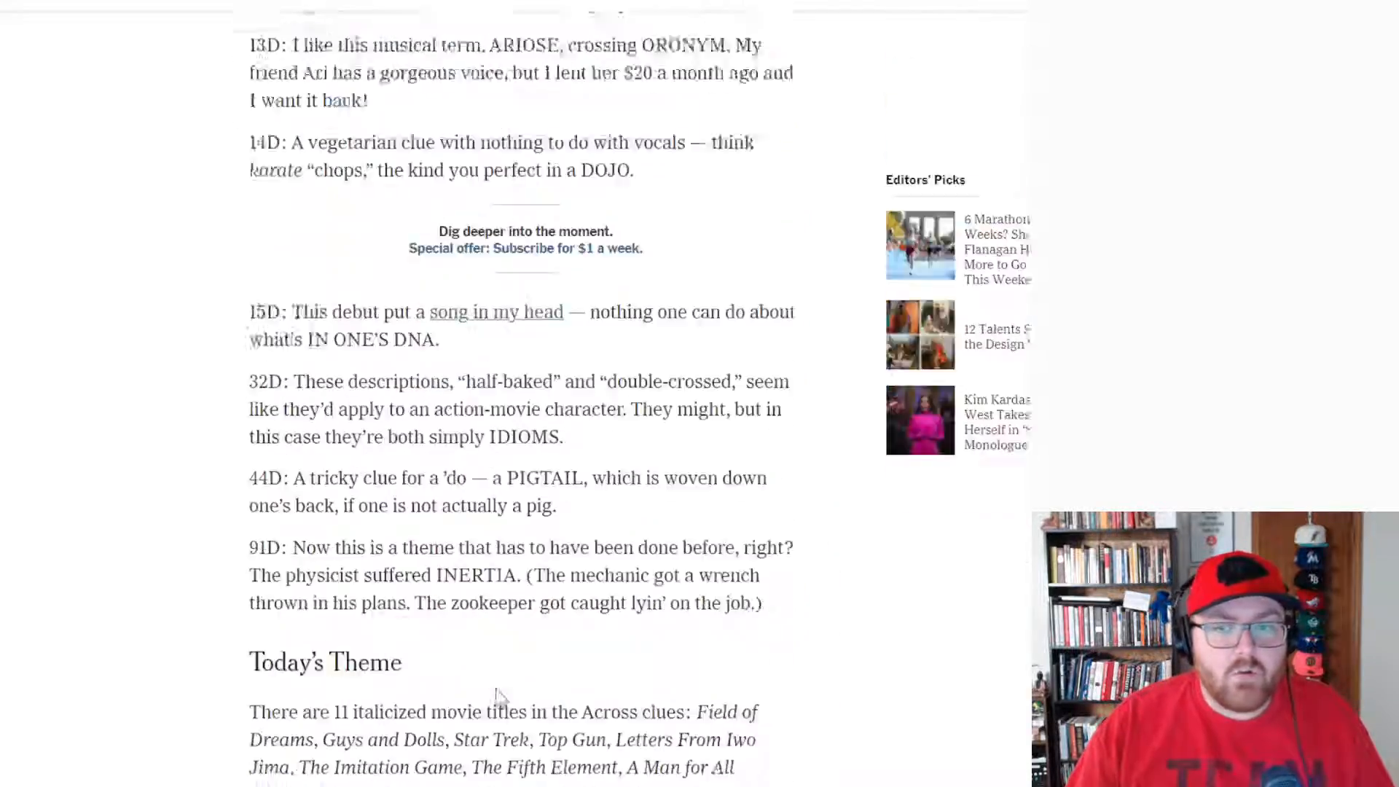
pyautogui.scroll(3)
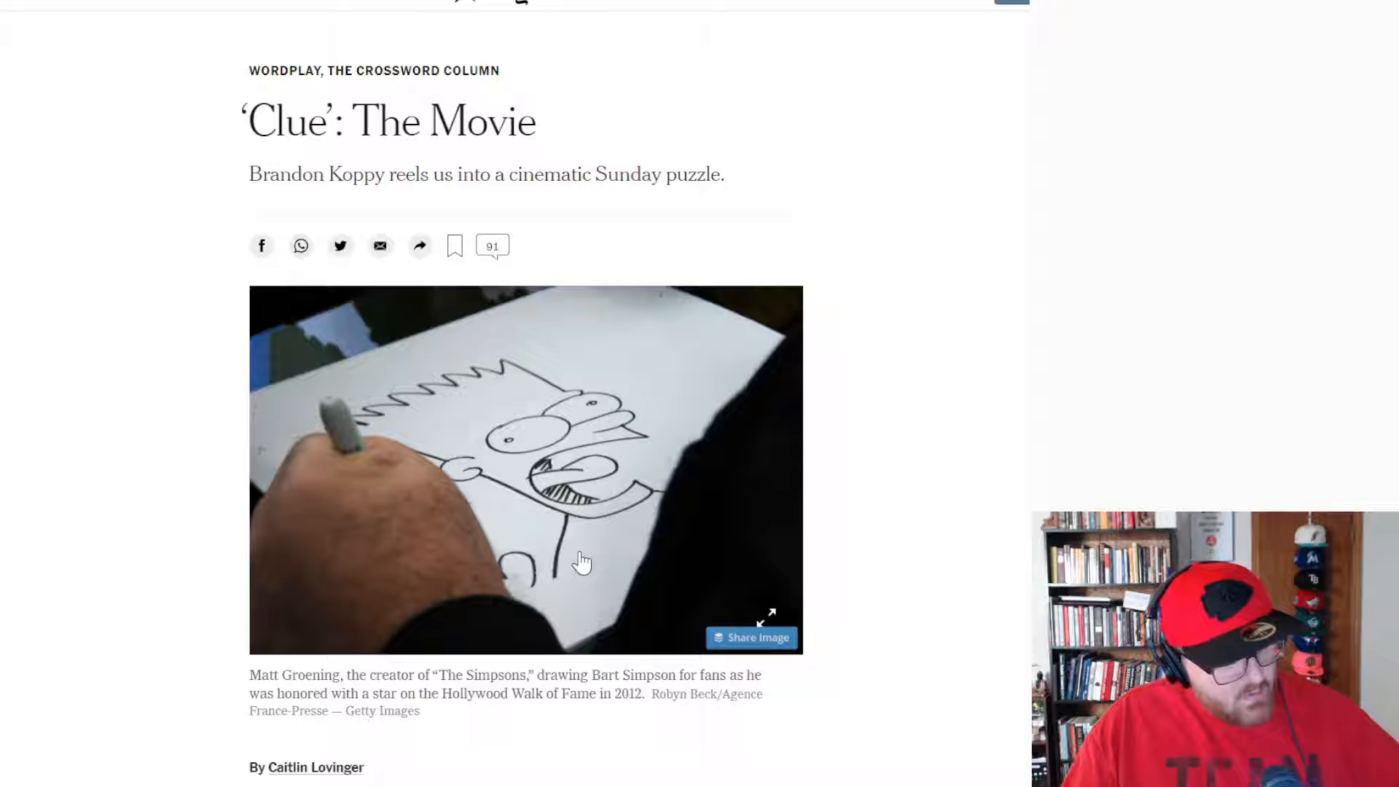
pyautogui.moveTo(968, 429)
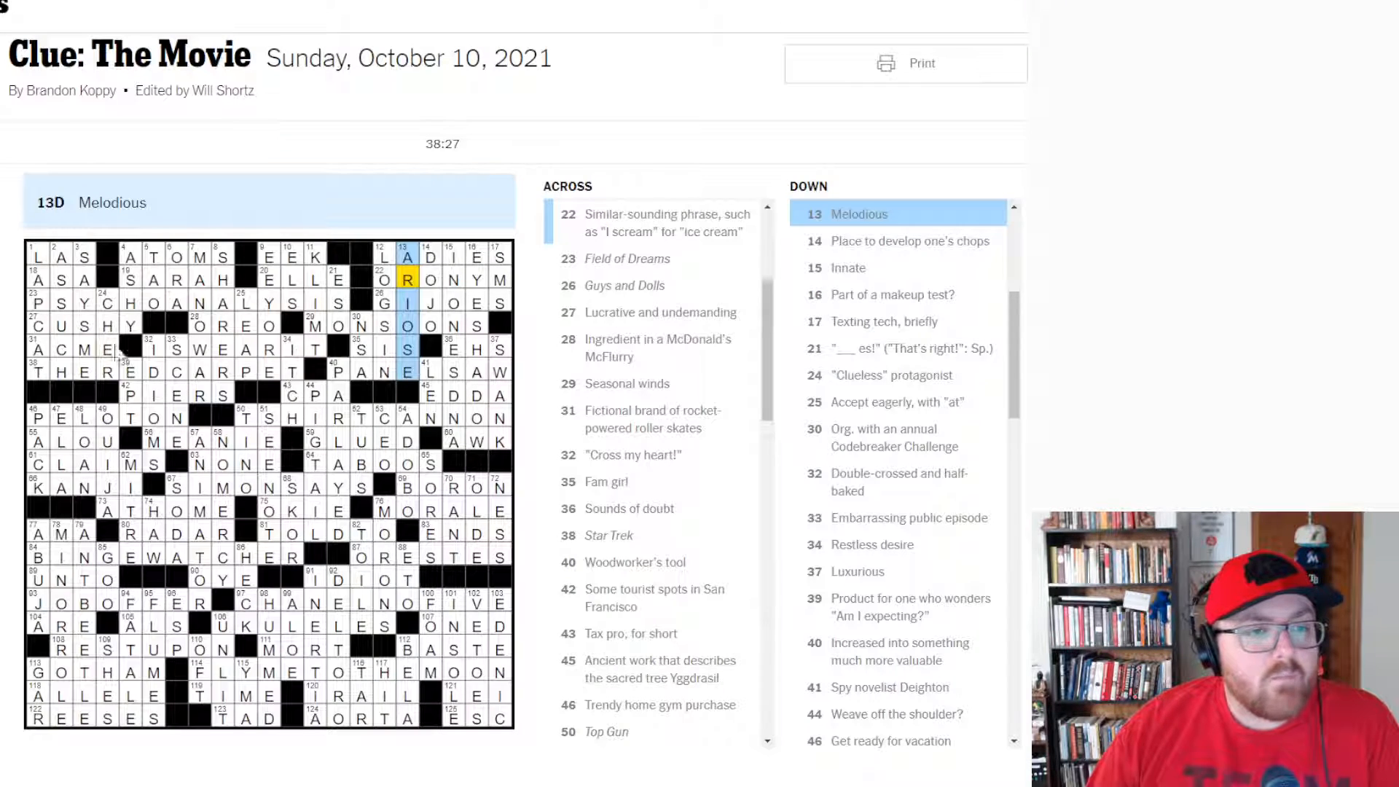
pyautogui.click(39, 302)
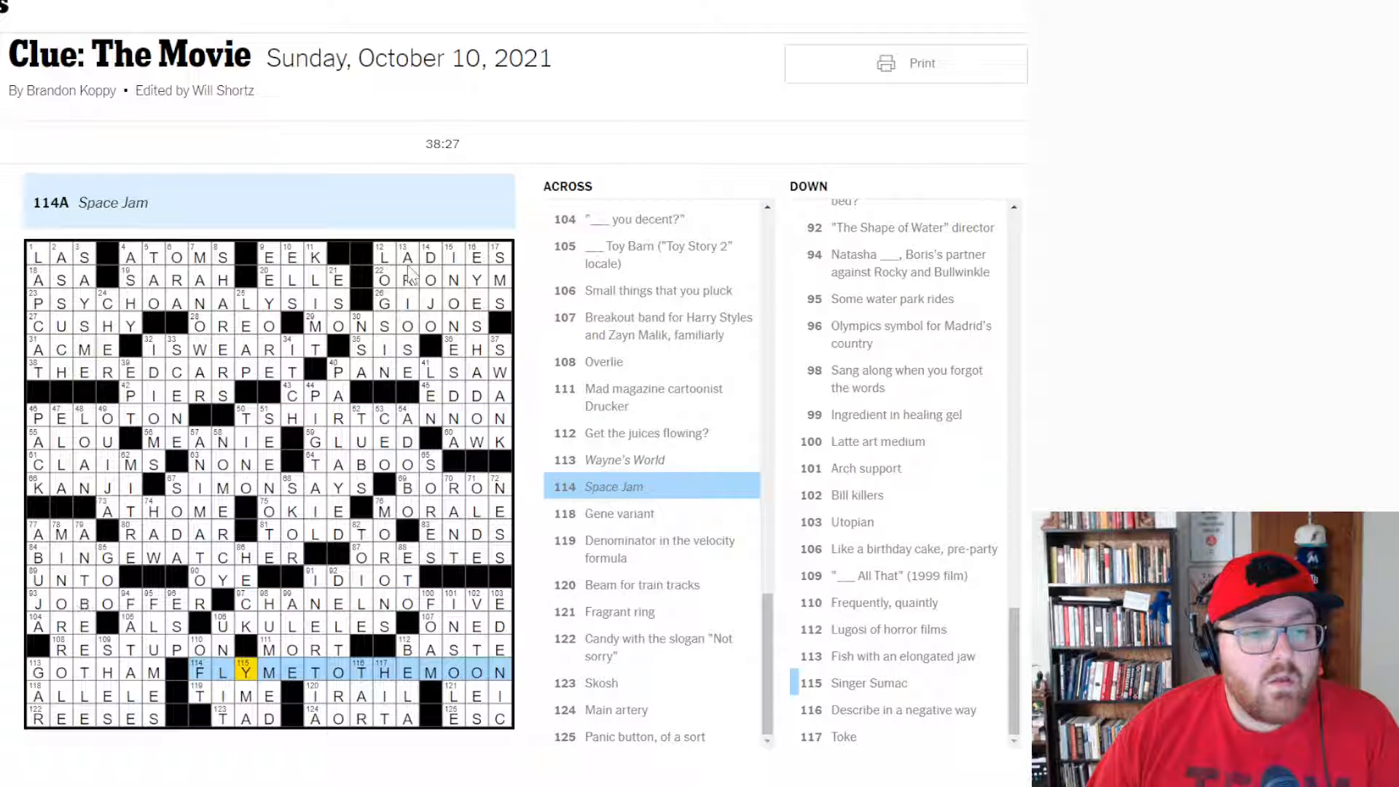
pyautogui.click(405, 280)
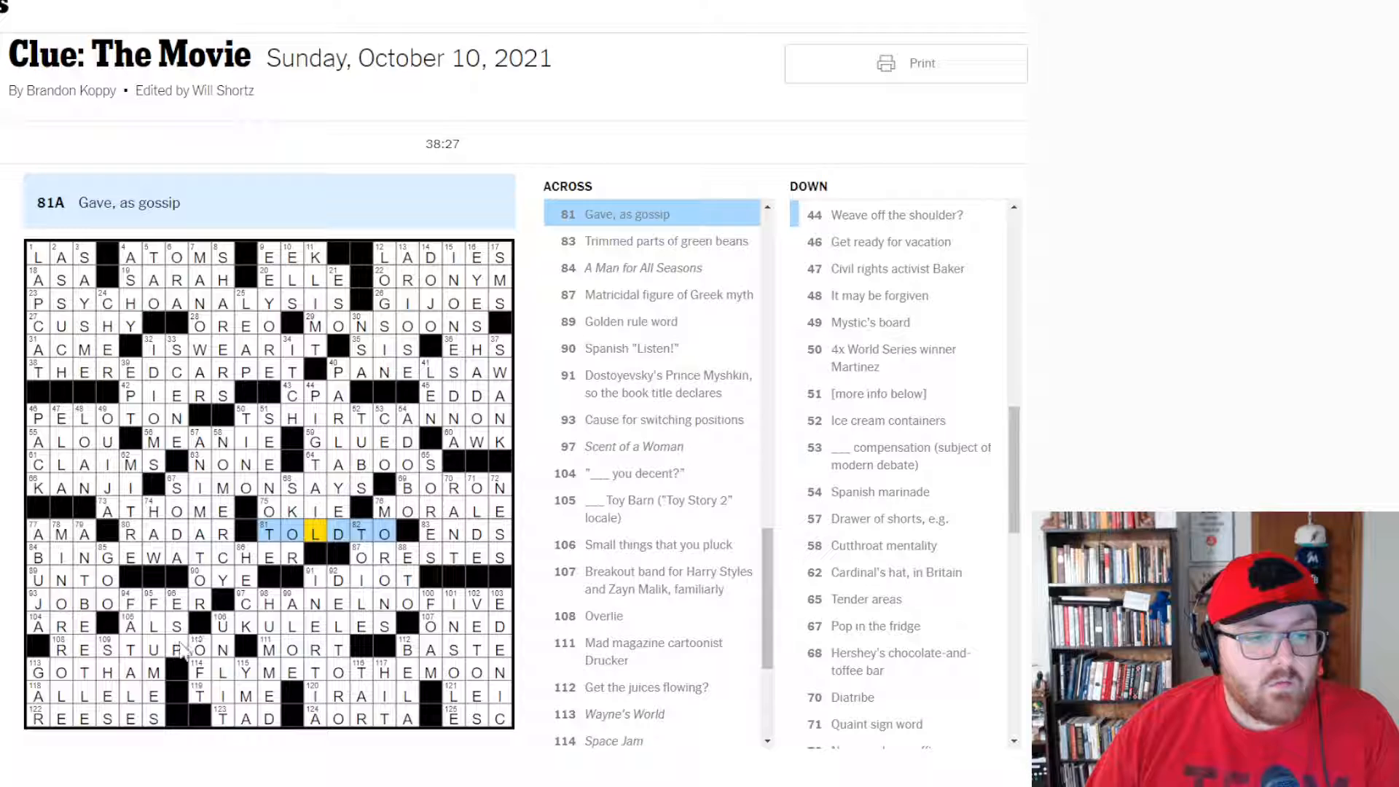
pyautogui.scroll(-3)
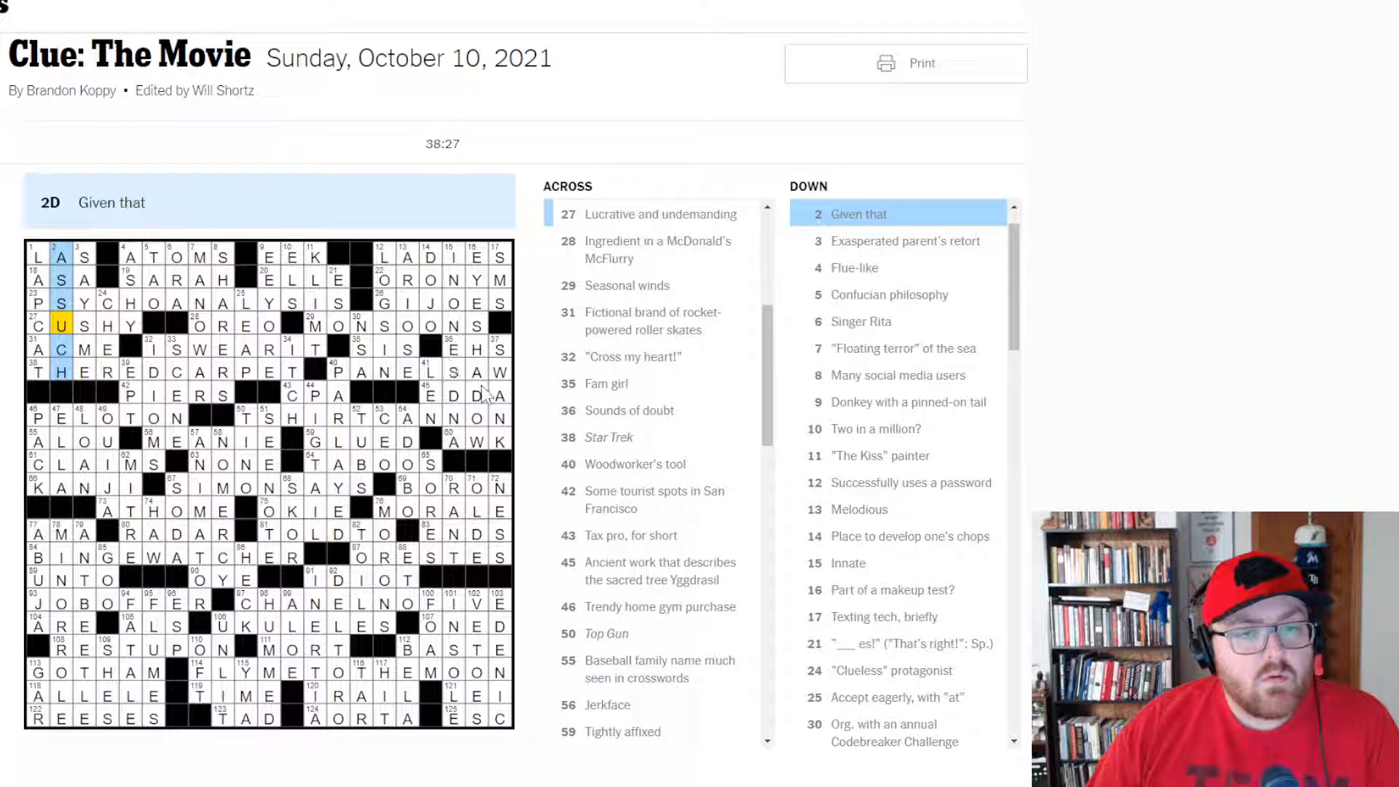
pyautogui.moveTo(428, 322)
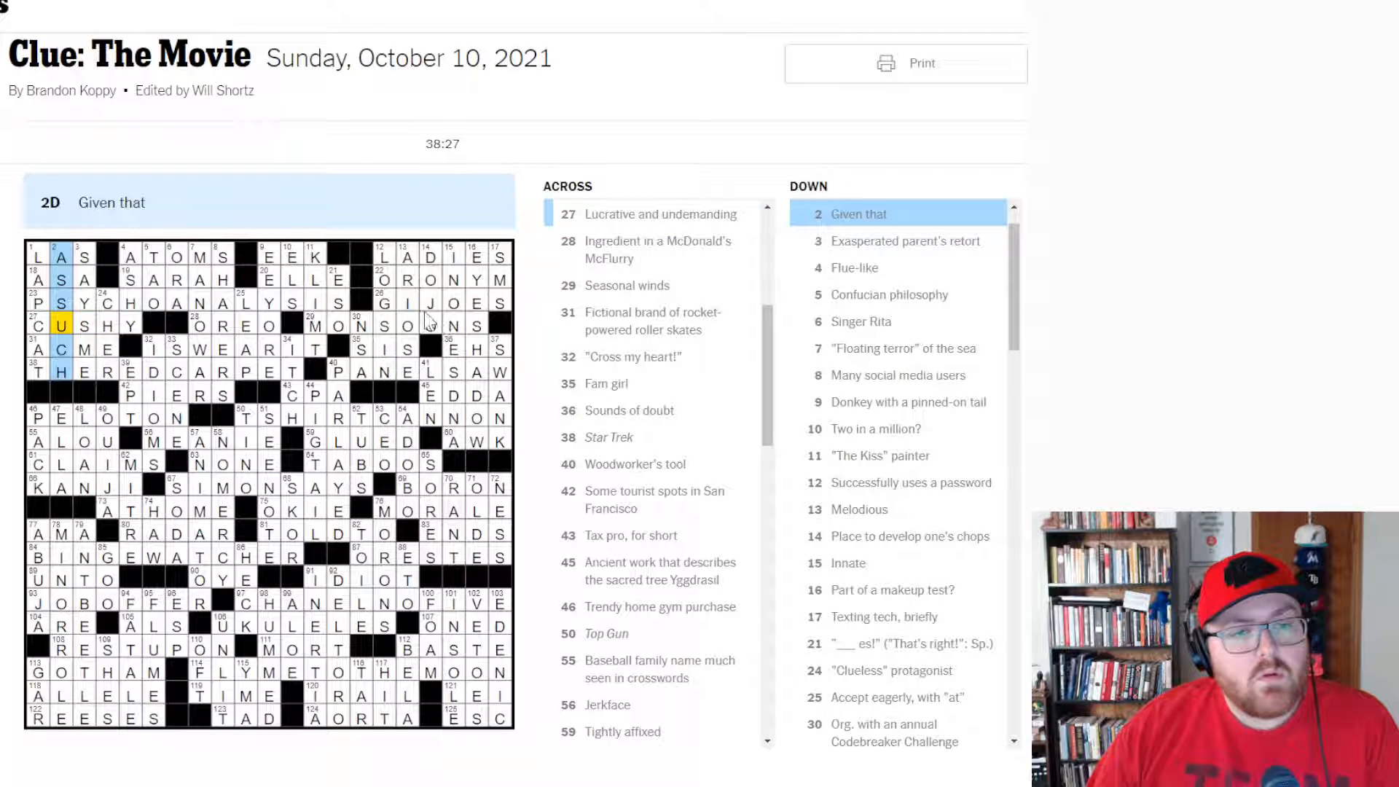
pyautogui.click(403, 303)
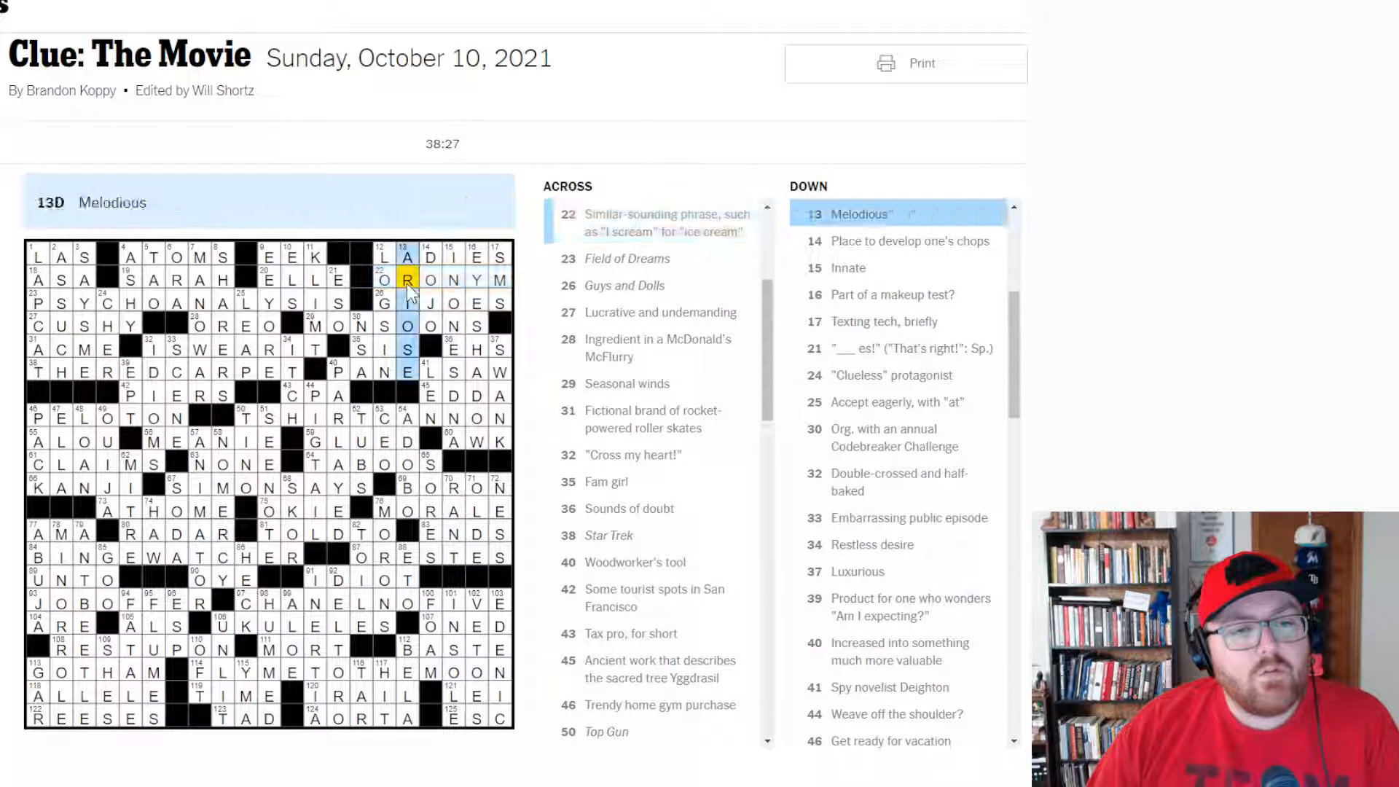
pyautogui.click(664, 222)
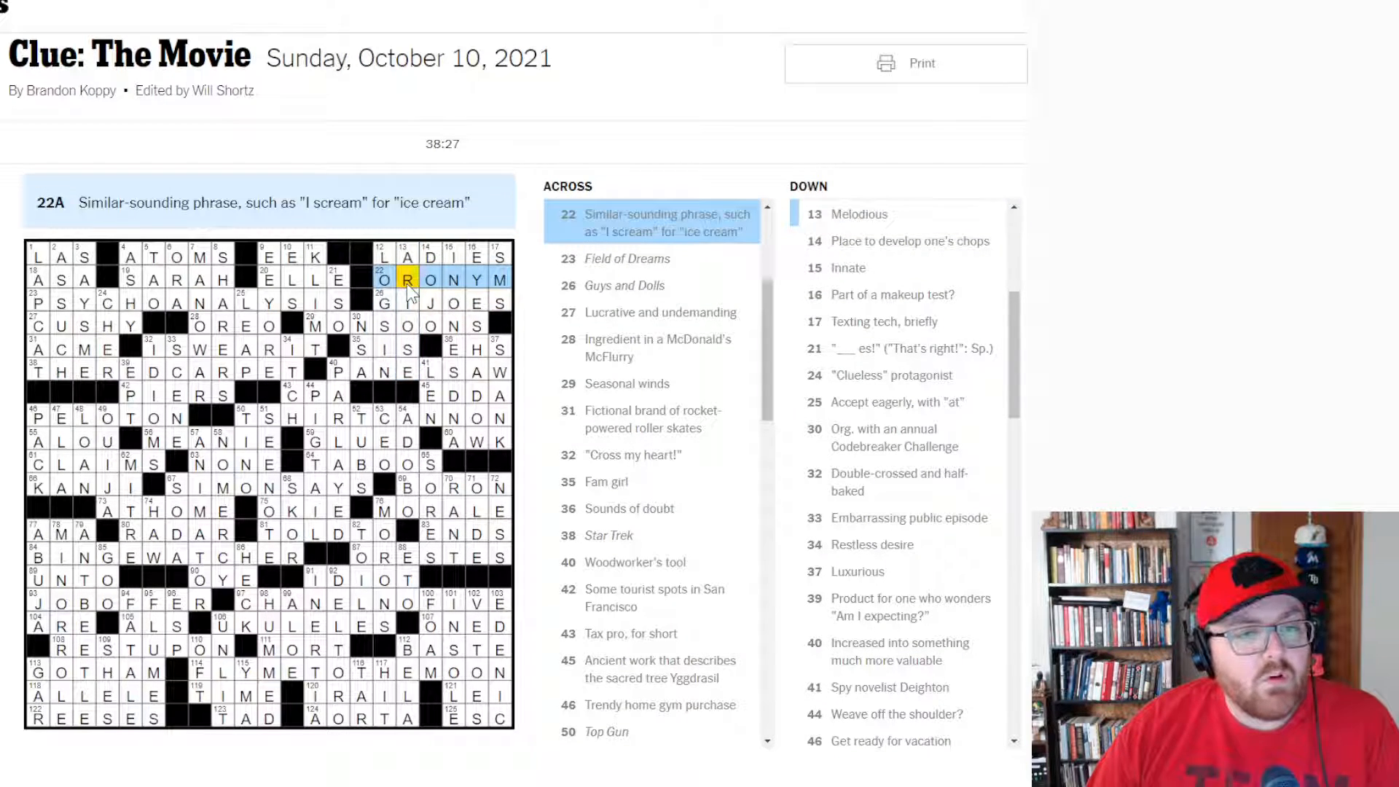